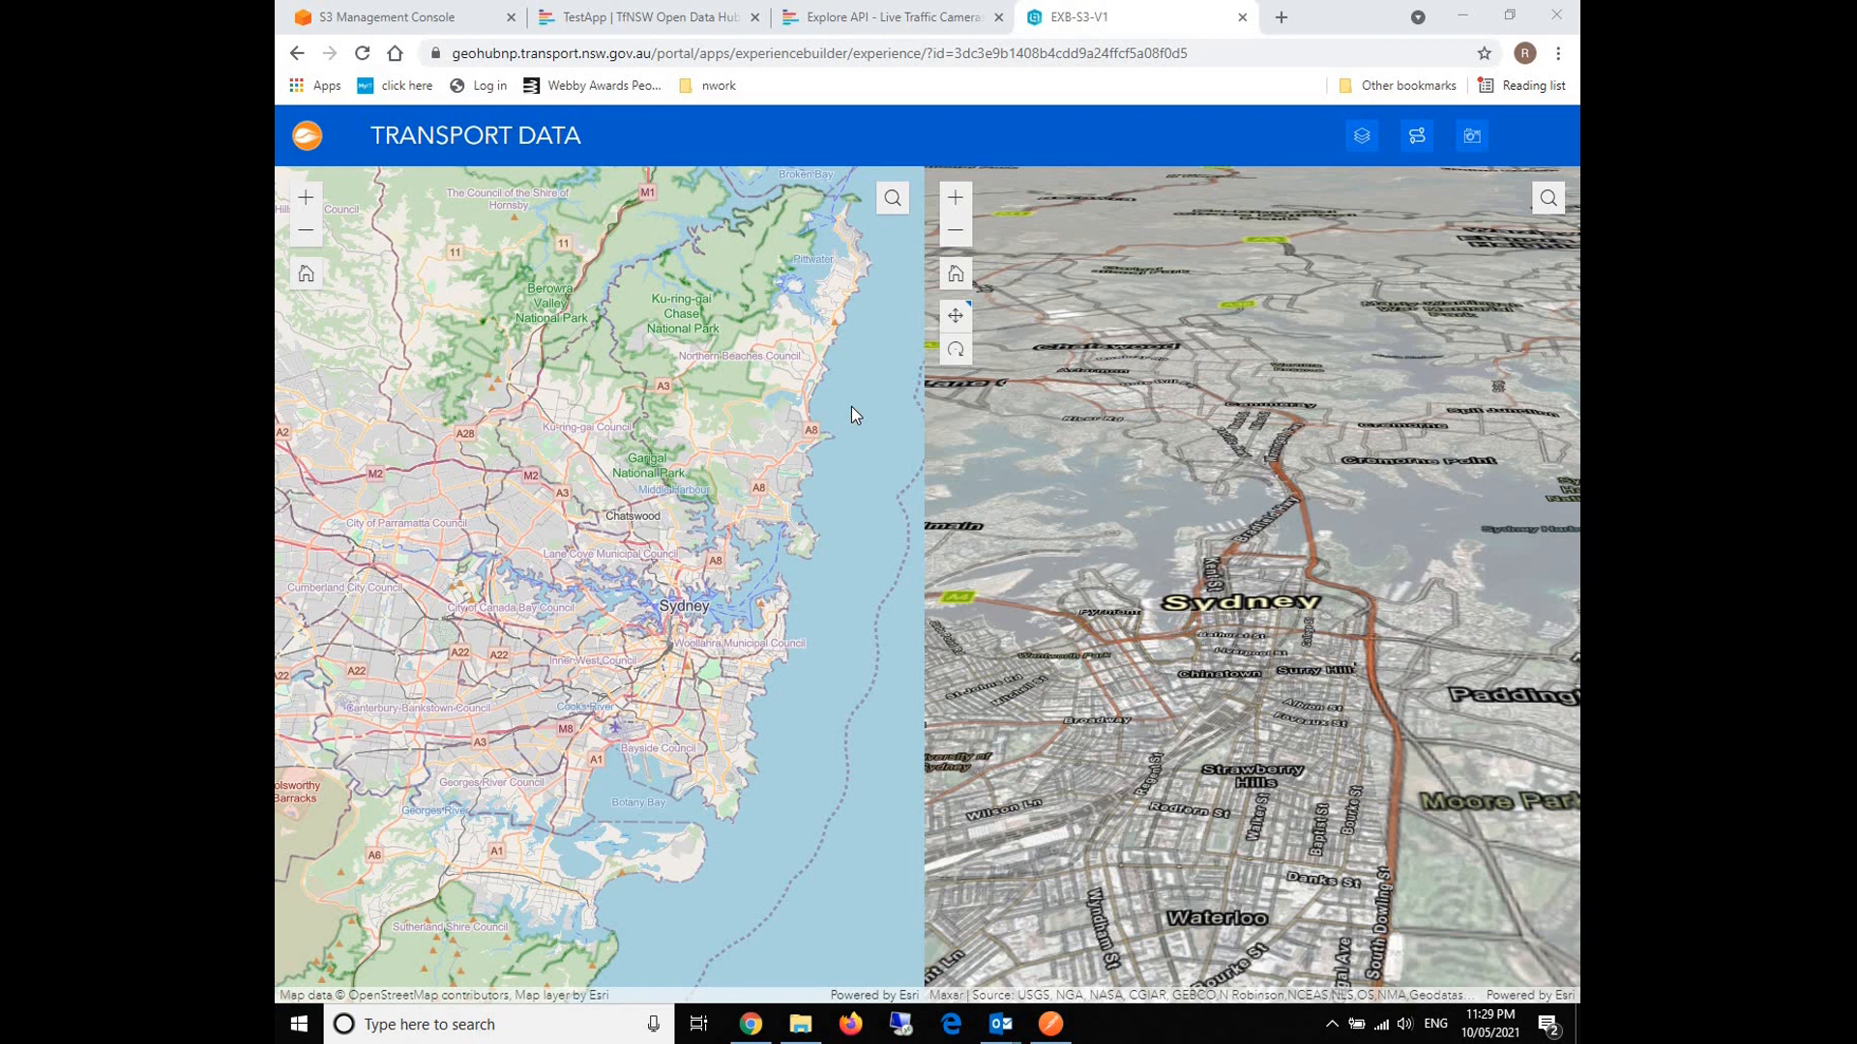
mouse_move(1268, 120)
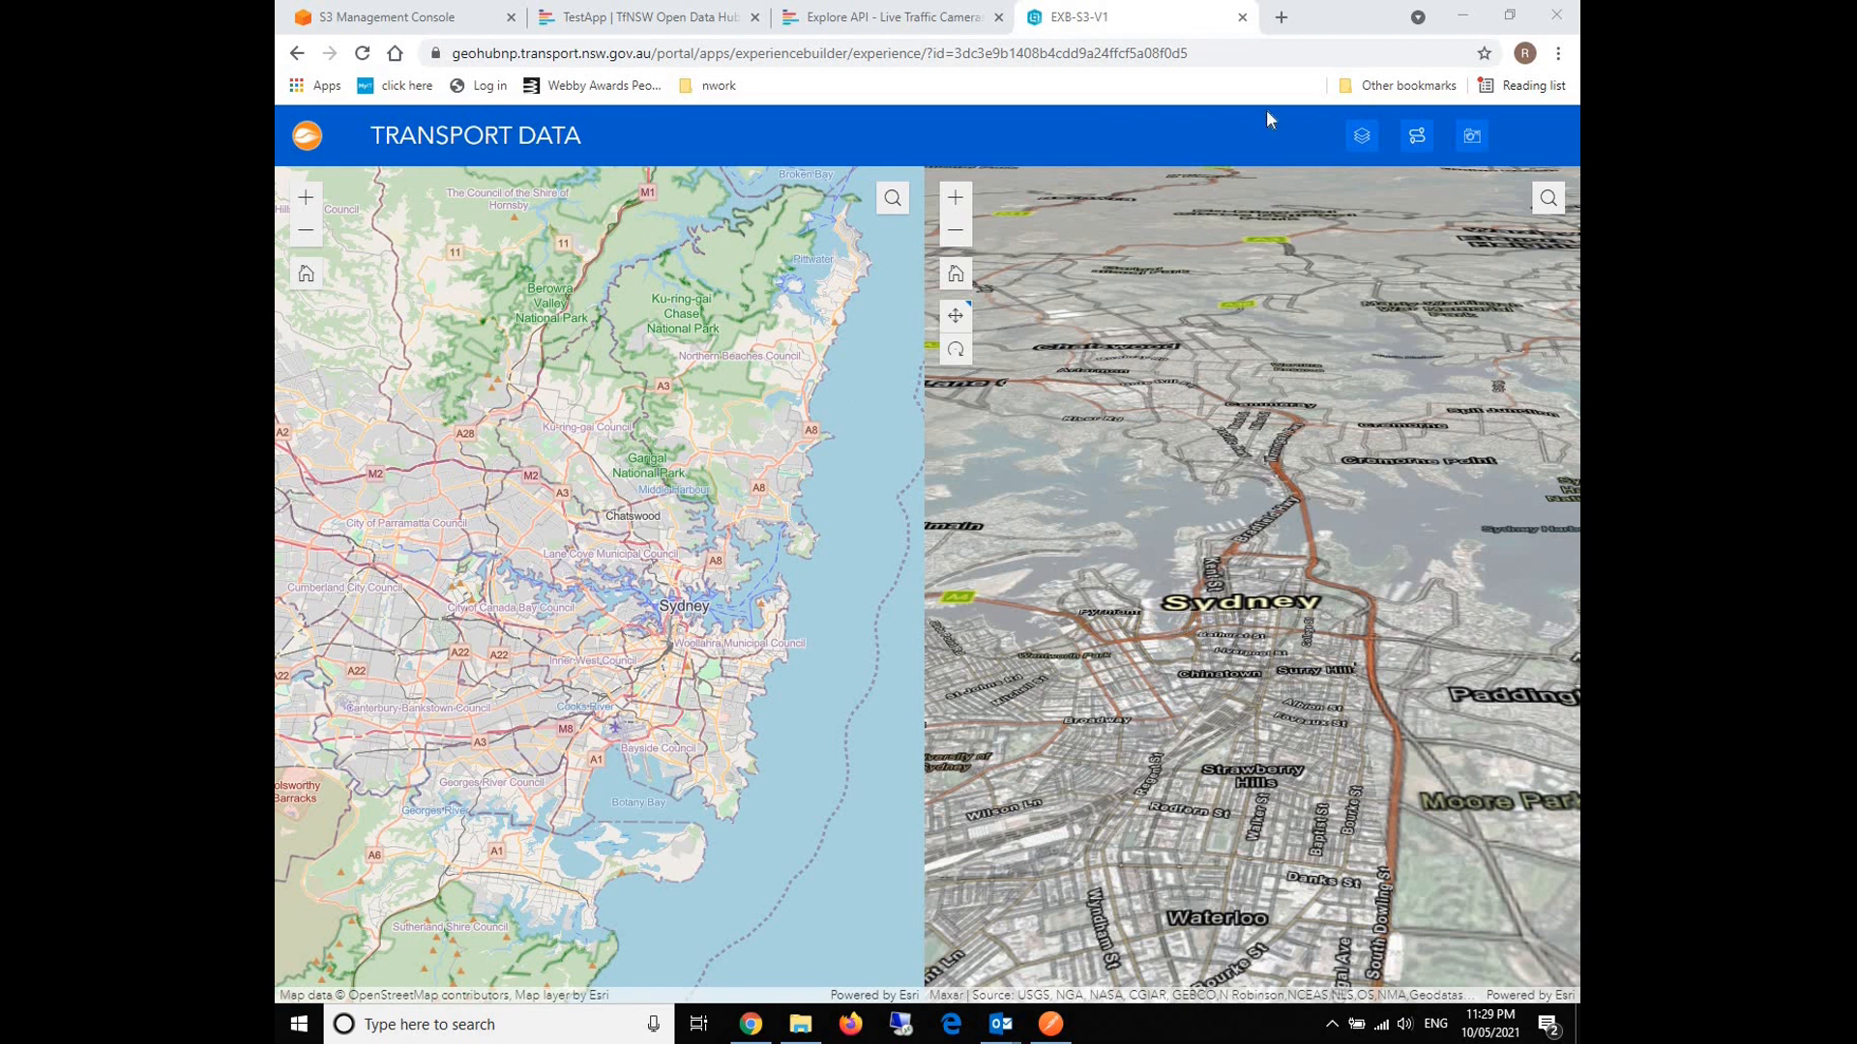
Show the My Layers panel briefly, then close it from the header.
click(1362, 135)
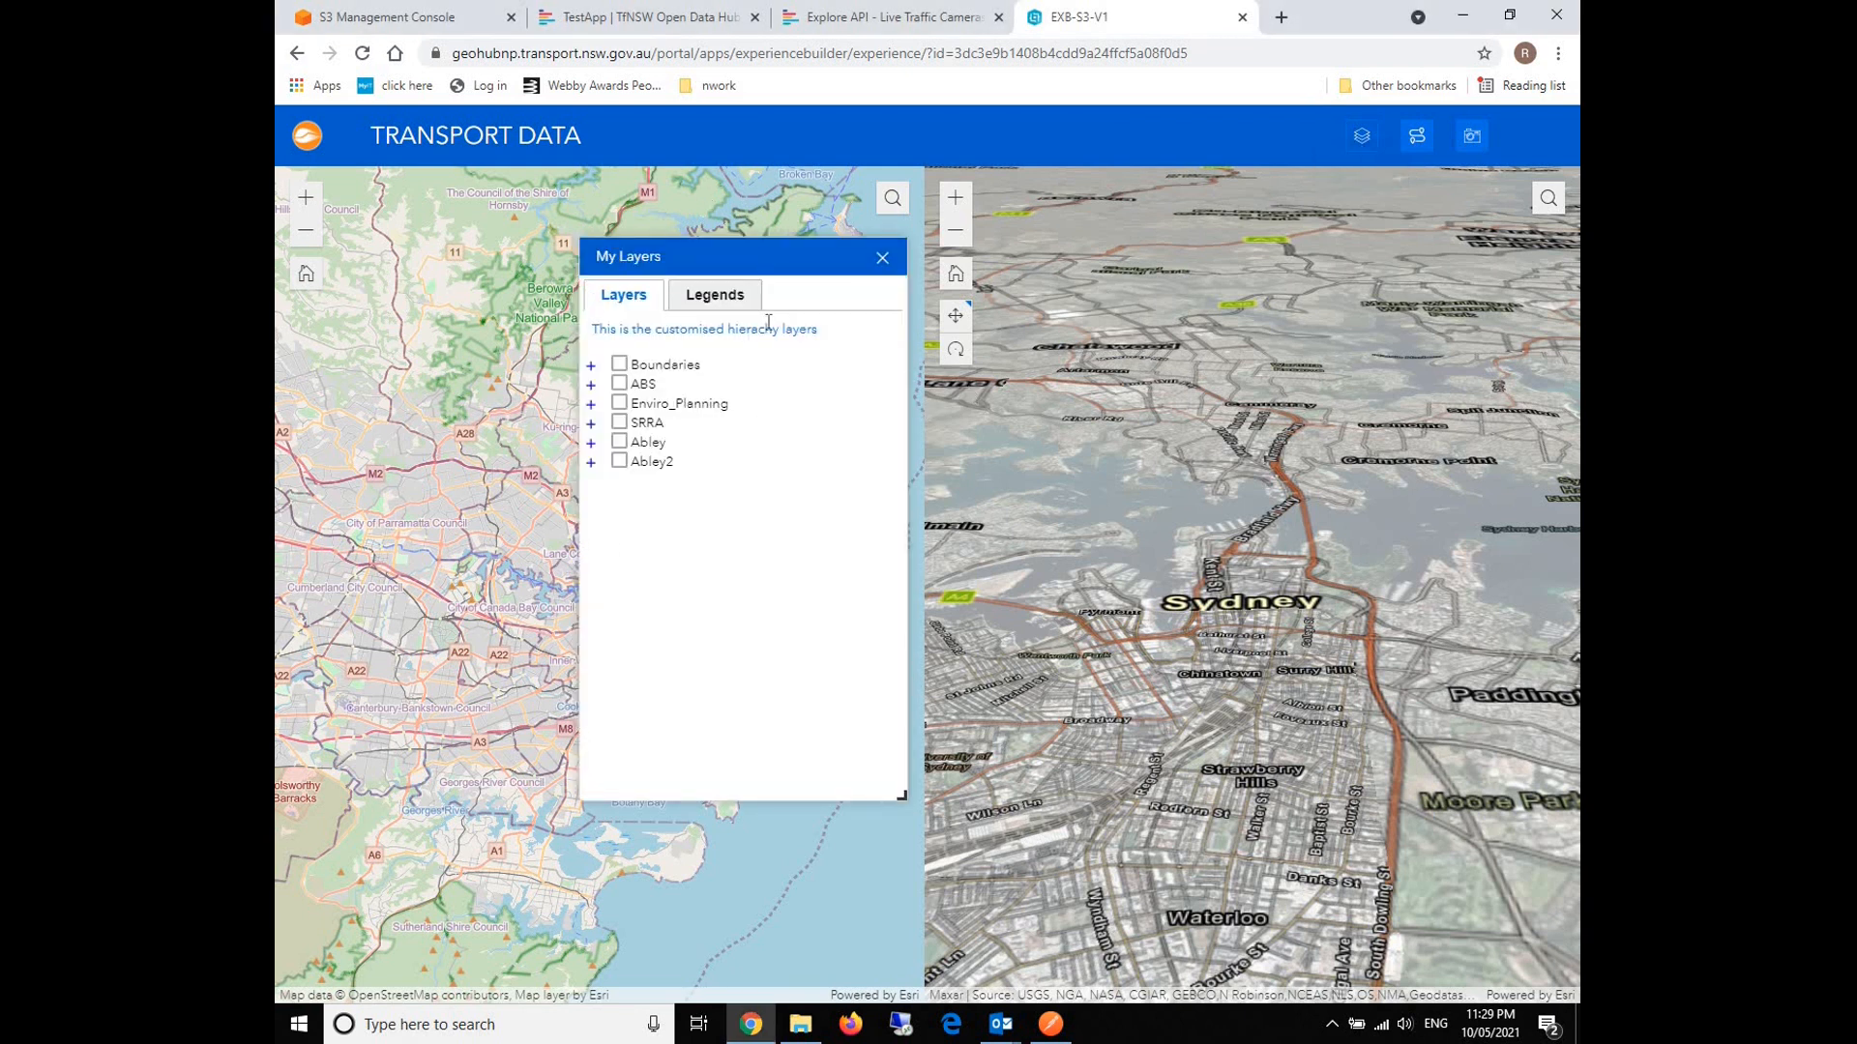
mouse_move(882, 261)
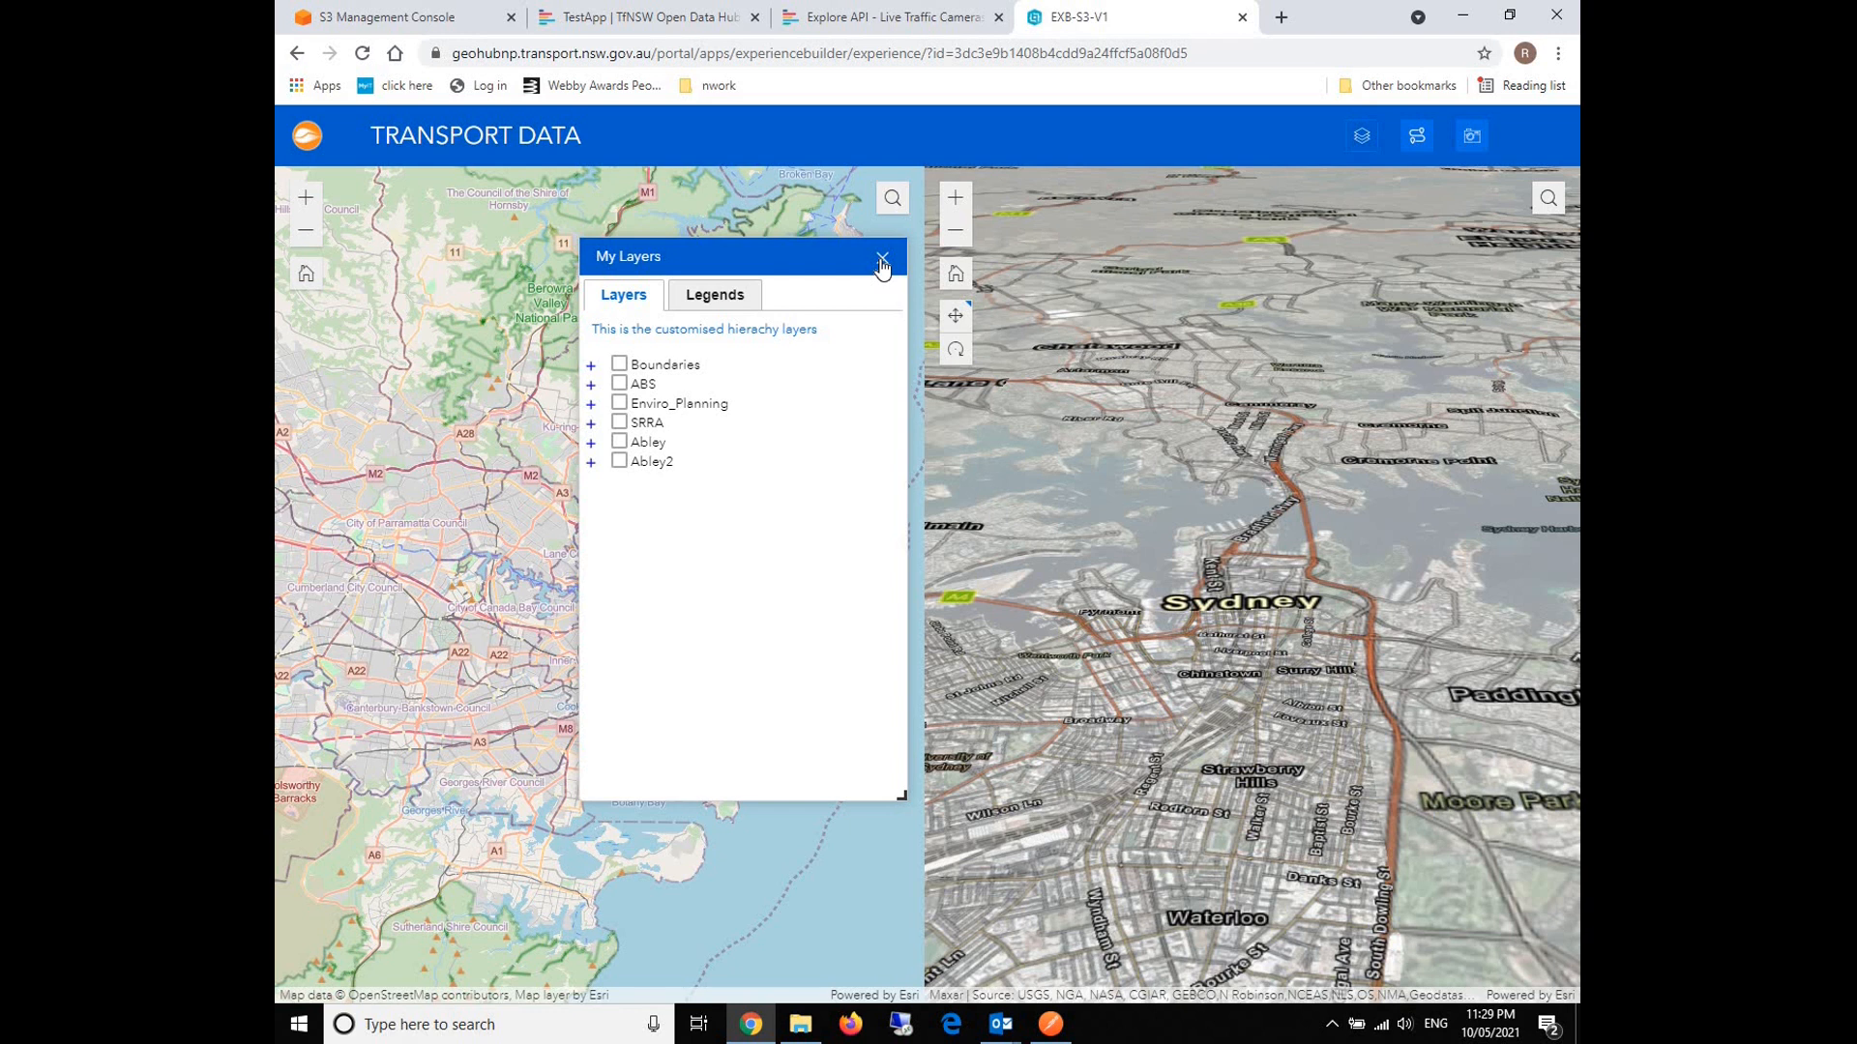
click(1470, 134)
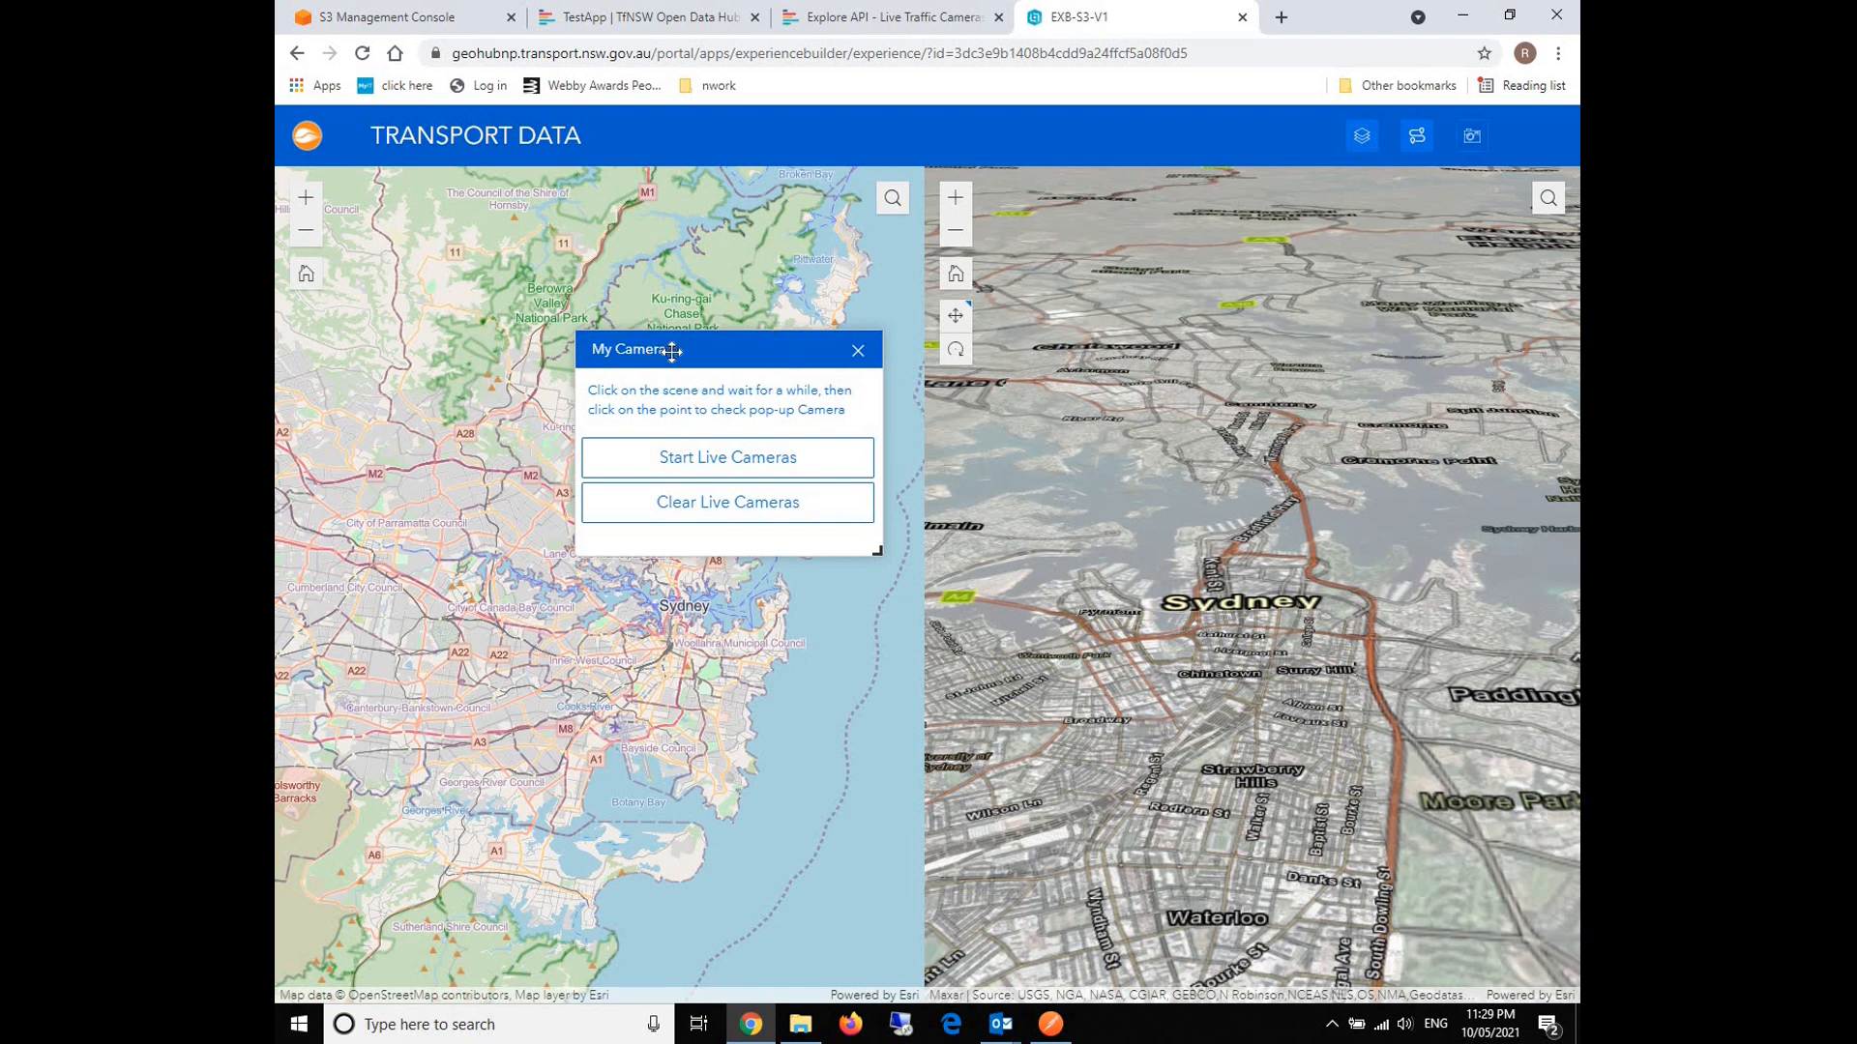
mouse_move(696, 351)
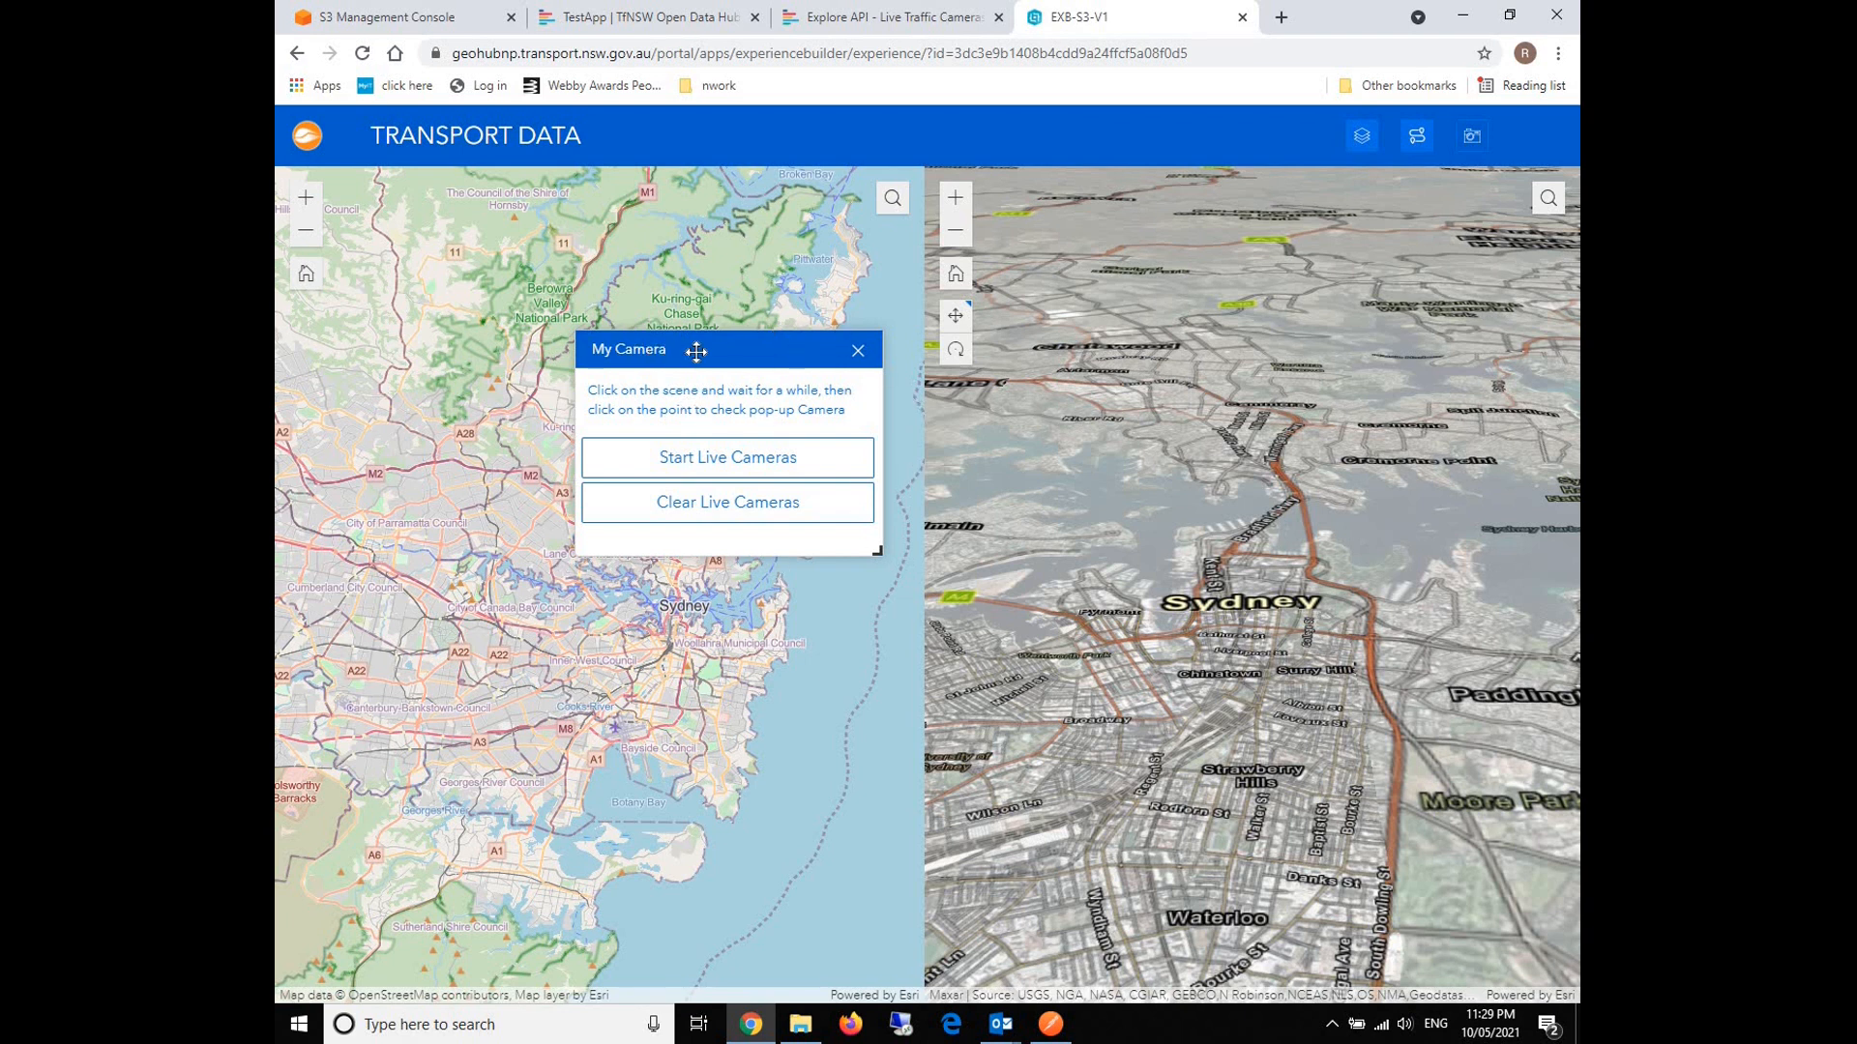
mouse_move(1137, 639)
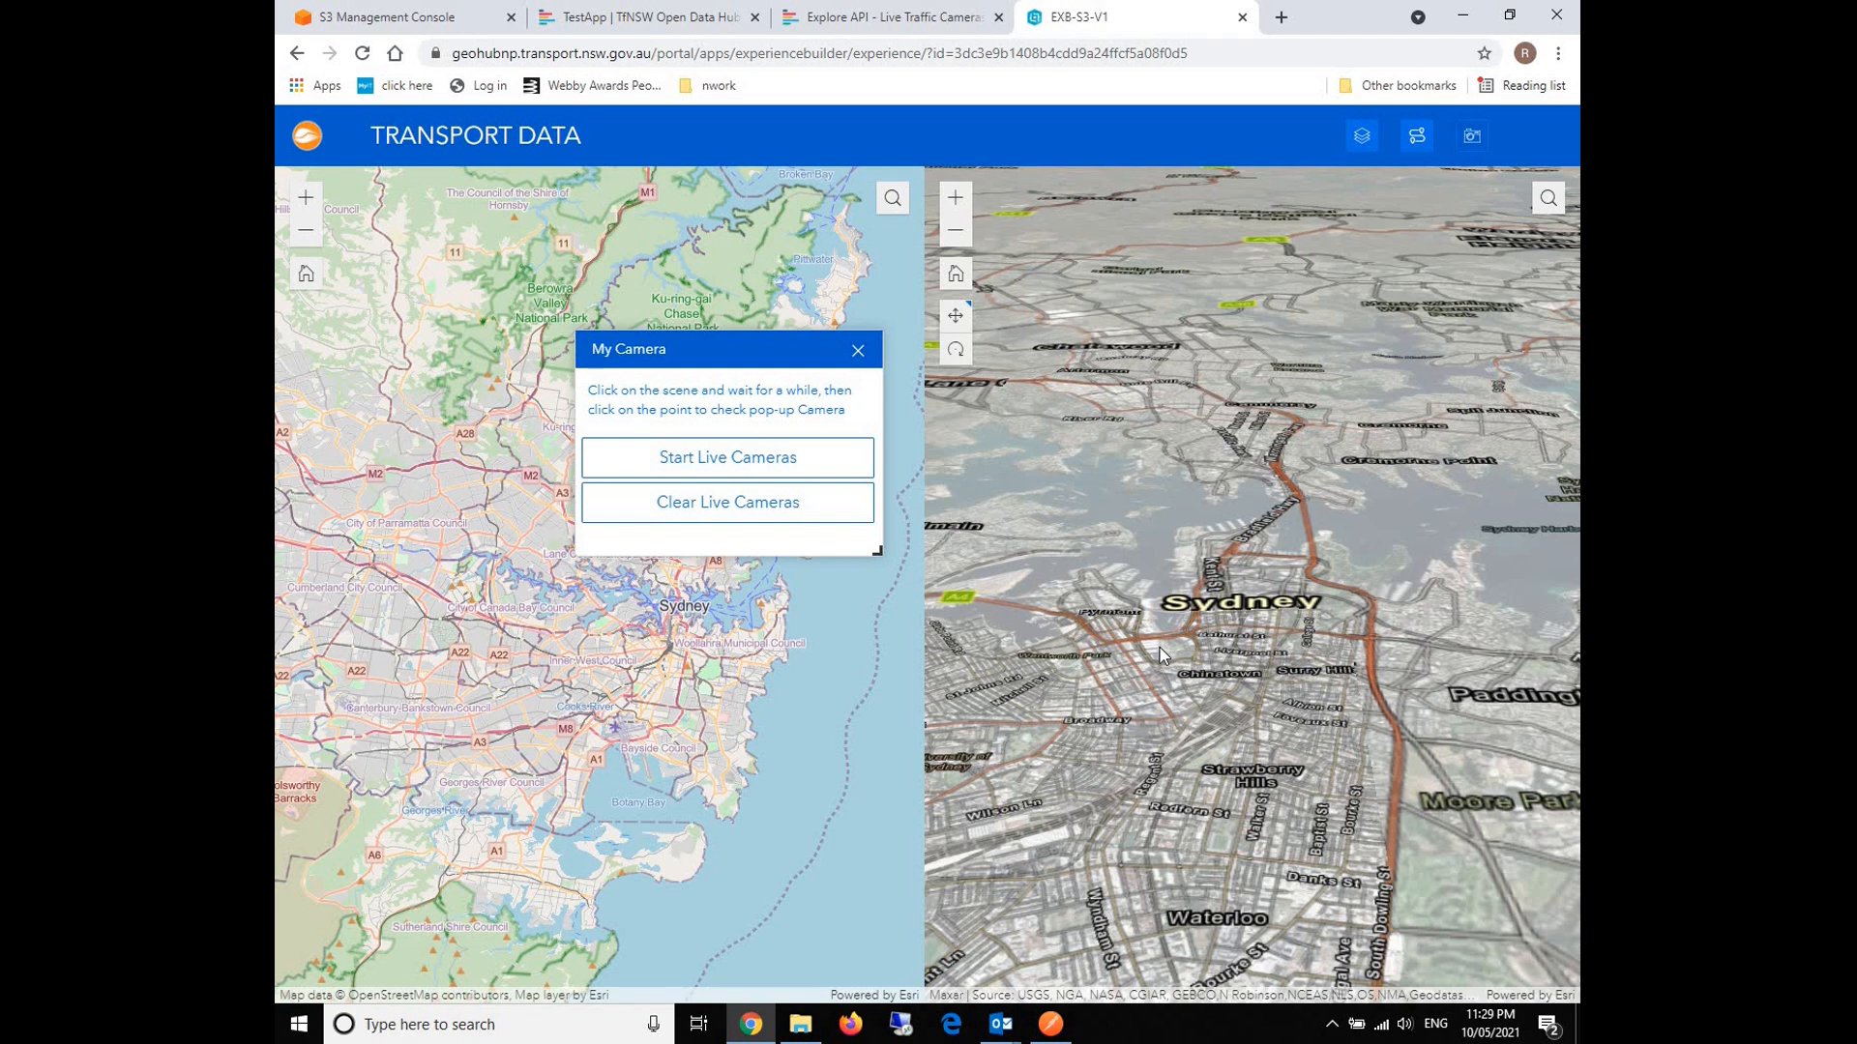
mouse_move(1177, 664)
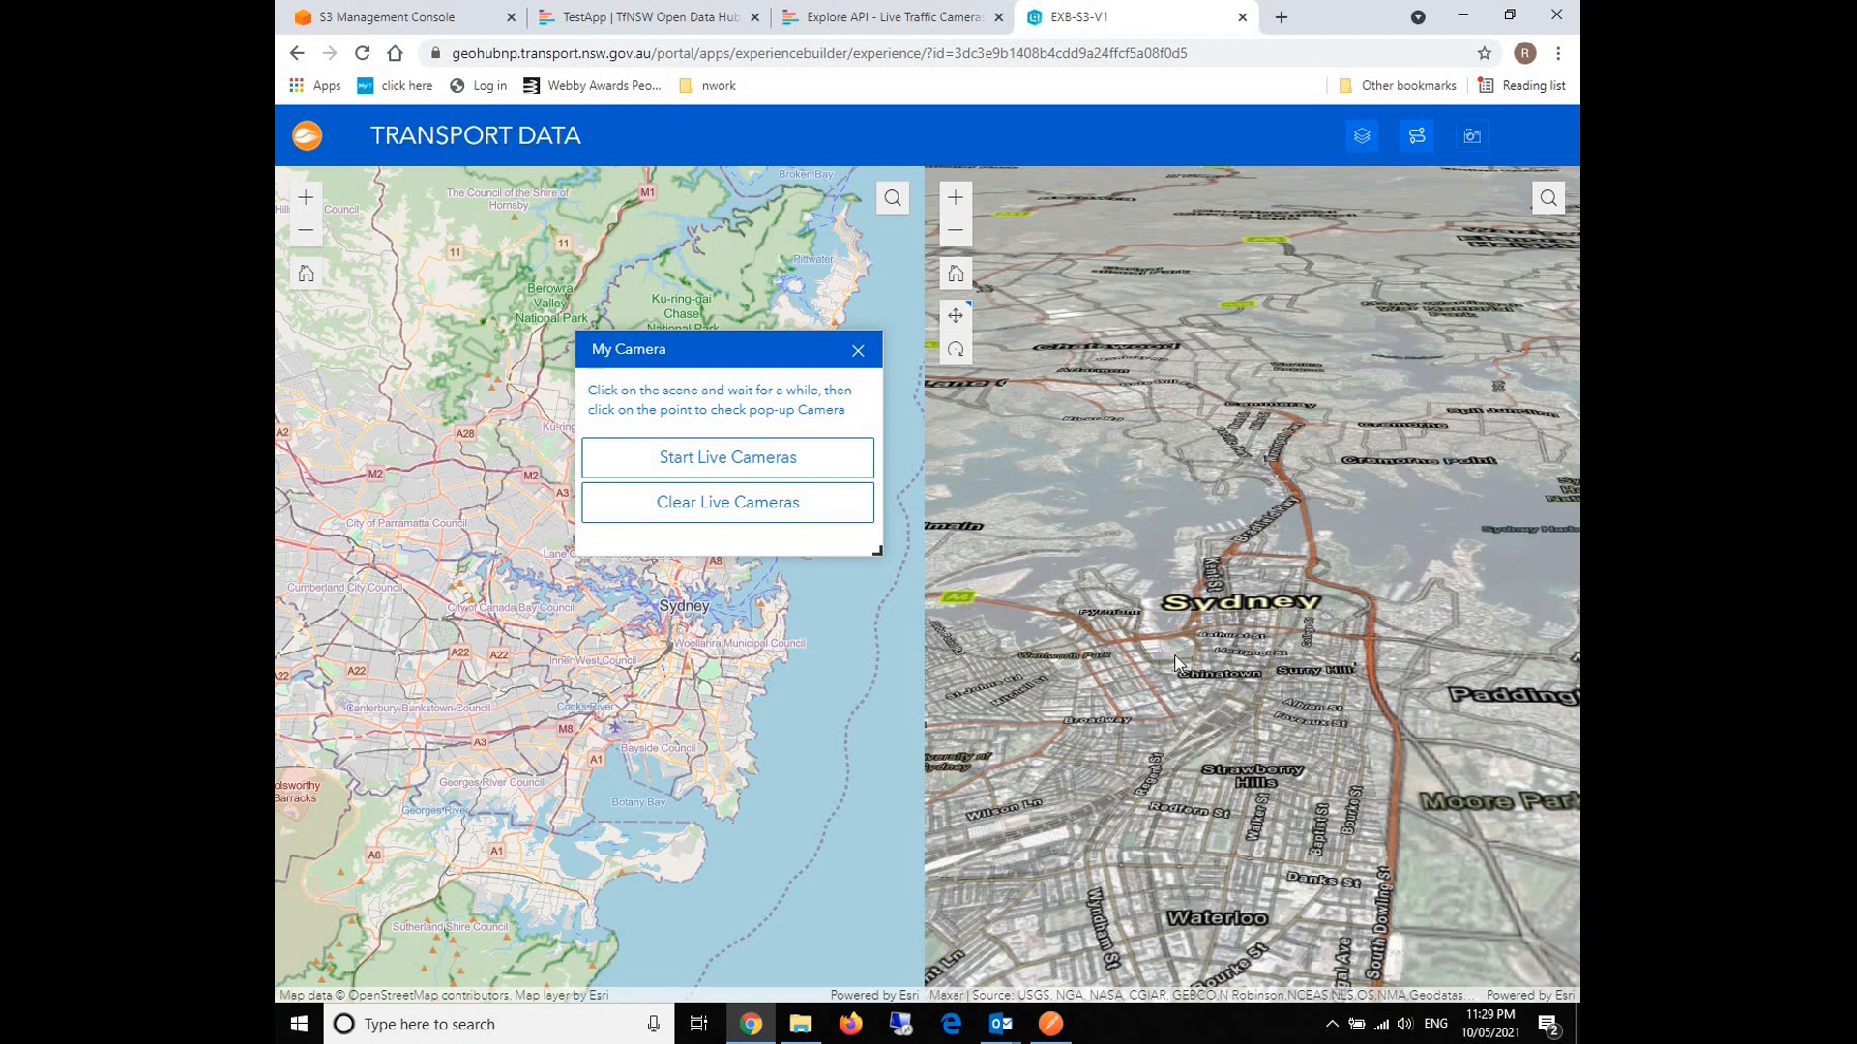
mouse_move(1197, 726)
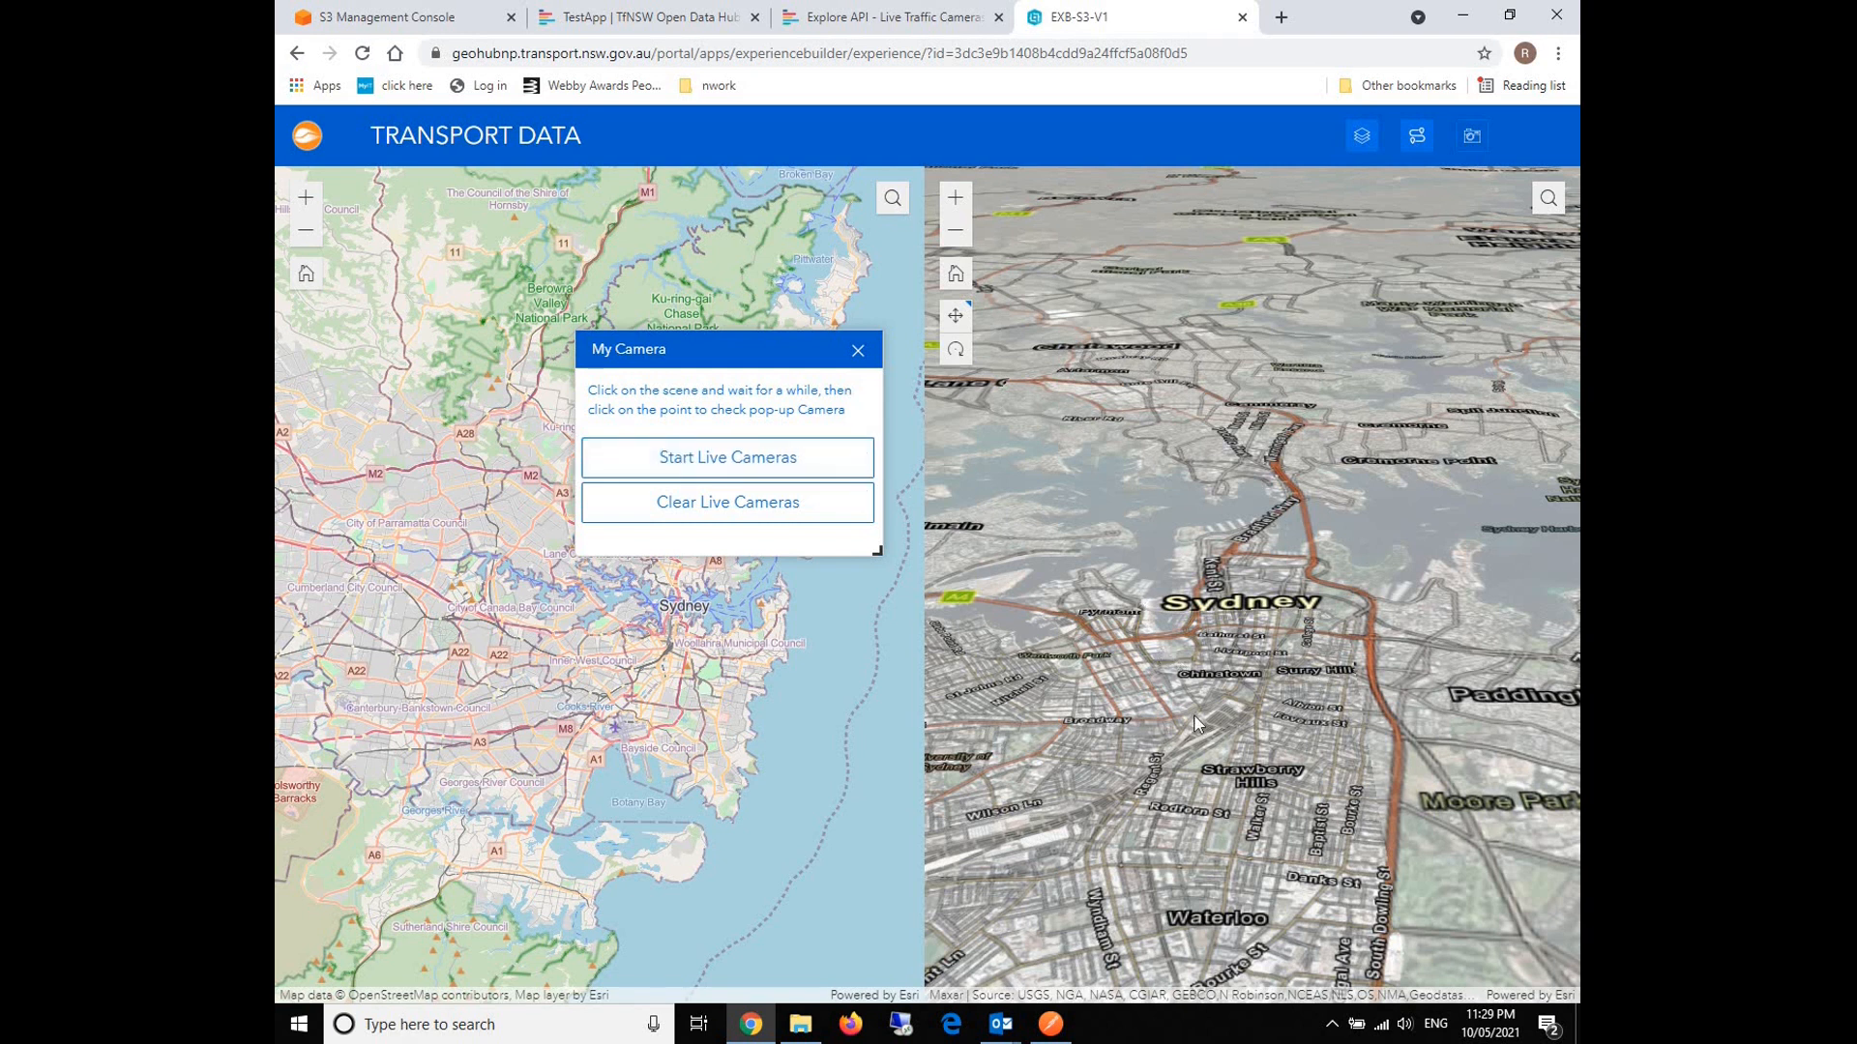
Start the live cameras, view the Wattle St (Ultimo) camera feed, and close its popup.
click(726, 458)
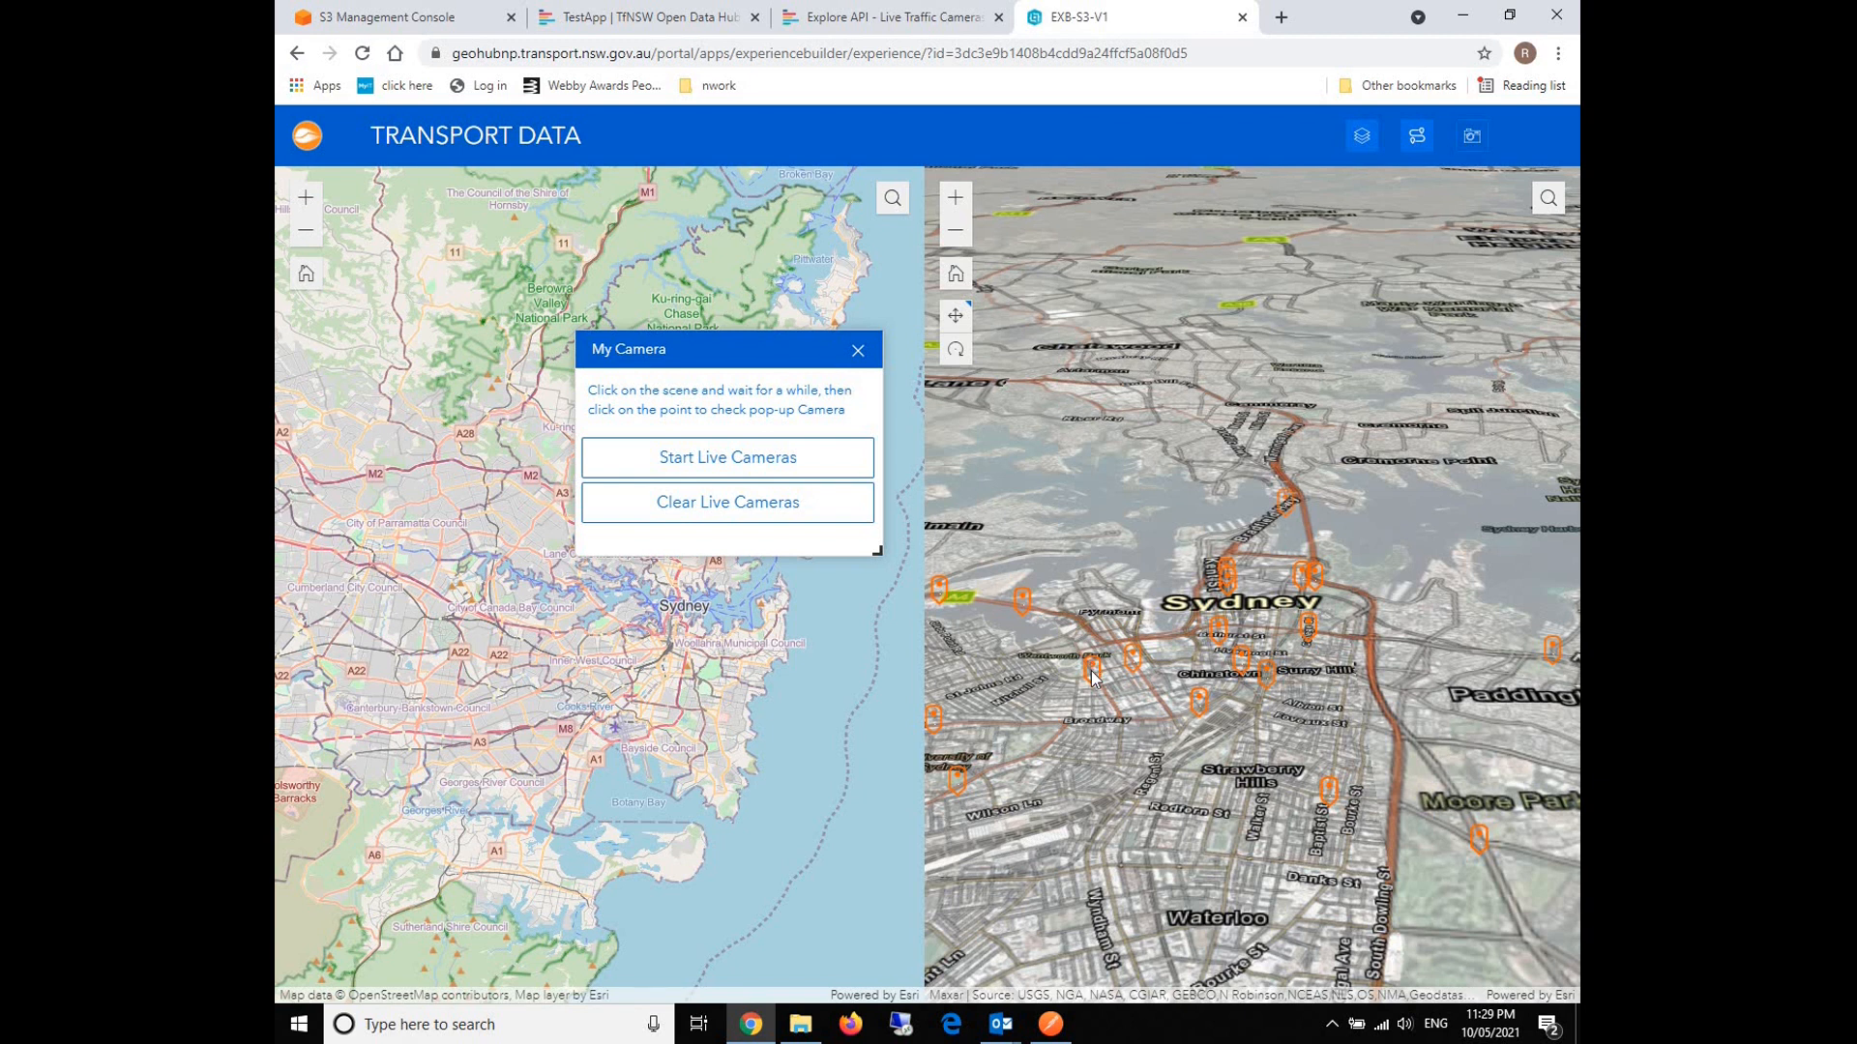
click(1091, 671)
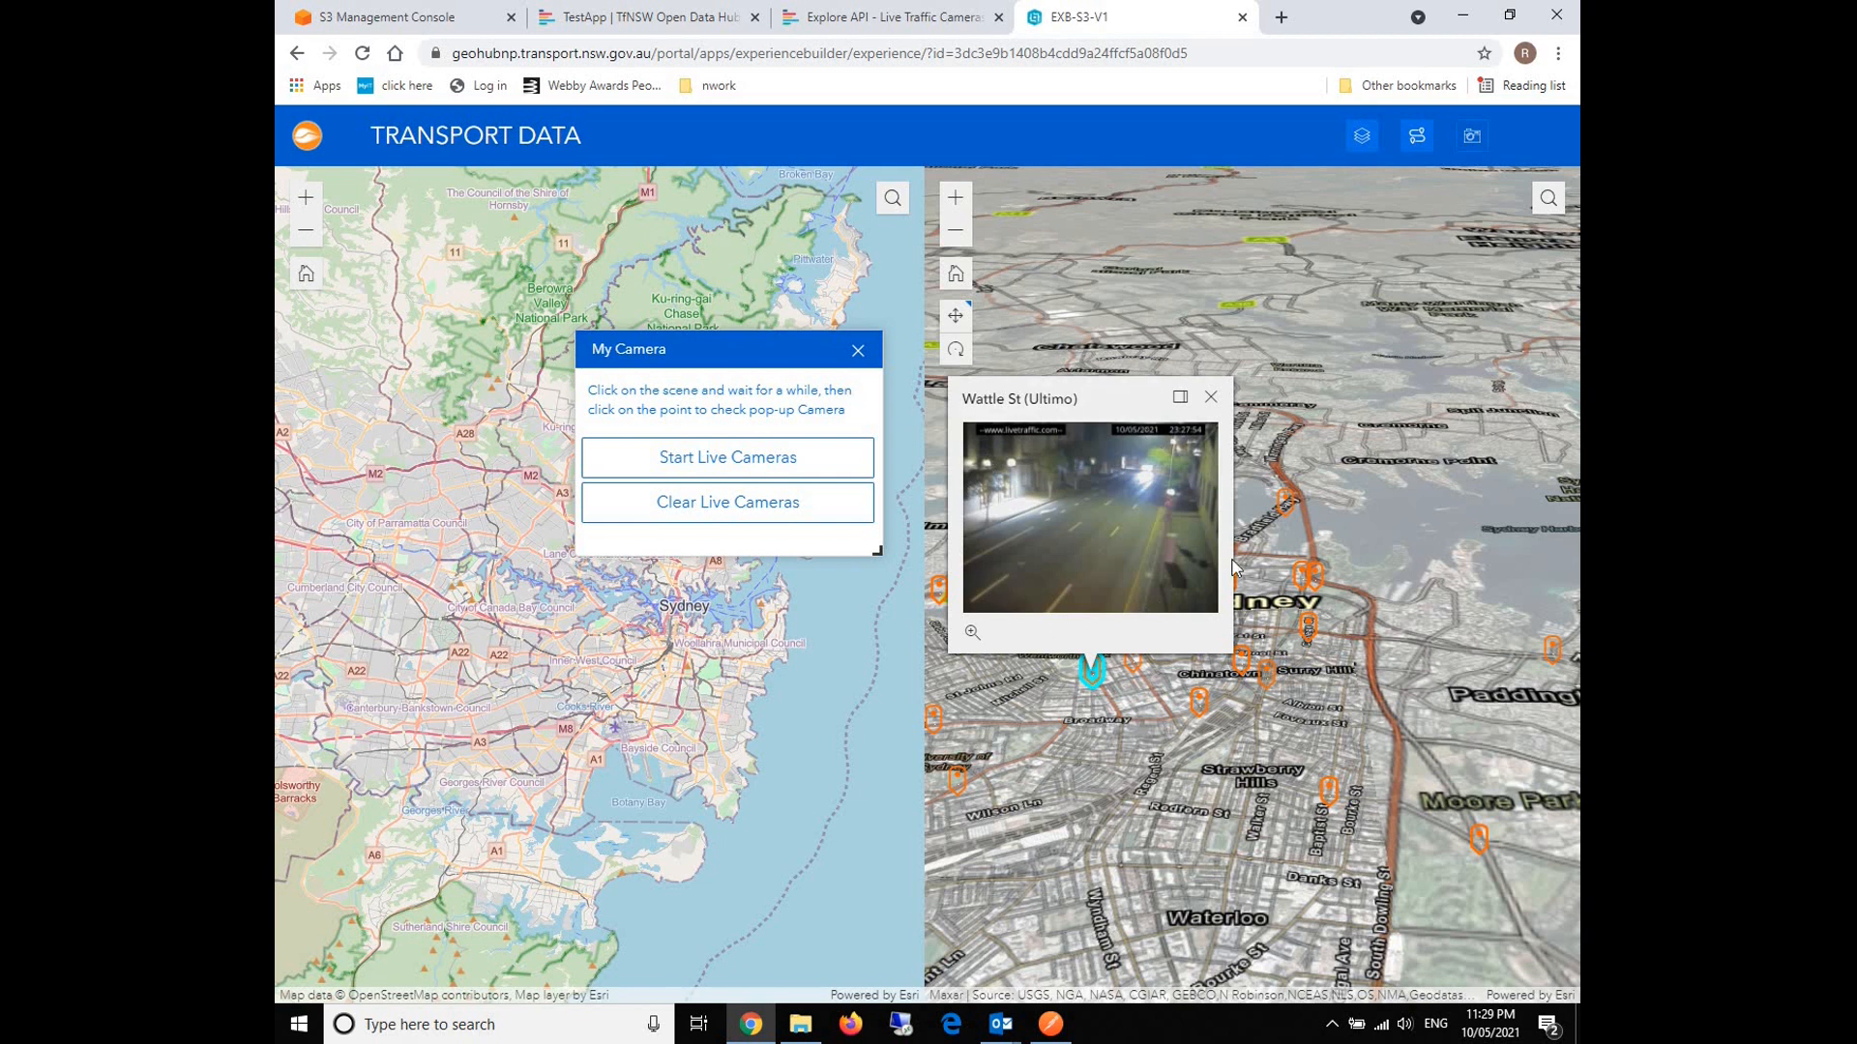
mouse_move(1014, 504)
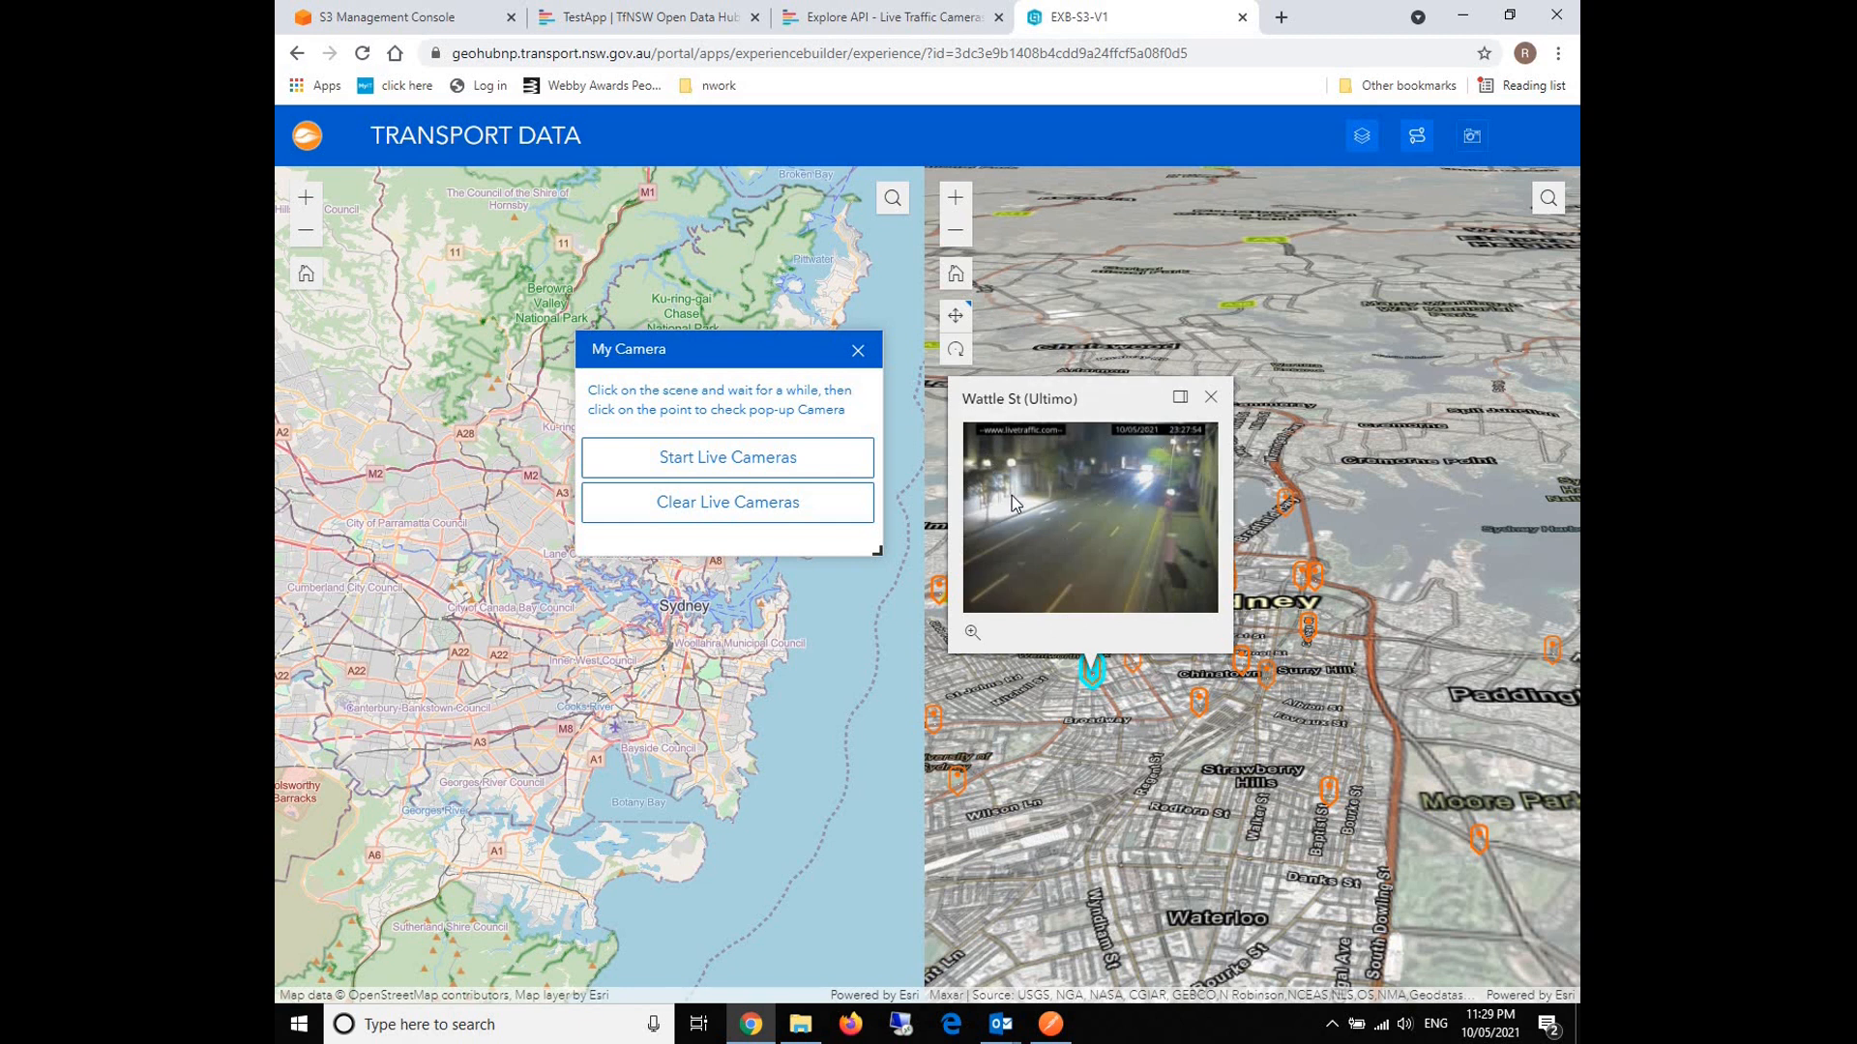
mouse_move(1136, 444)
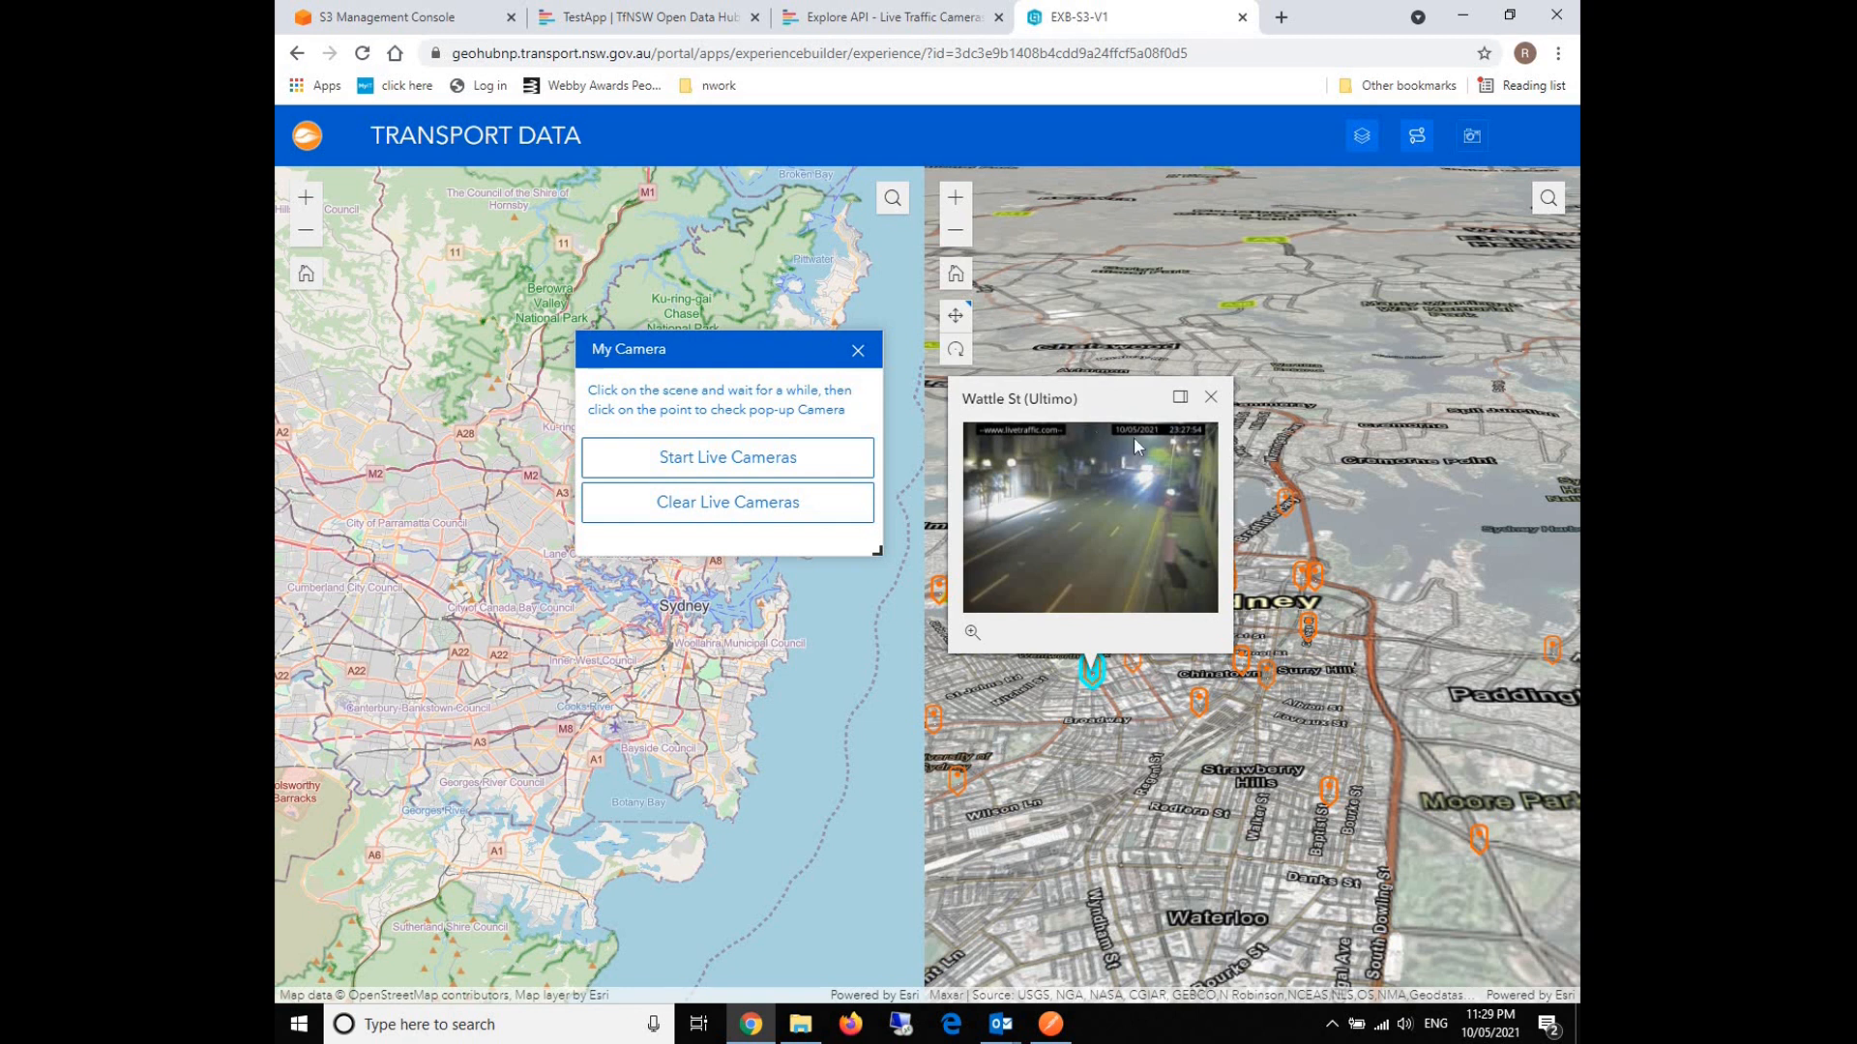
mouse_move(1031, 504)
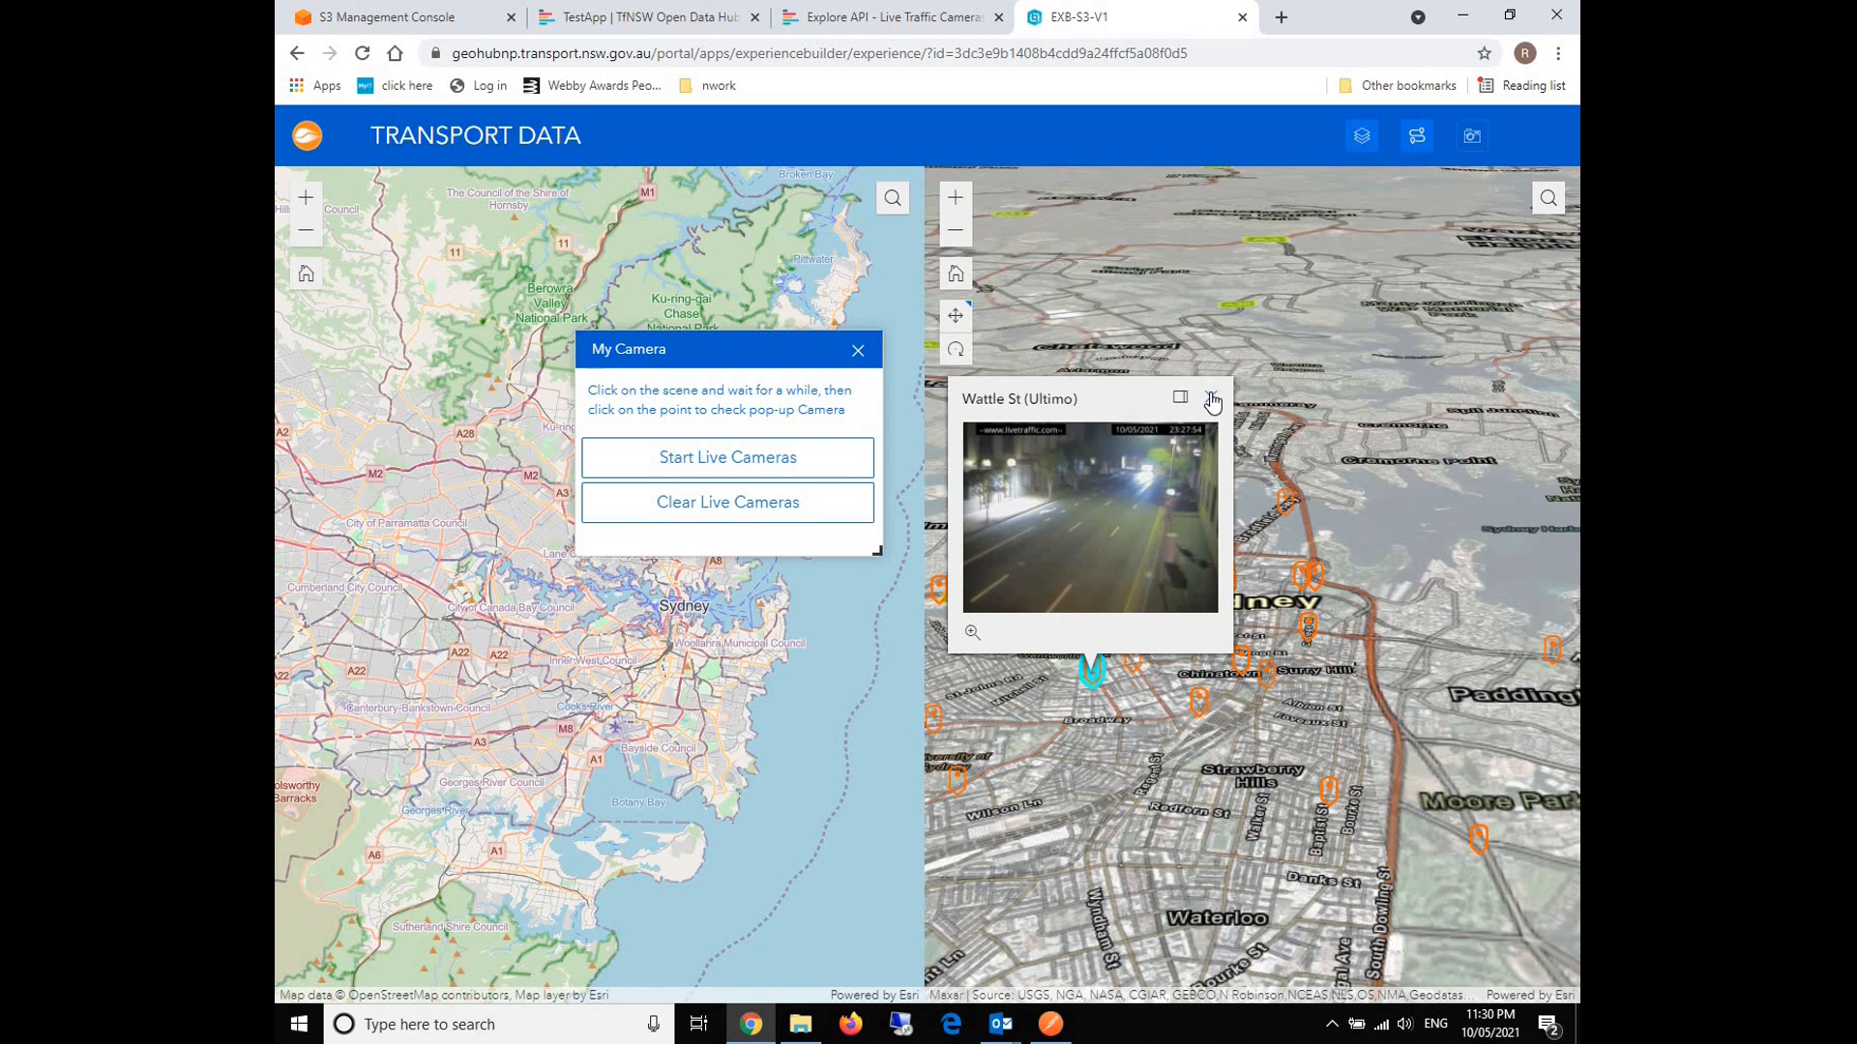
click(1213, 399)
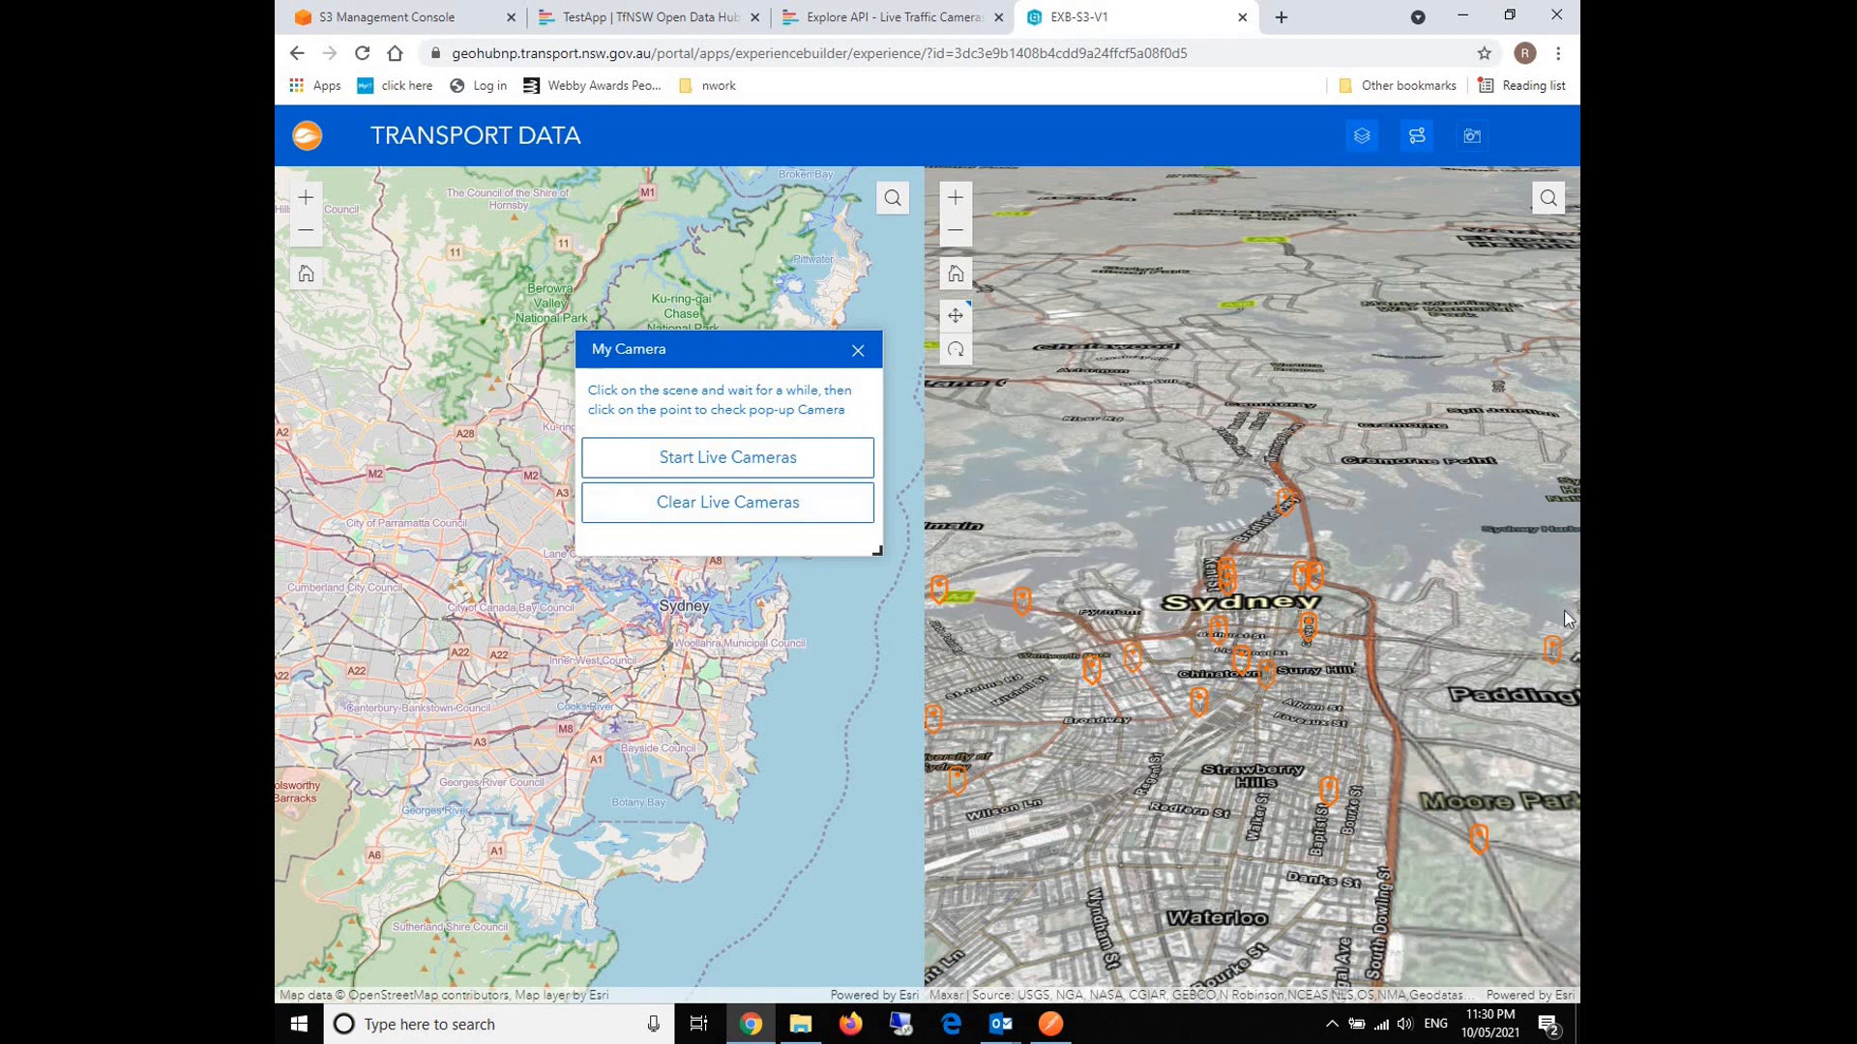
mouse_move(1063, 527)
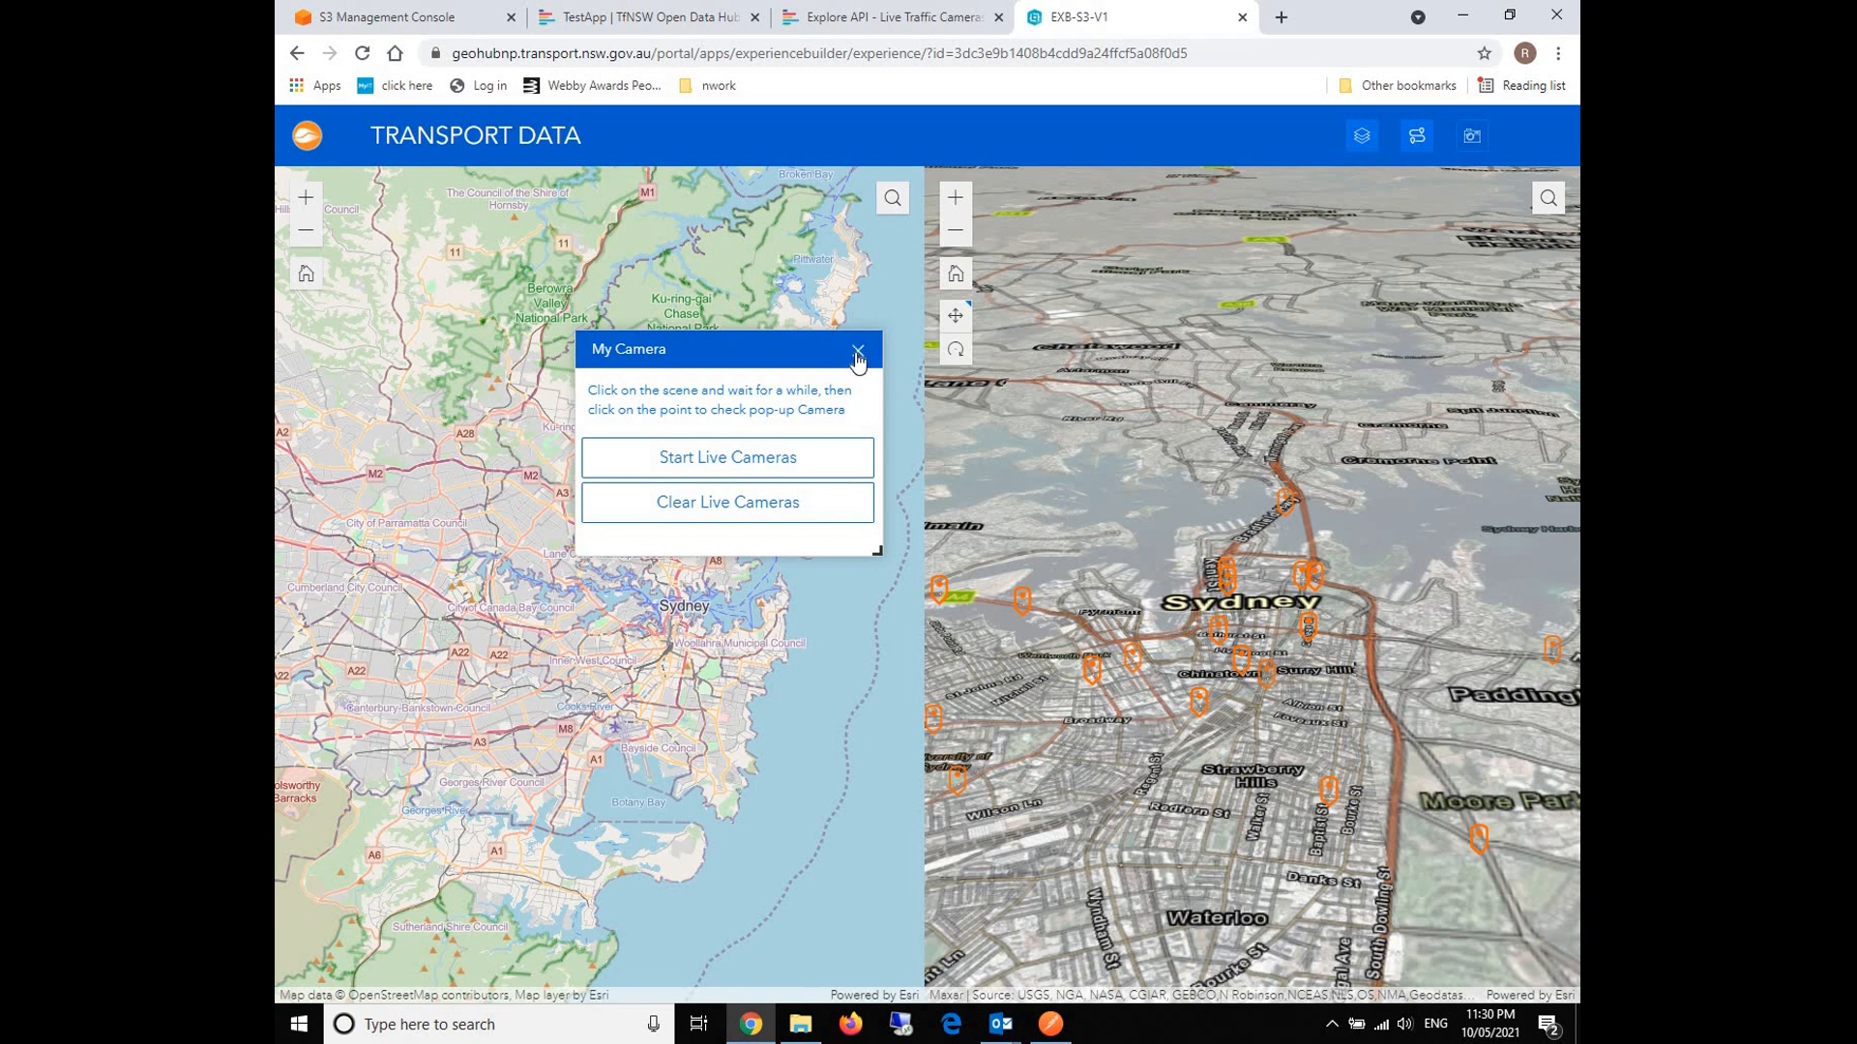
Close and reopen the My Camera panel, then clear the live camera markers from the scene.
click(857, 350)
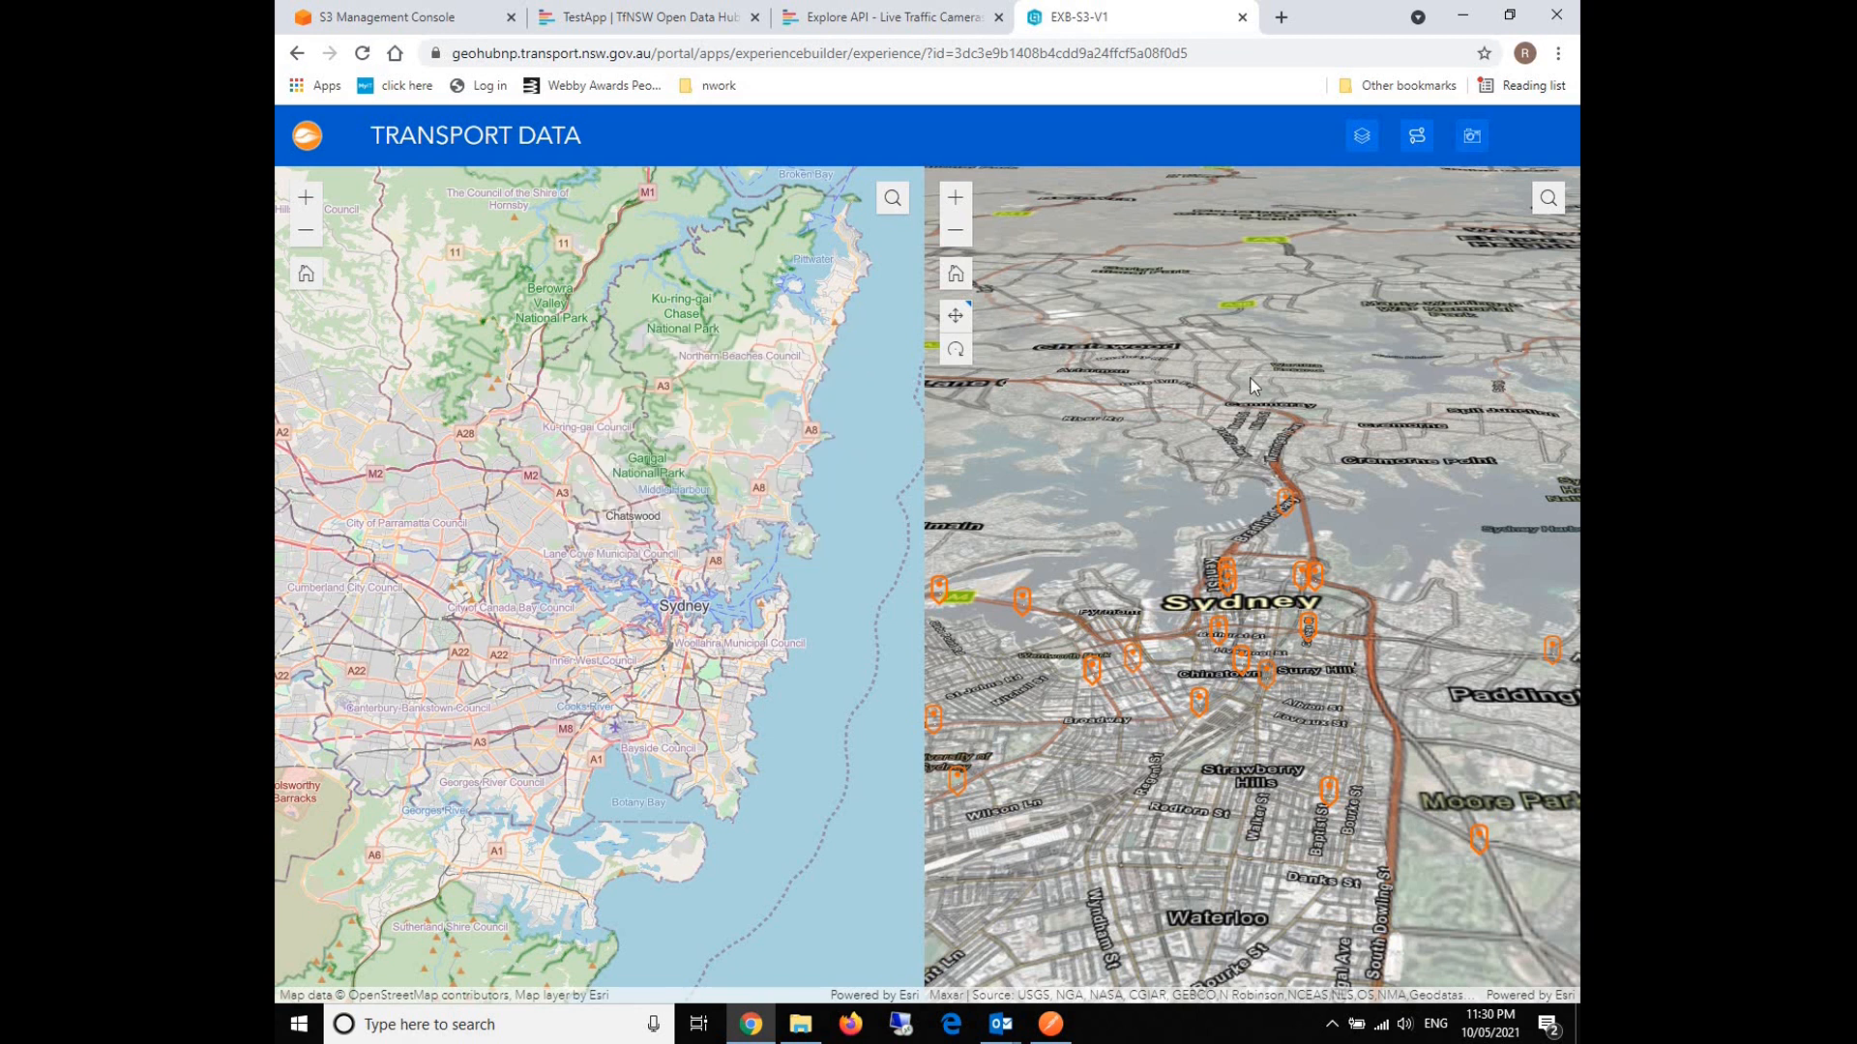
mouse_move(1208, 436)
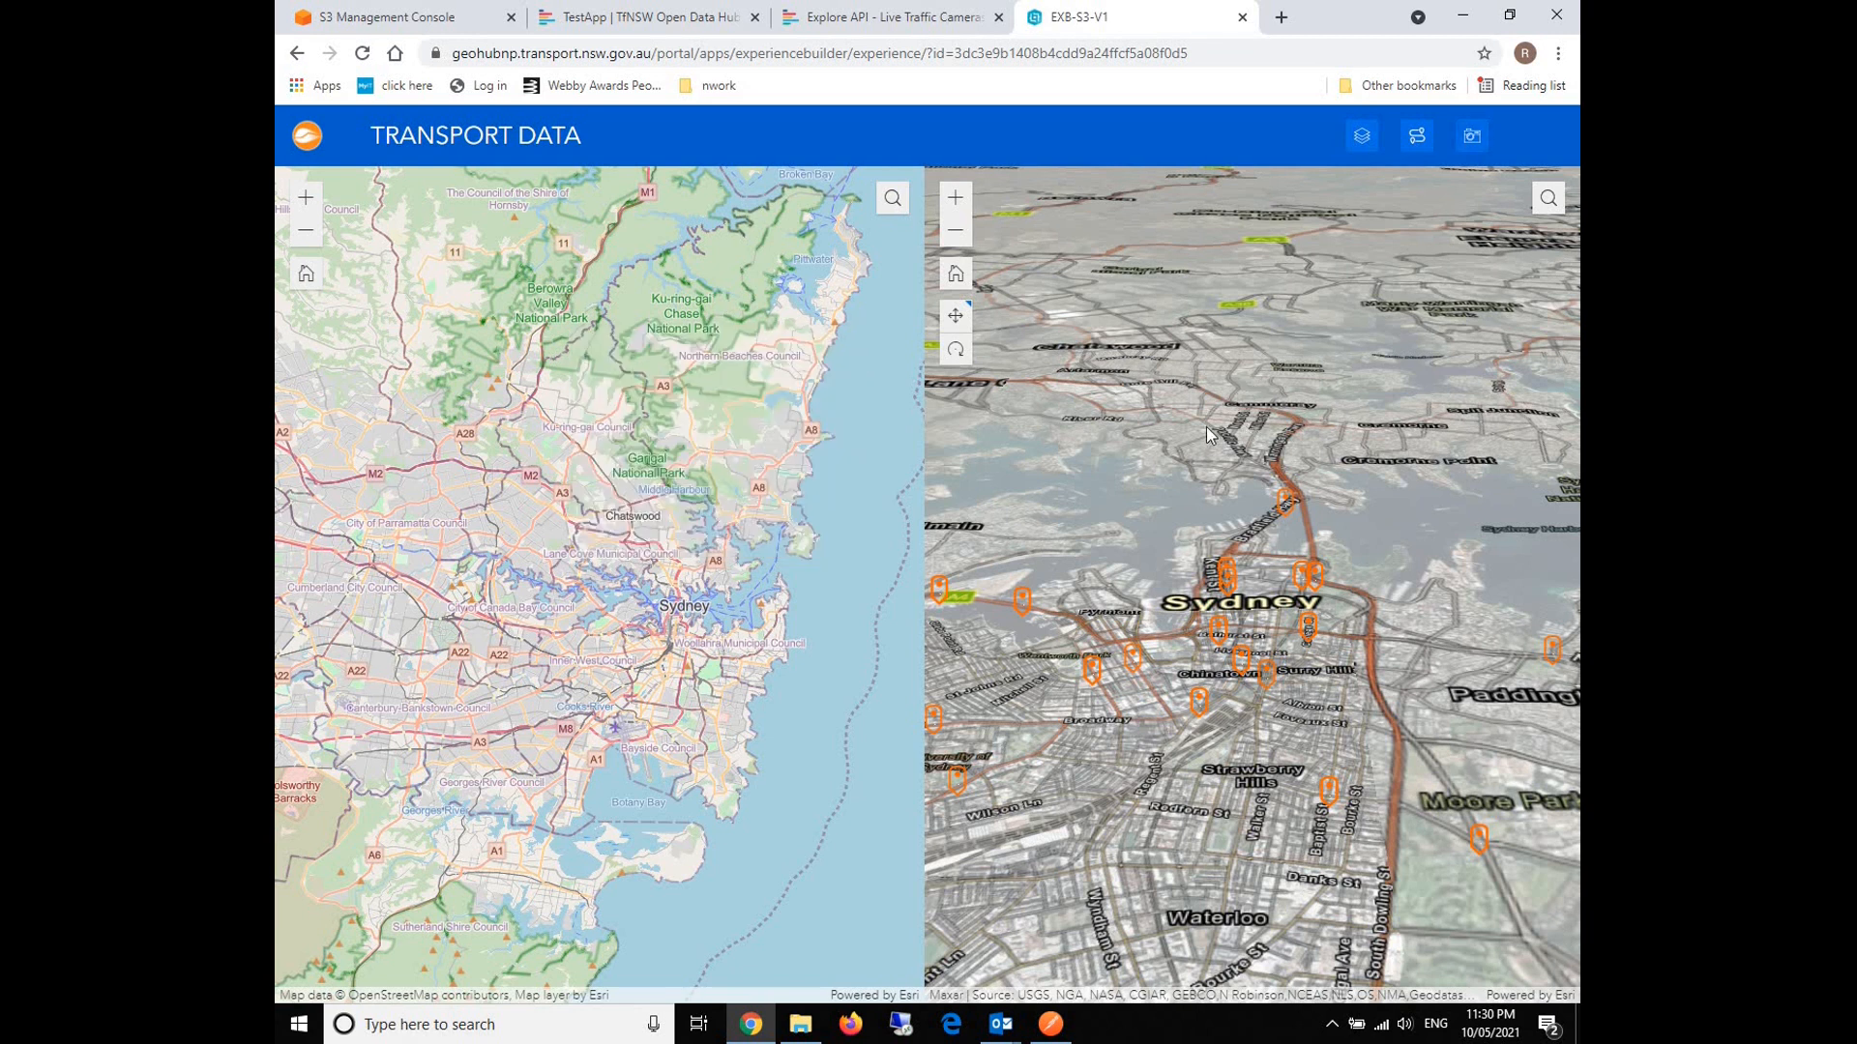
mouse_move(1144, 423)
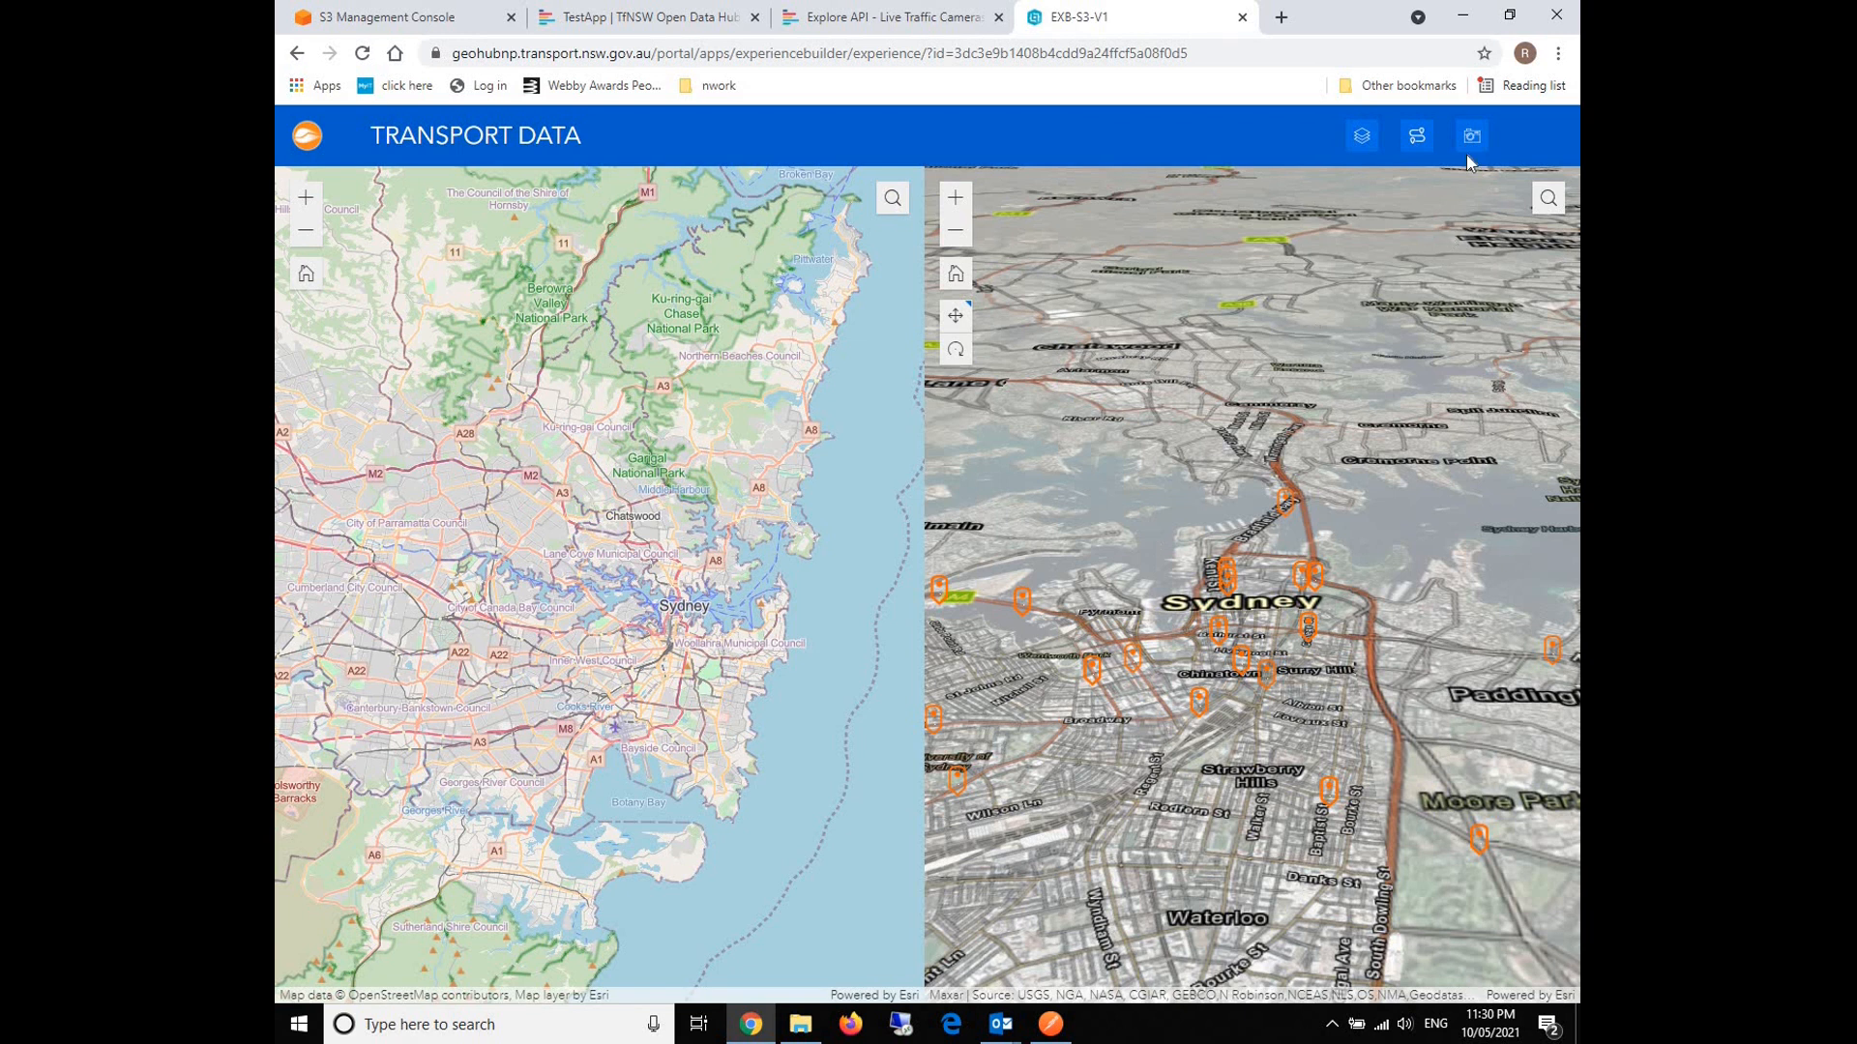
click(1471, 135)
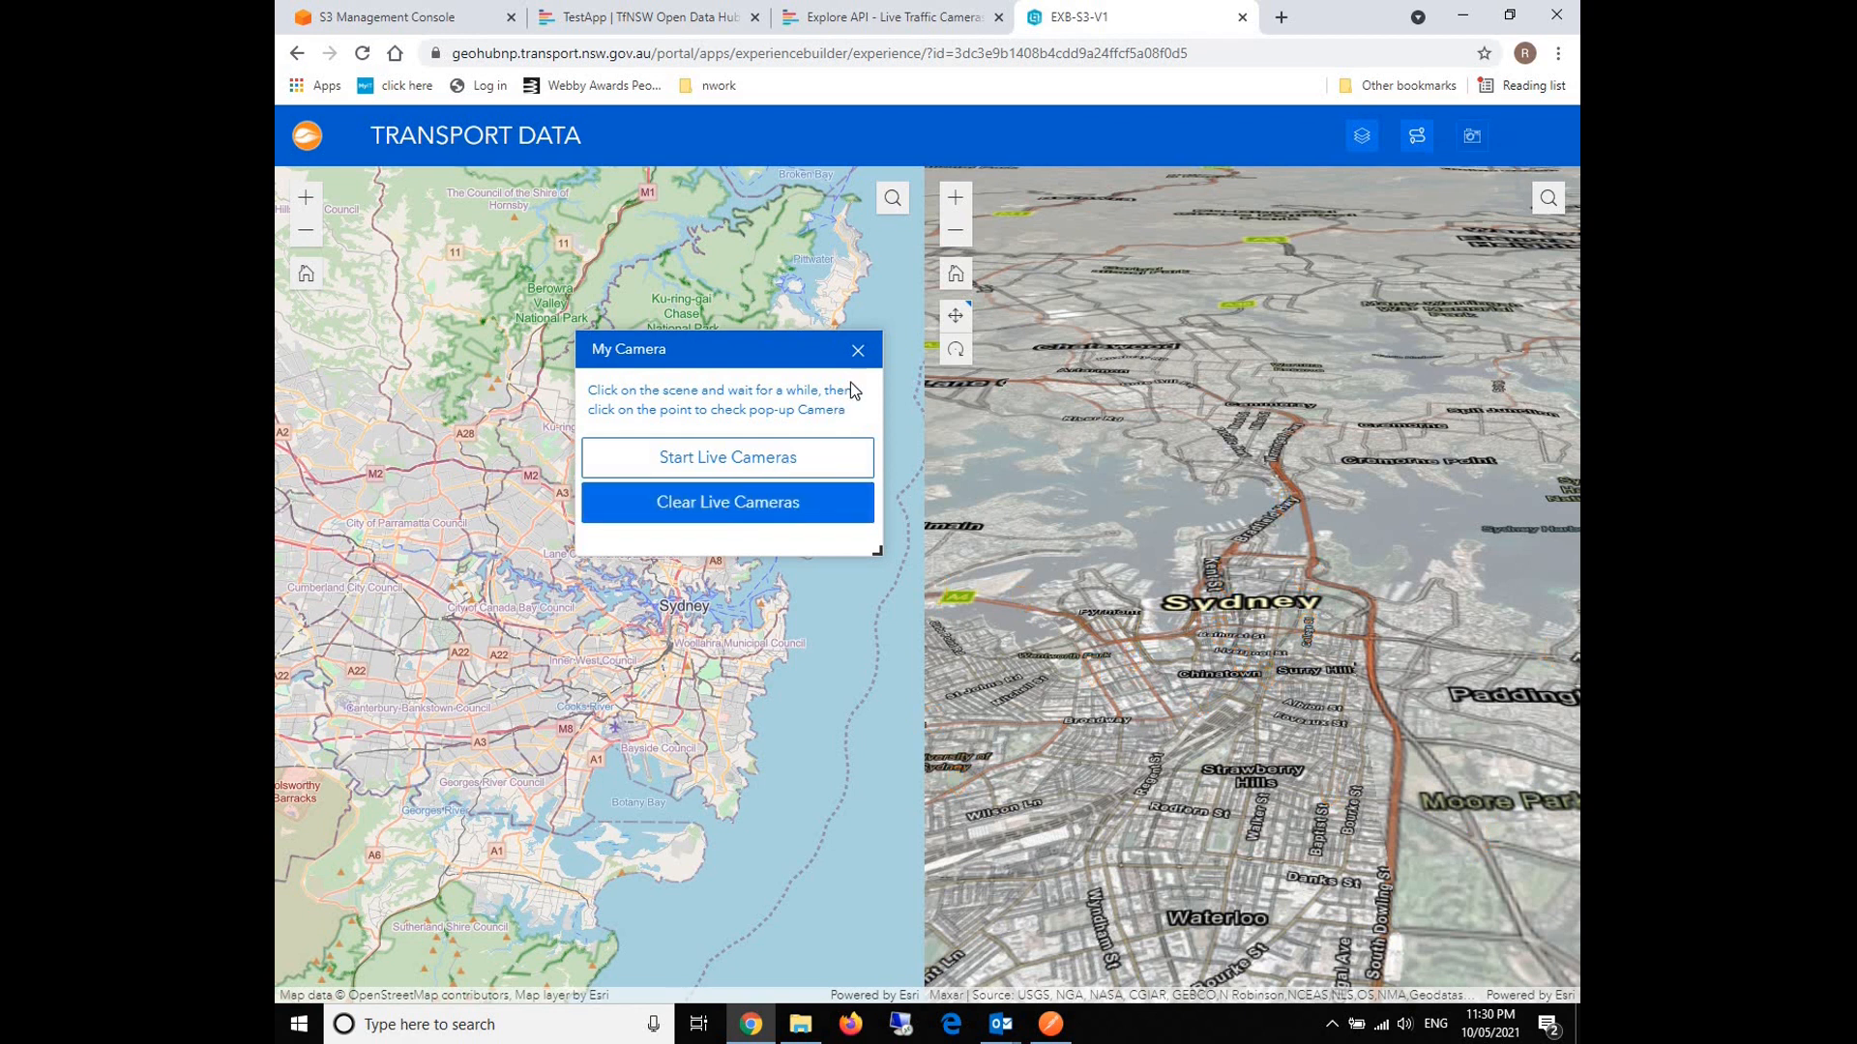
click(858, 350)
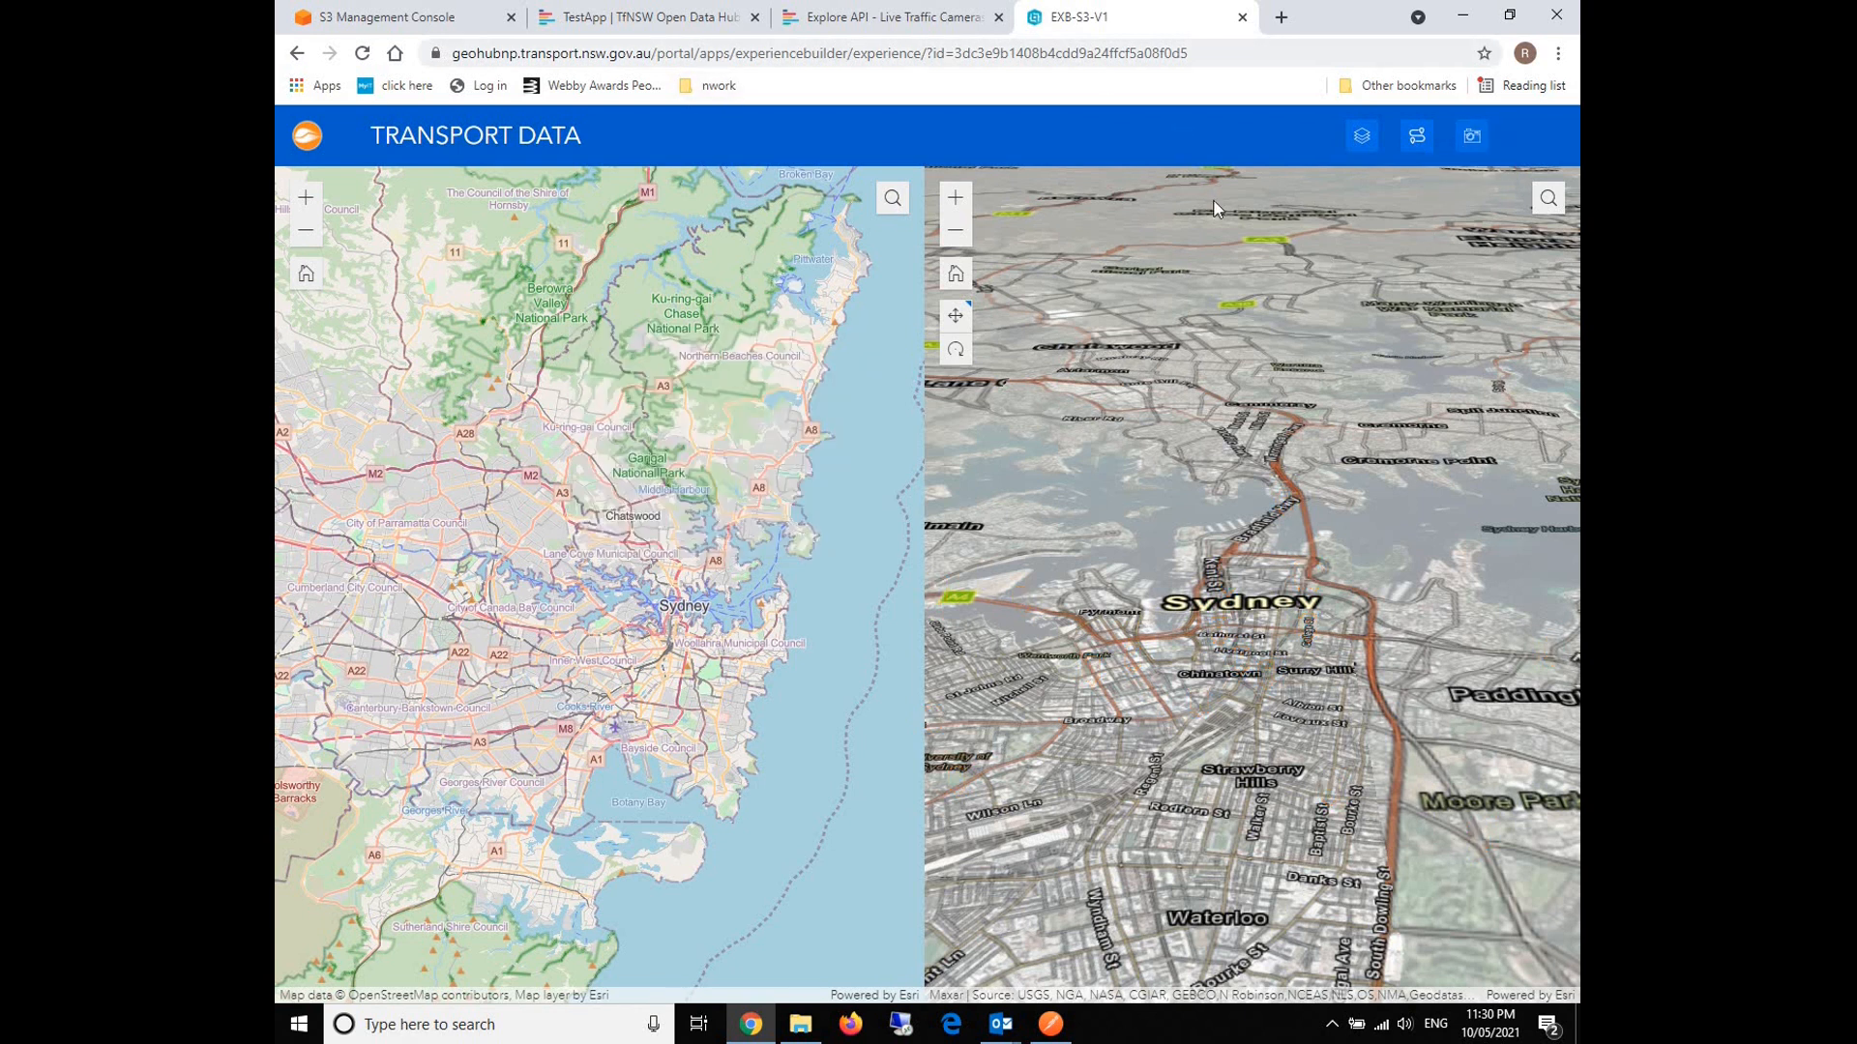
In the S3 console, inspect the empty arcgisportal2 bucket and return to the bucket list.
click(400, 17)
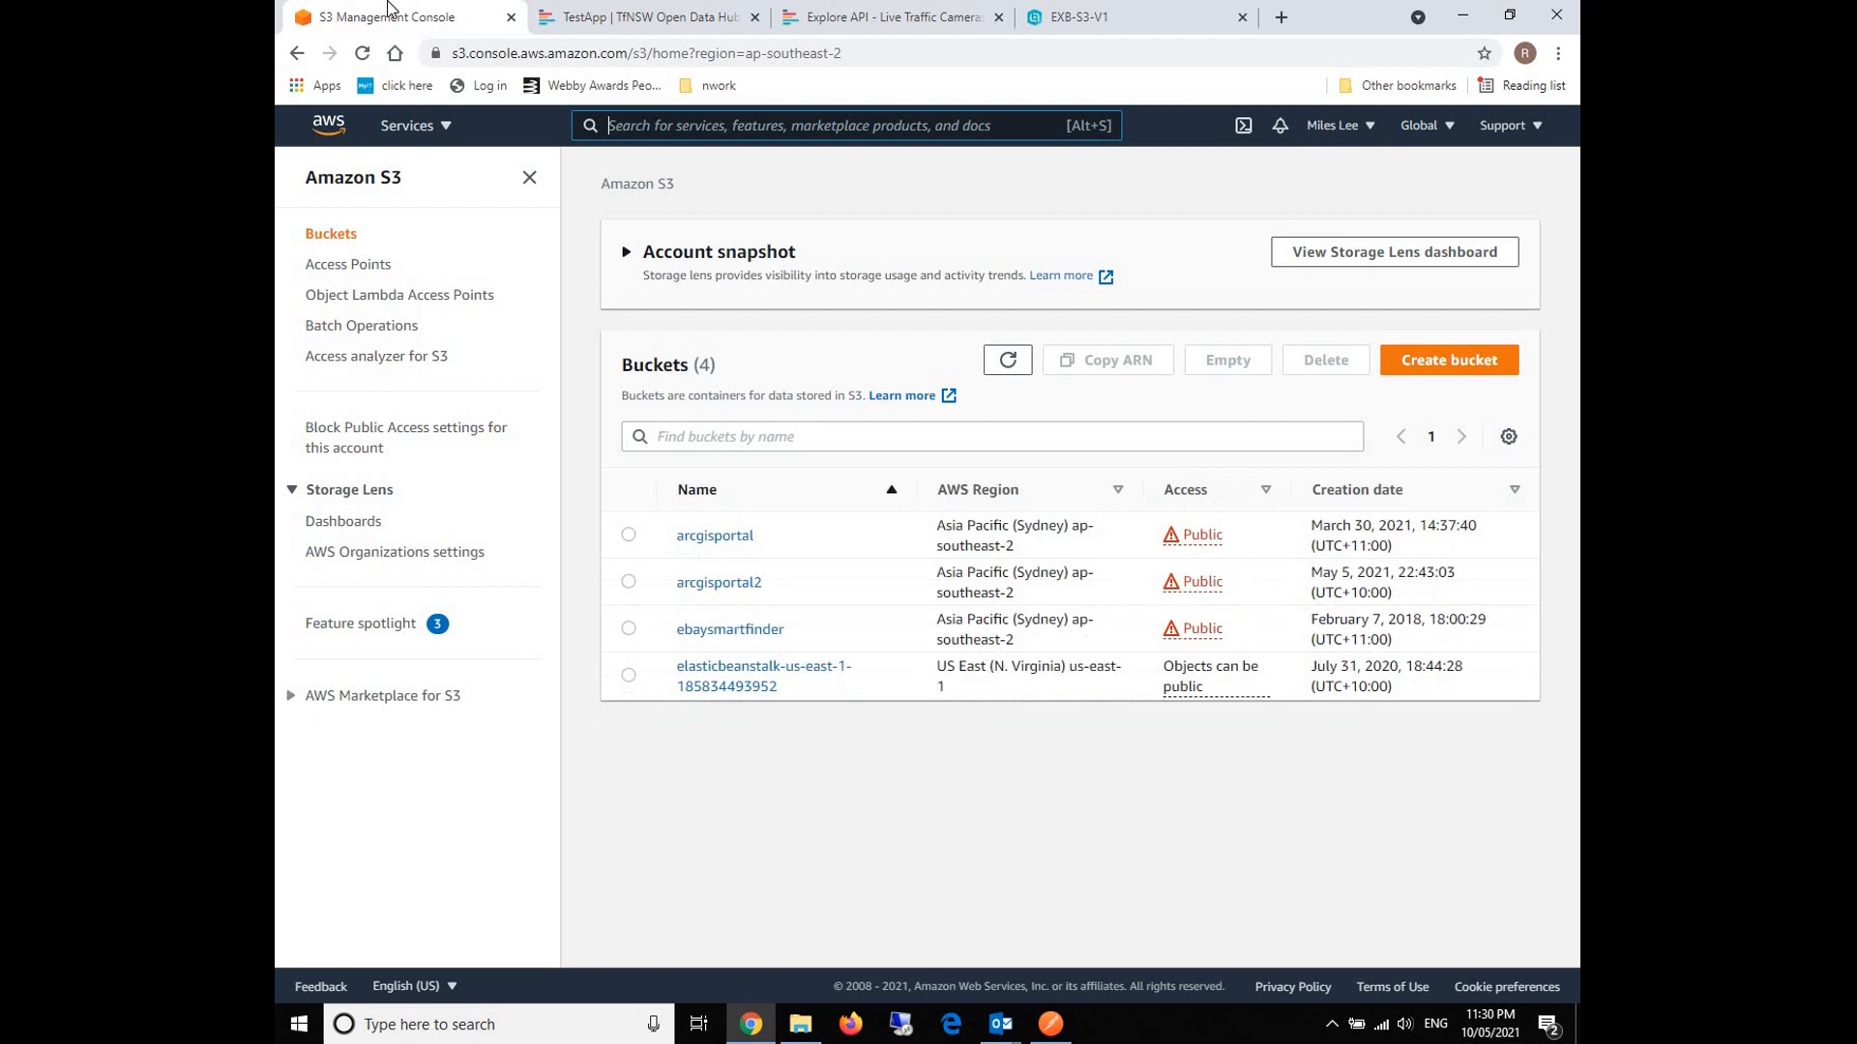
mouse_move(832, 658)
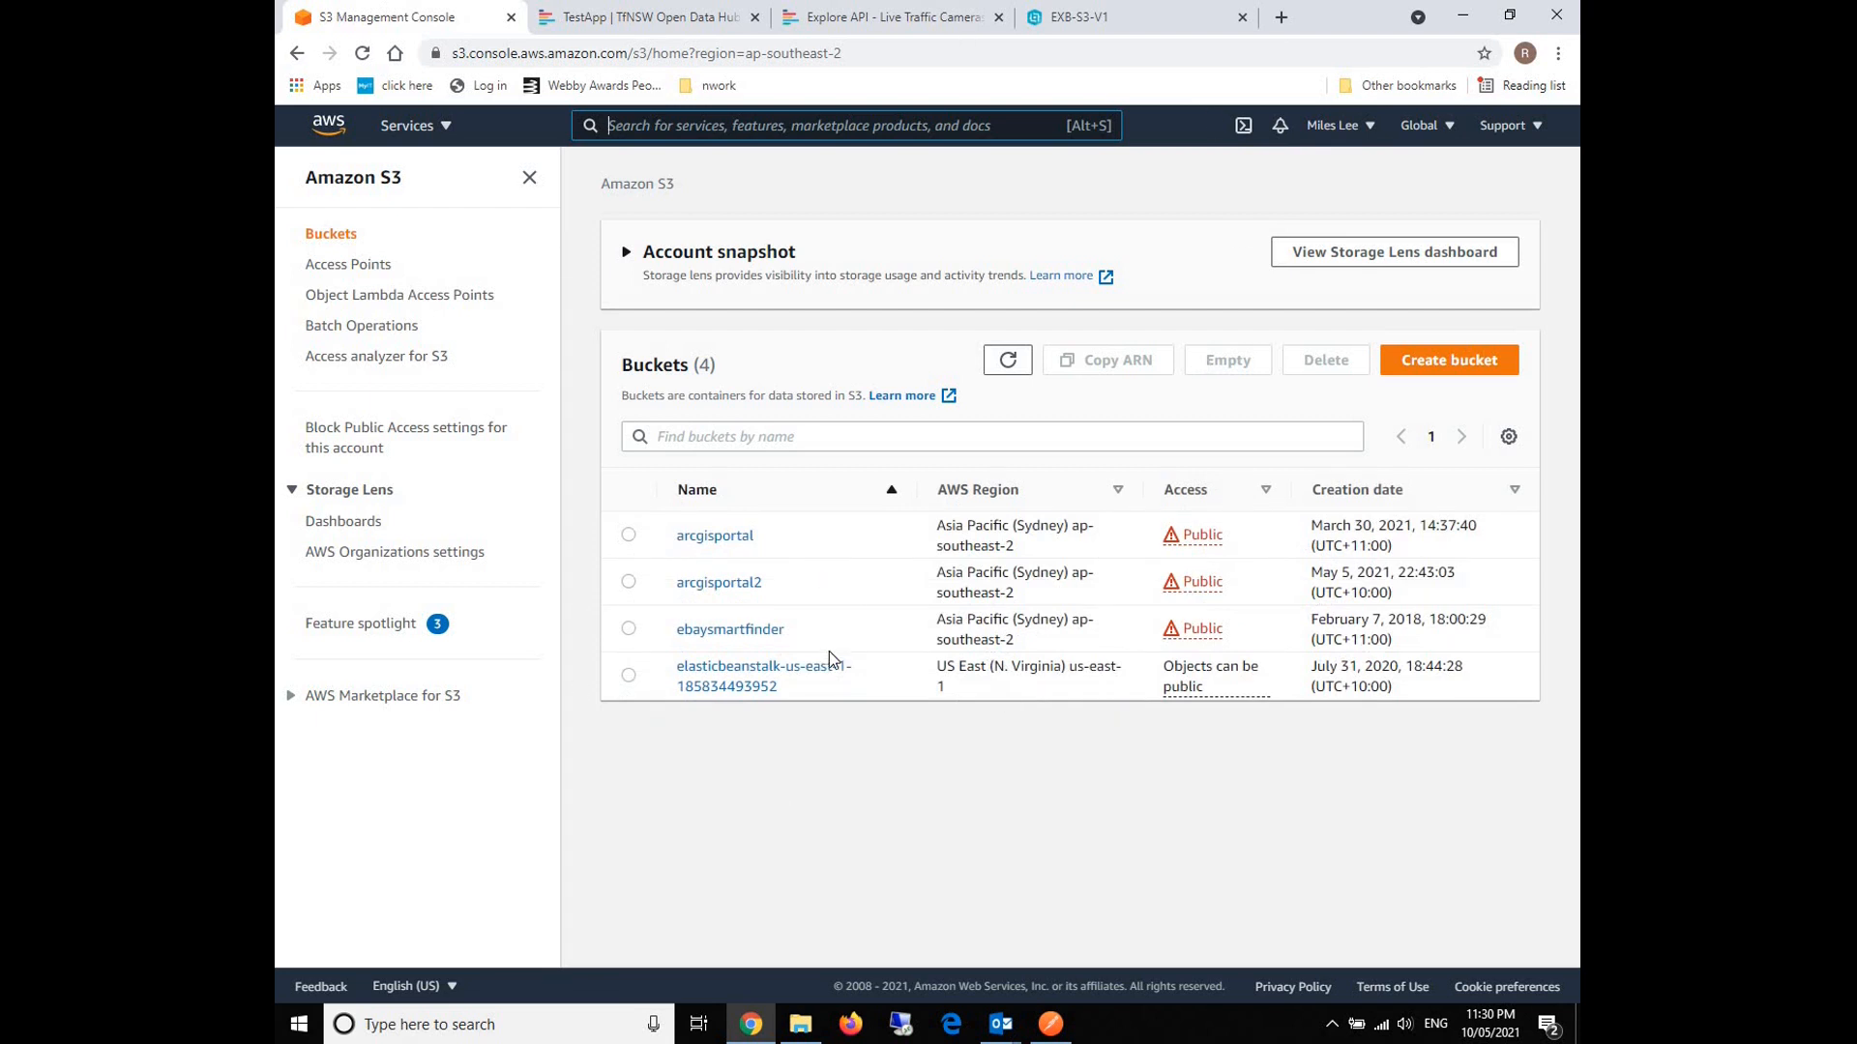
mouse_move(716, 588)
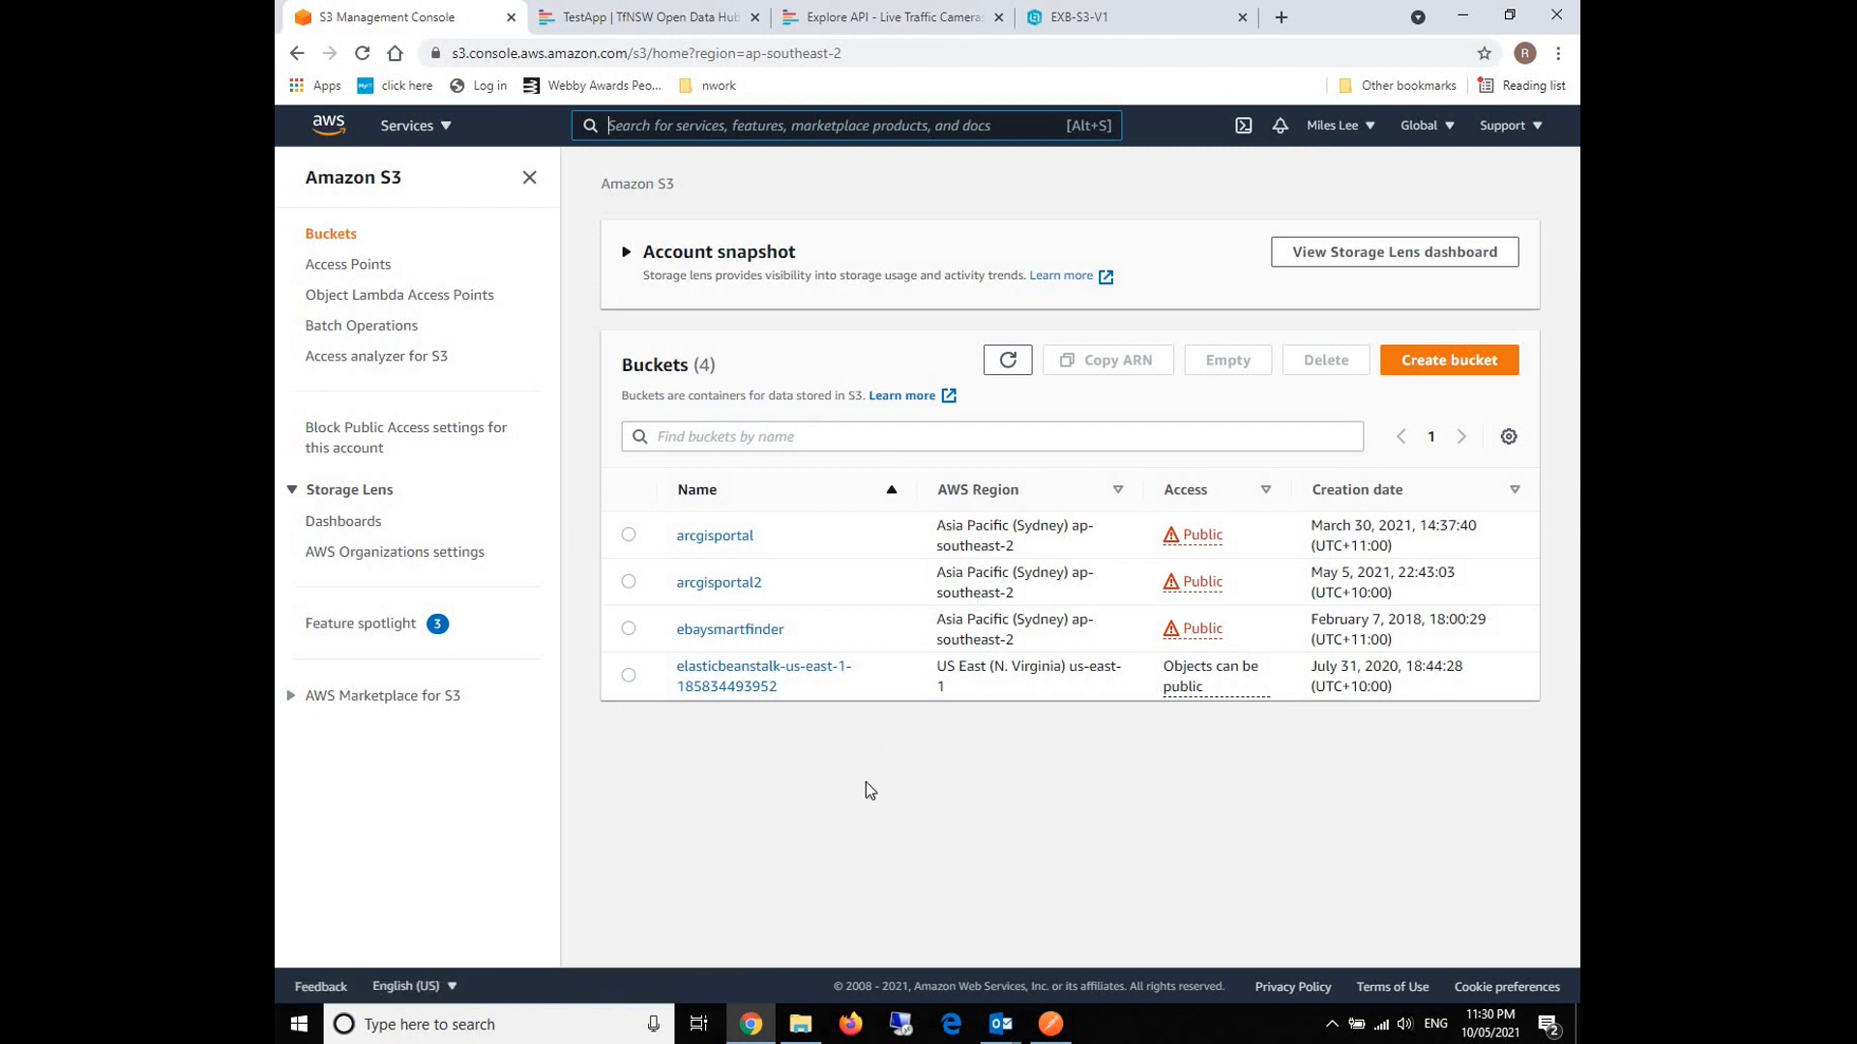
mouse_move(749, 590)
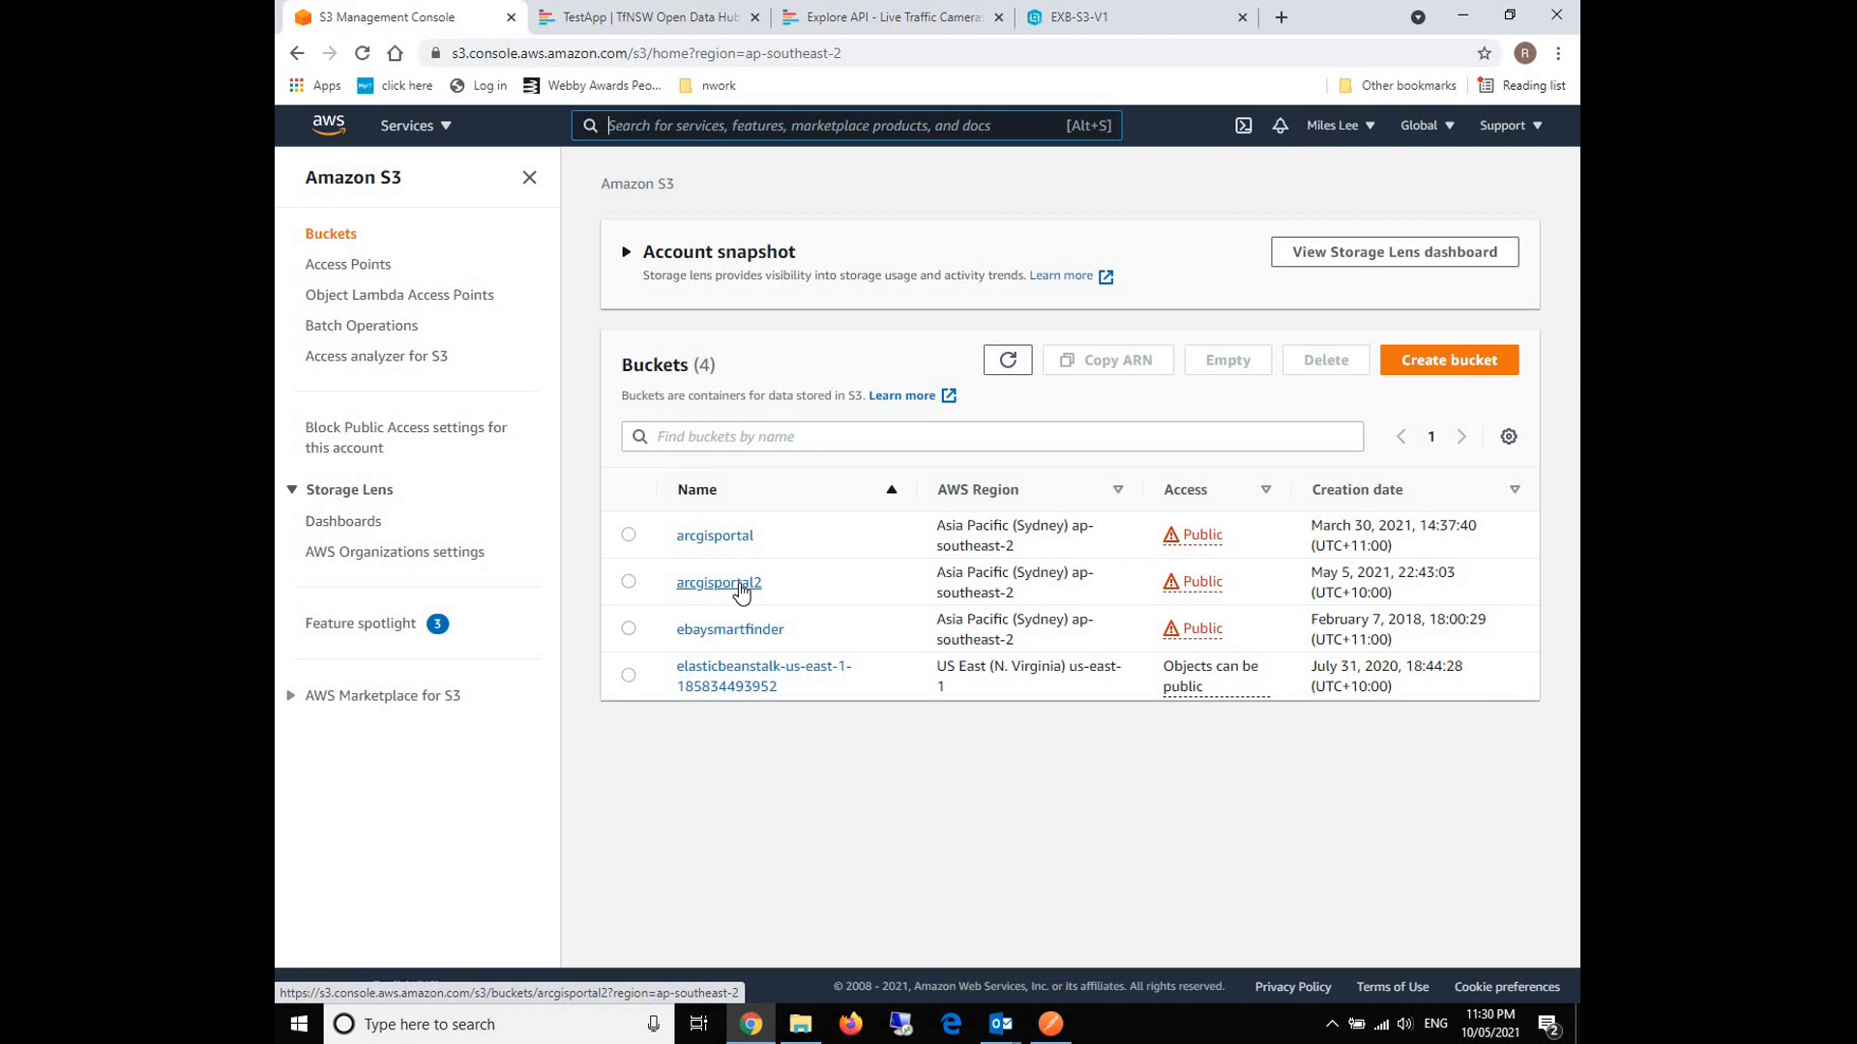
click(717, 582)
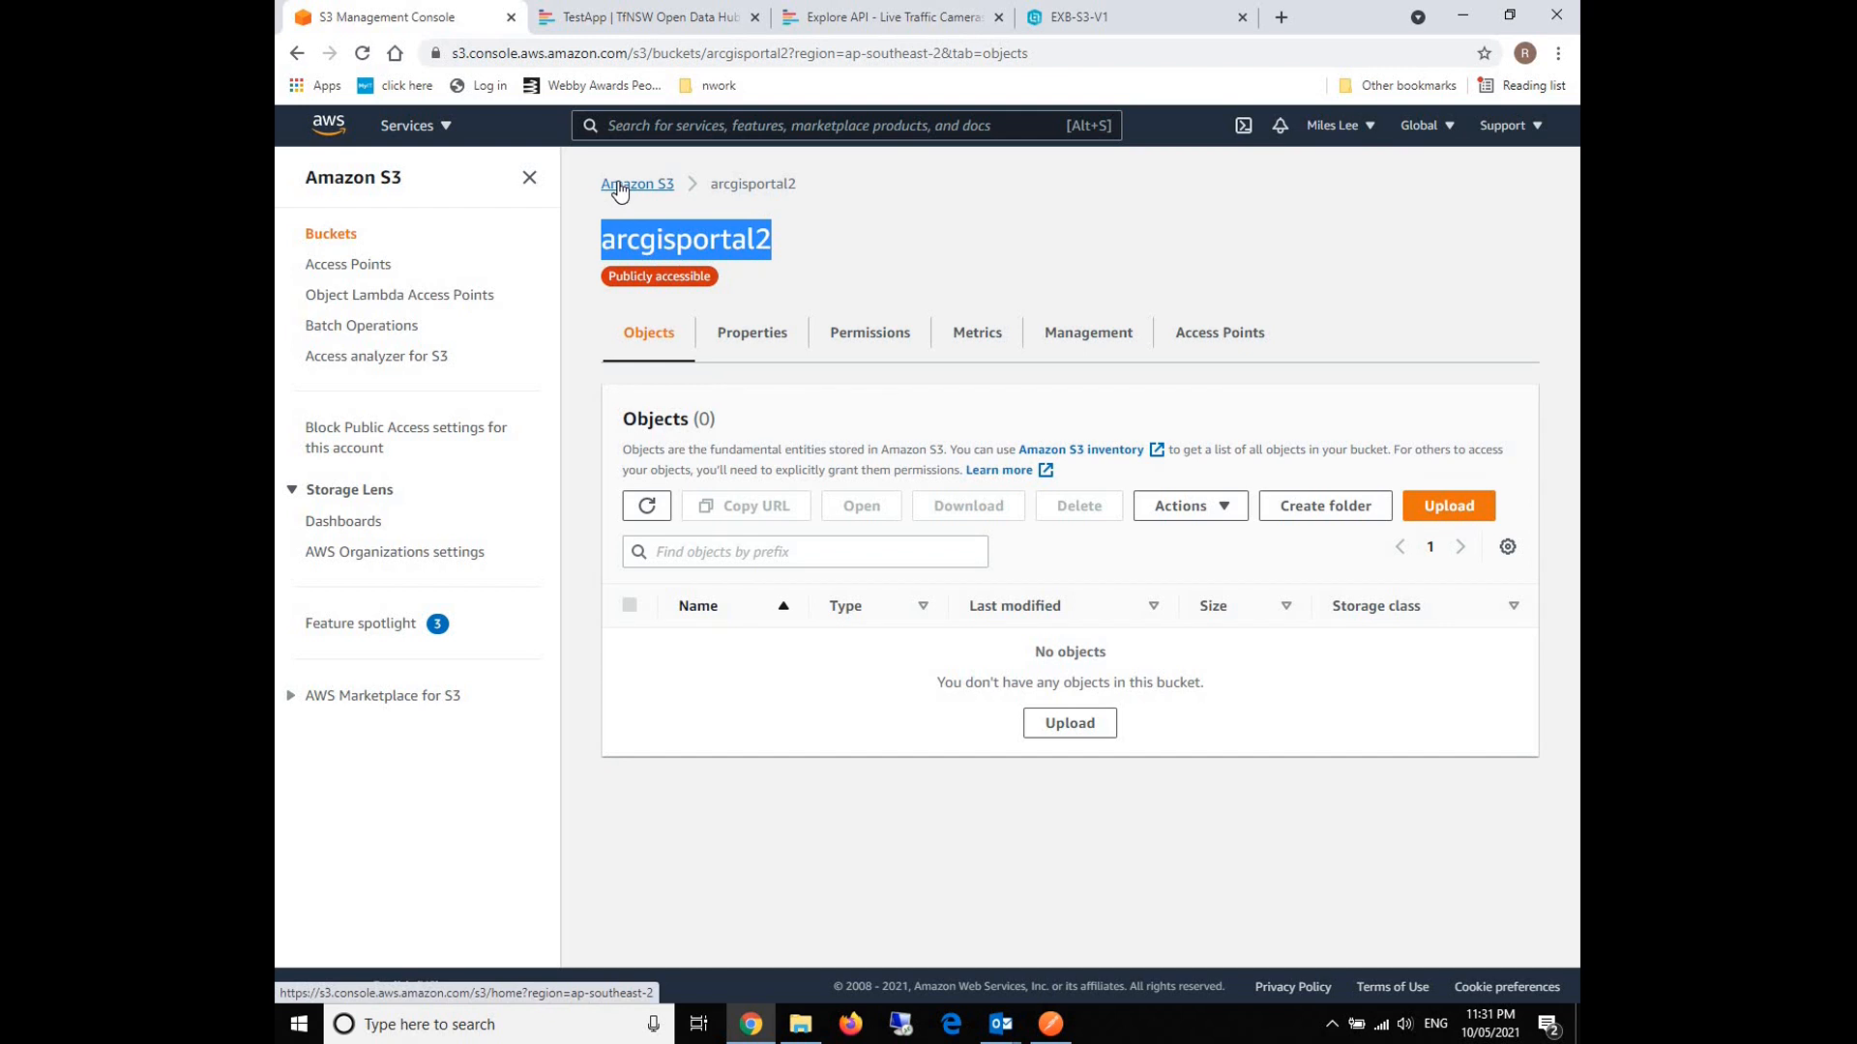
click(636, 184)
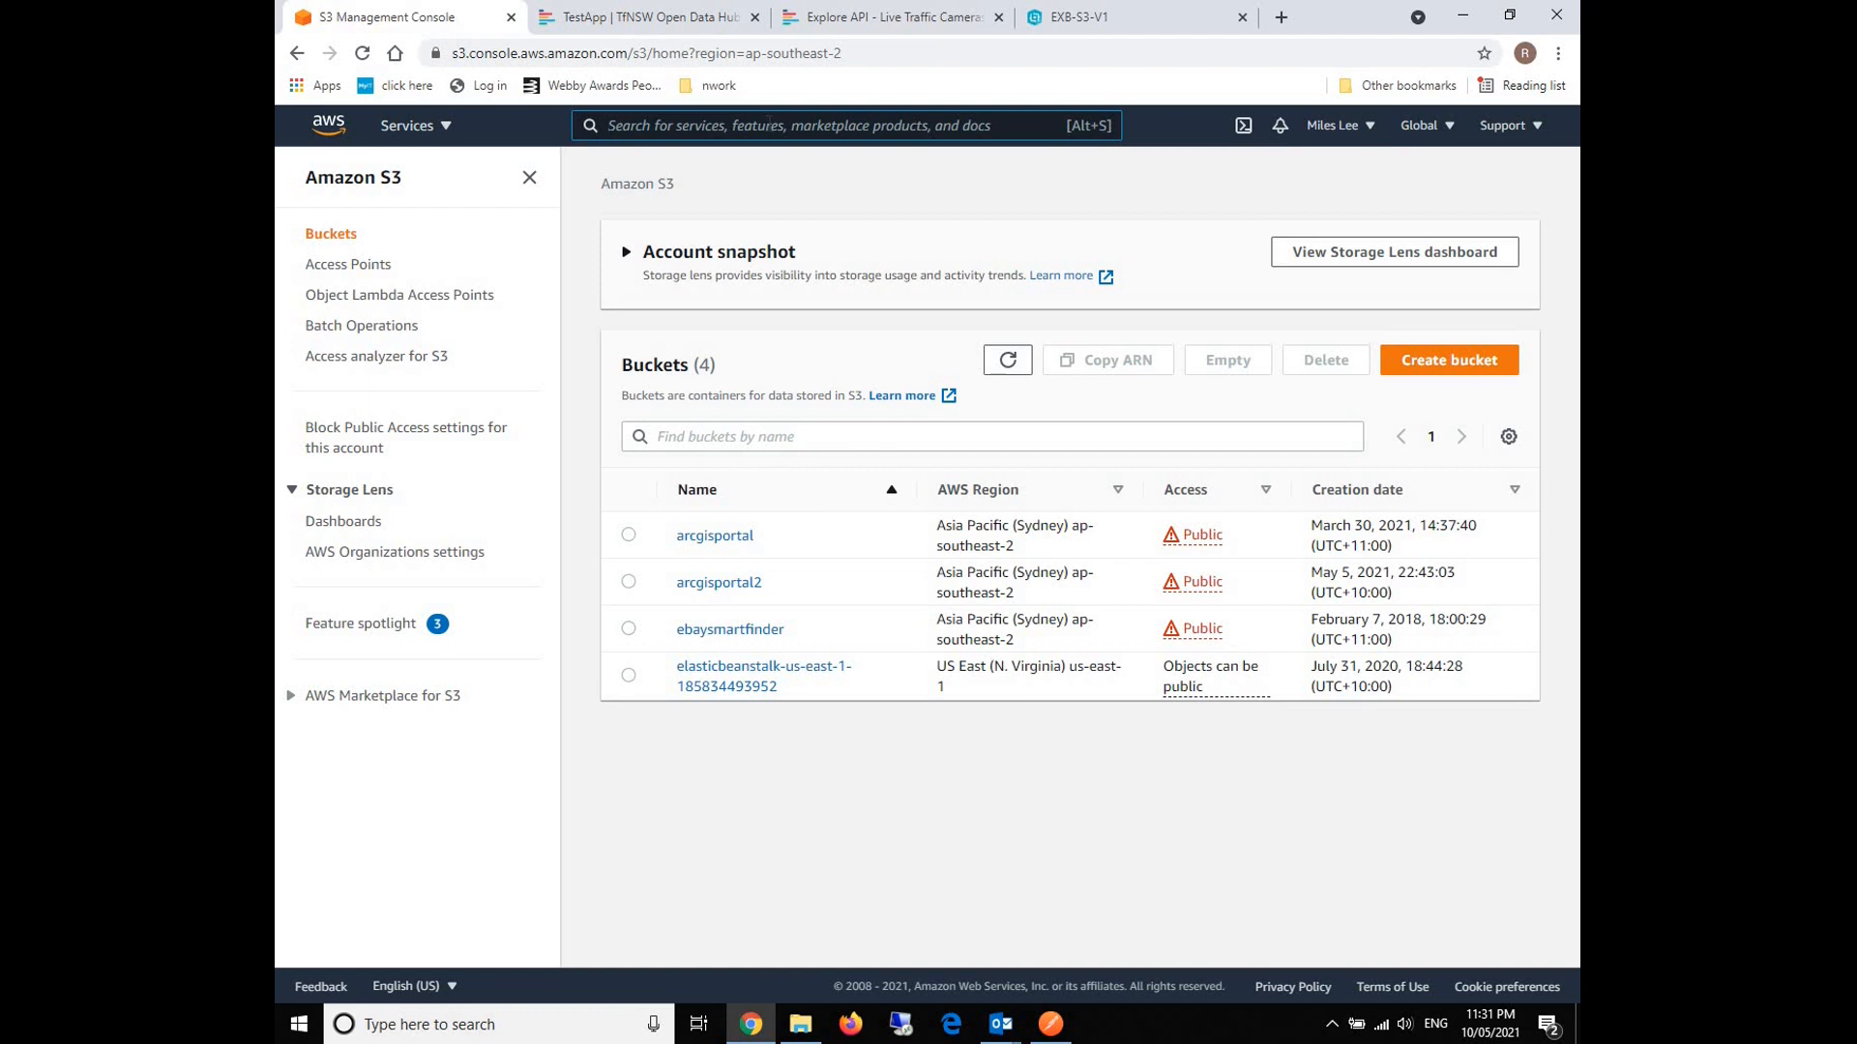
Find IAM in the services search and go to the IAM console.
text(IAM)
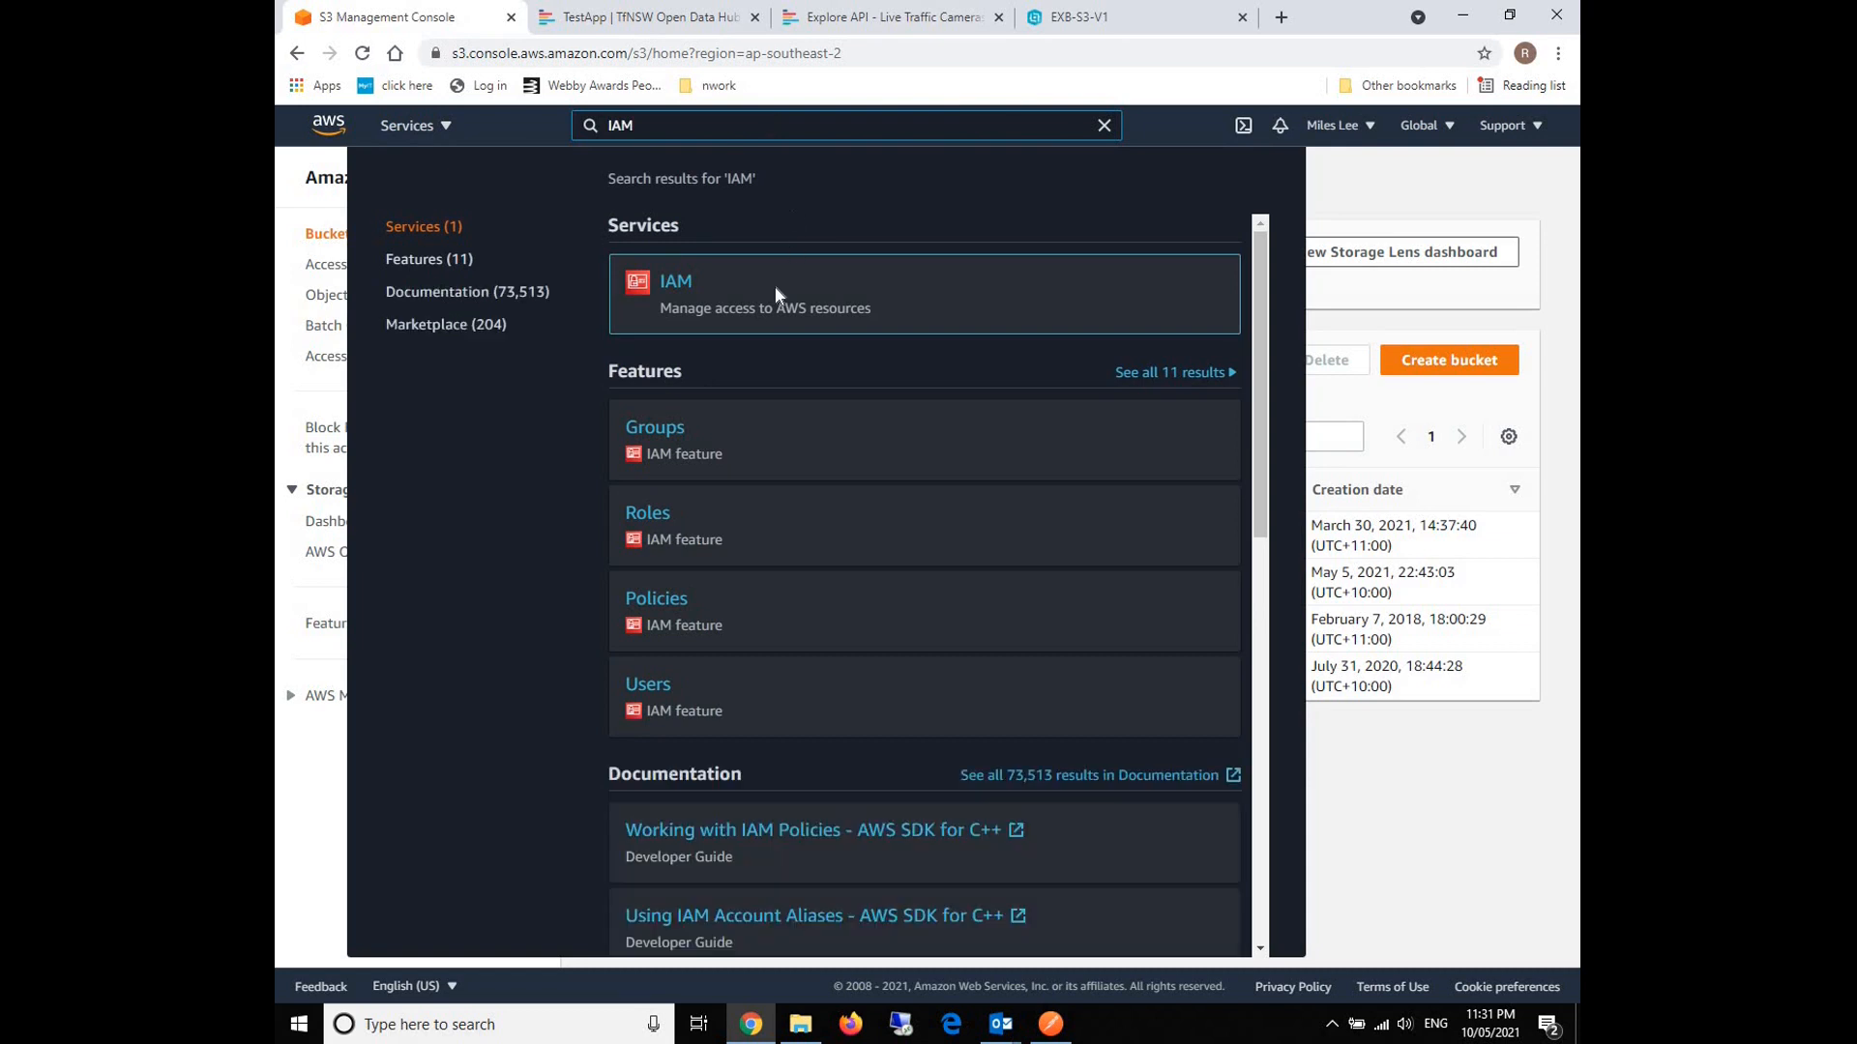
mouse_move(676, 290)
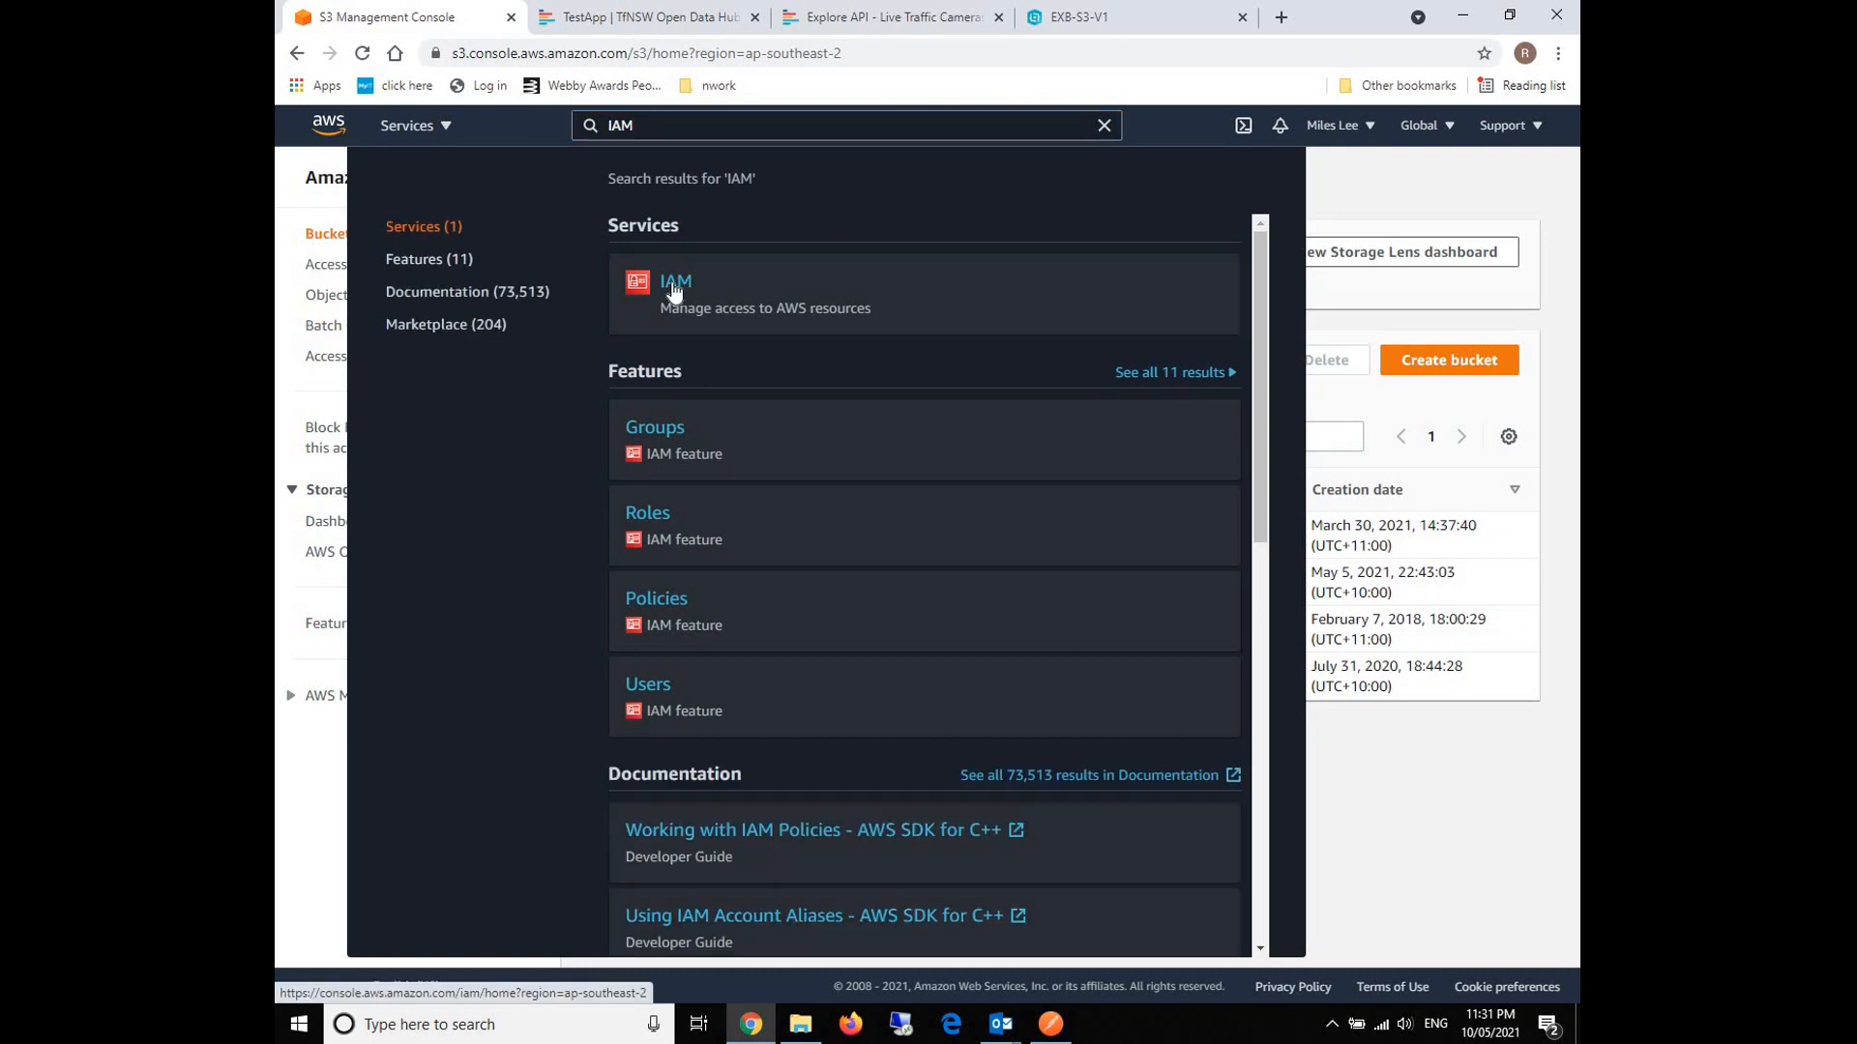
click(675, 281)
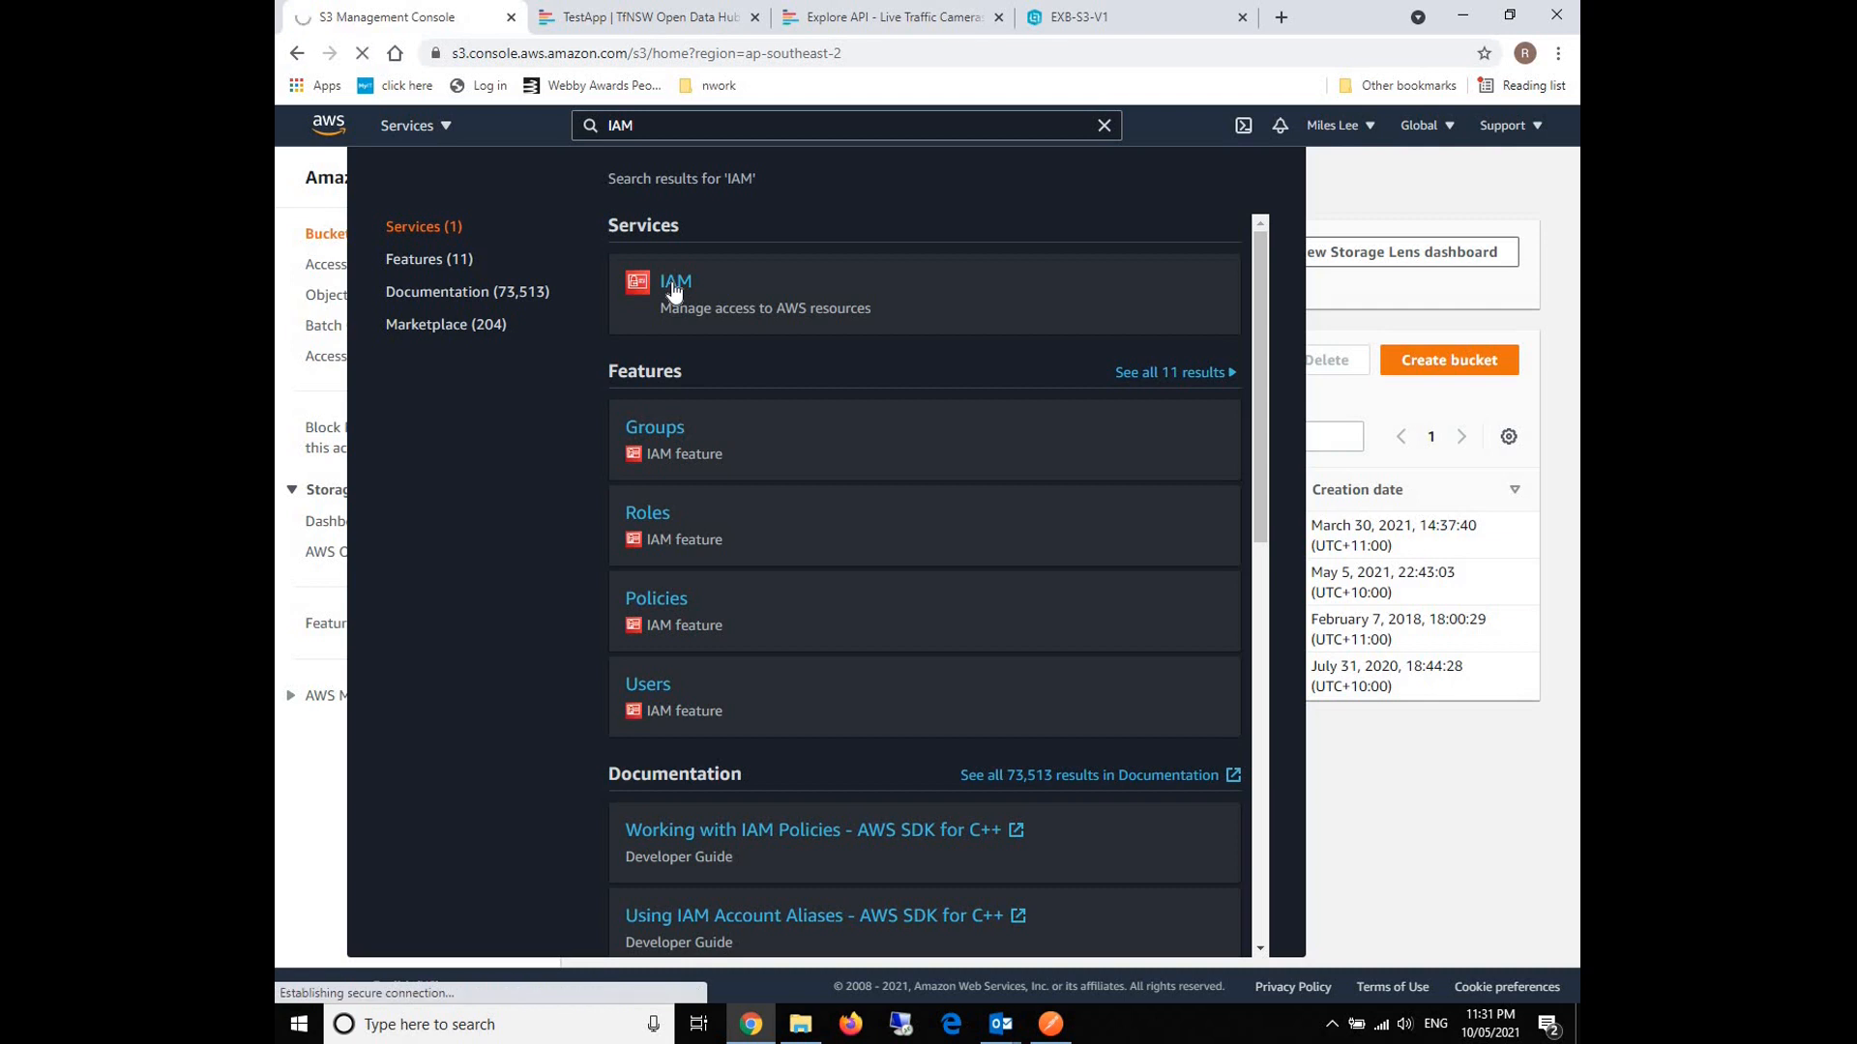
click(676, 281)
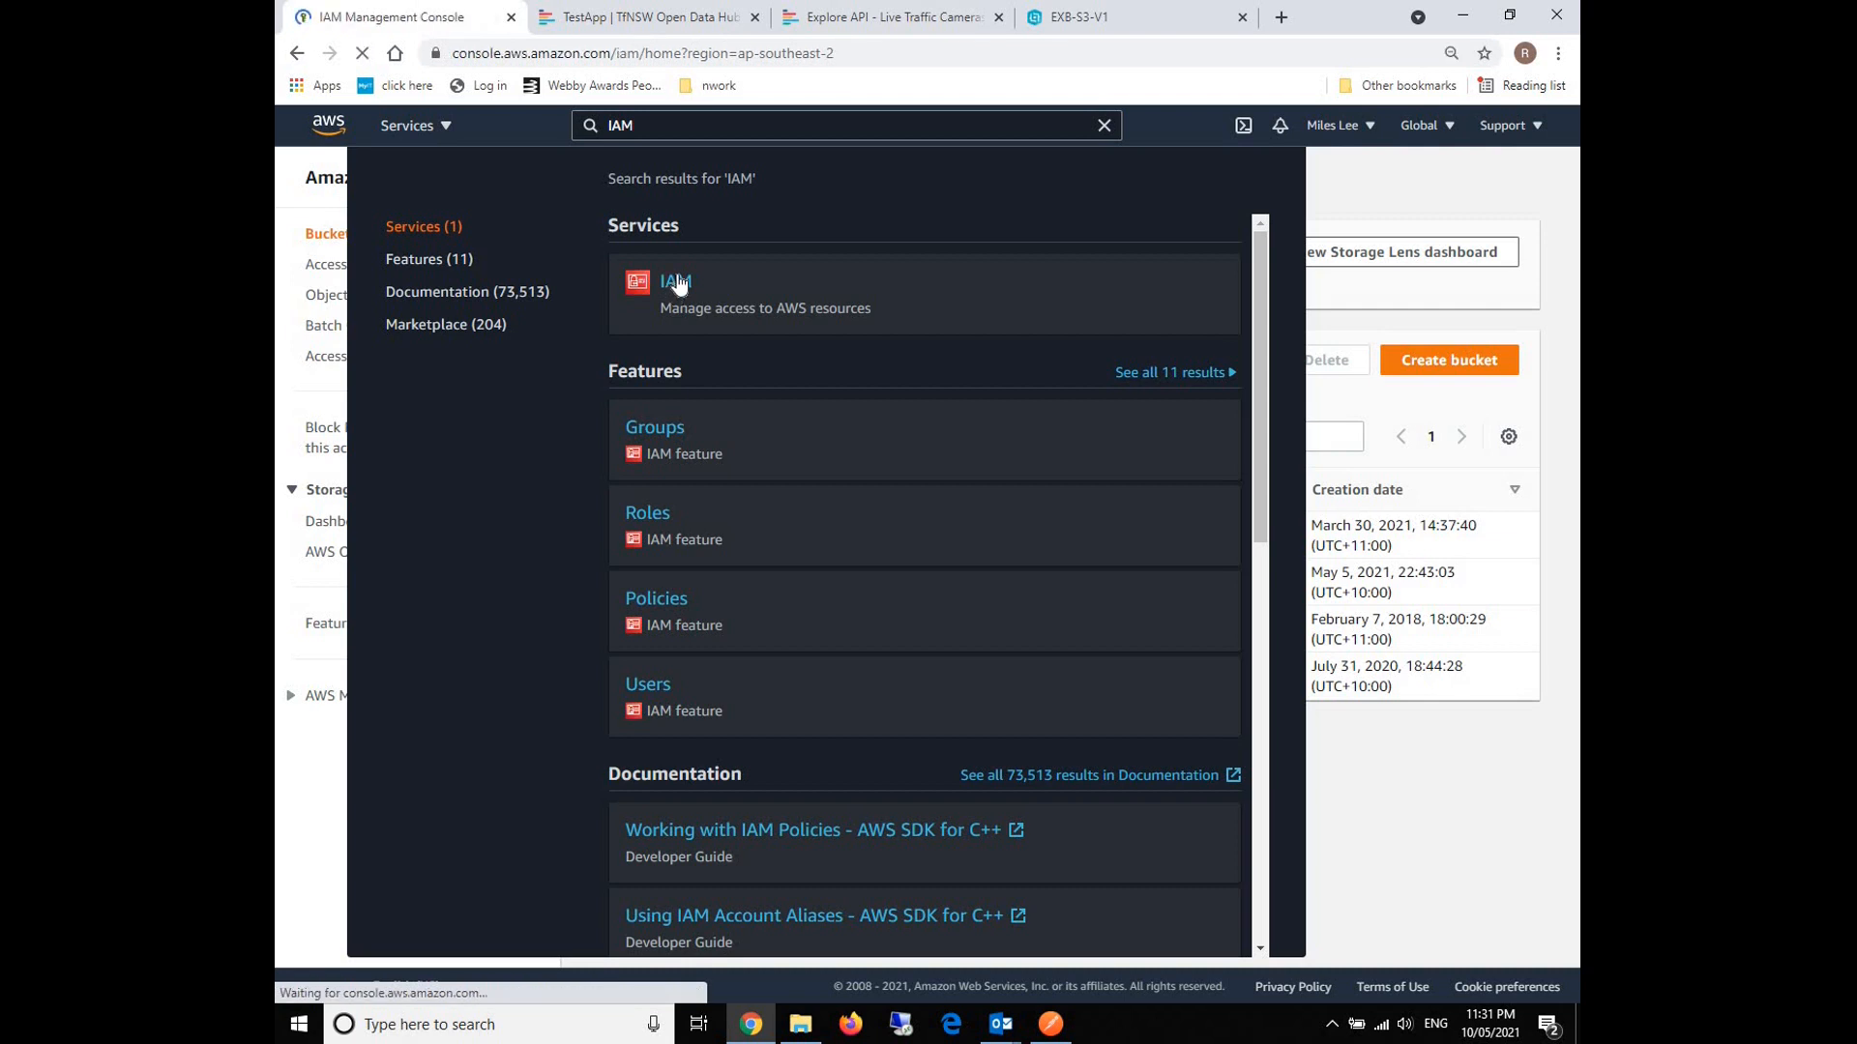
click(675, 281)
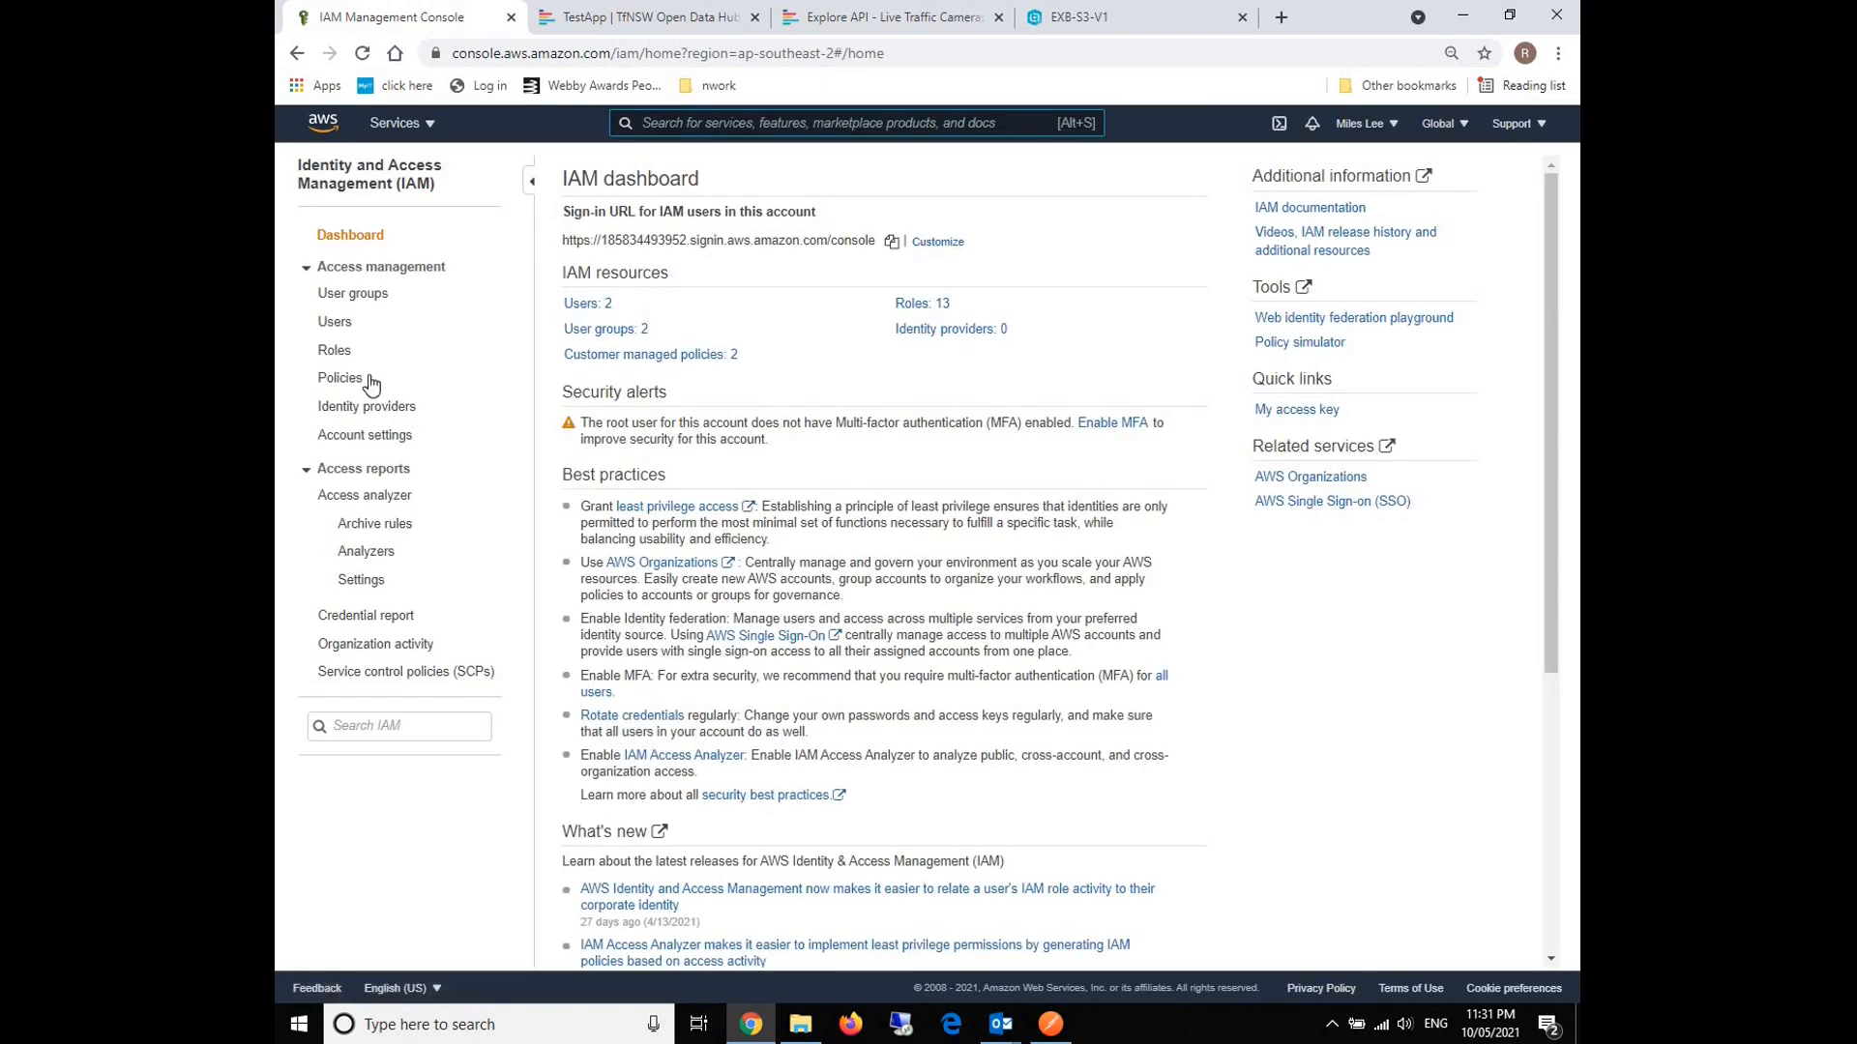
Go to the Roles page and begin creating a new role.
click(334, 350)
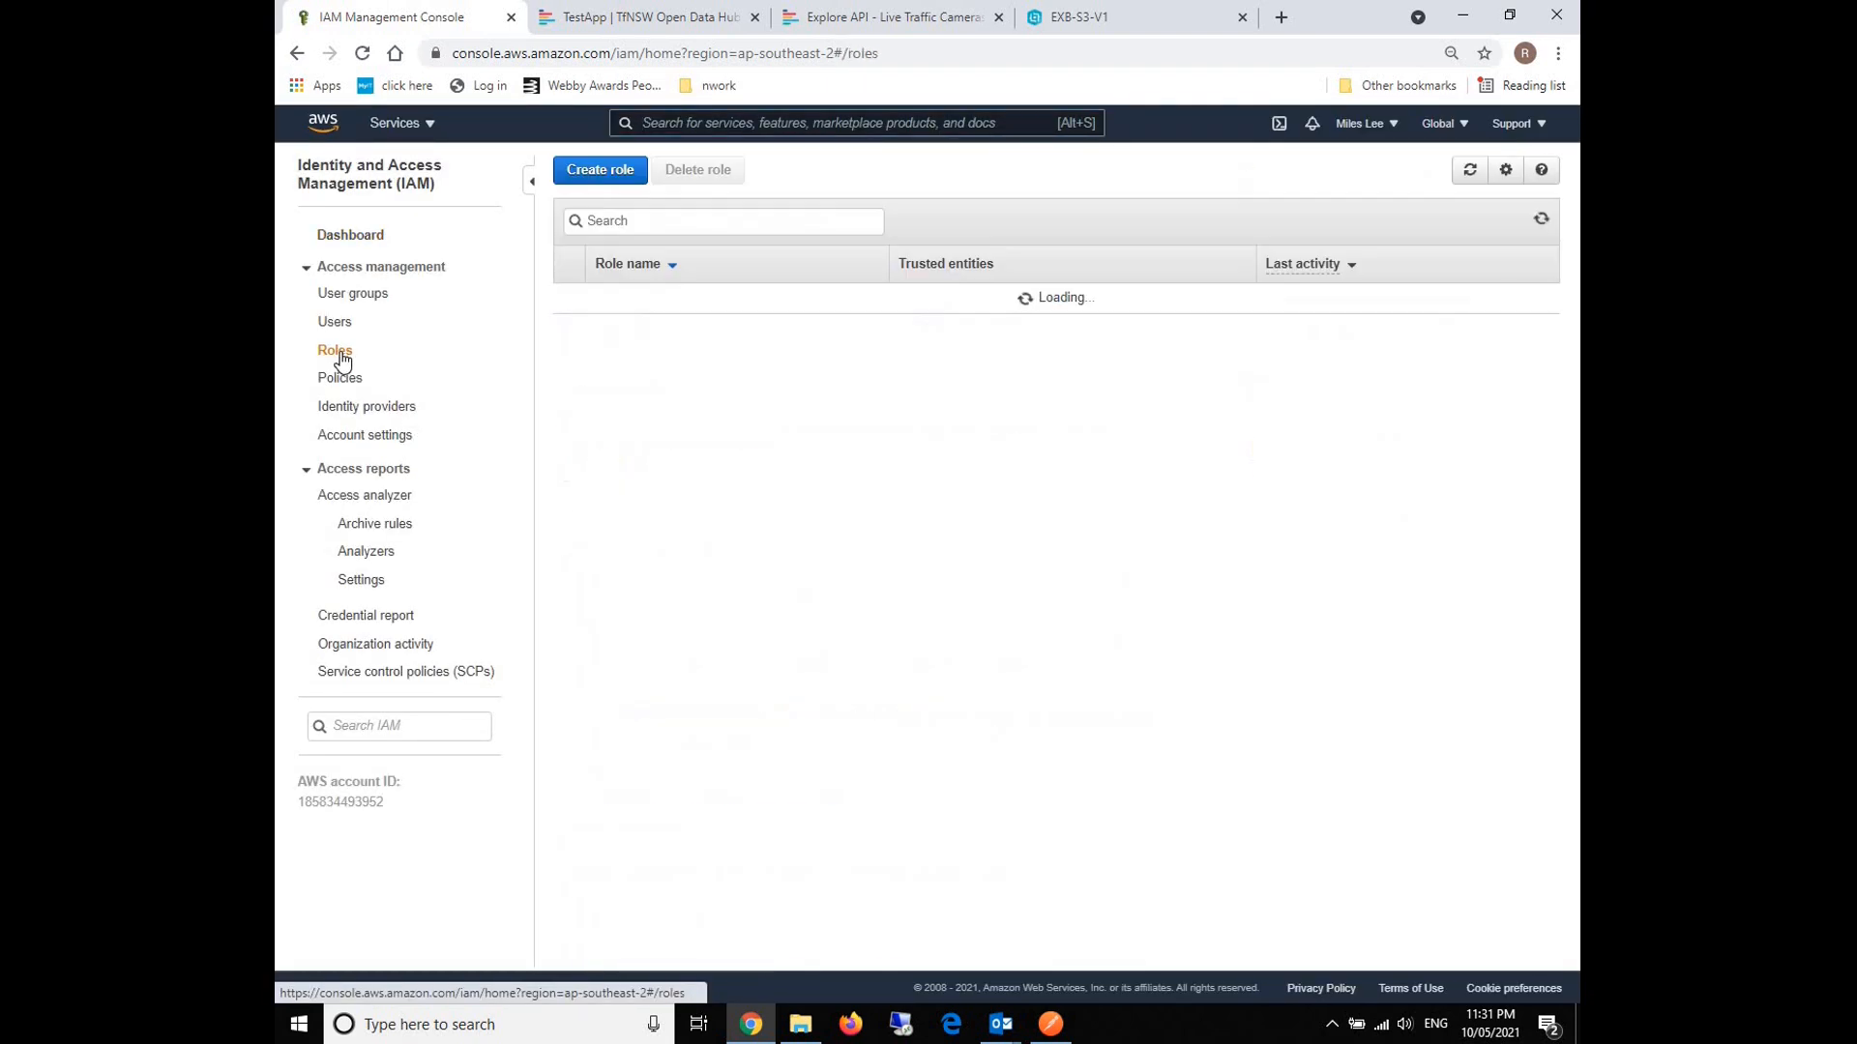
click(334, 350)
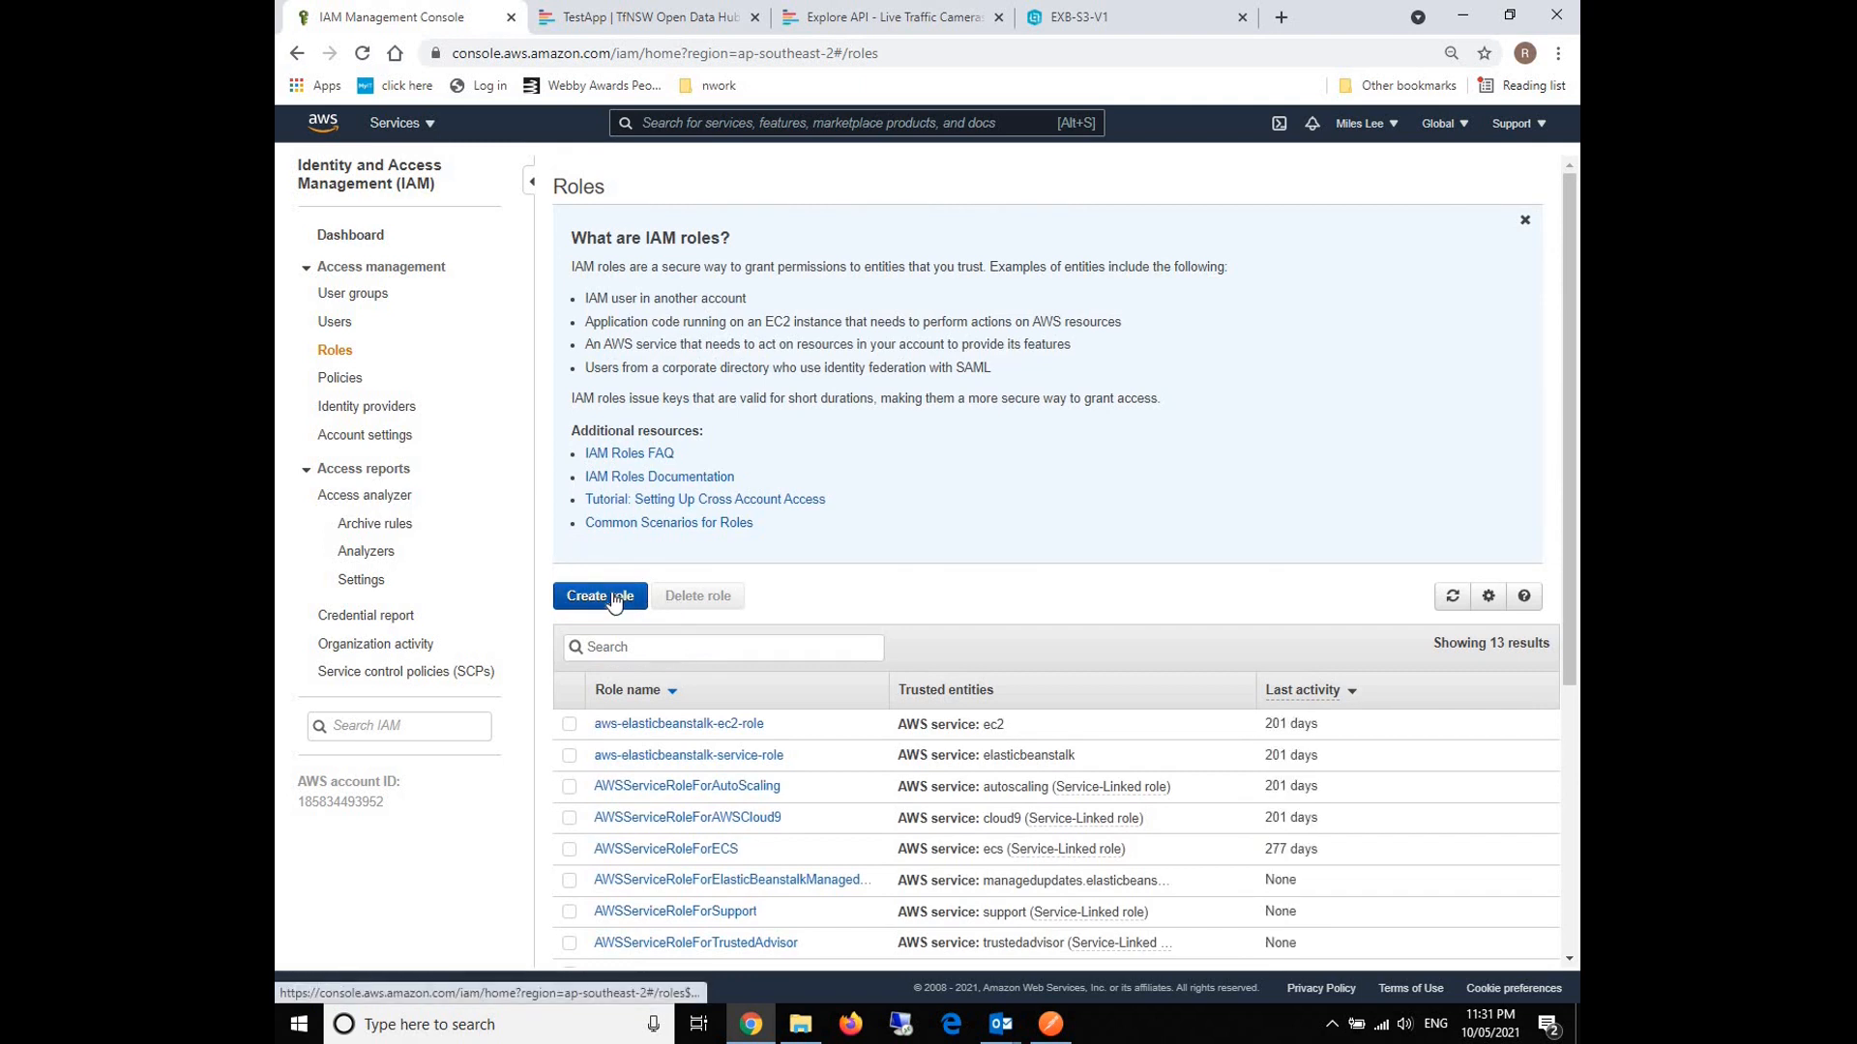
click(599, 596)
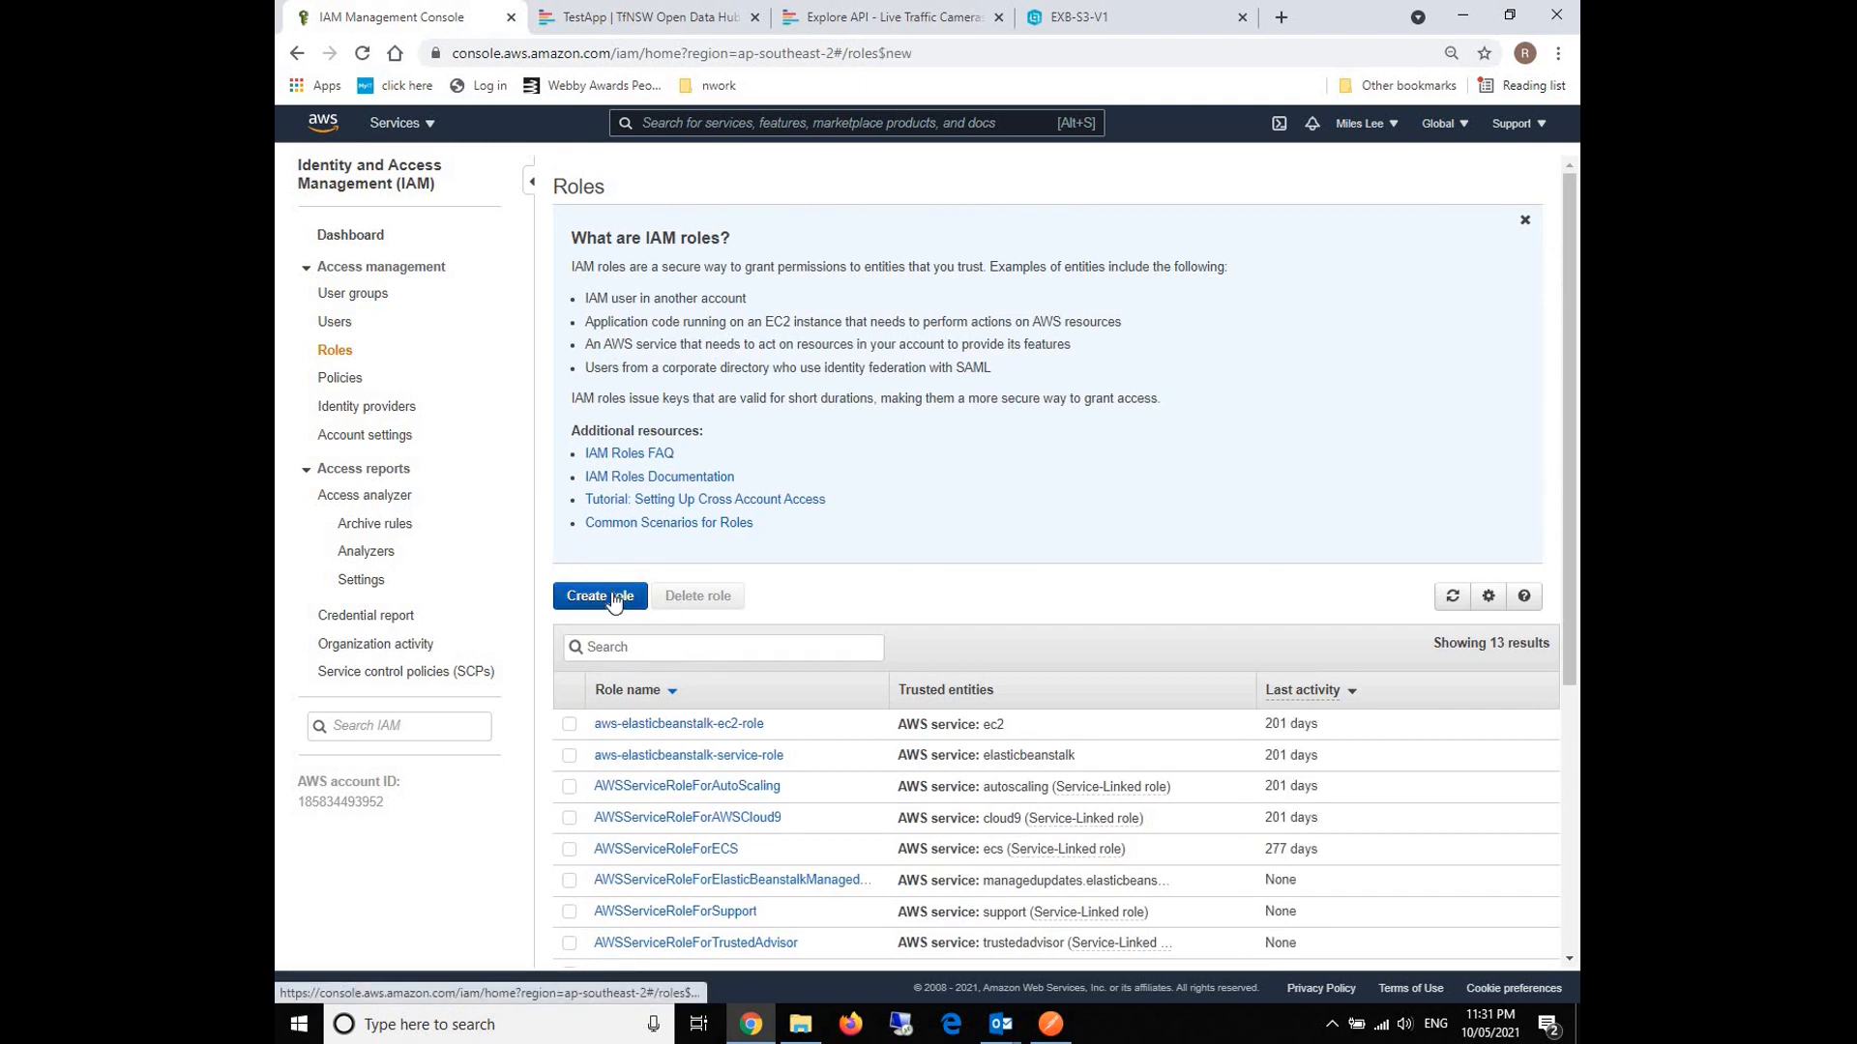
Choose Lambda as the trusted AWS service use case and proceed to permissions.
click(600, 596)
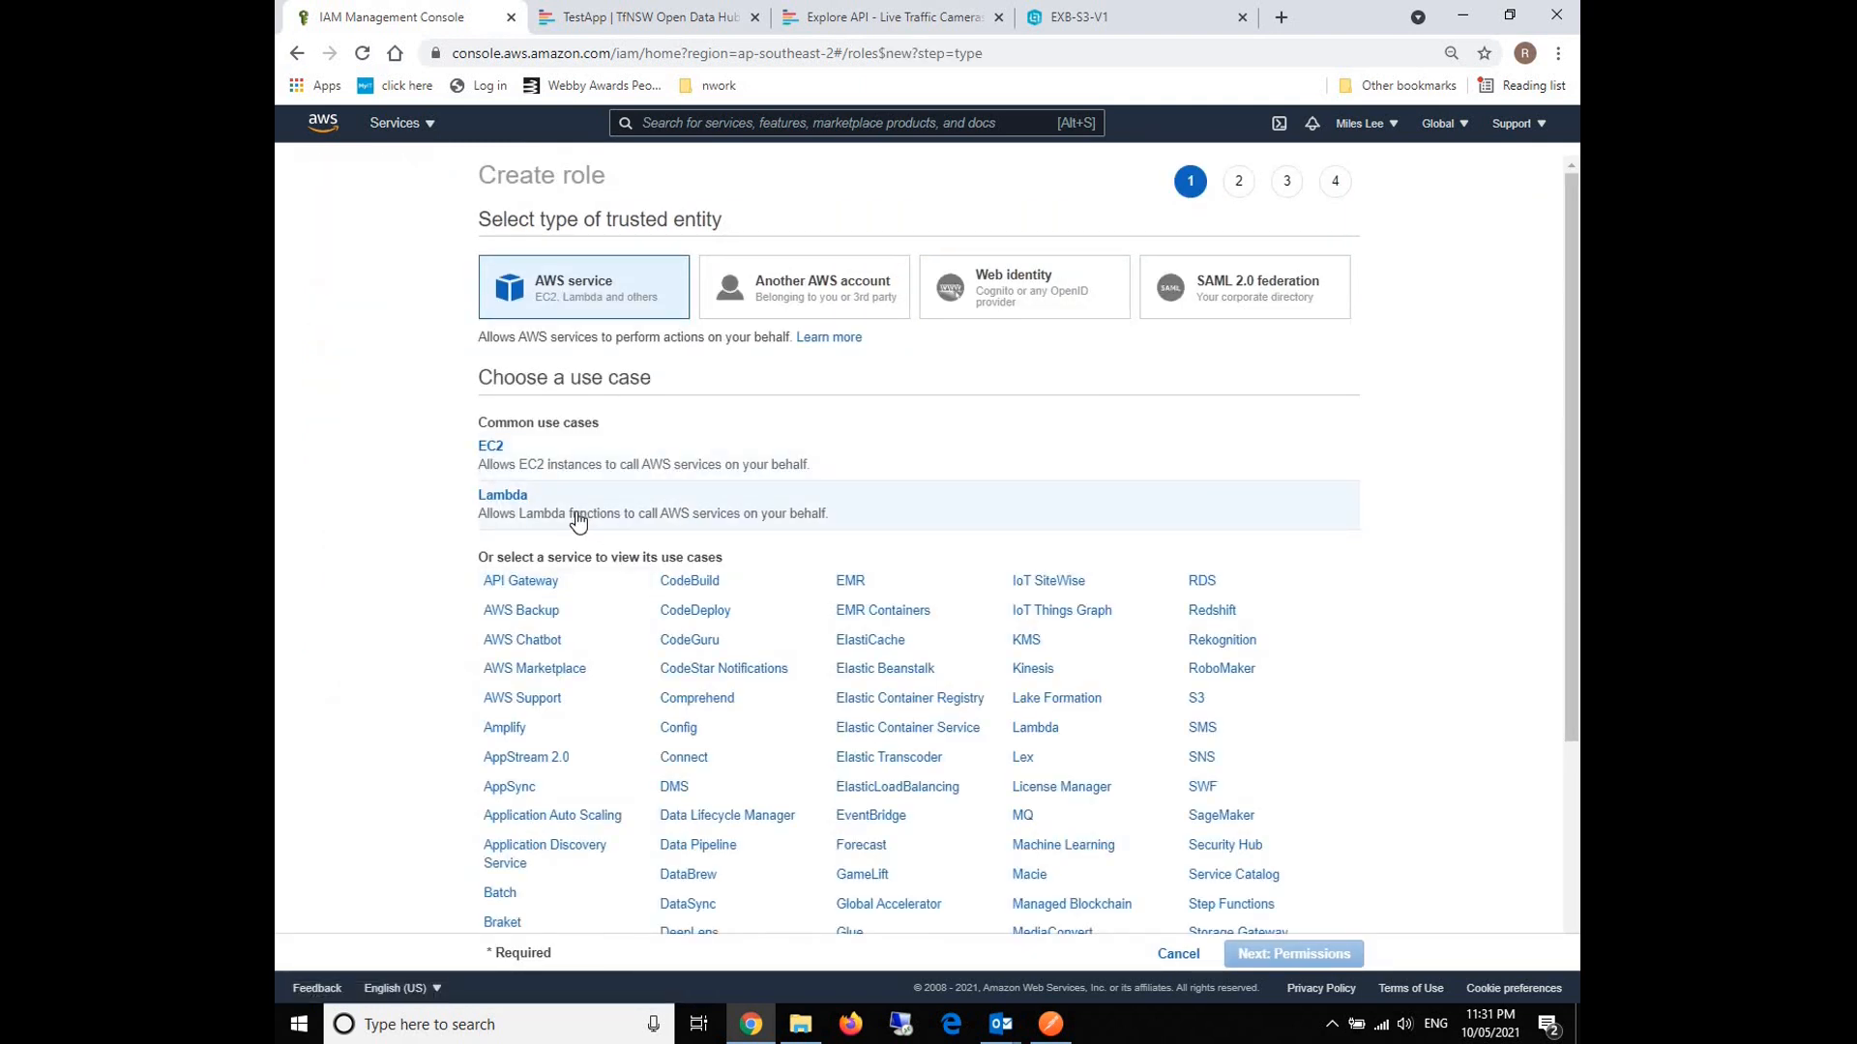
click(502, 494)
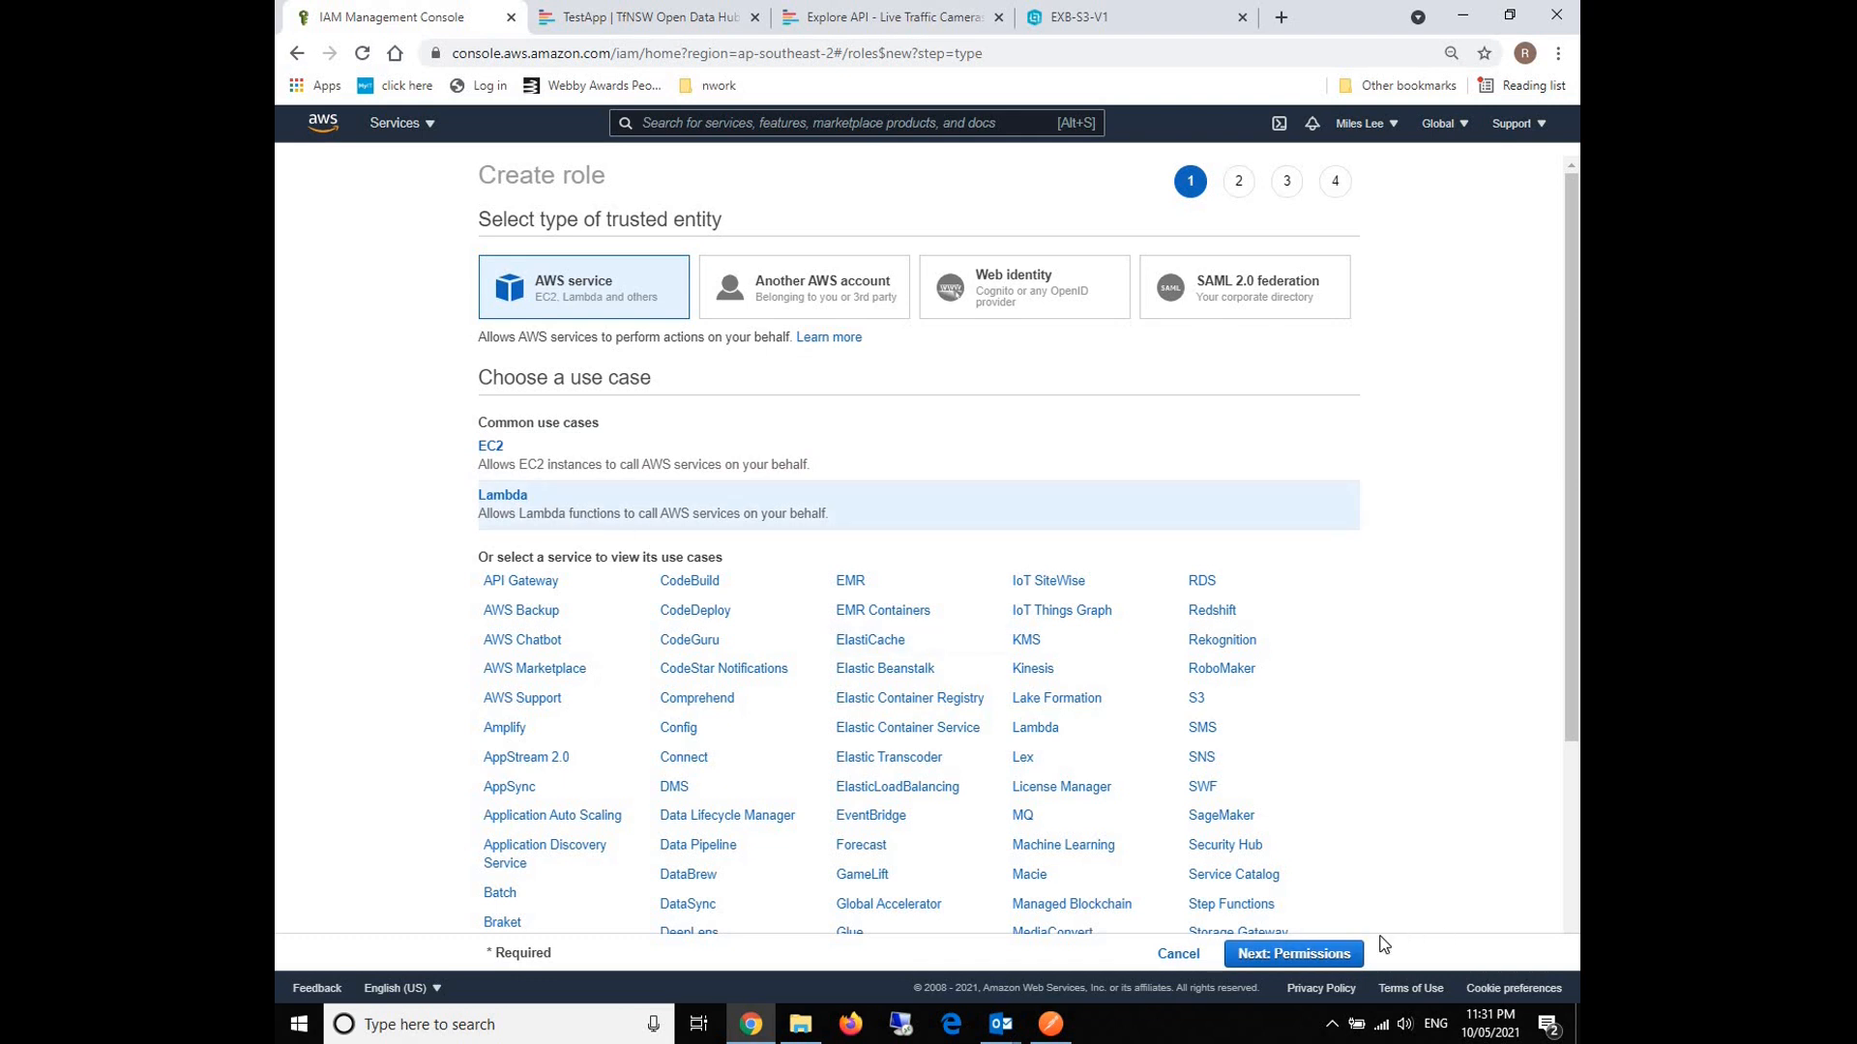
click(1292, 954)
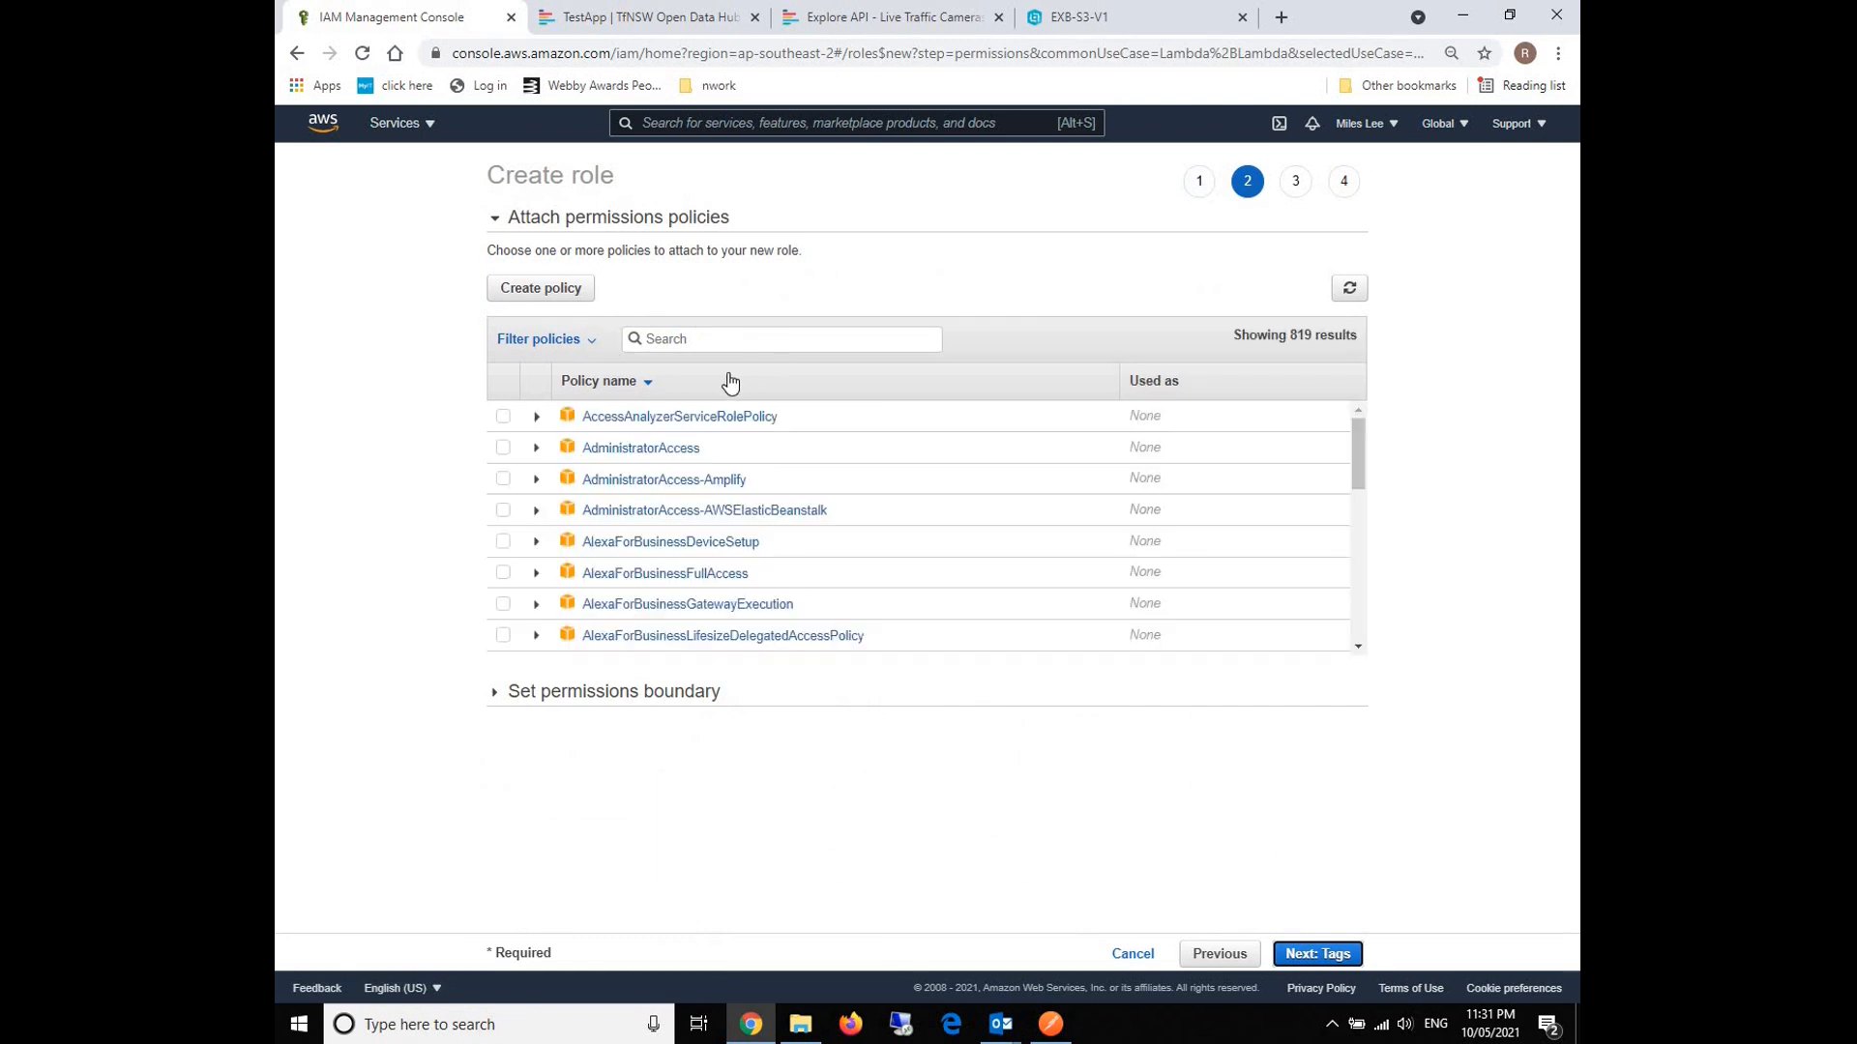
Attach AmazonS3FullAccess and AWSLambdaBasicExecutionRole policies, then skip tags to the review step.
click(748, 338)
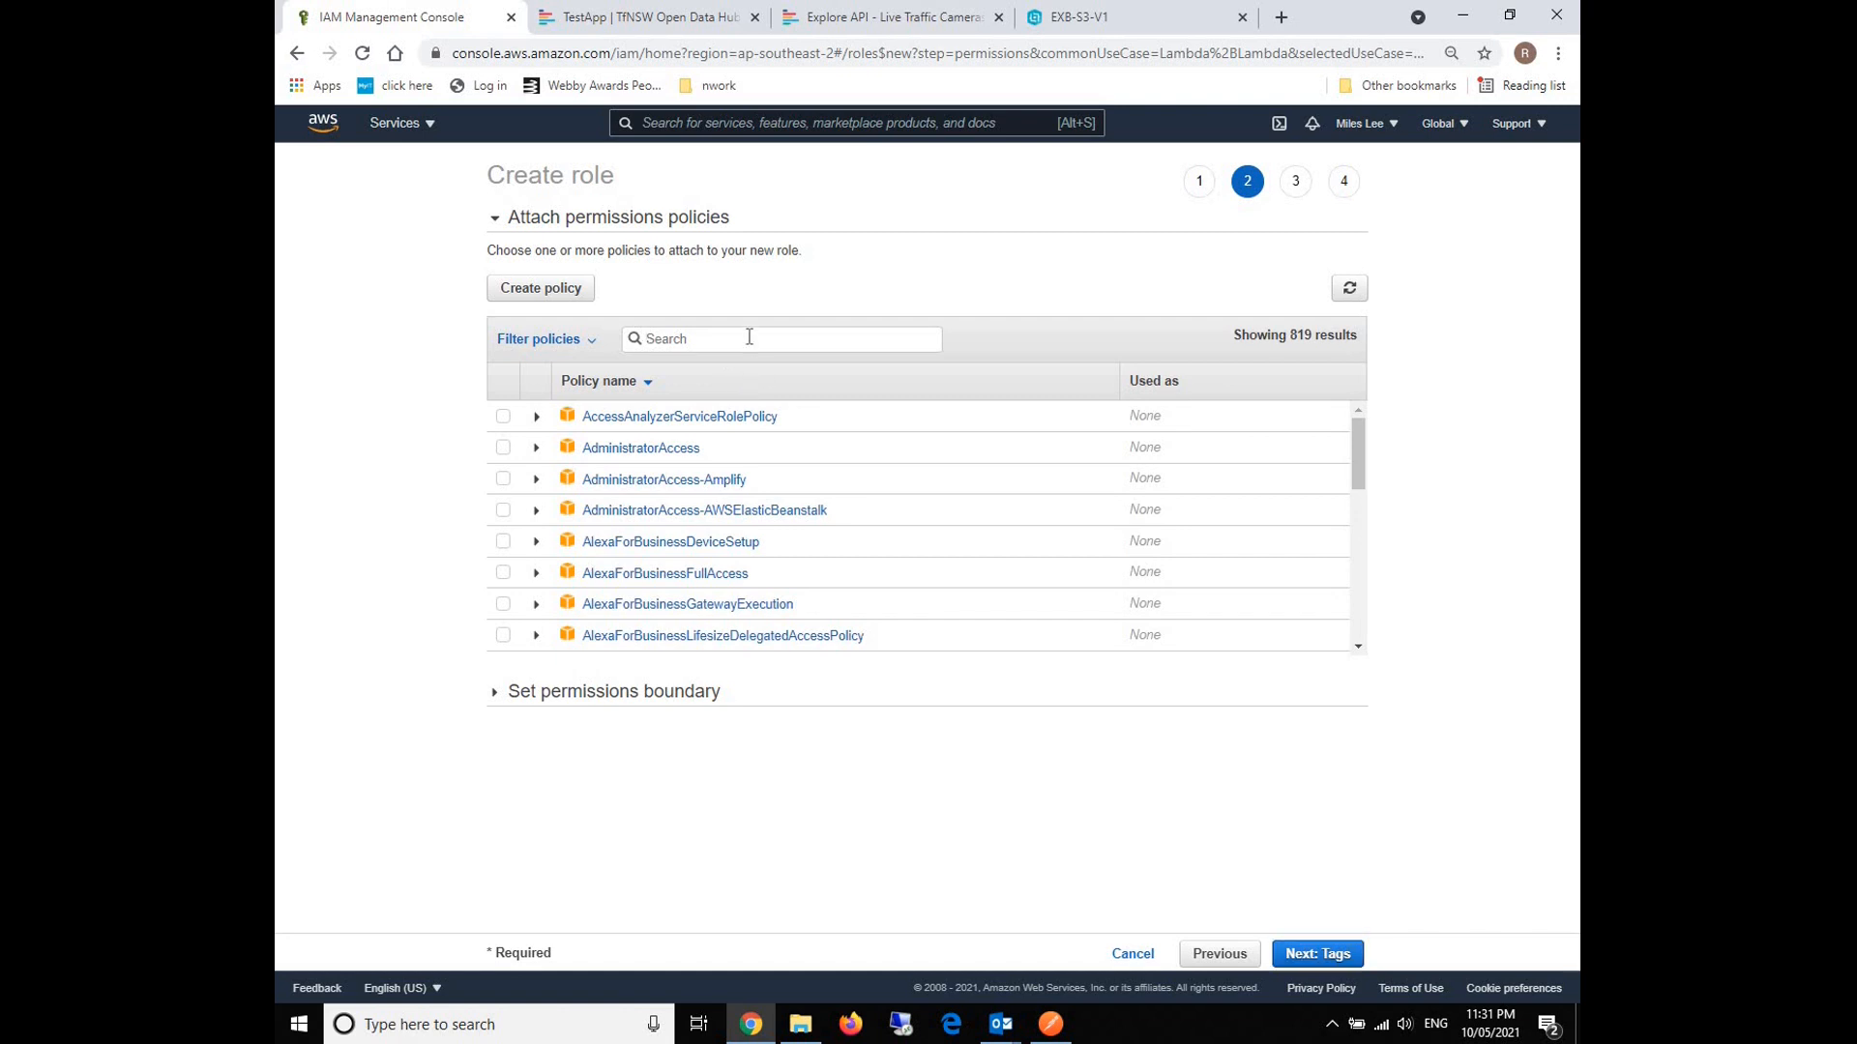
text(s3)
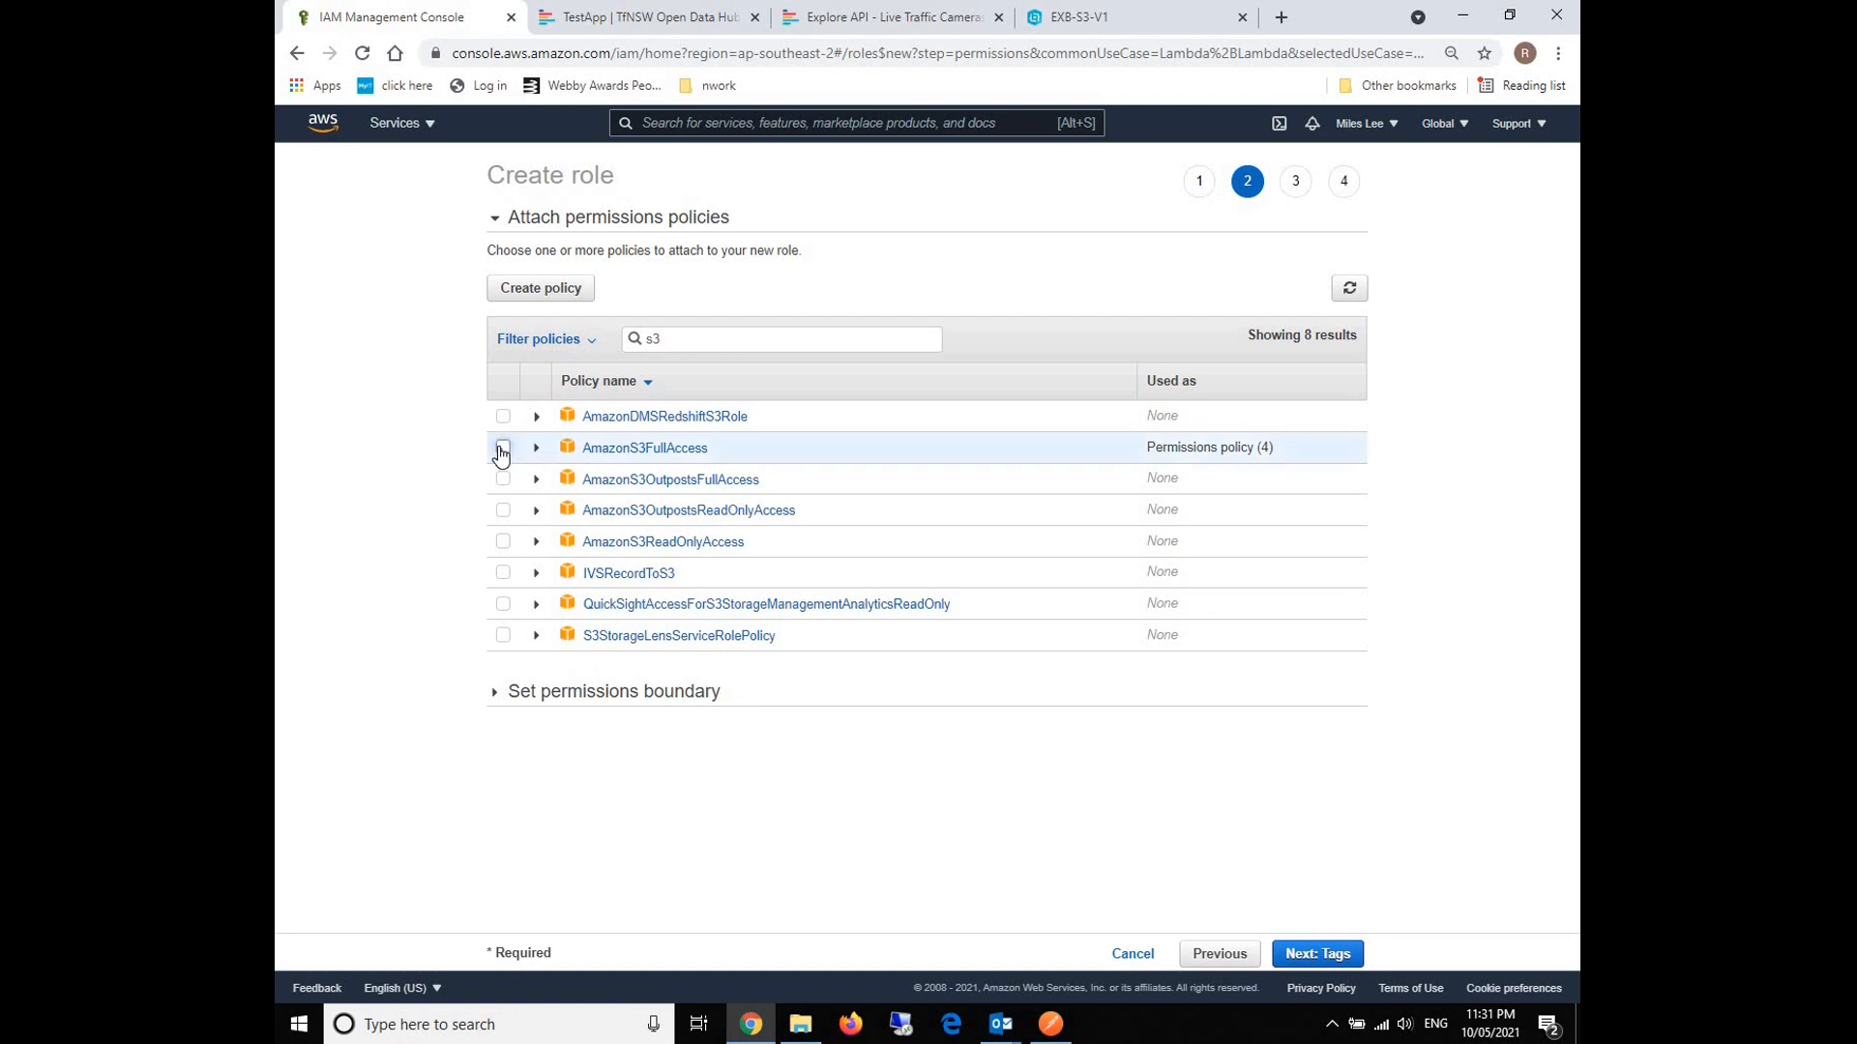
click(502, 448)
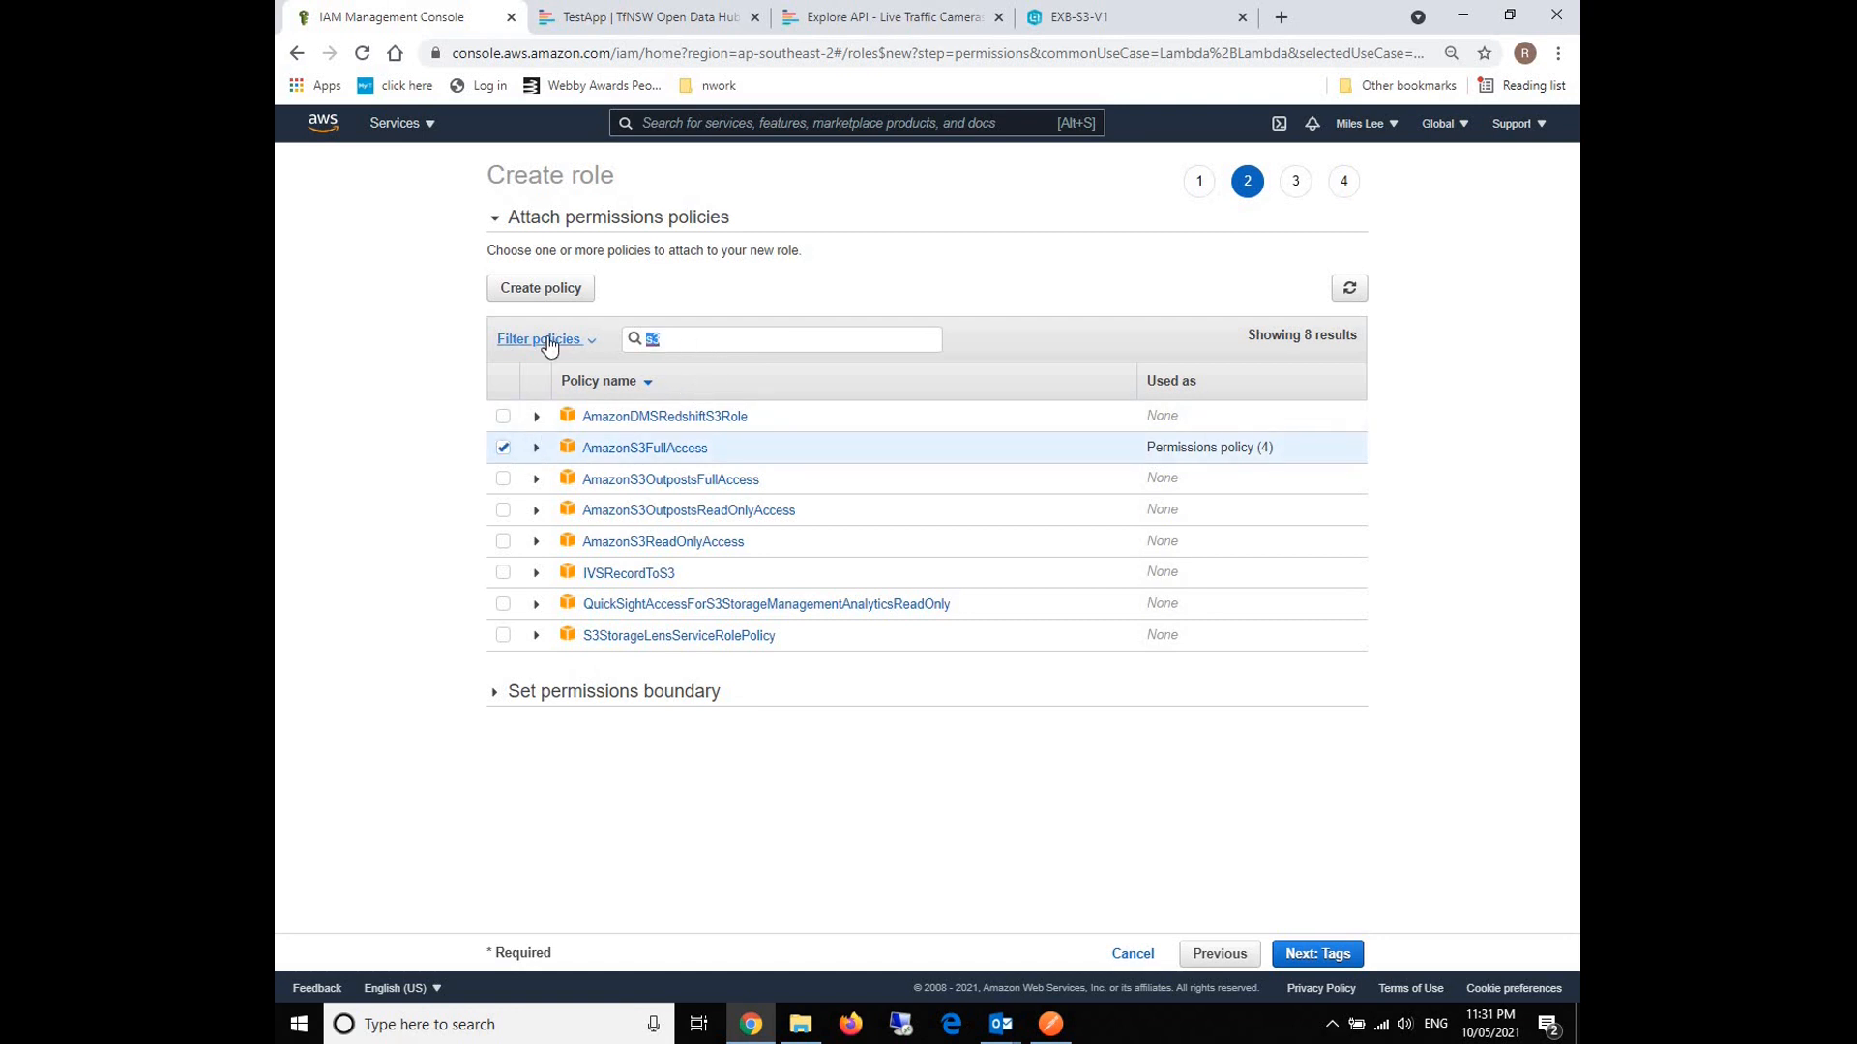
text(lamd)
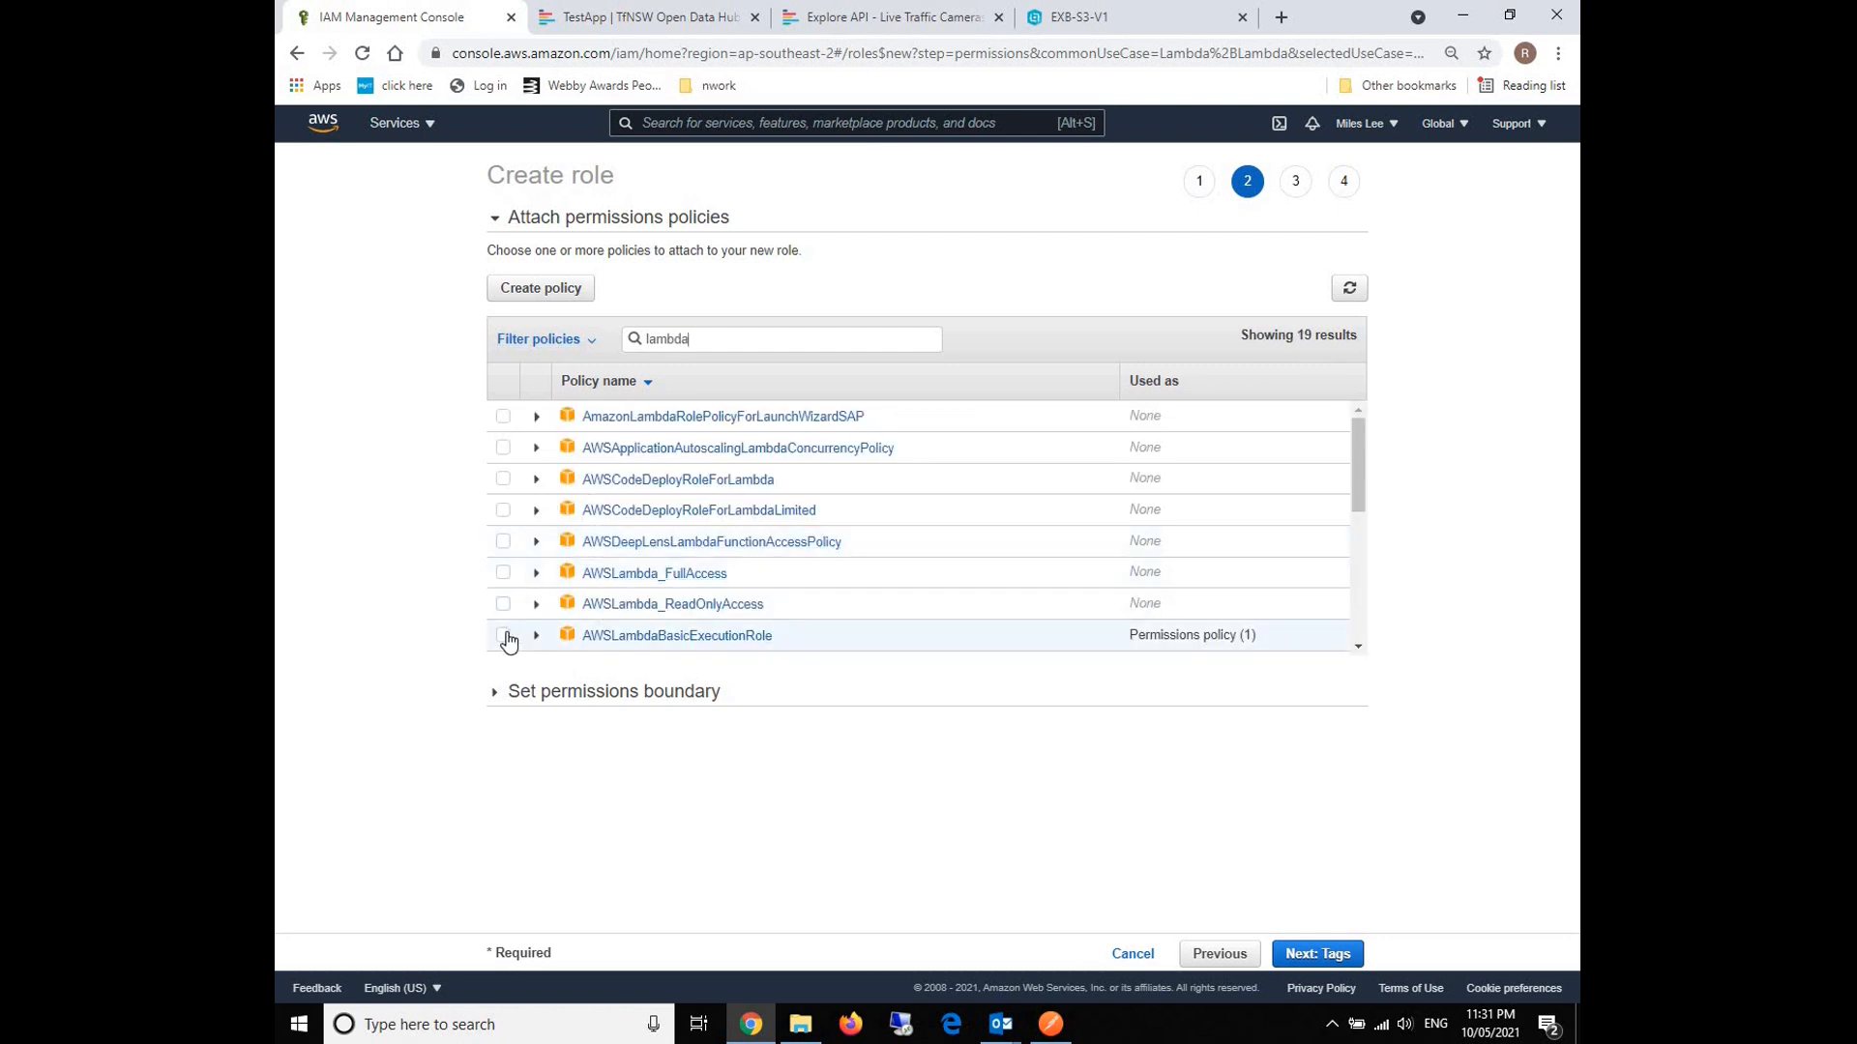
click(503, 635)
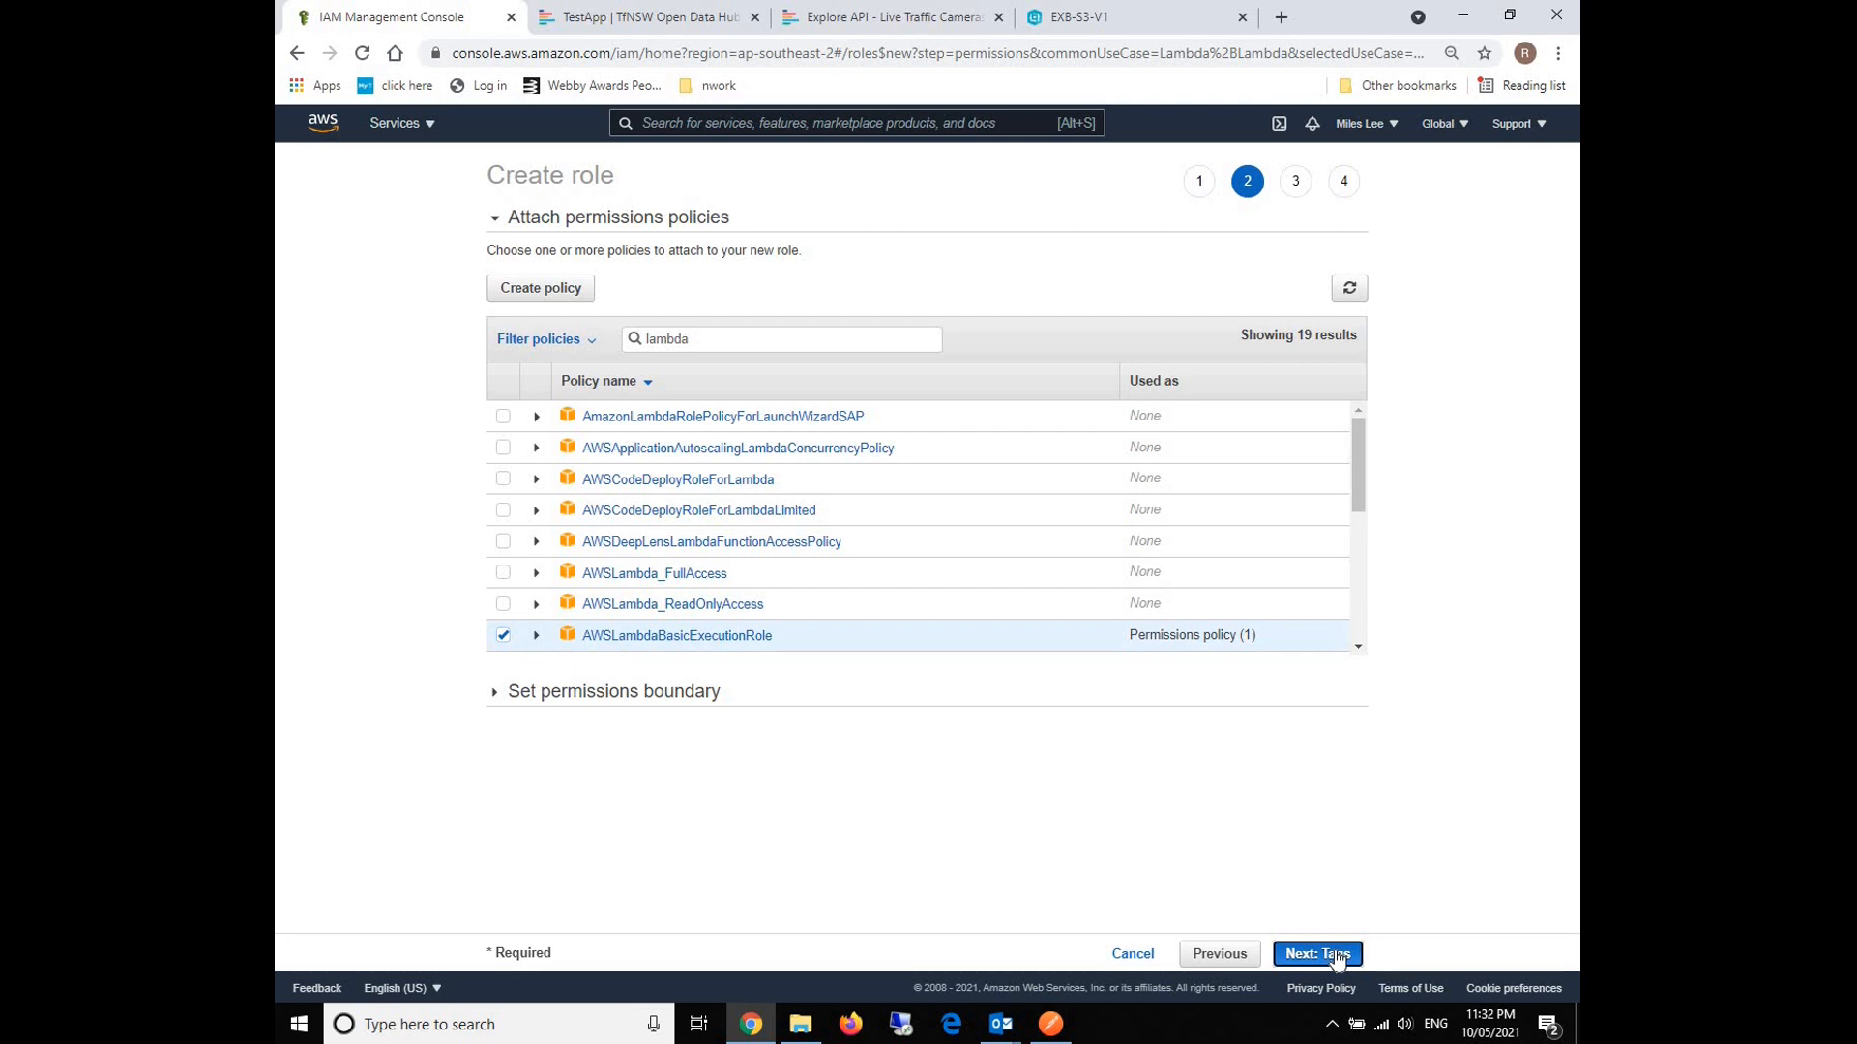
click(1317, 954)
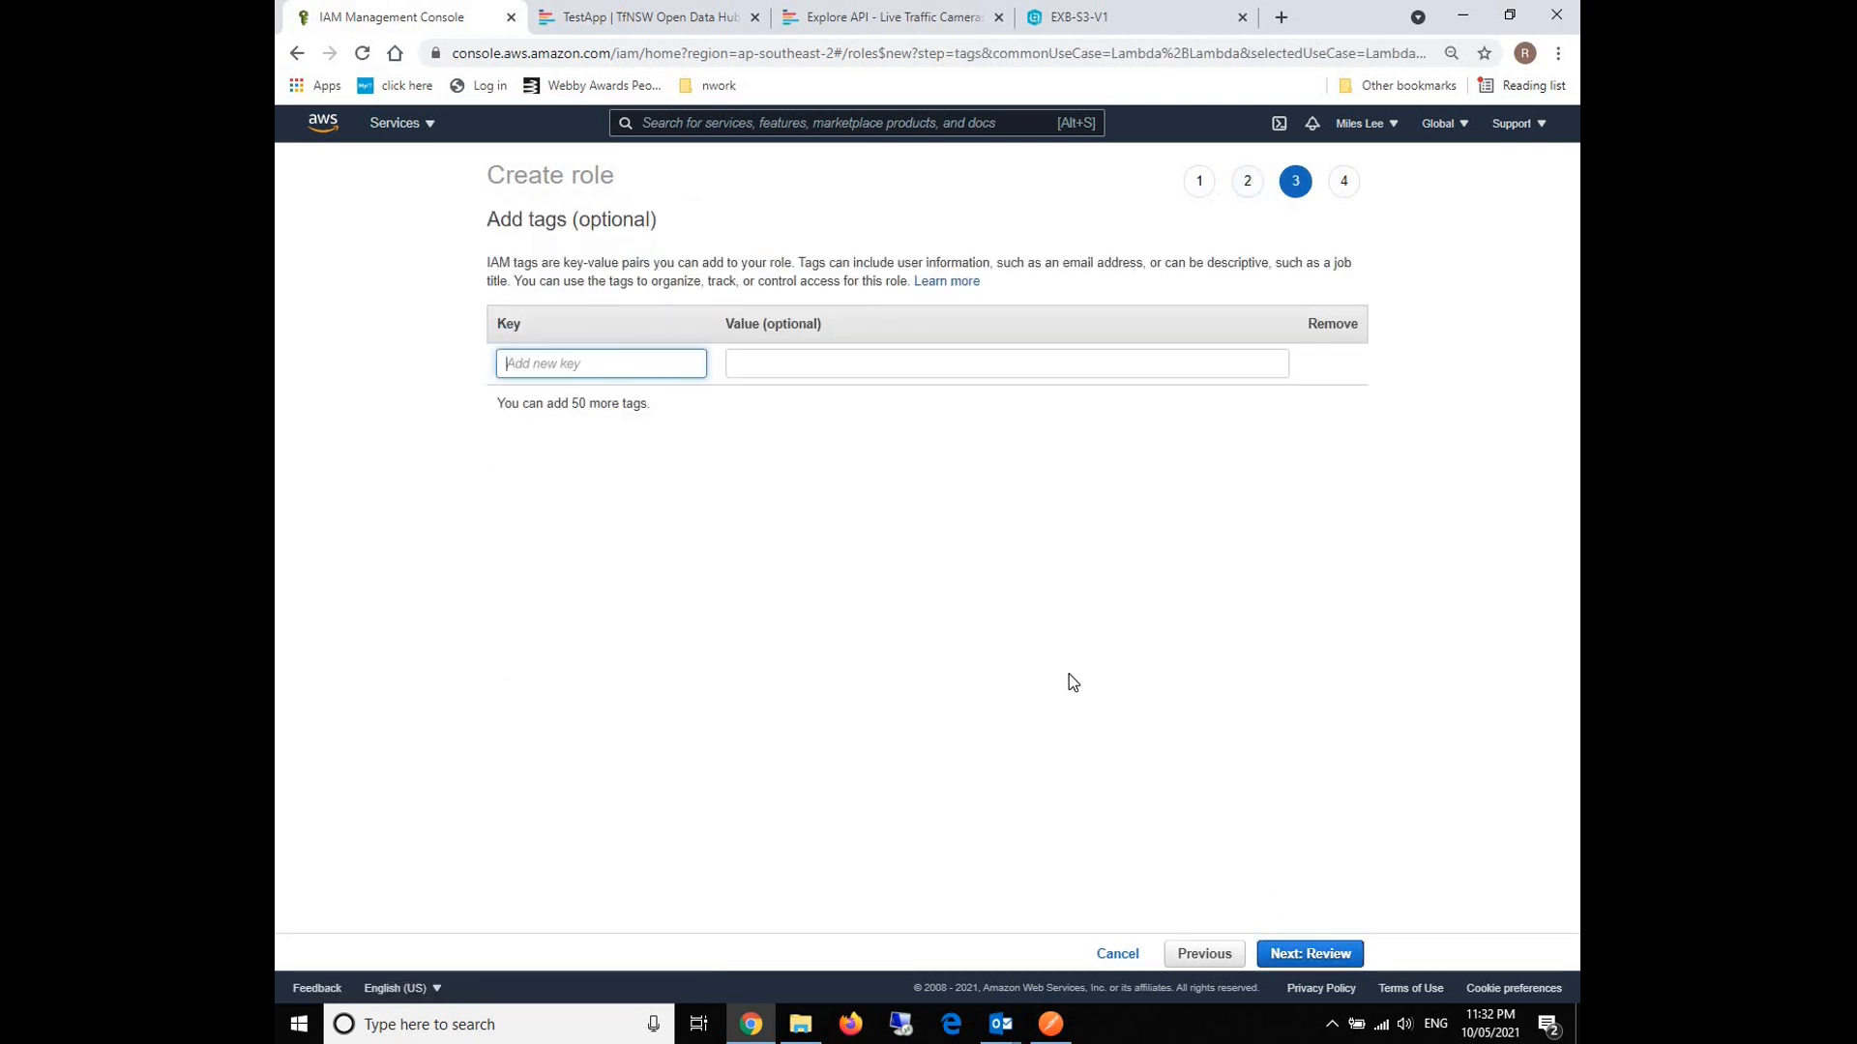
click(1309, 953)
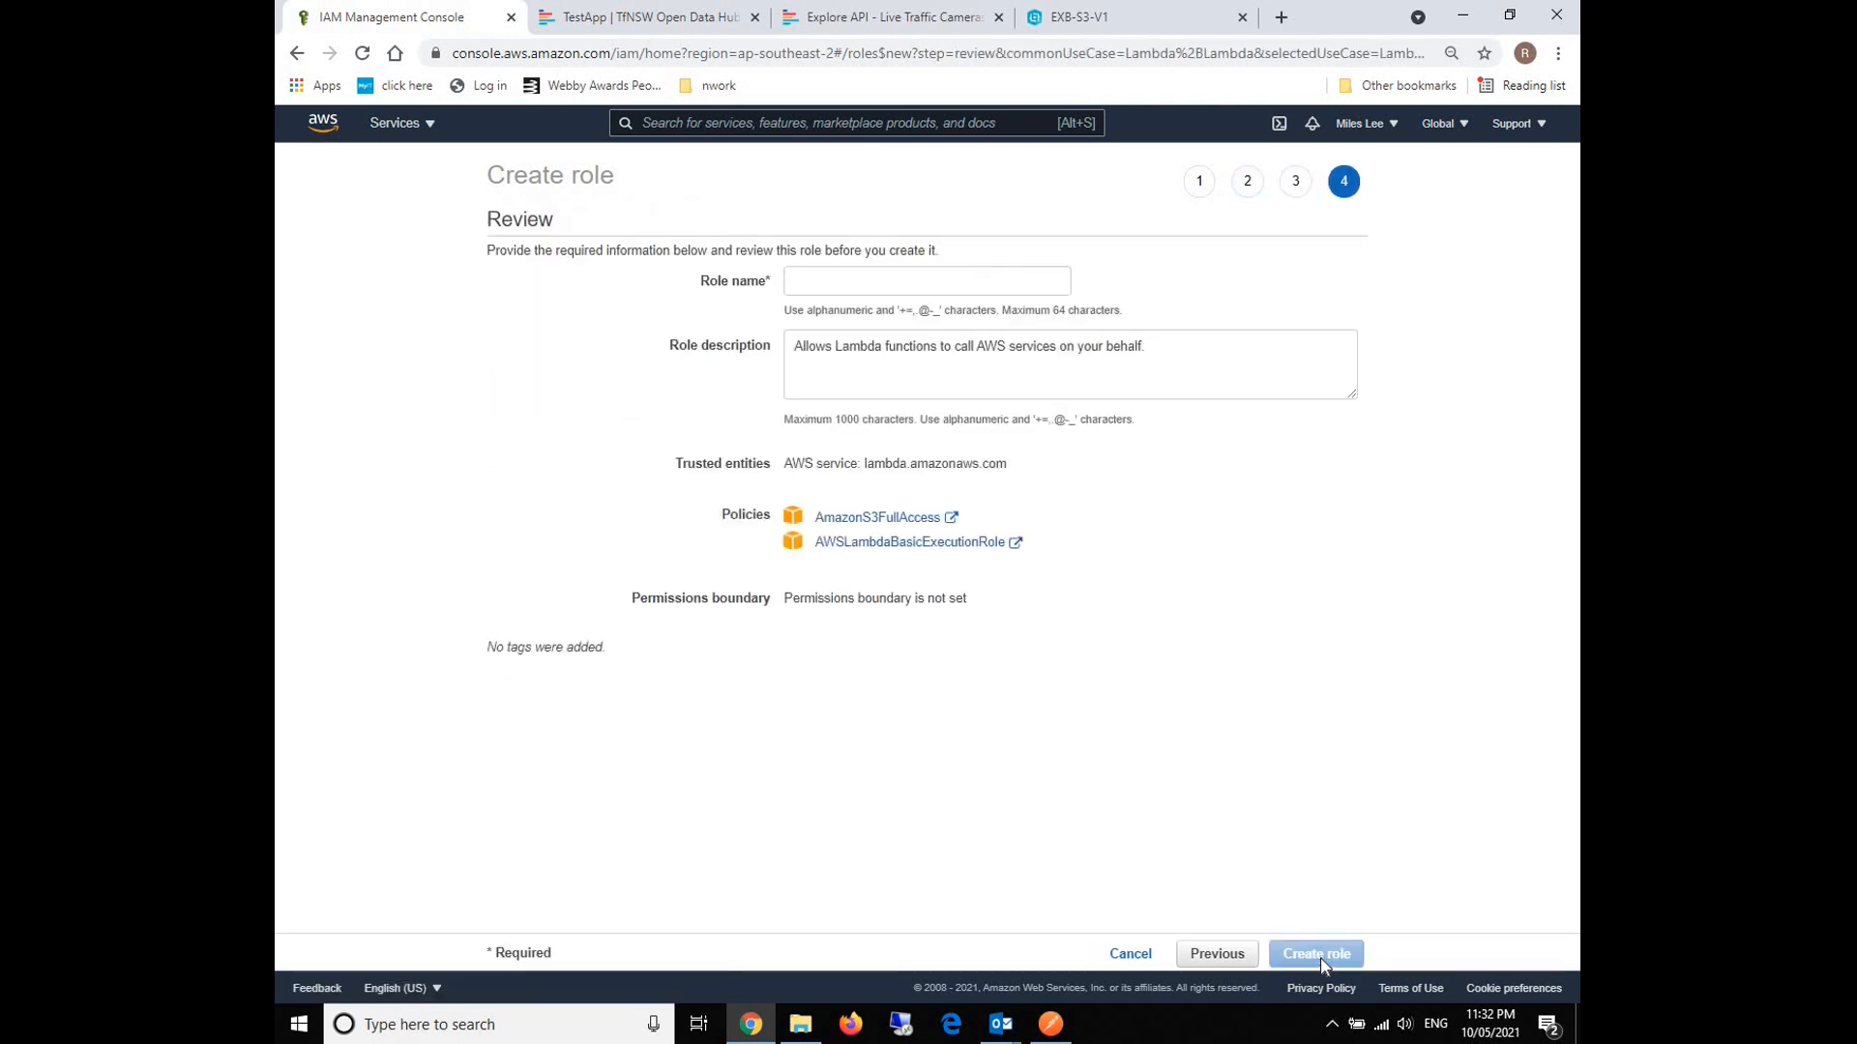
mouse_move(748, 534)
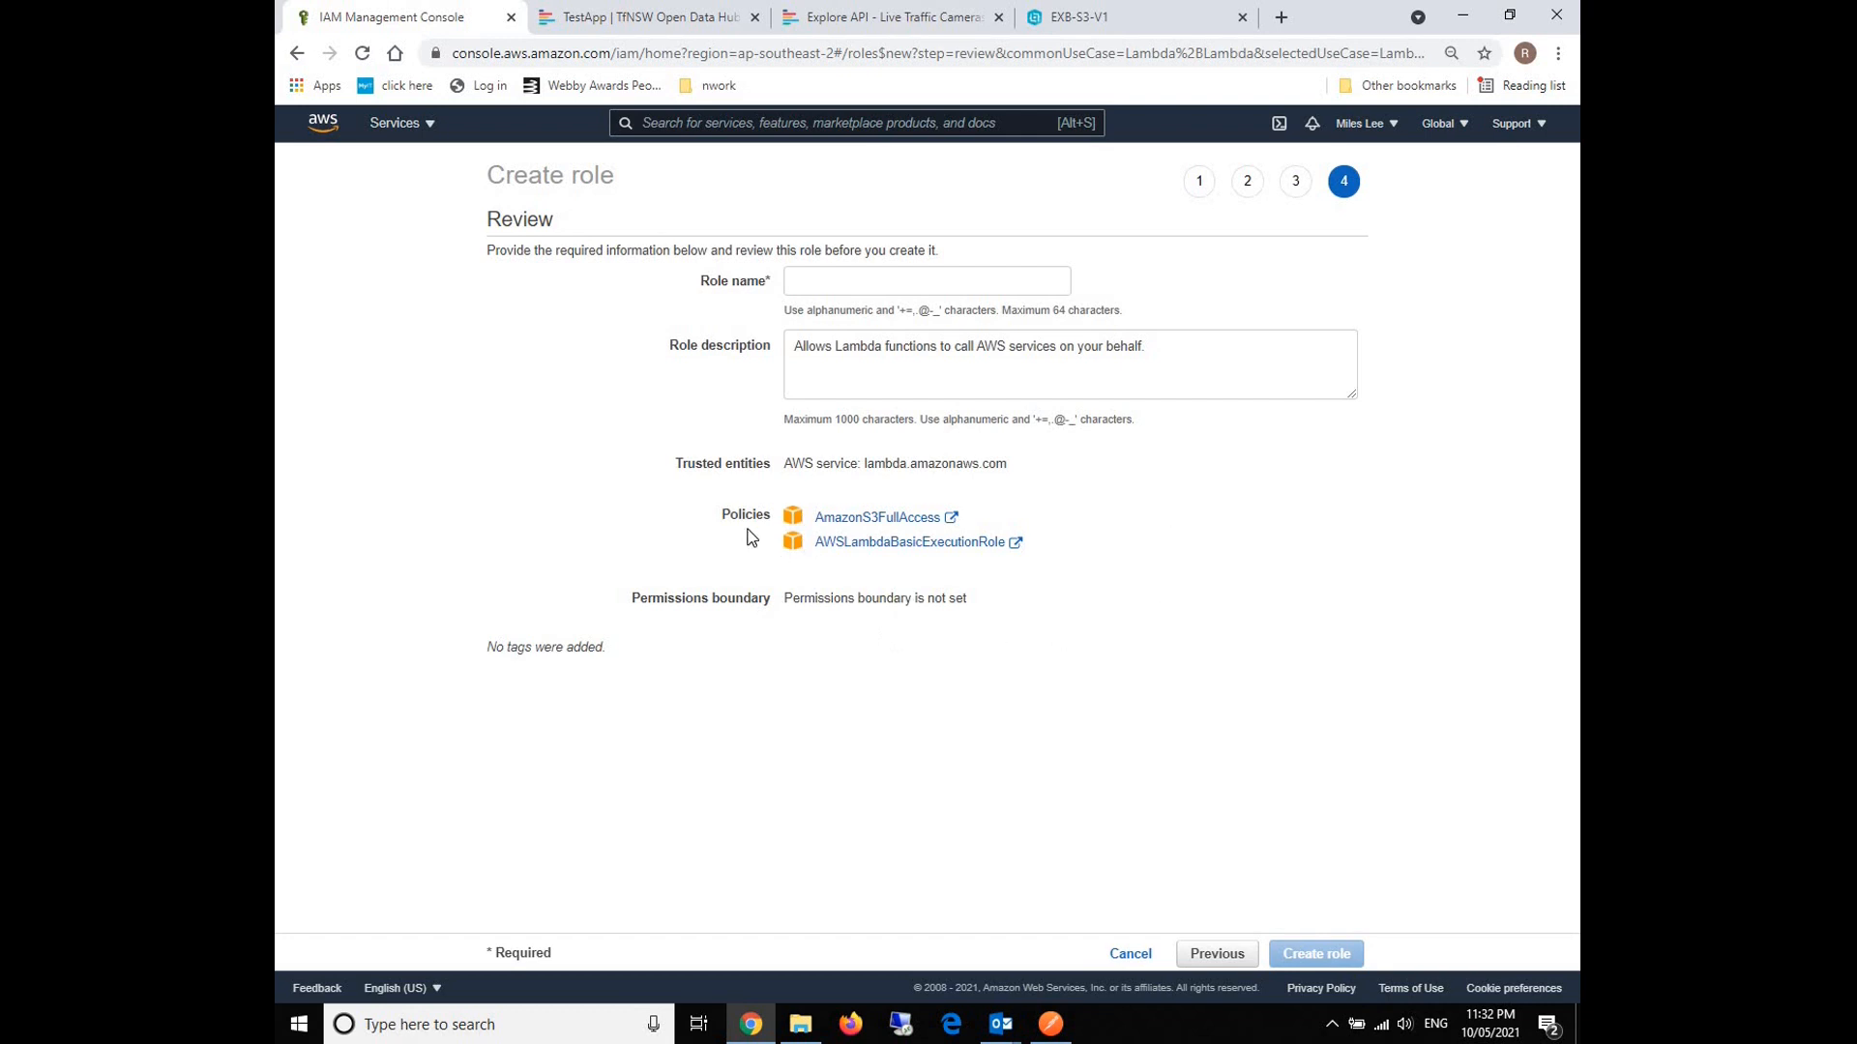
mouse_move(940, 486)
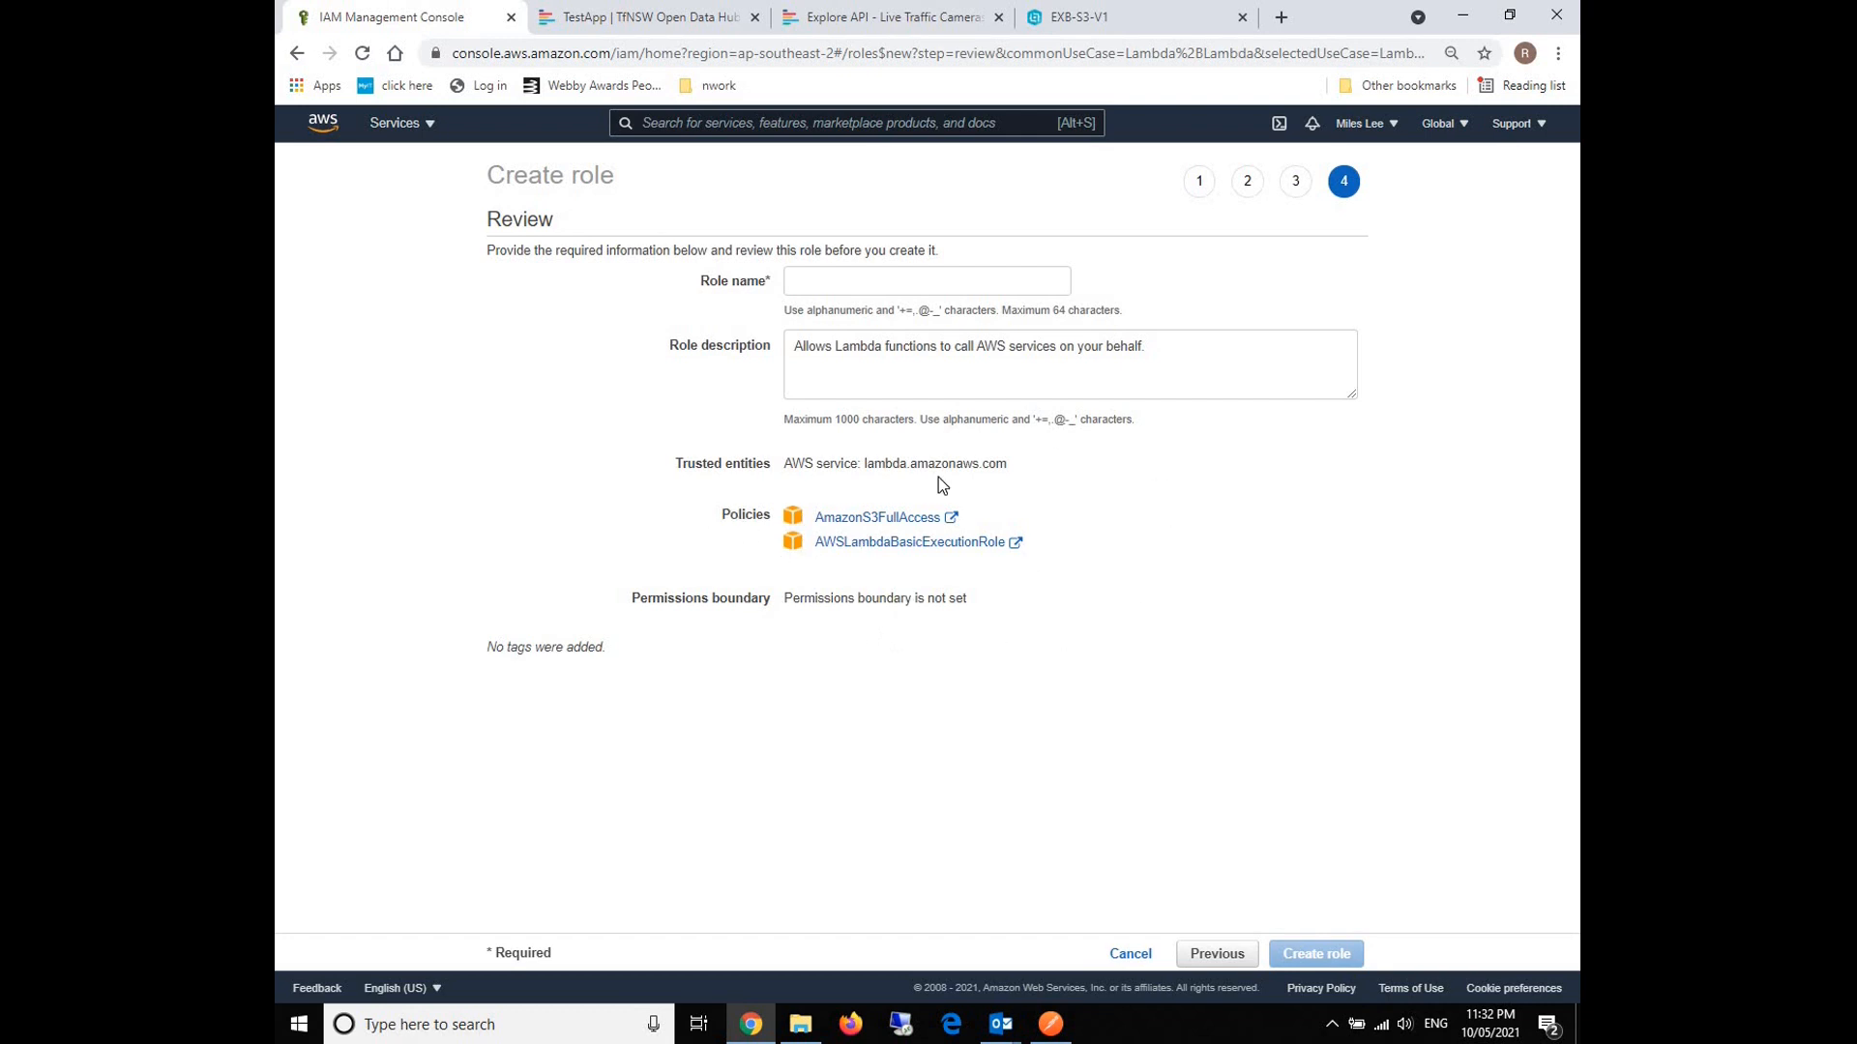
Name the role S3Lambda-v1 and create it.
click(924, 281)
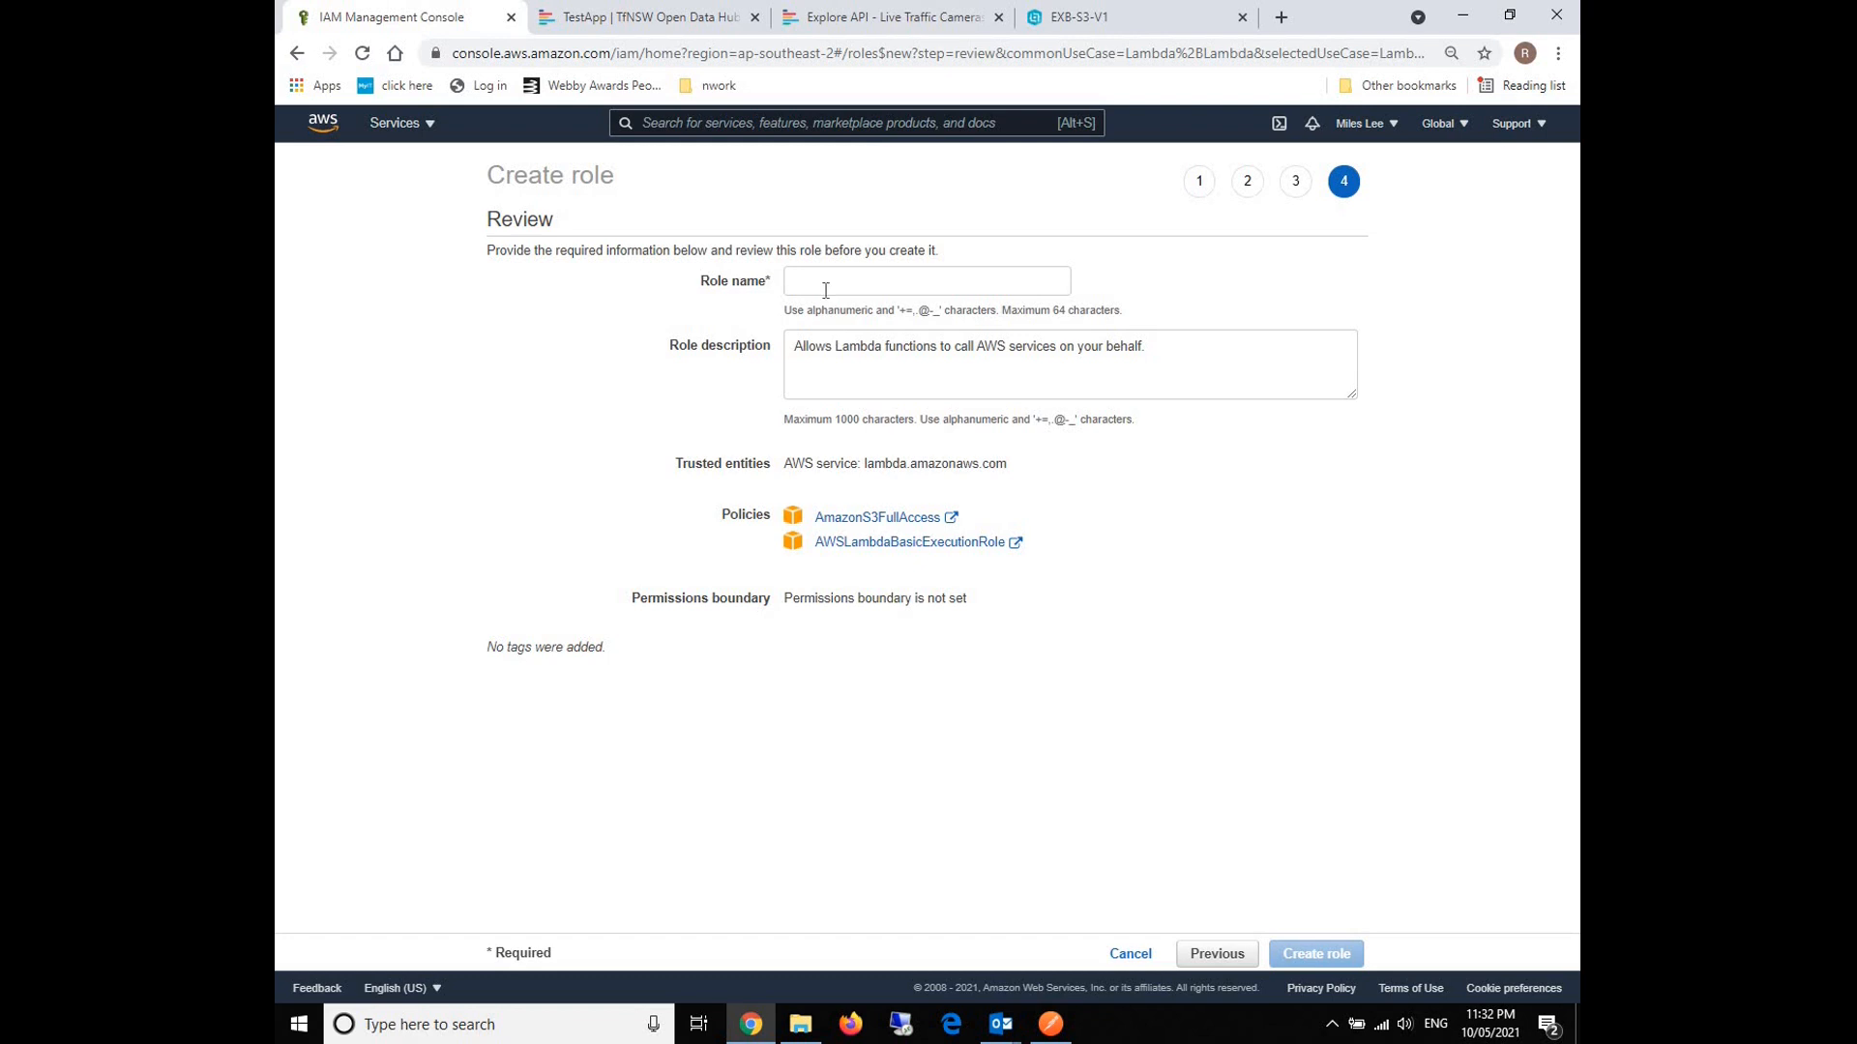
click(926, 280)
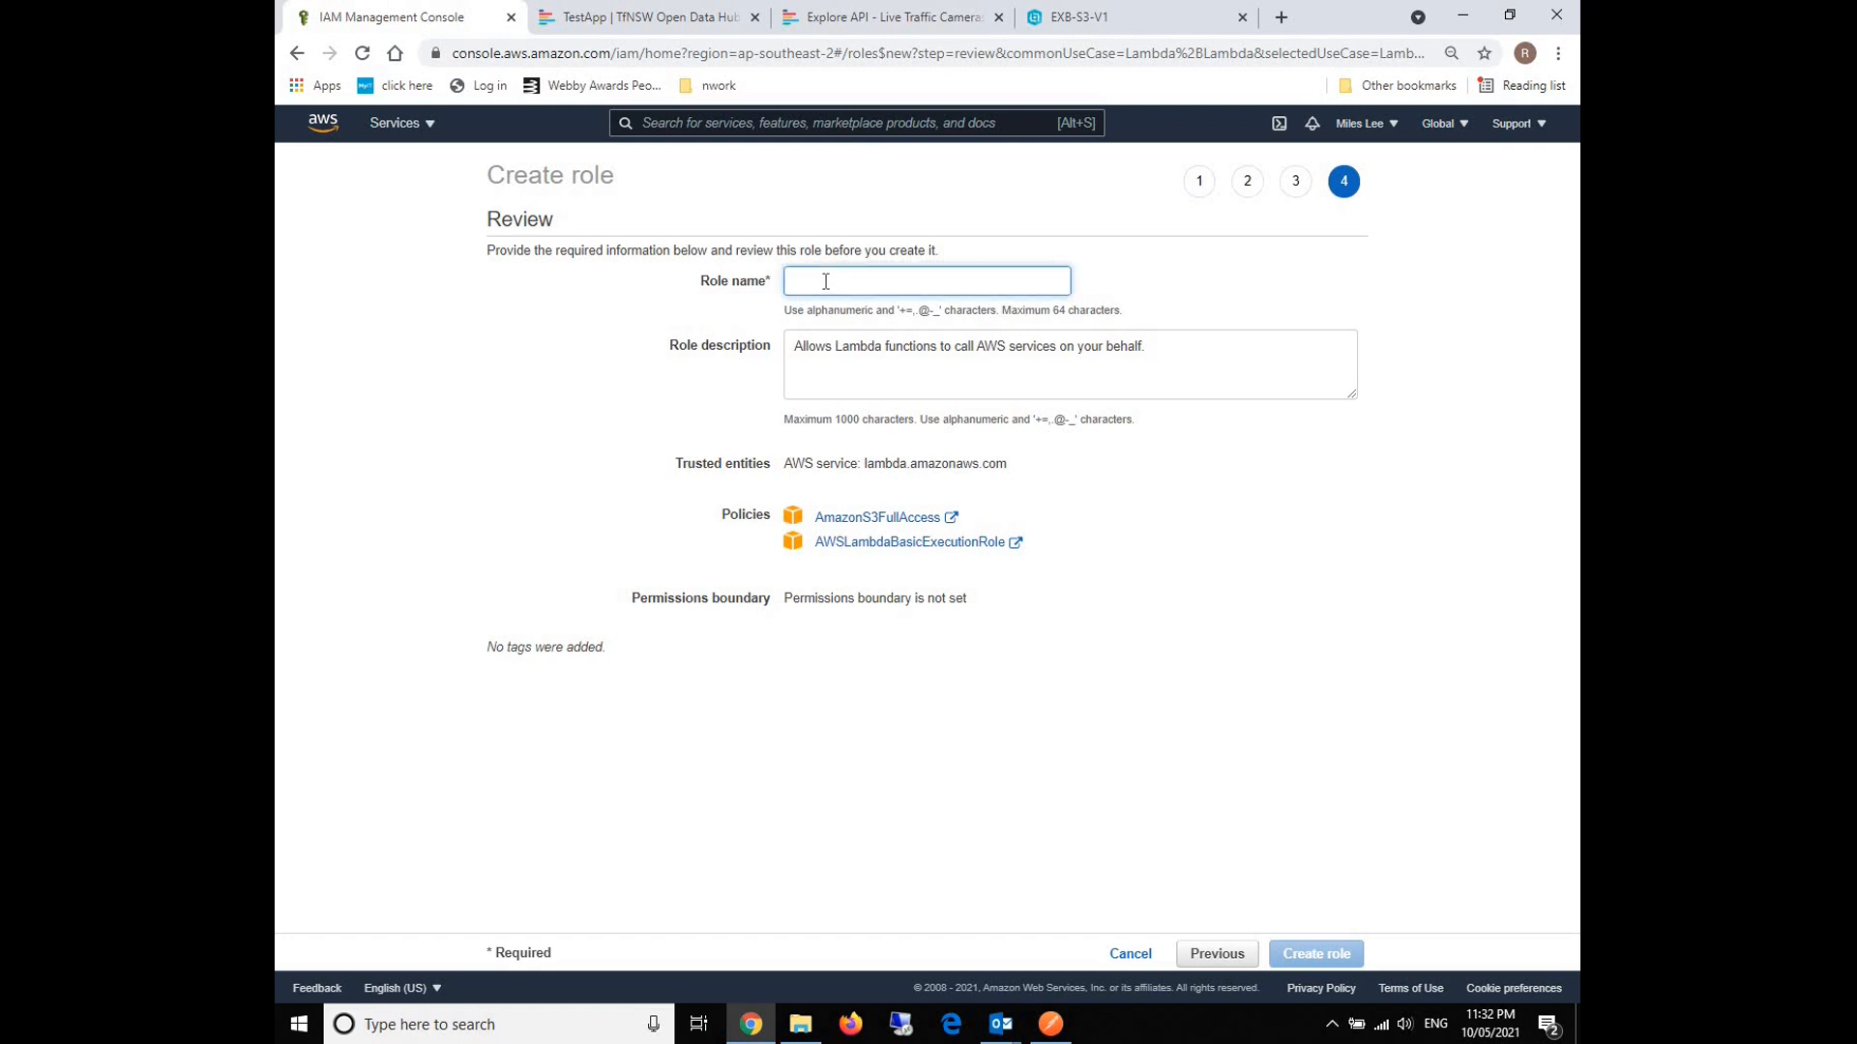
text(S3)
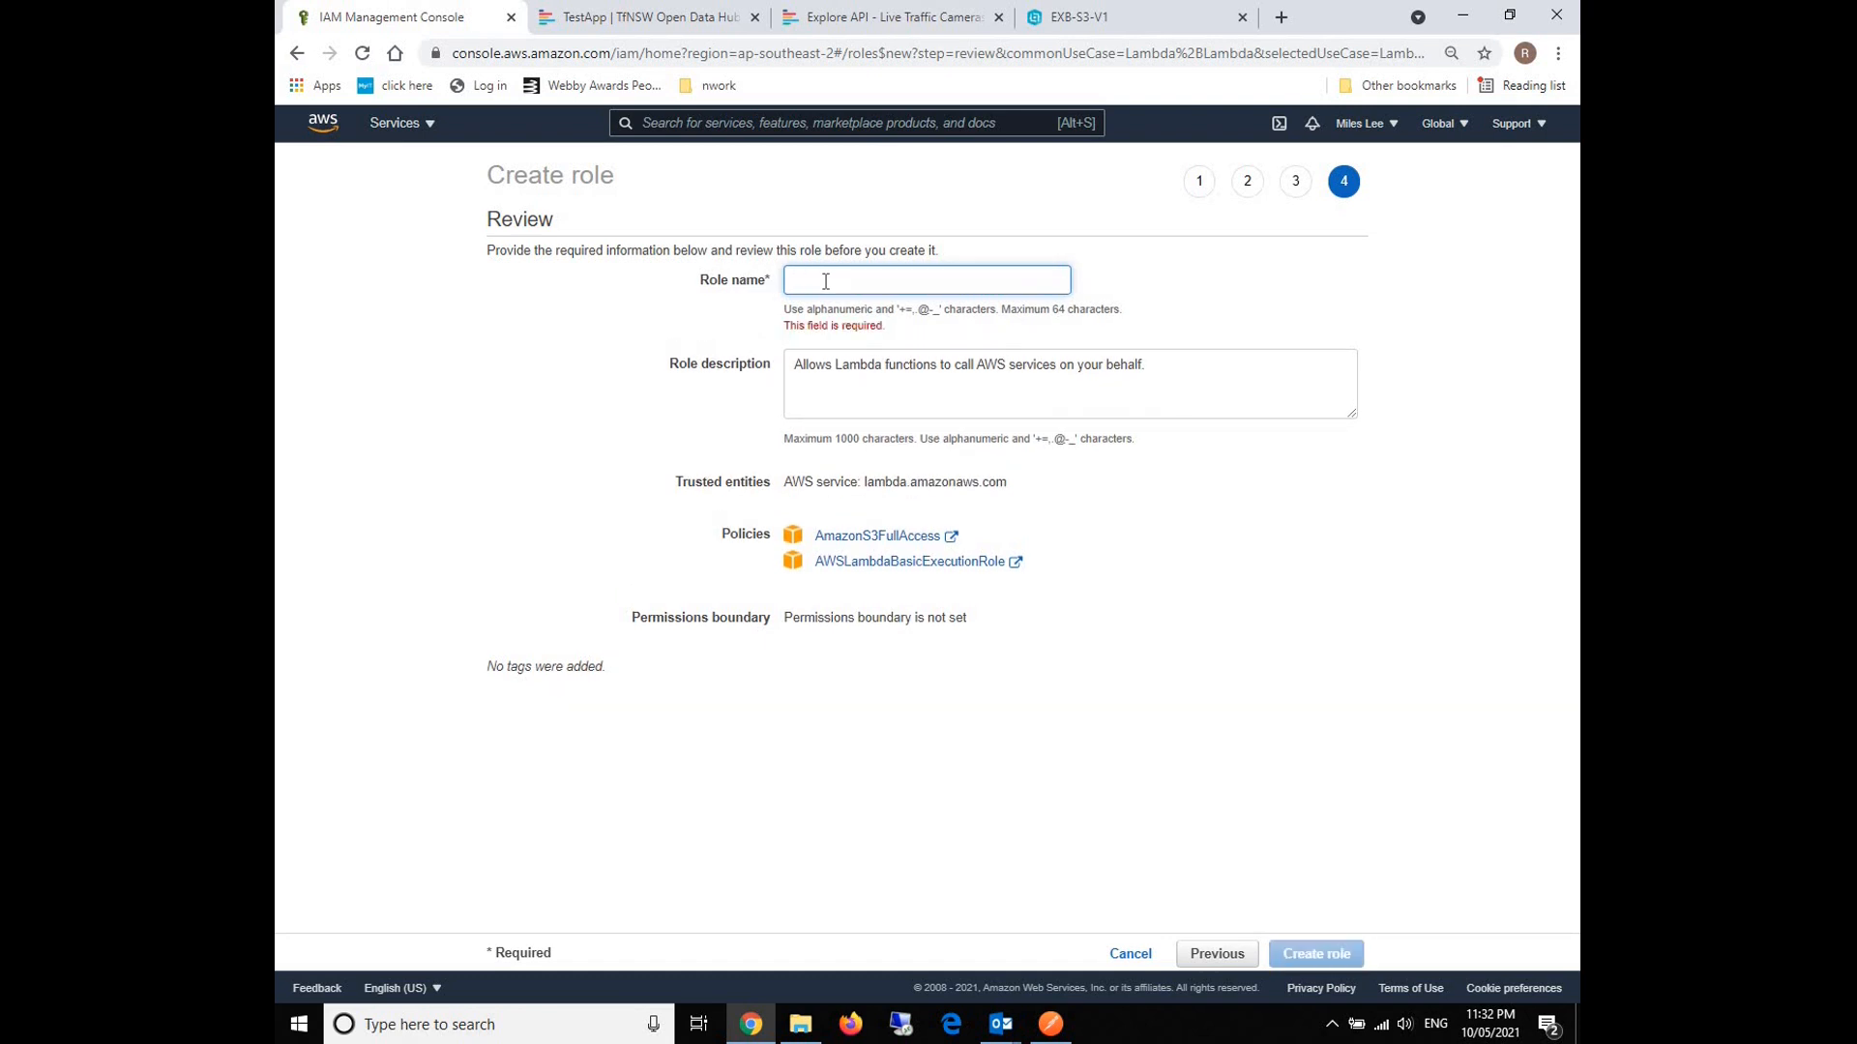
text(S3Lam)
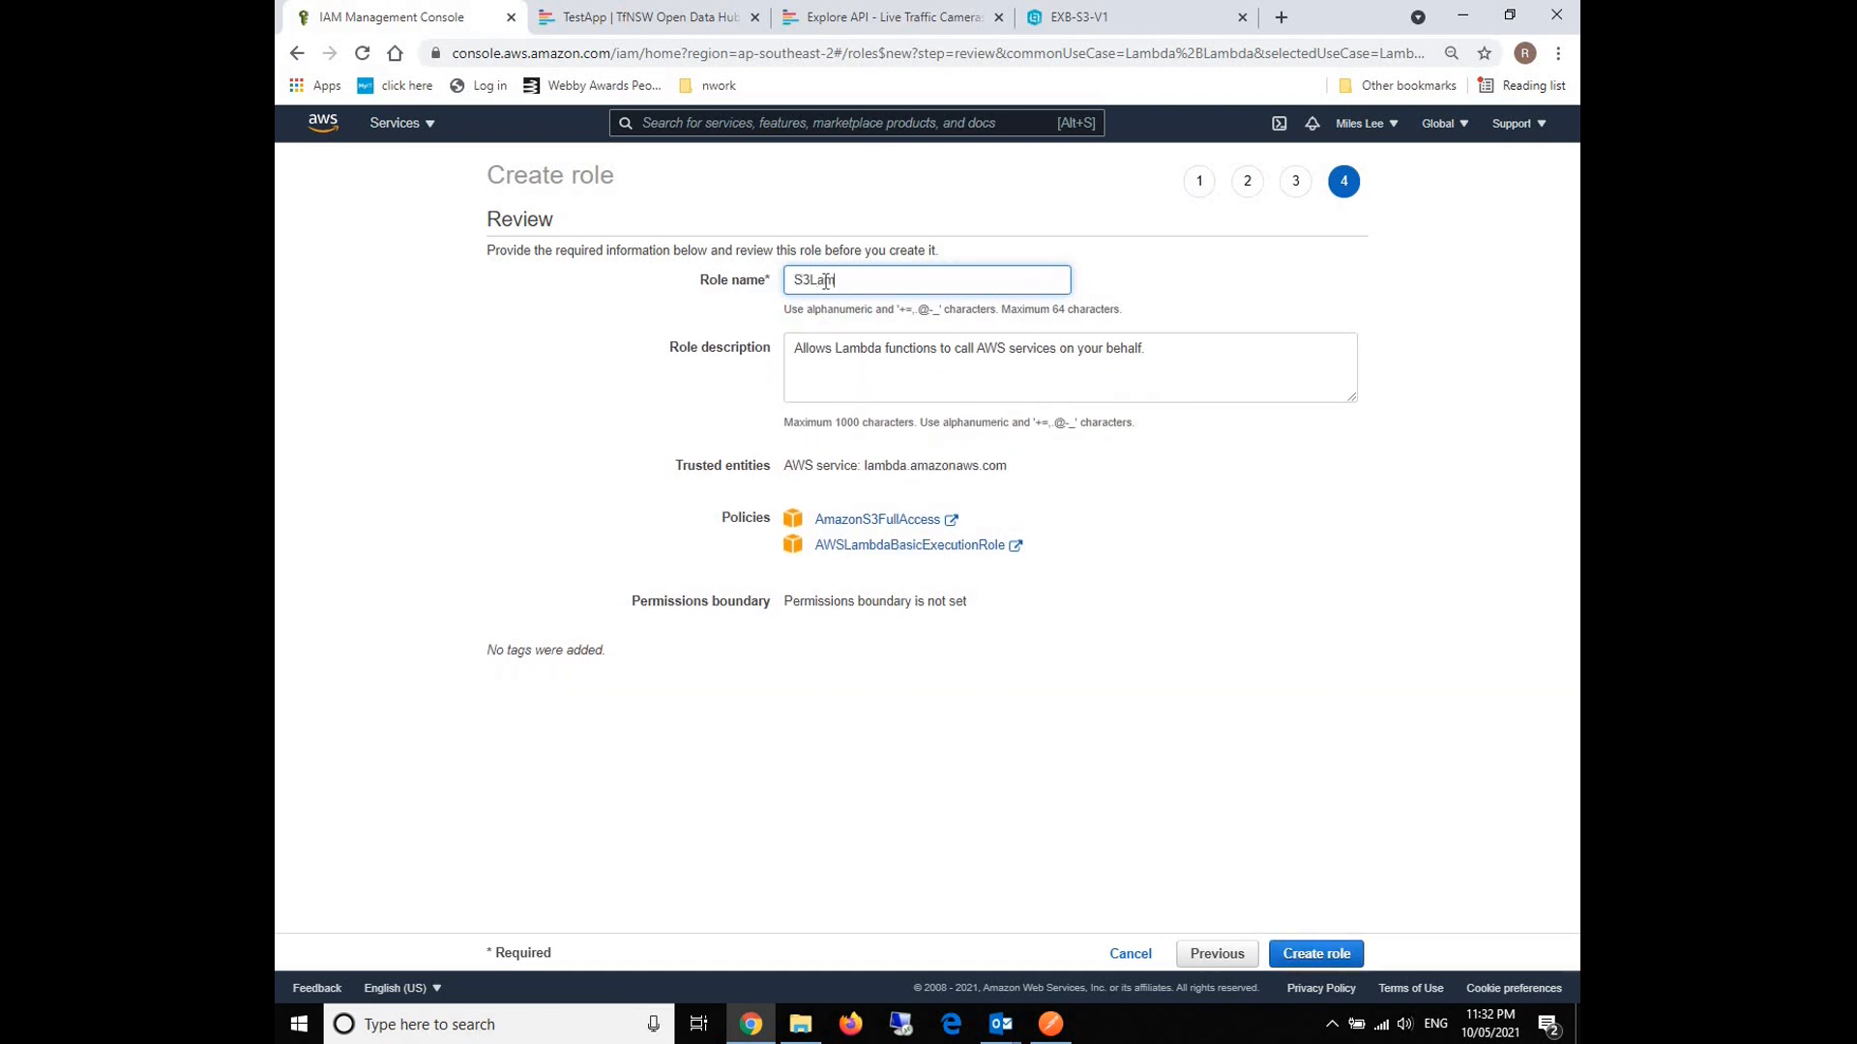
text(bda-v)
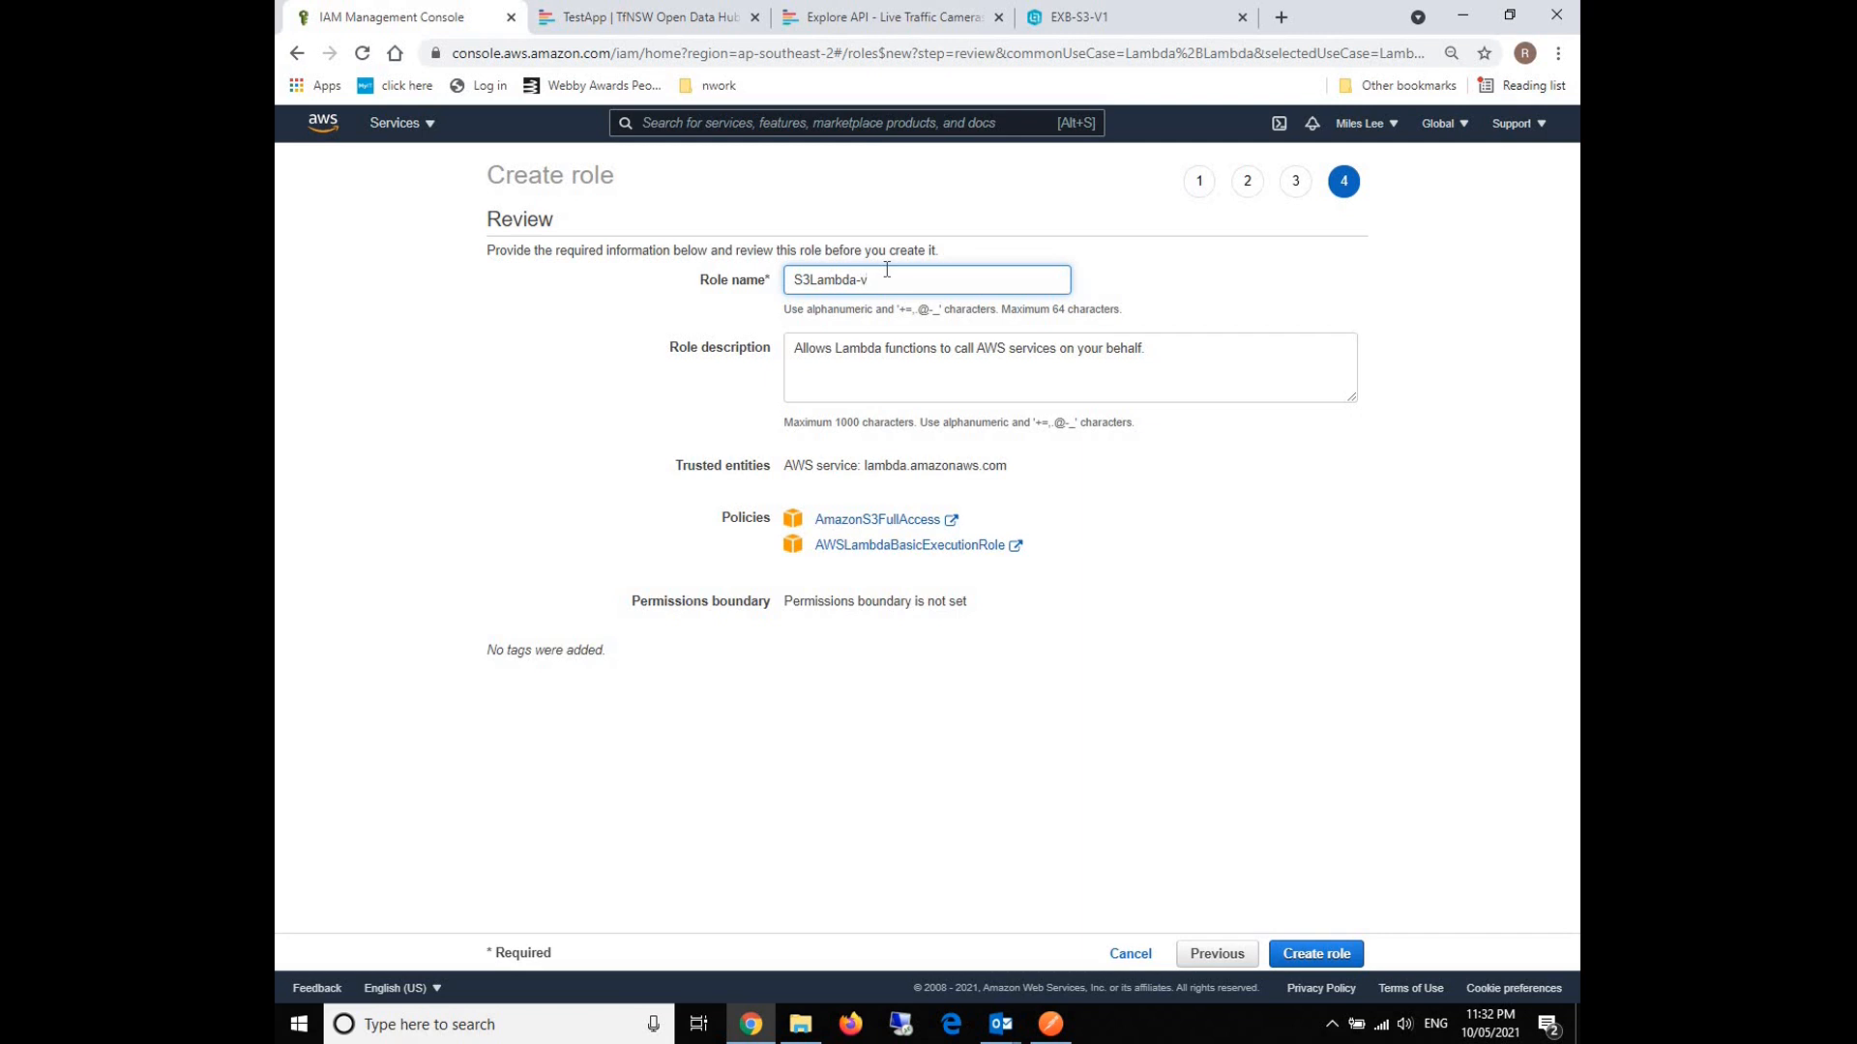
text(1)
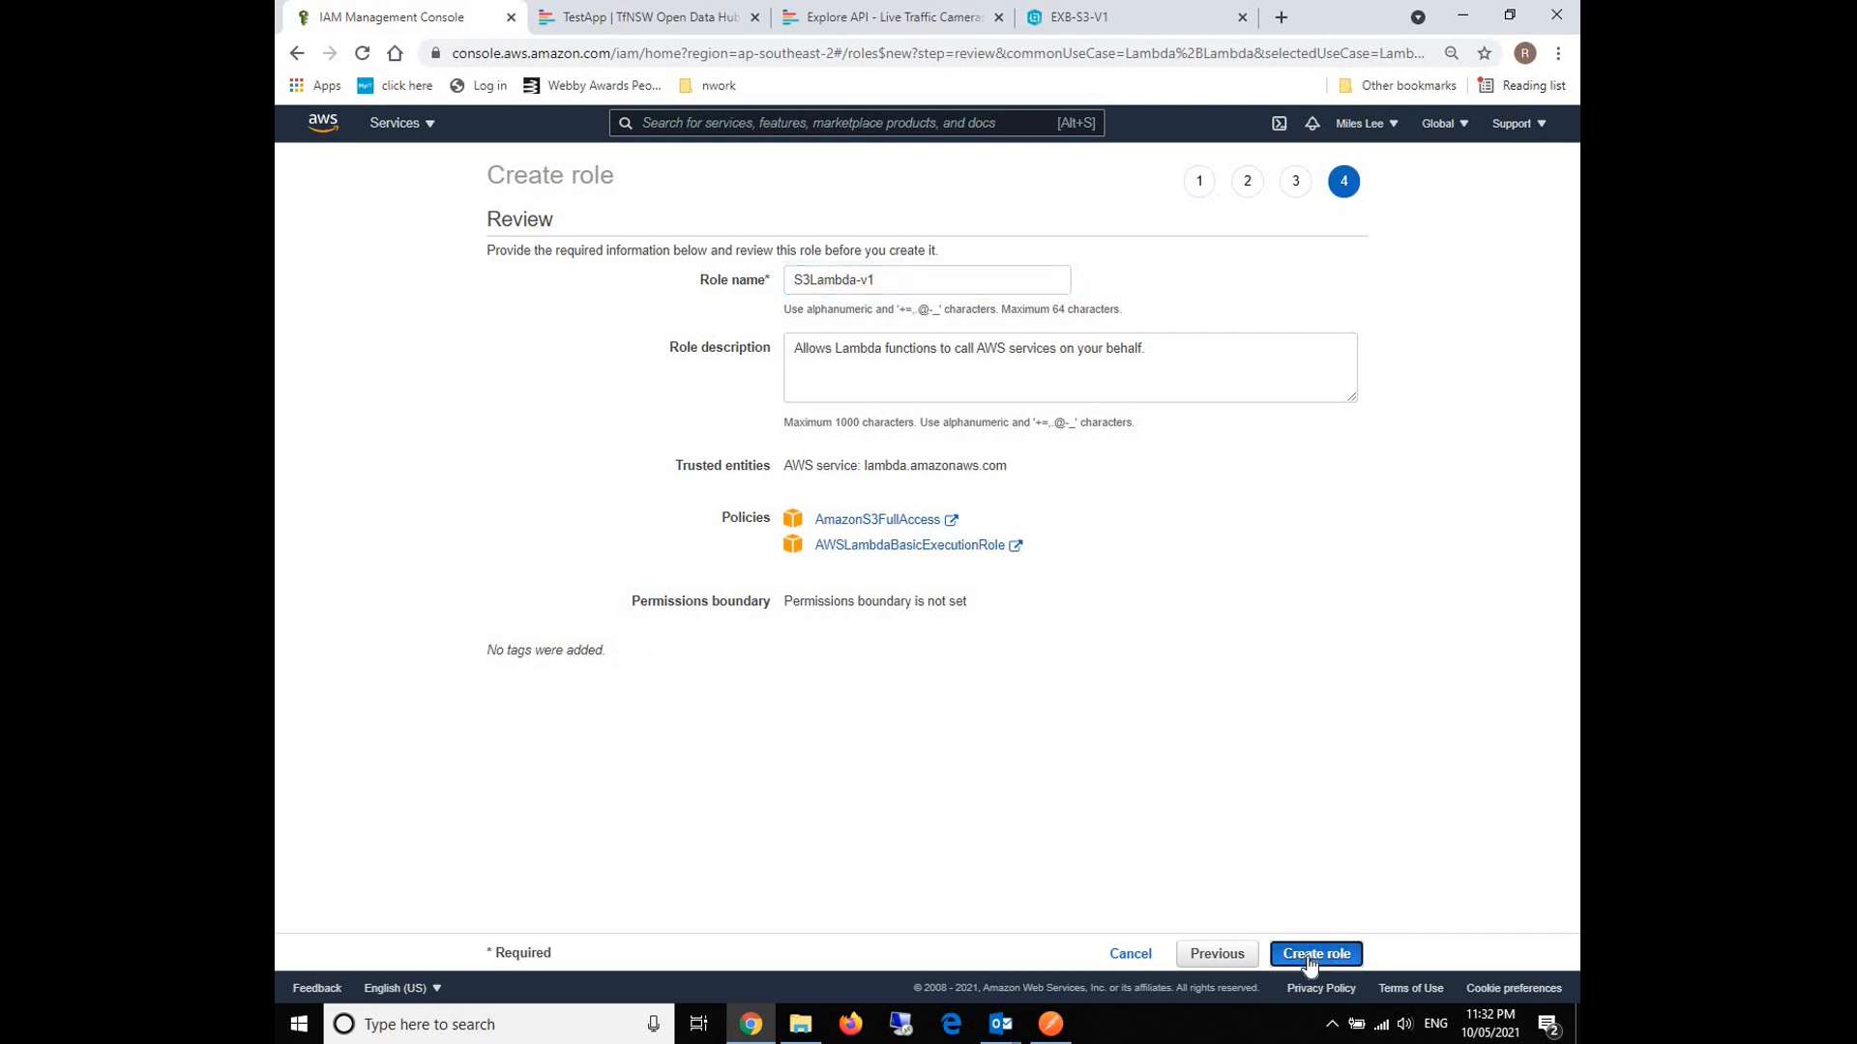
click(1315, 953)
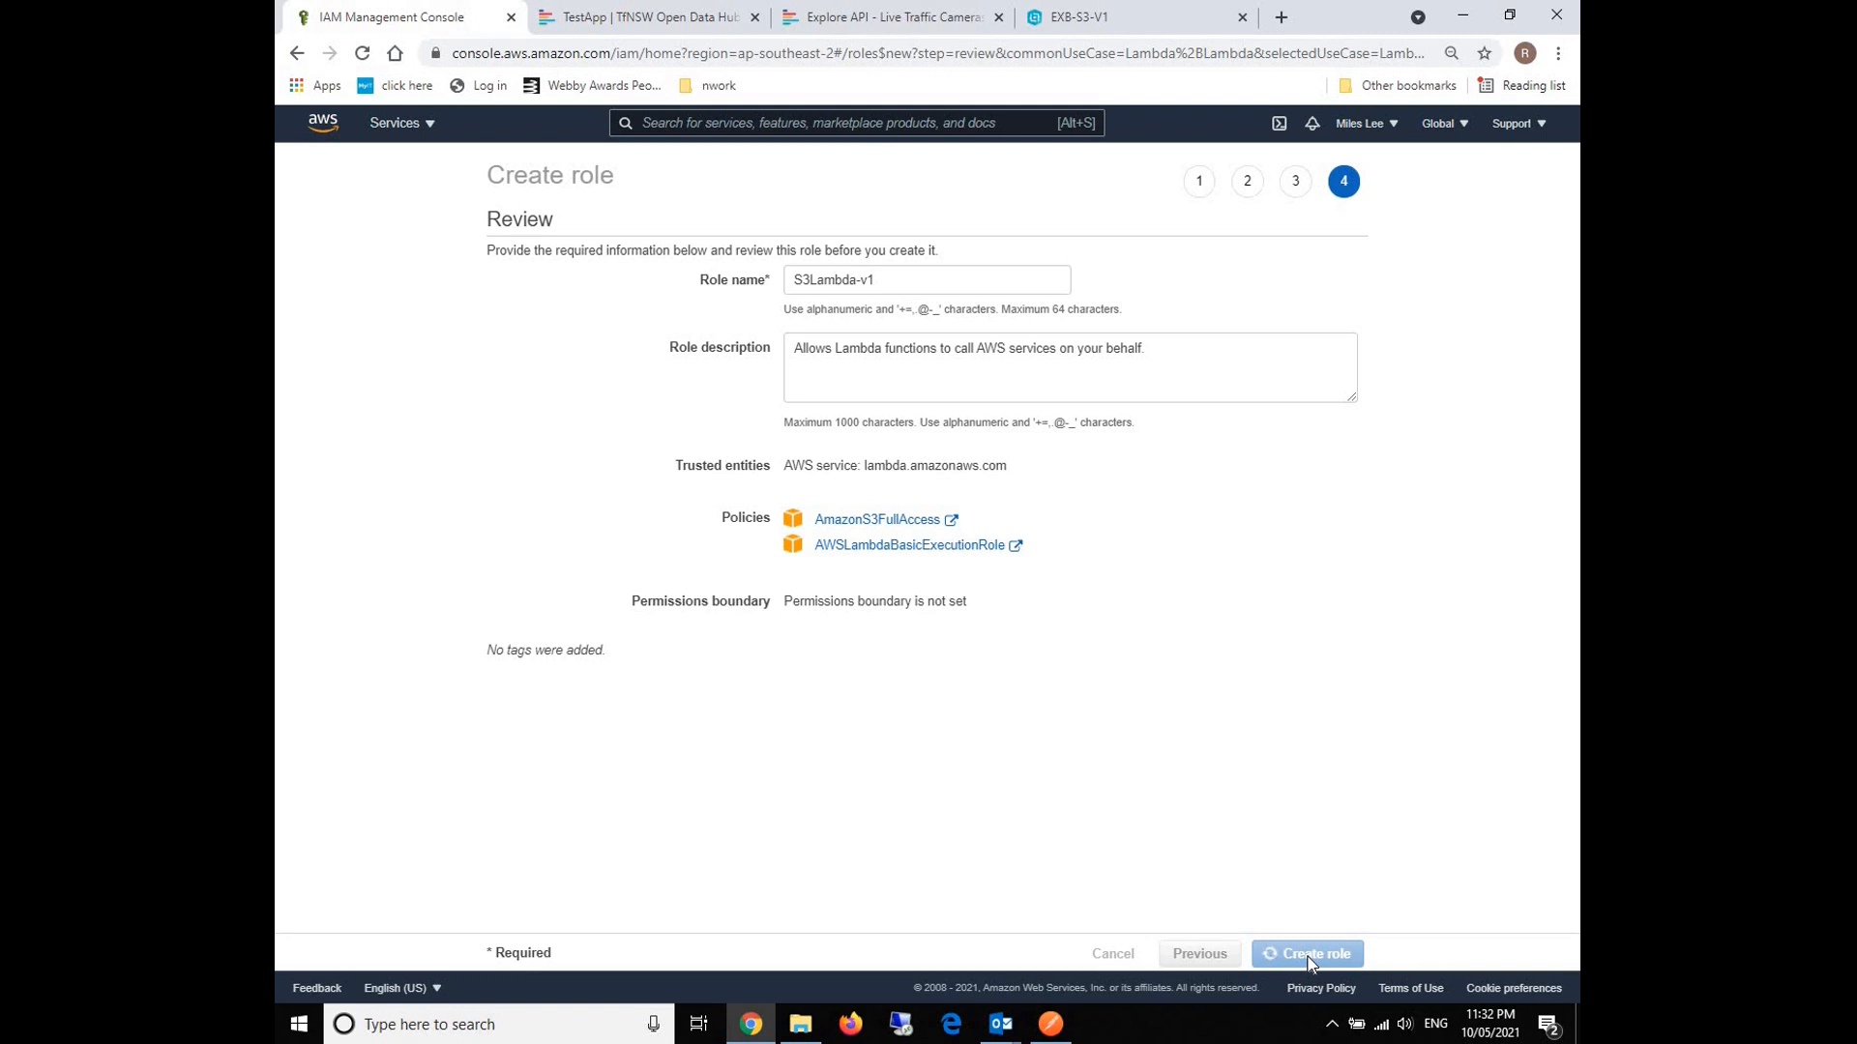
click(1313, 954)
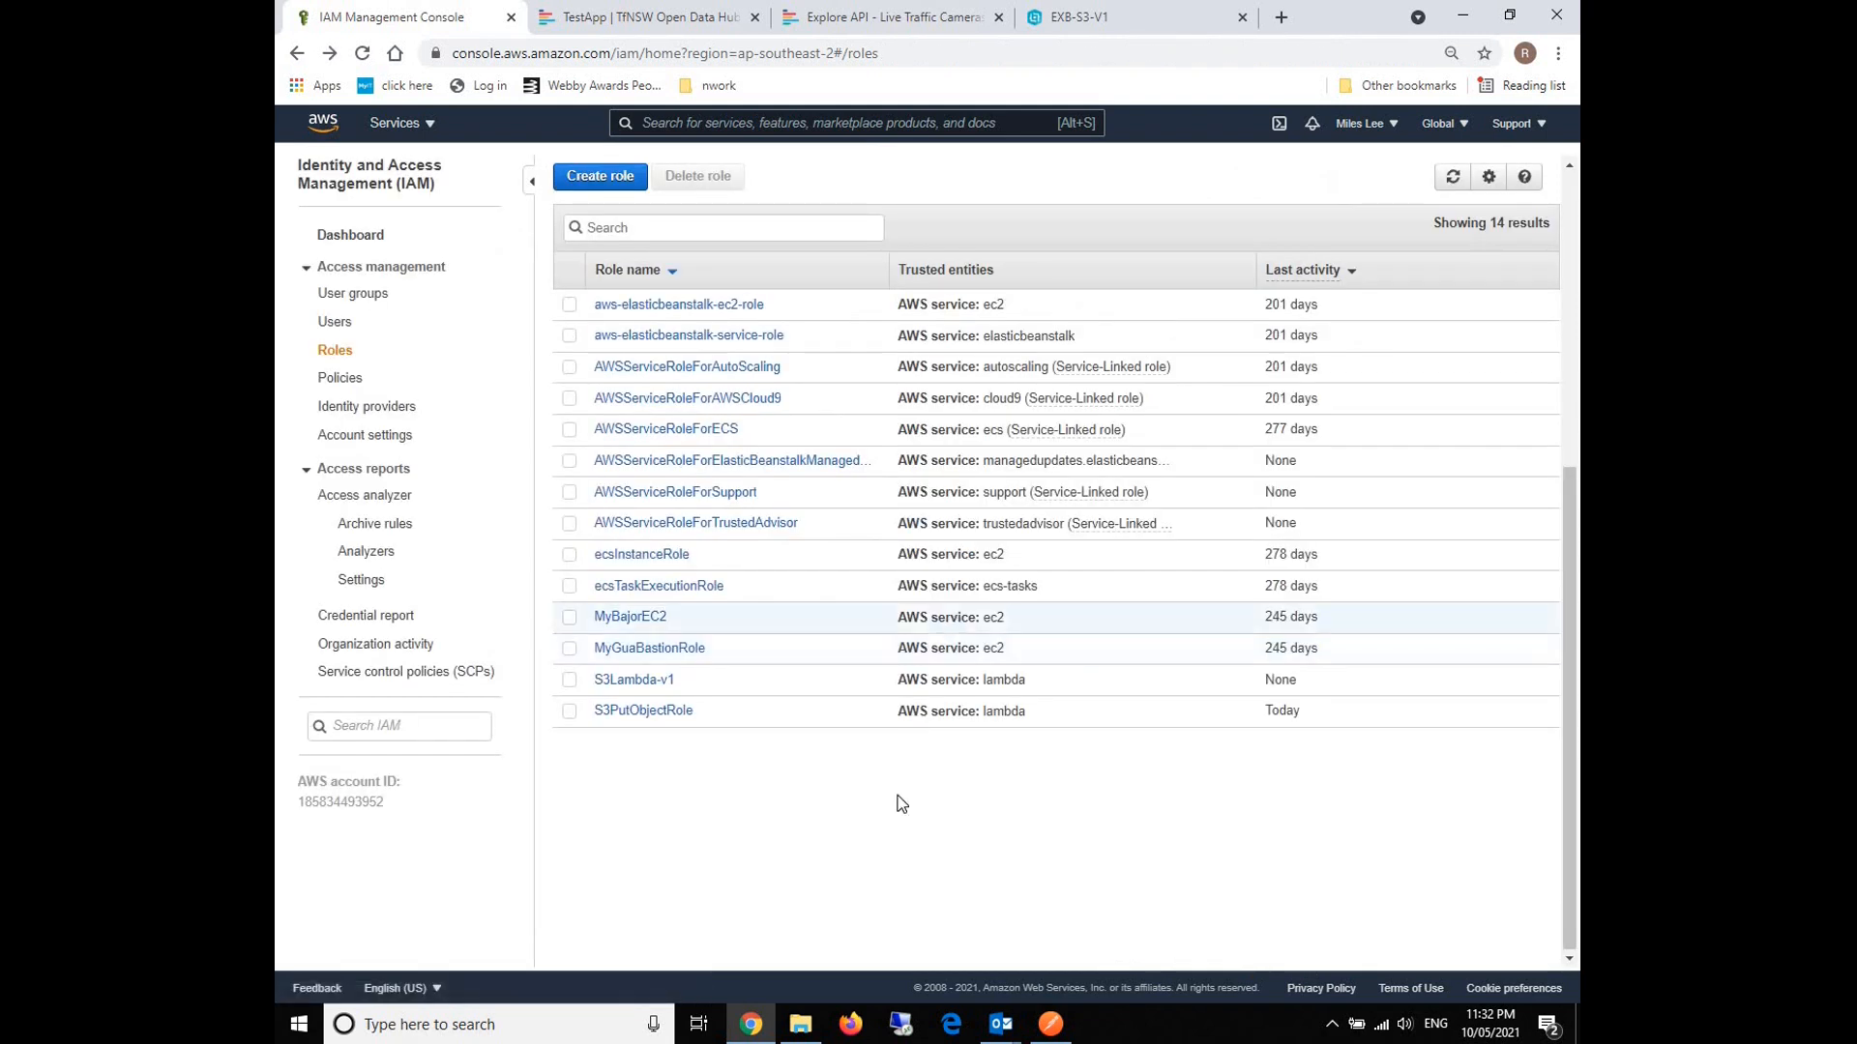
mouse_move(898, 810)
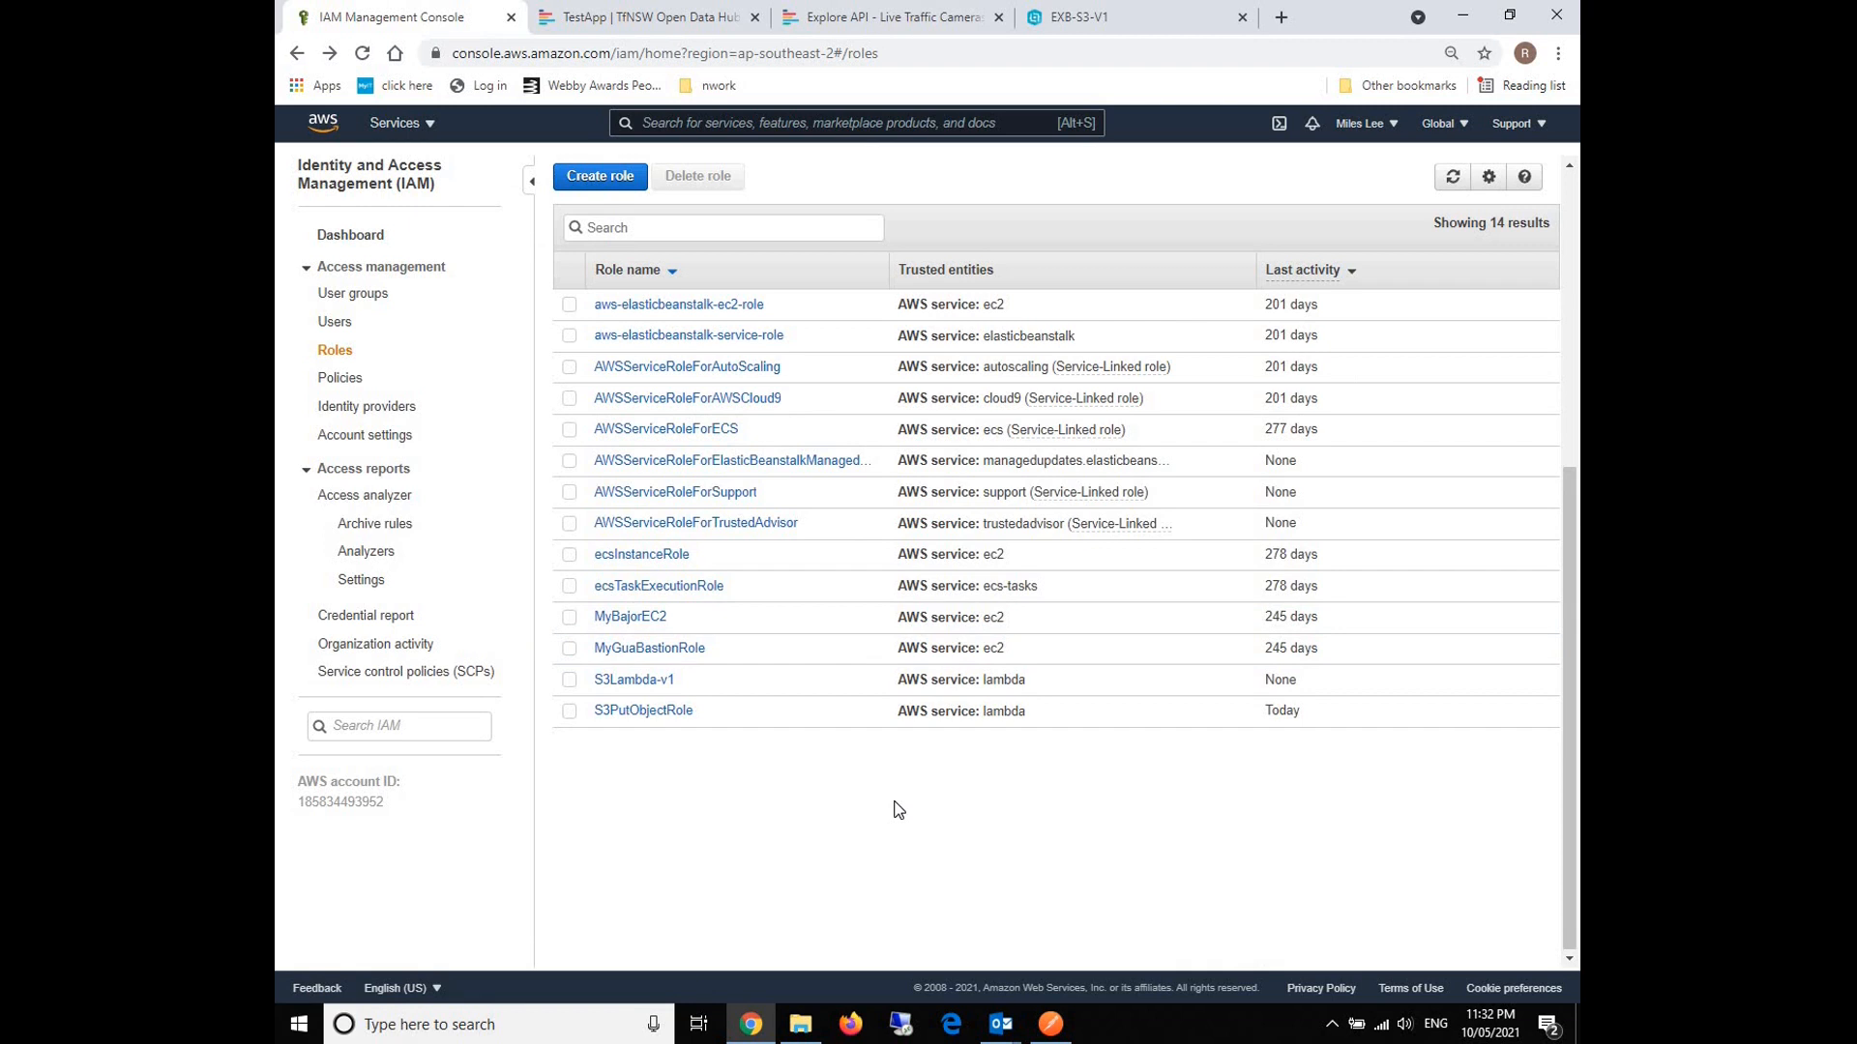
mouse_move(681, 222)
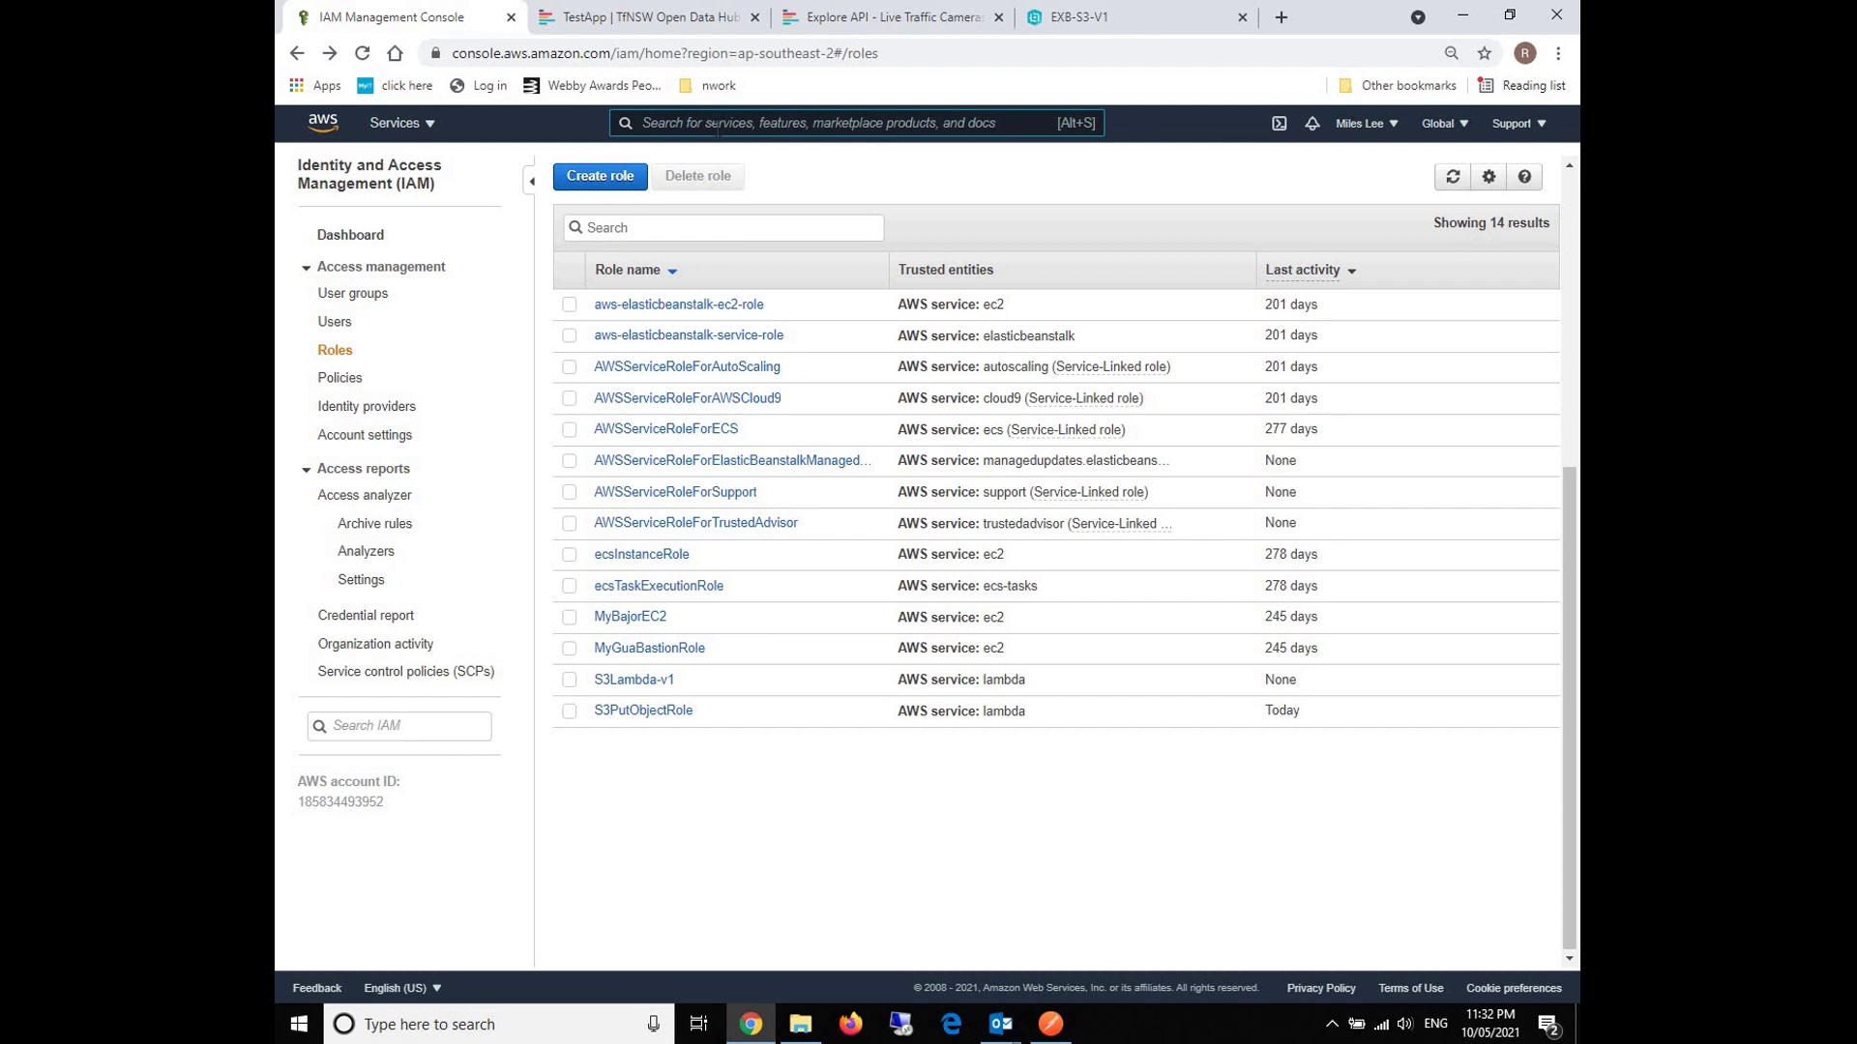
Search the console for lambda and go to the Lambda Functions page.
text(lambda)
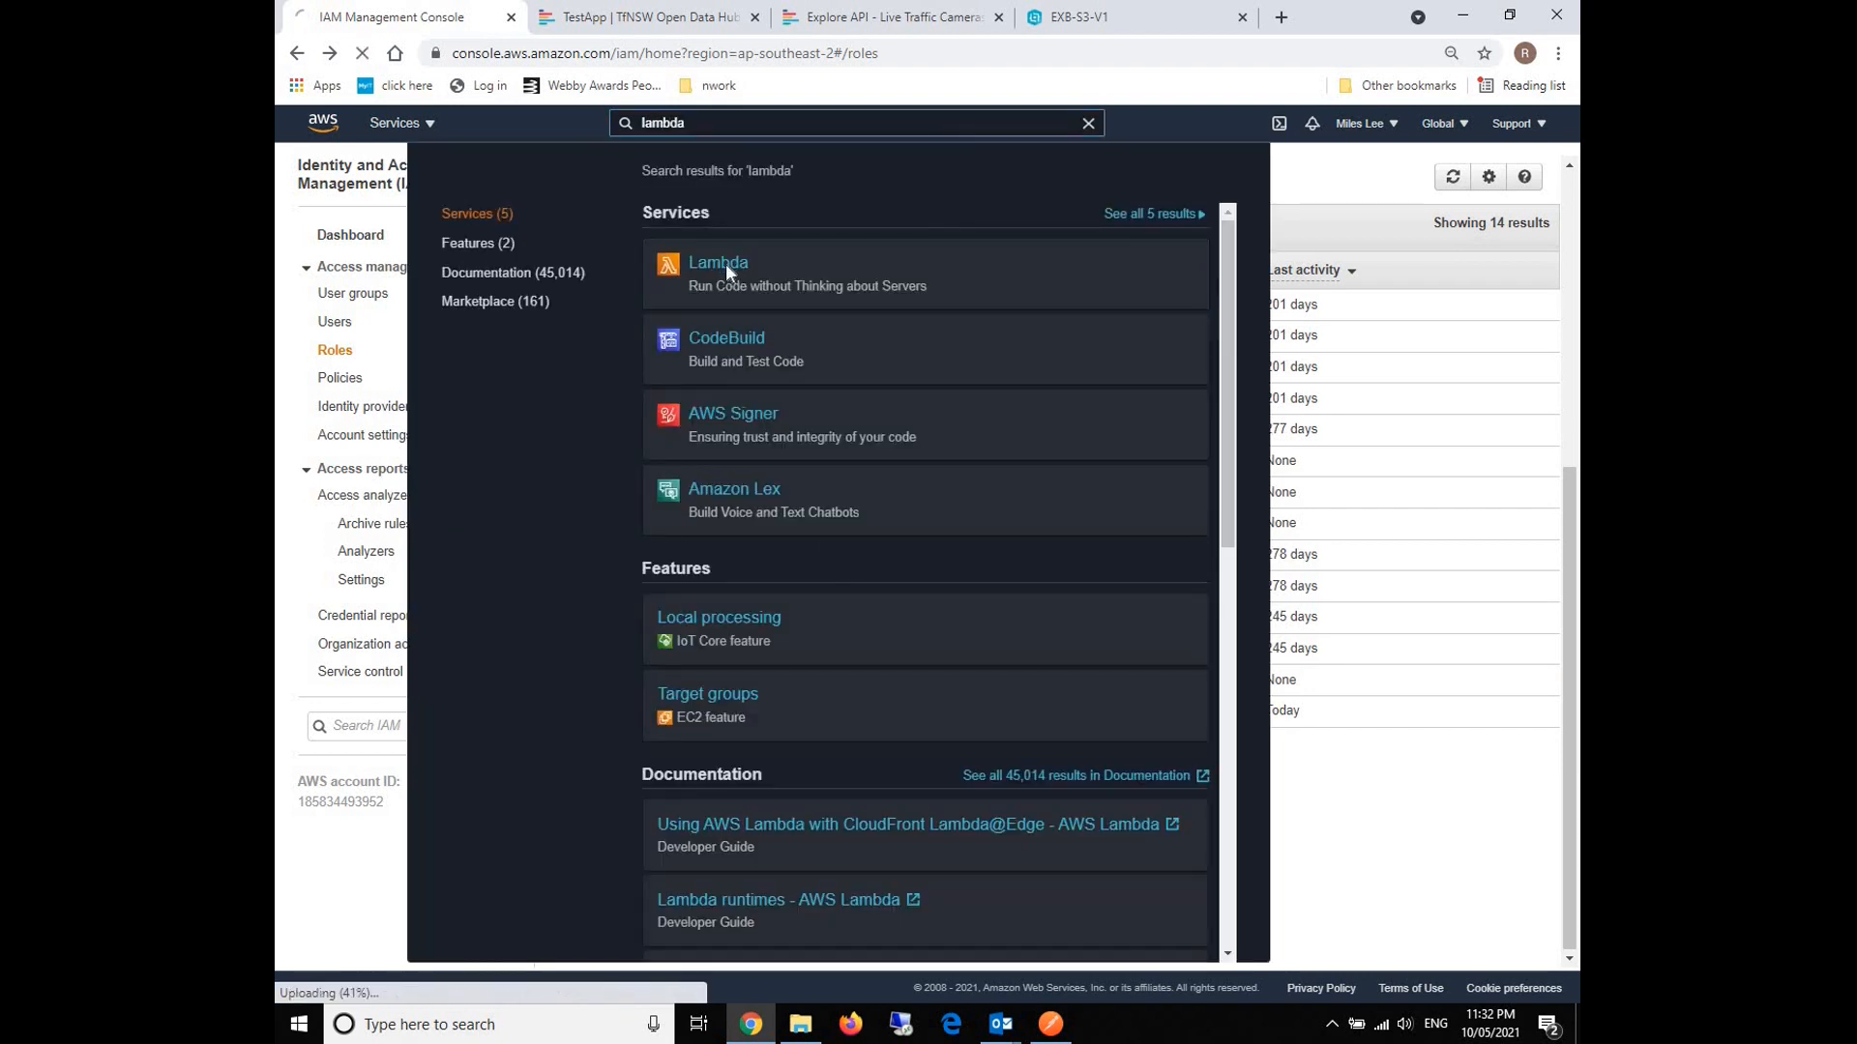
click(718, 262)
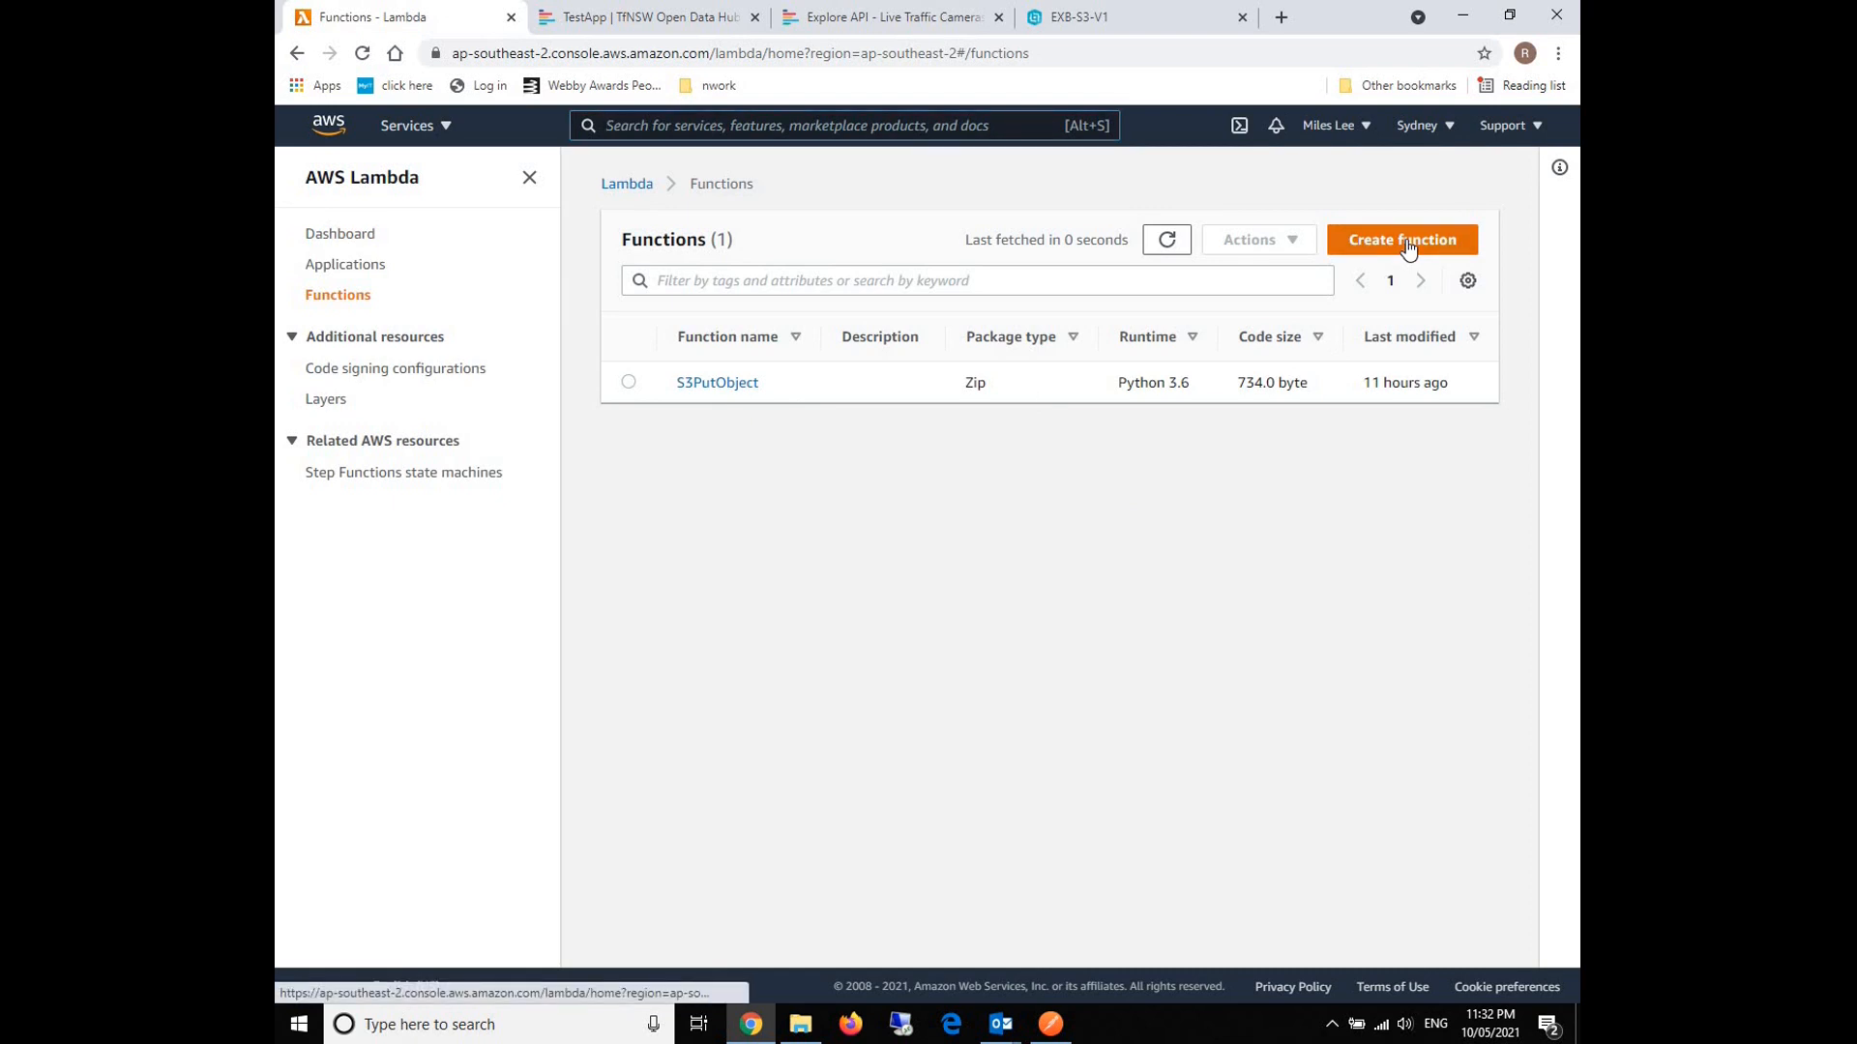
Start a new function named Putgeojson with the Python 3.6 runtime.
click(1402, 239)
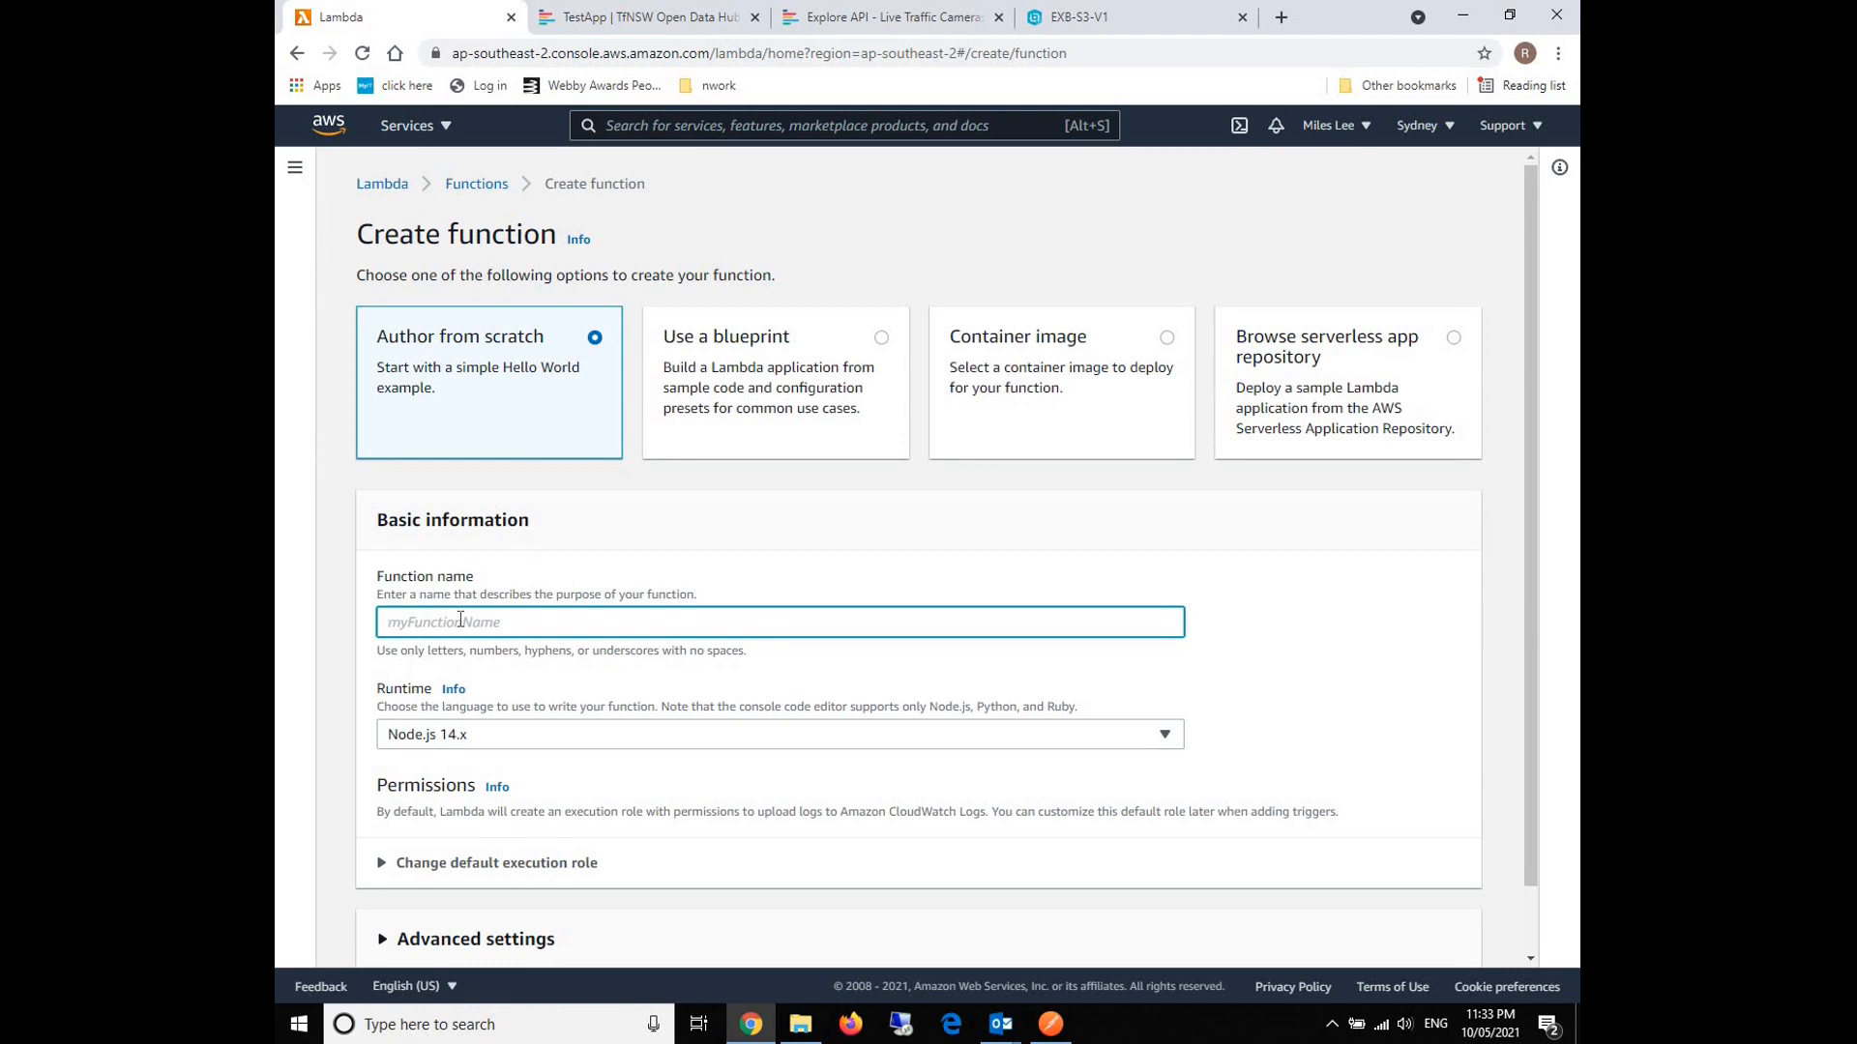
text(pu)
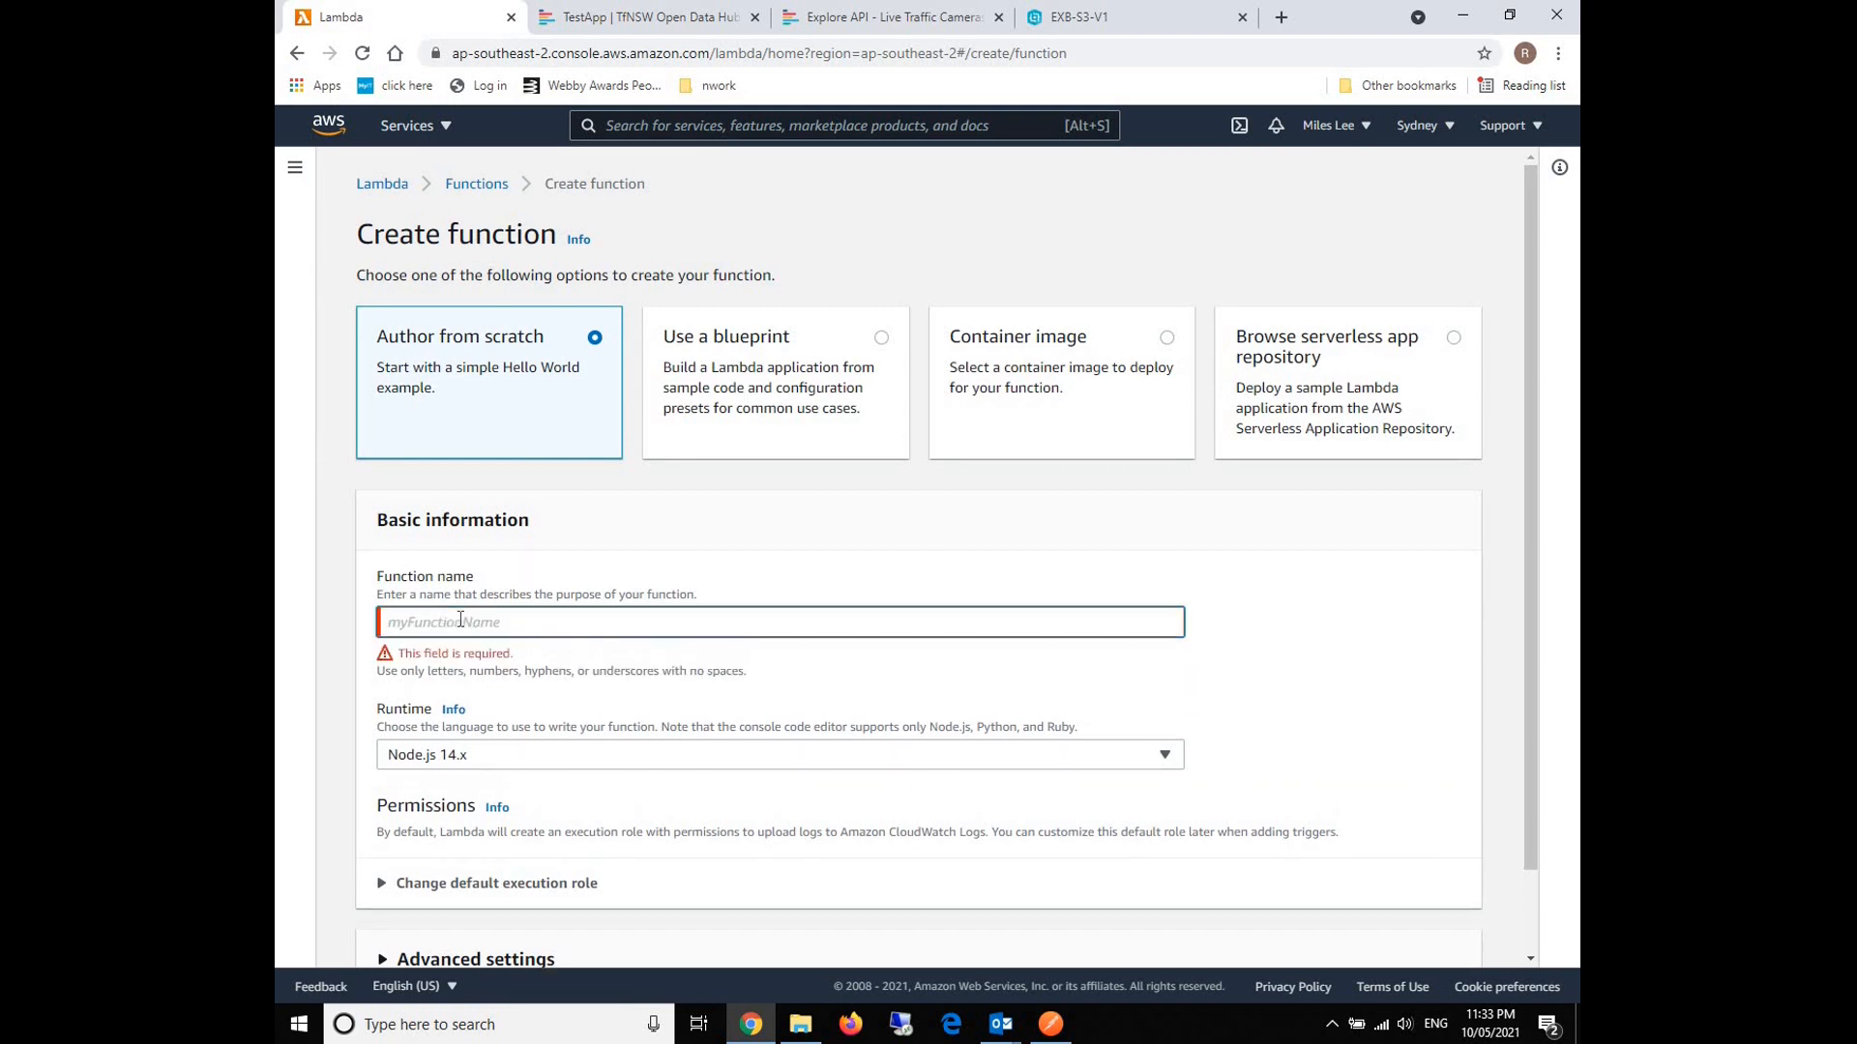
text(PutGeo)
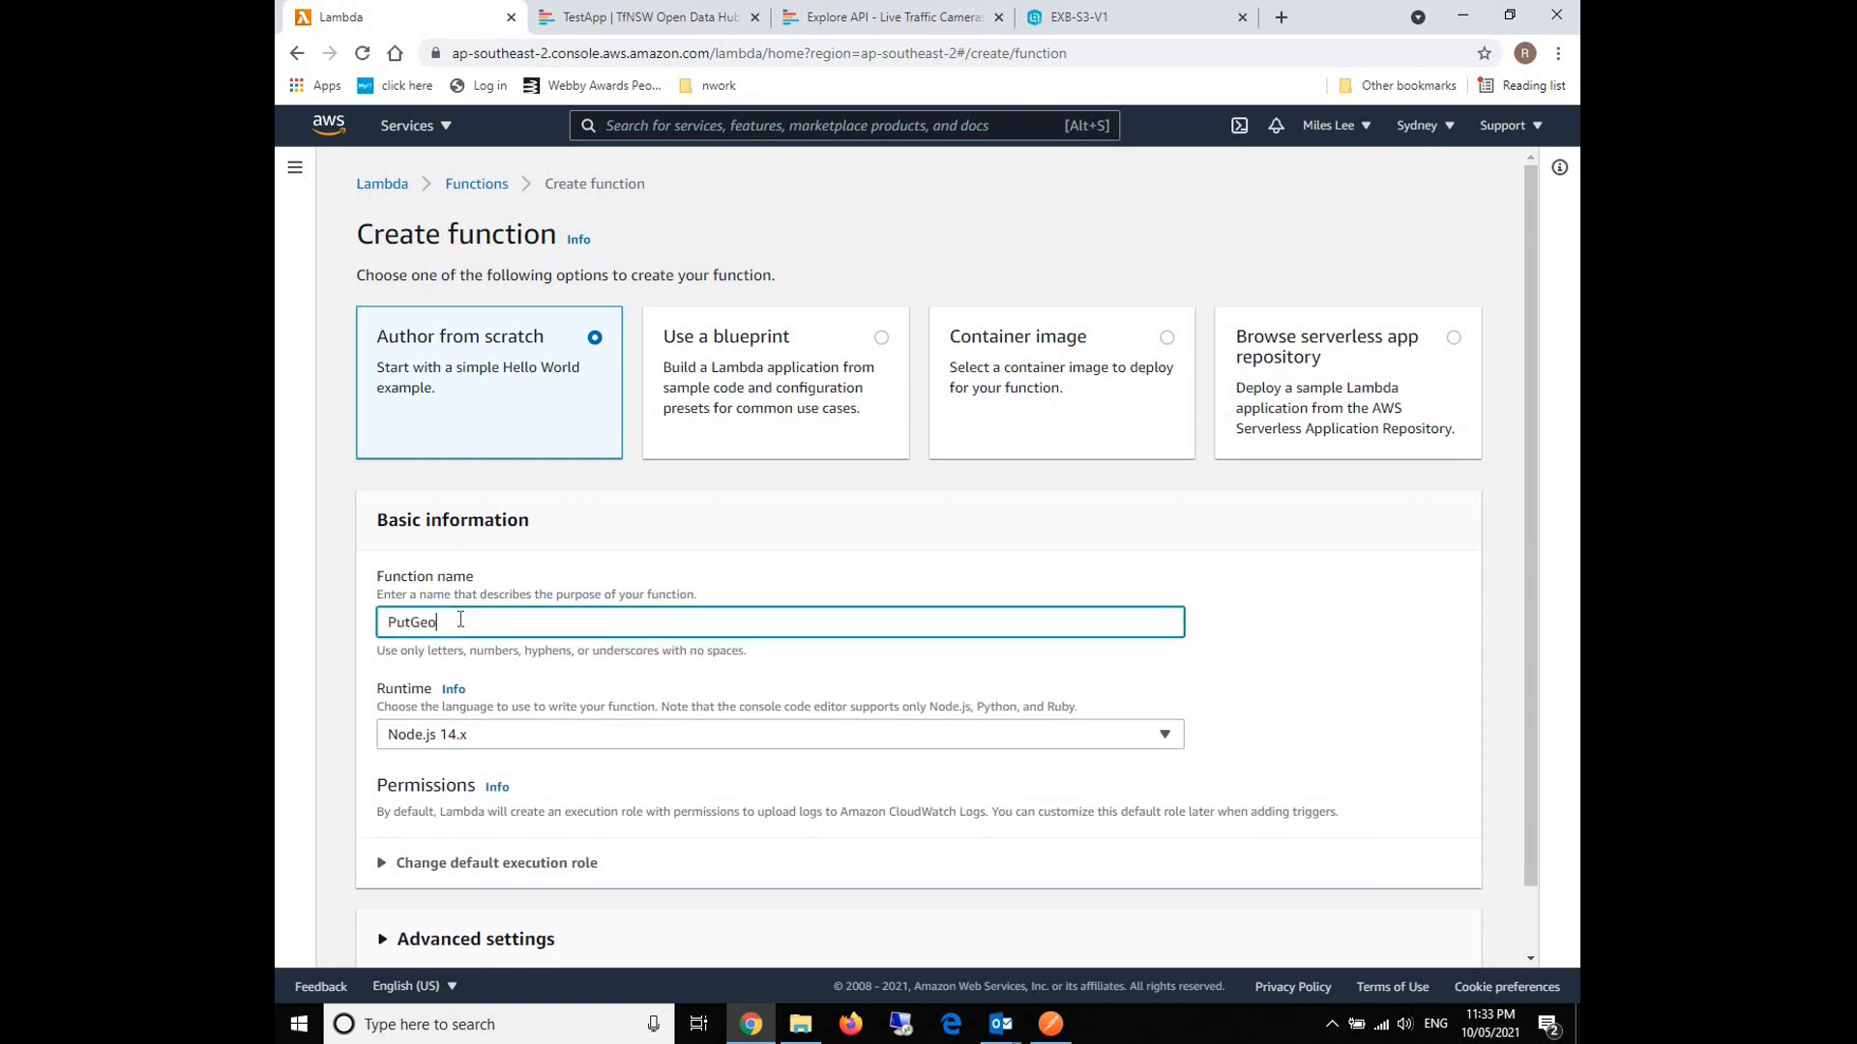
text(json)
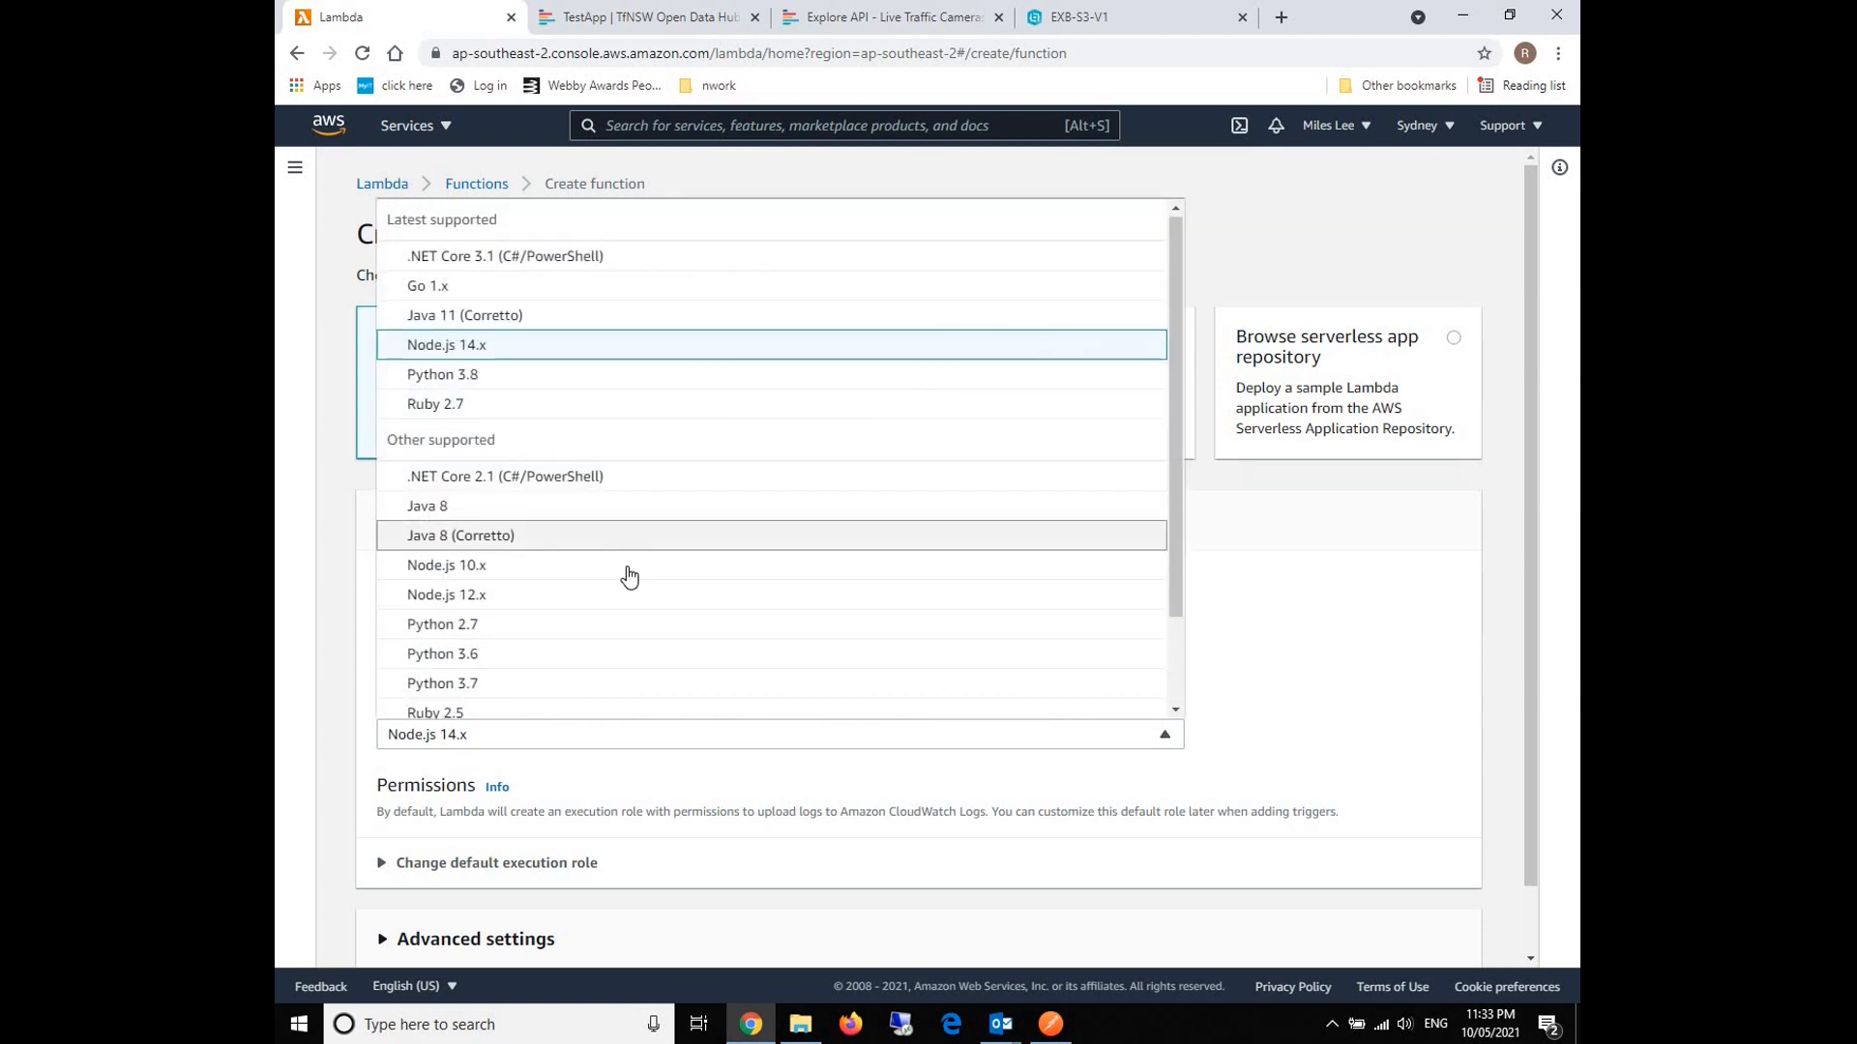
scroll(down, 3)
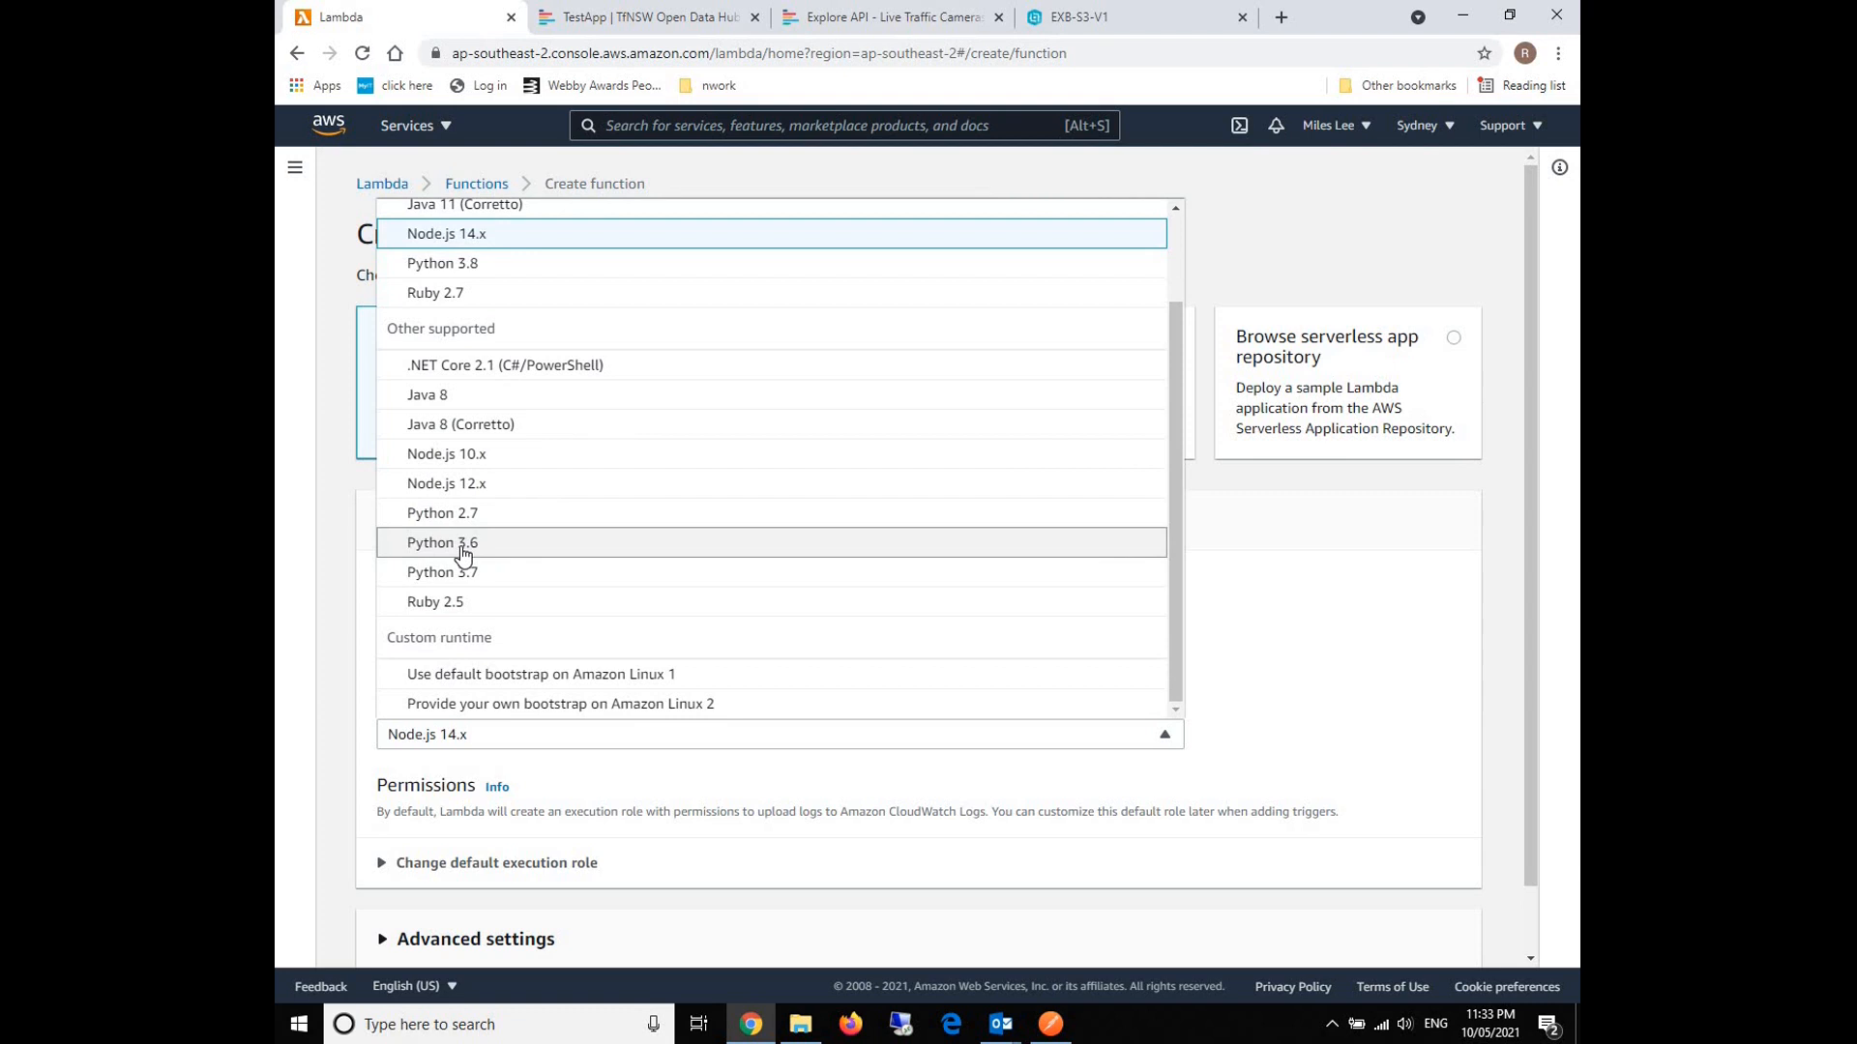
click(442, 542)
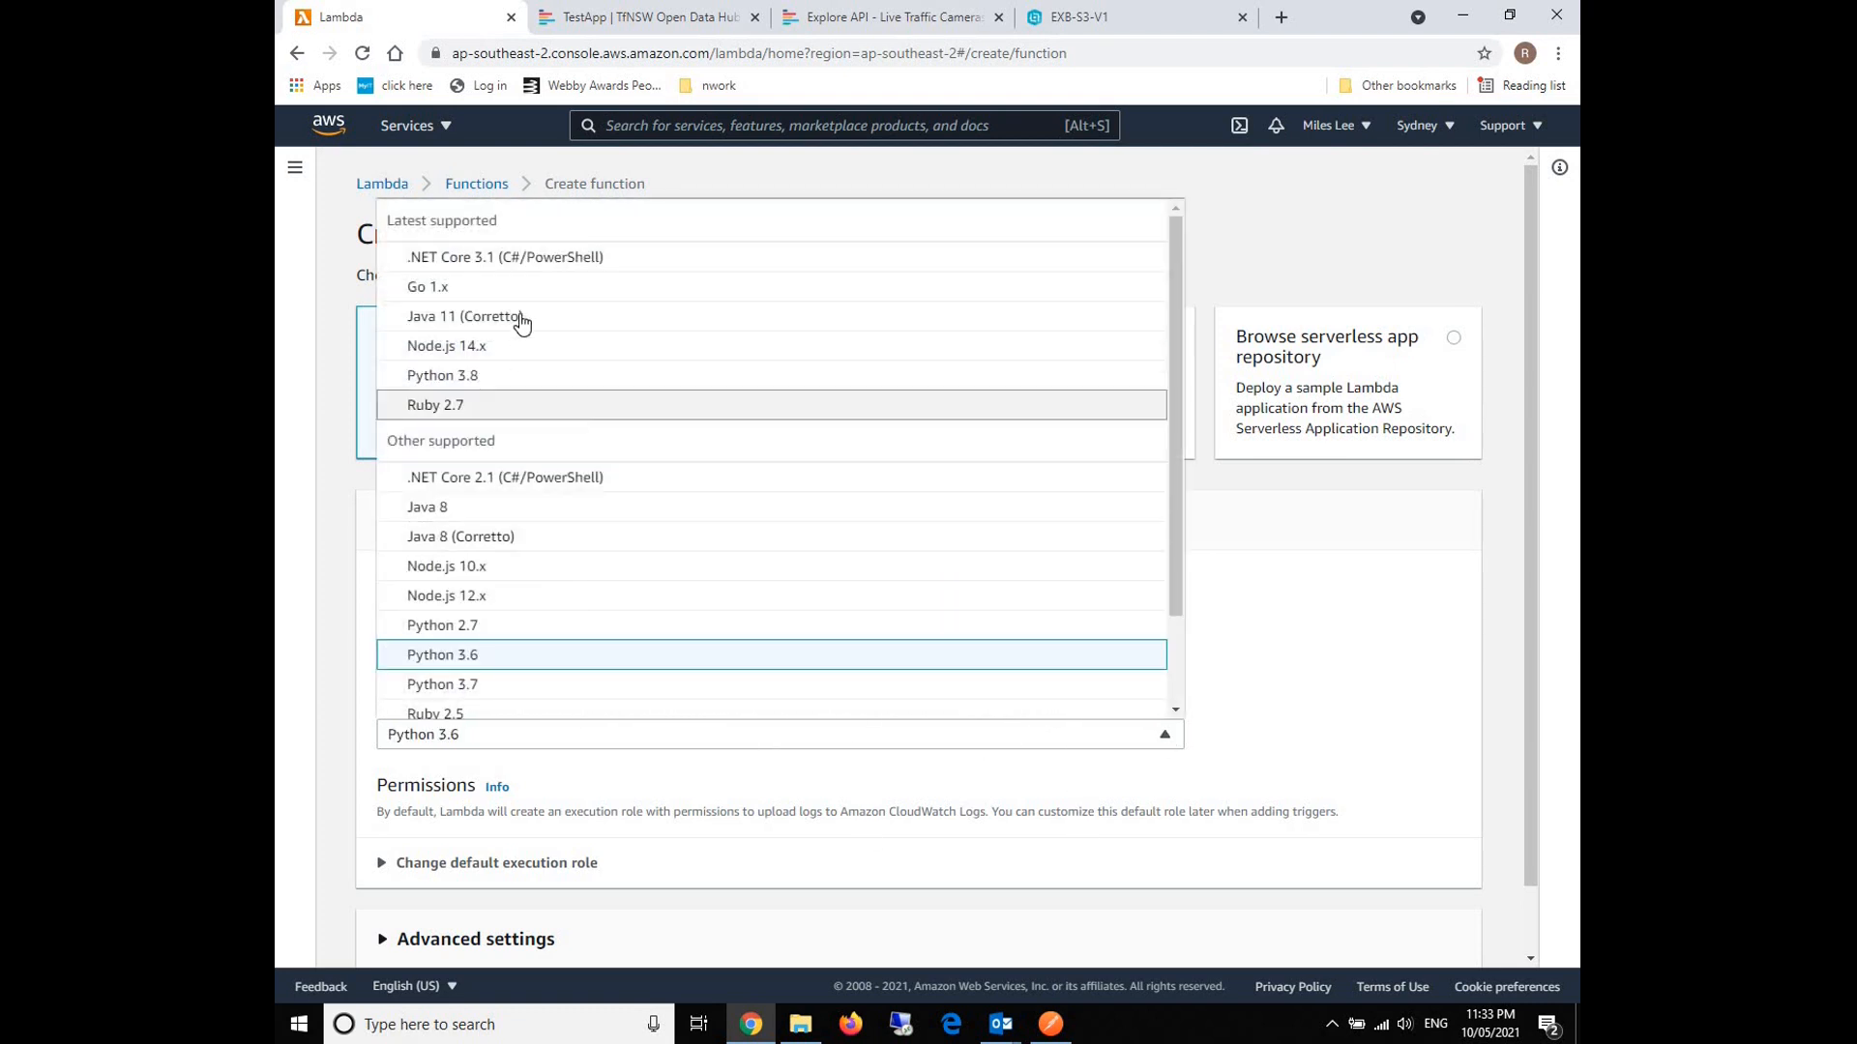
mouse_move(442, 388)
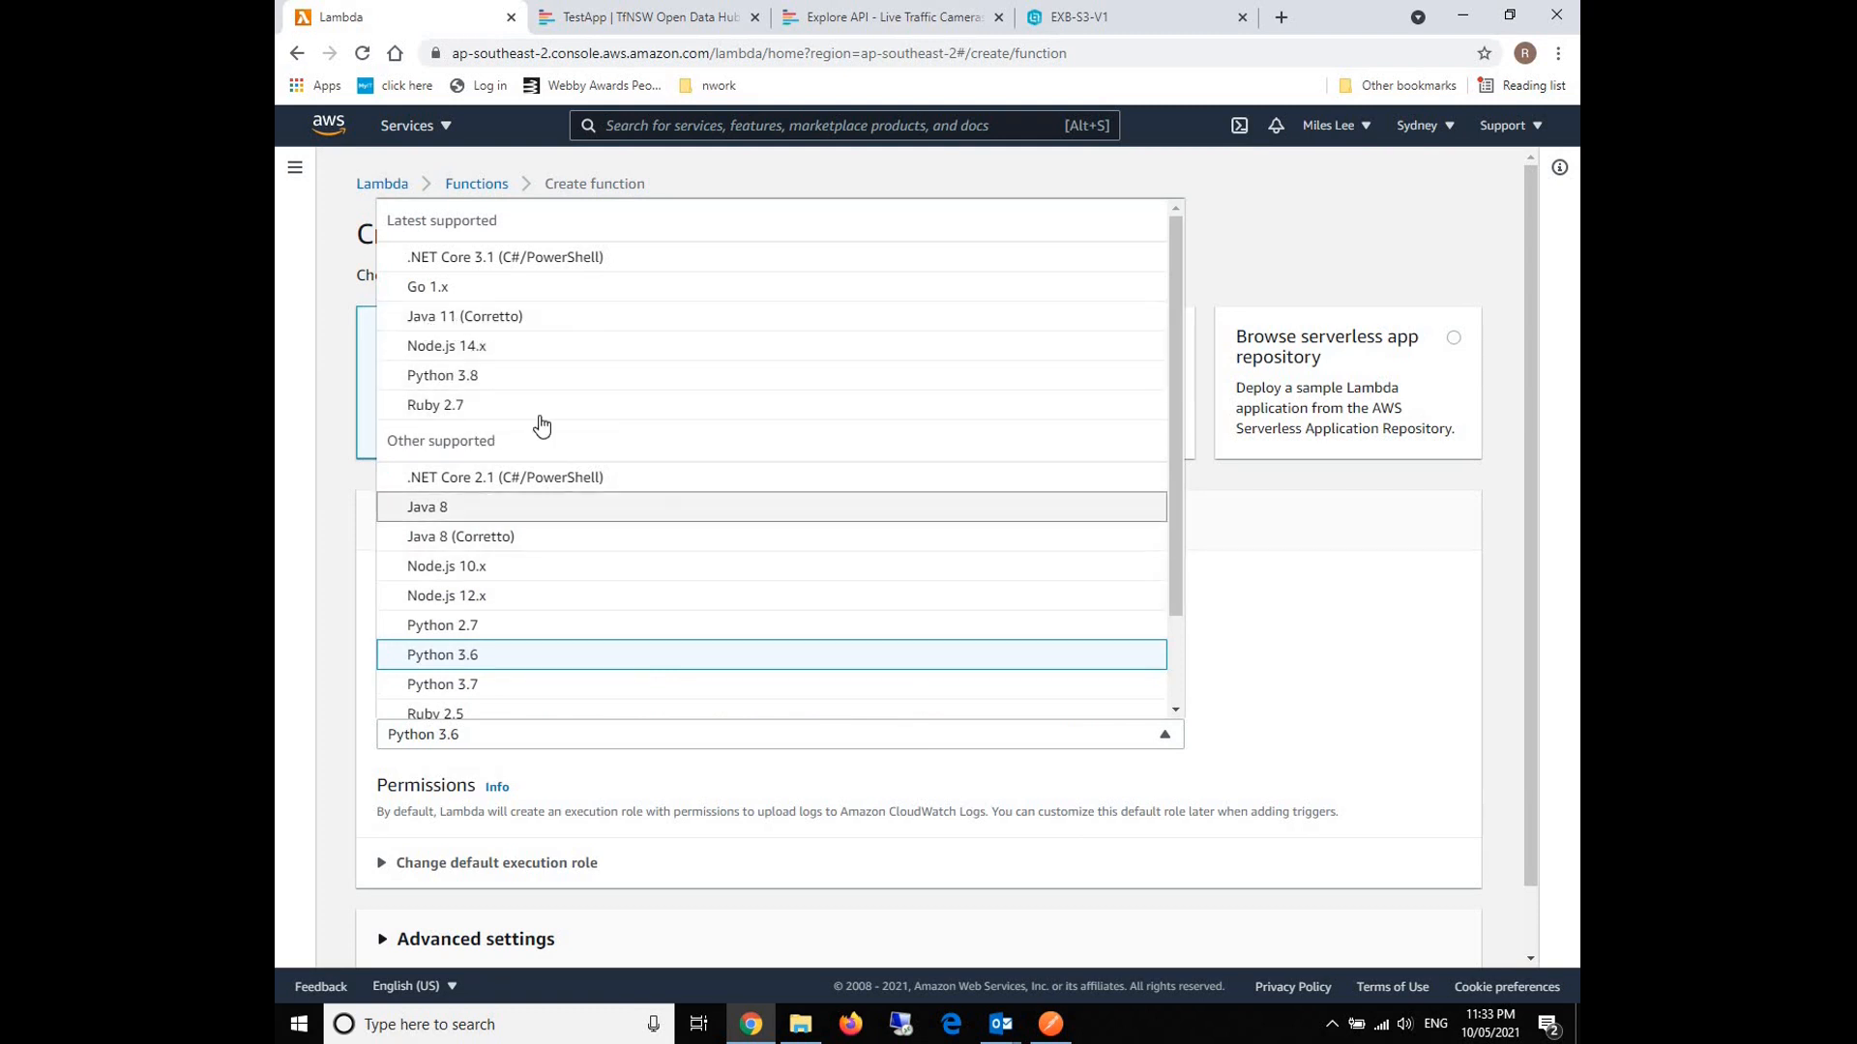
mouse_move(321, 648)
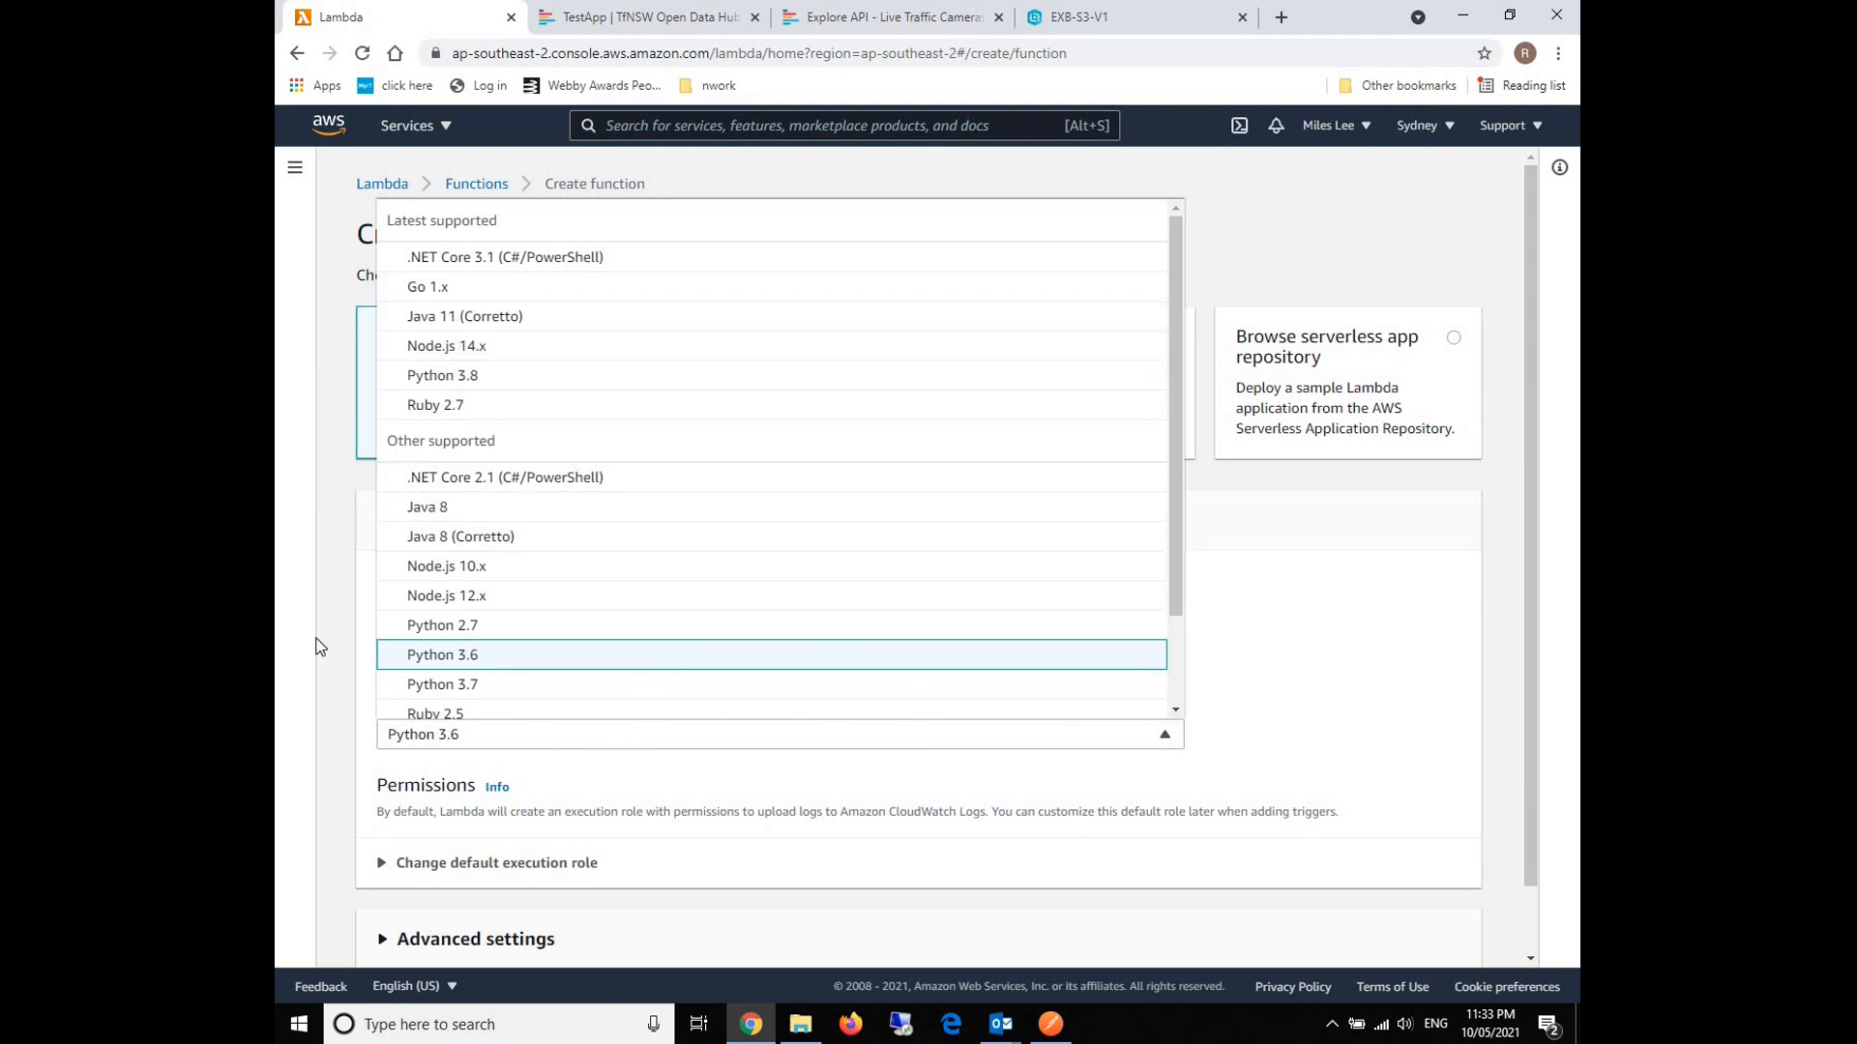
mouse_move(401, 365)
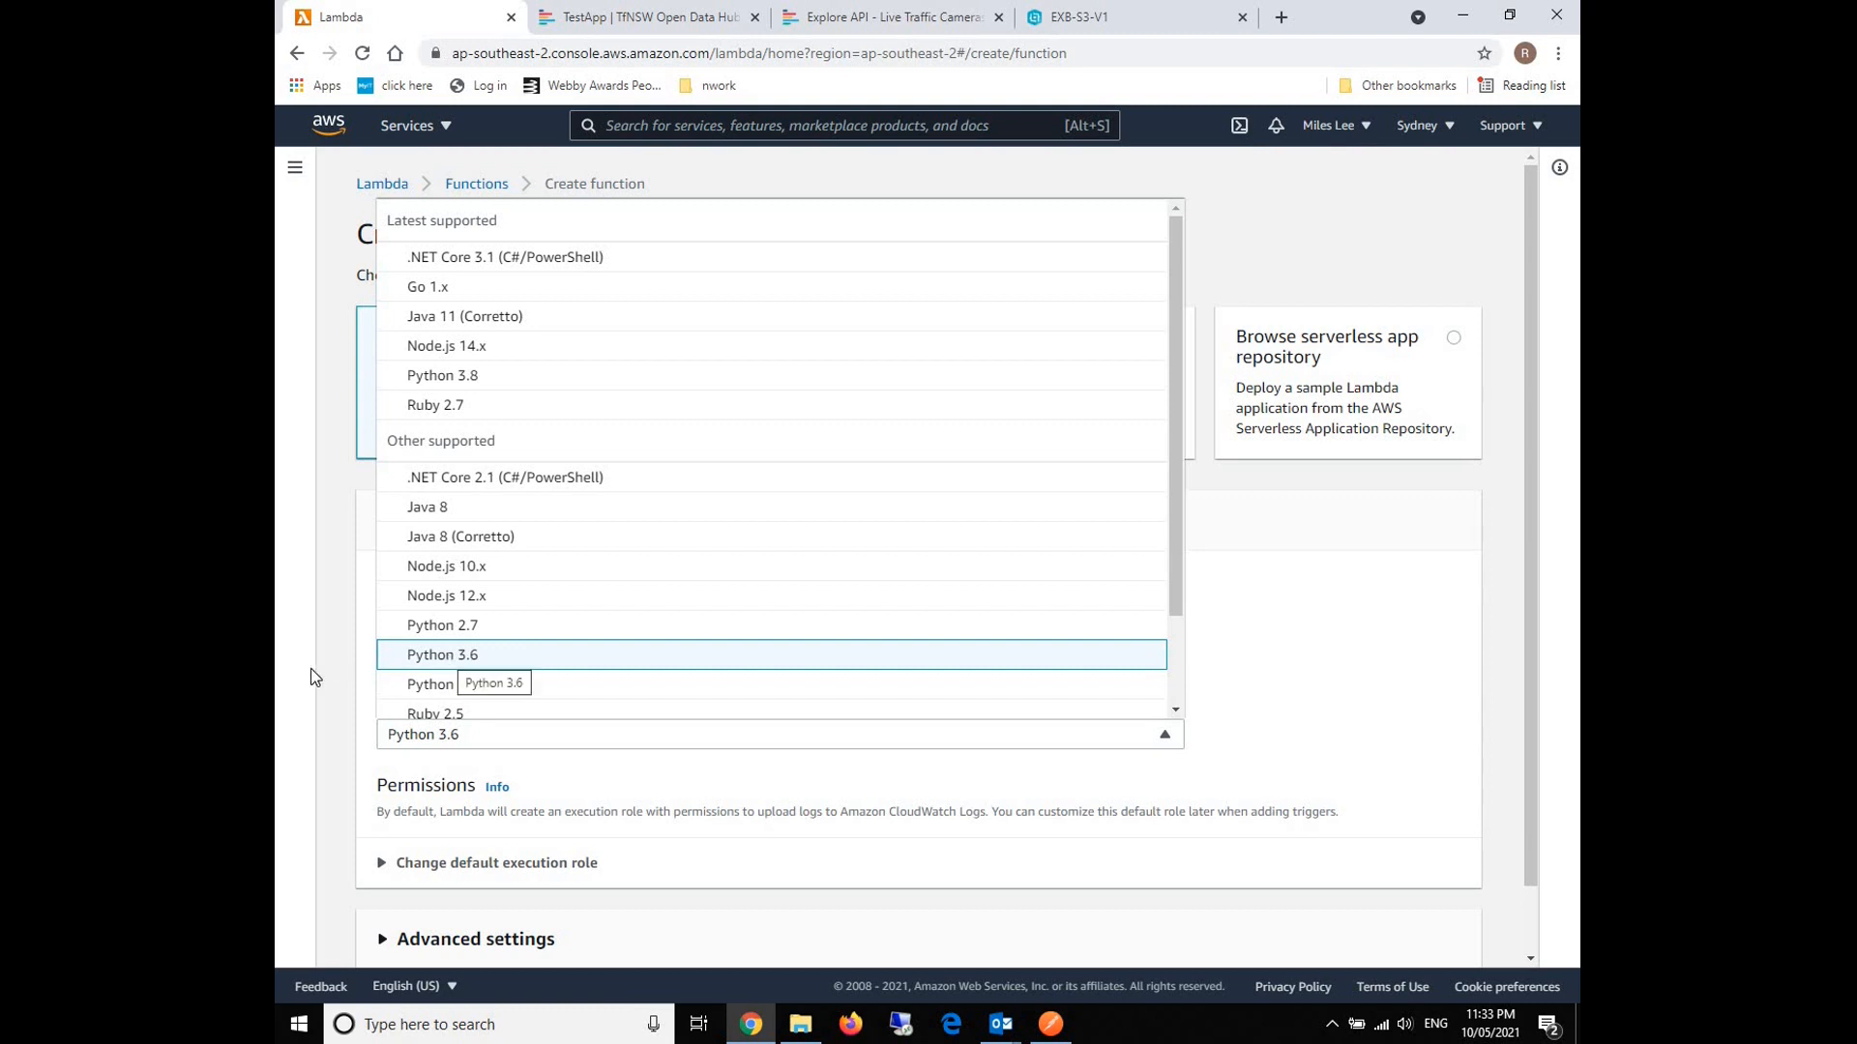
click(442, 654)
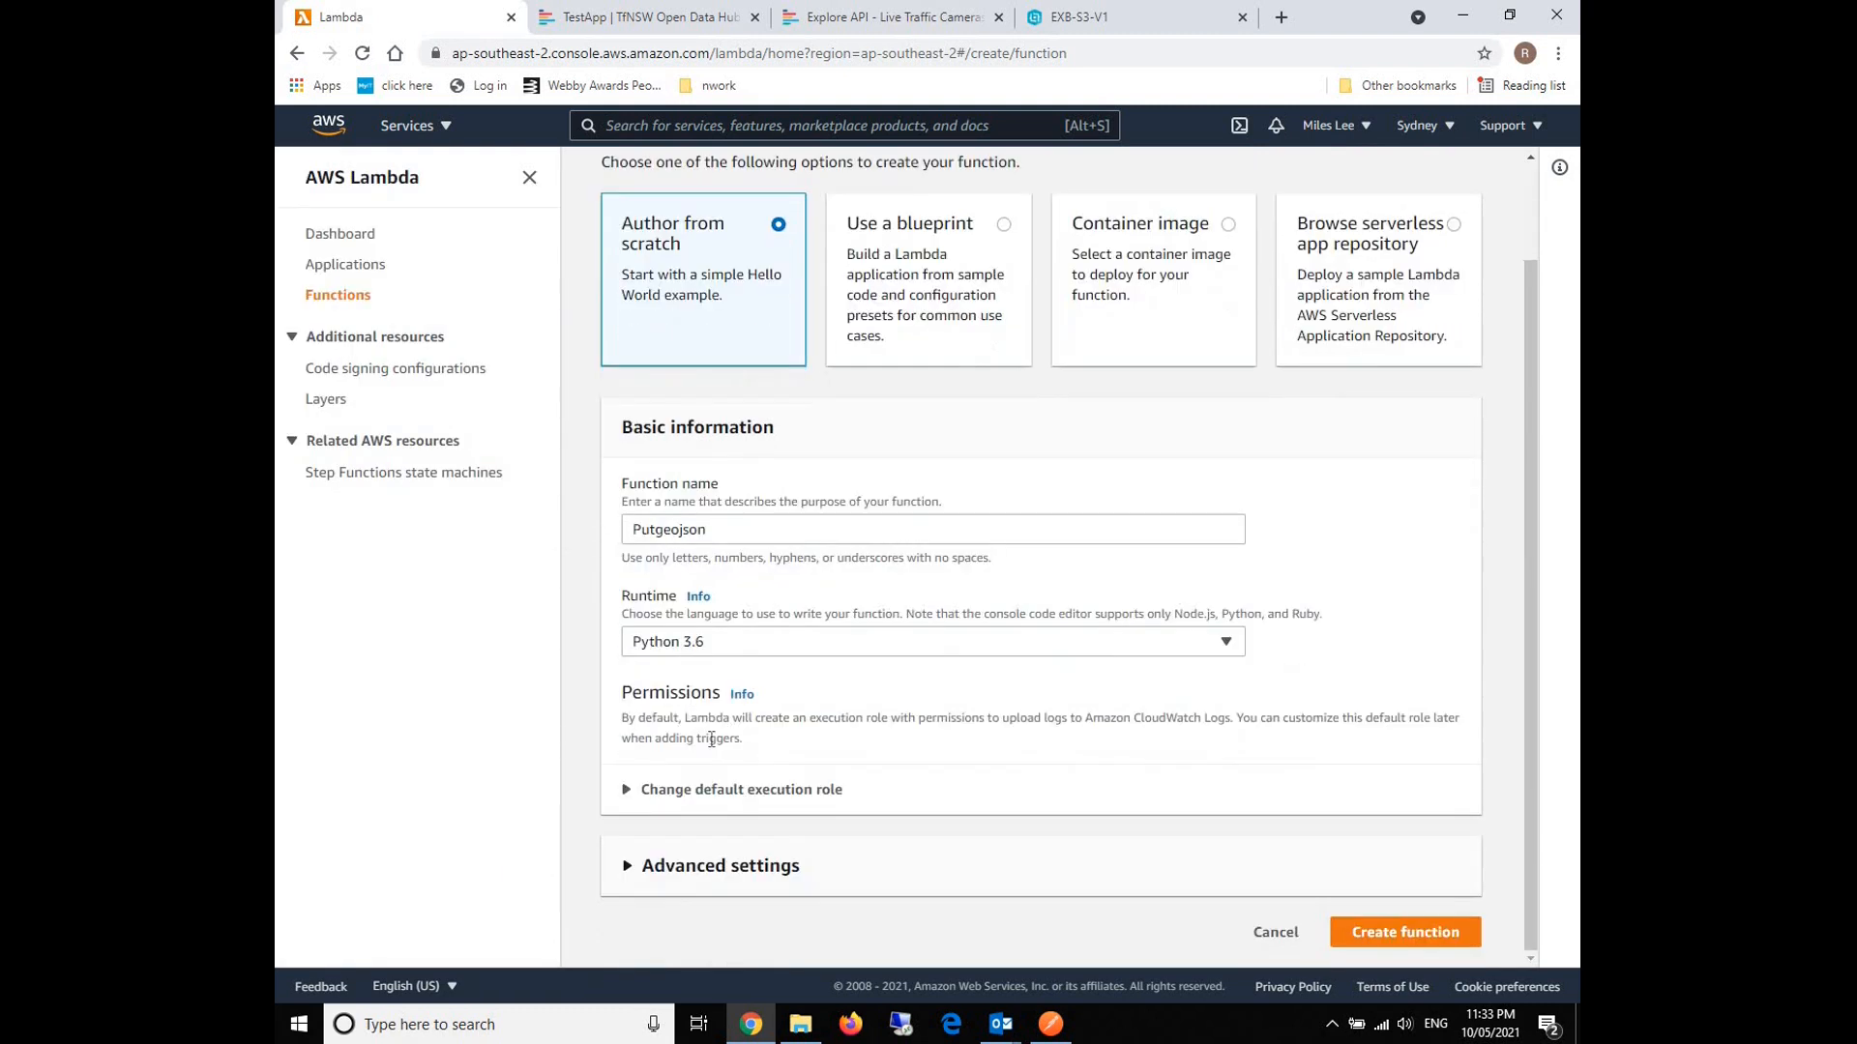
Assign the existing S3Lambda-v1 execution role and create the Putgeojson function.
click(740, 789)
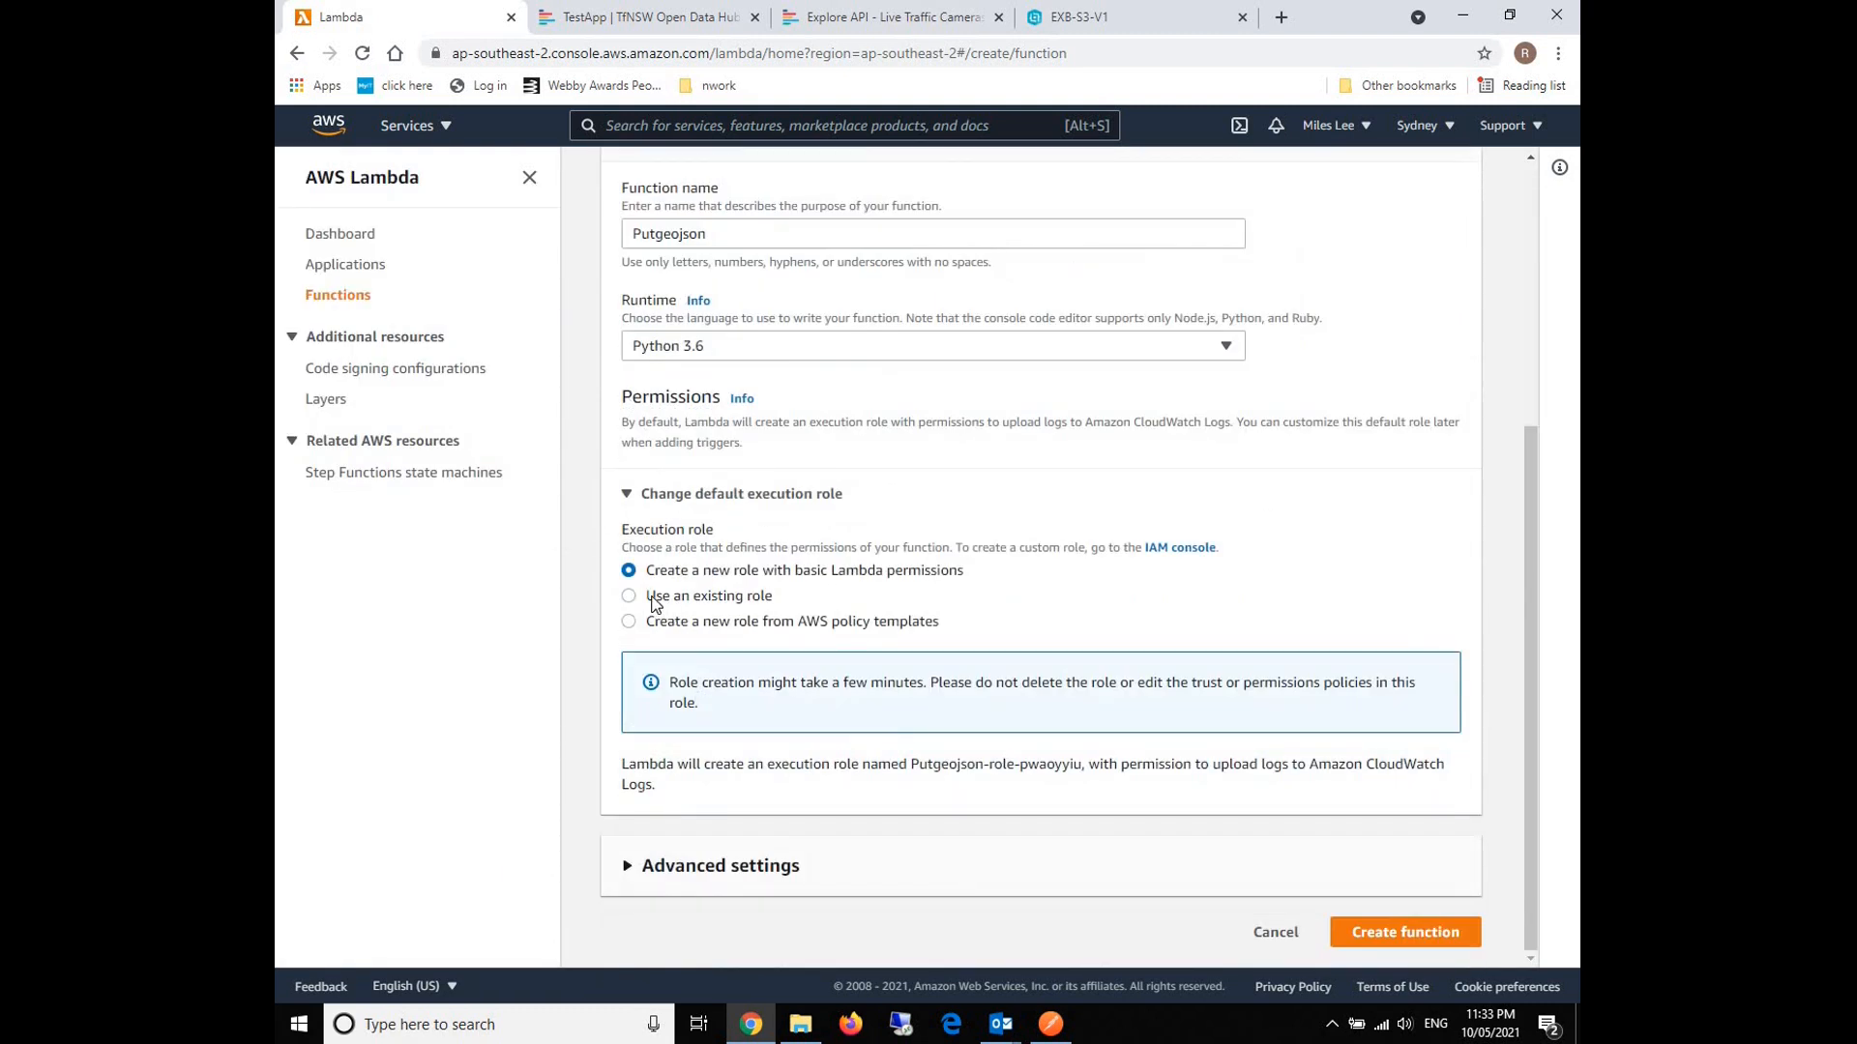
click(628, 595)
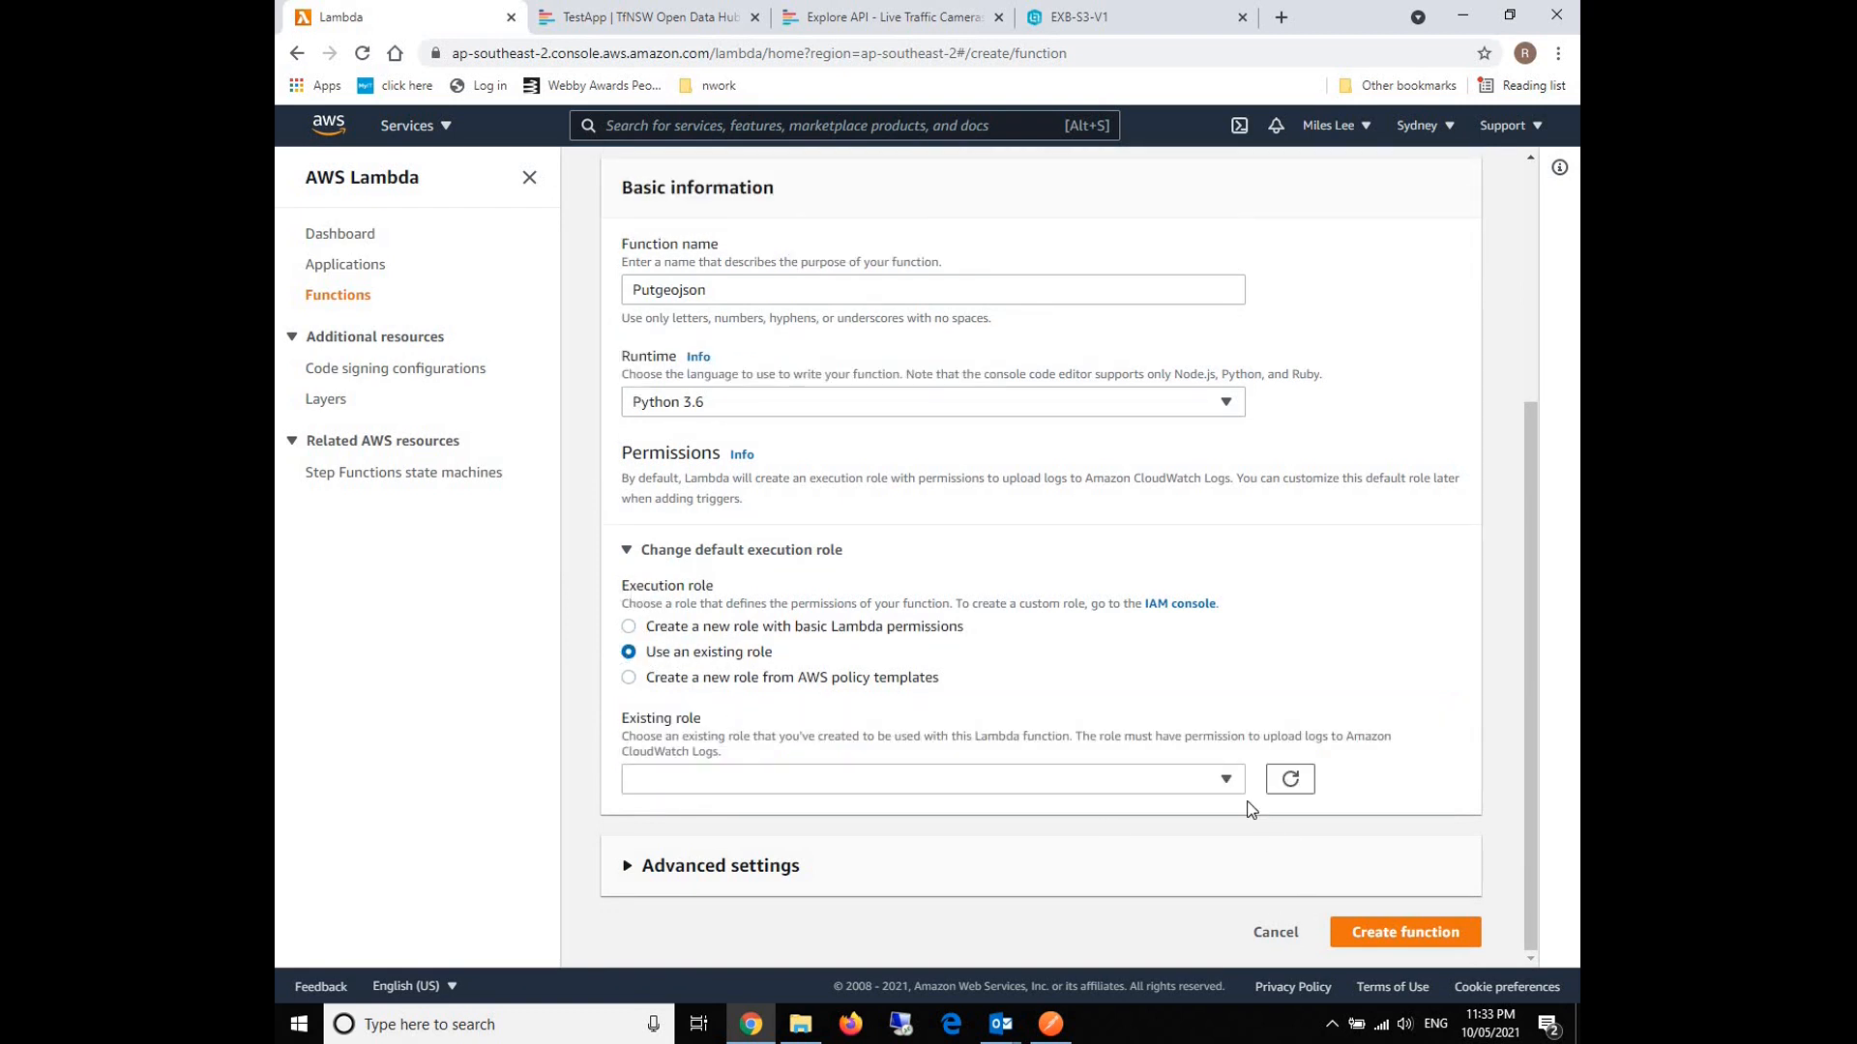
click(932, 778)
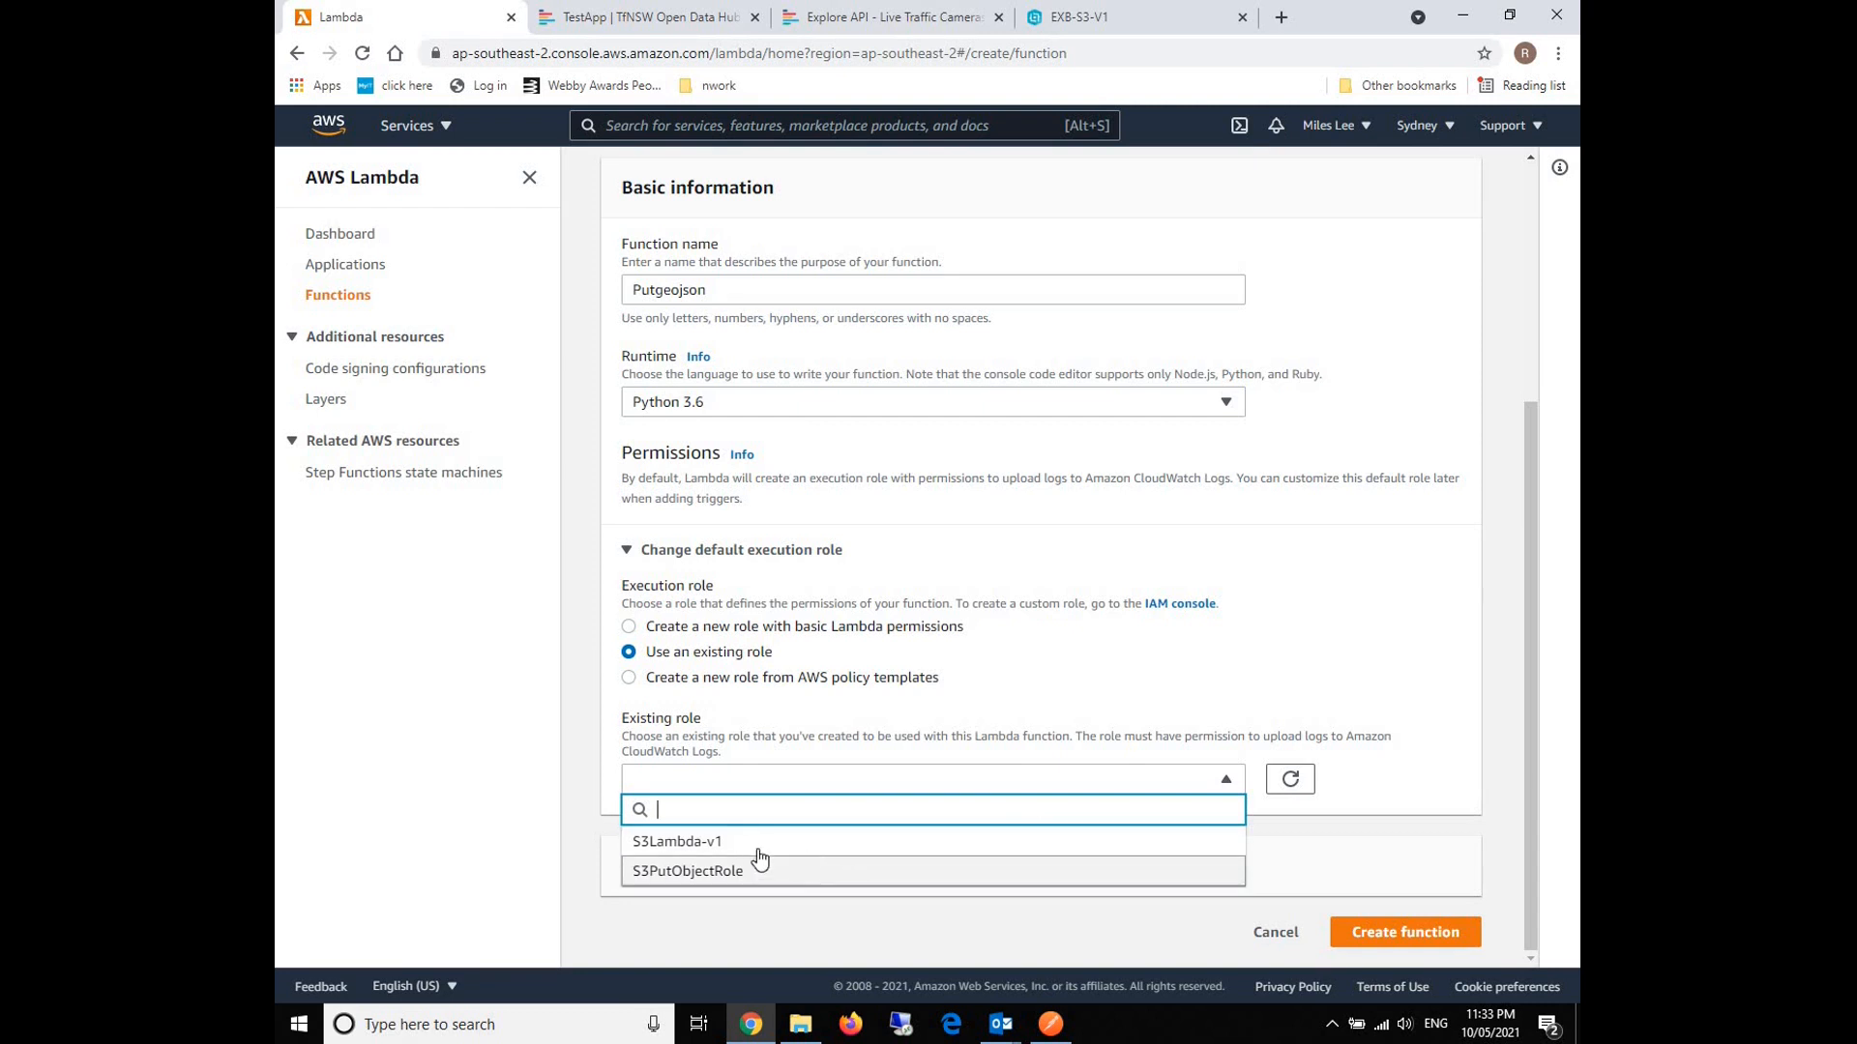
click(677, 841)
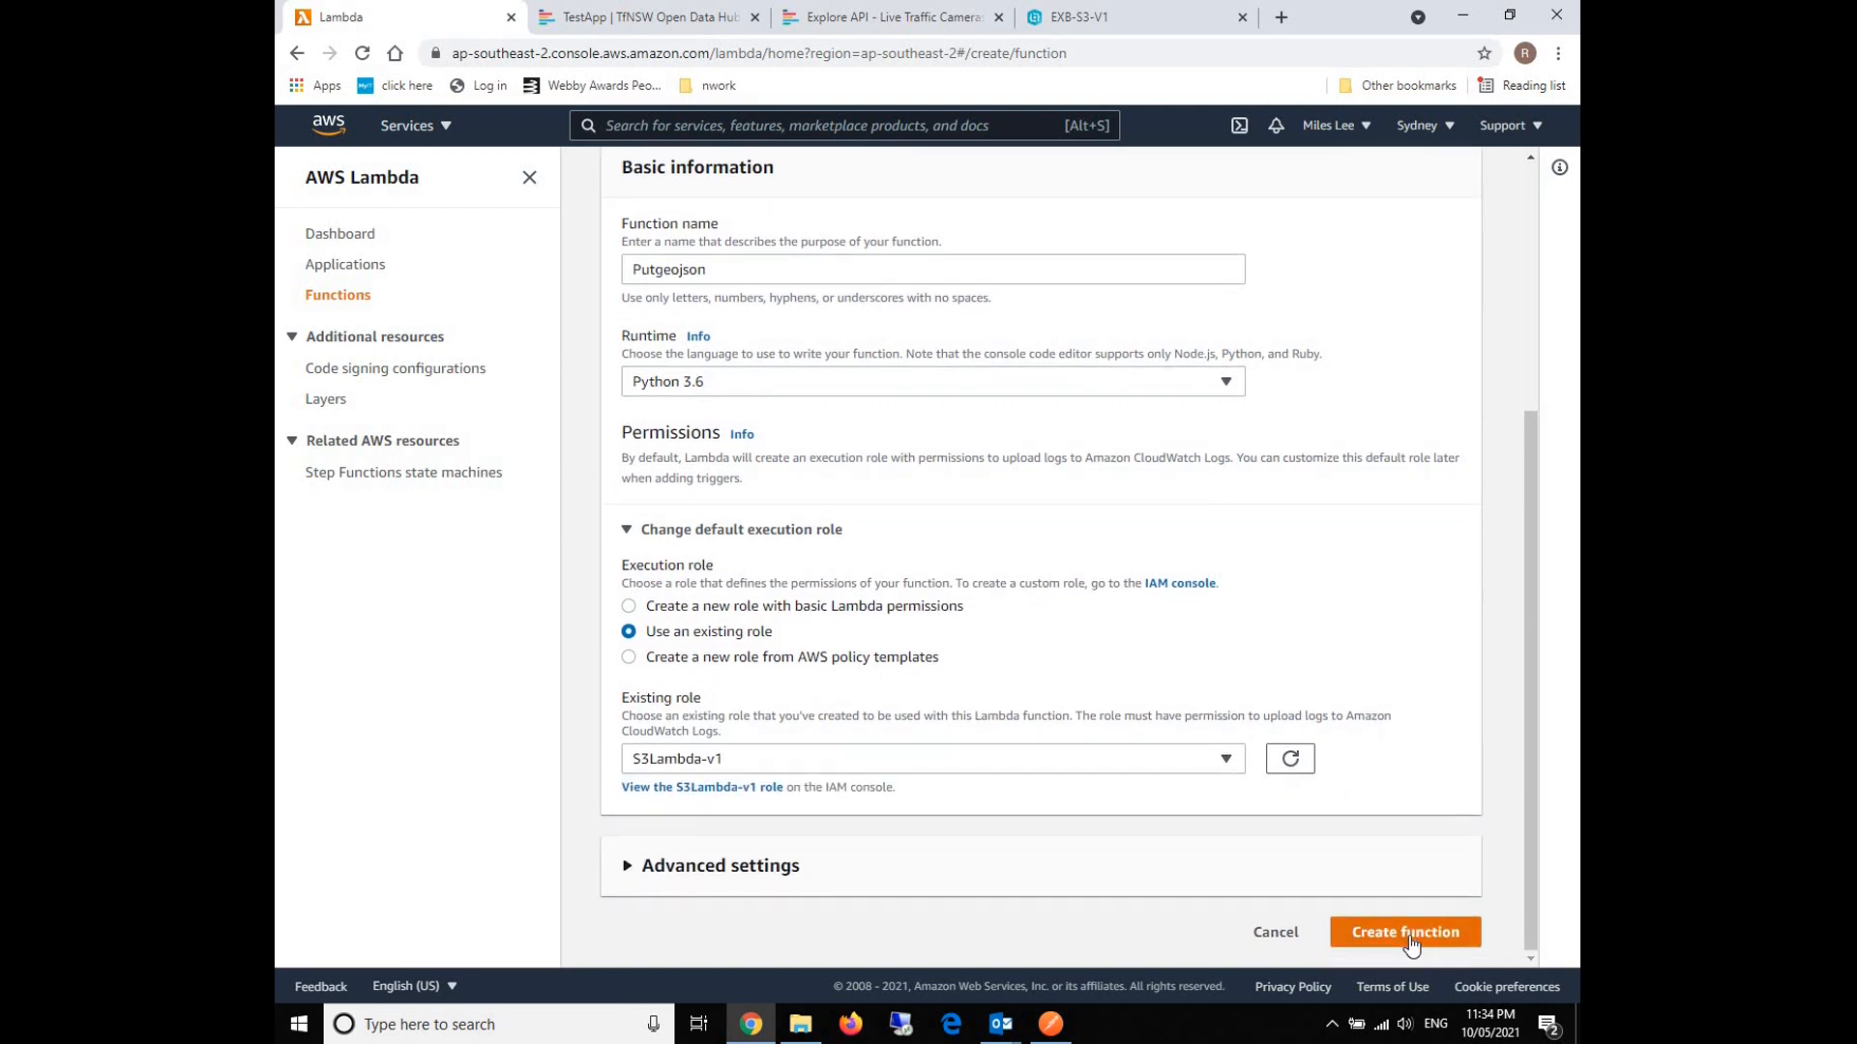
click(1405, 933)
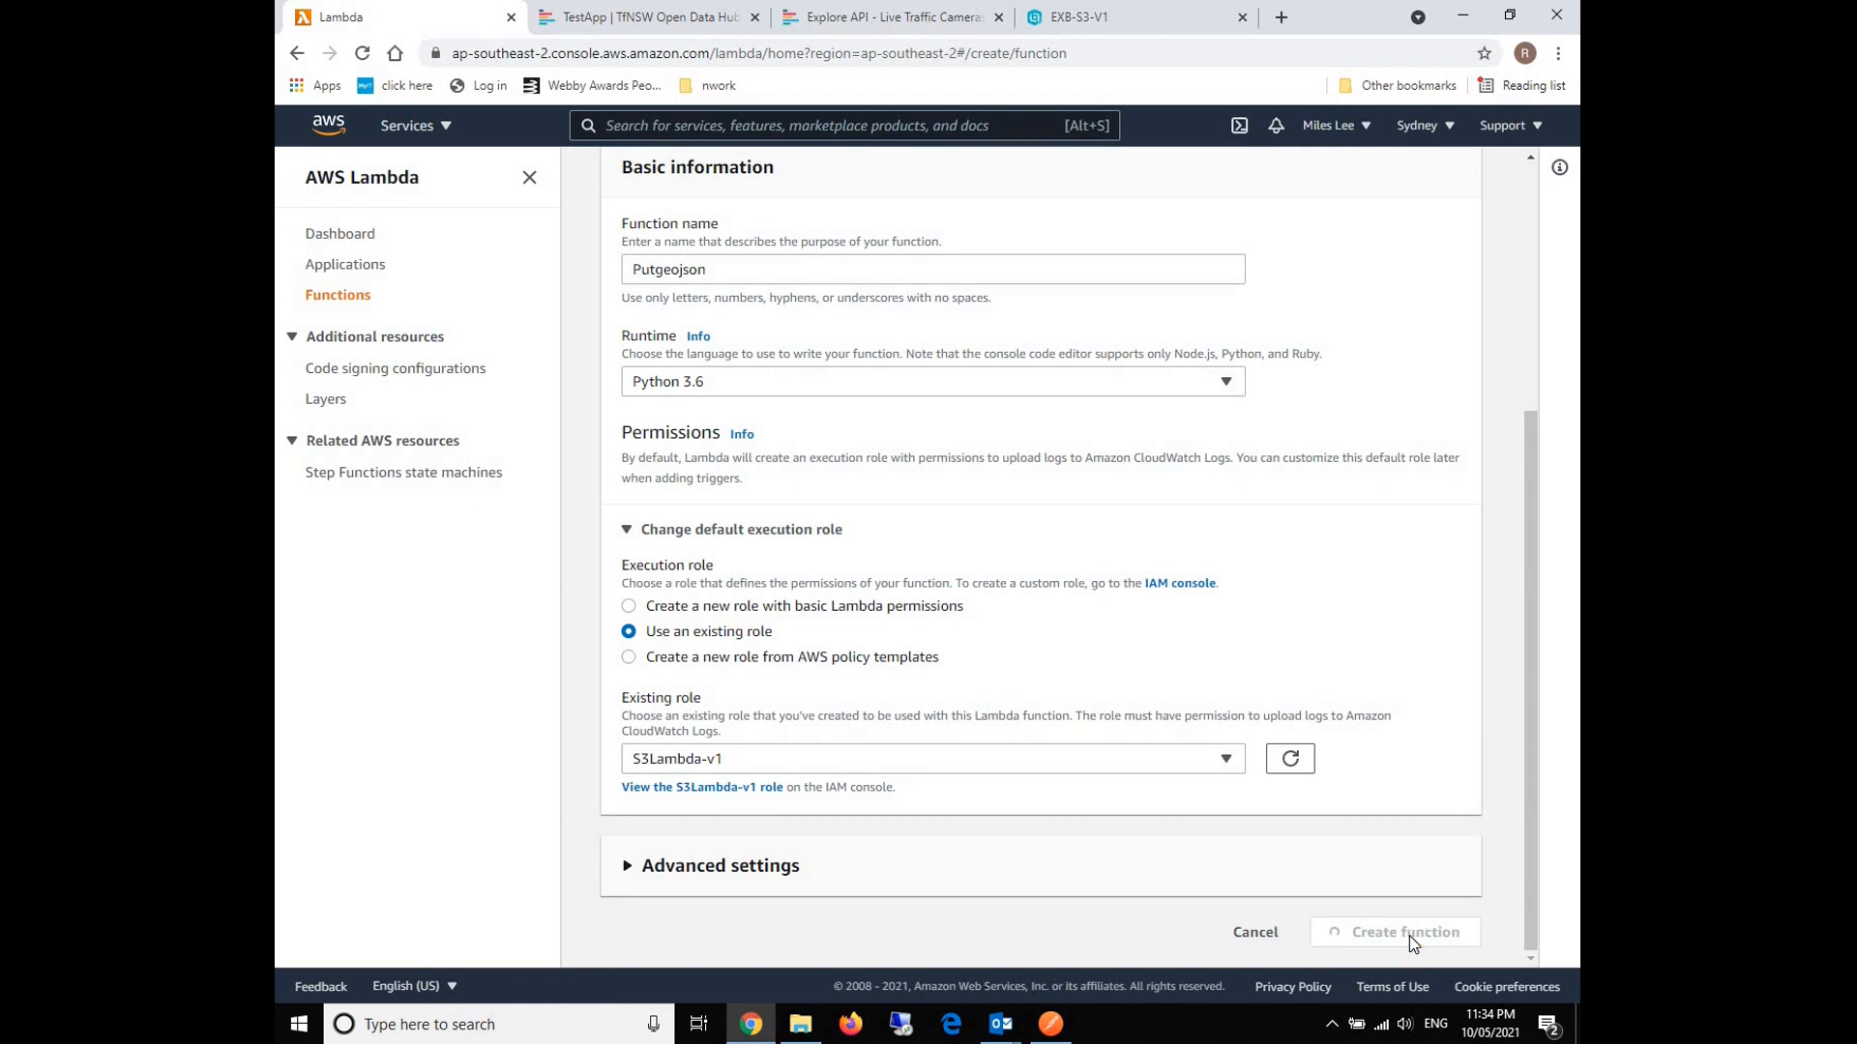
click(1405, 932)
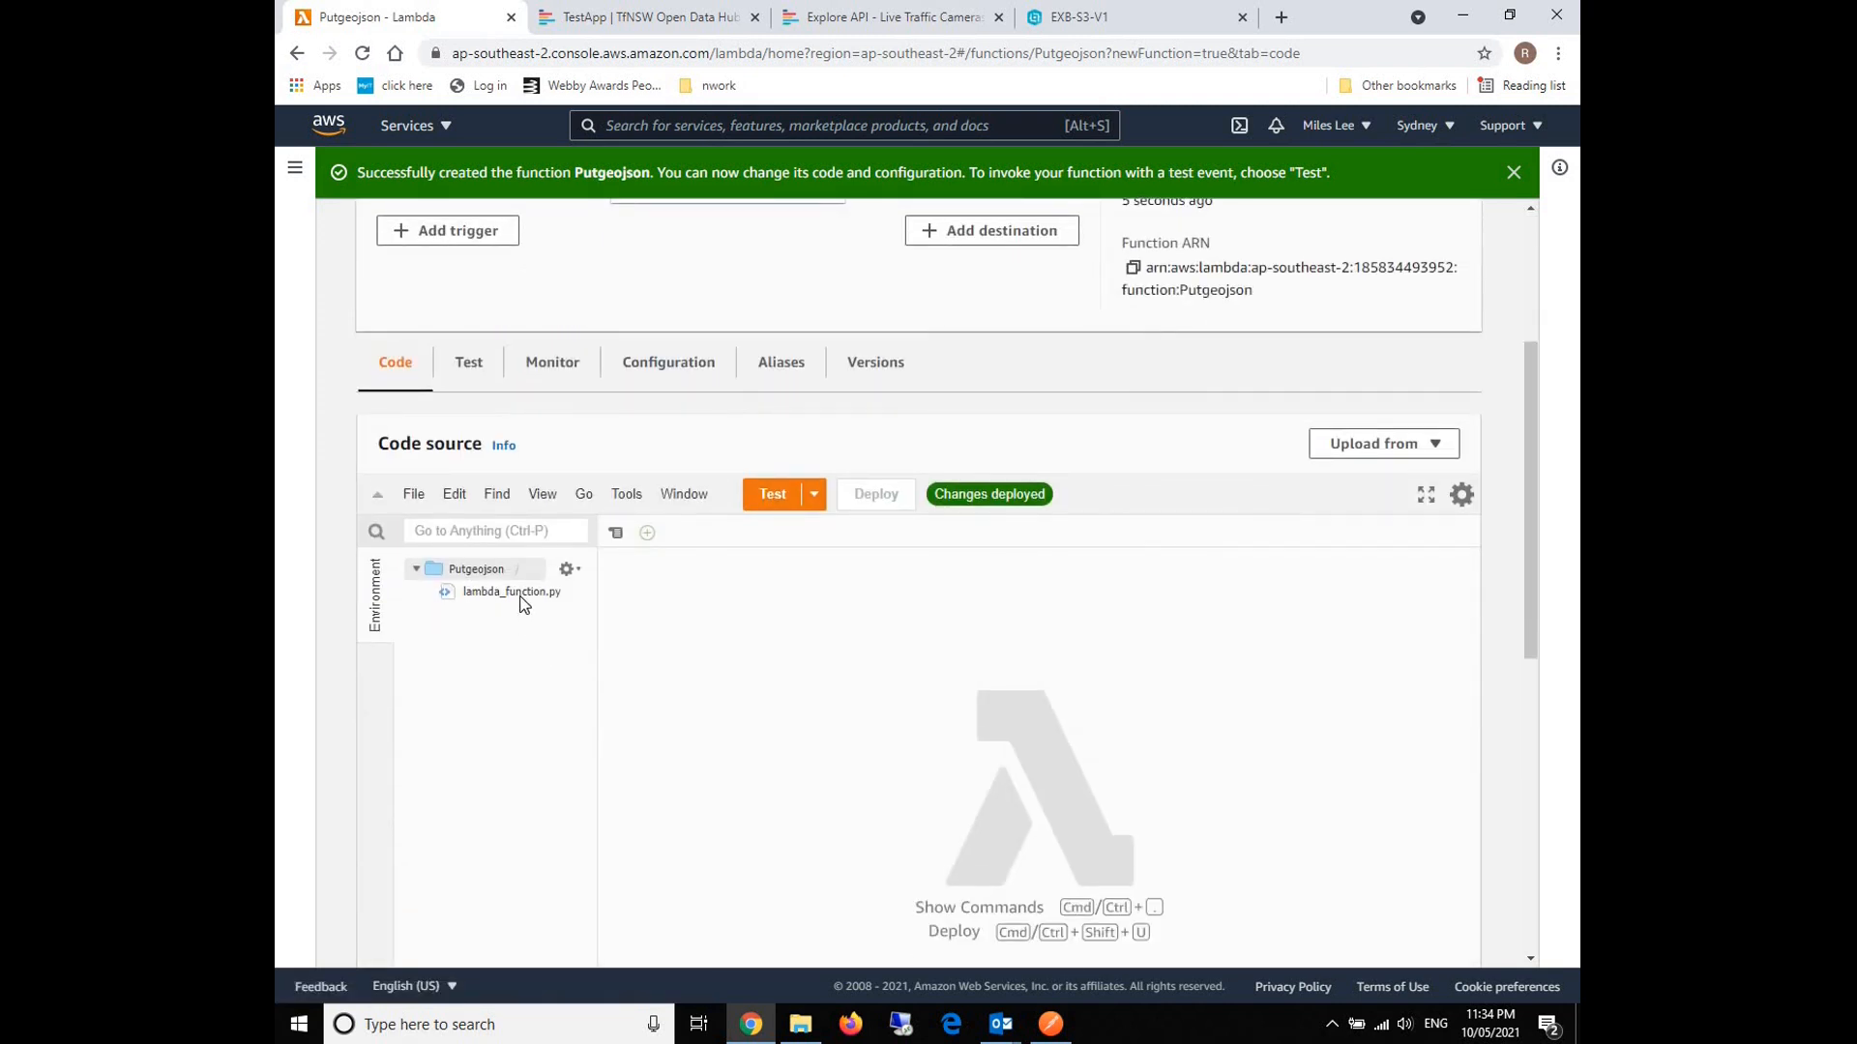
mouse_move(1036, 758)
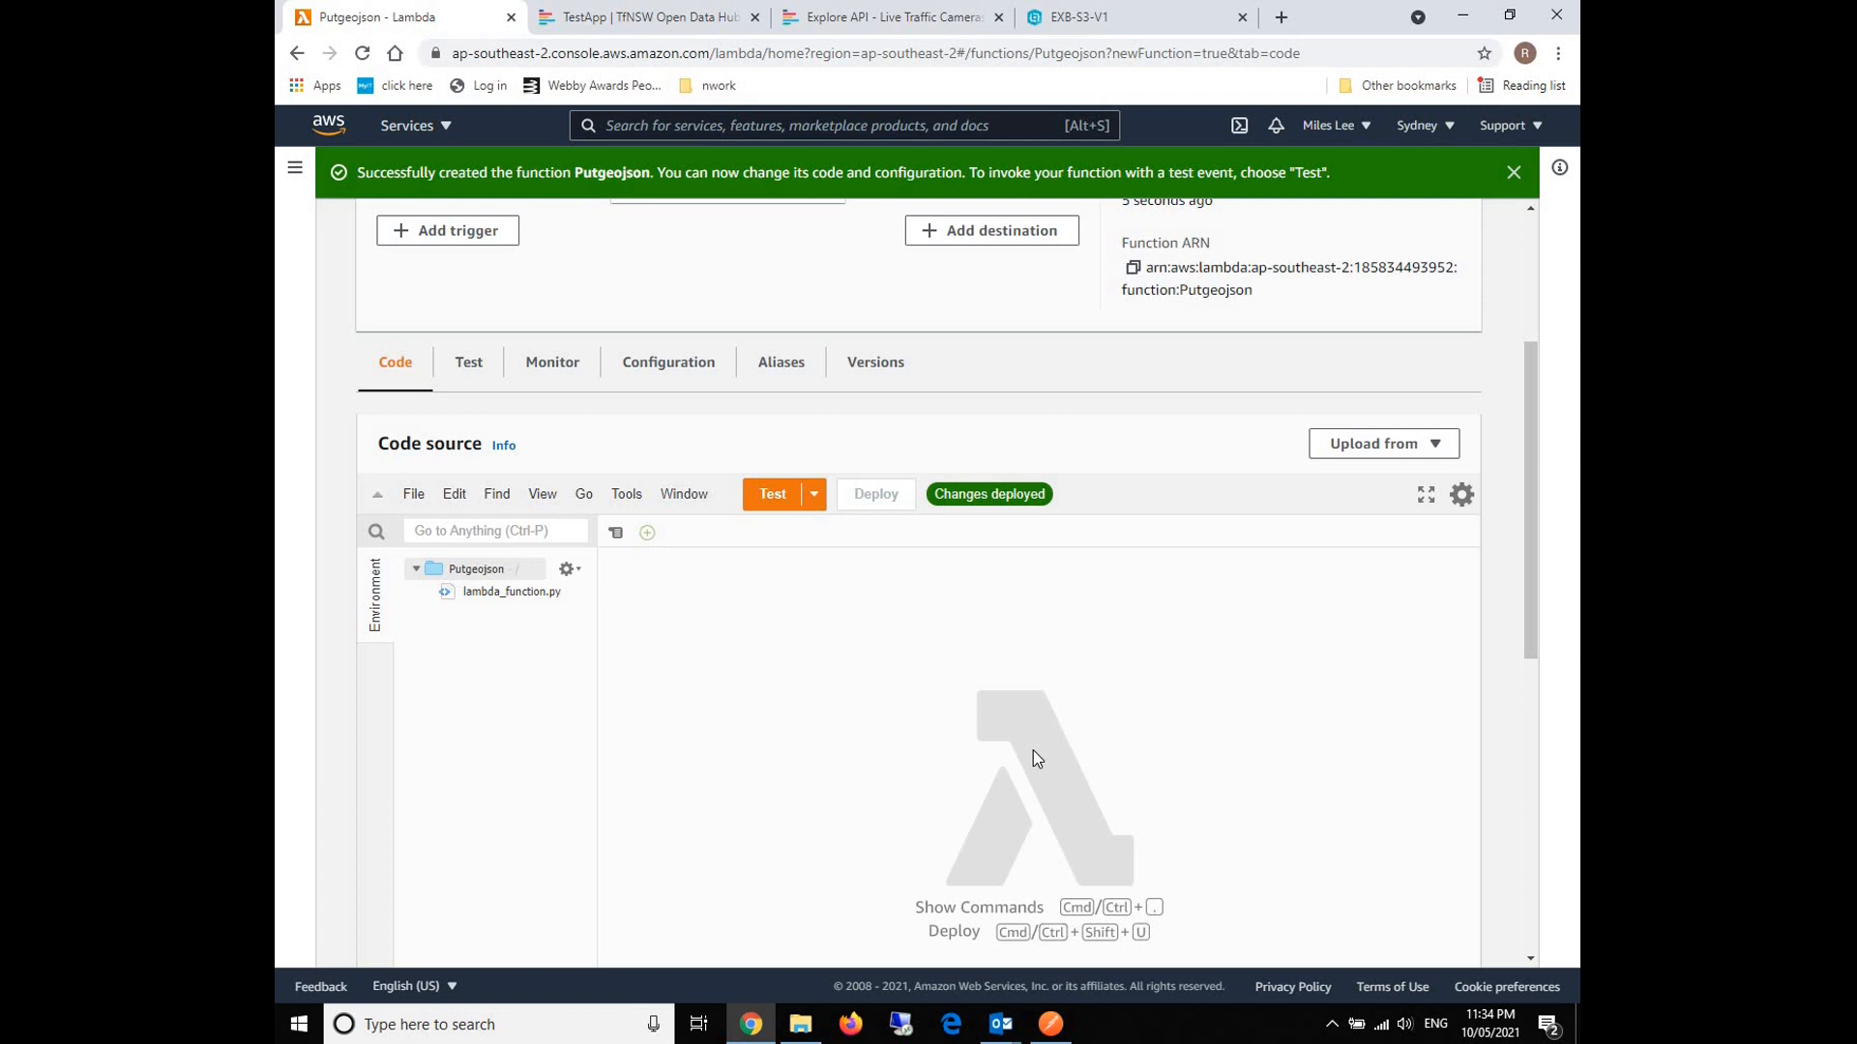
mouse_move(514, 598)
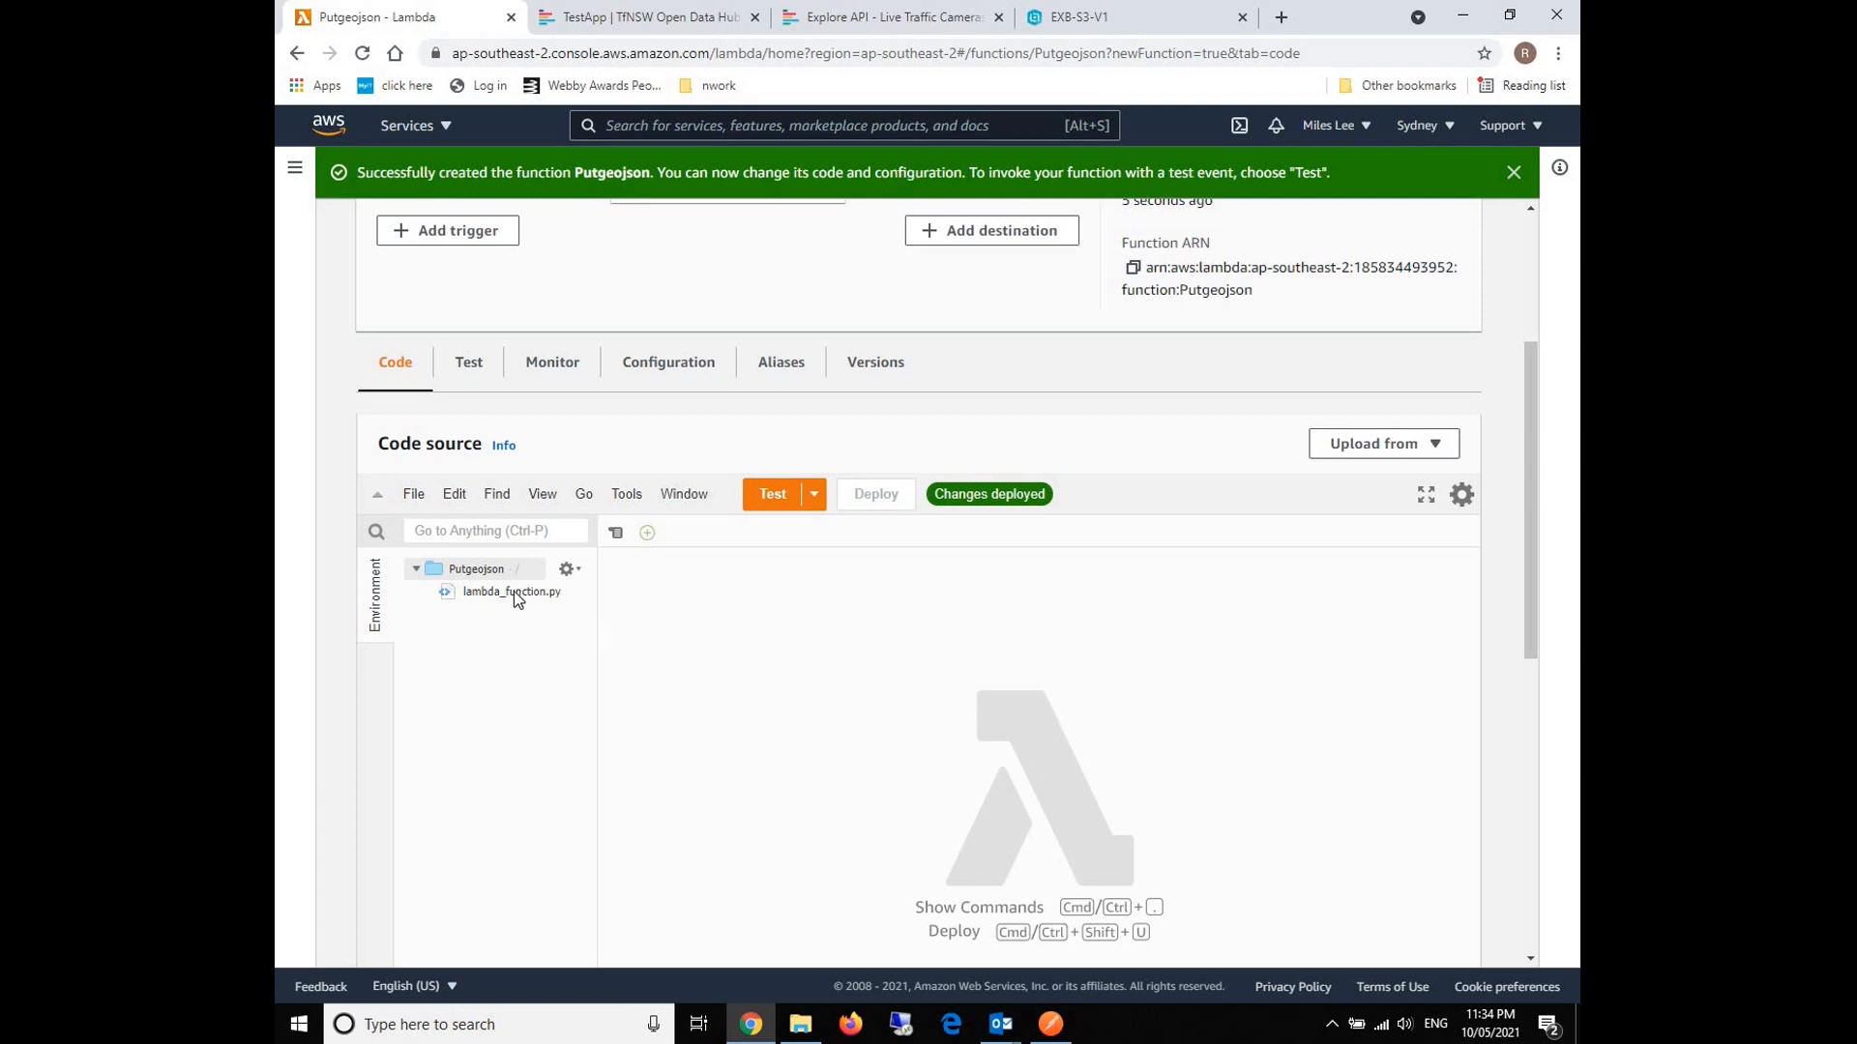
Clear the template return block from lambda_handler, then view the Live Traffic Cameras API page.
click(508, 592)
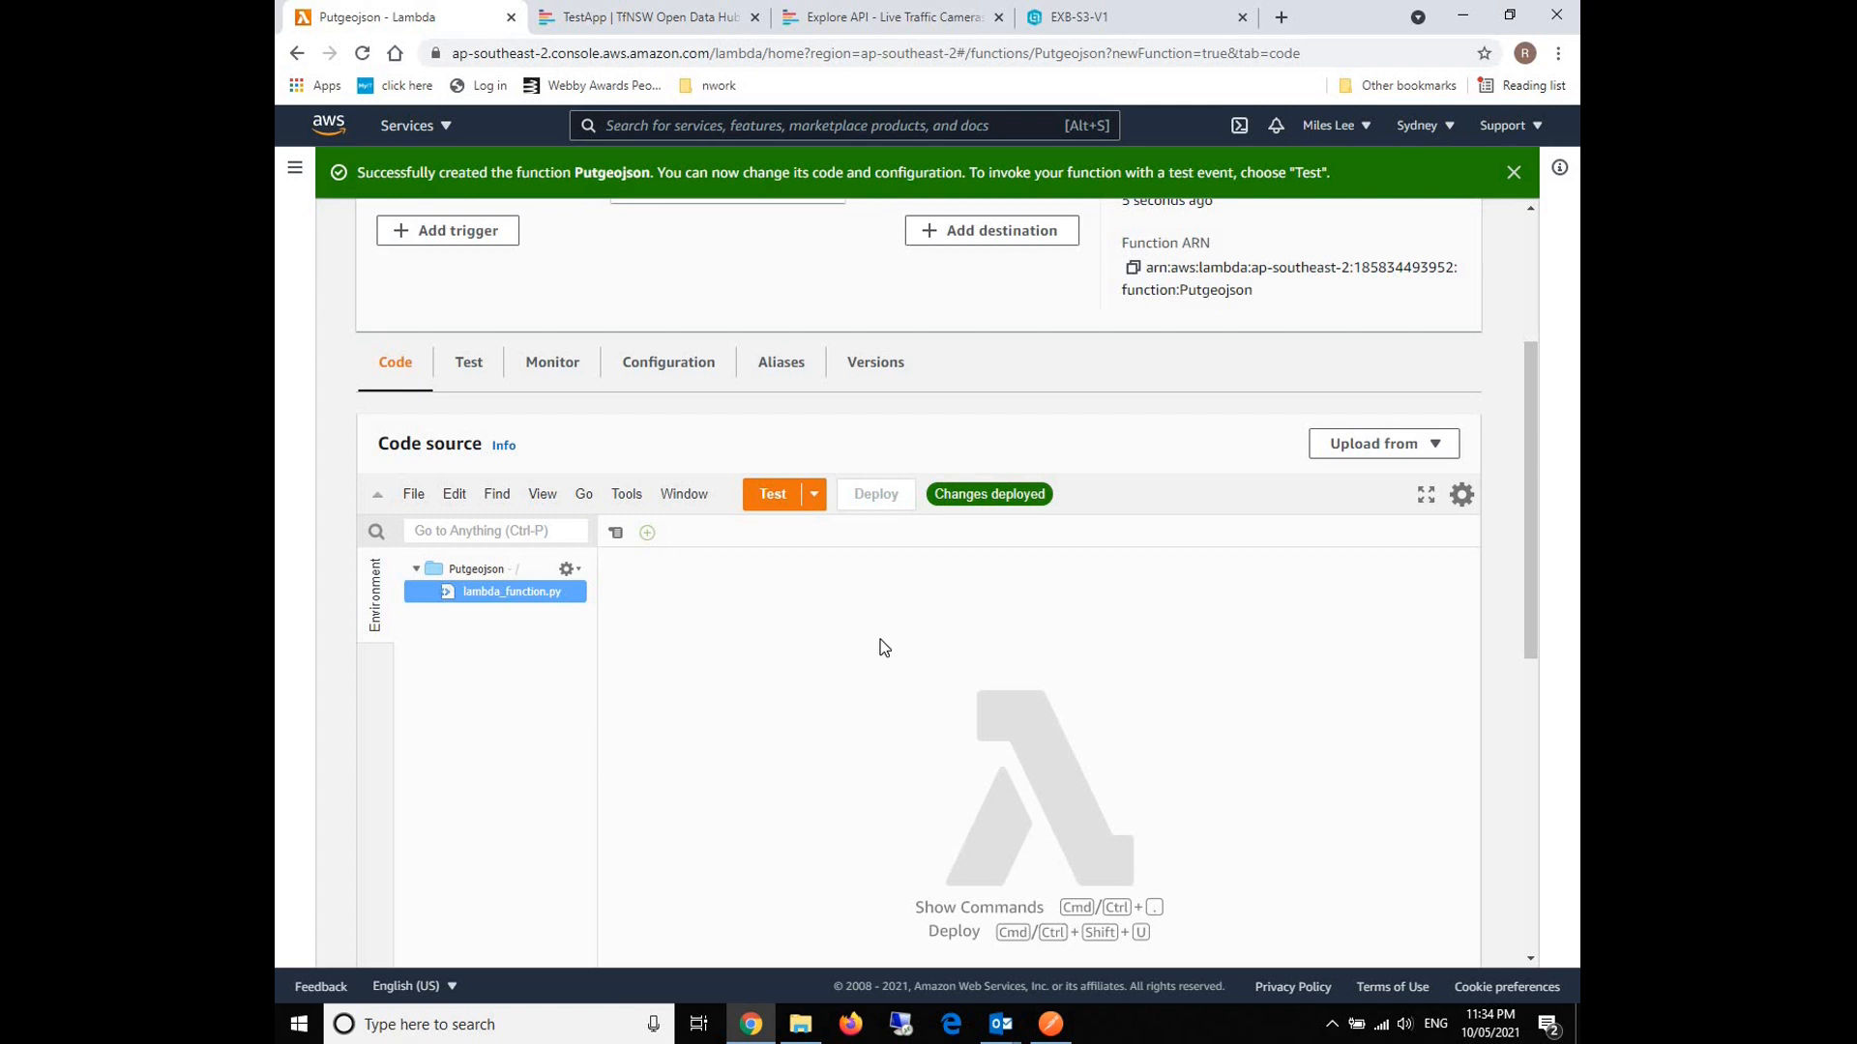
scroll(down, 3)
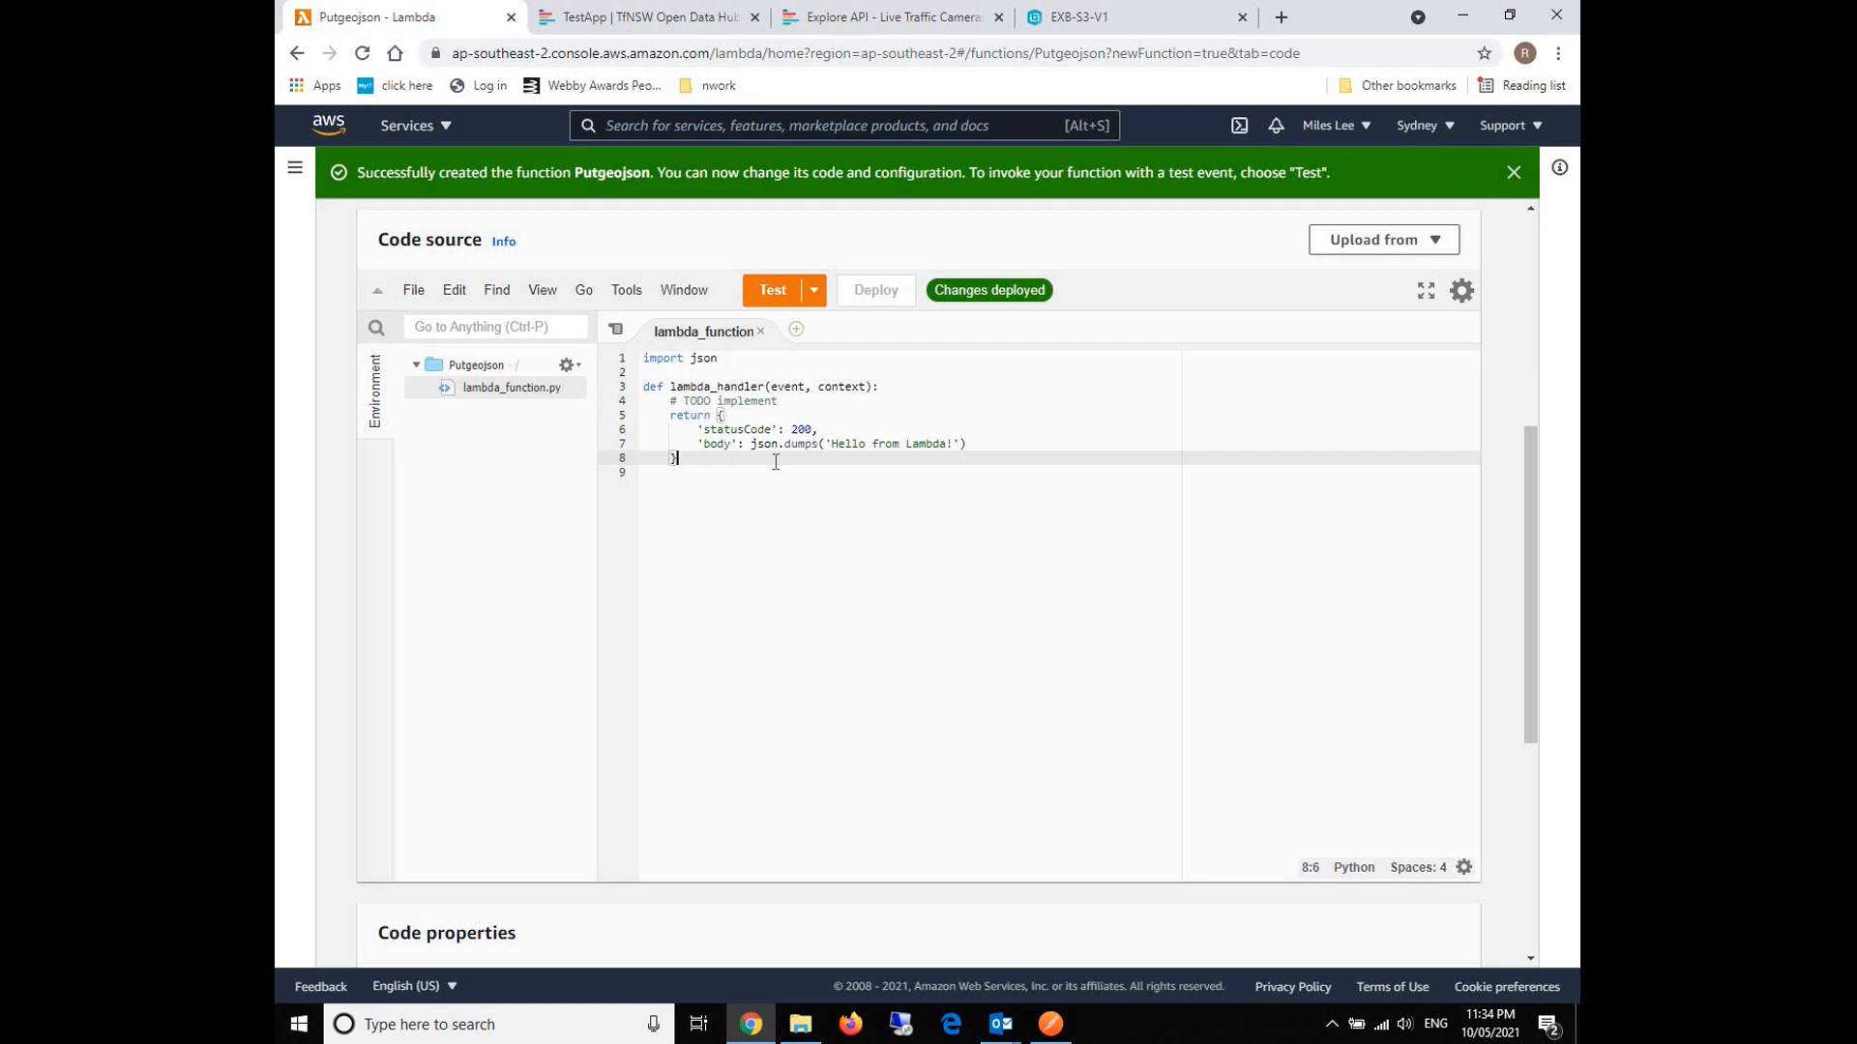
mouse_move(744, 463)
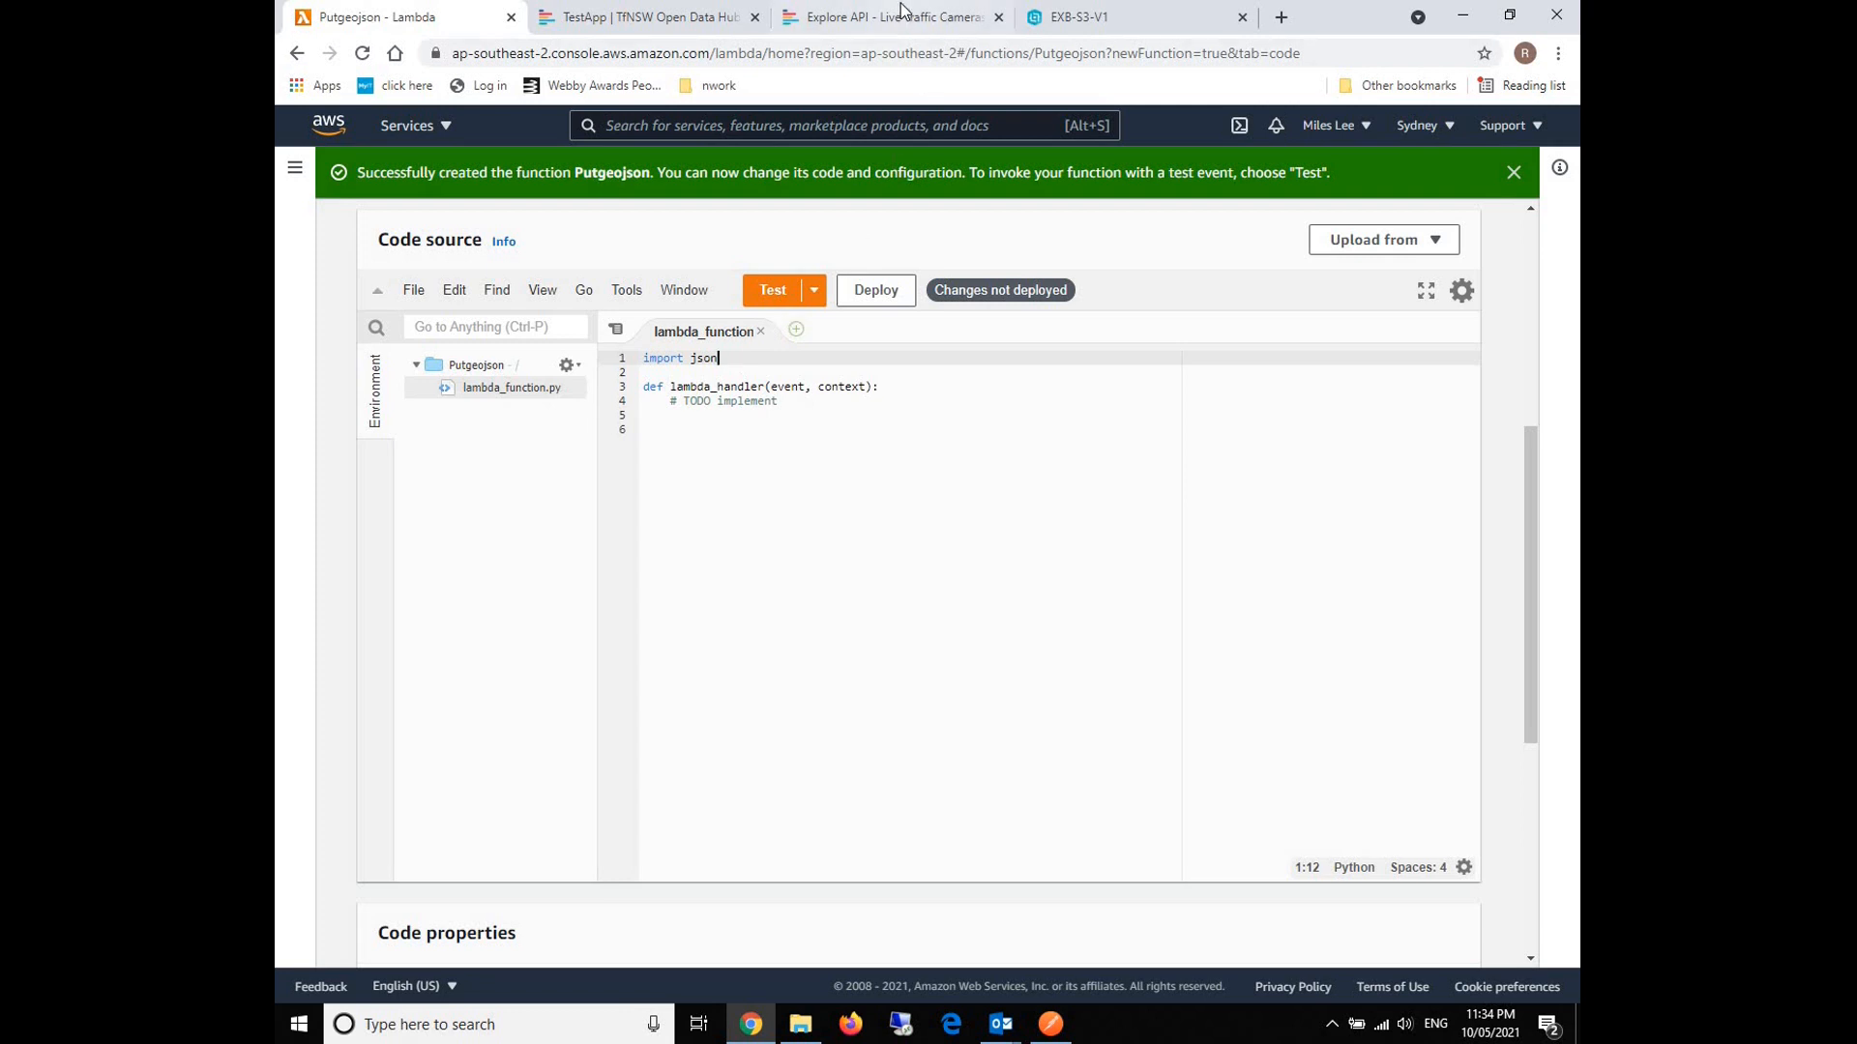
click(892, 18)
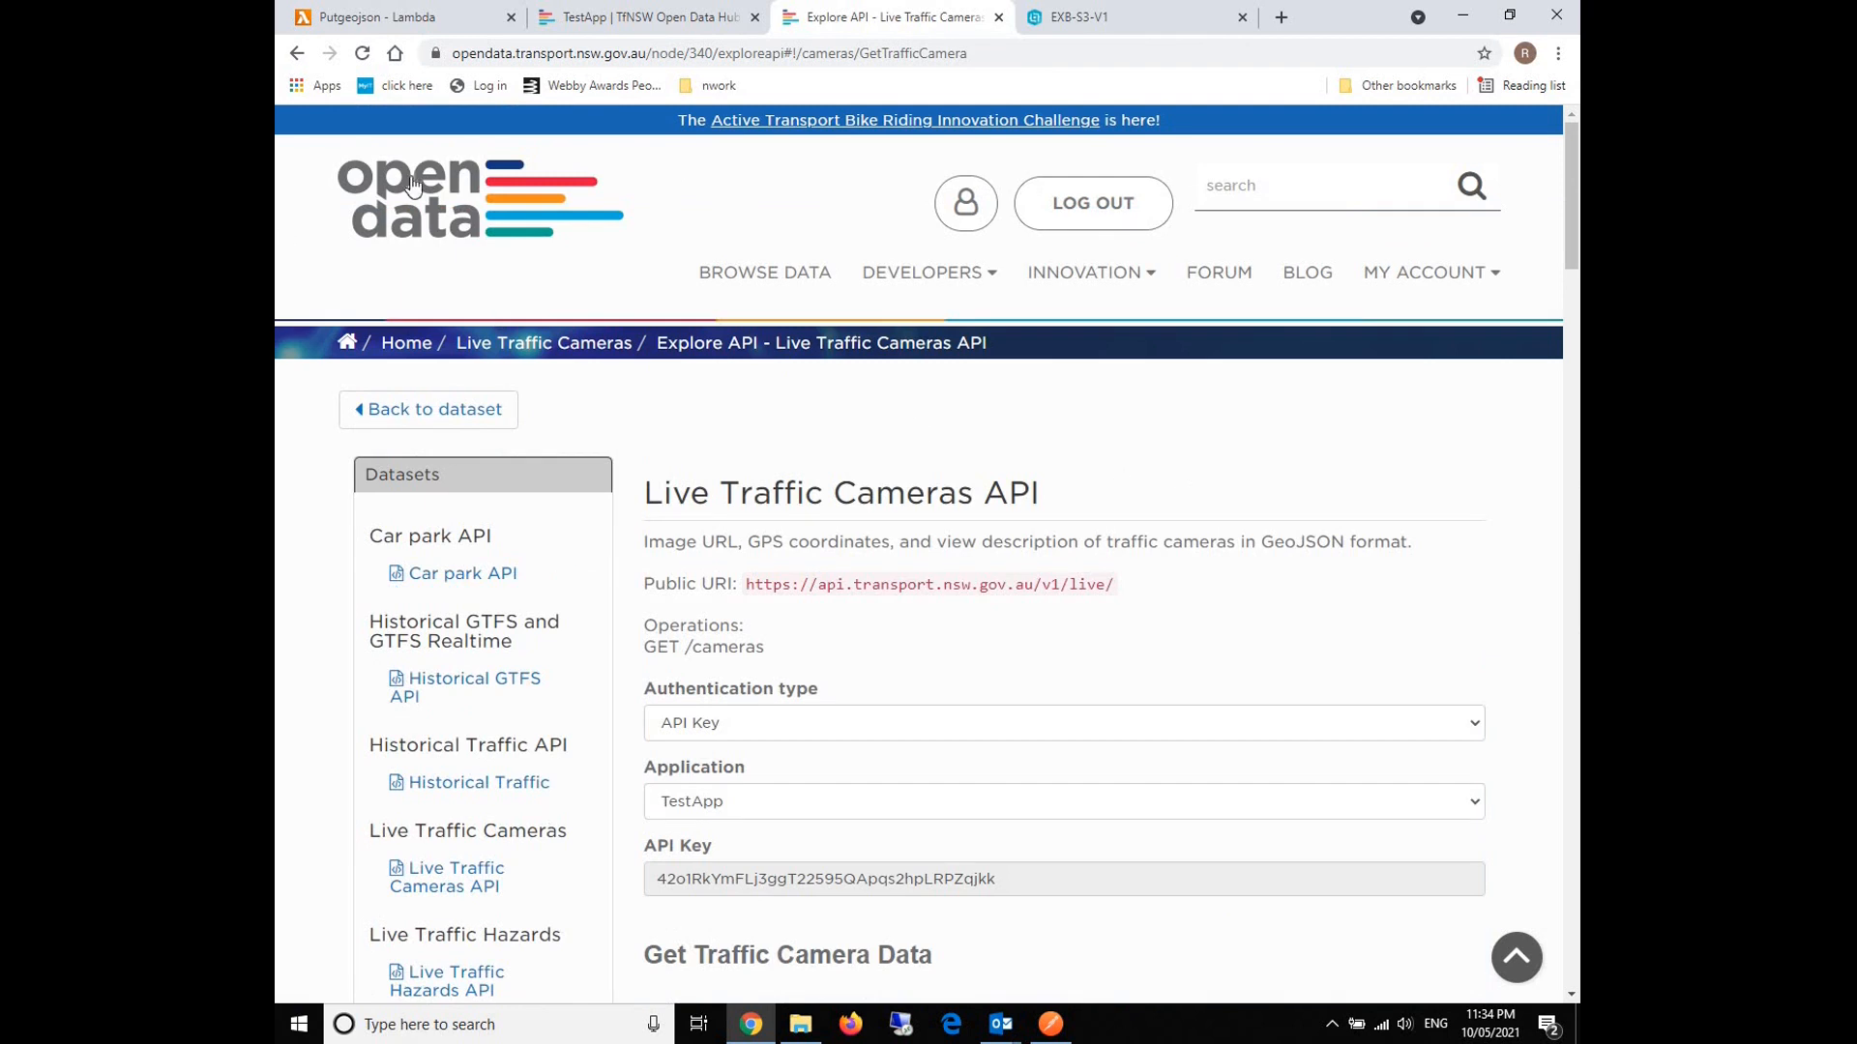
mouse_move(1202, 847)
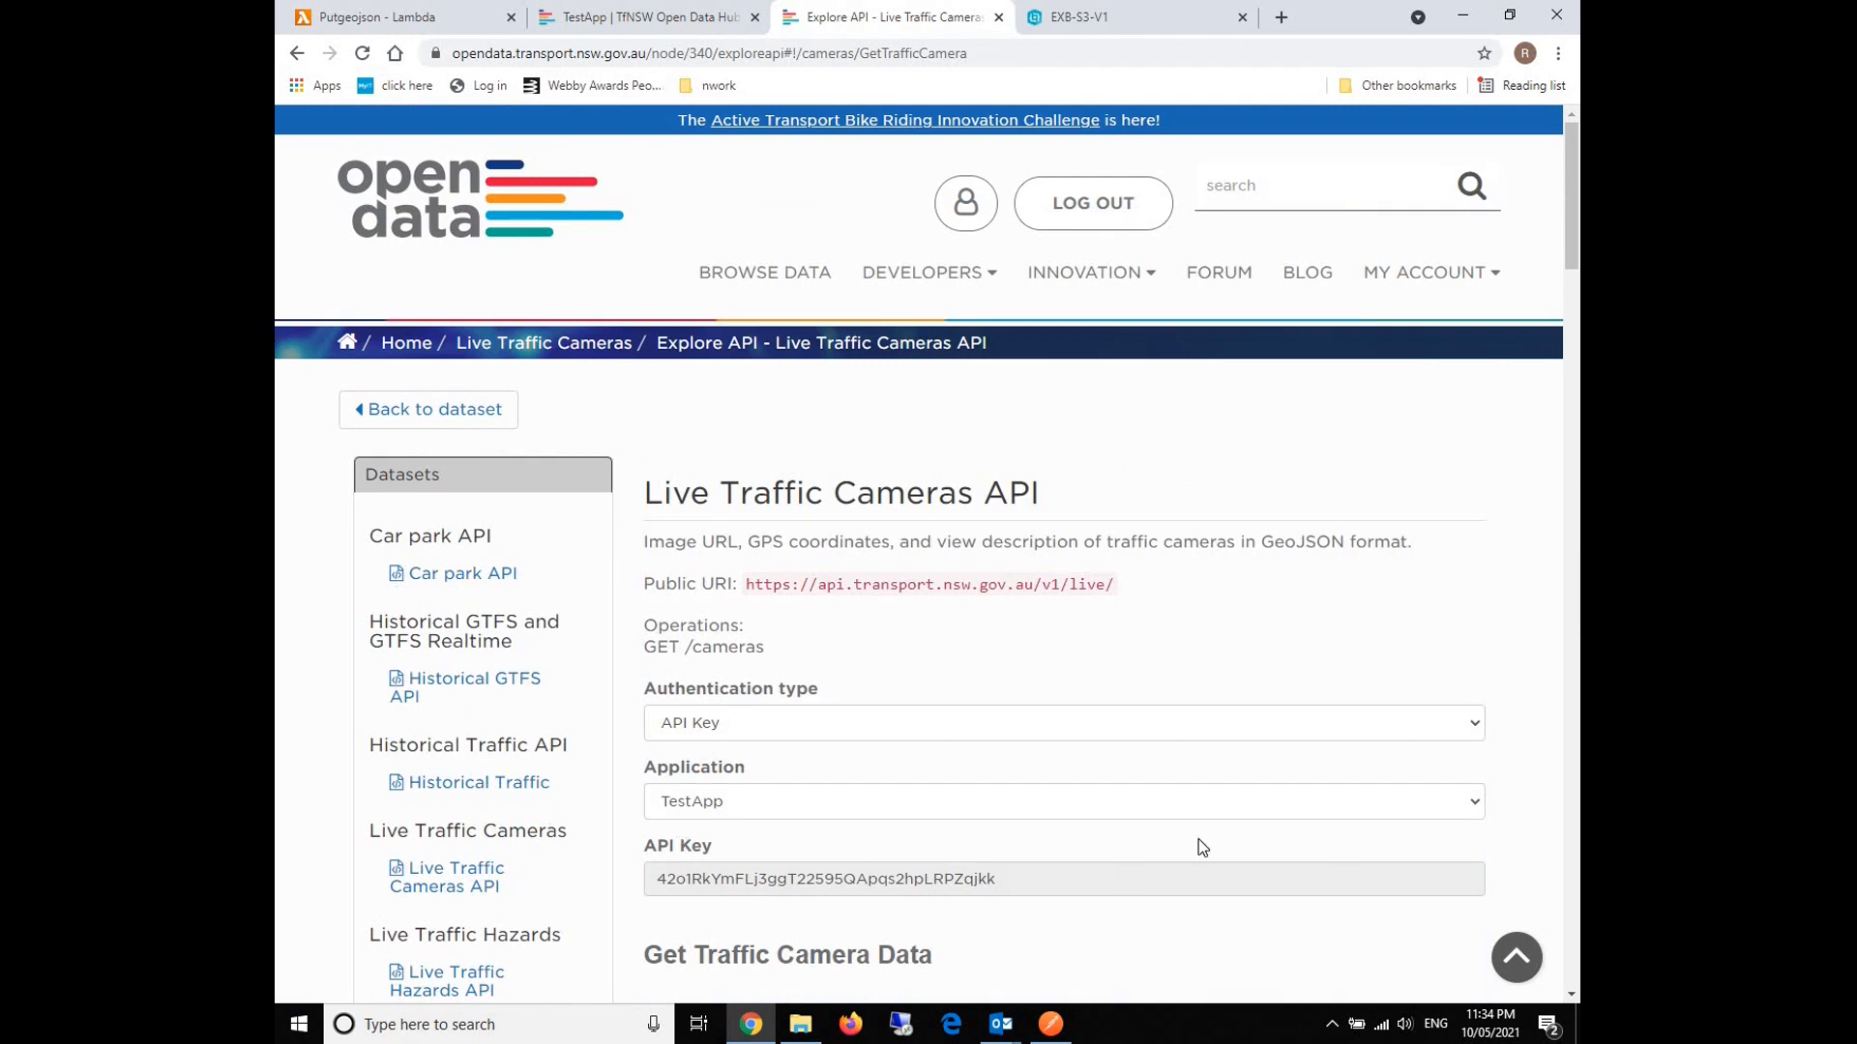
Scroll the Open Data Hub page to the curl command and select the cameras API URL.
scroll(down, 3)
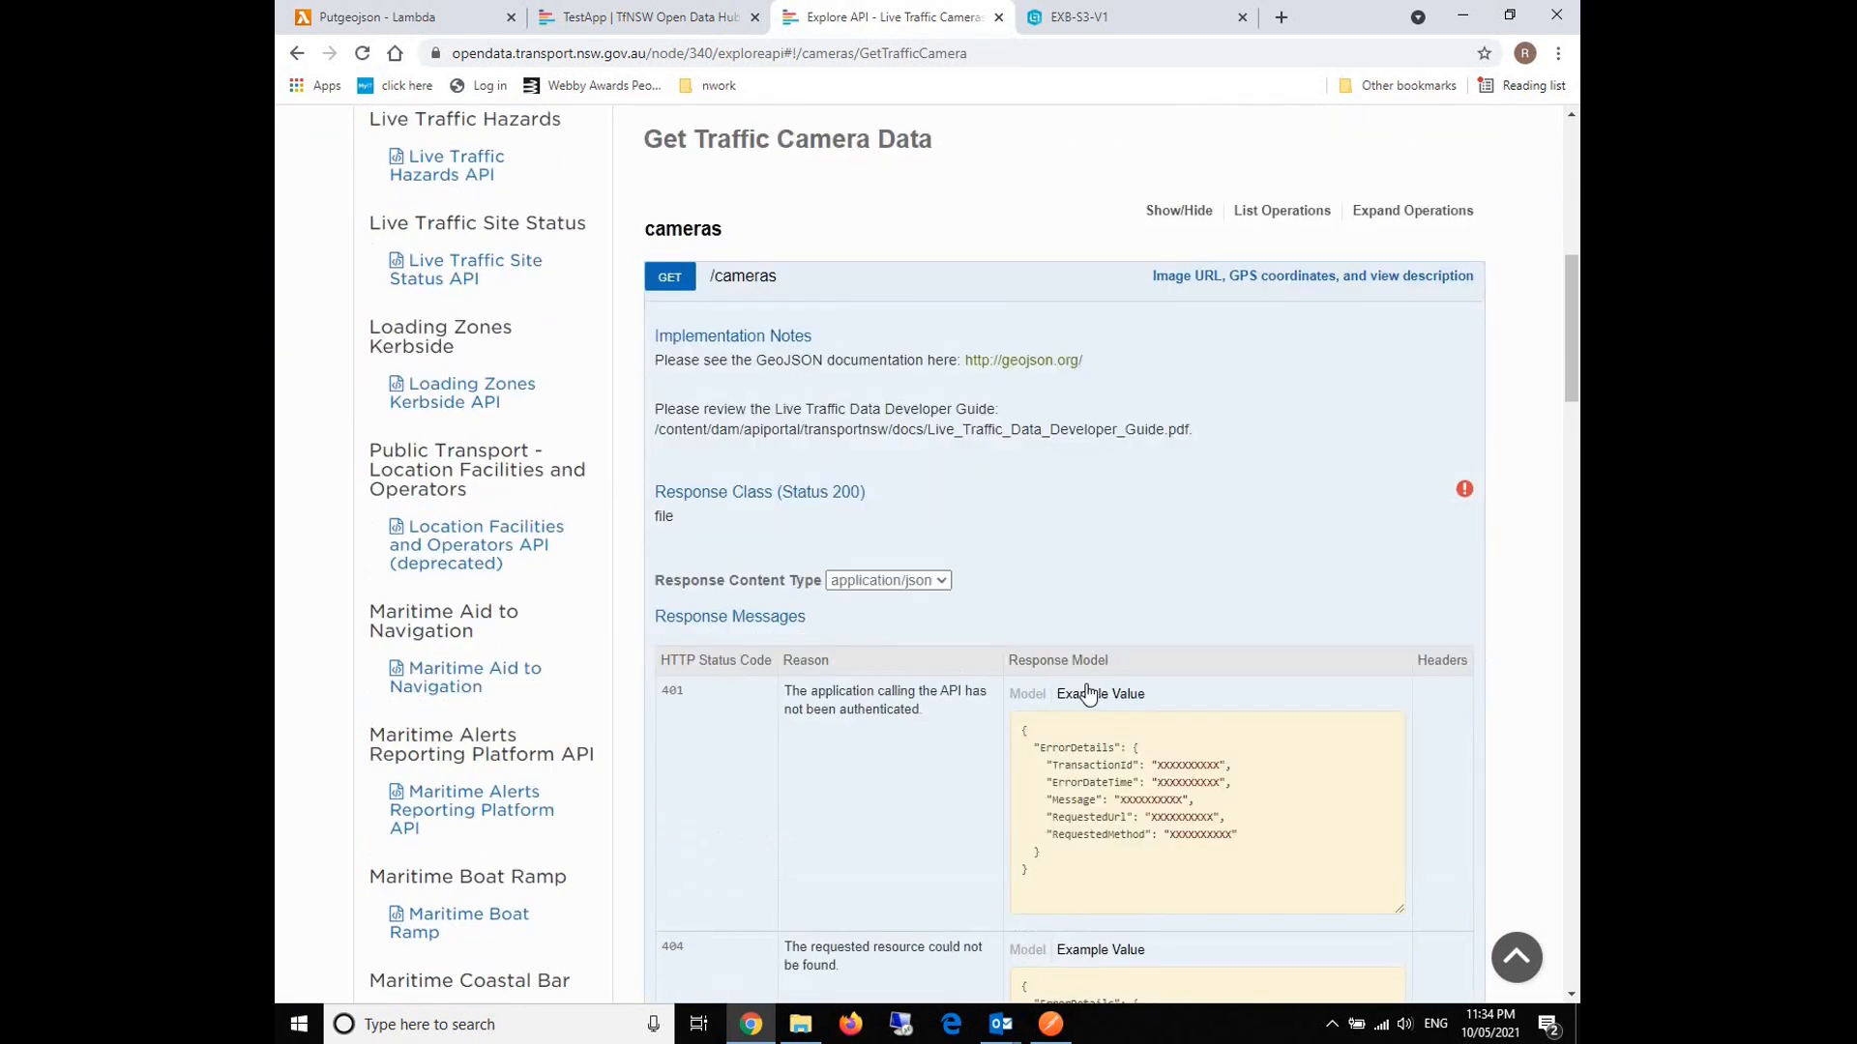
scroll(down, 3)
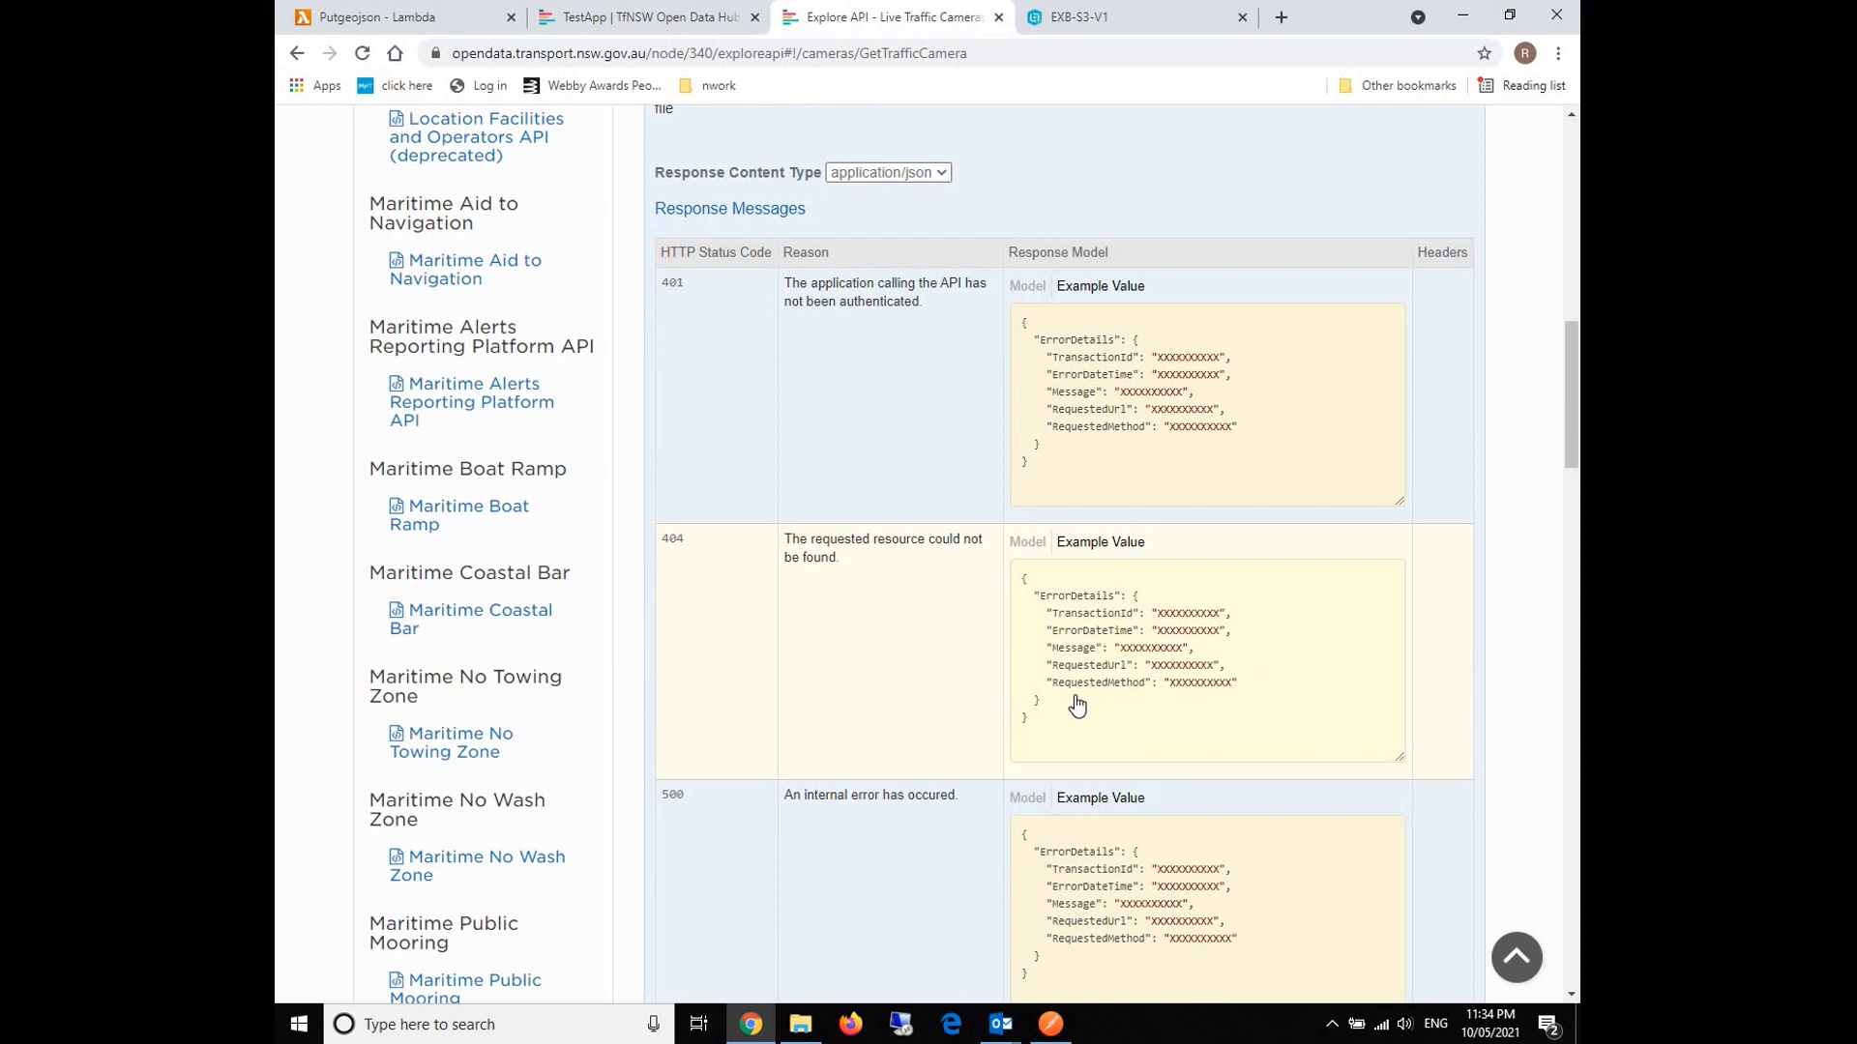
scroll(down, 3)
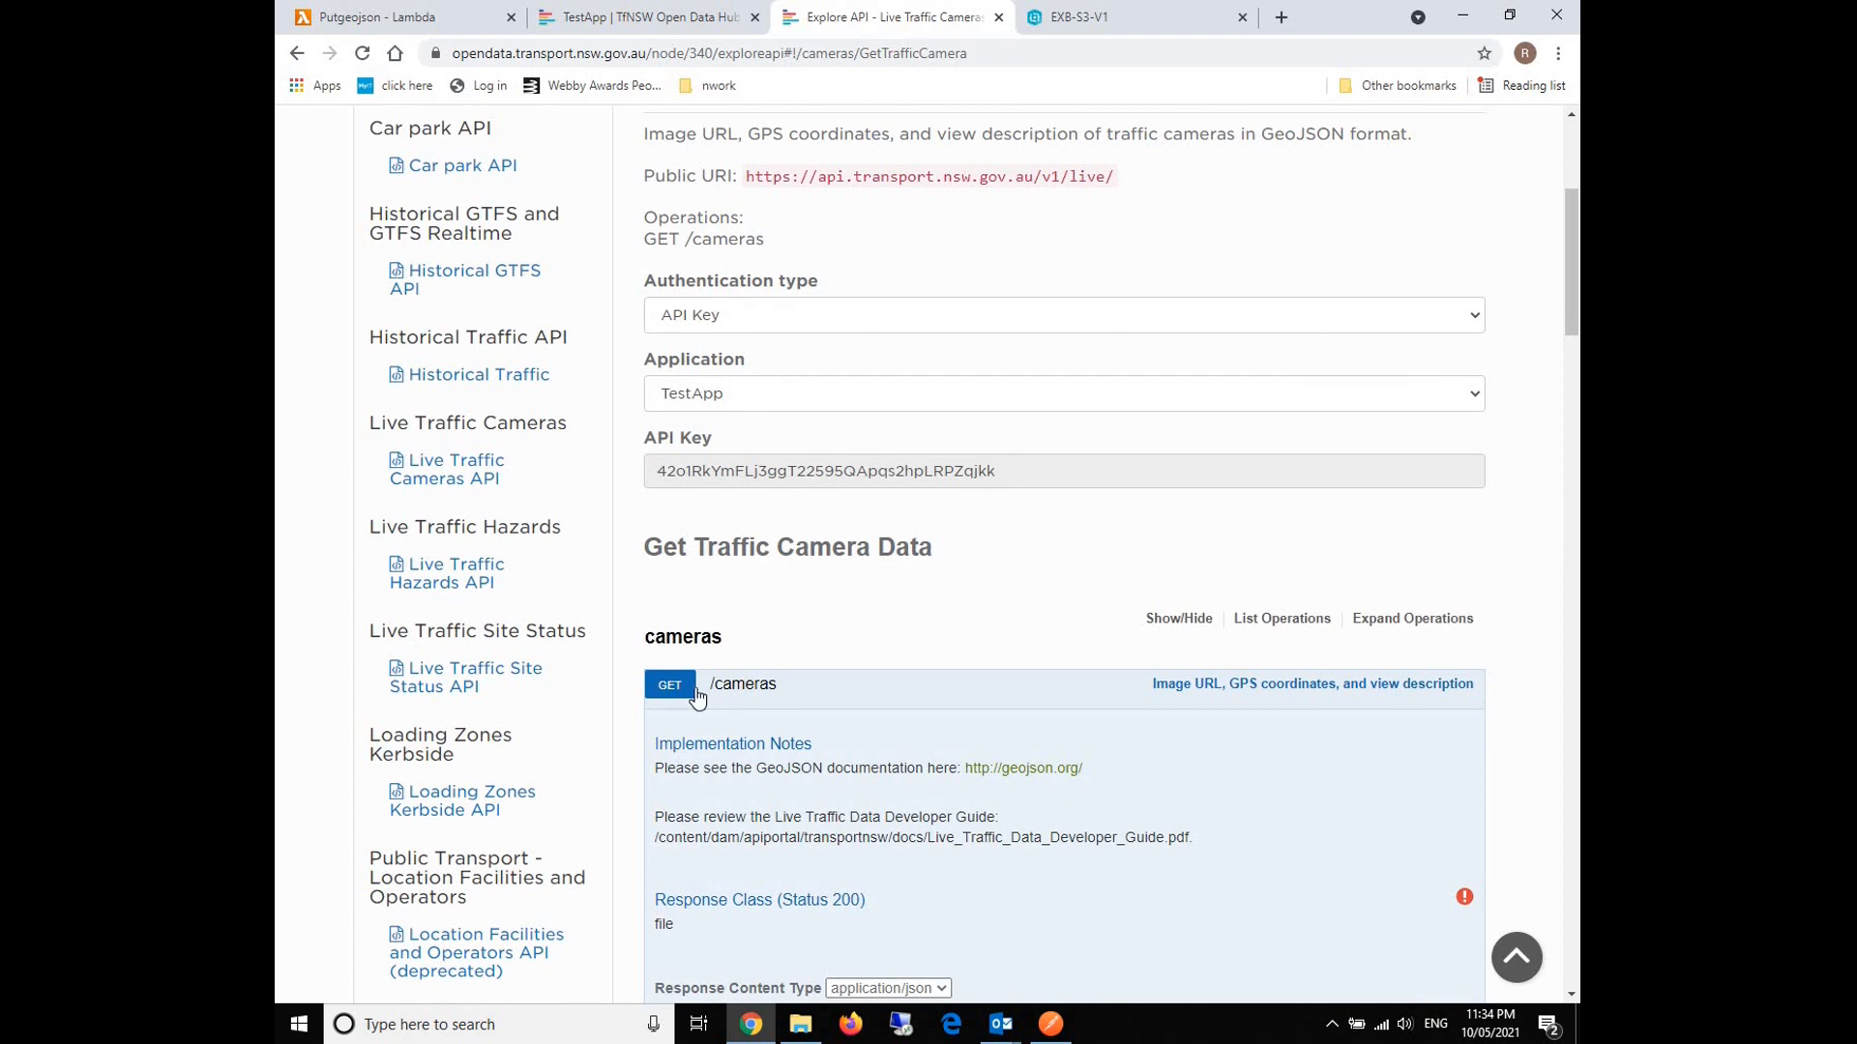
mouse_move(870, 665)
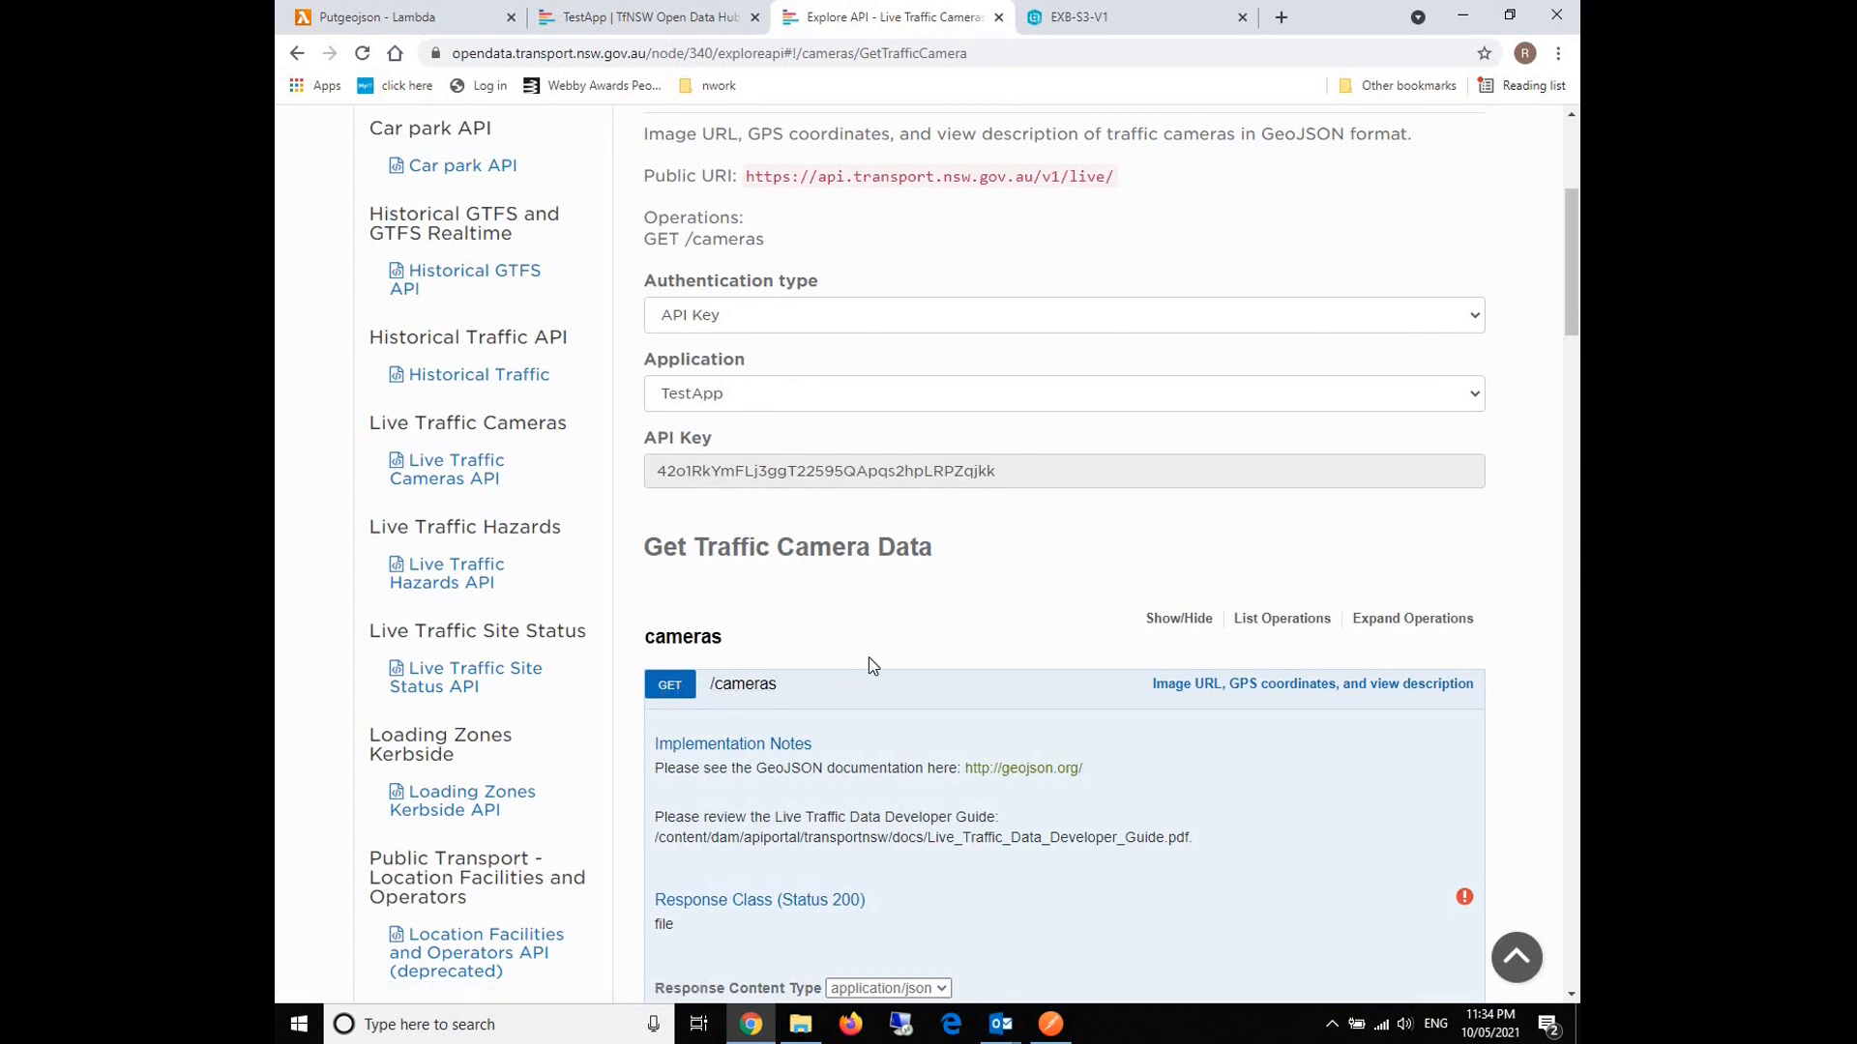
scroll(down, 3)
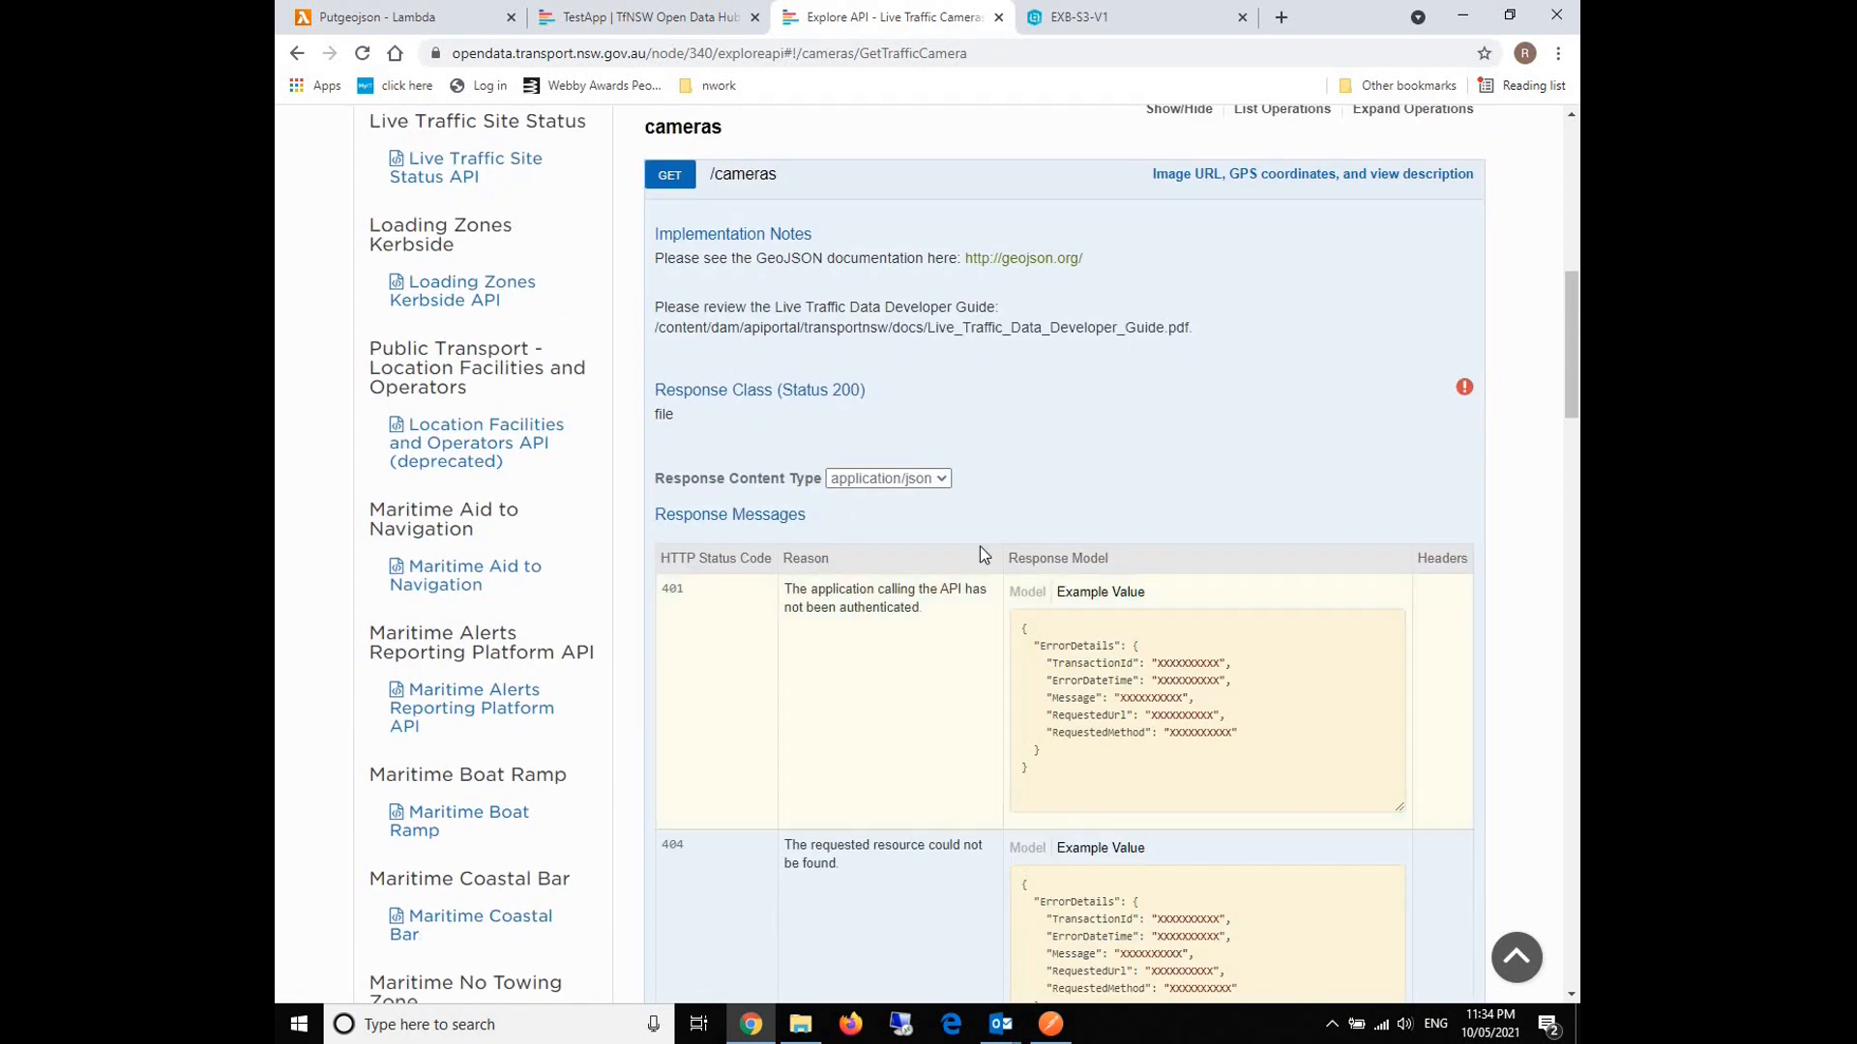
scroll(down, 3)
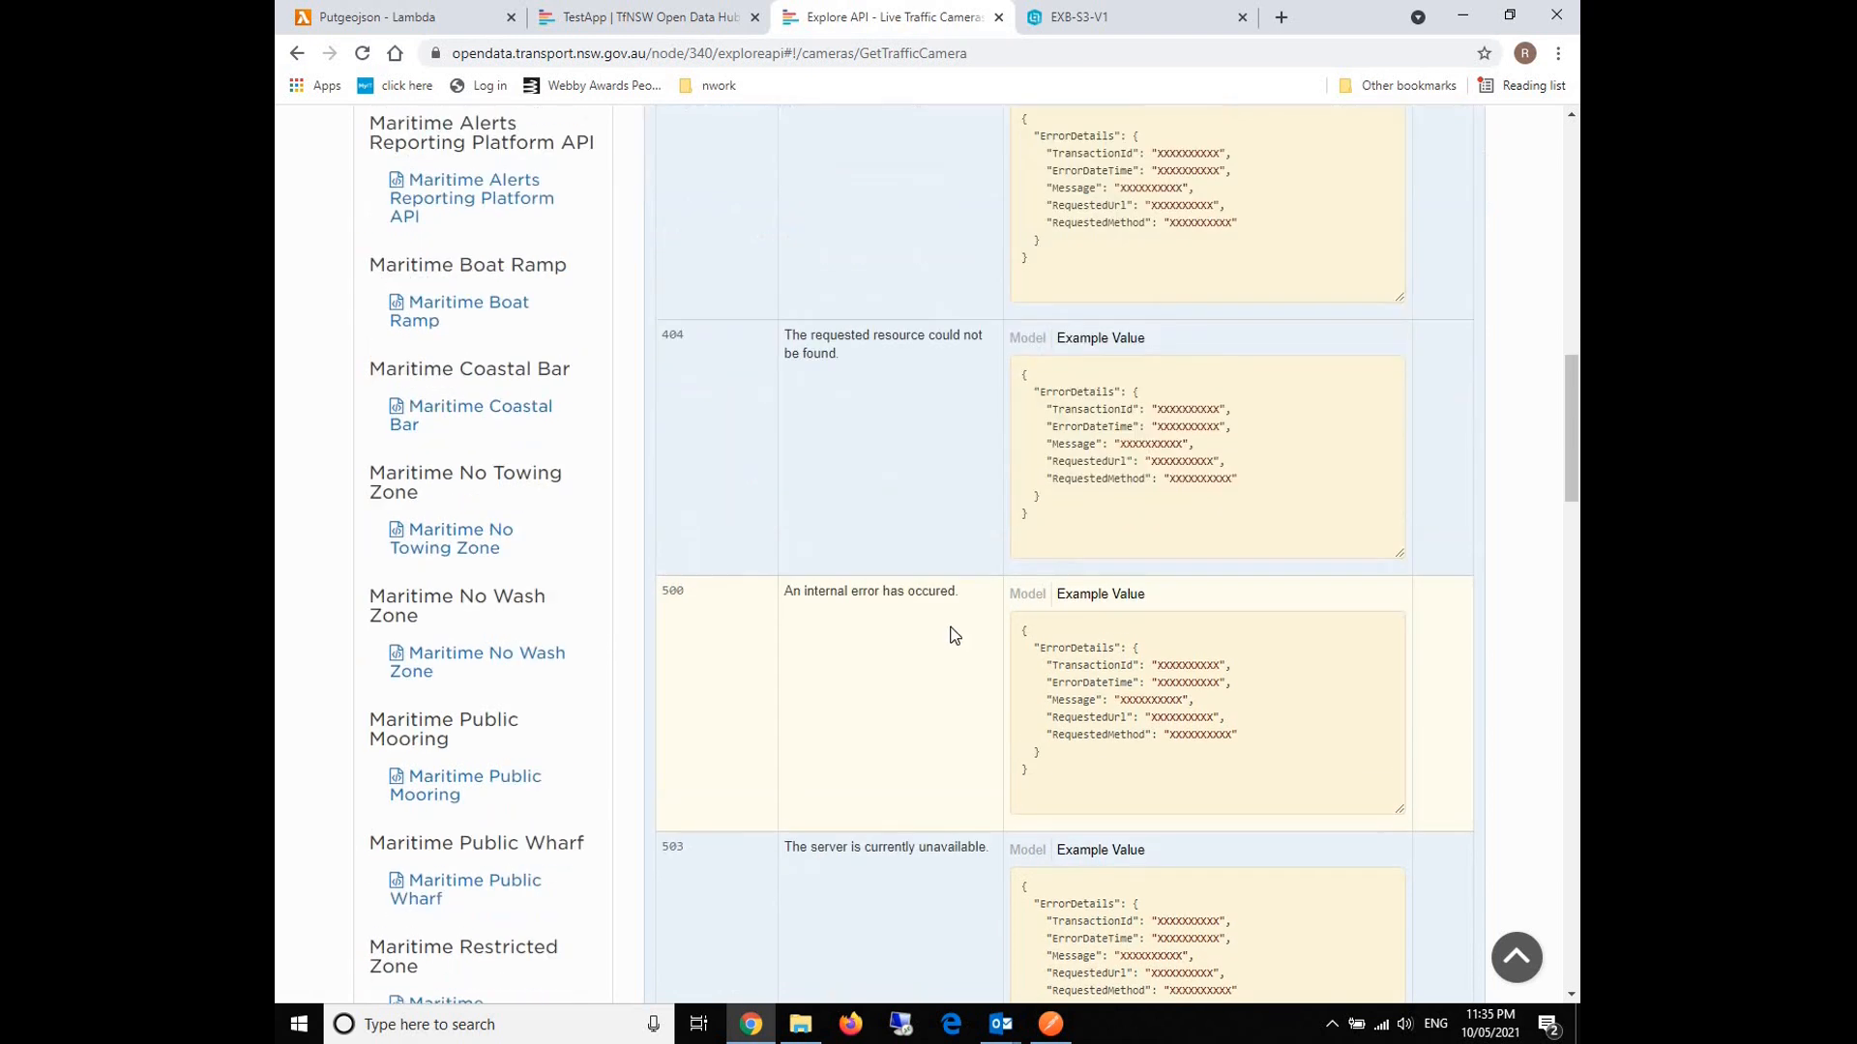
scroll(down, 3)
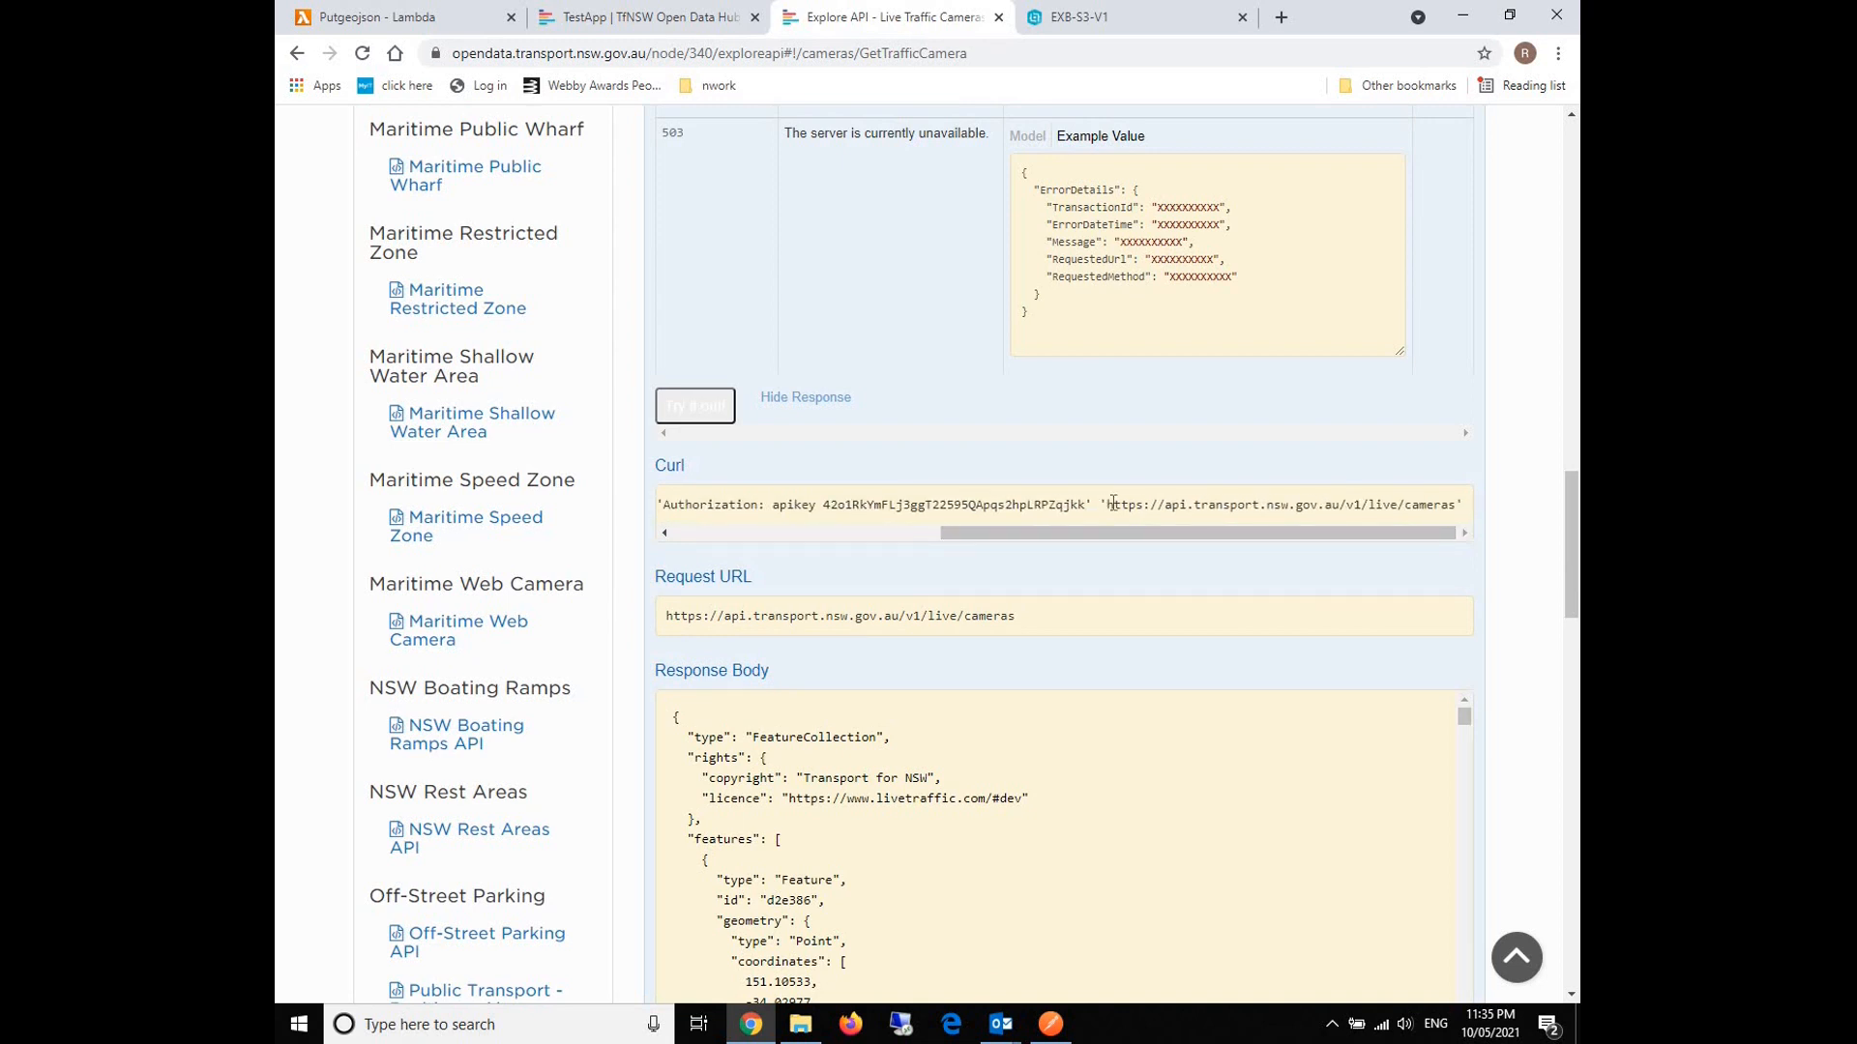
double_click(1278, 504)
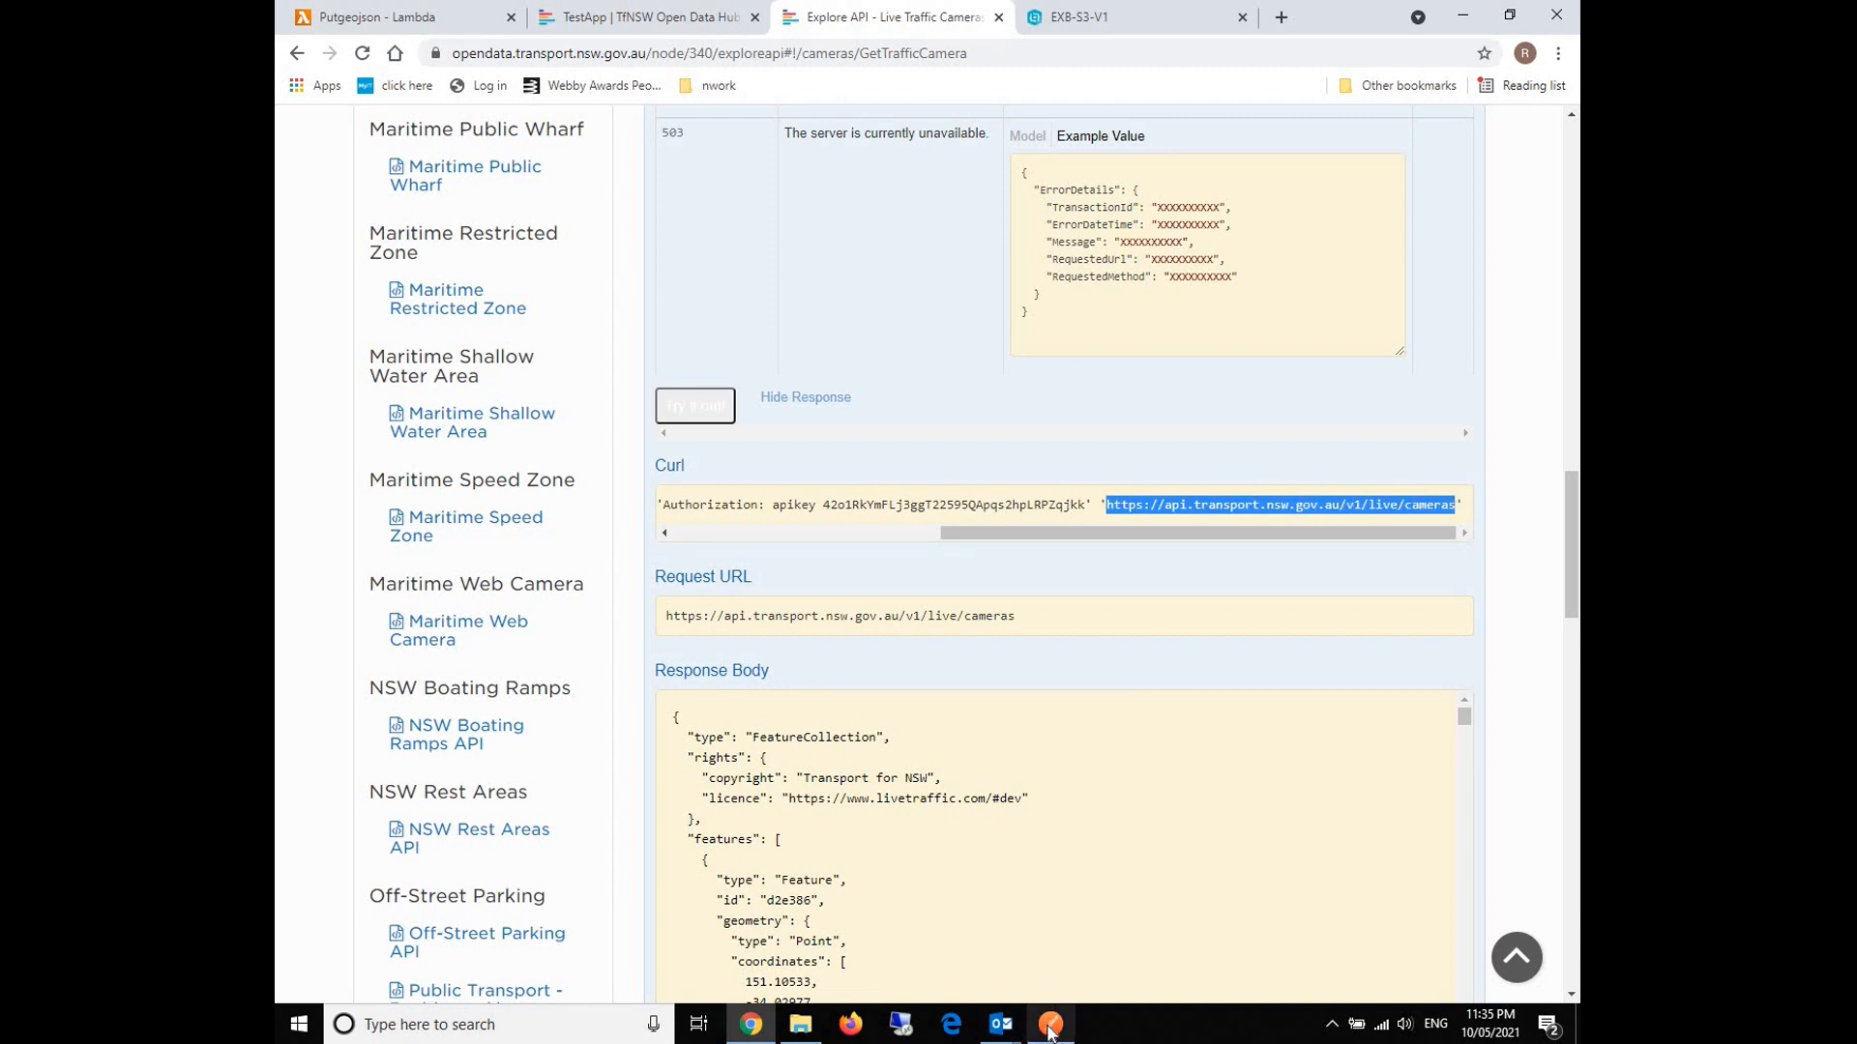
mouse_move(612, 409)
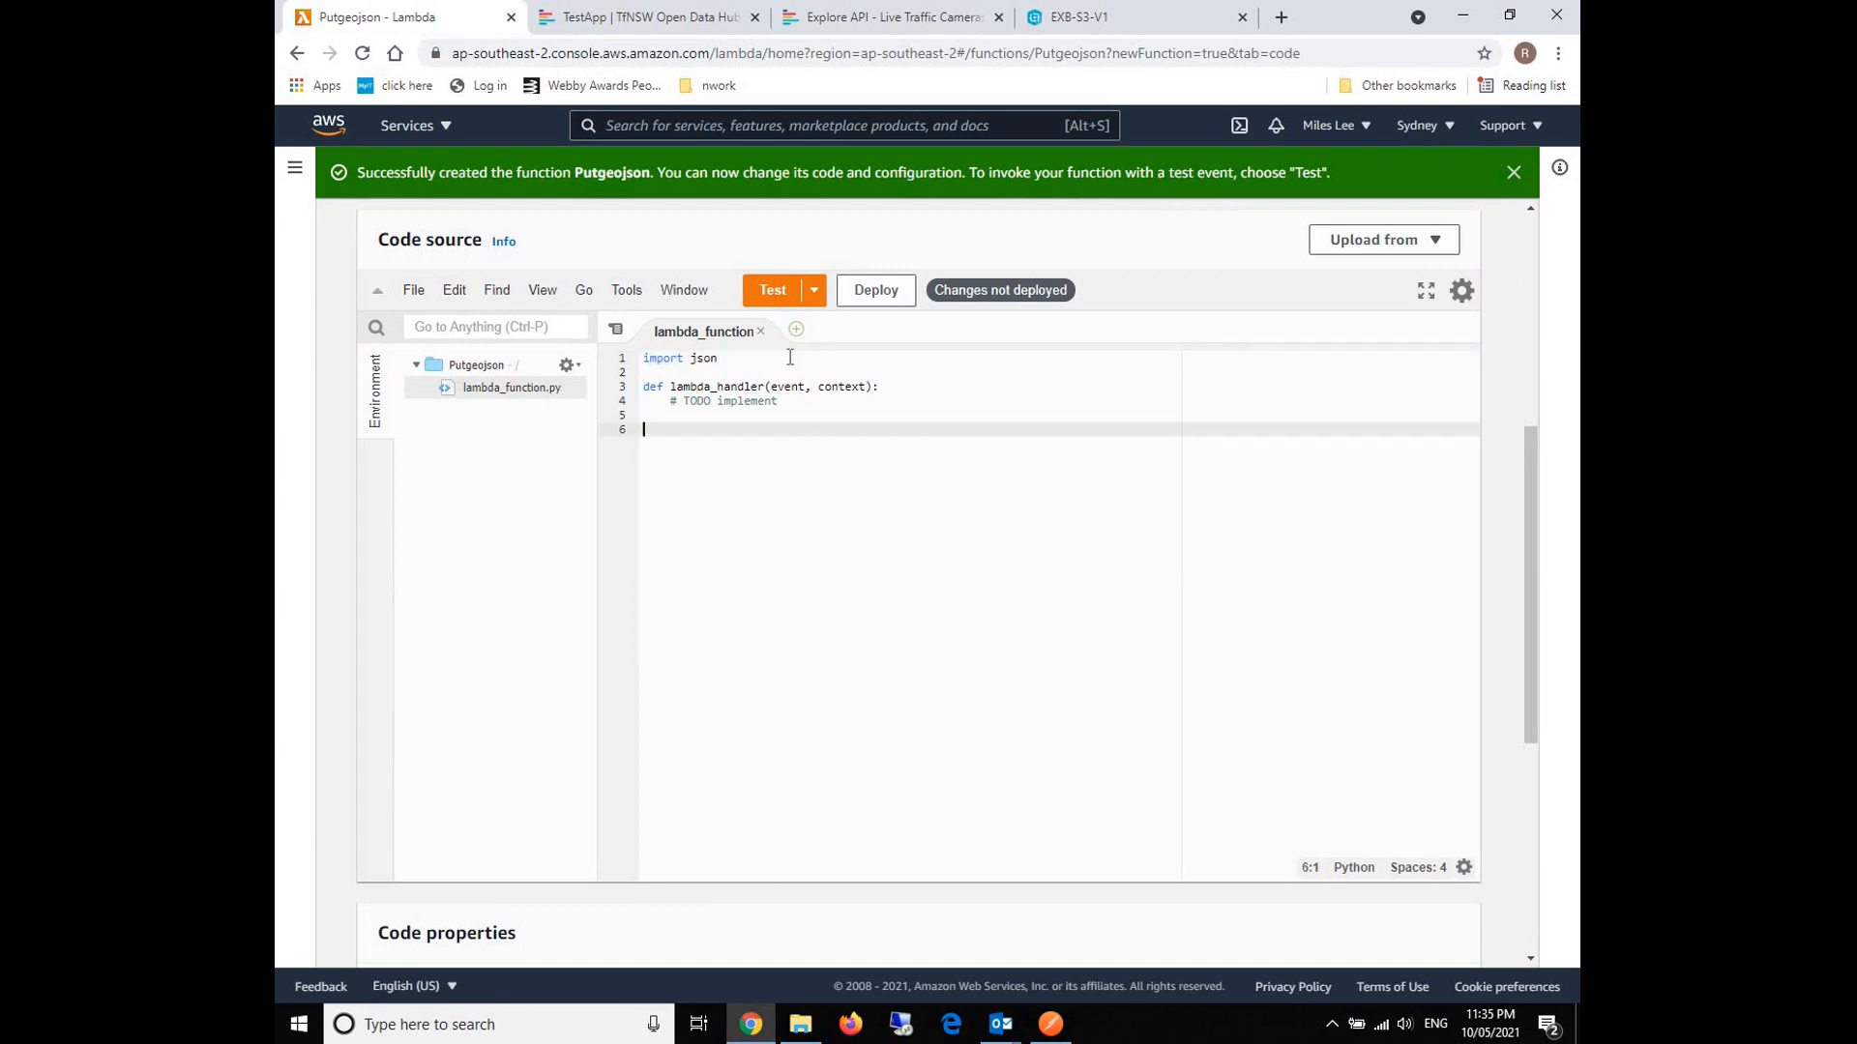
Add 'import boto3' and 'import urllib3' after the json import.
click(805, 386)
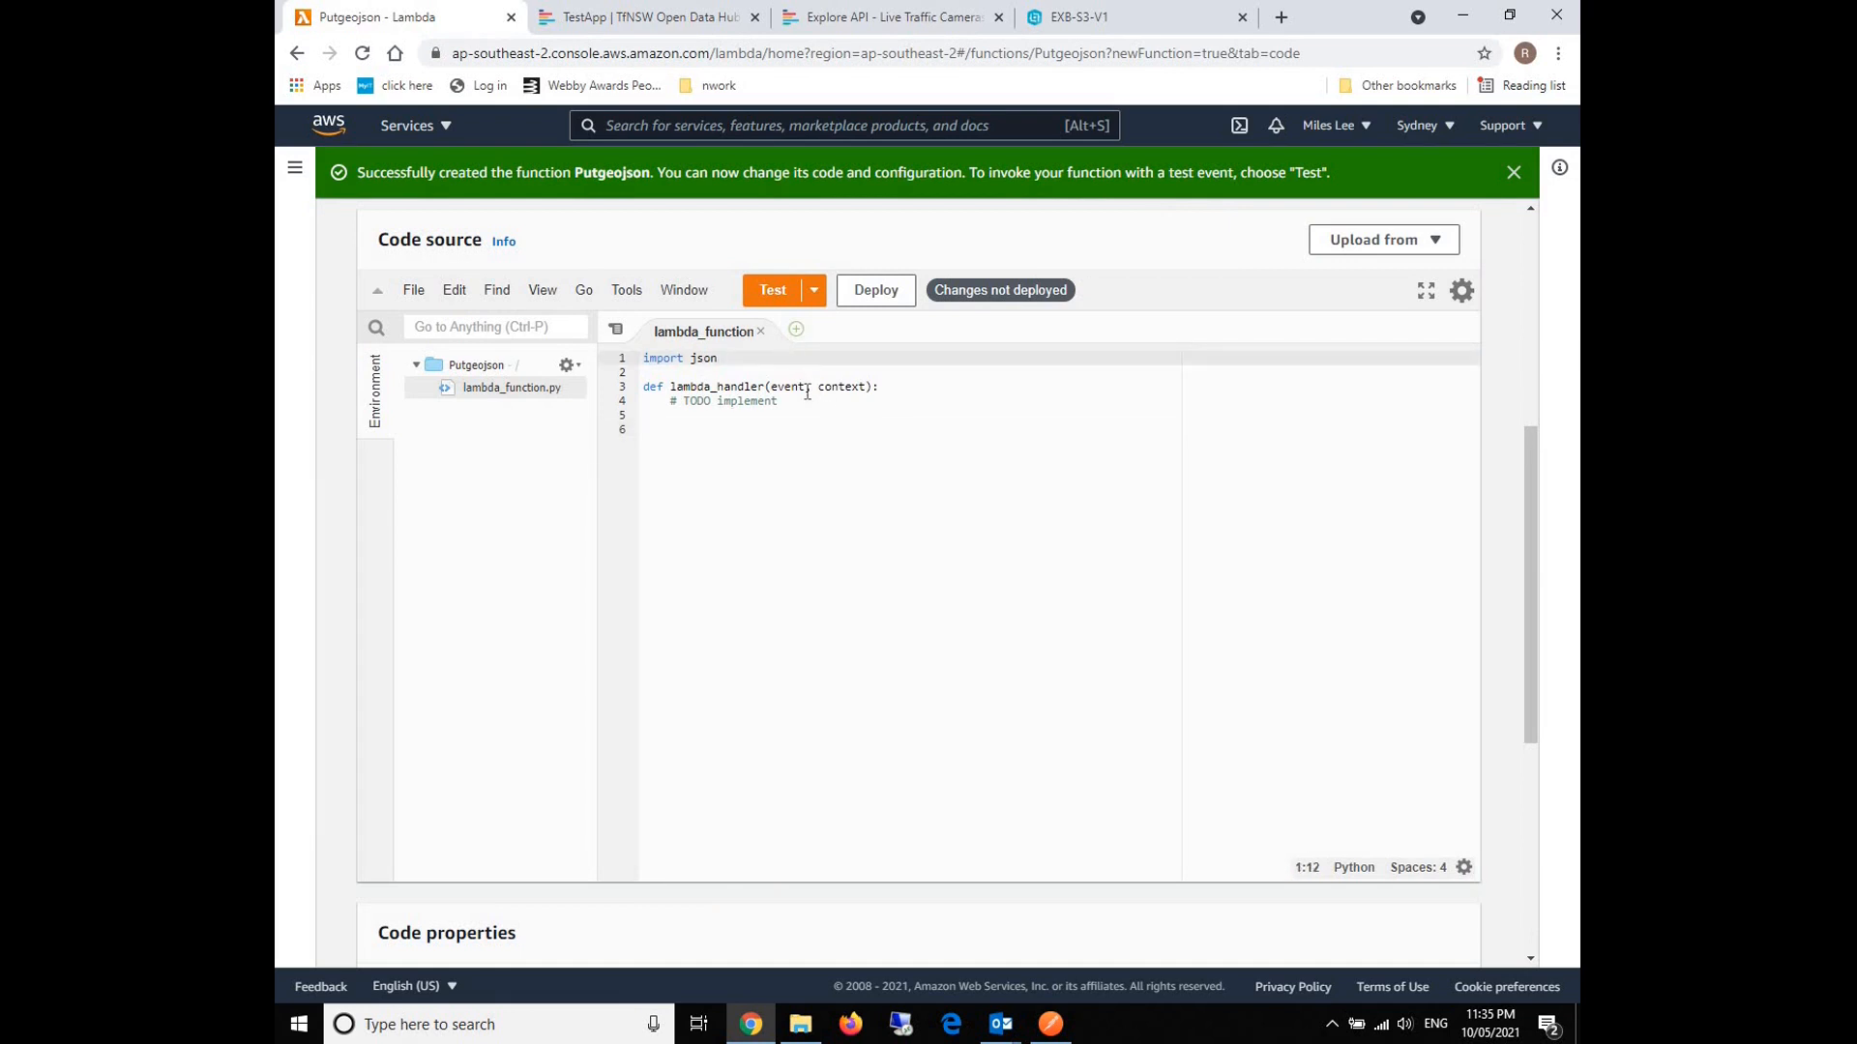
text(import)
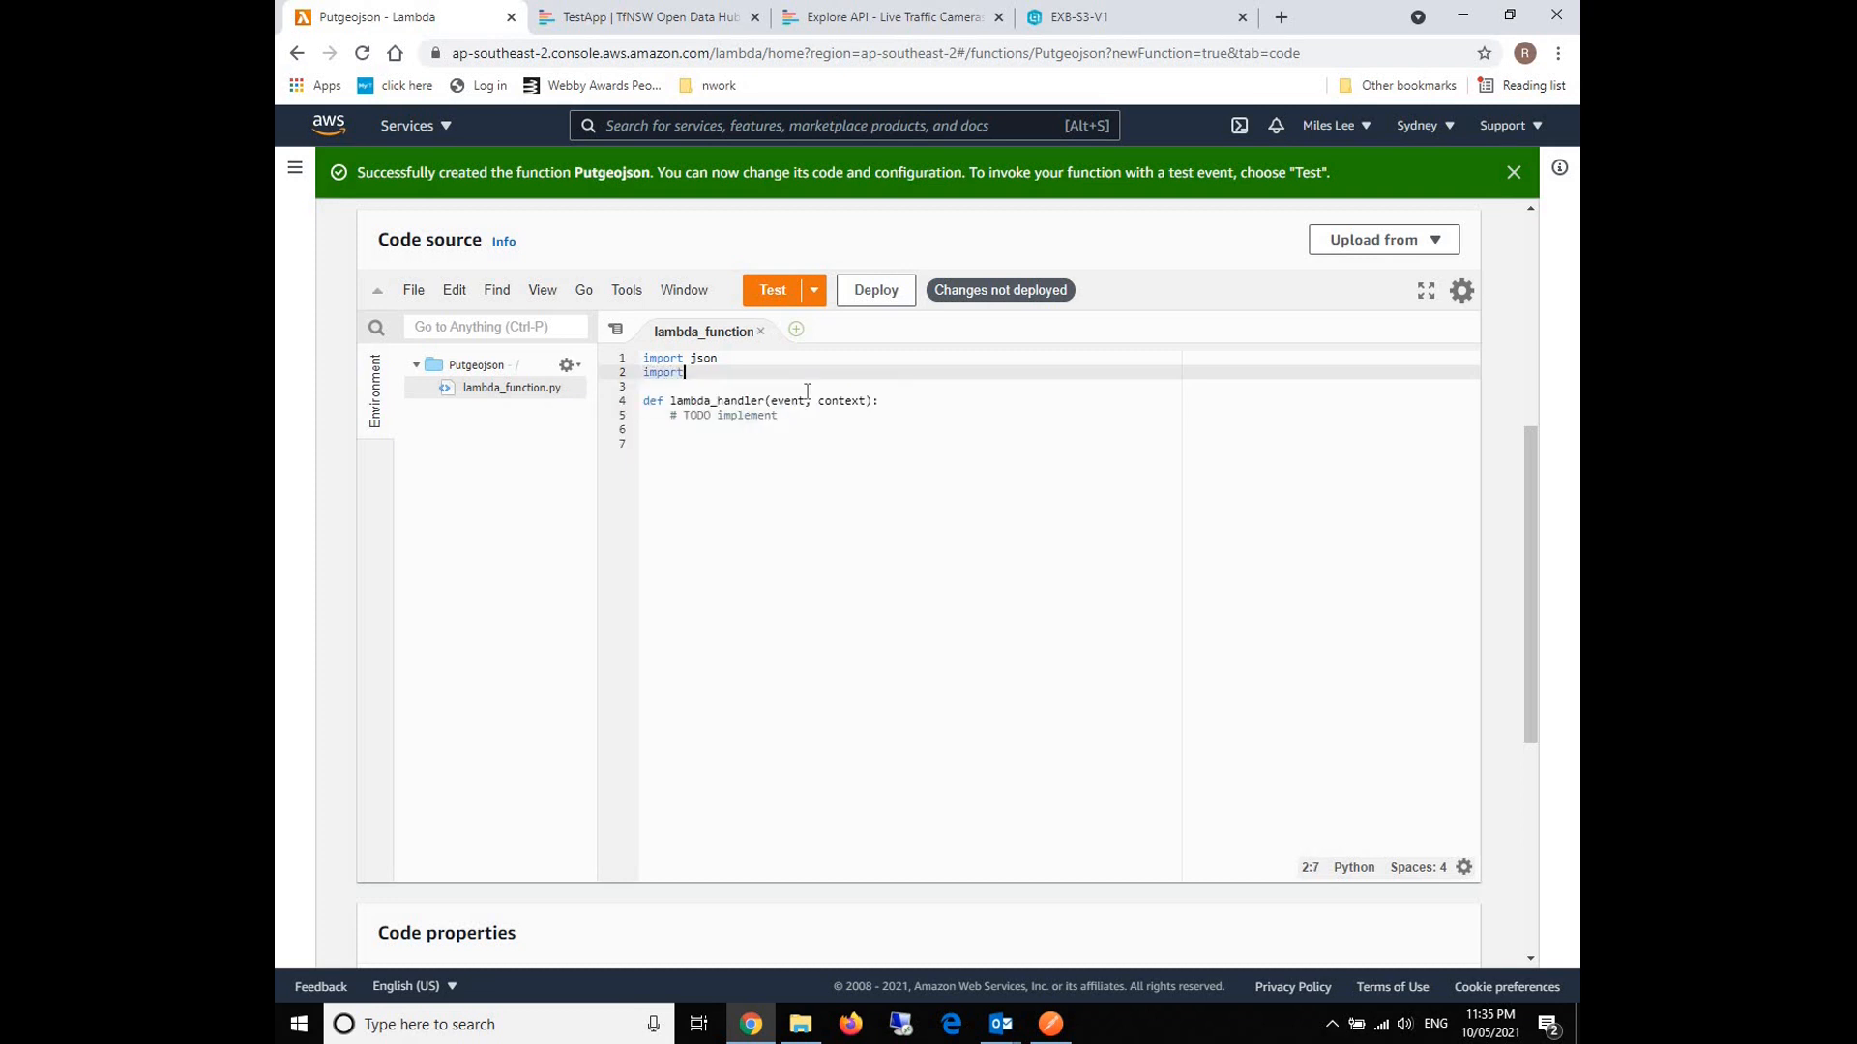
text(" ")
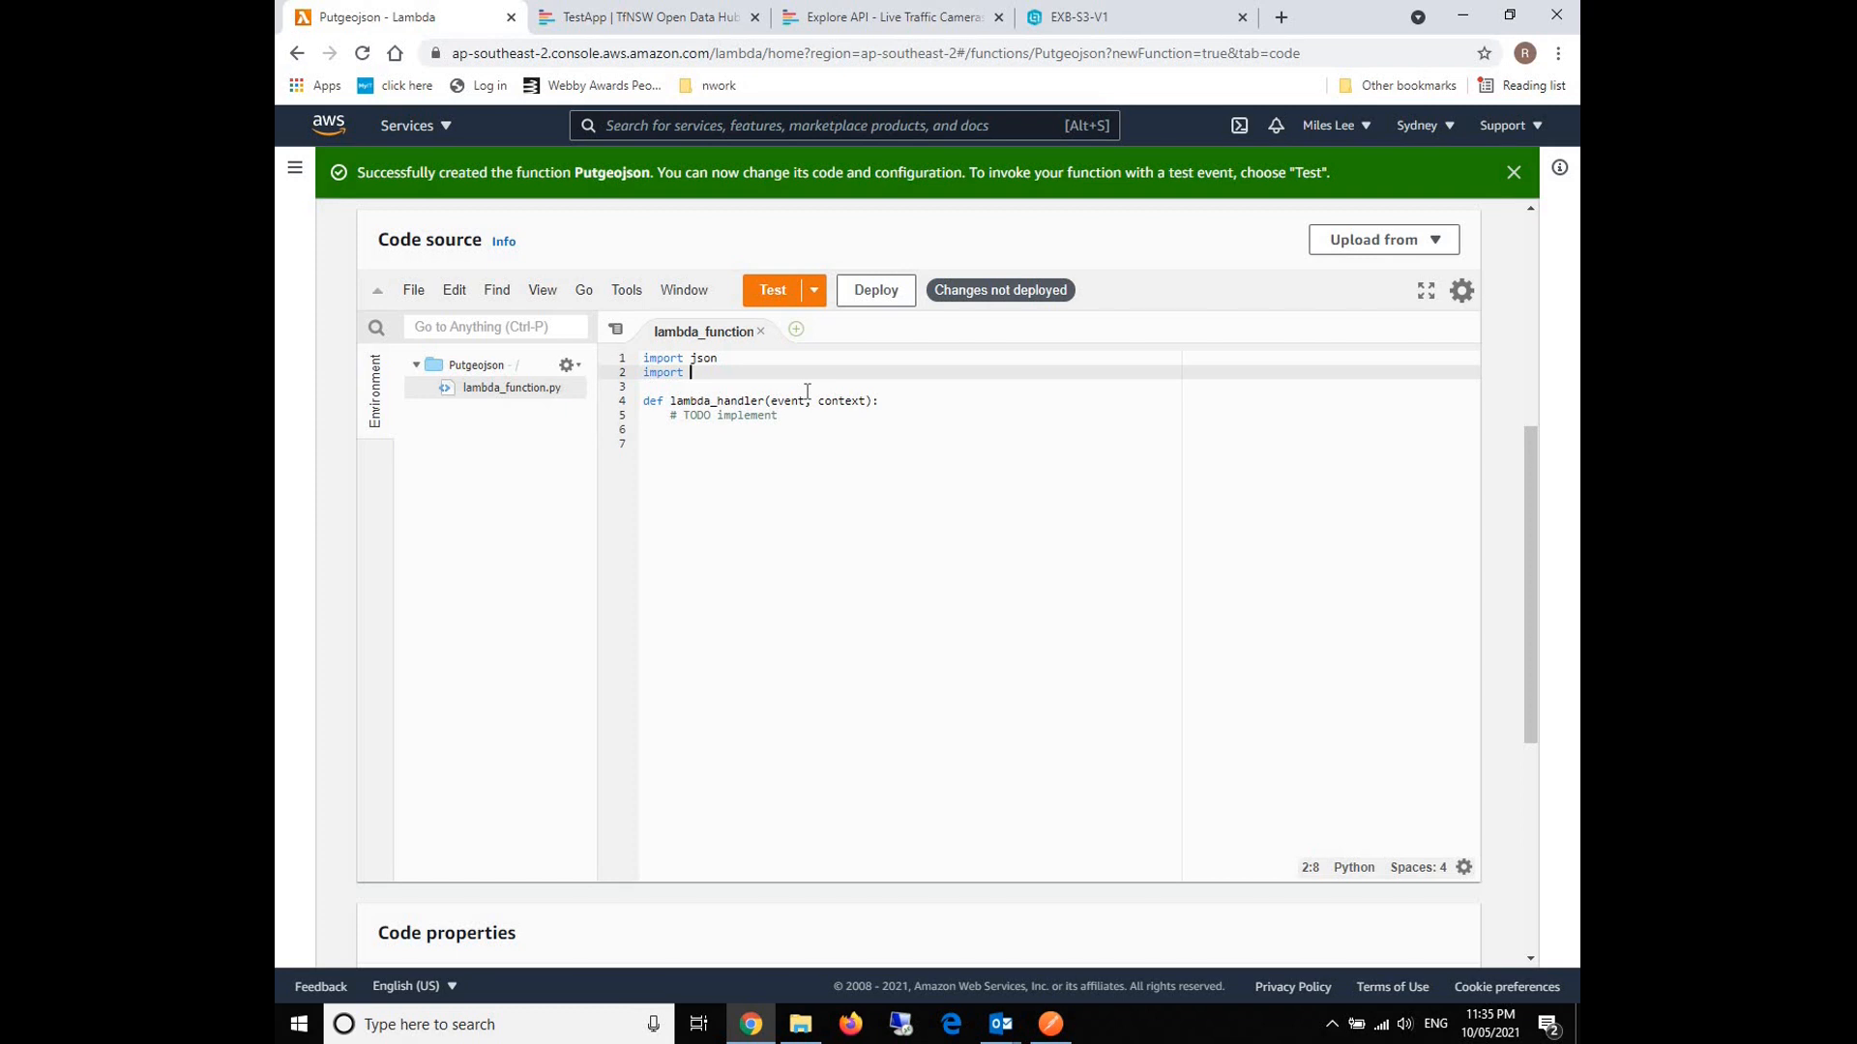
text(boto3)
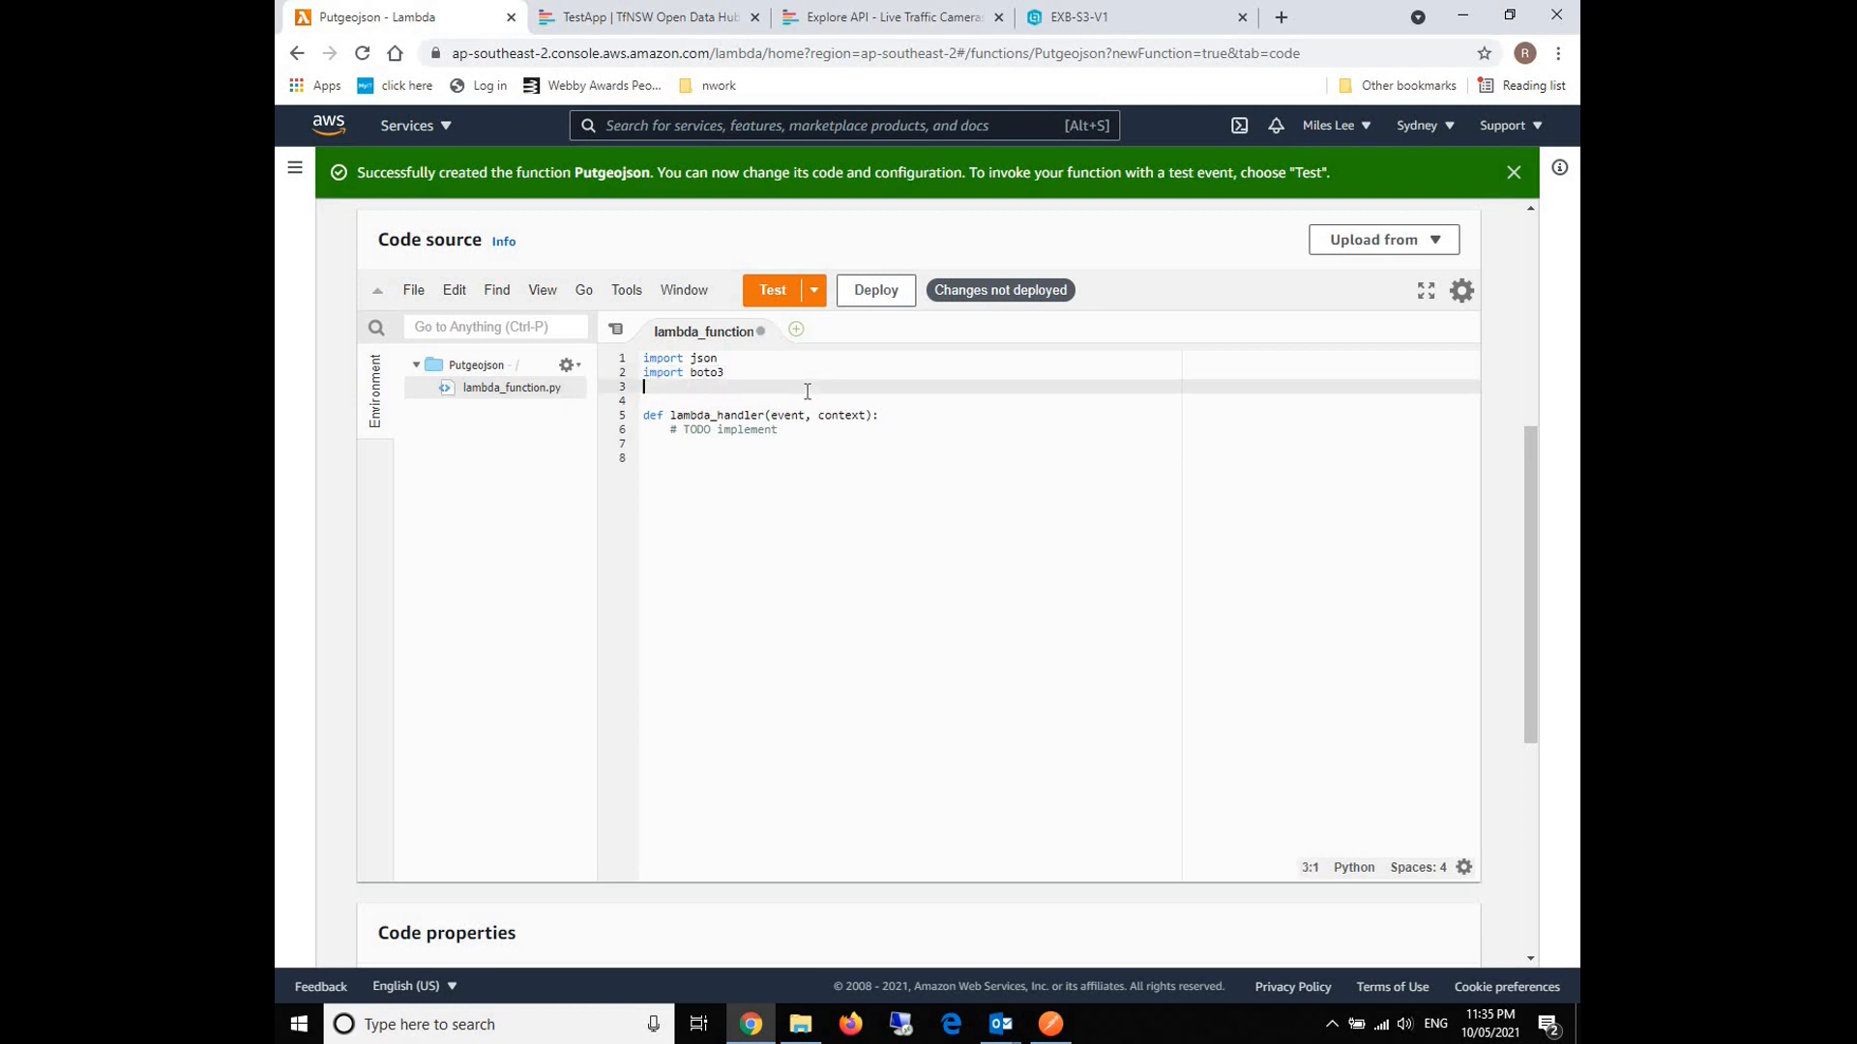
text(import url)
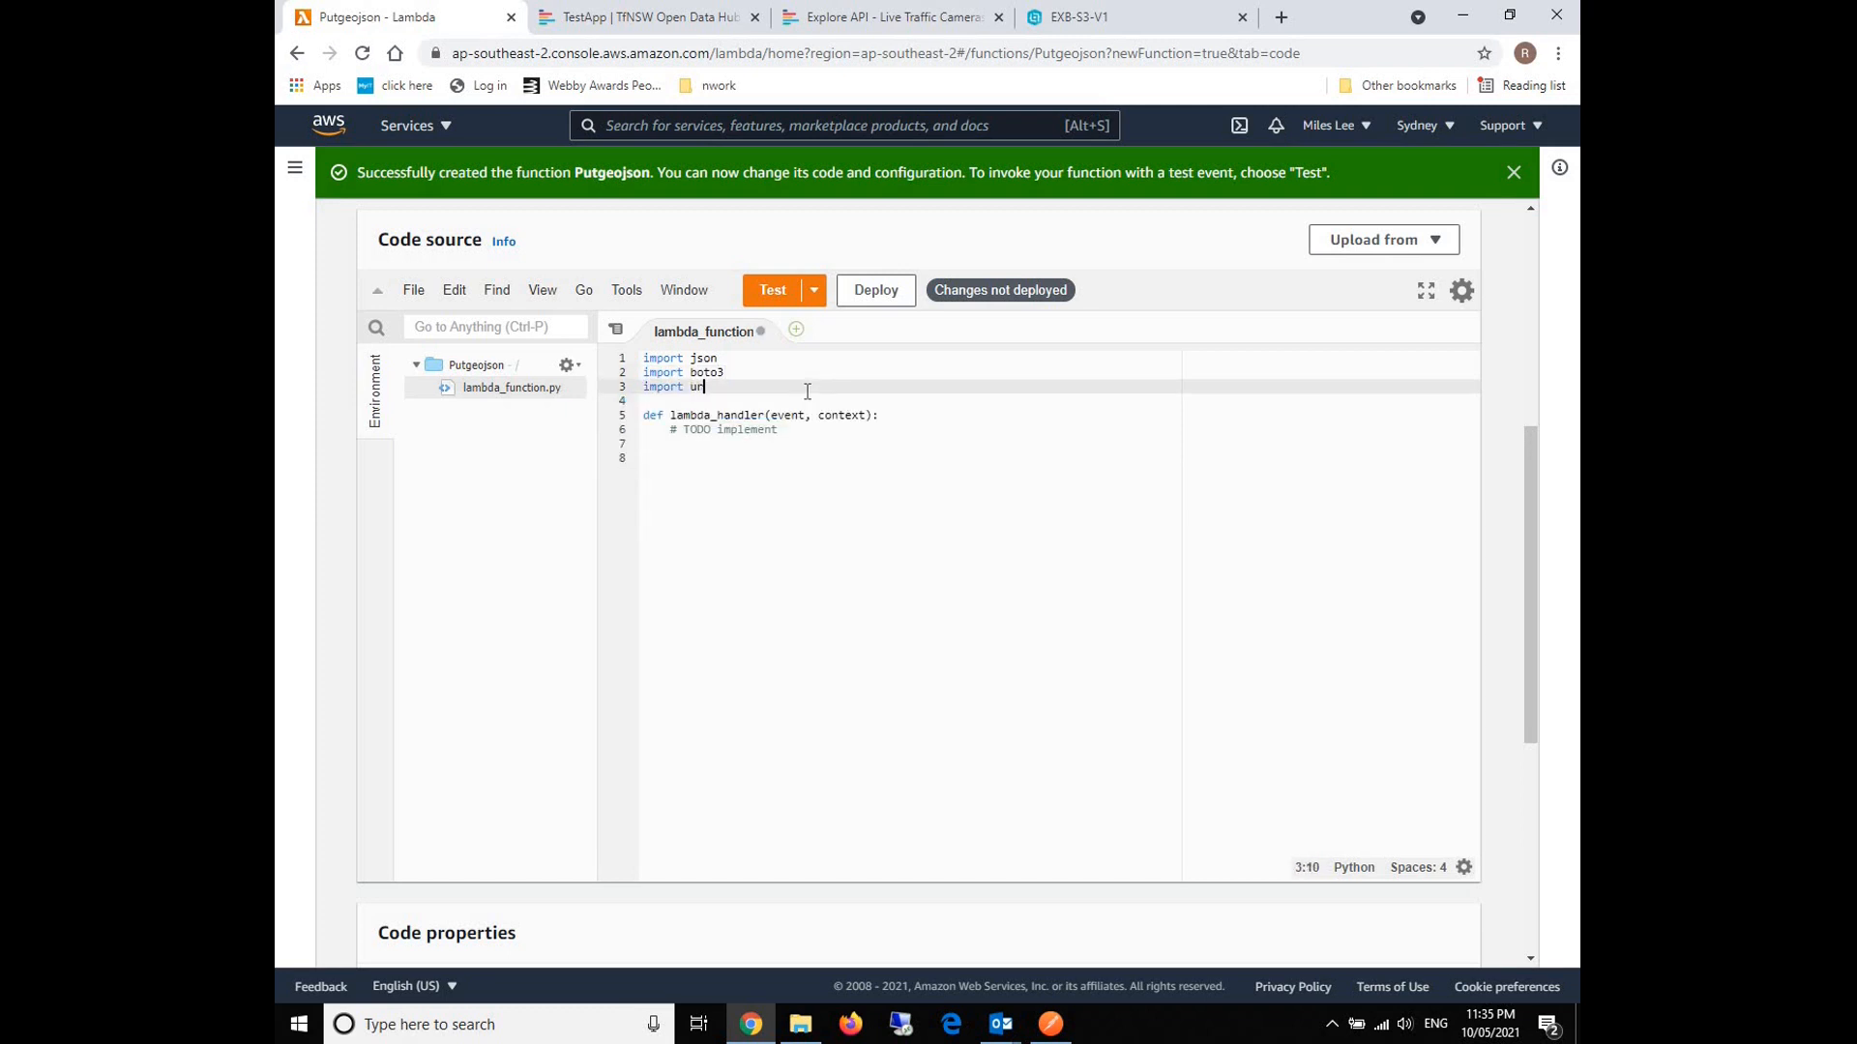
text(llib3)
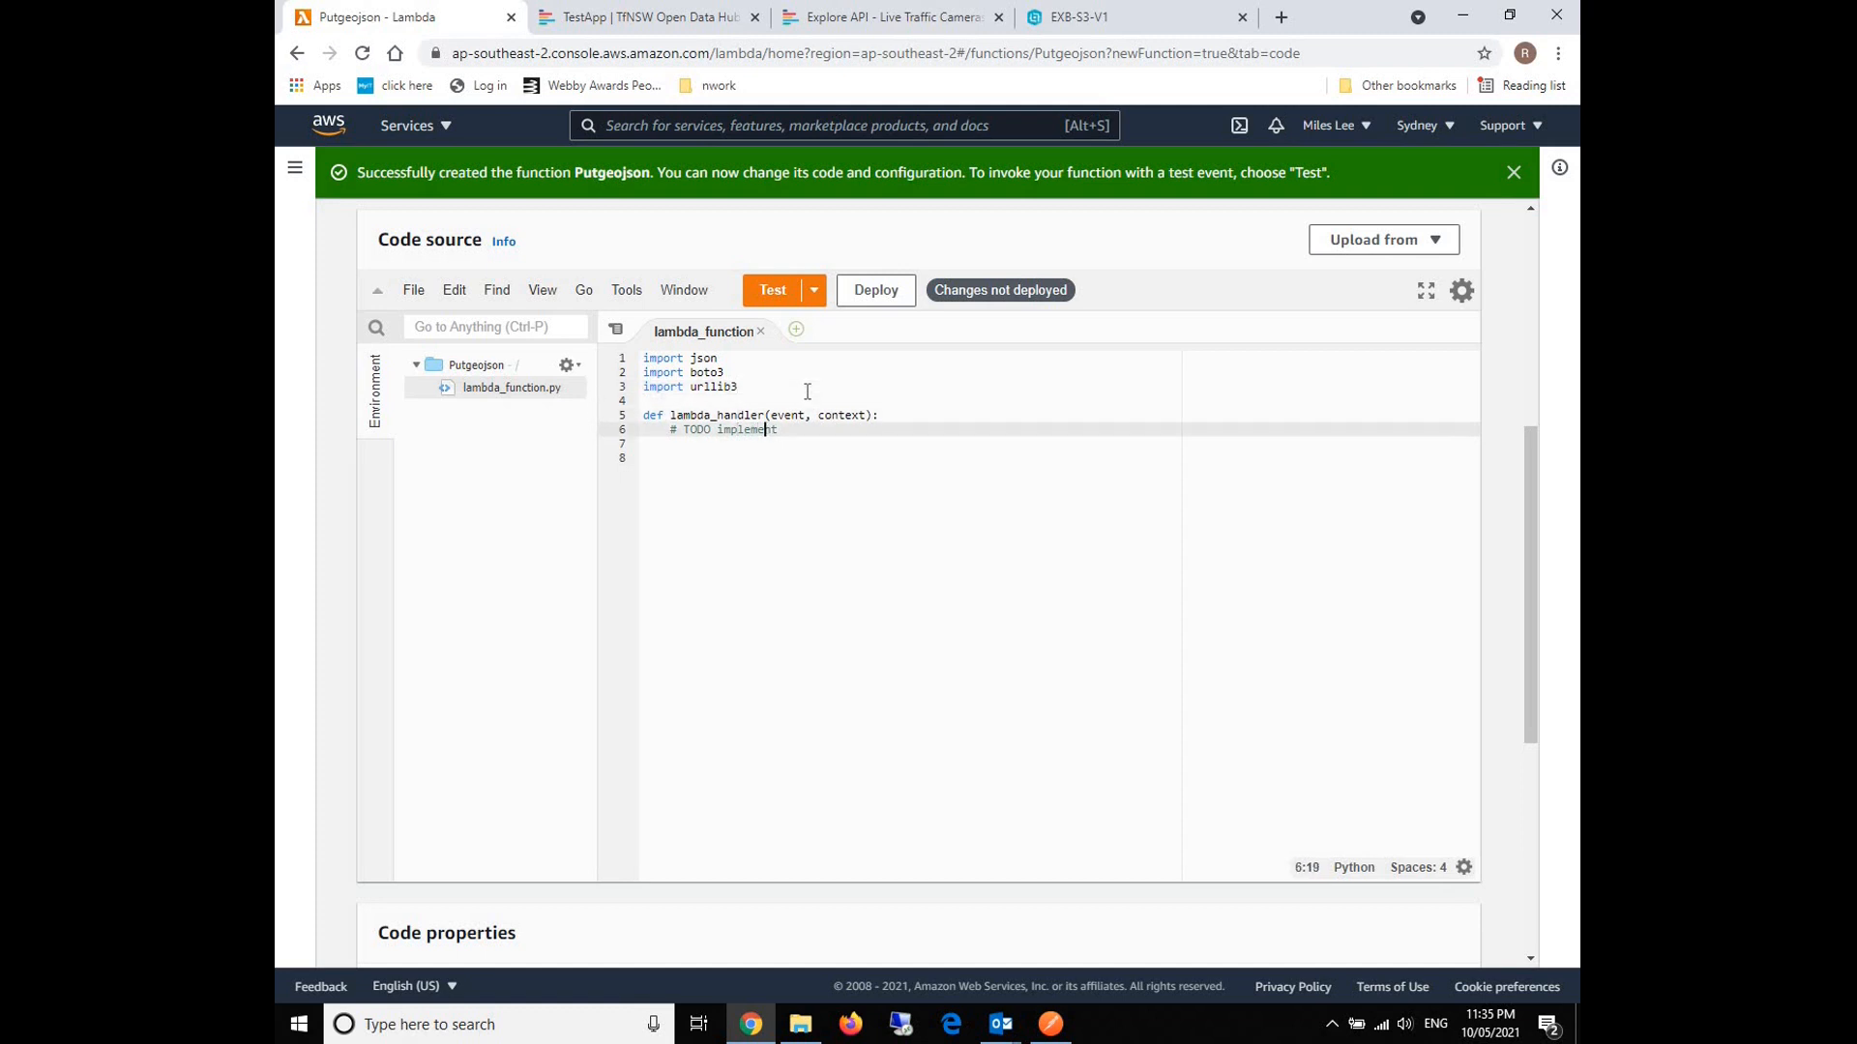
Set bucket = 'arcgisportal2' as the first line of the handler.
key(Enter)
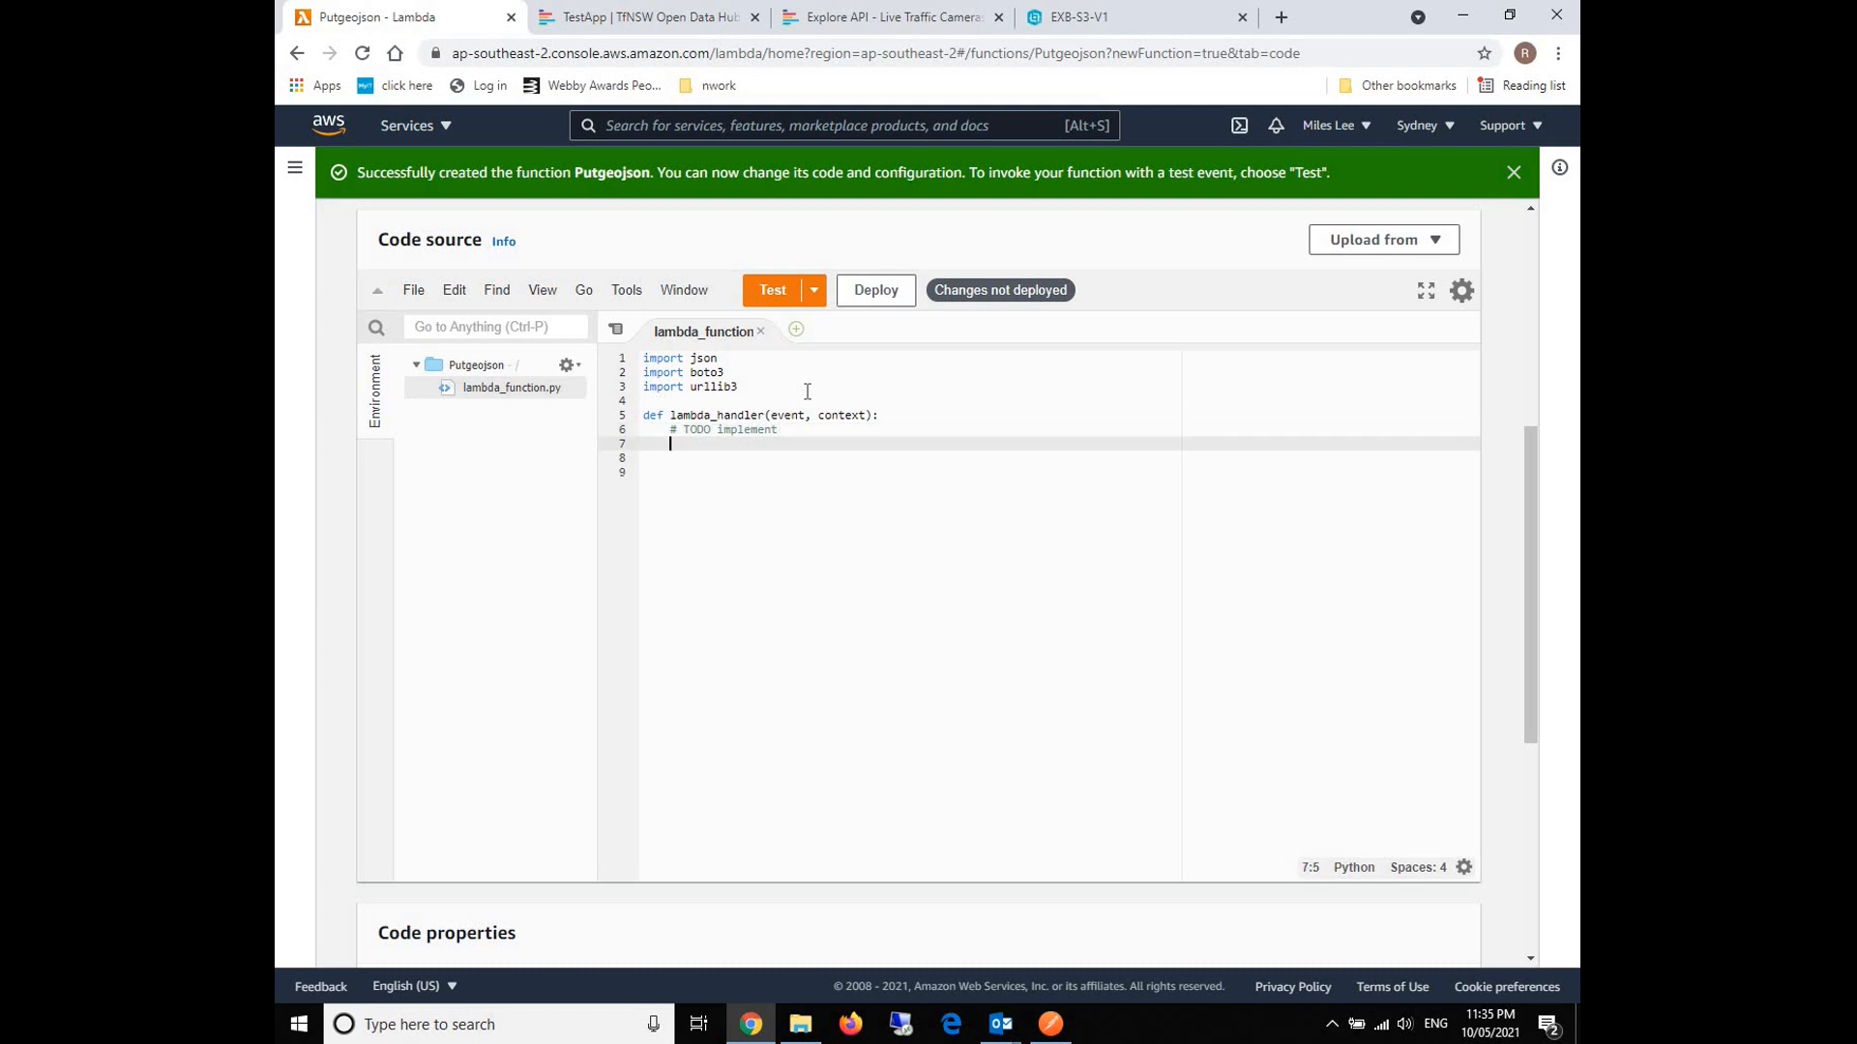
text(bucket)
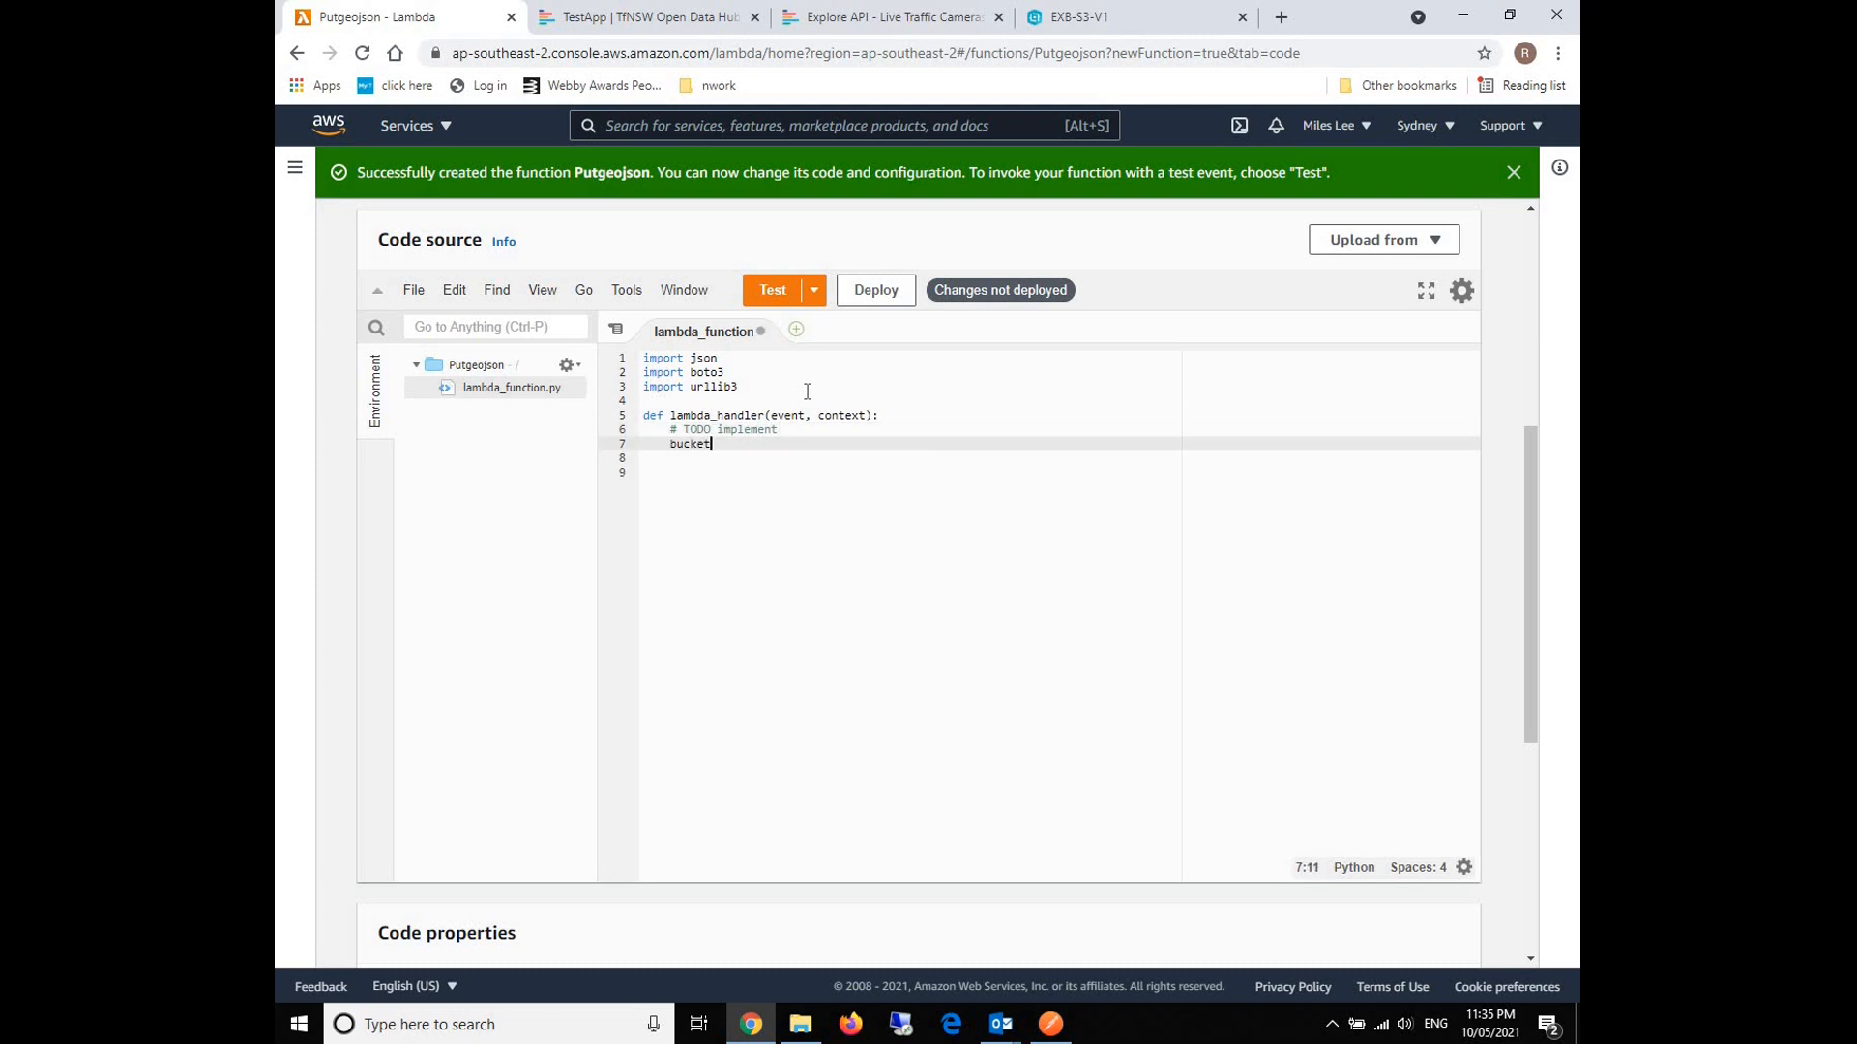
text(= ')
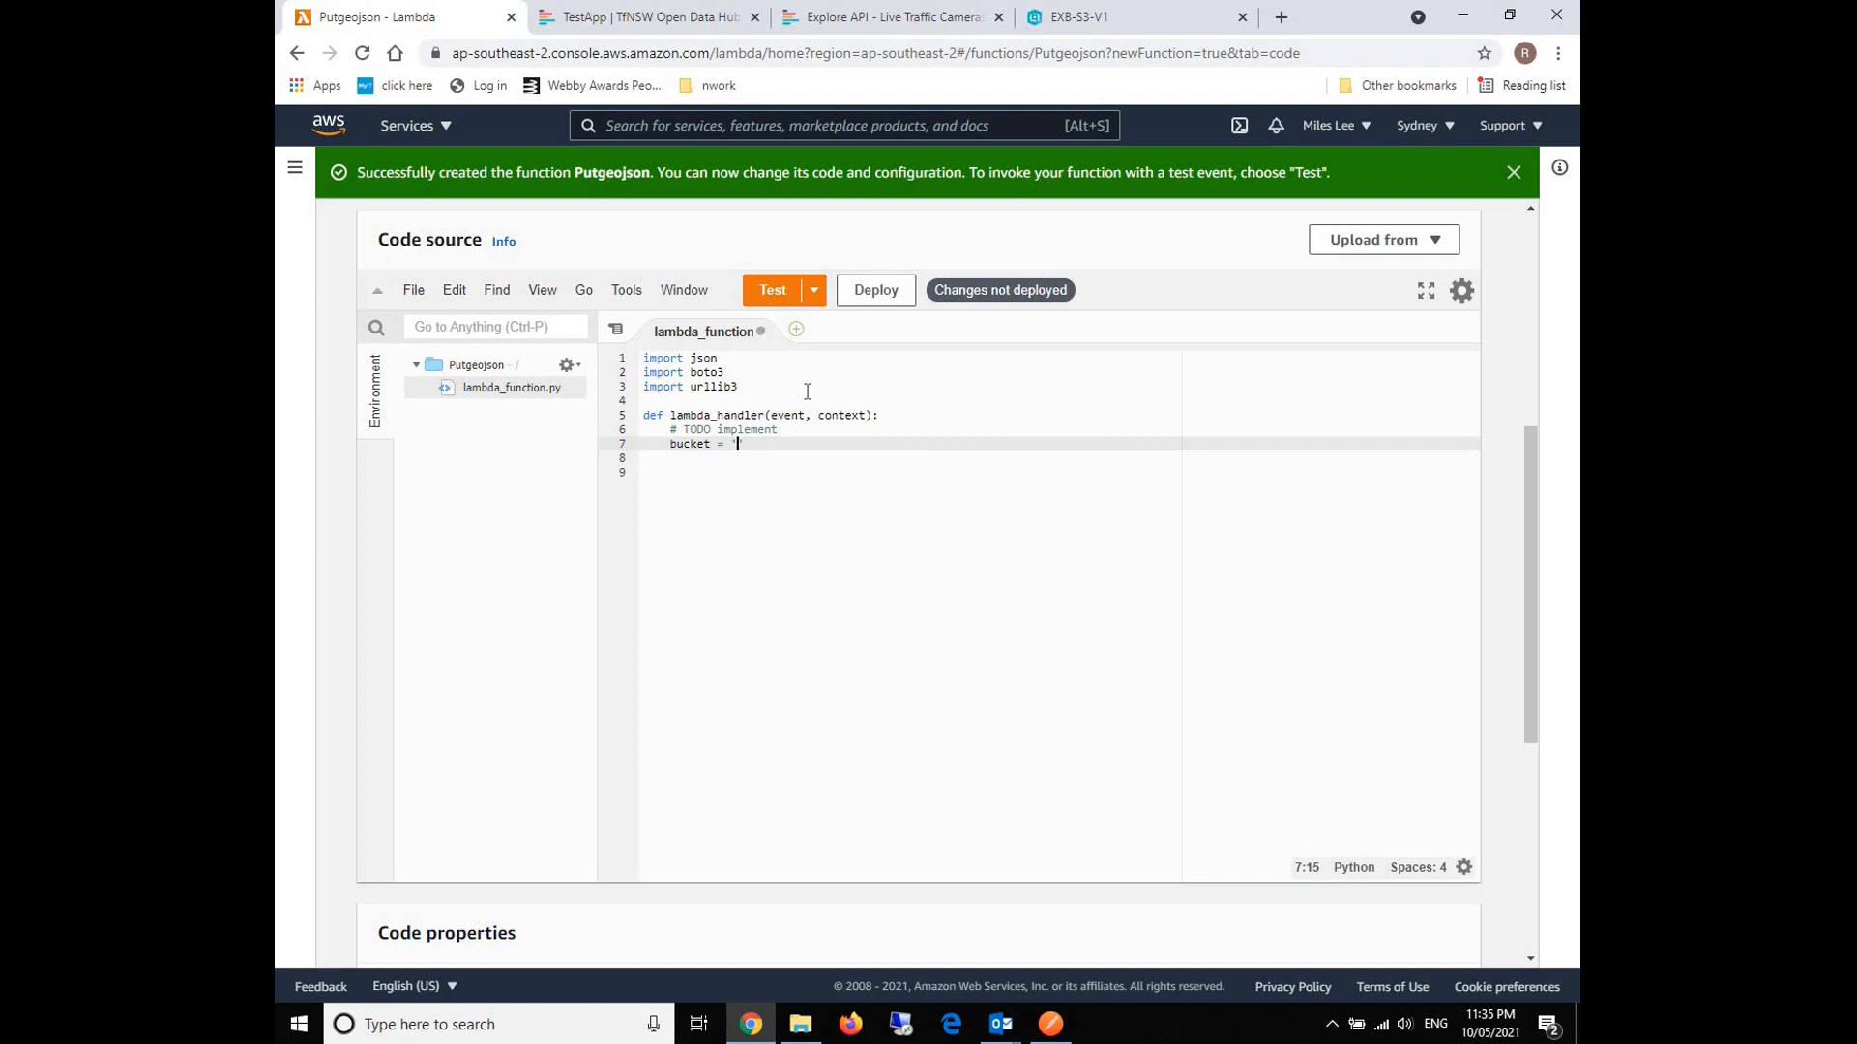
text(arcgis)
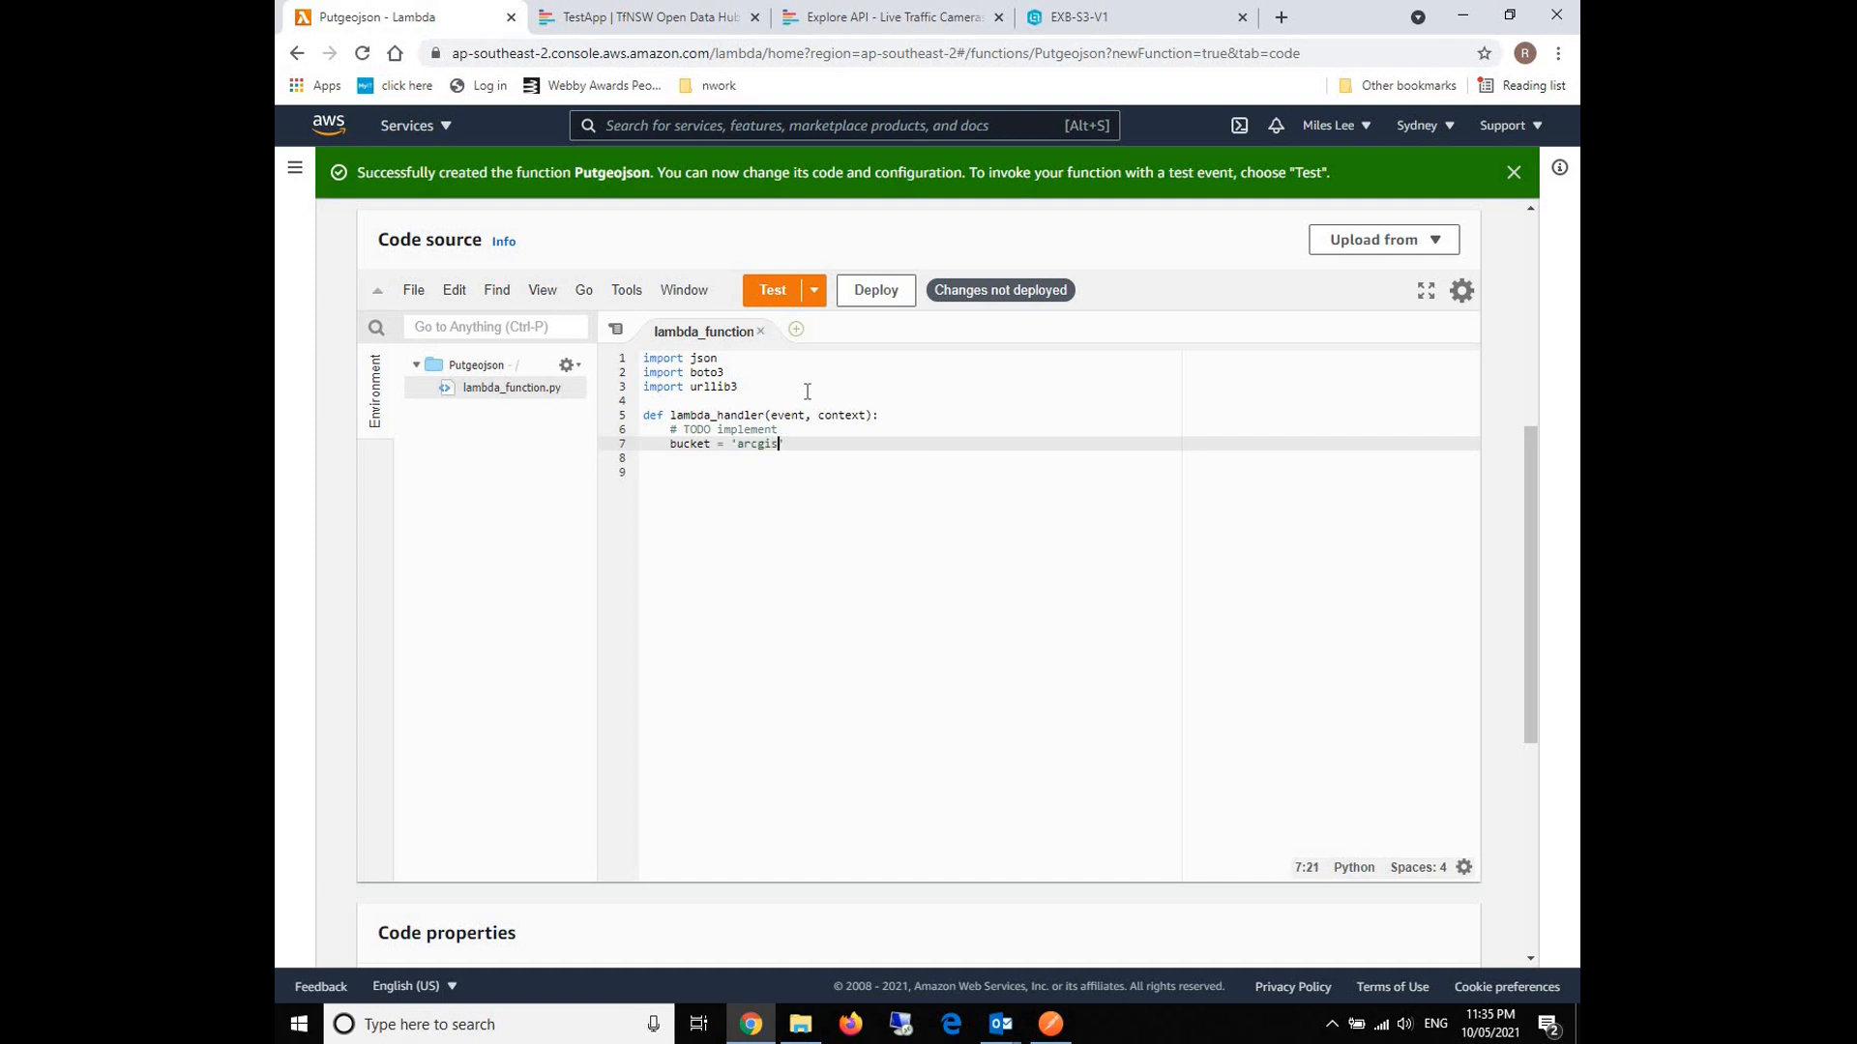
text(por)
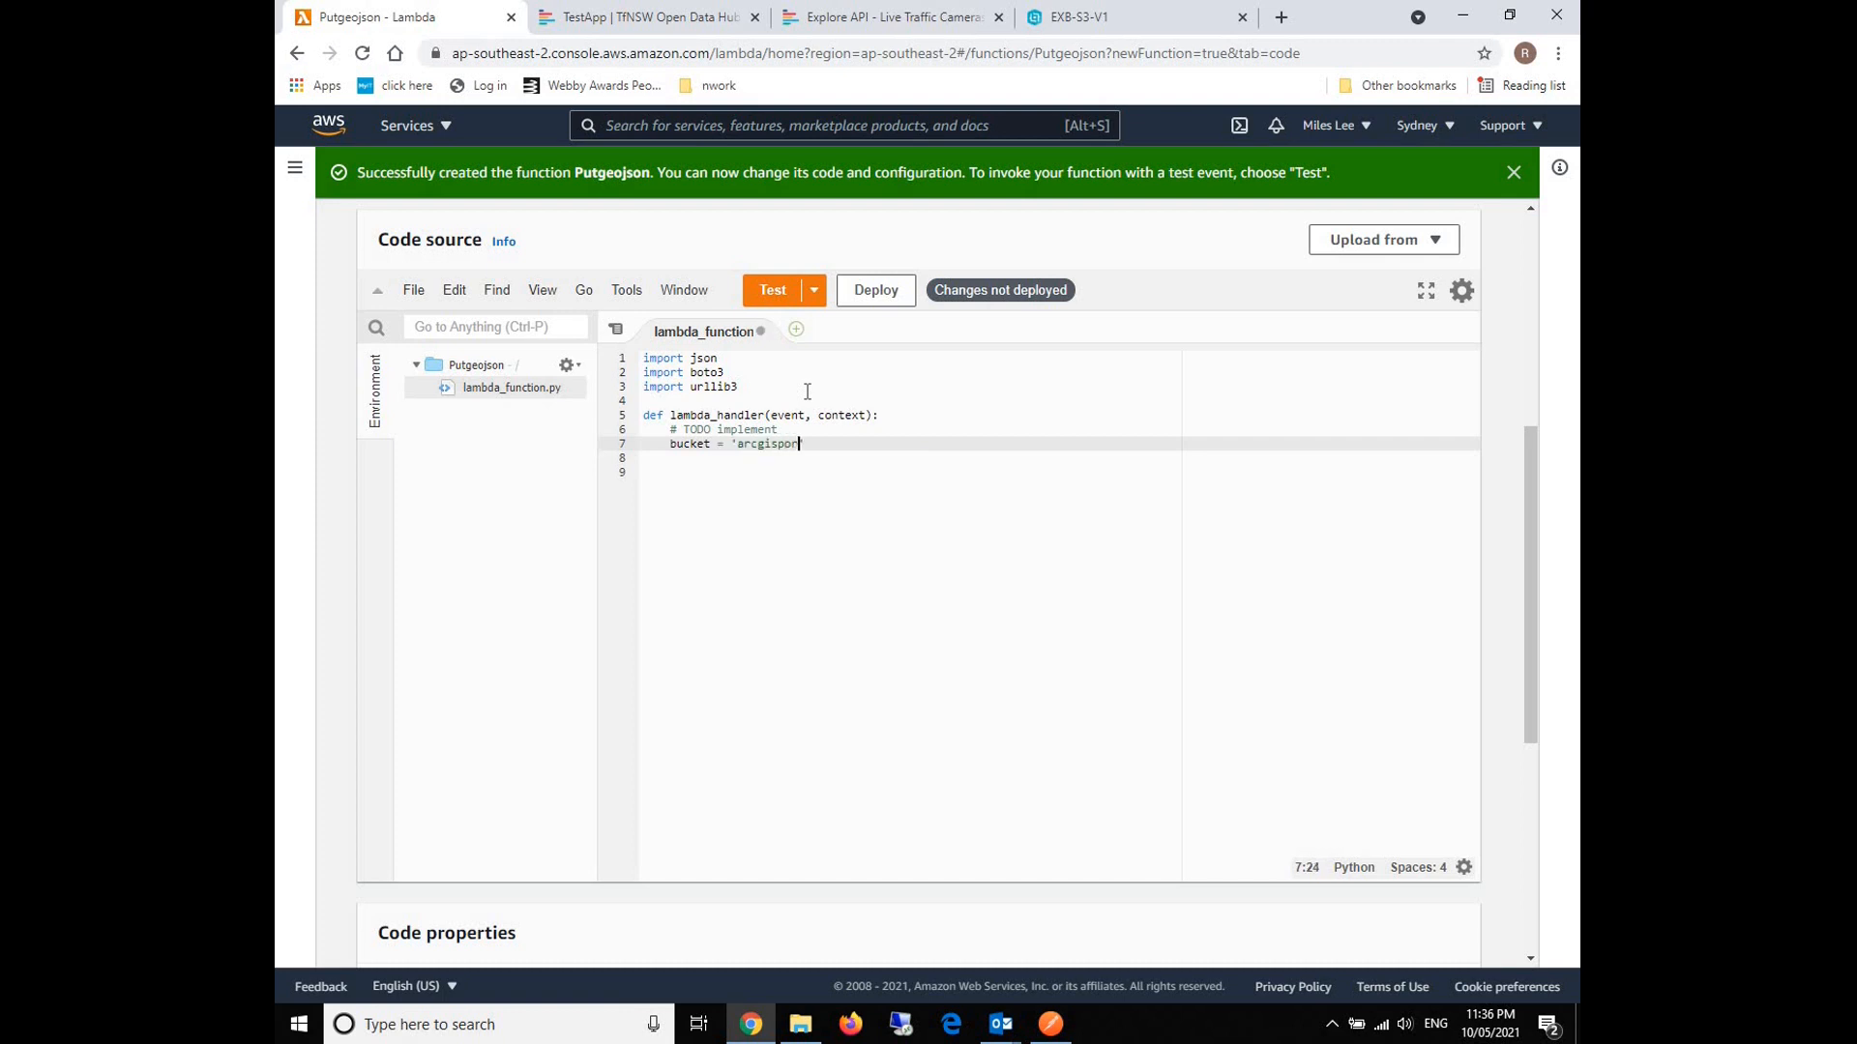
text(tal2')
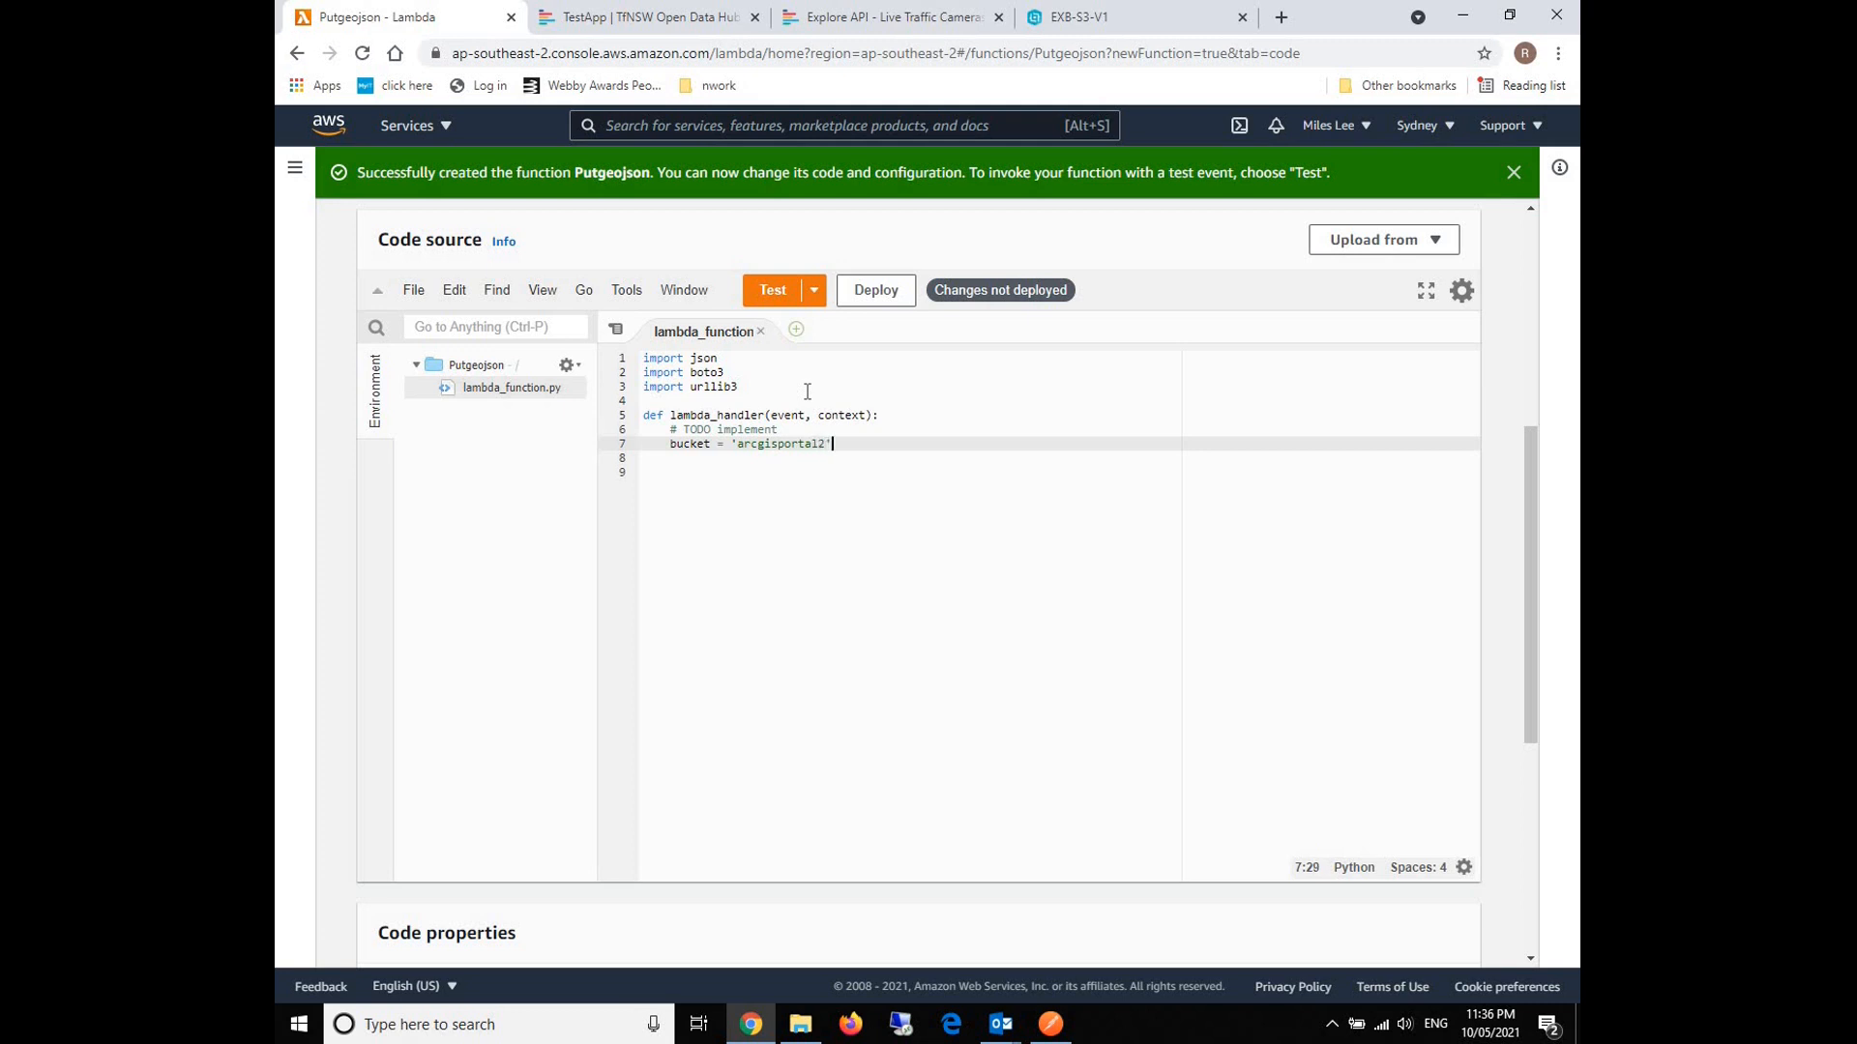
key(Enter)
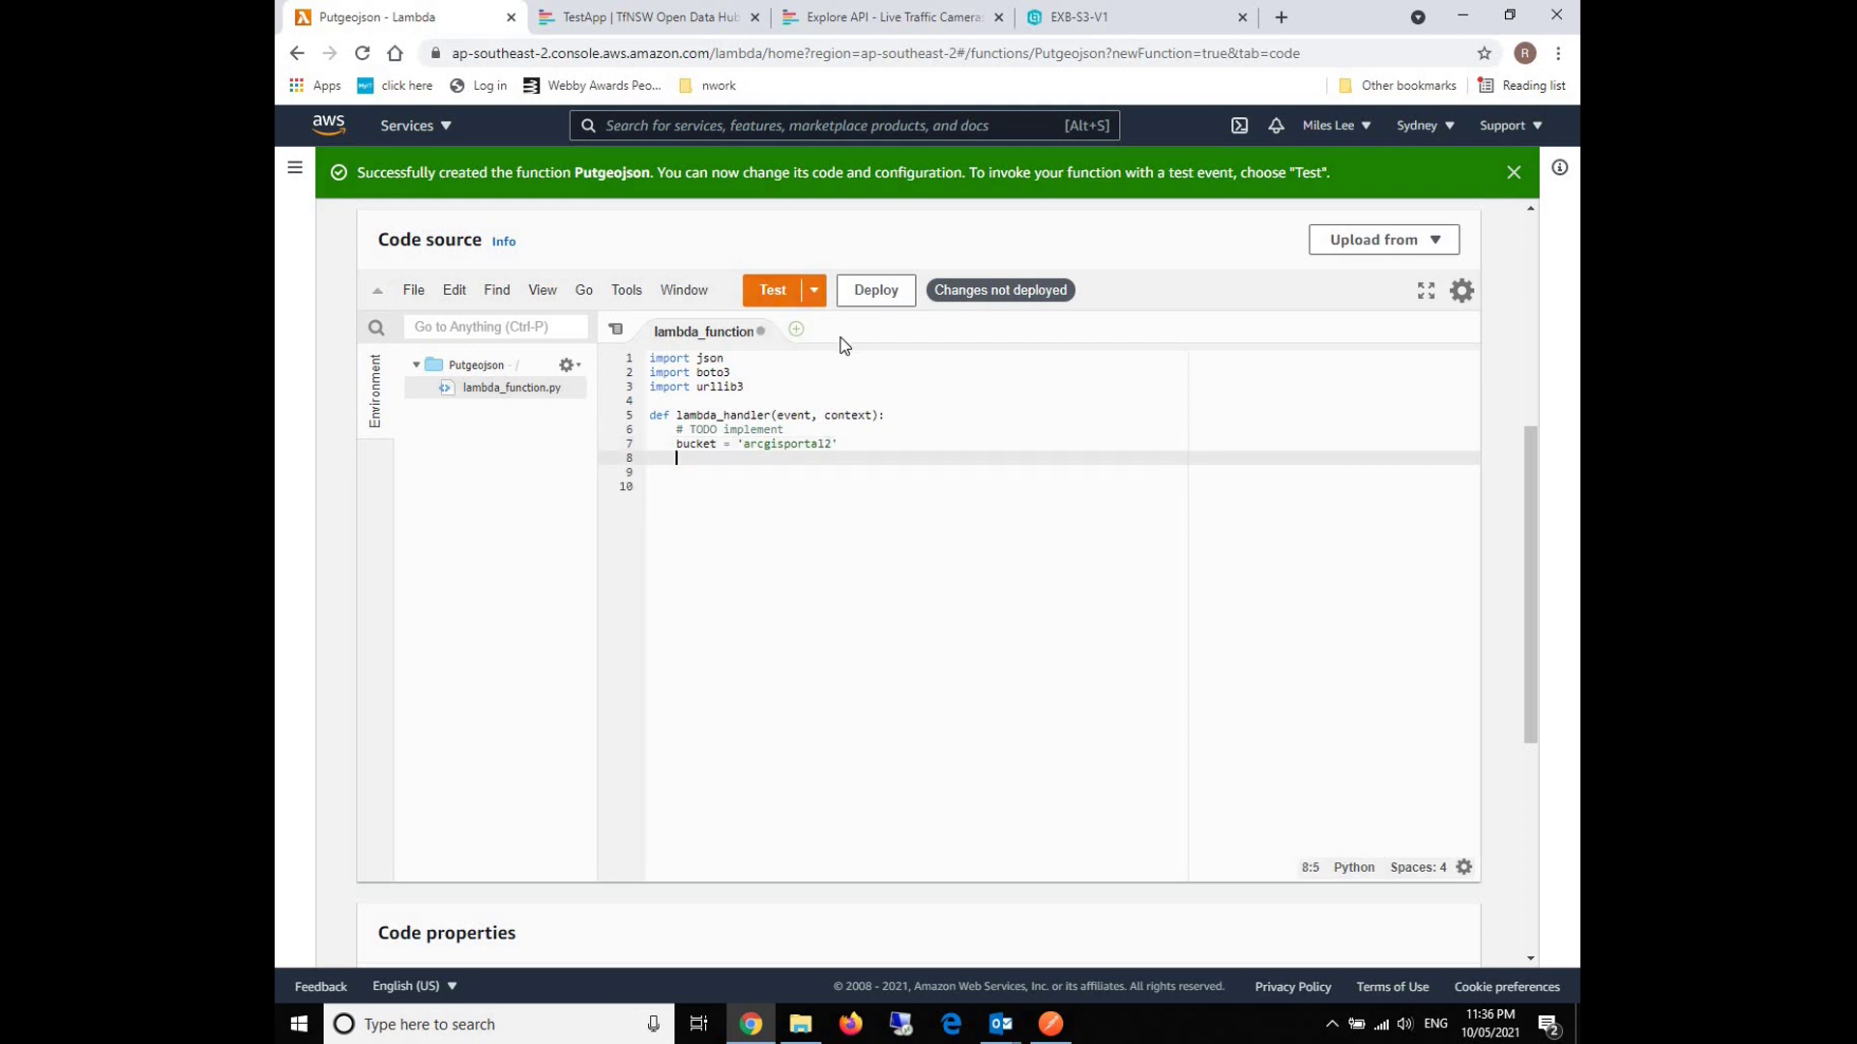
Add http = urllib3.PoolManager() to the handler.
text(http)
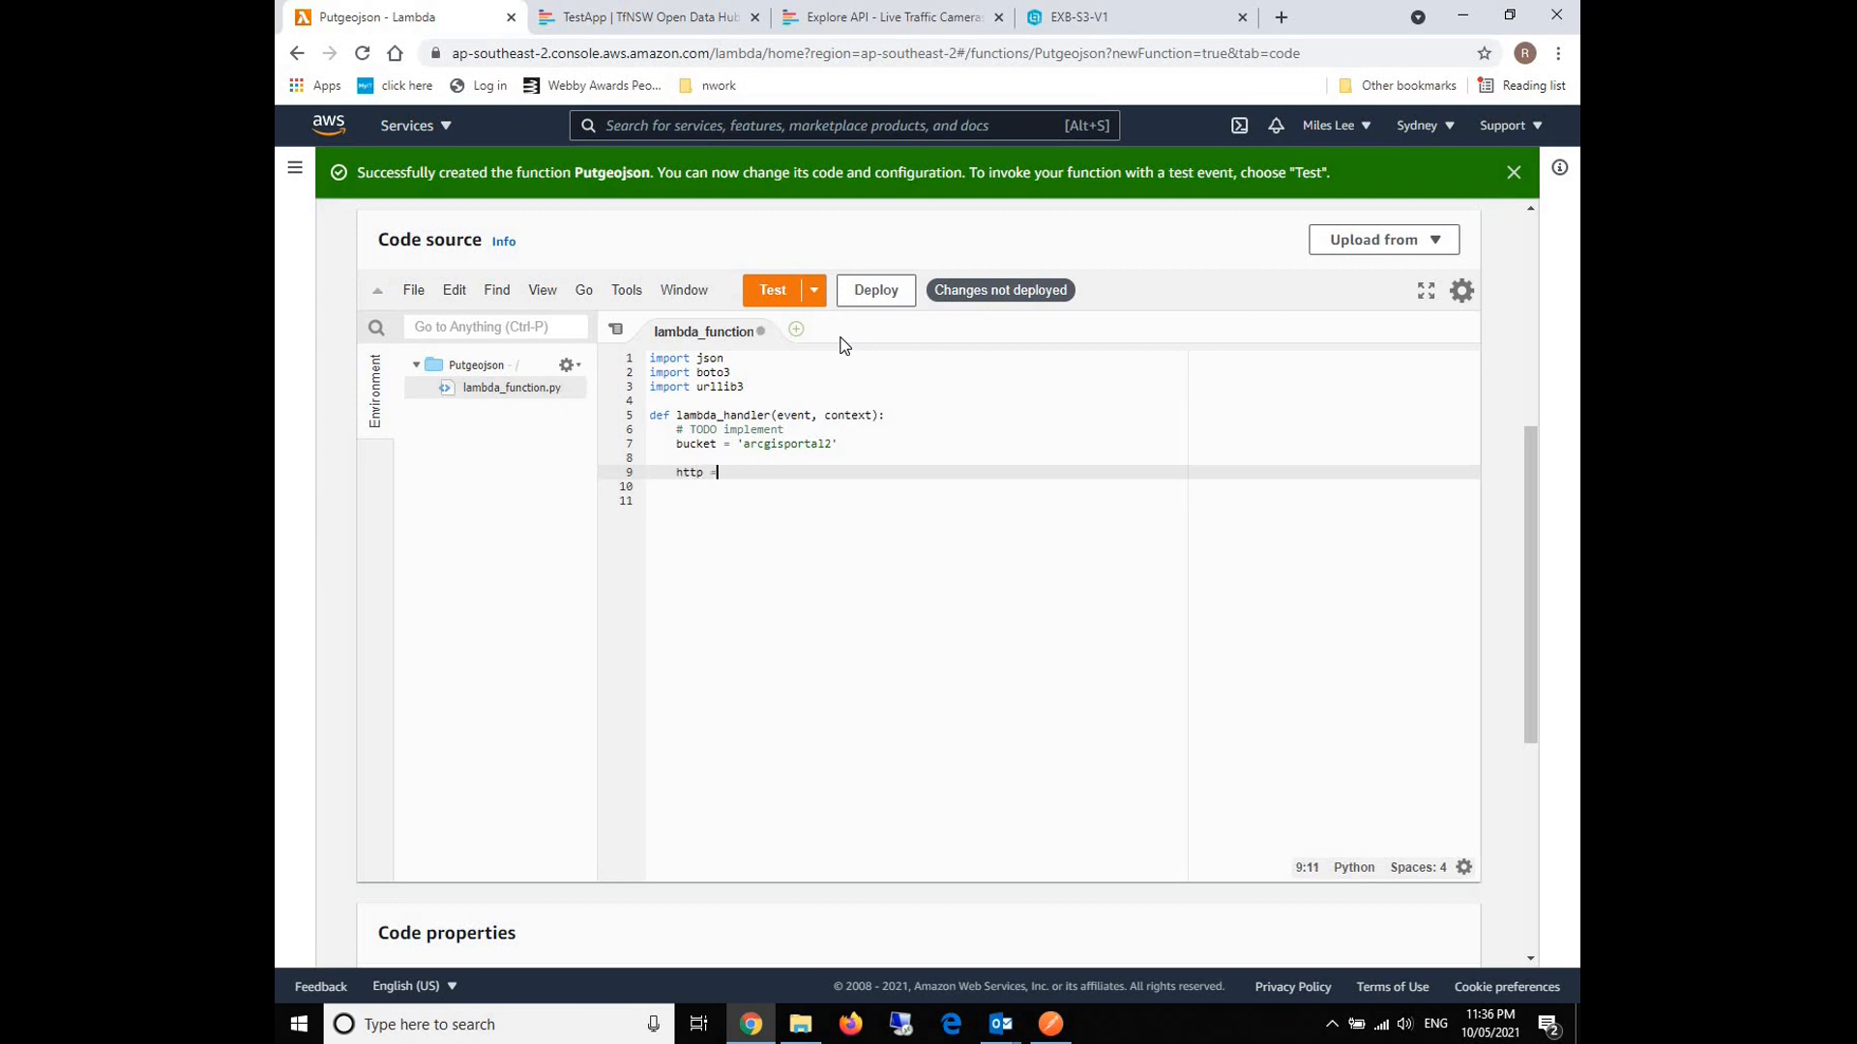
text(=url)
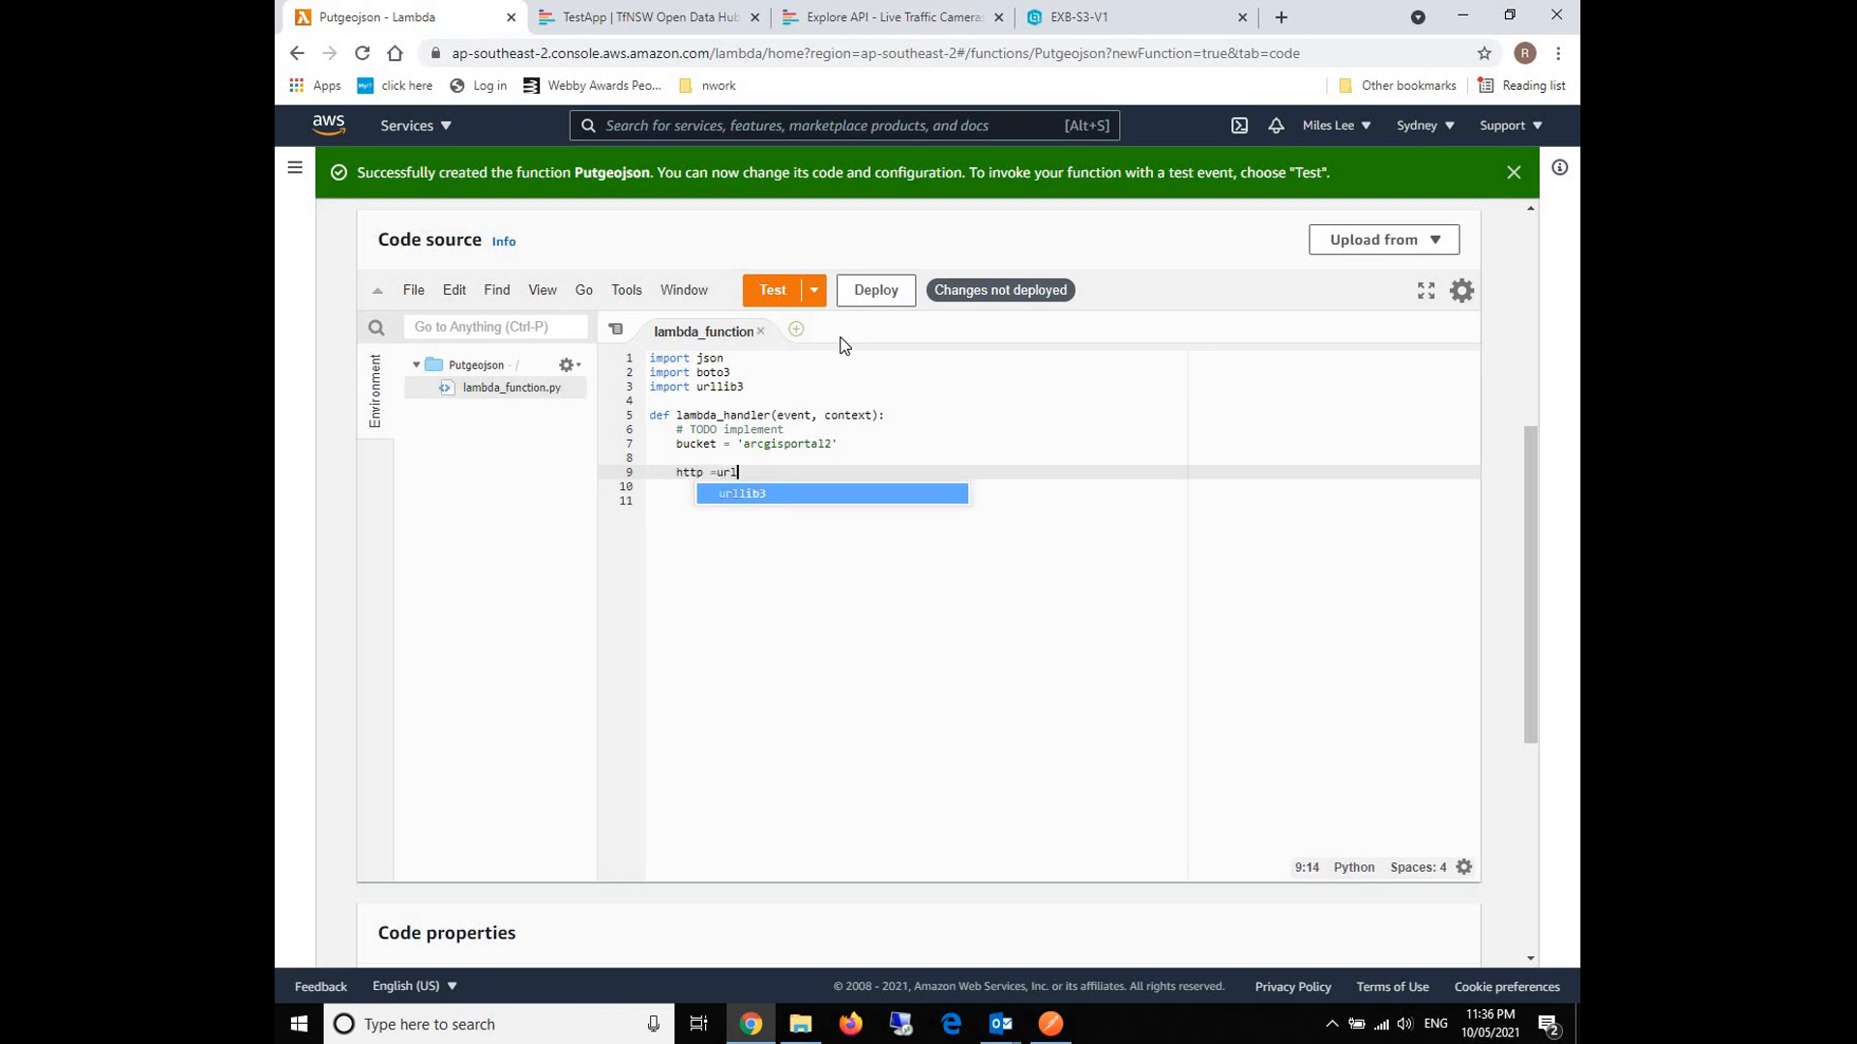
key(Tab)
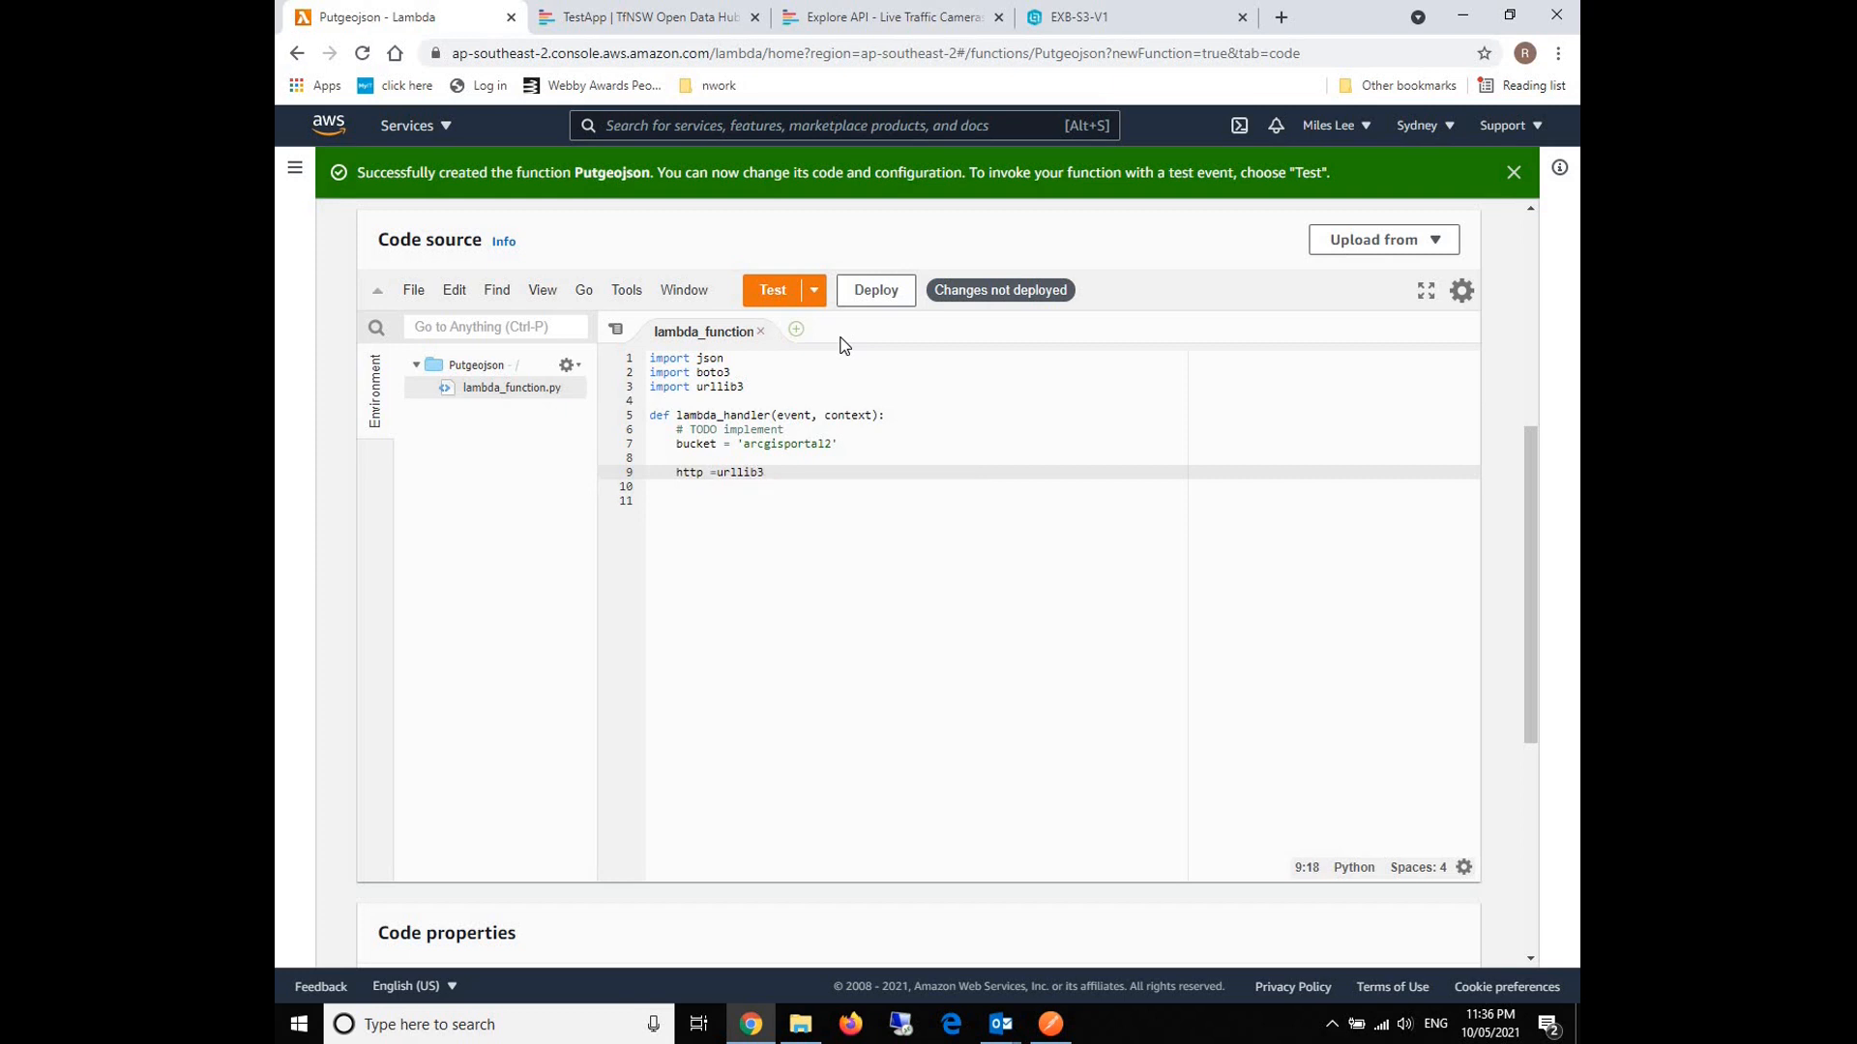
text(.)
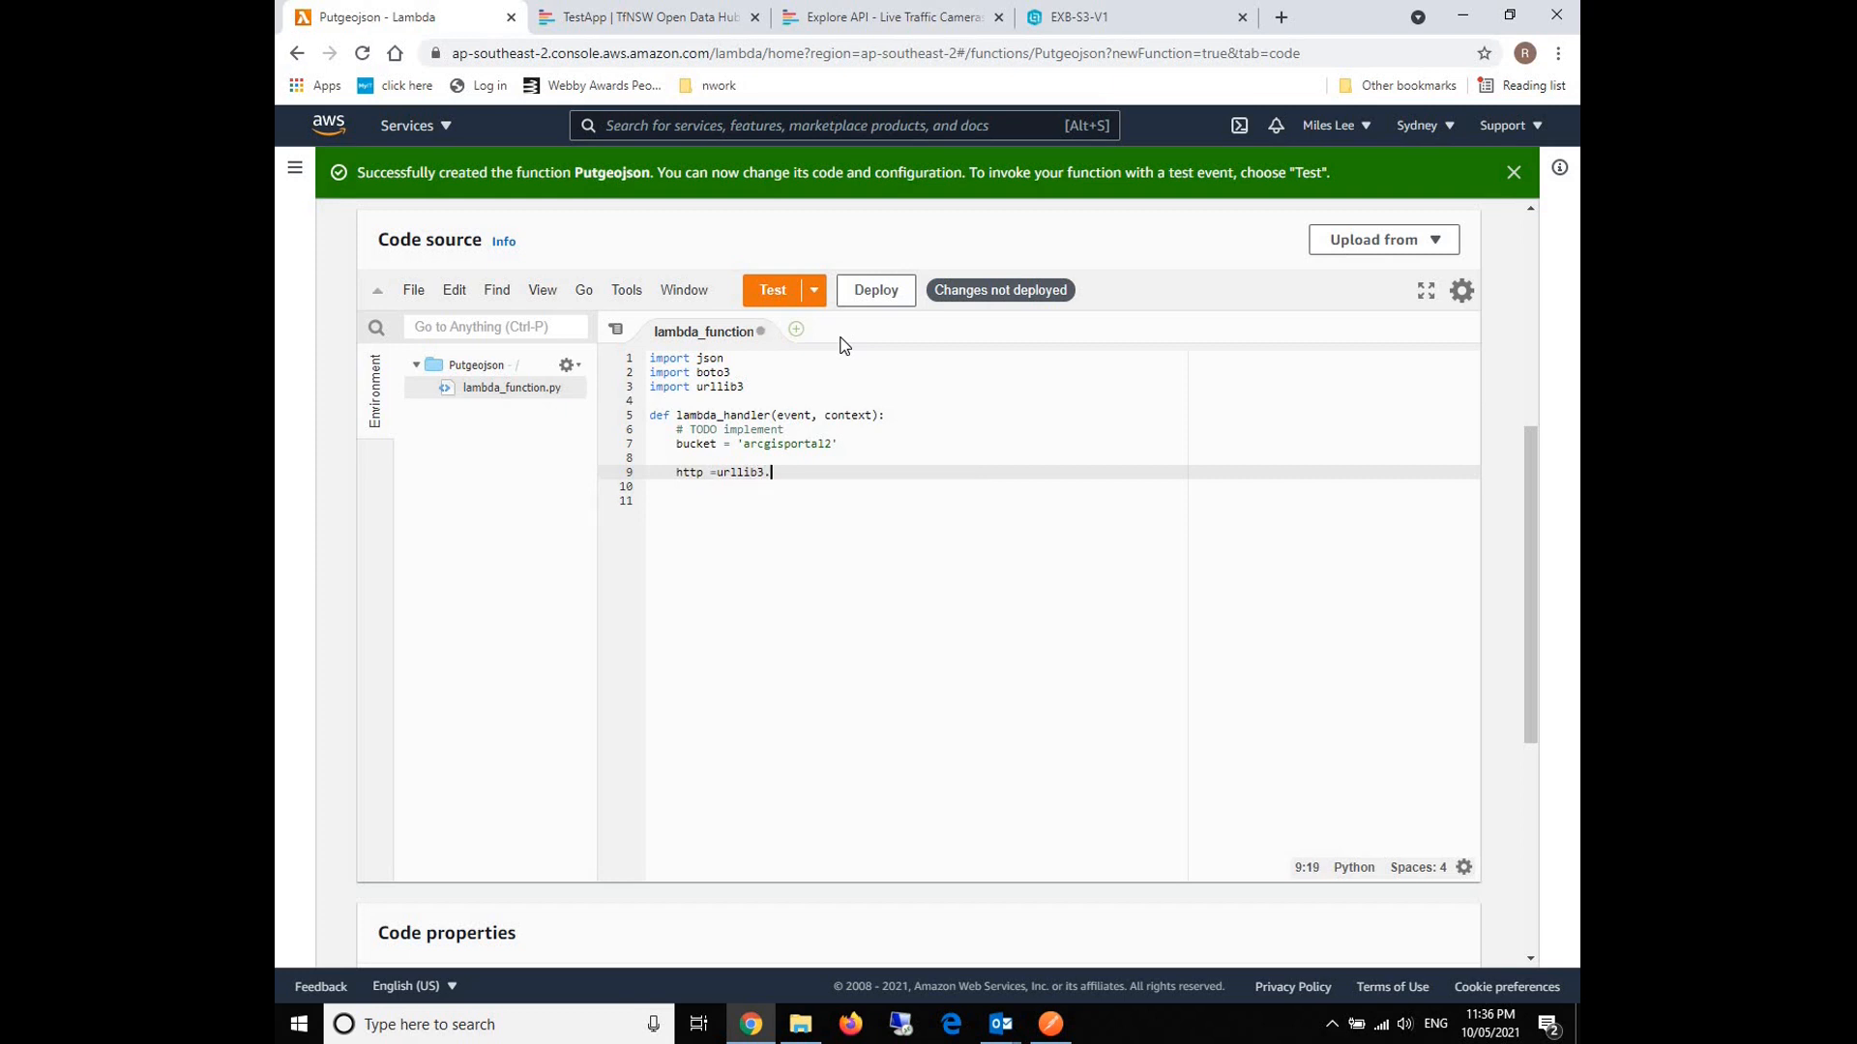
text(P)
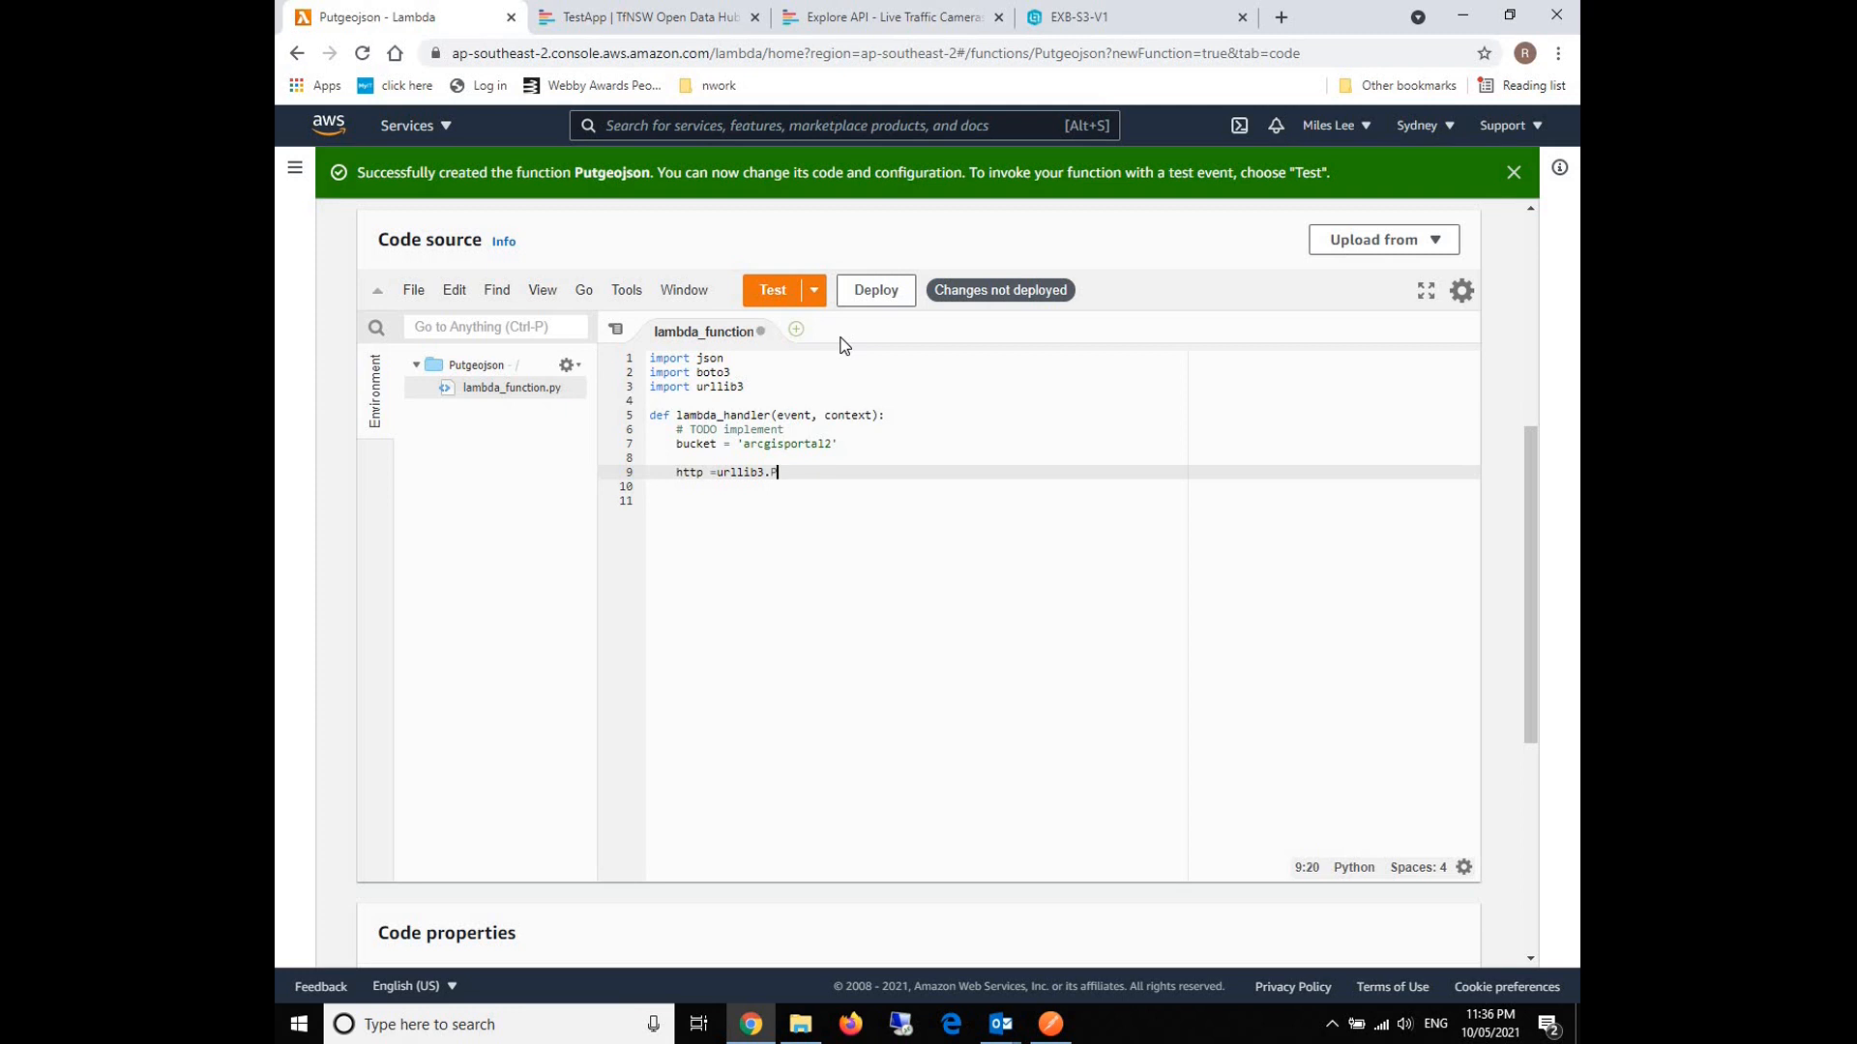
text(oolManage)
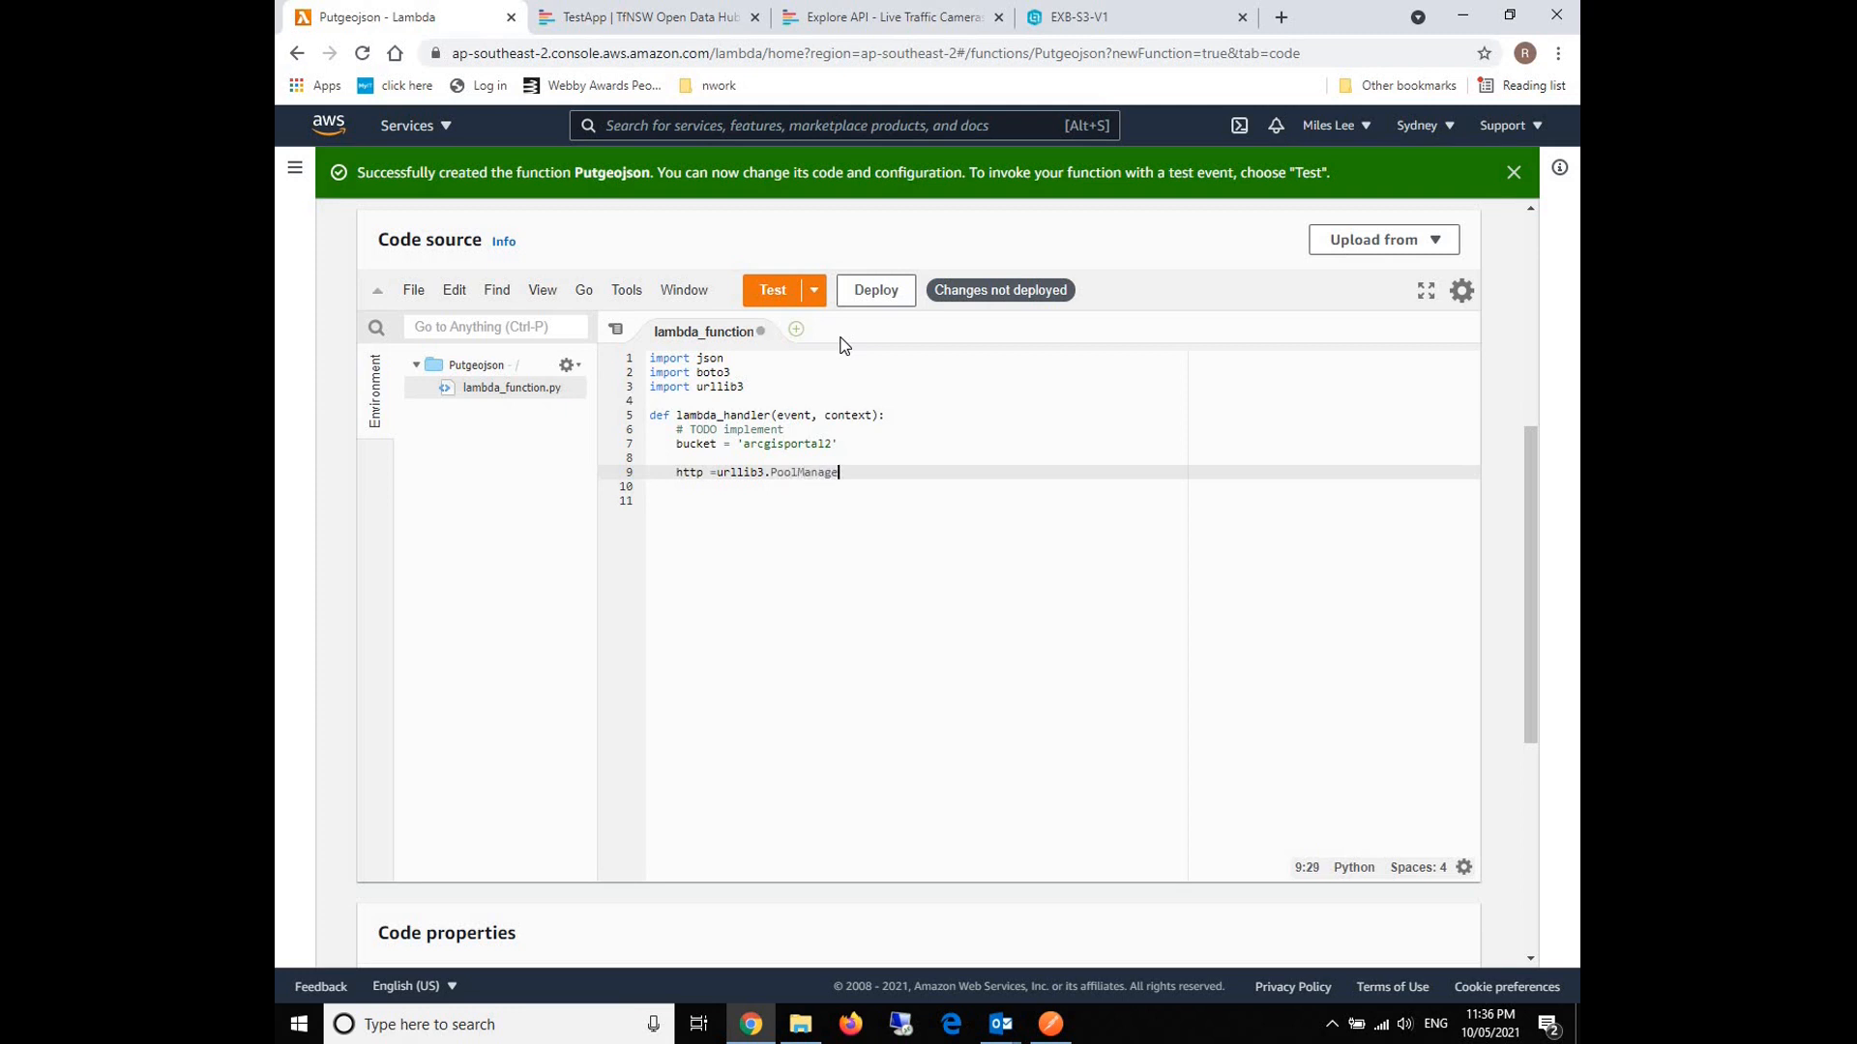
text(())
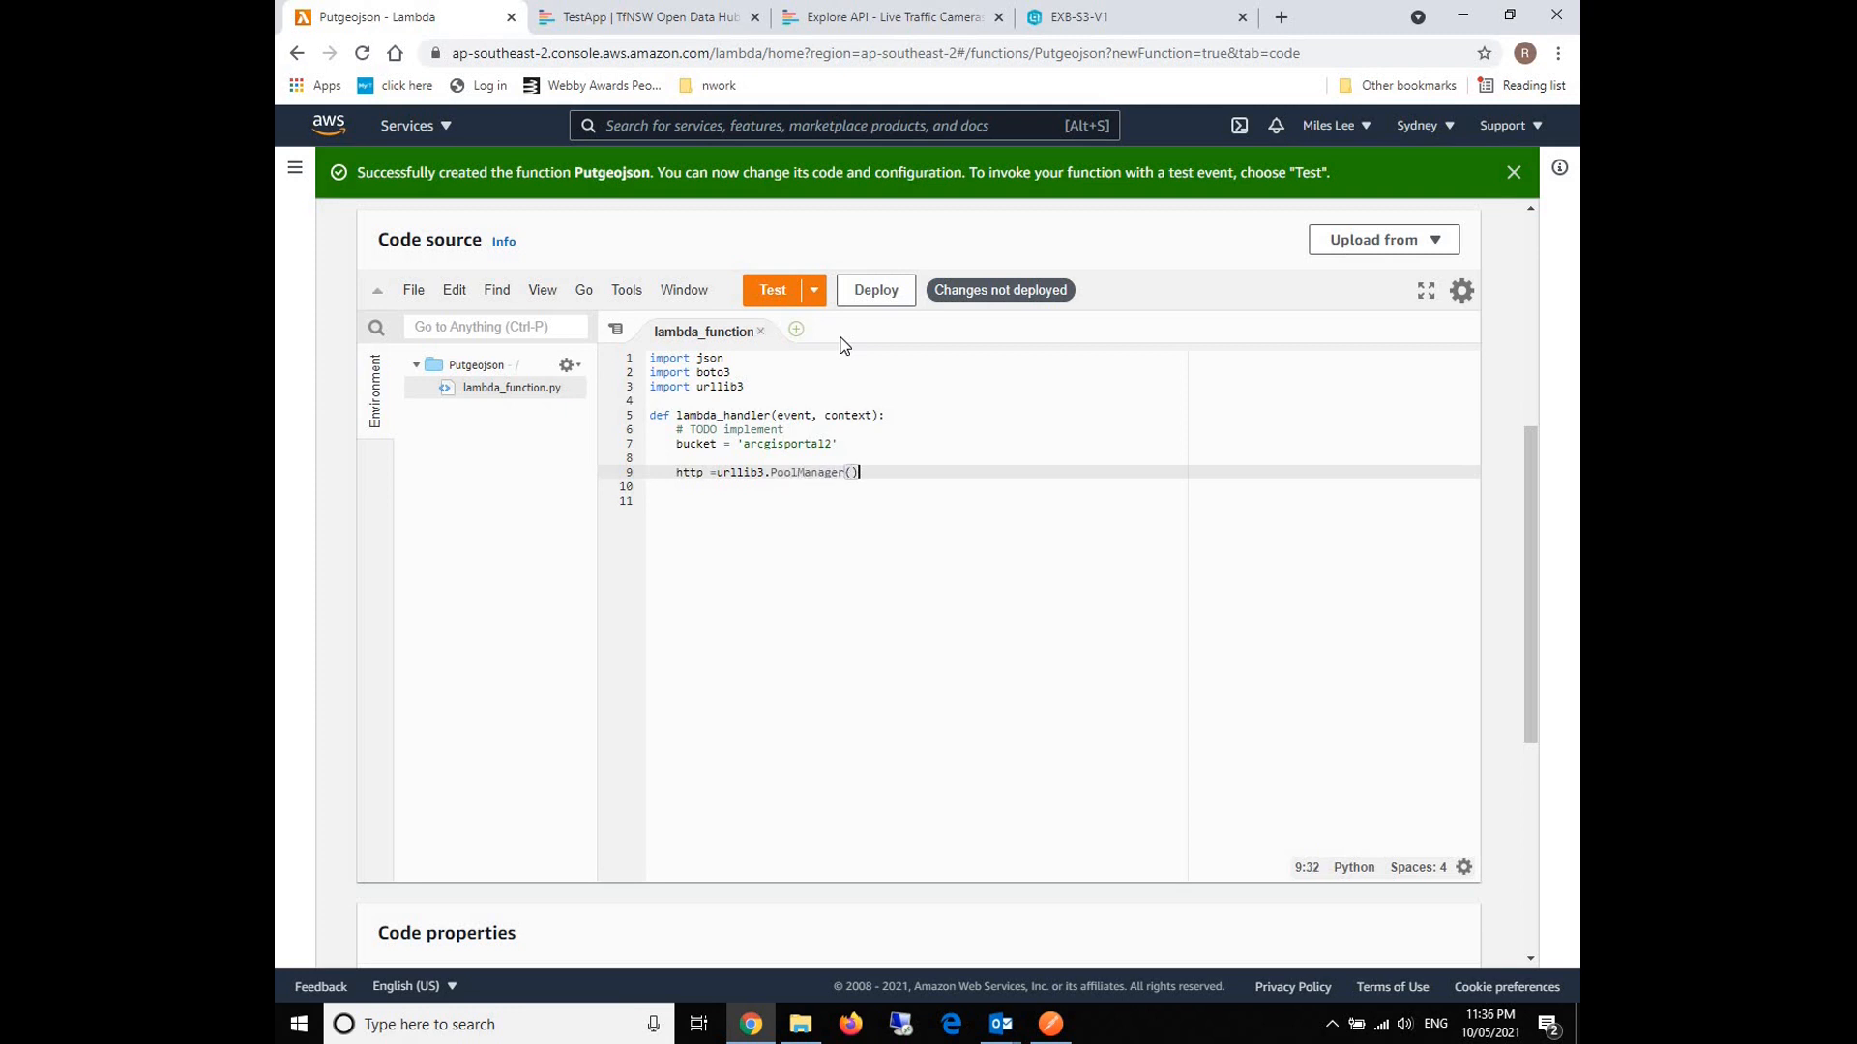
Start an empty hearders_ = {} dictionary below it.
text(he)
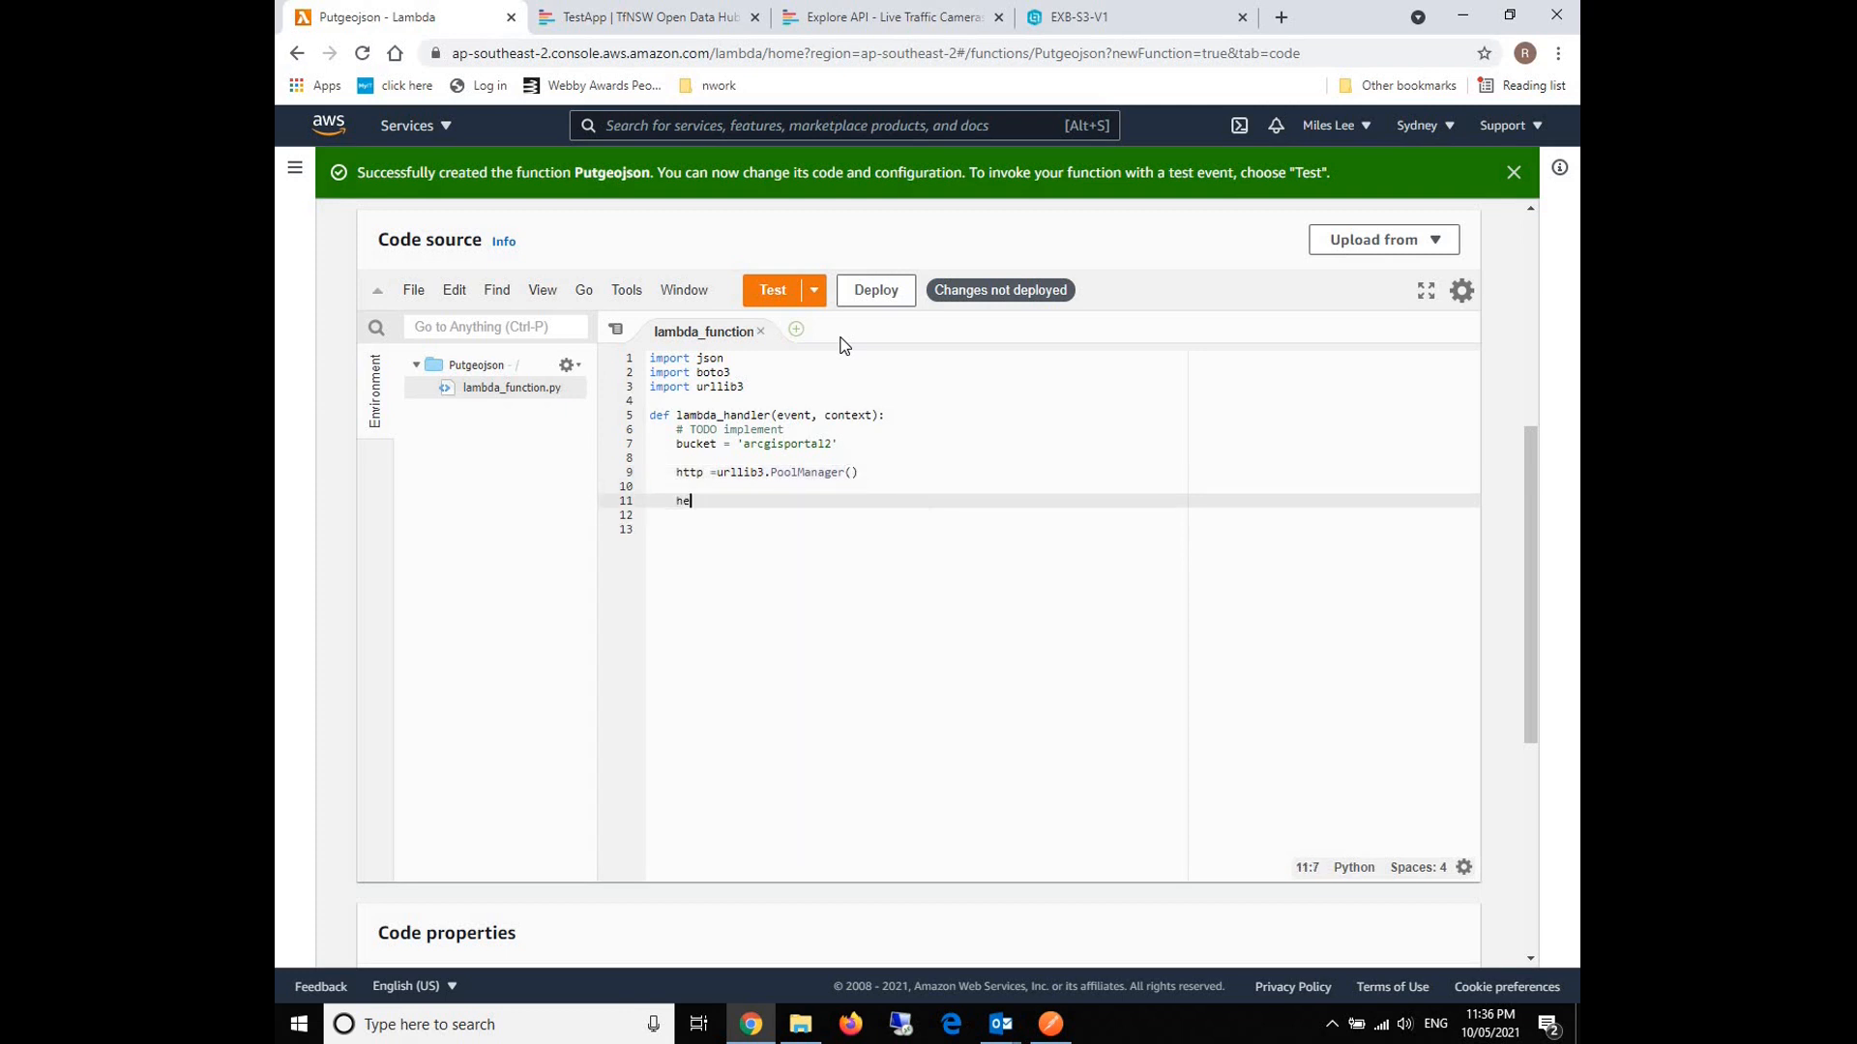
text(ar)
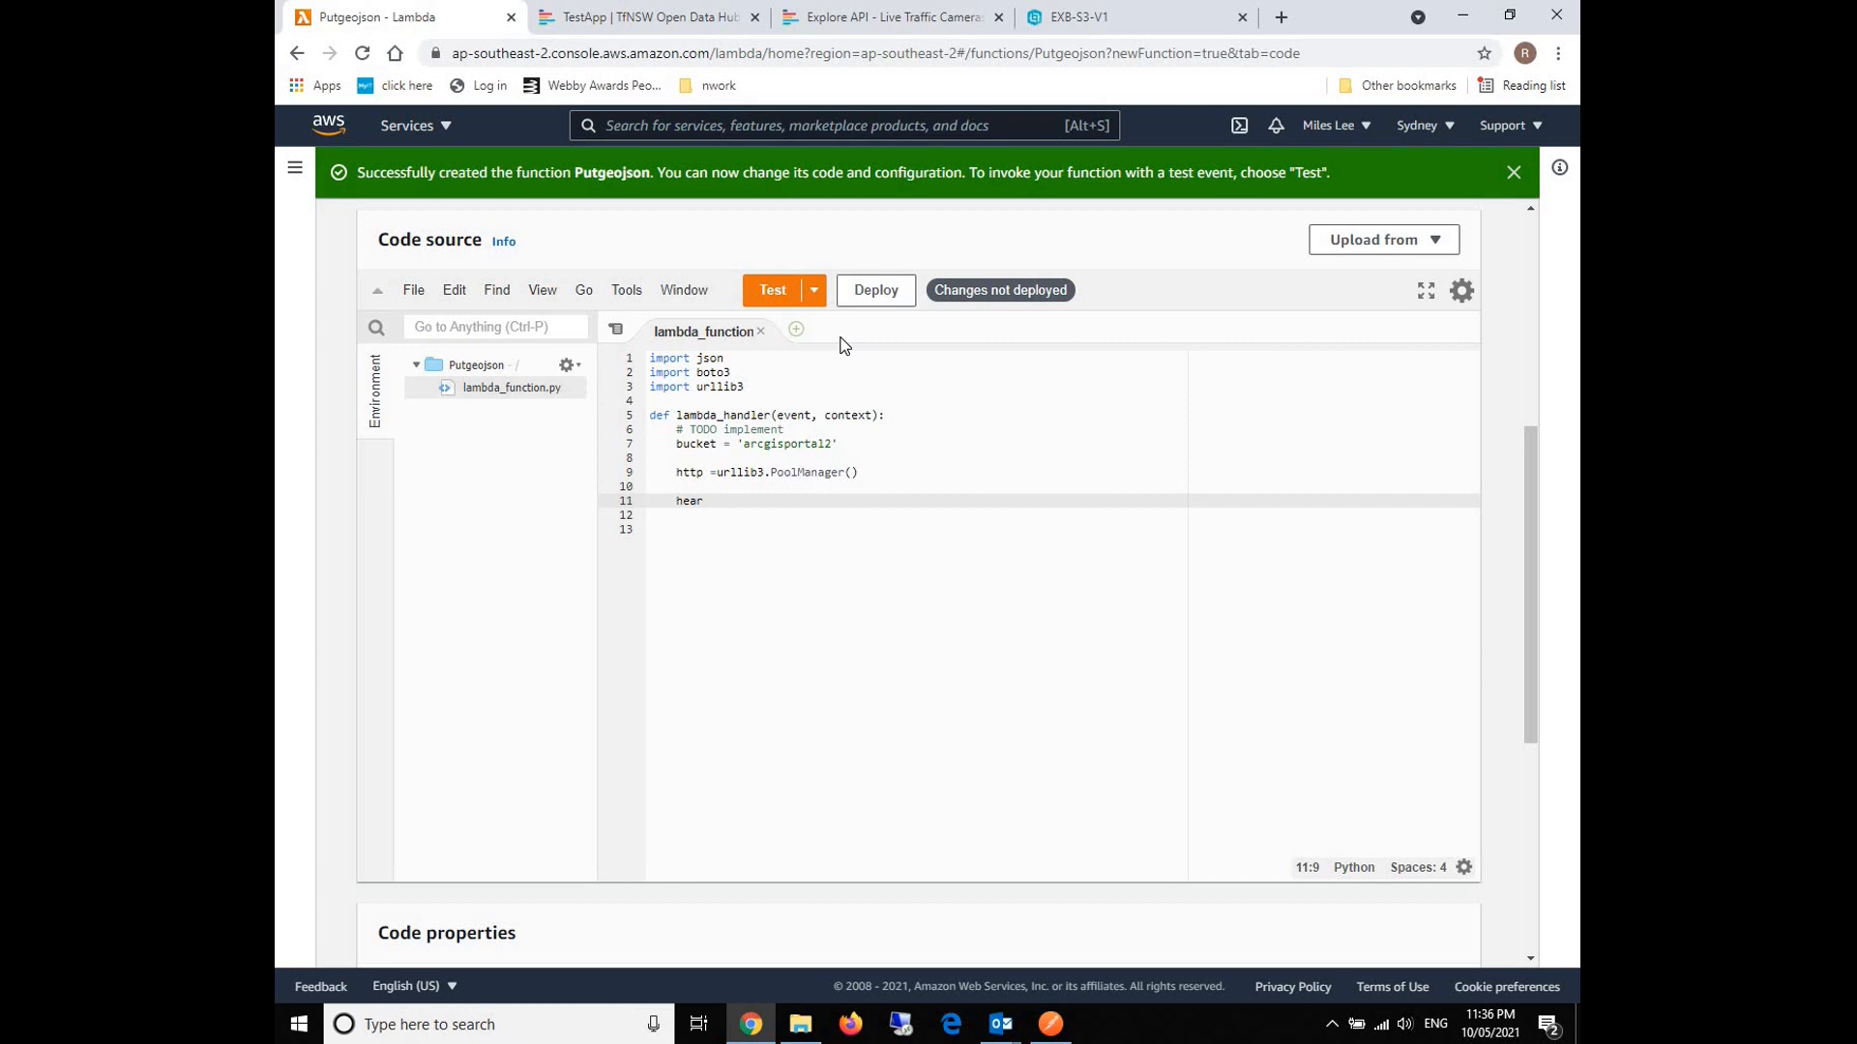
text(de)
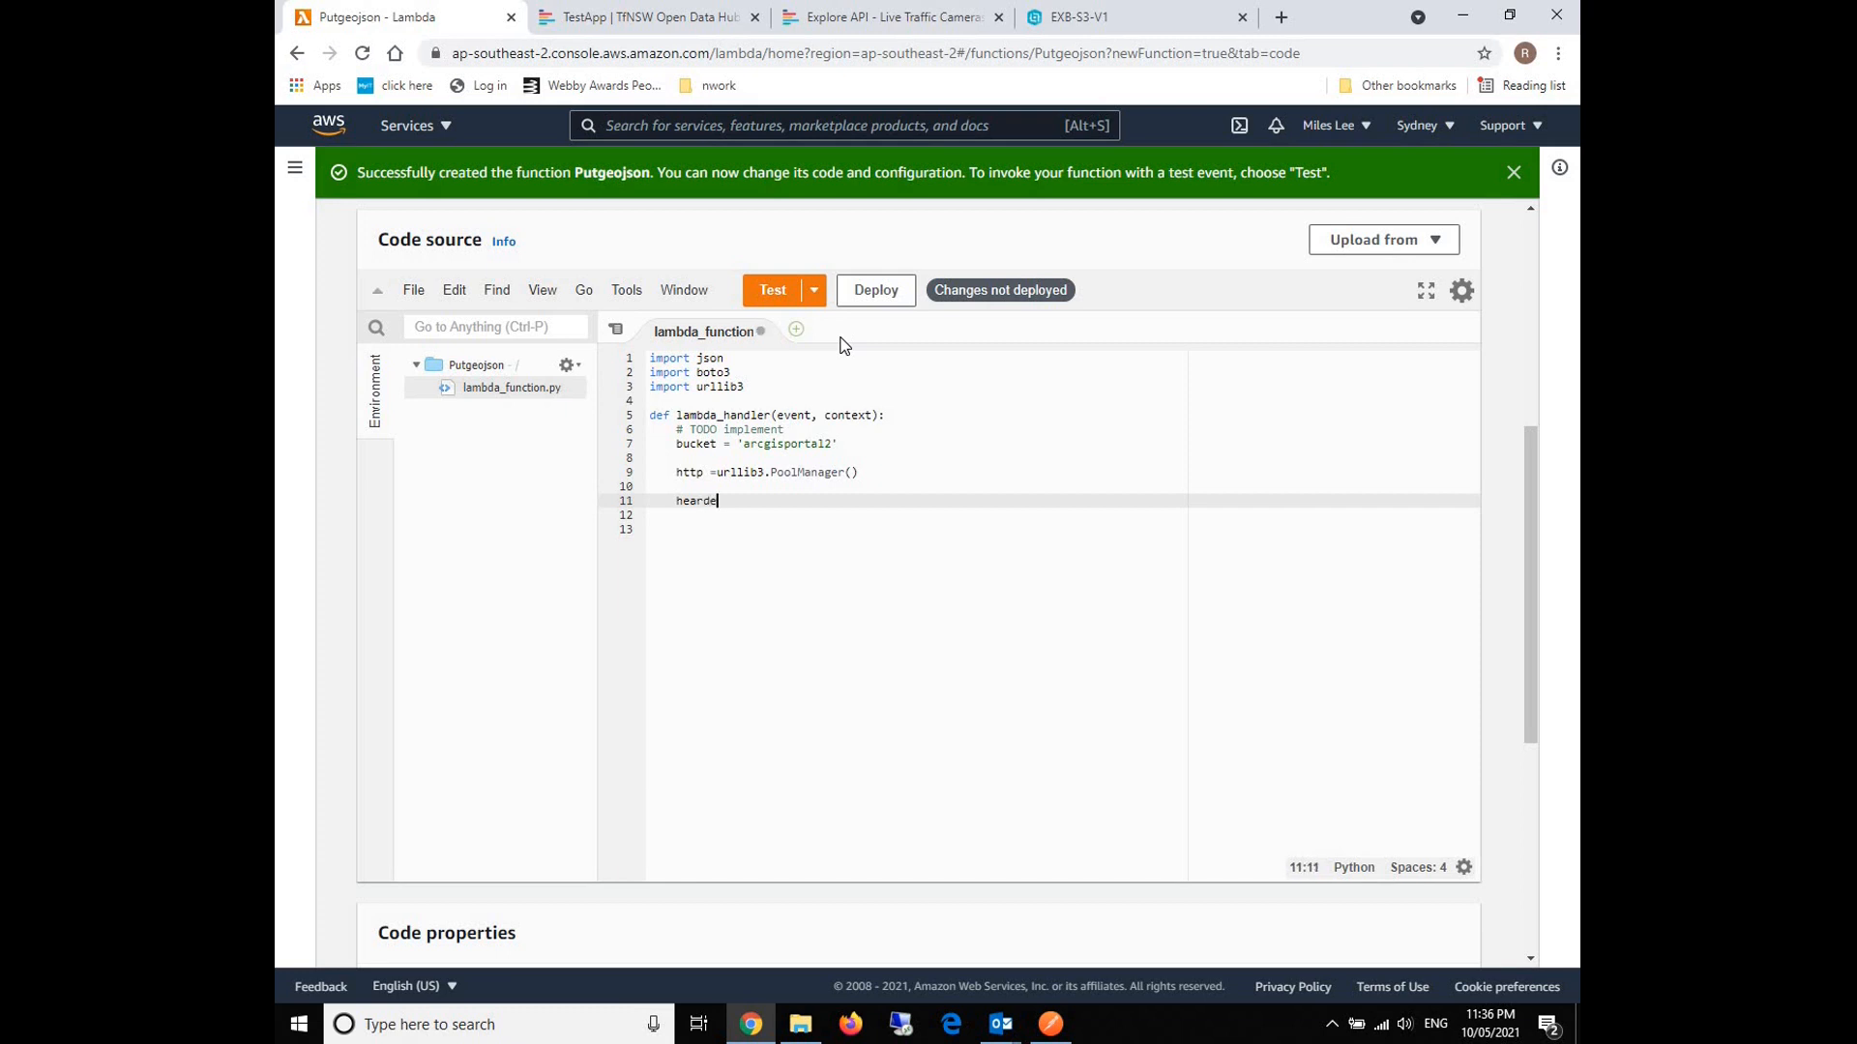
text(rs_)
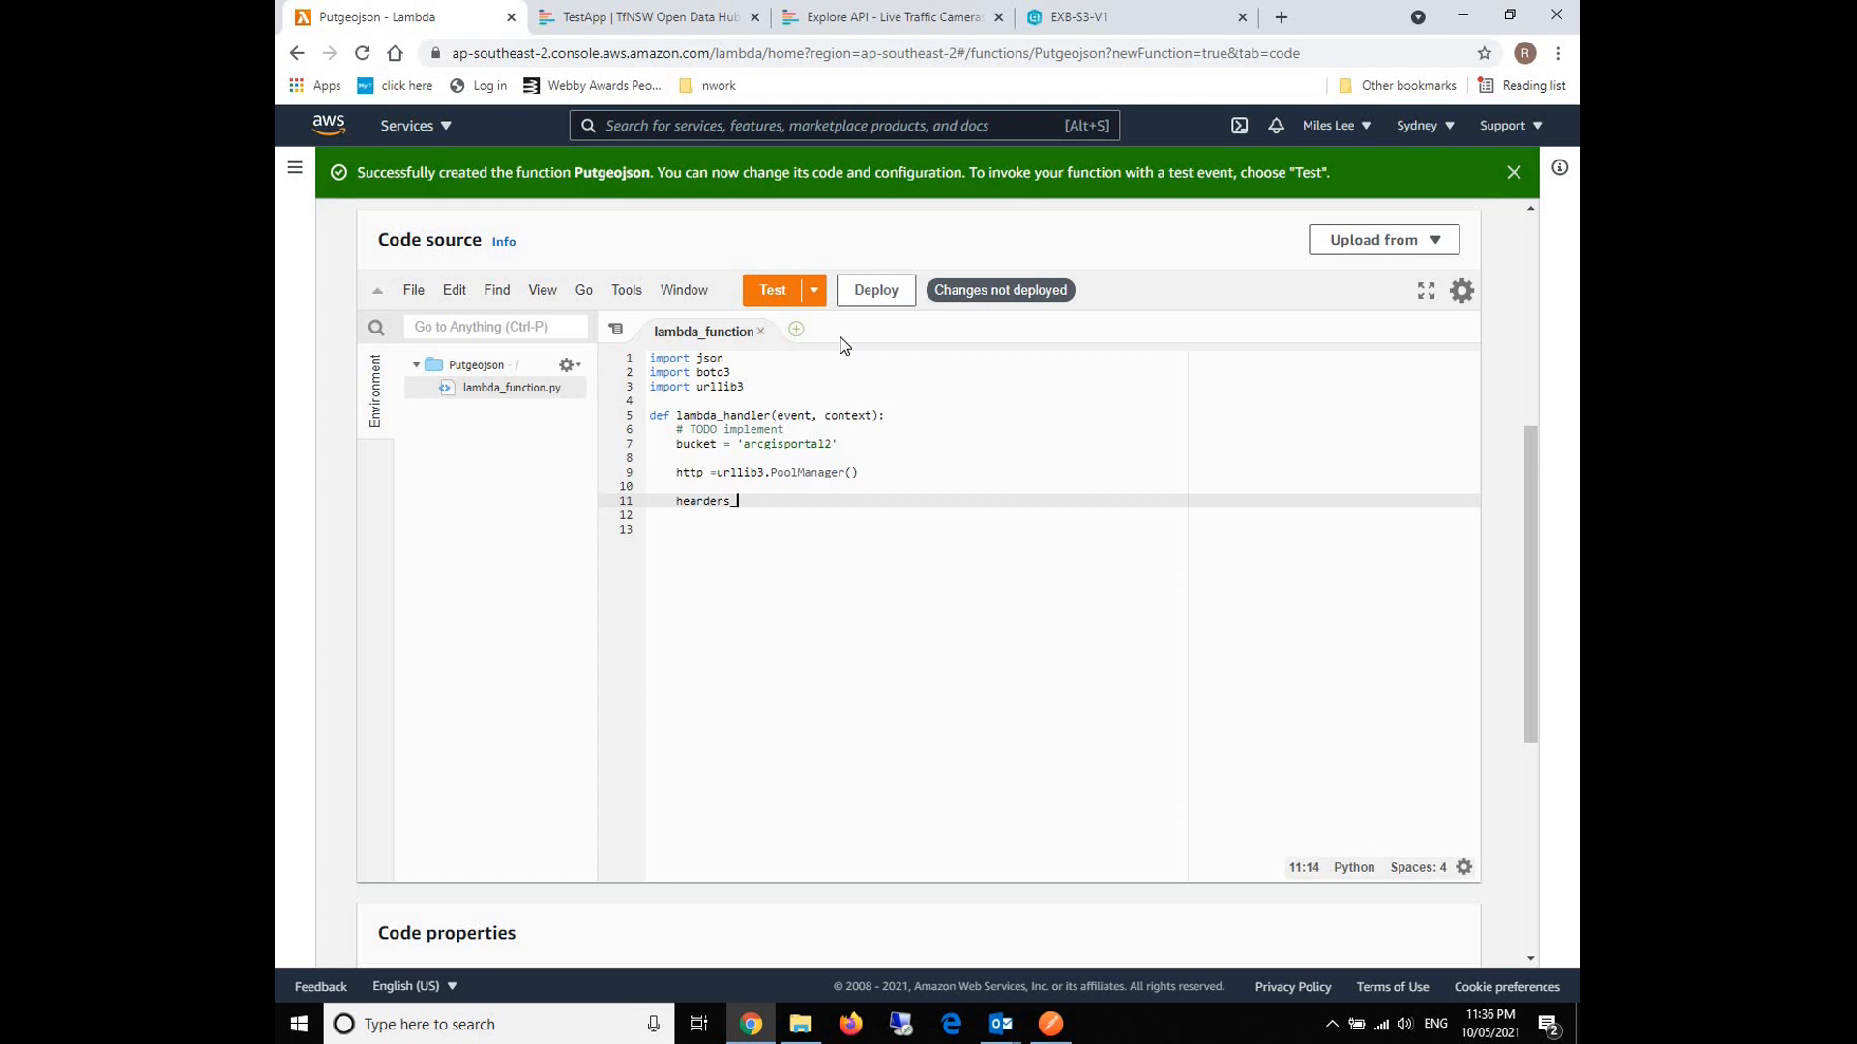
text(= {})
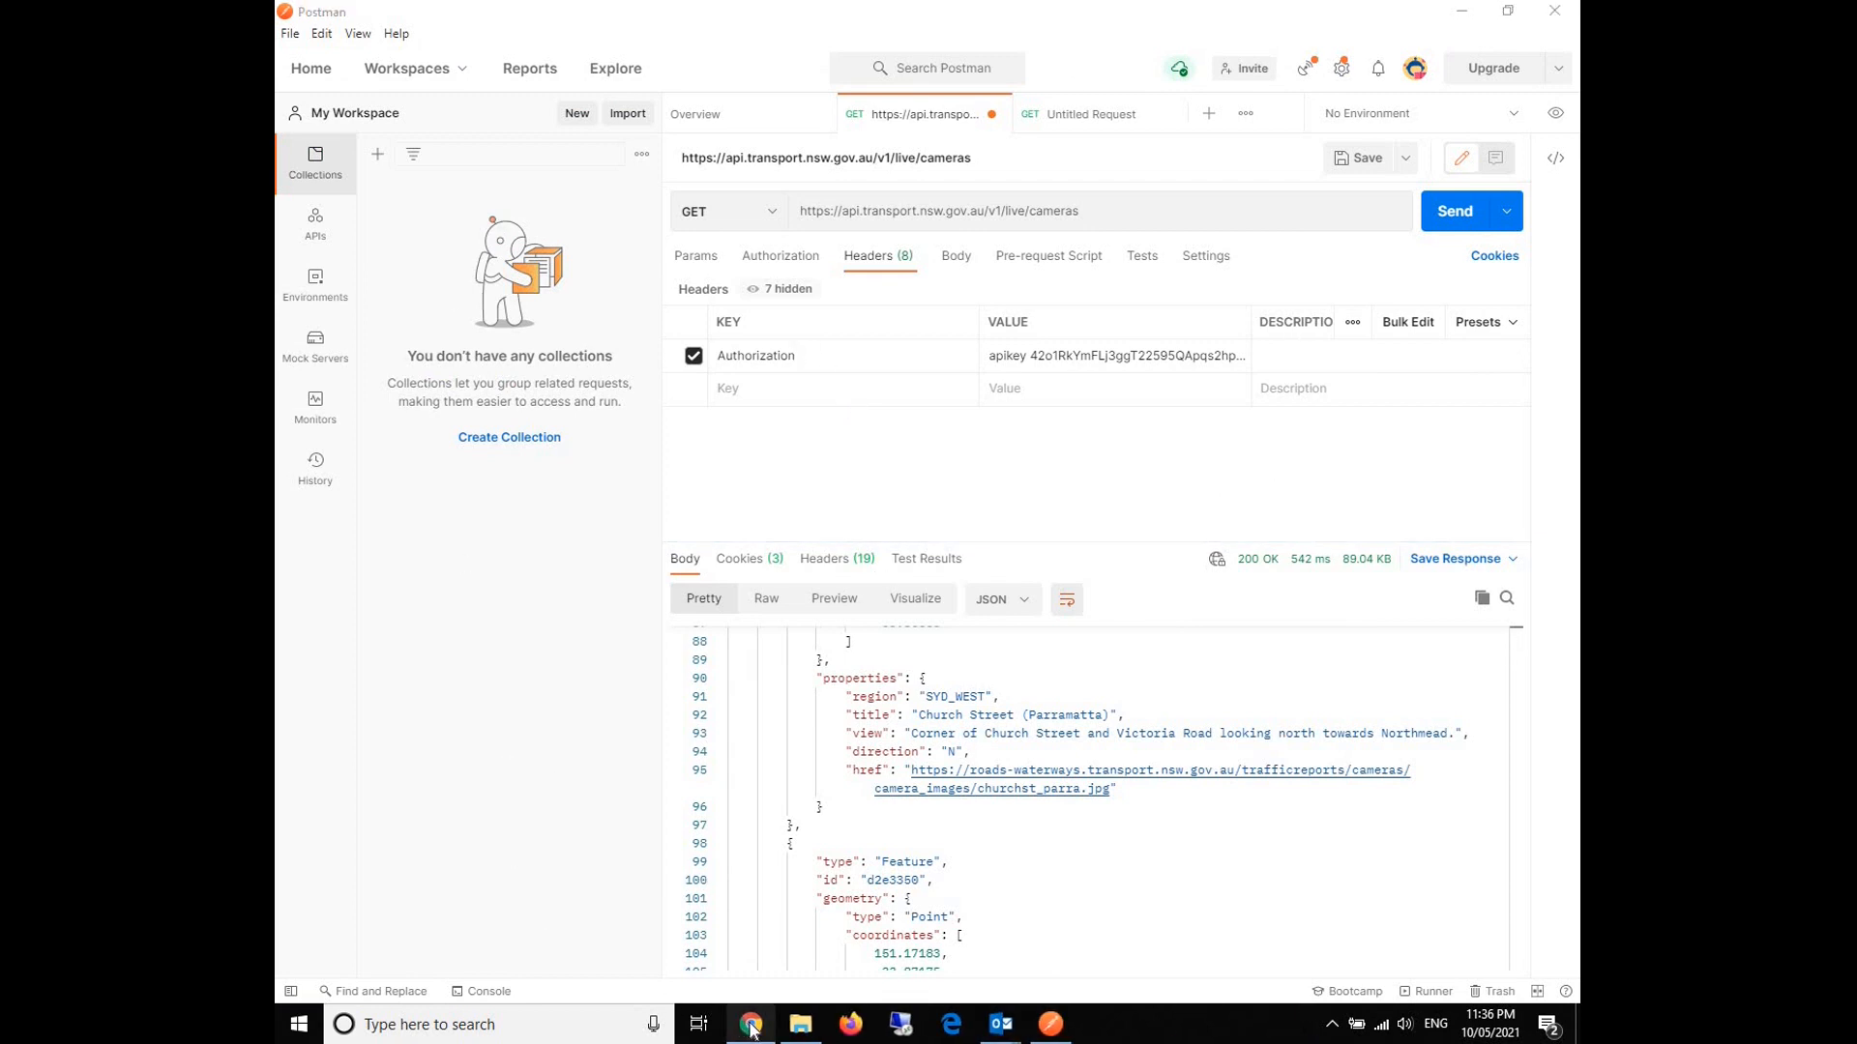
Copy Authorization from the TfNSW curl command and add it as the headers key.
click(750, 1024)
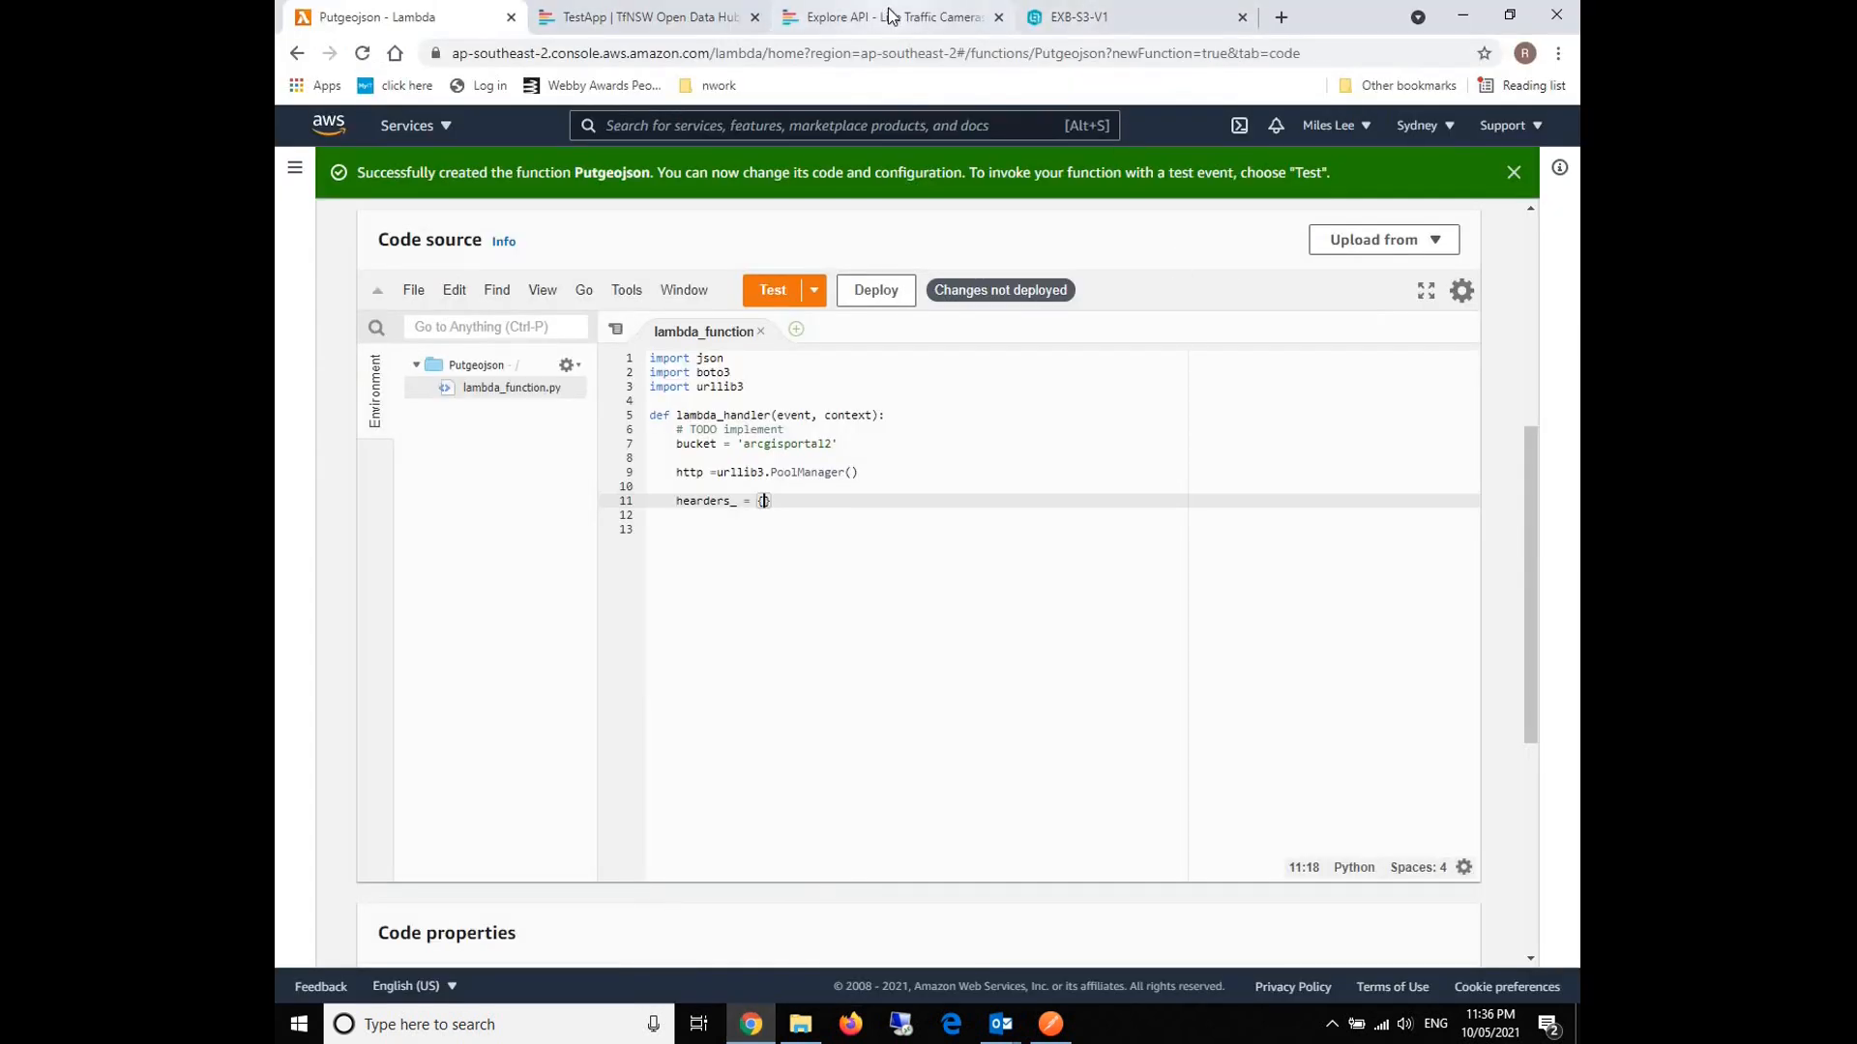
click(892, 17)
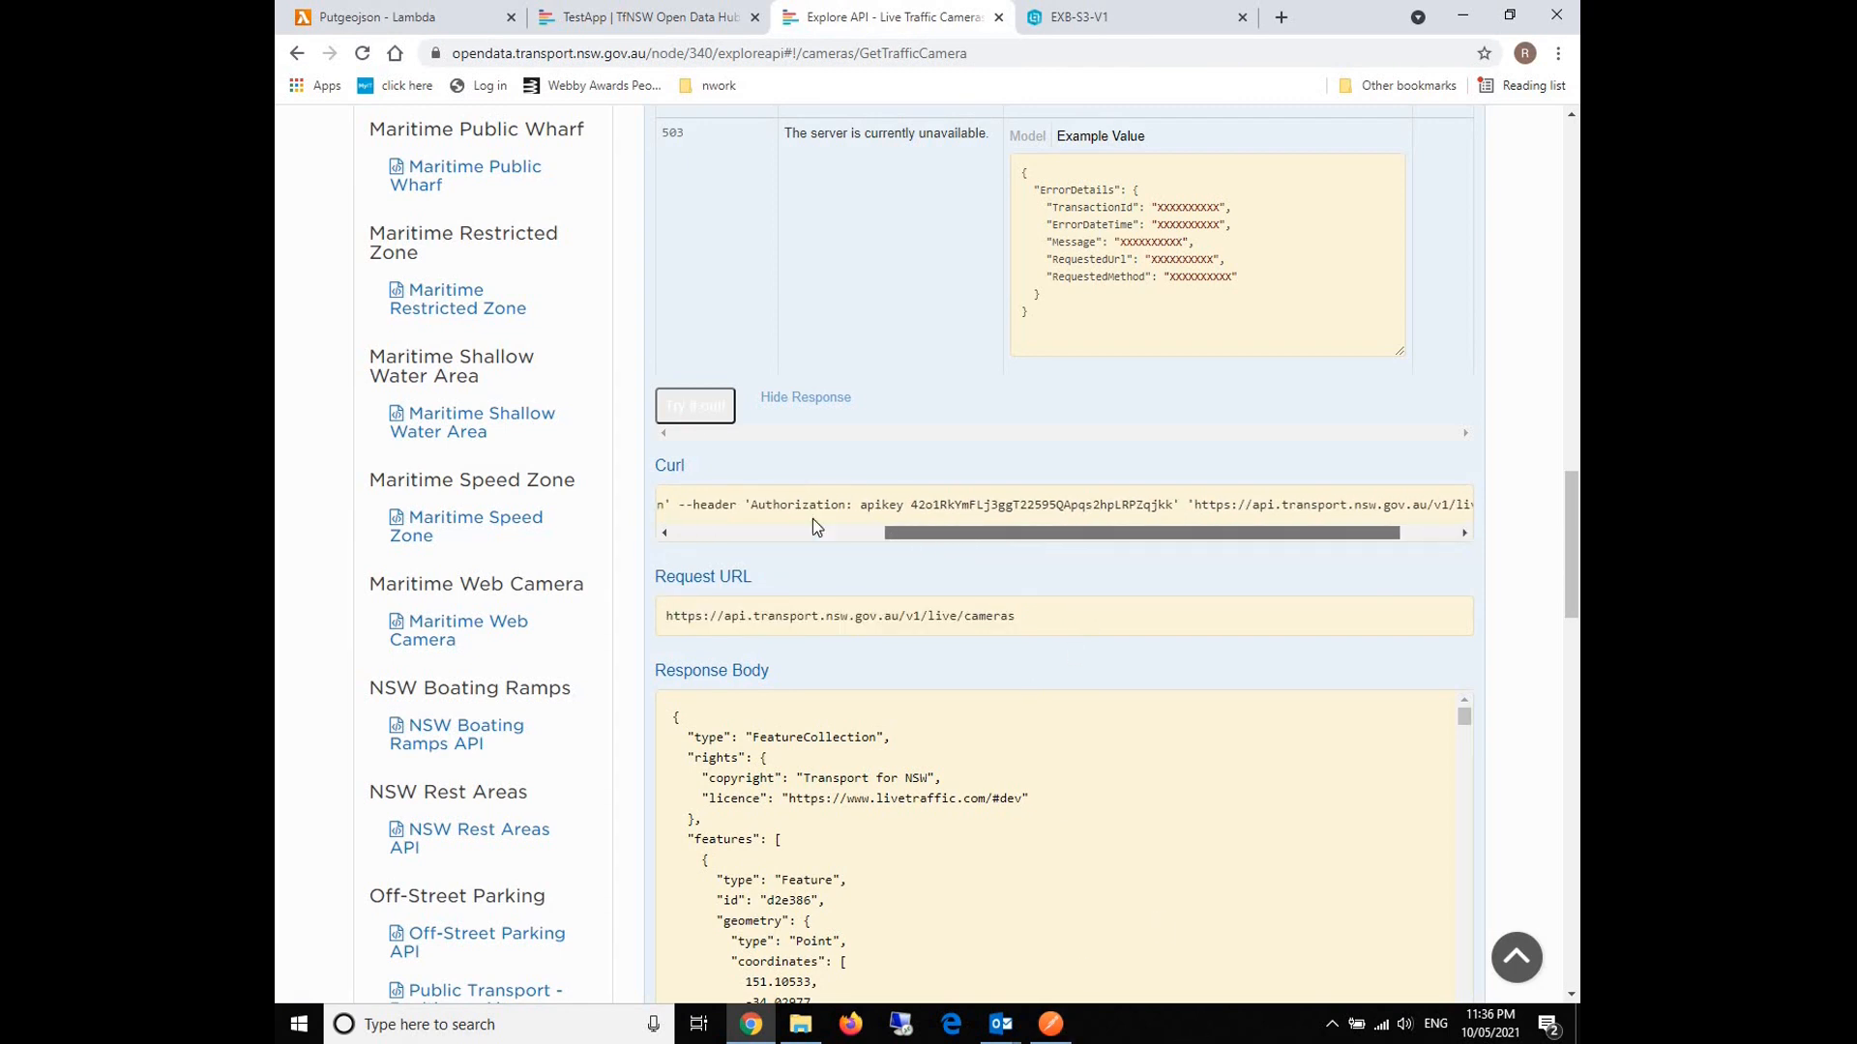
double_click(803, 505)
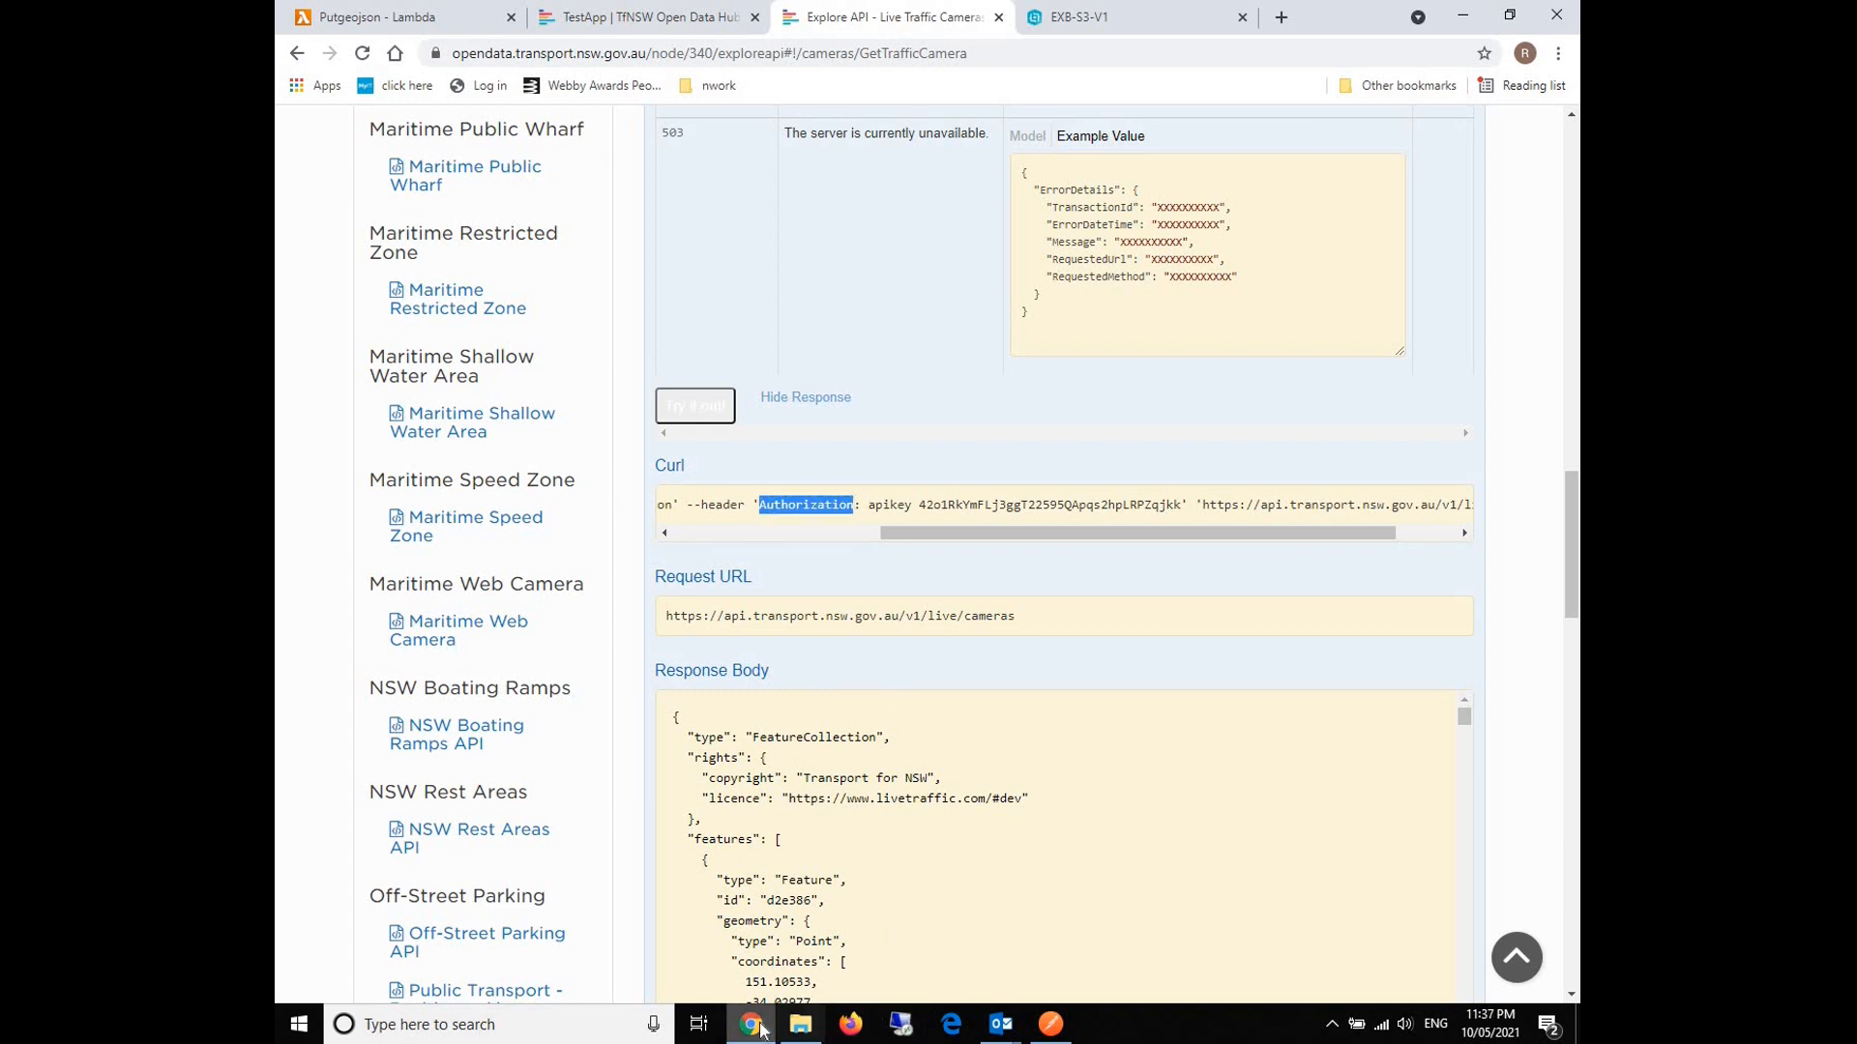
mouse_move(415, 37)
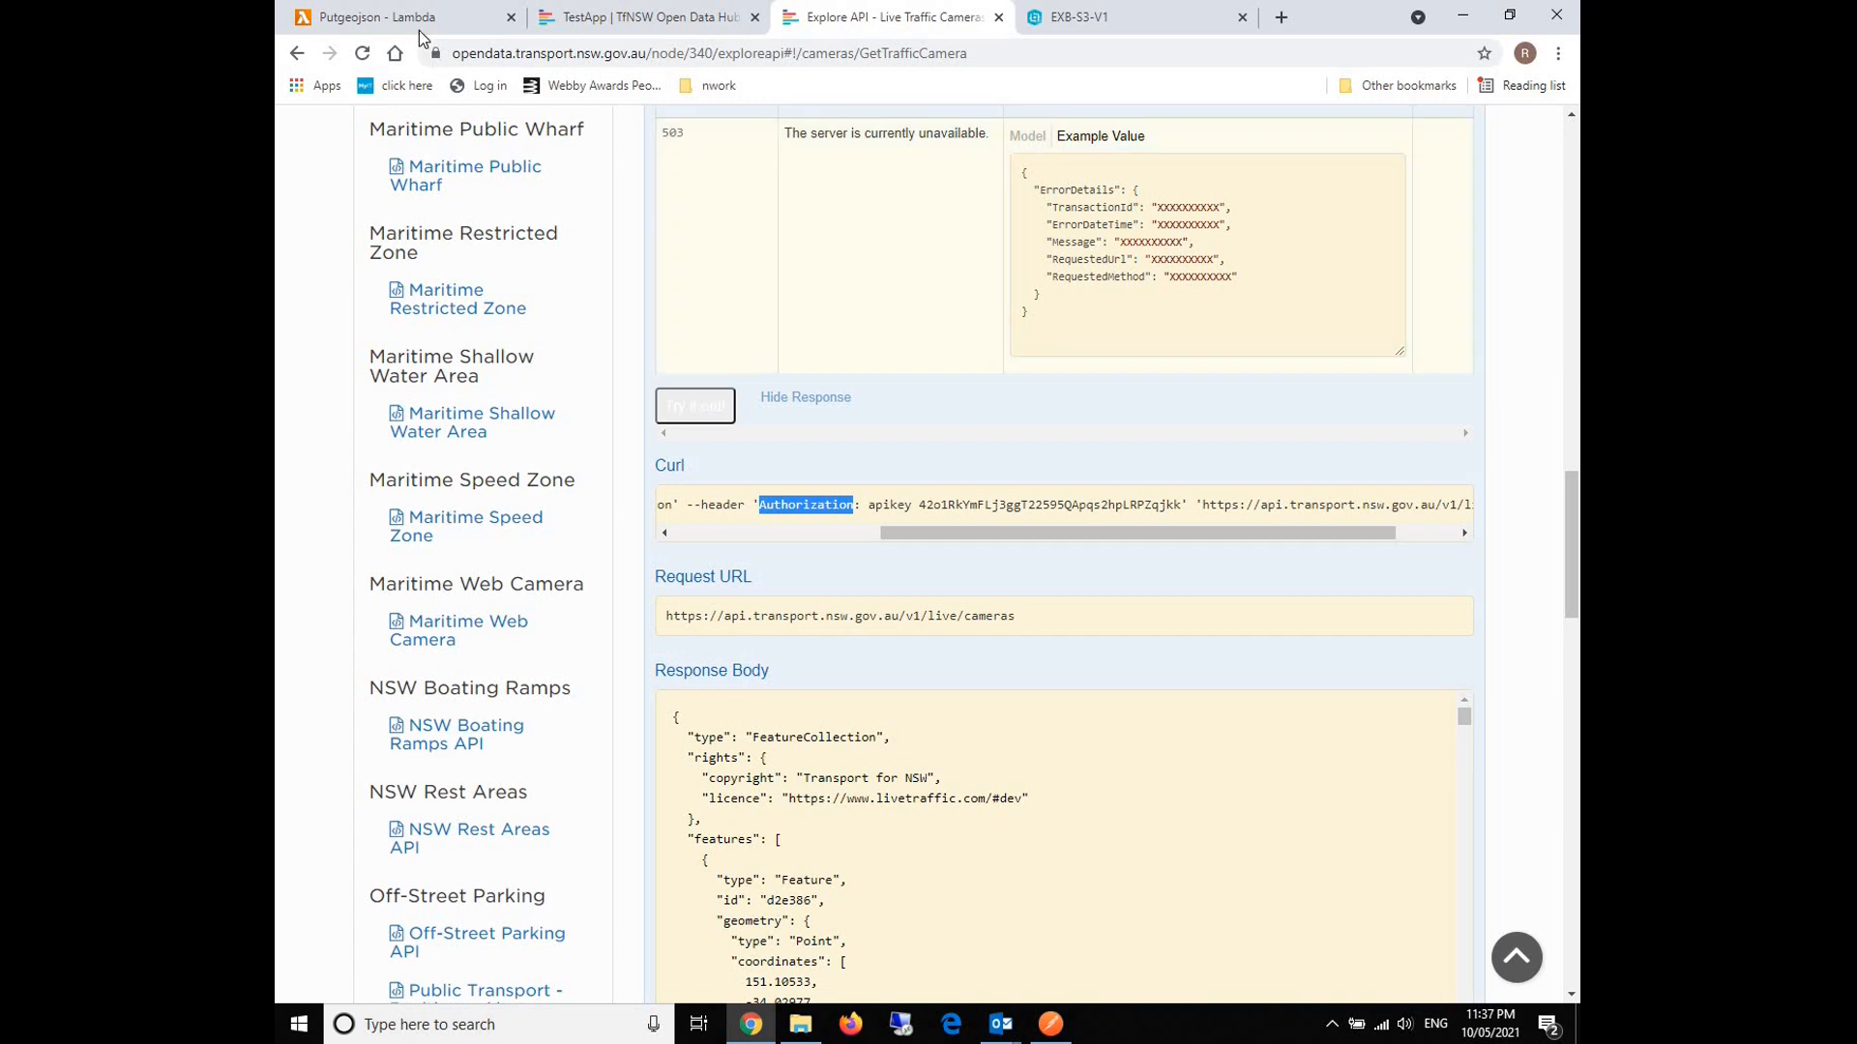
click(400, 16)
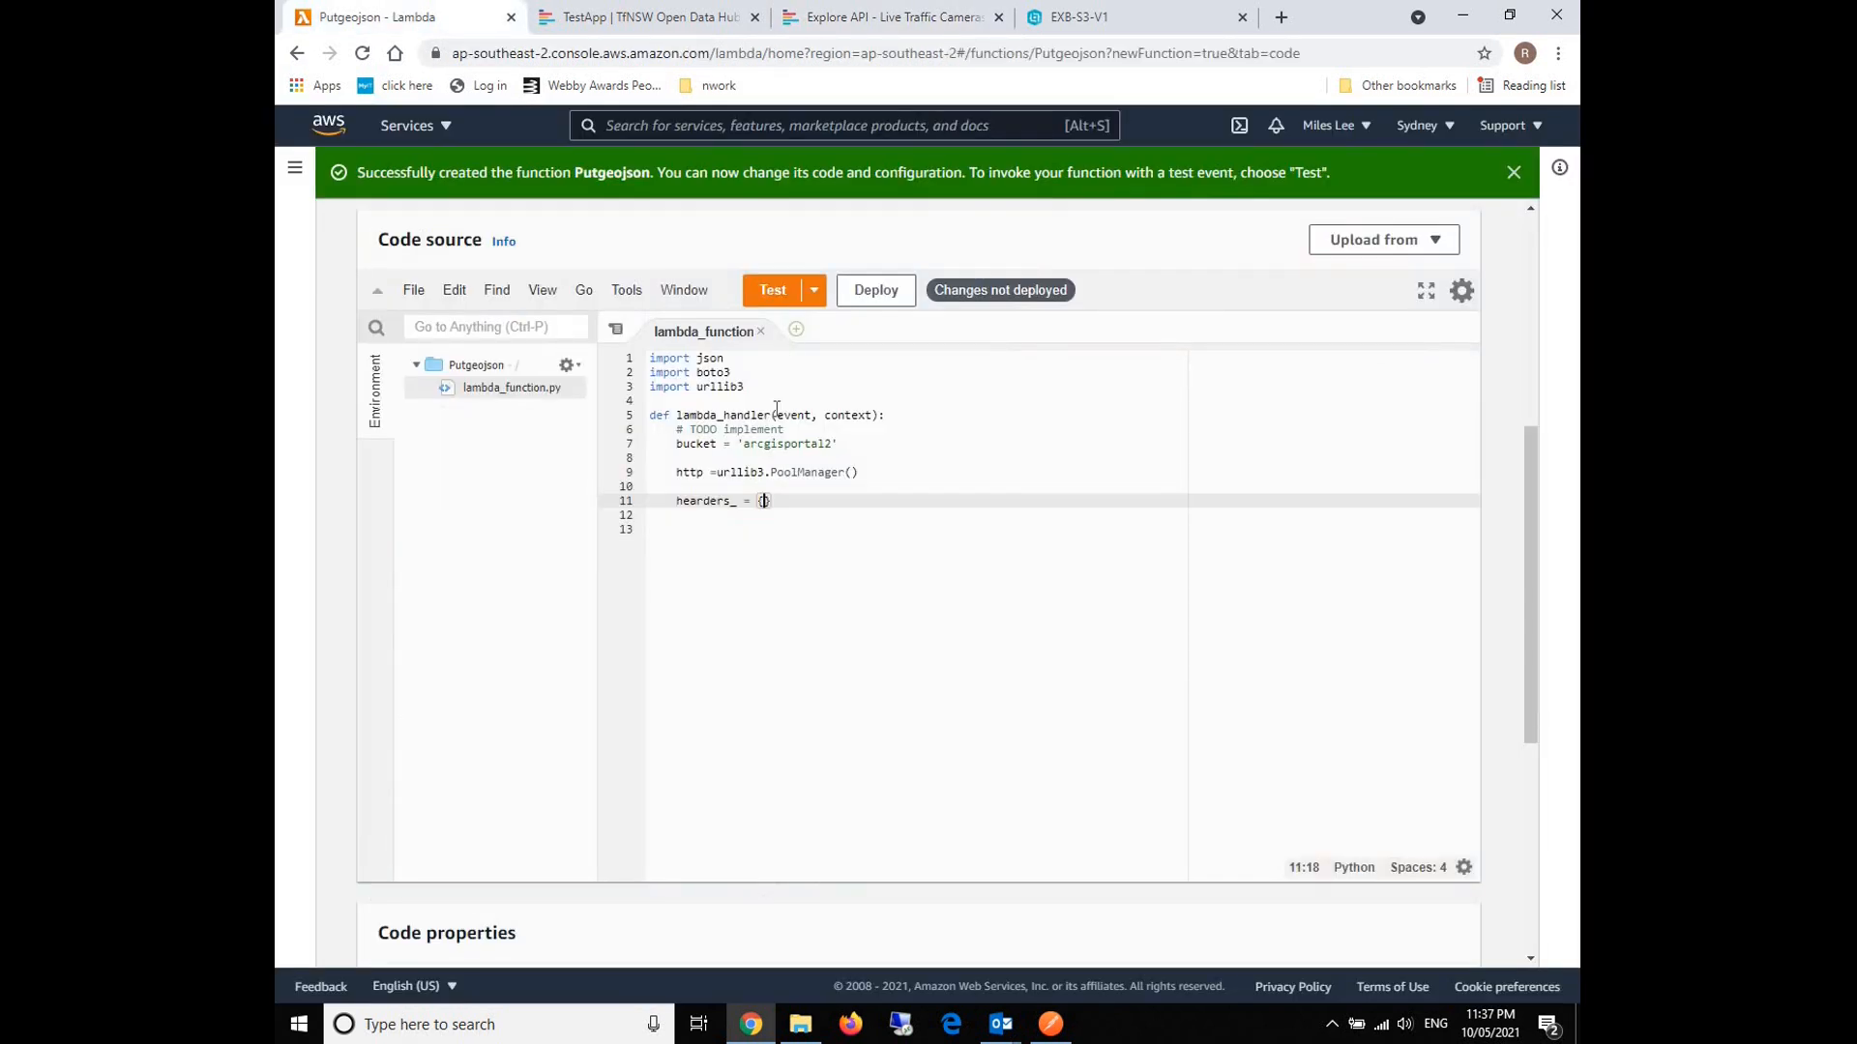
text("Authorization": ")
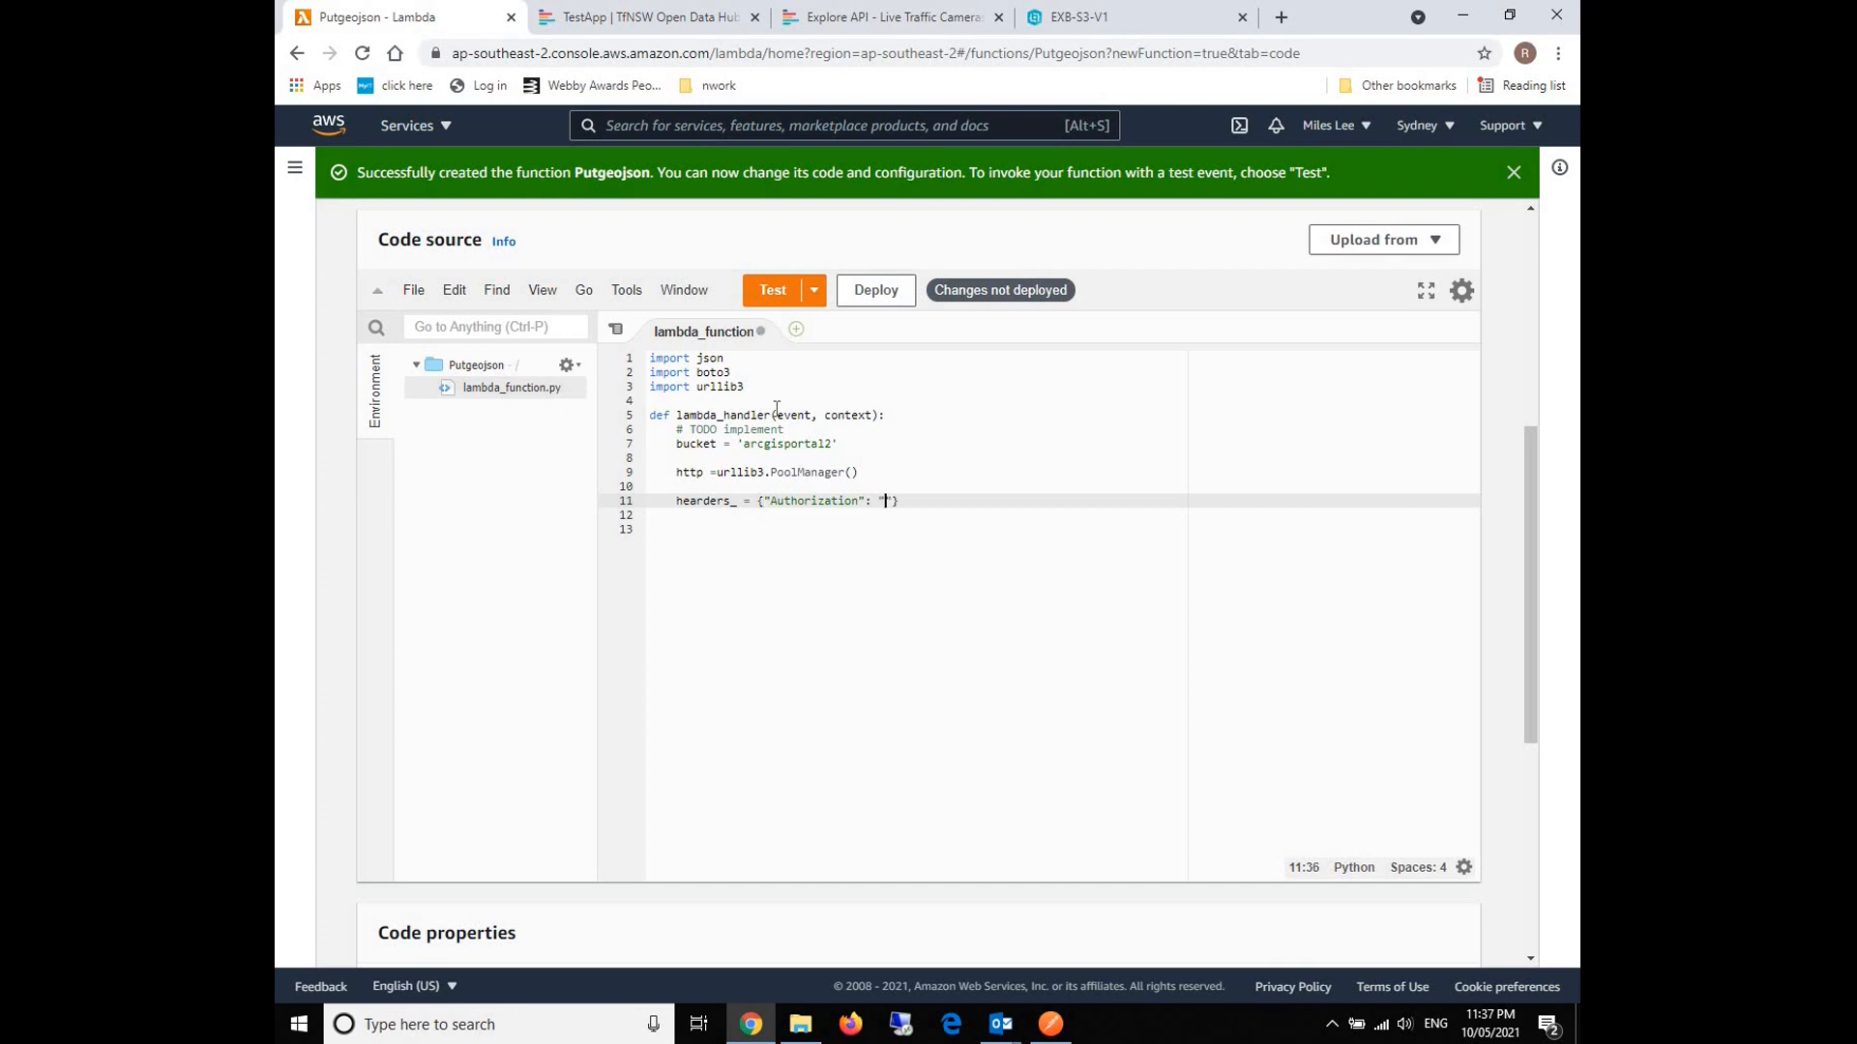
Paste the apikey from the Open Data Hub as the Authorization value and close the string.
click(897, 17)
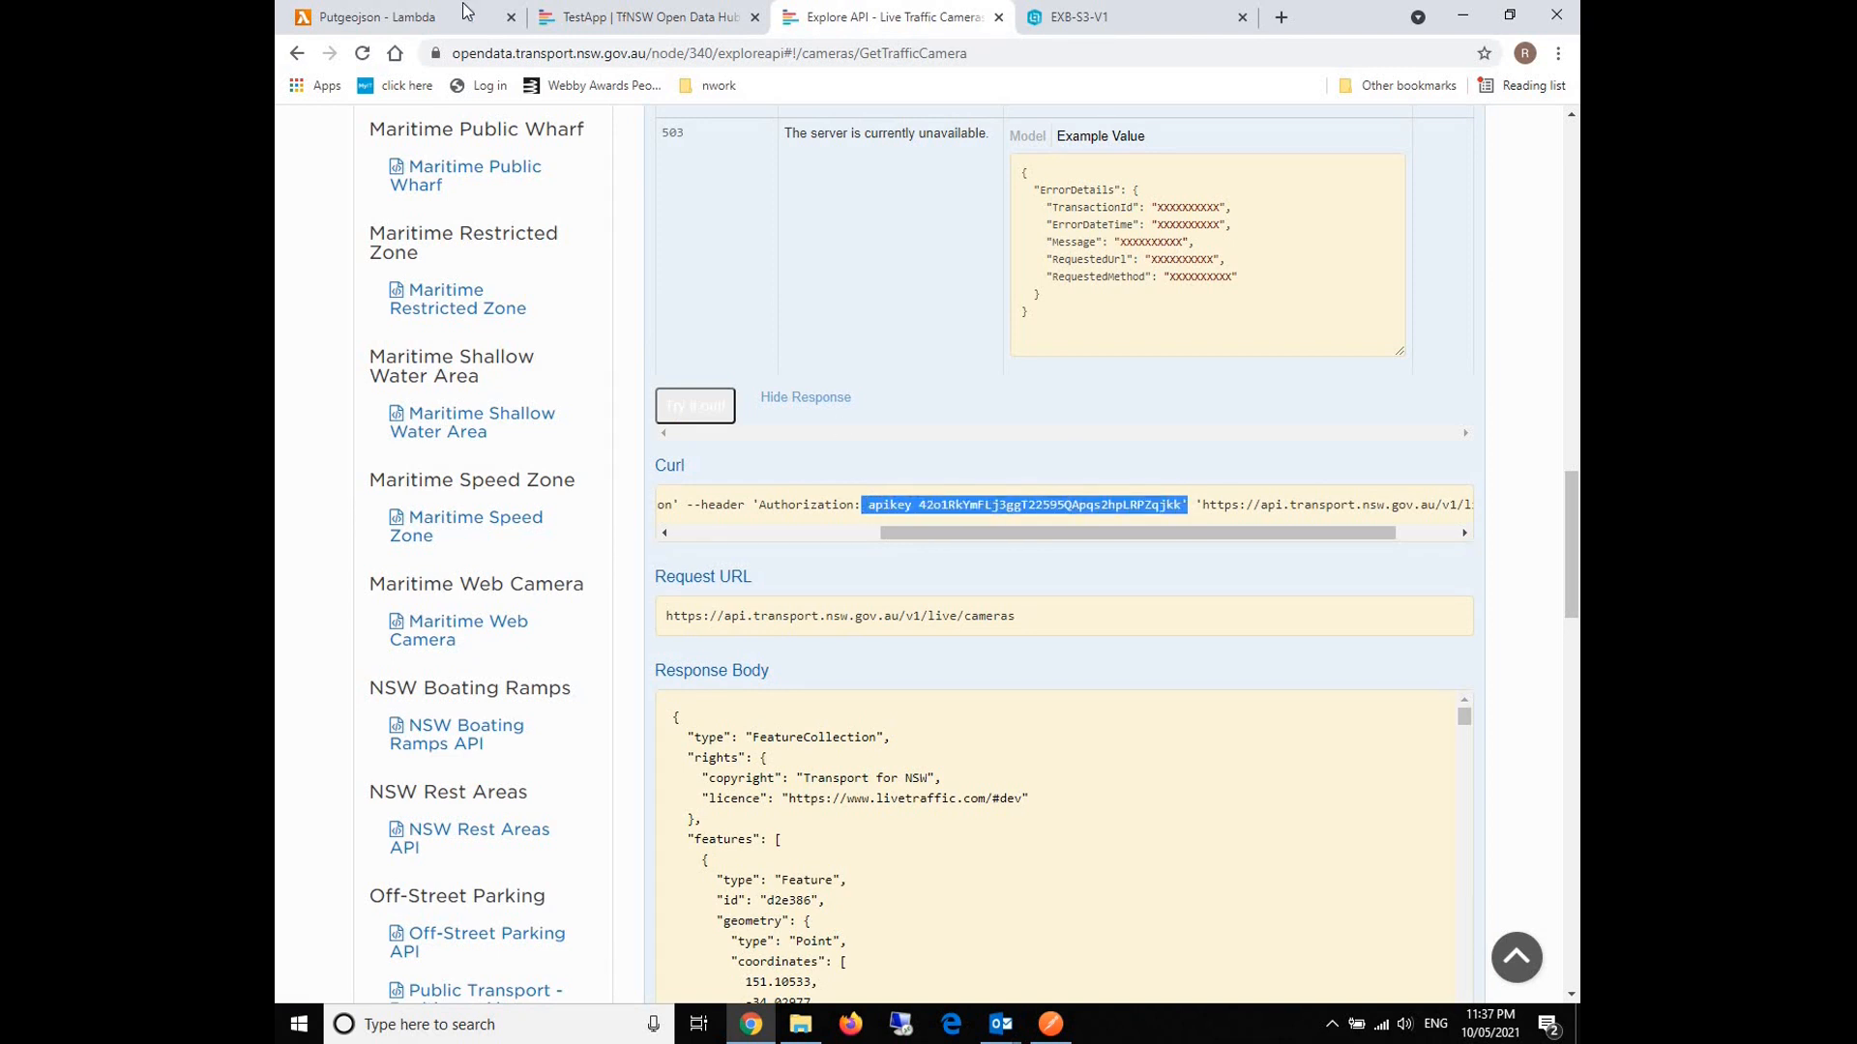
click(373, 16)
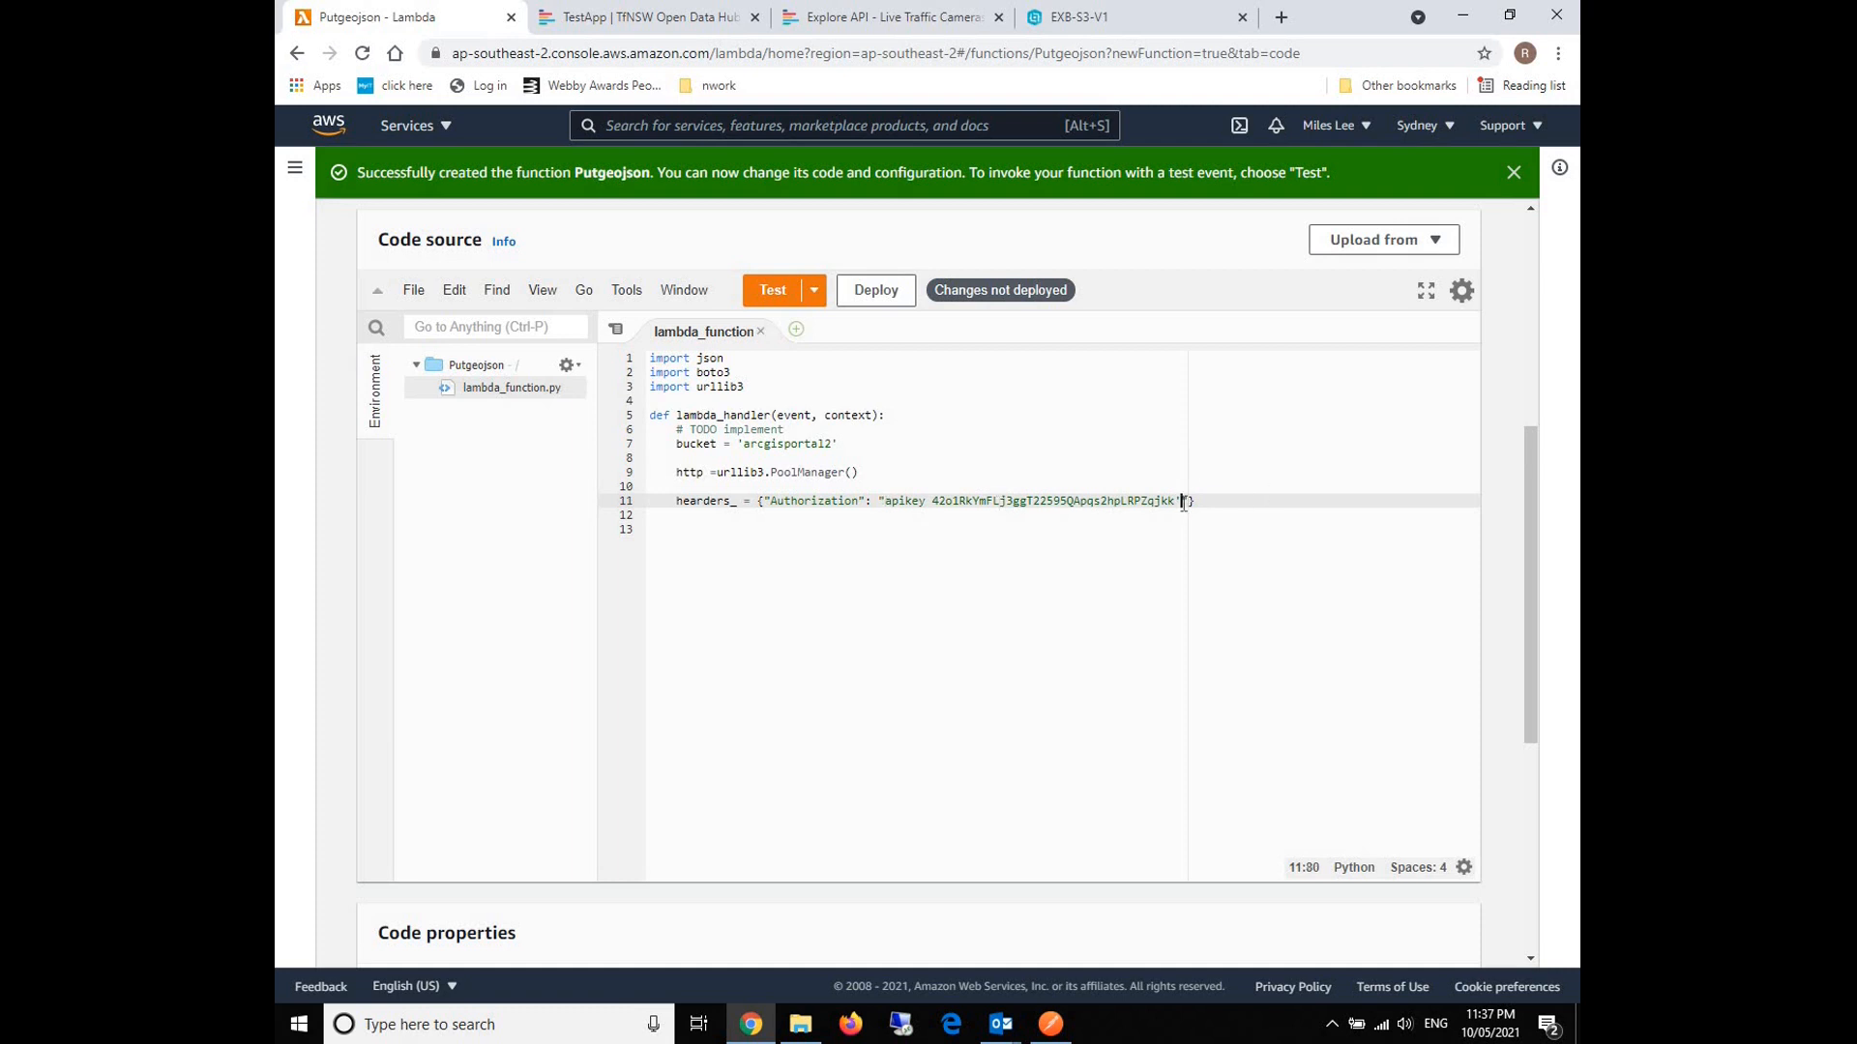
text(")
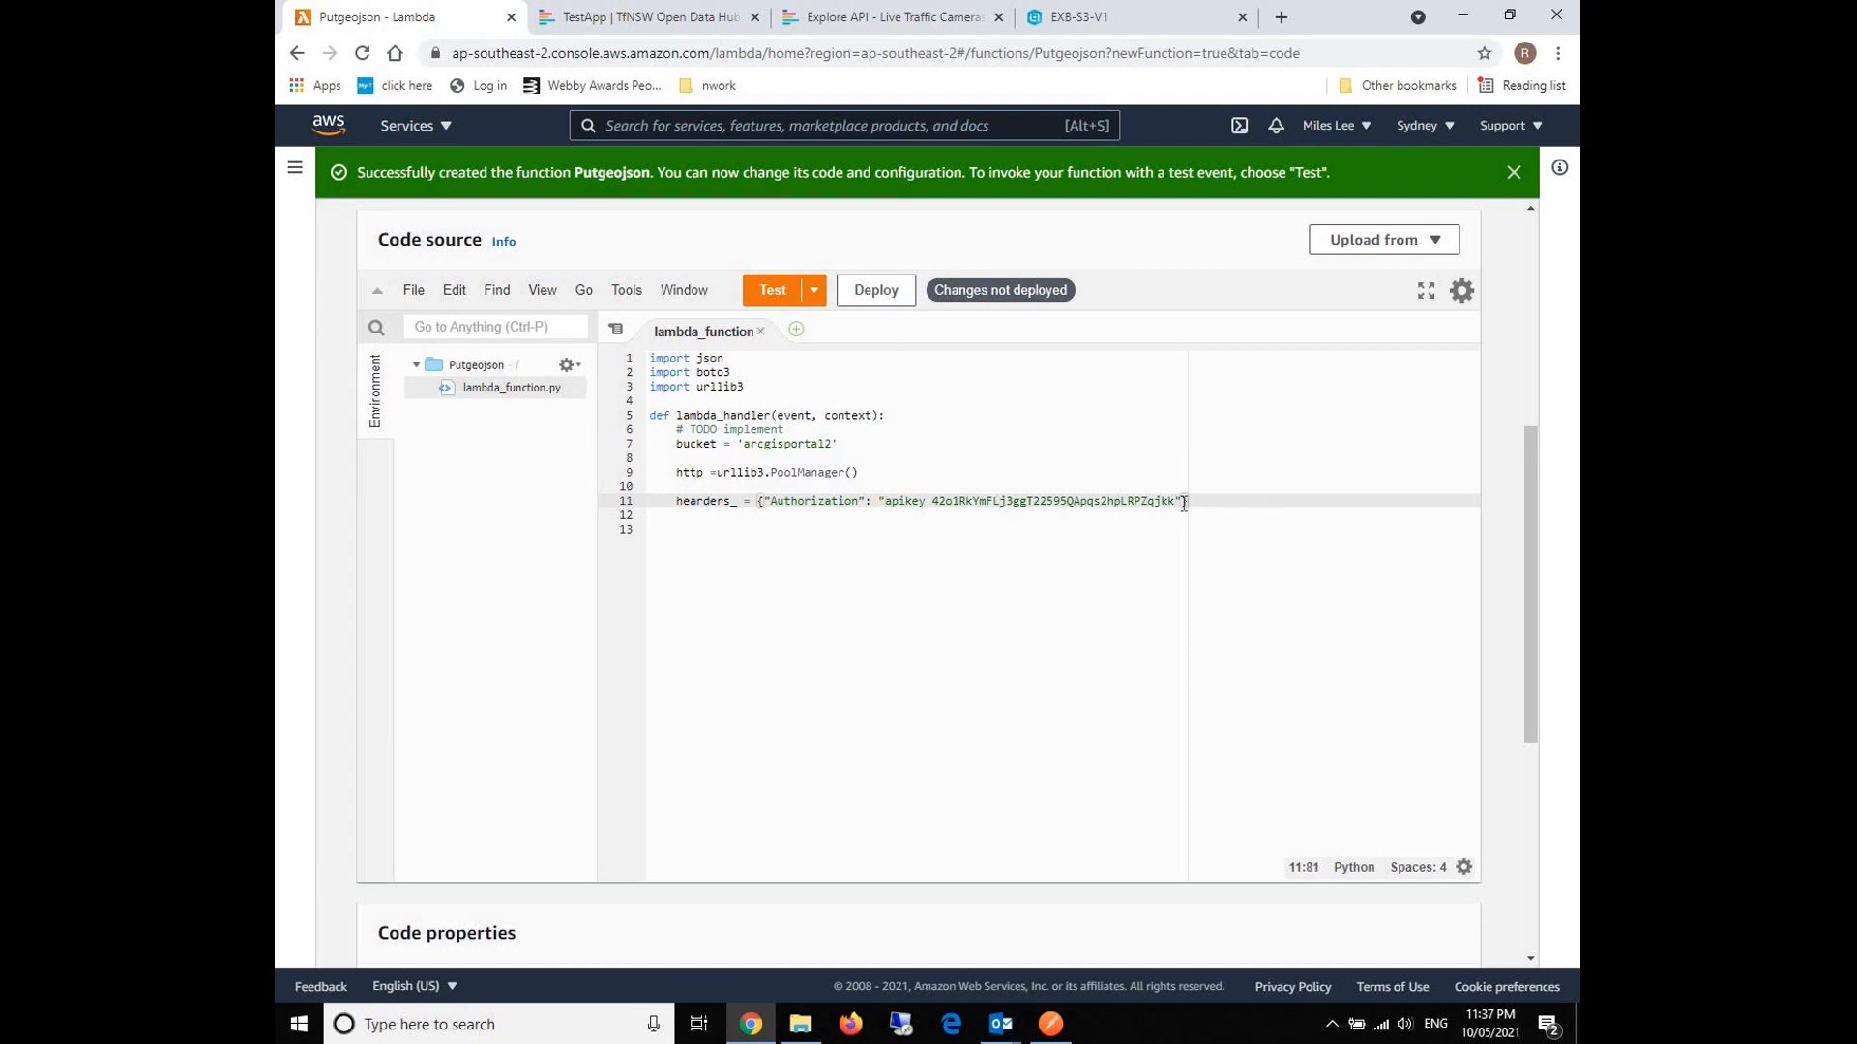
key(Enter)
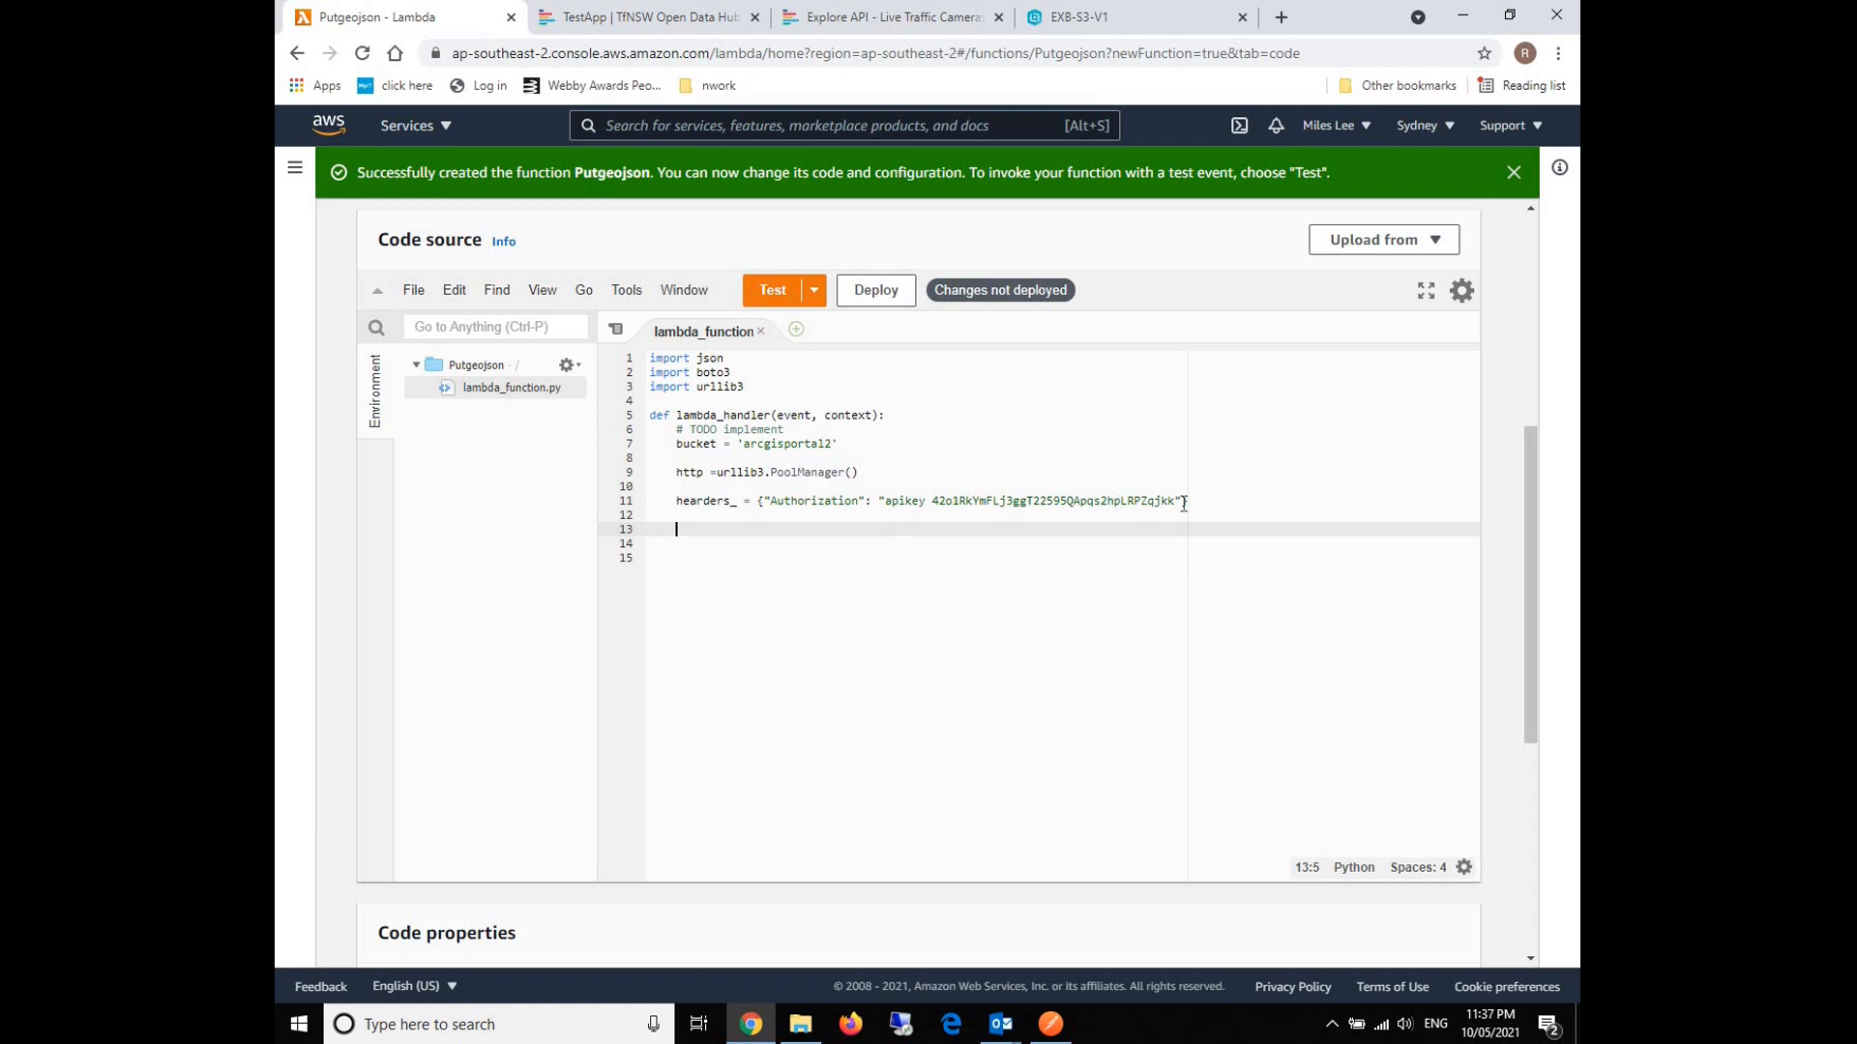
text(urlCameras)
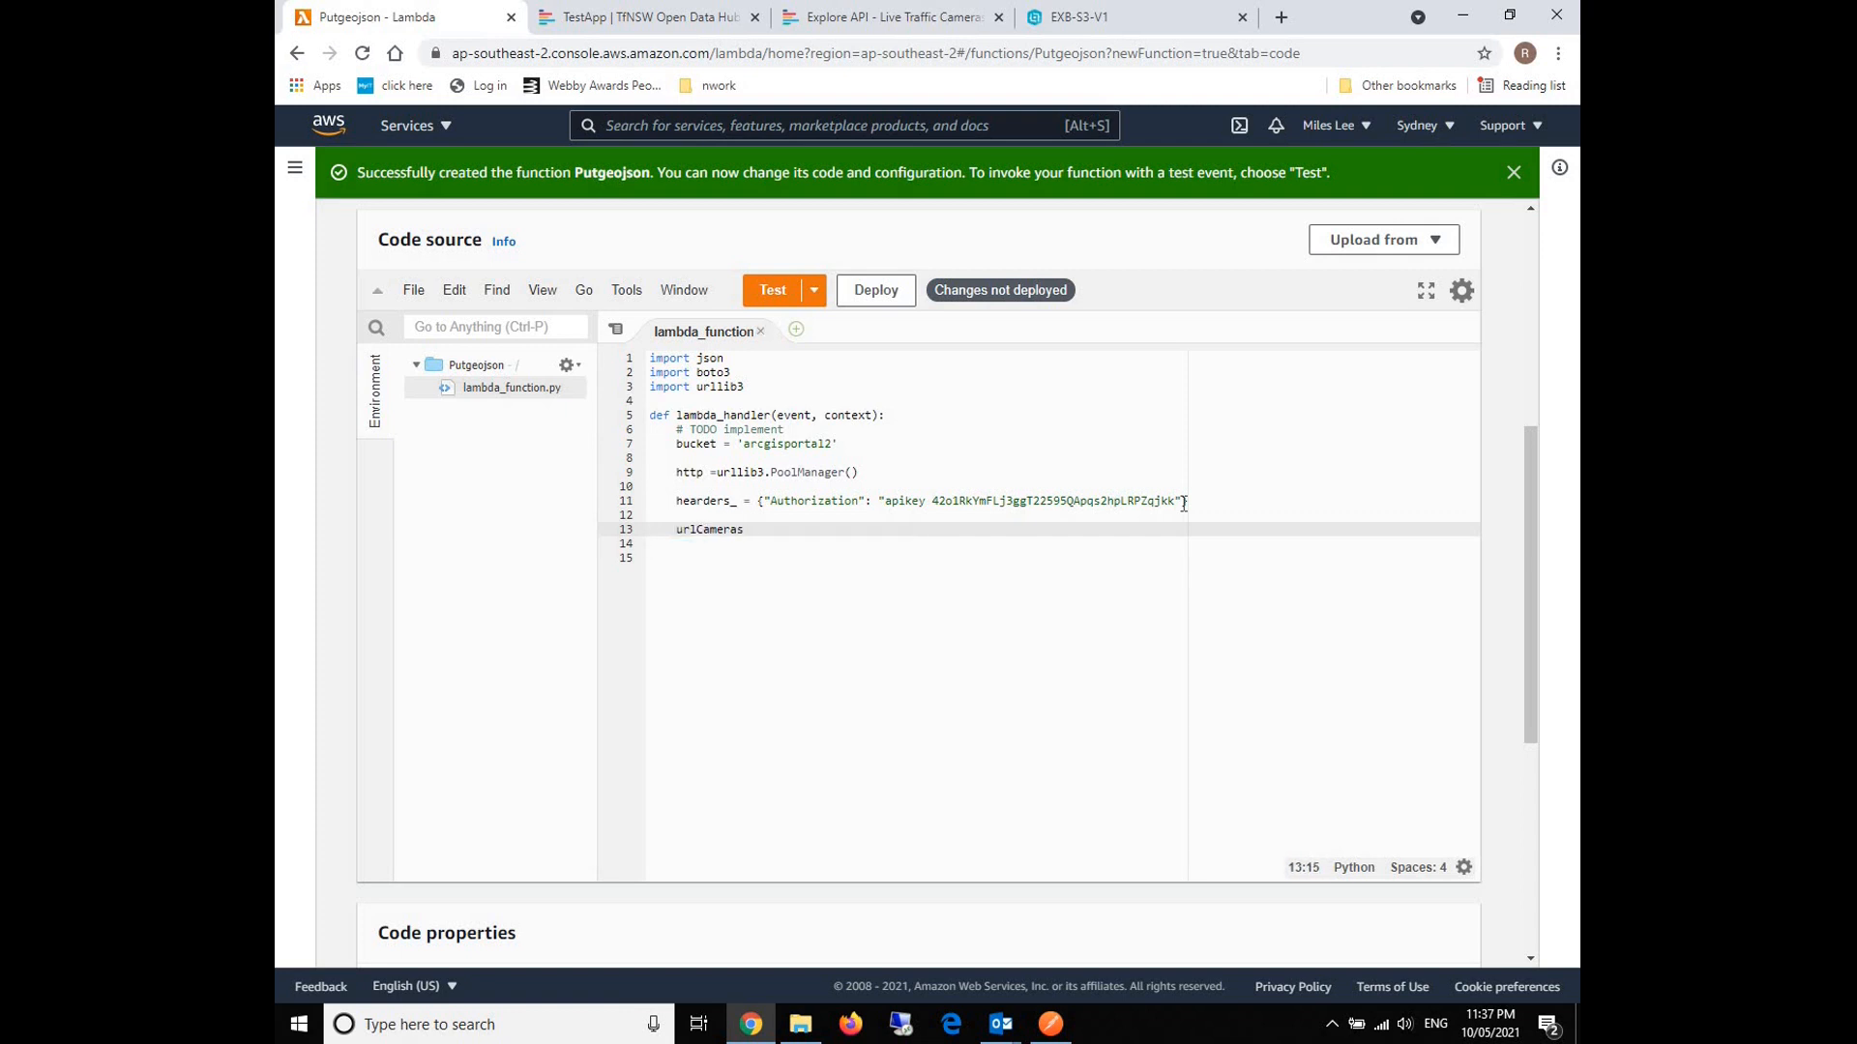
text(= '')
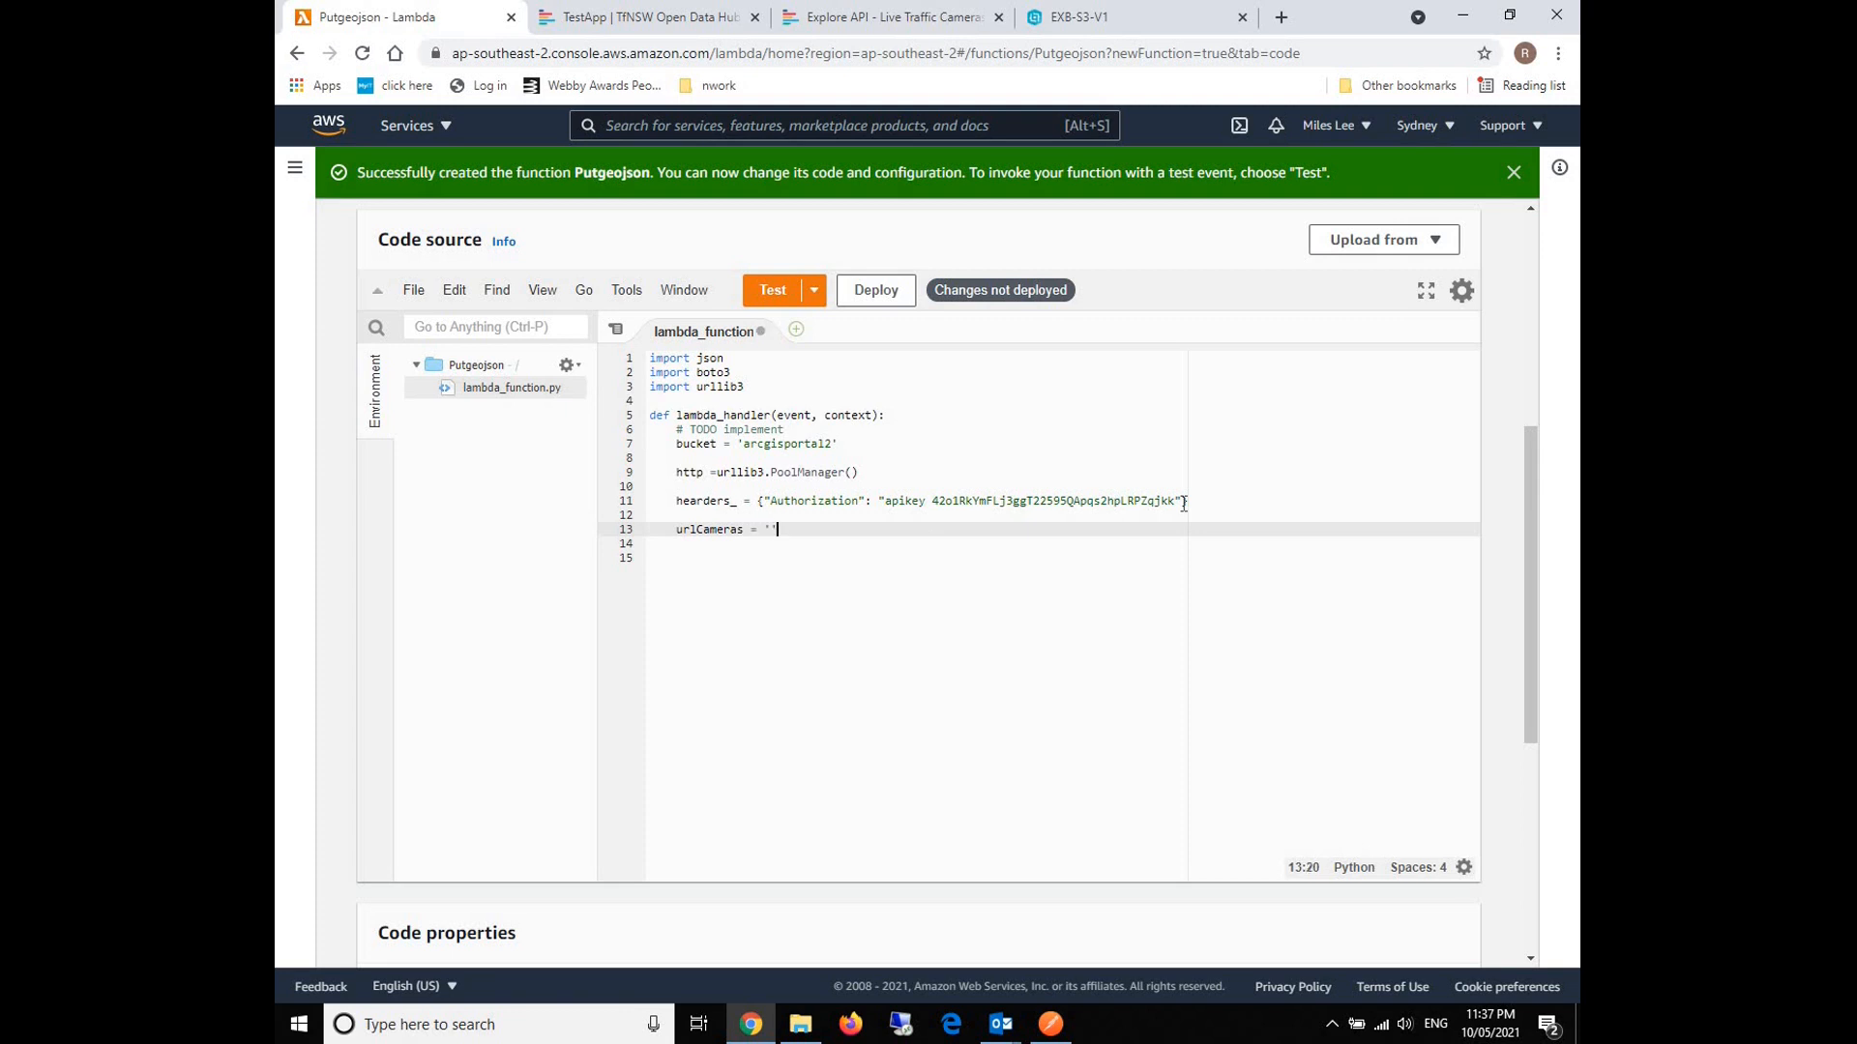
click(890, 17)
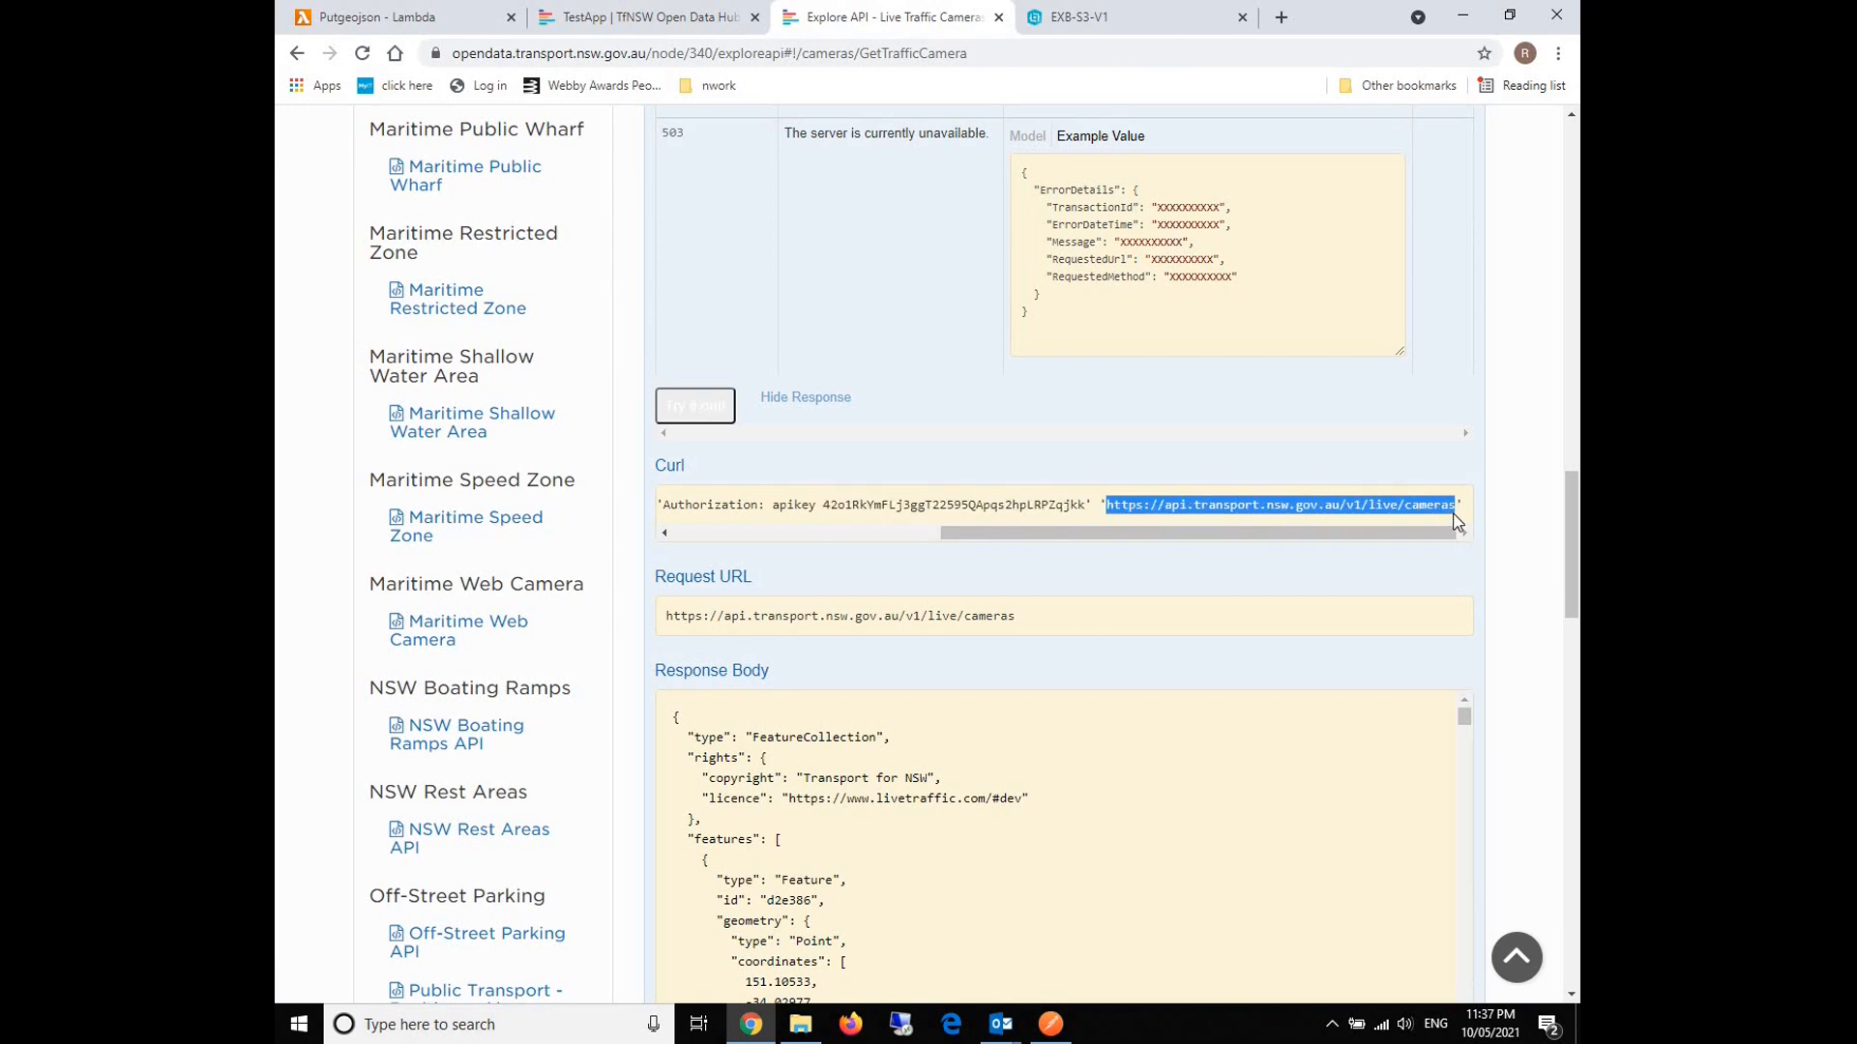
click(393, 17)
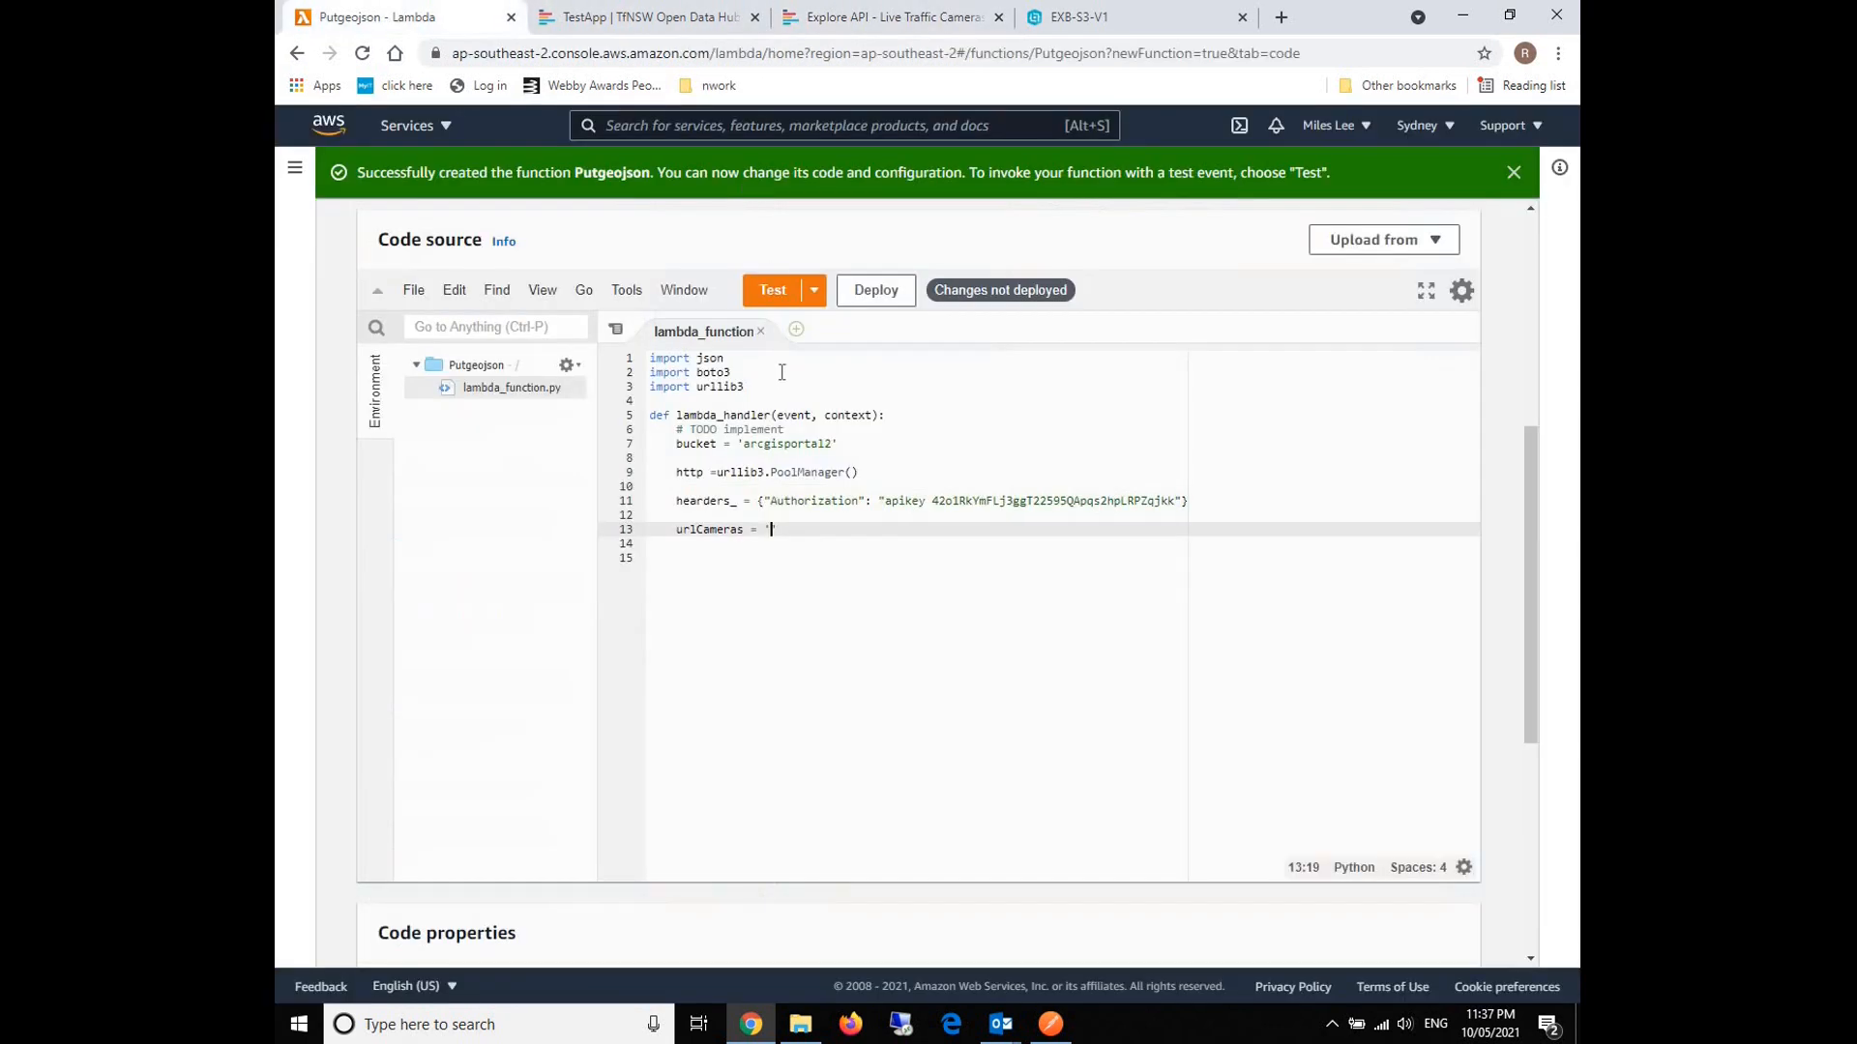
text(https://api.transport.nsw.gov.au/v1/live/cameras')
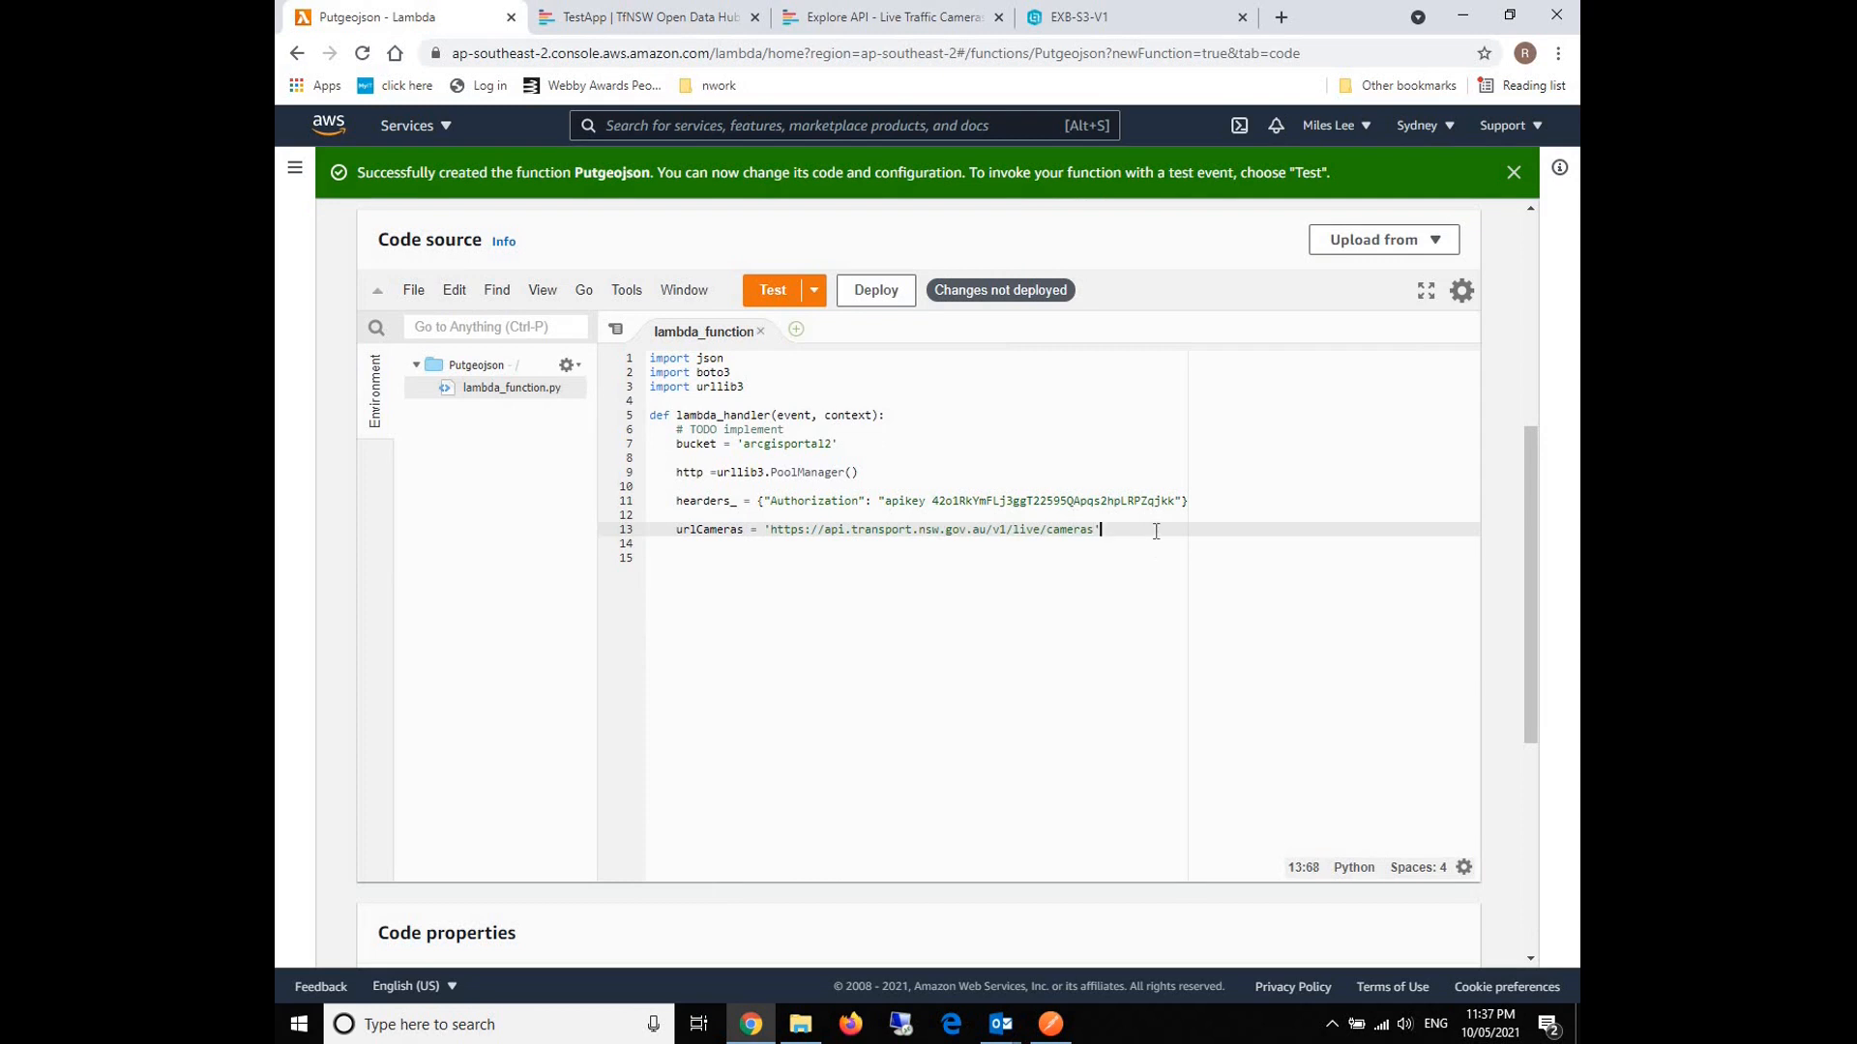
key(Enter)
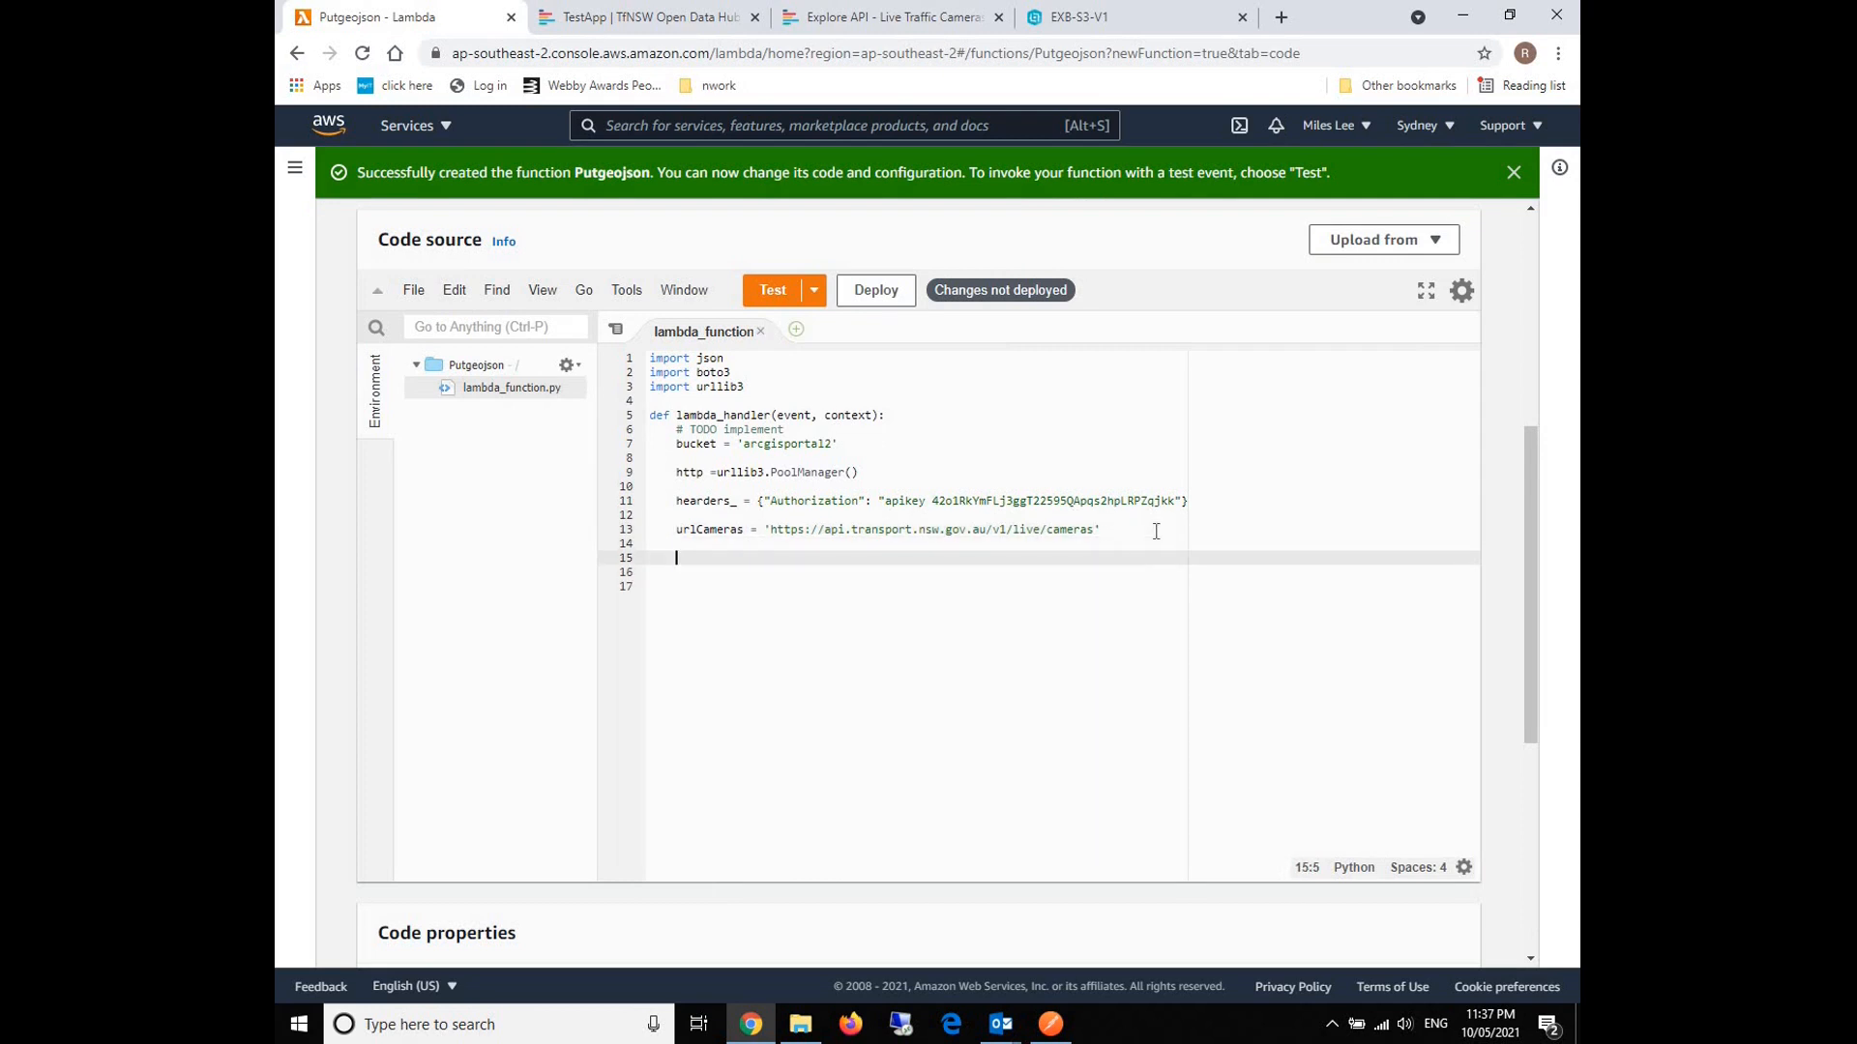
key(Backspace)
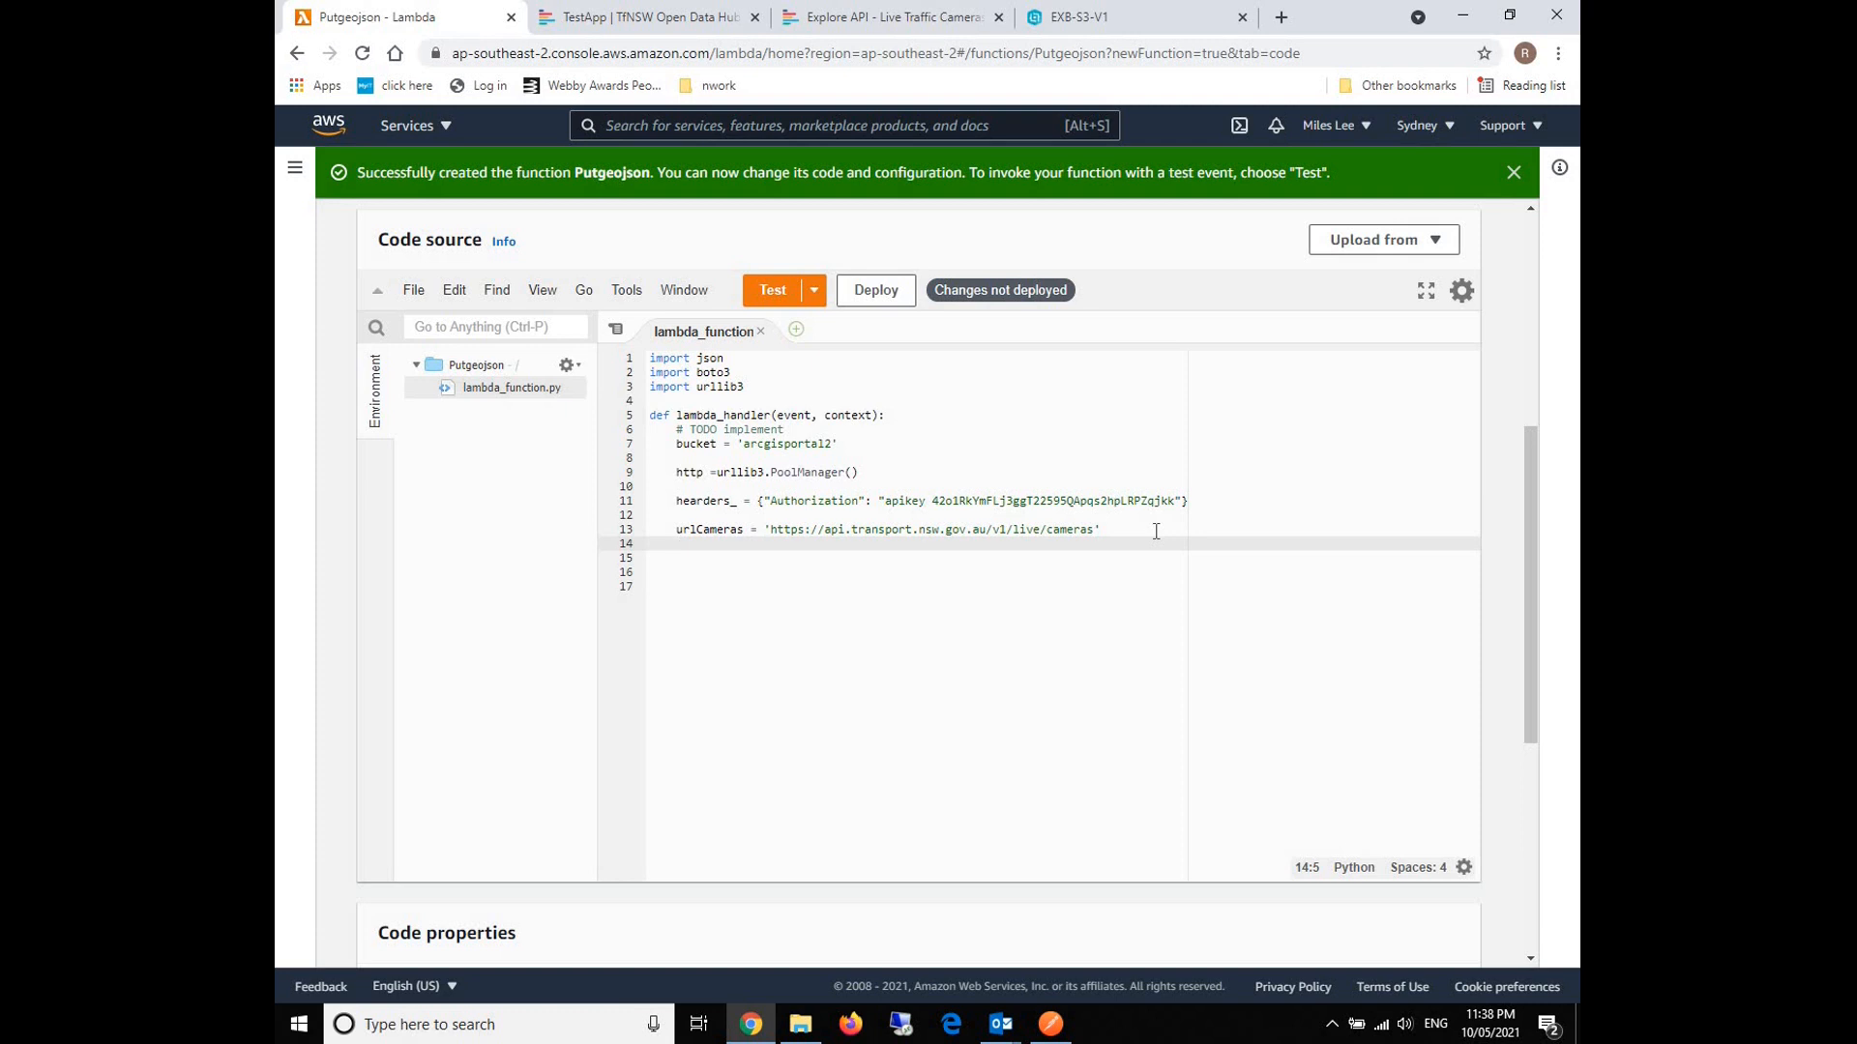
Add r_cameras = http.request('GET', urlCameras, headers = hearders_) and print("Rq Ok").
text(r_camer)
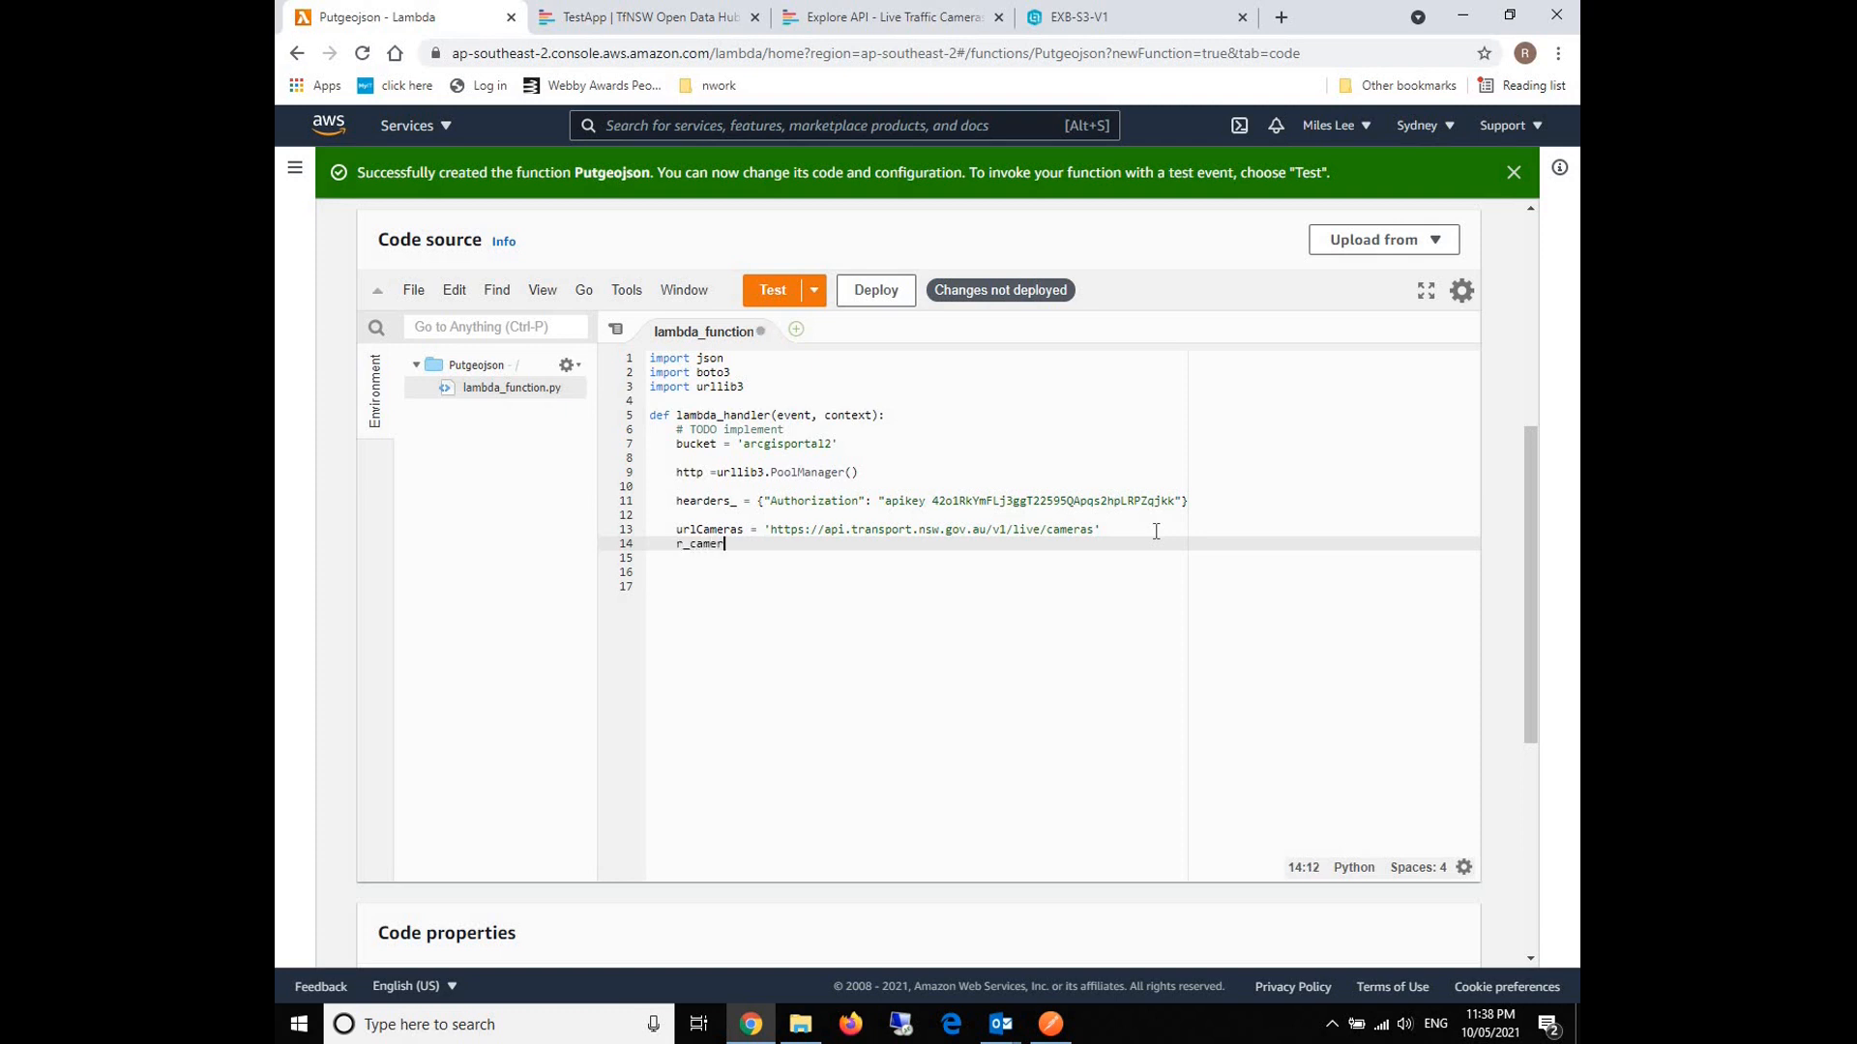
text(as =)
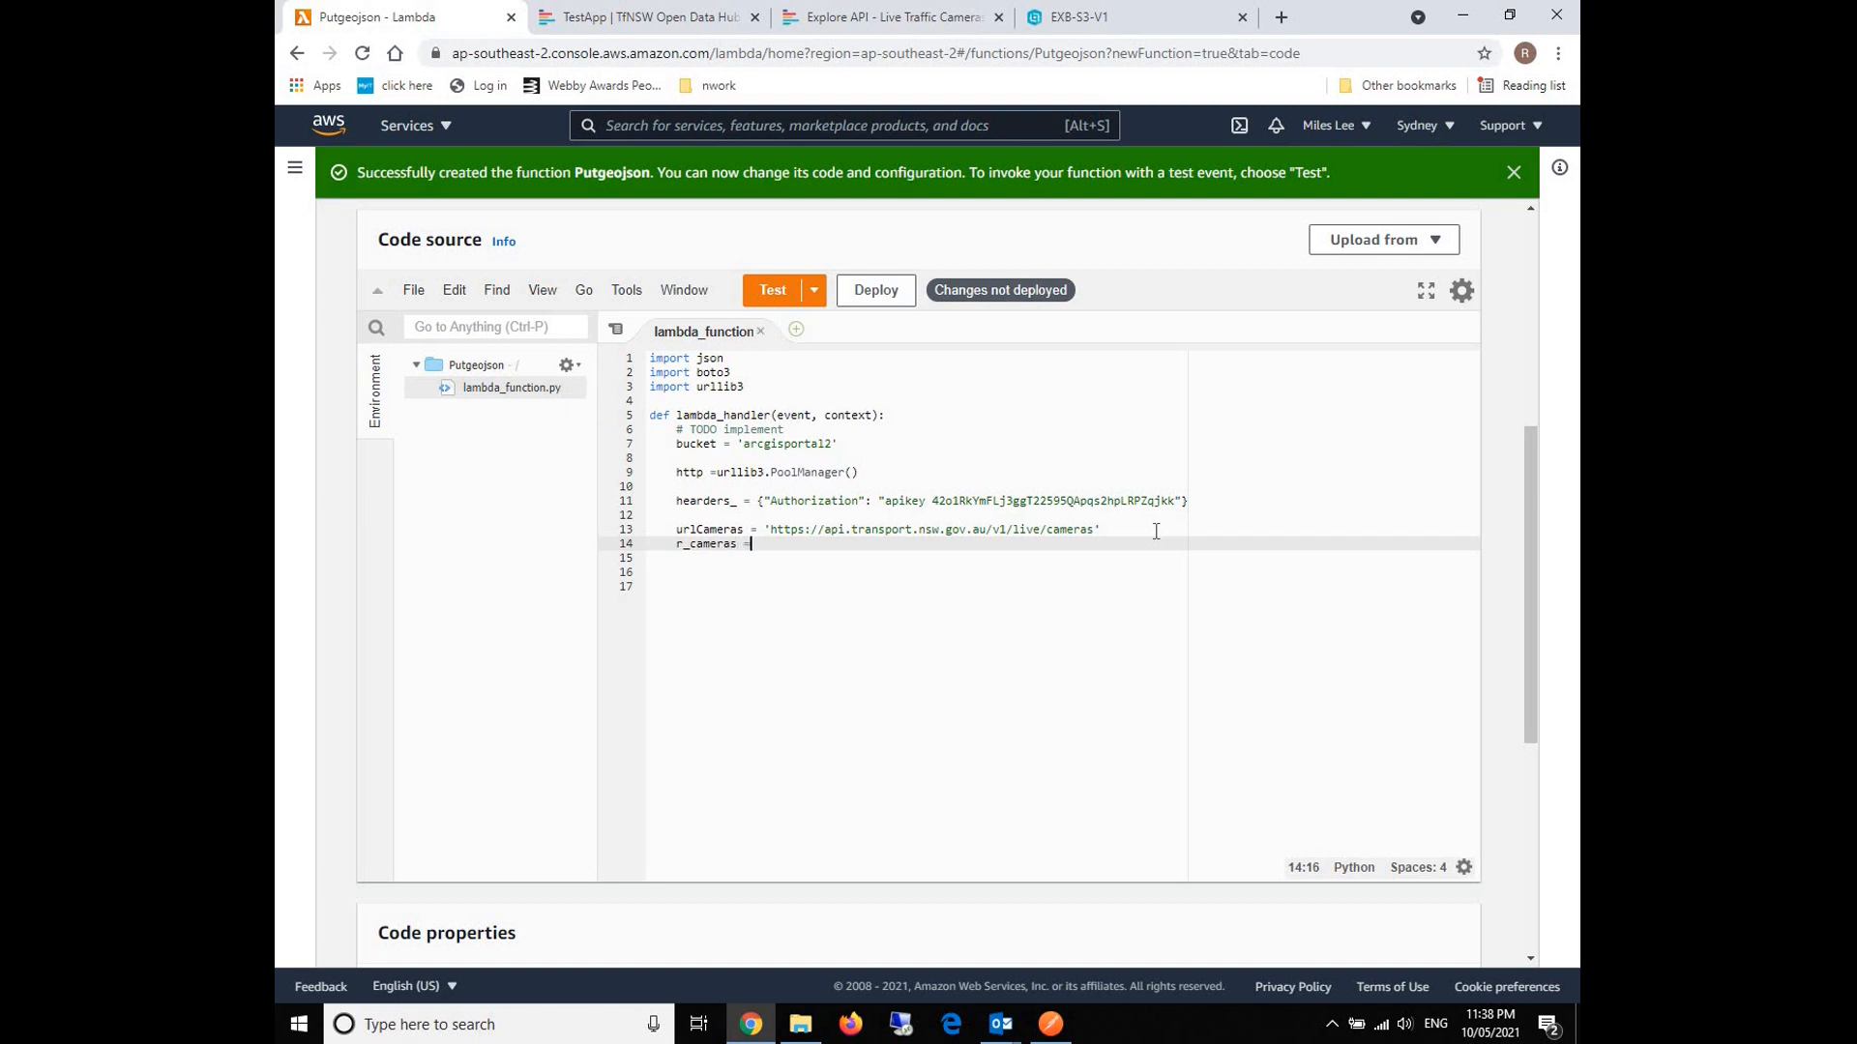
text(htp)
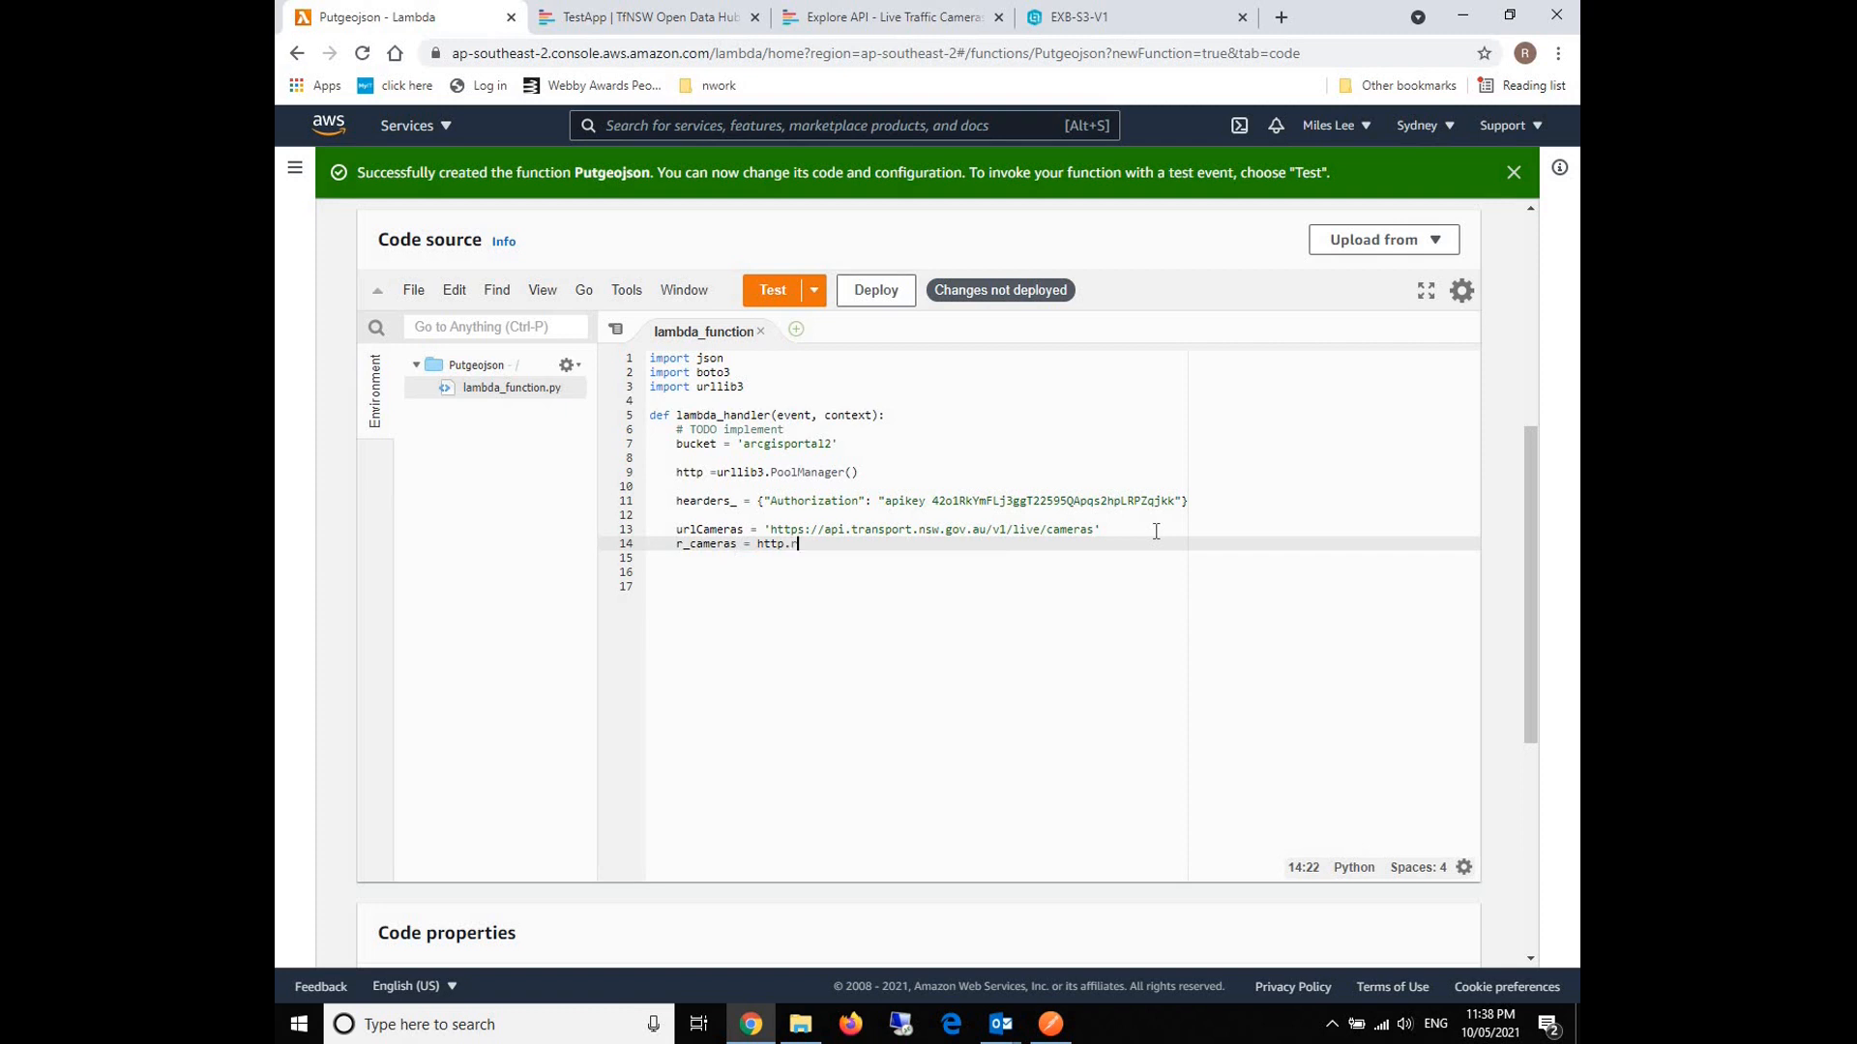
text(equest(''))
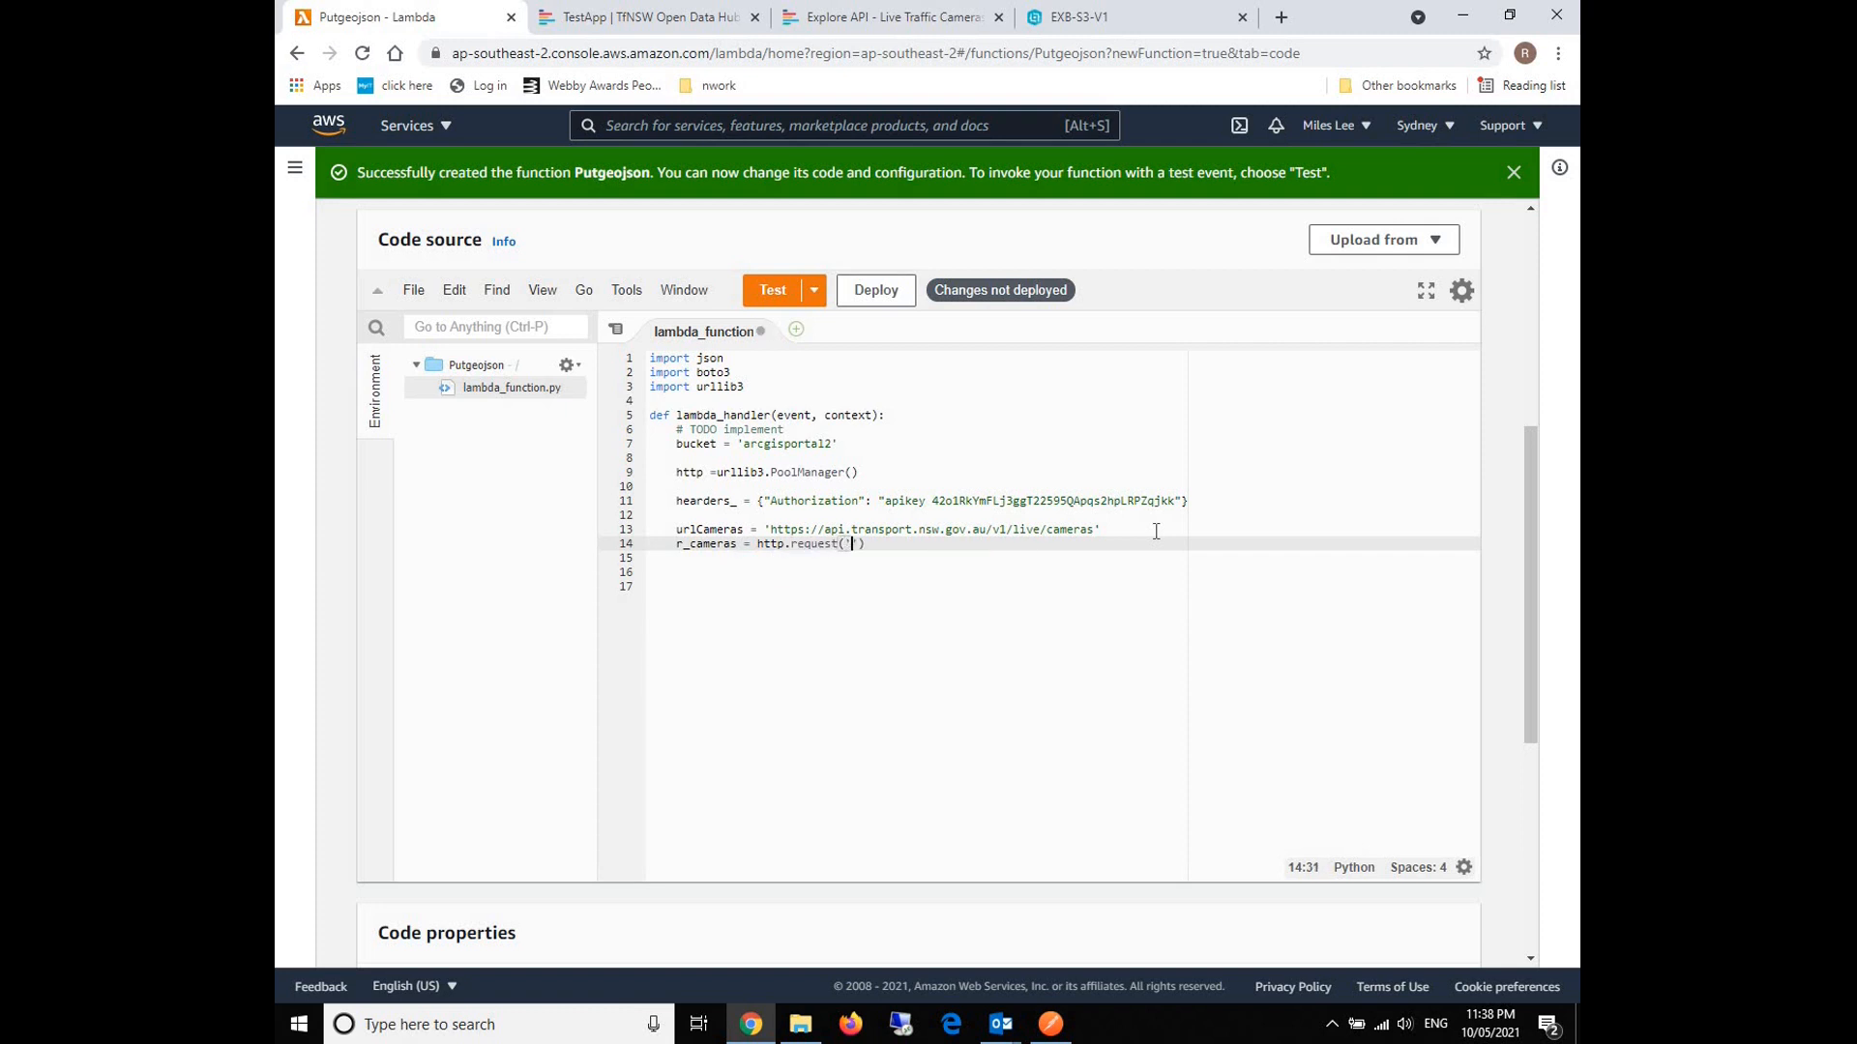
text(GET)
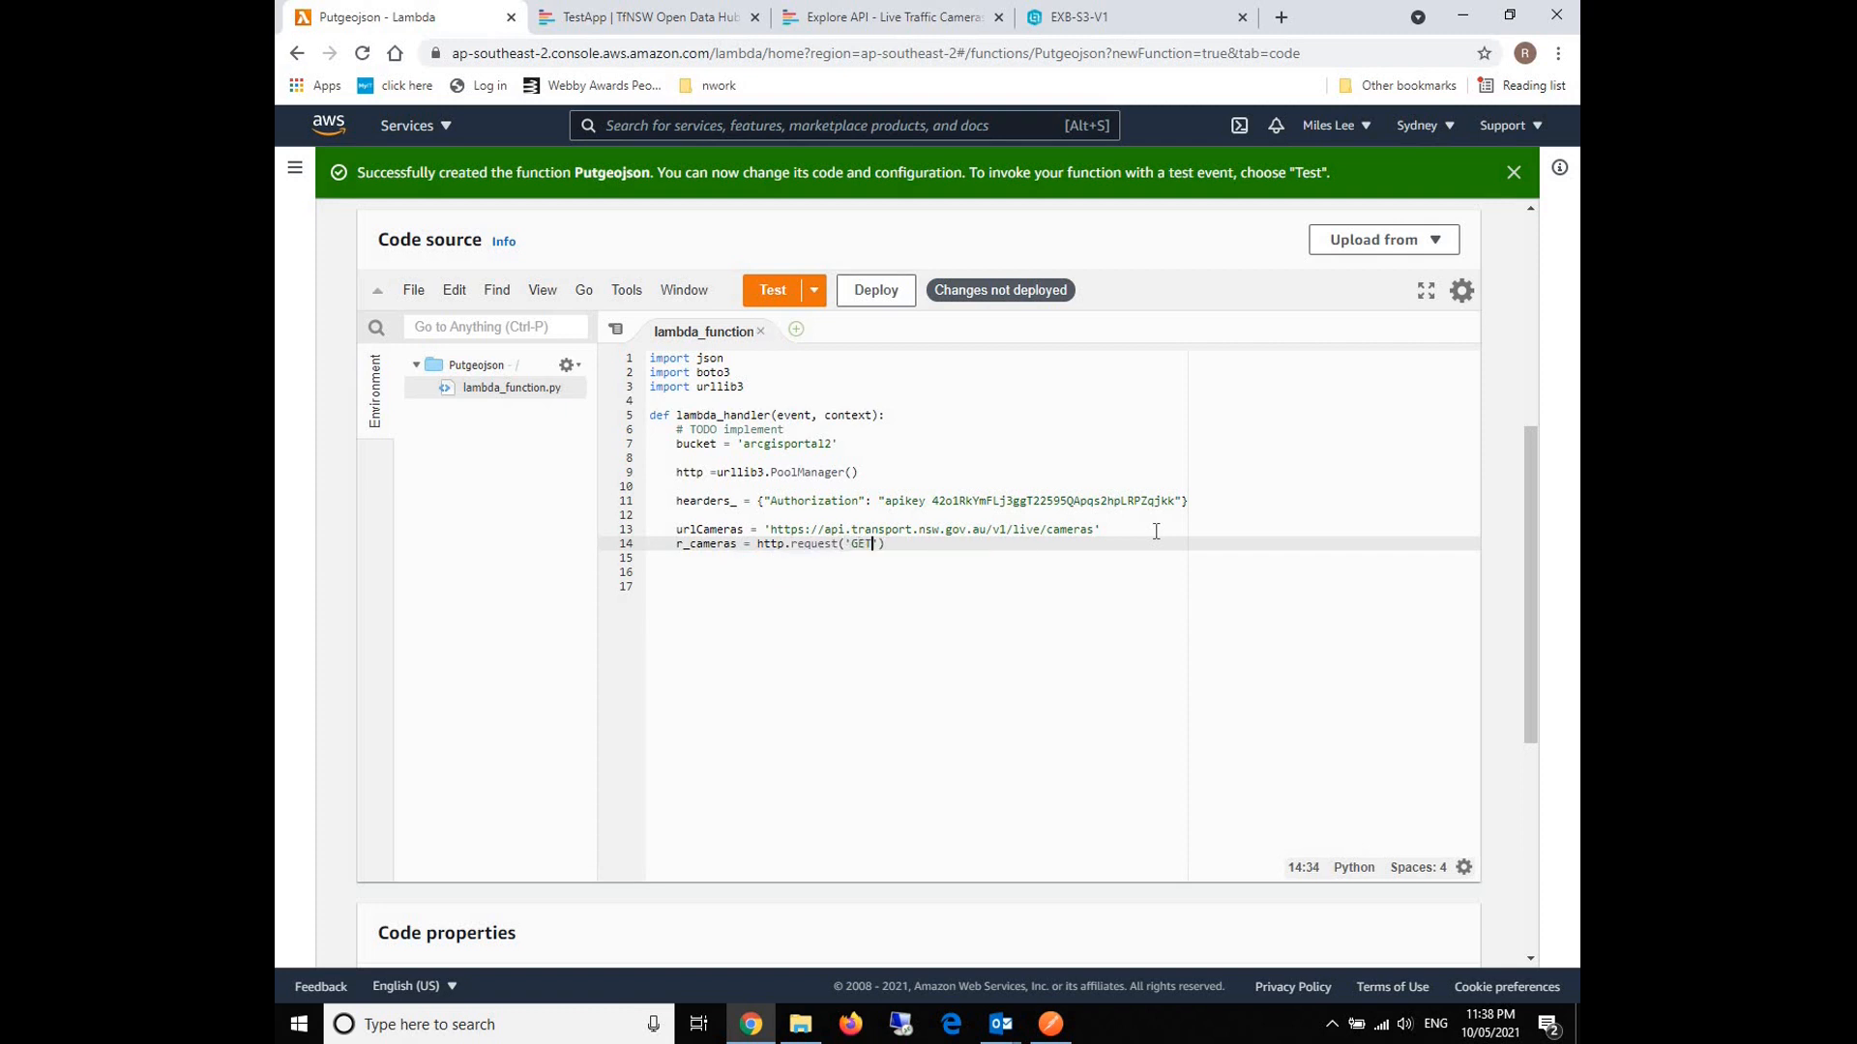
text(, urlCameras,)
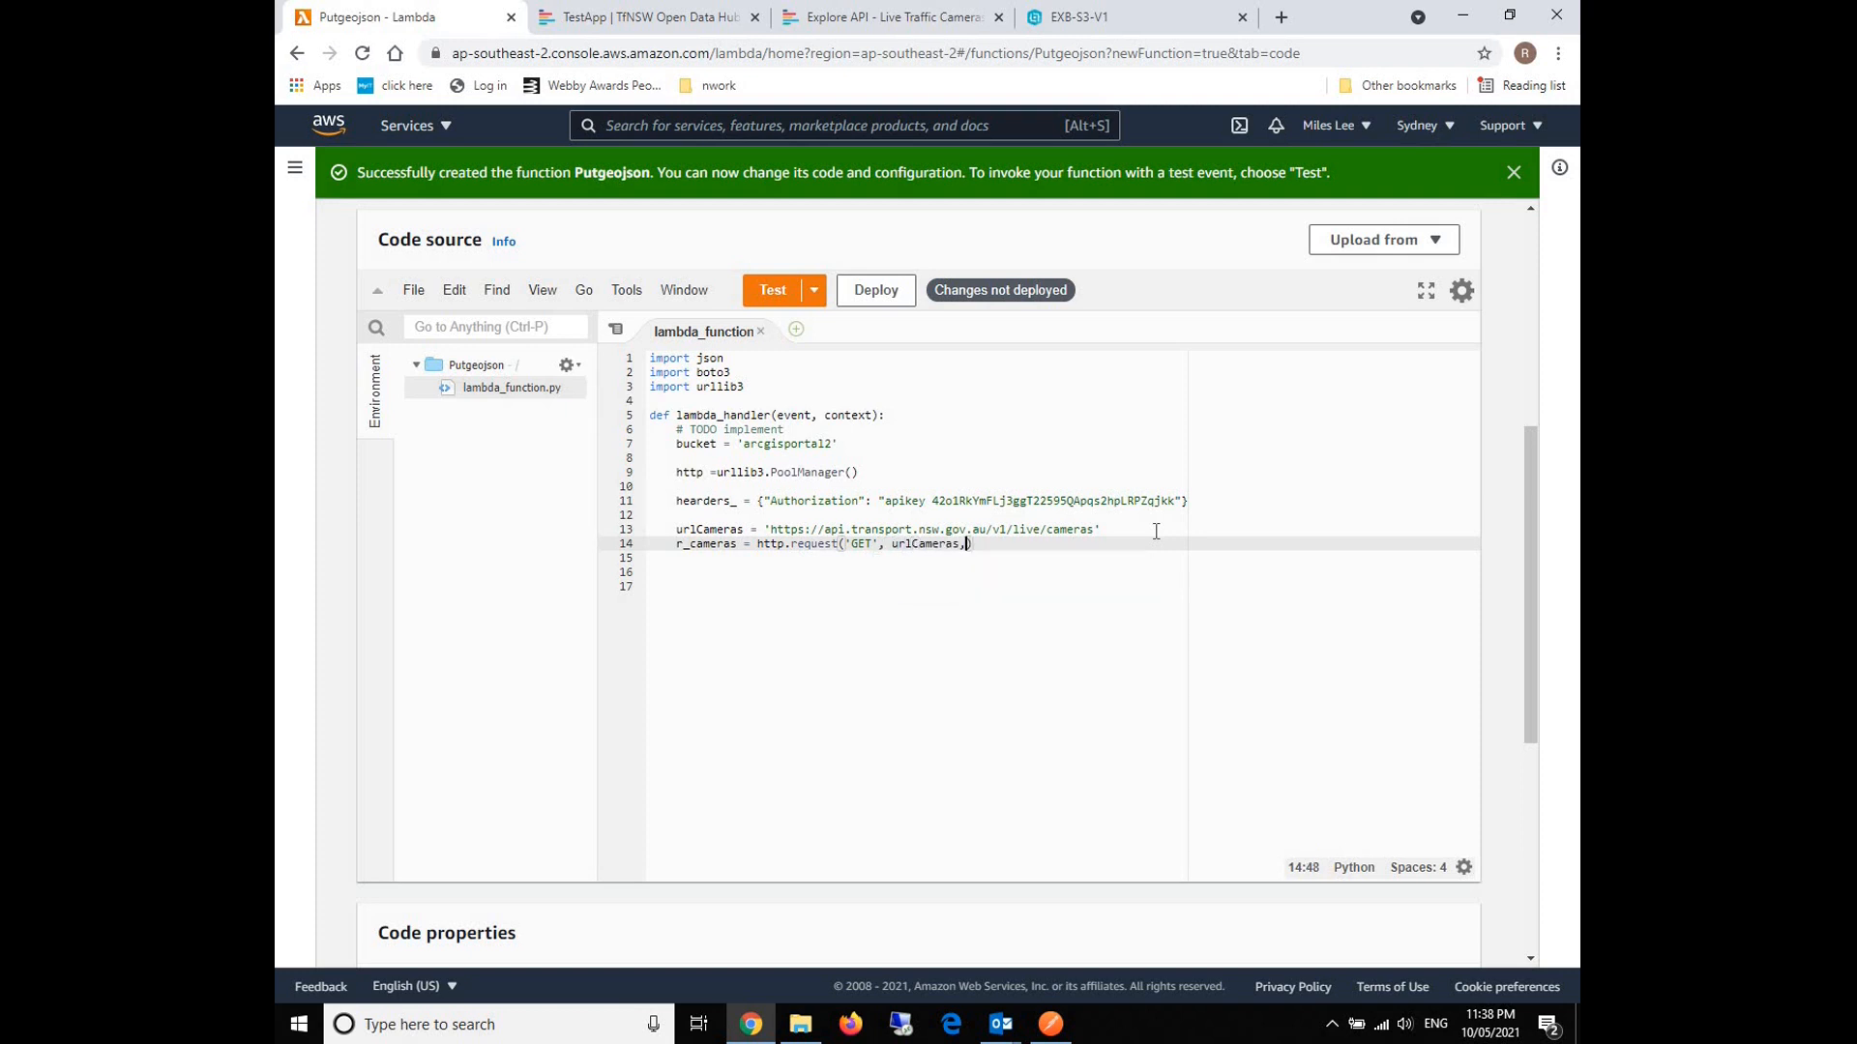
text(headers = hearders_)
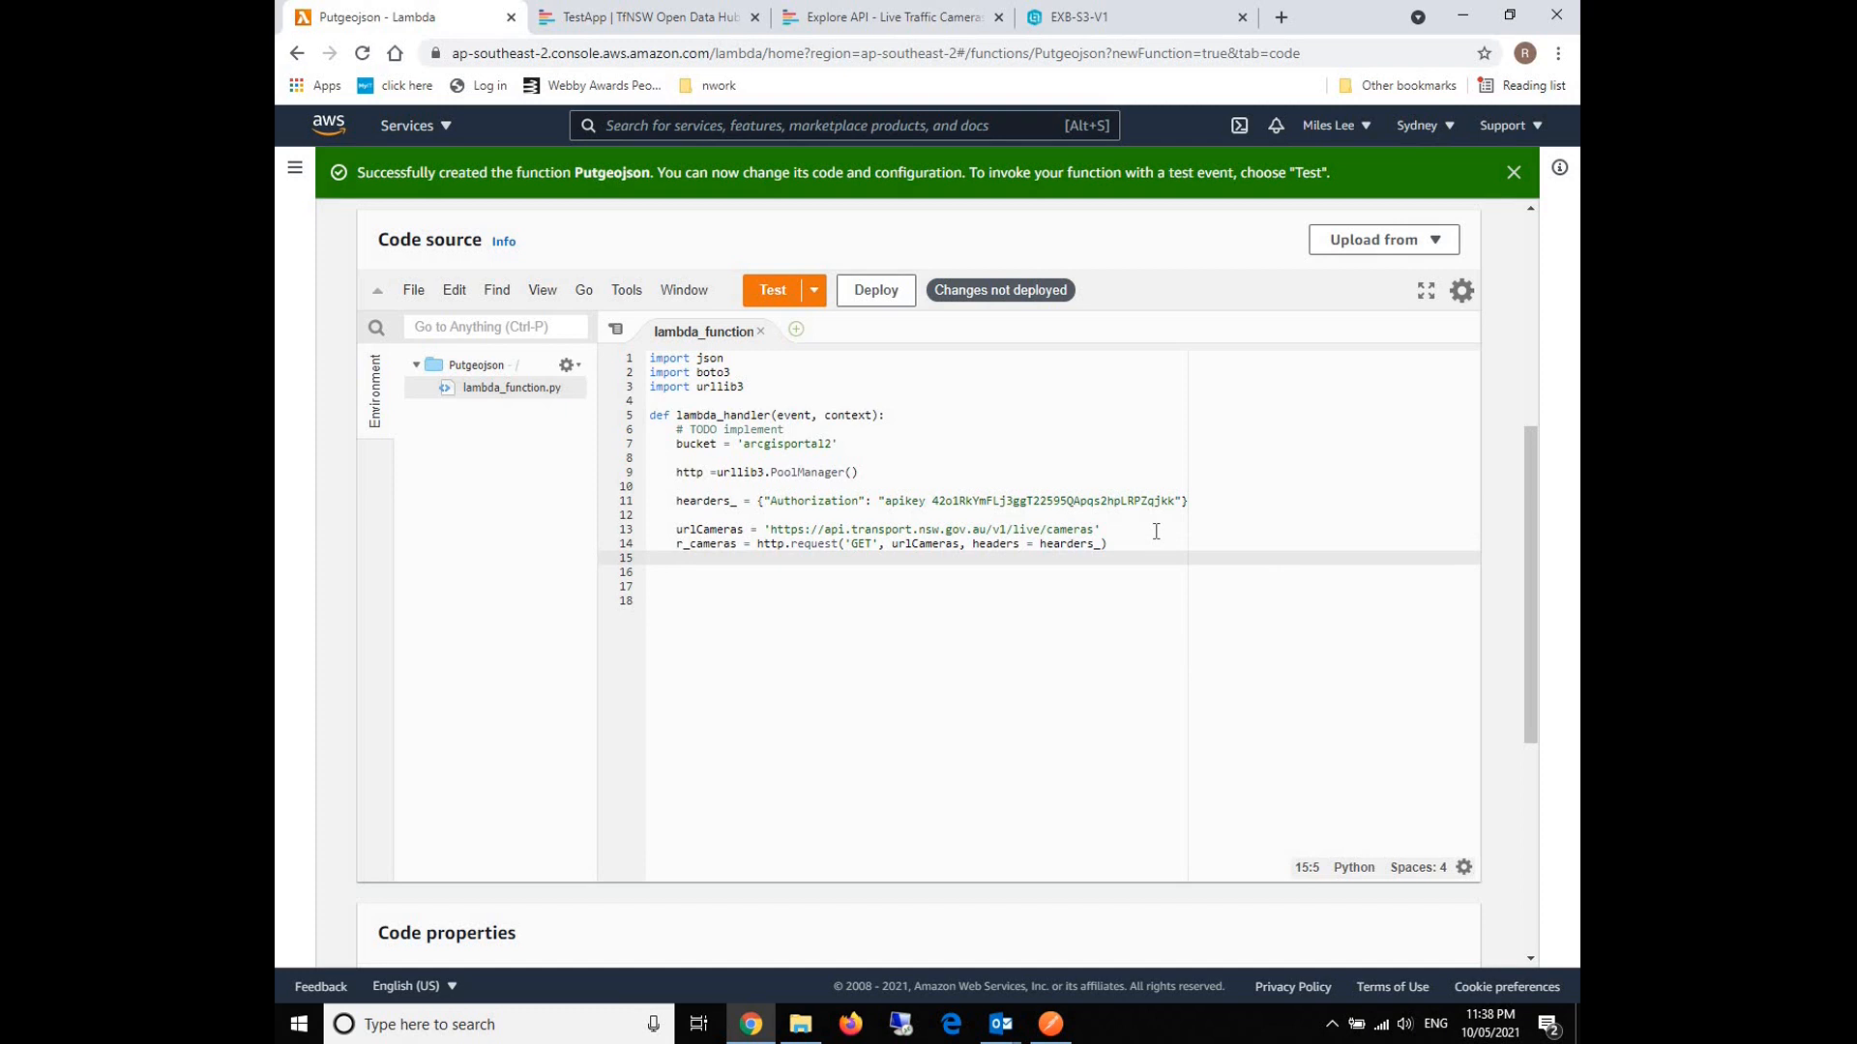
text(print)
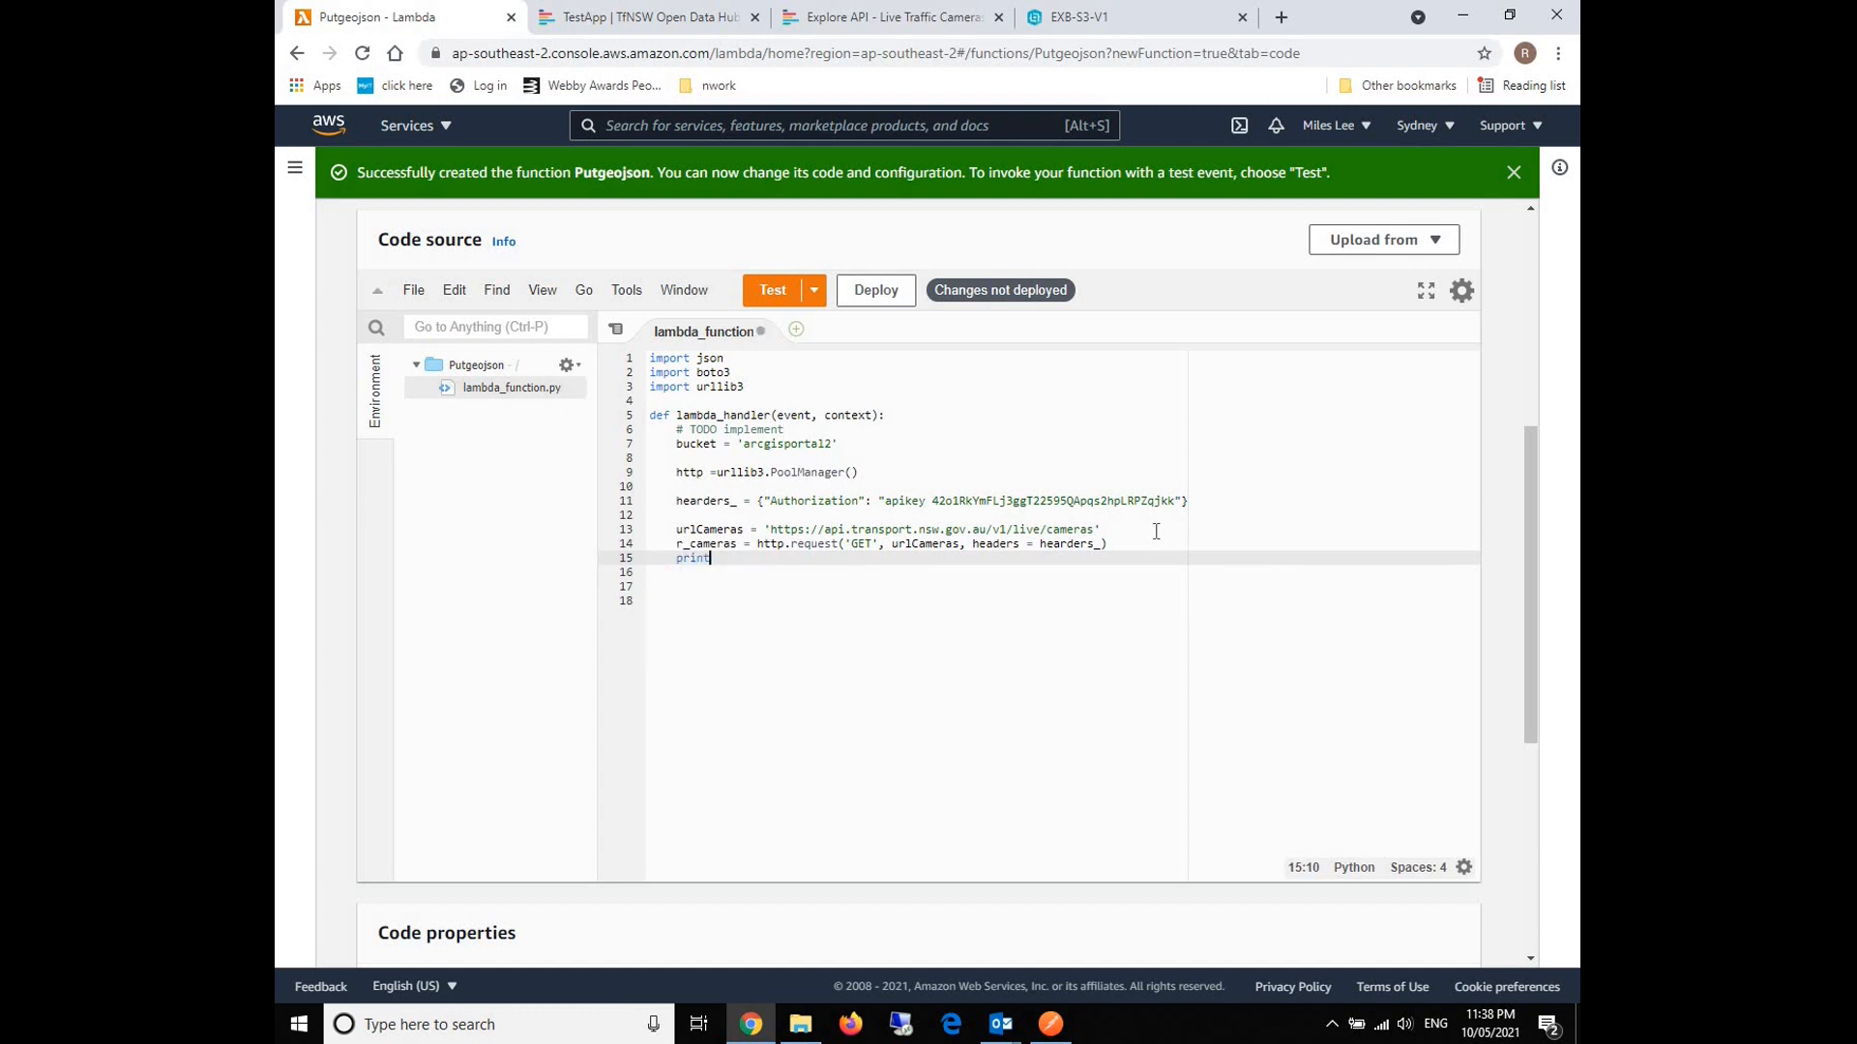
text((""))
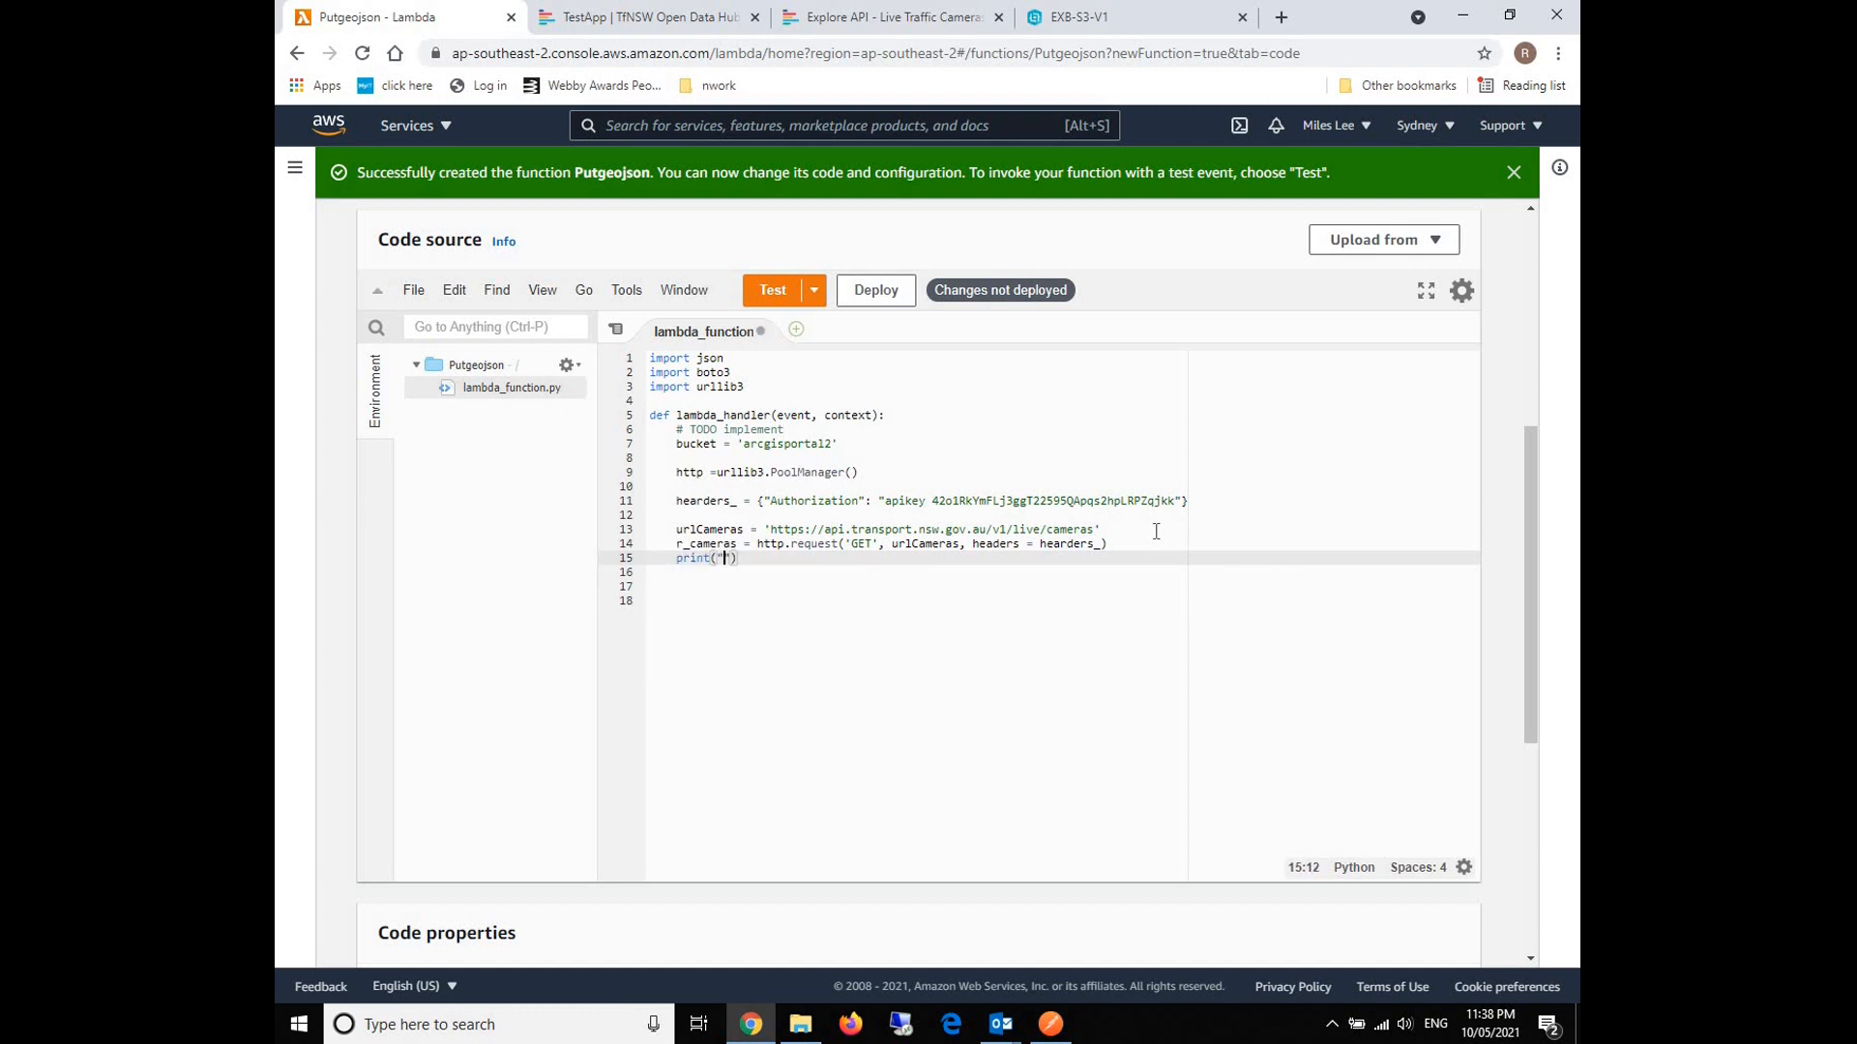
text(Rqu)
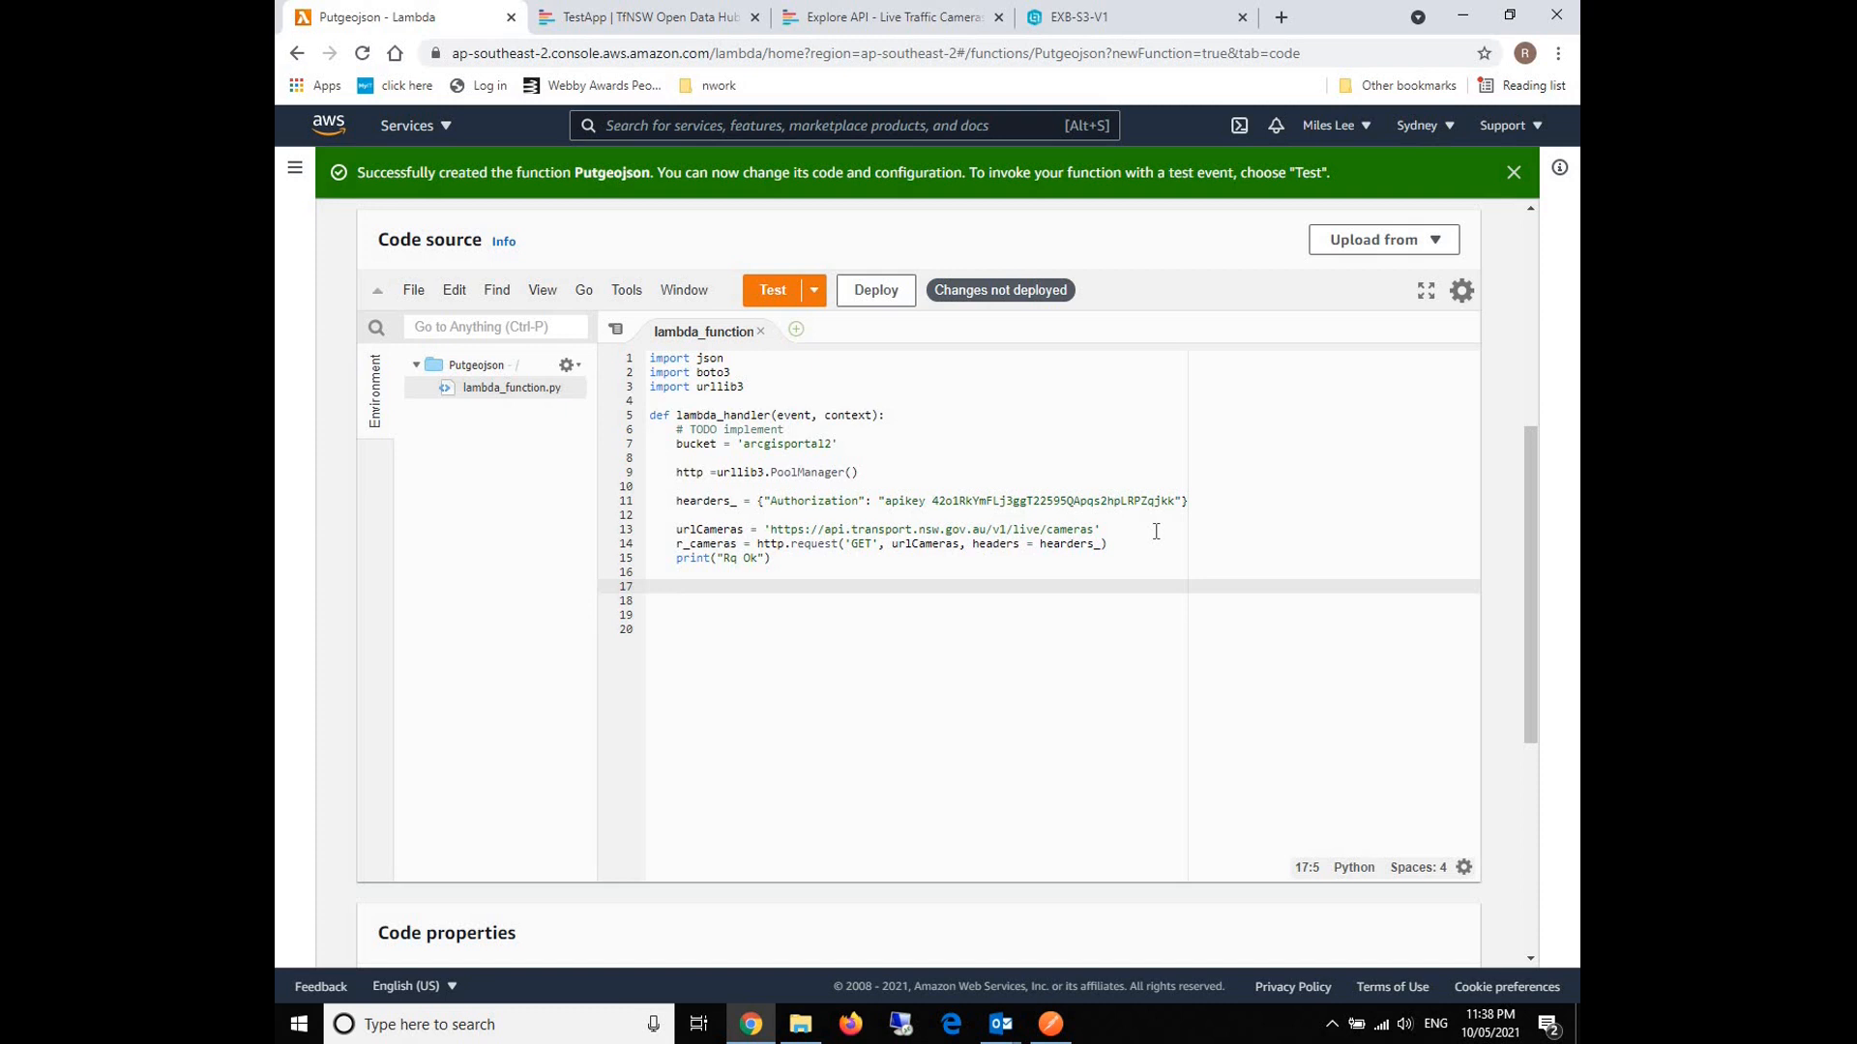
Store the response in resultCameras and set camerasFile = 'cameras.geojson'.
text(result)
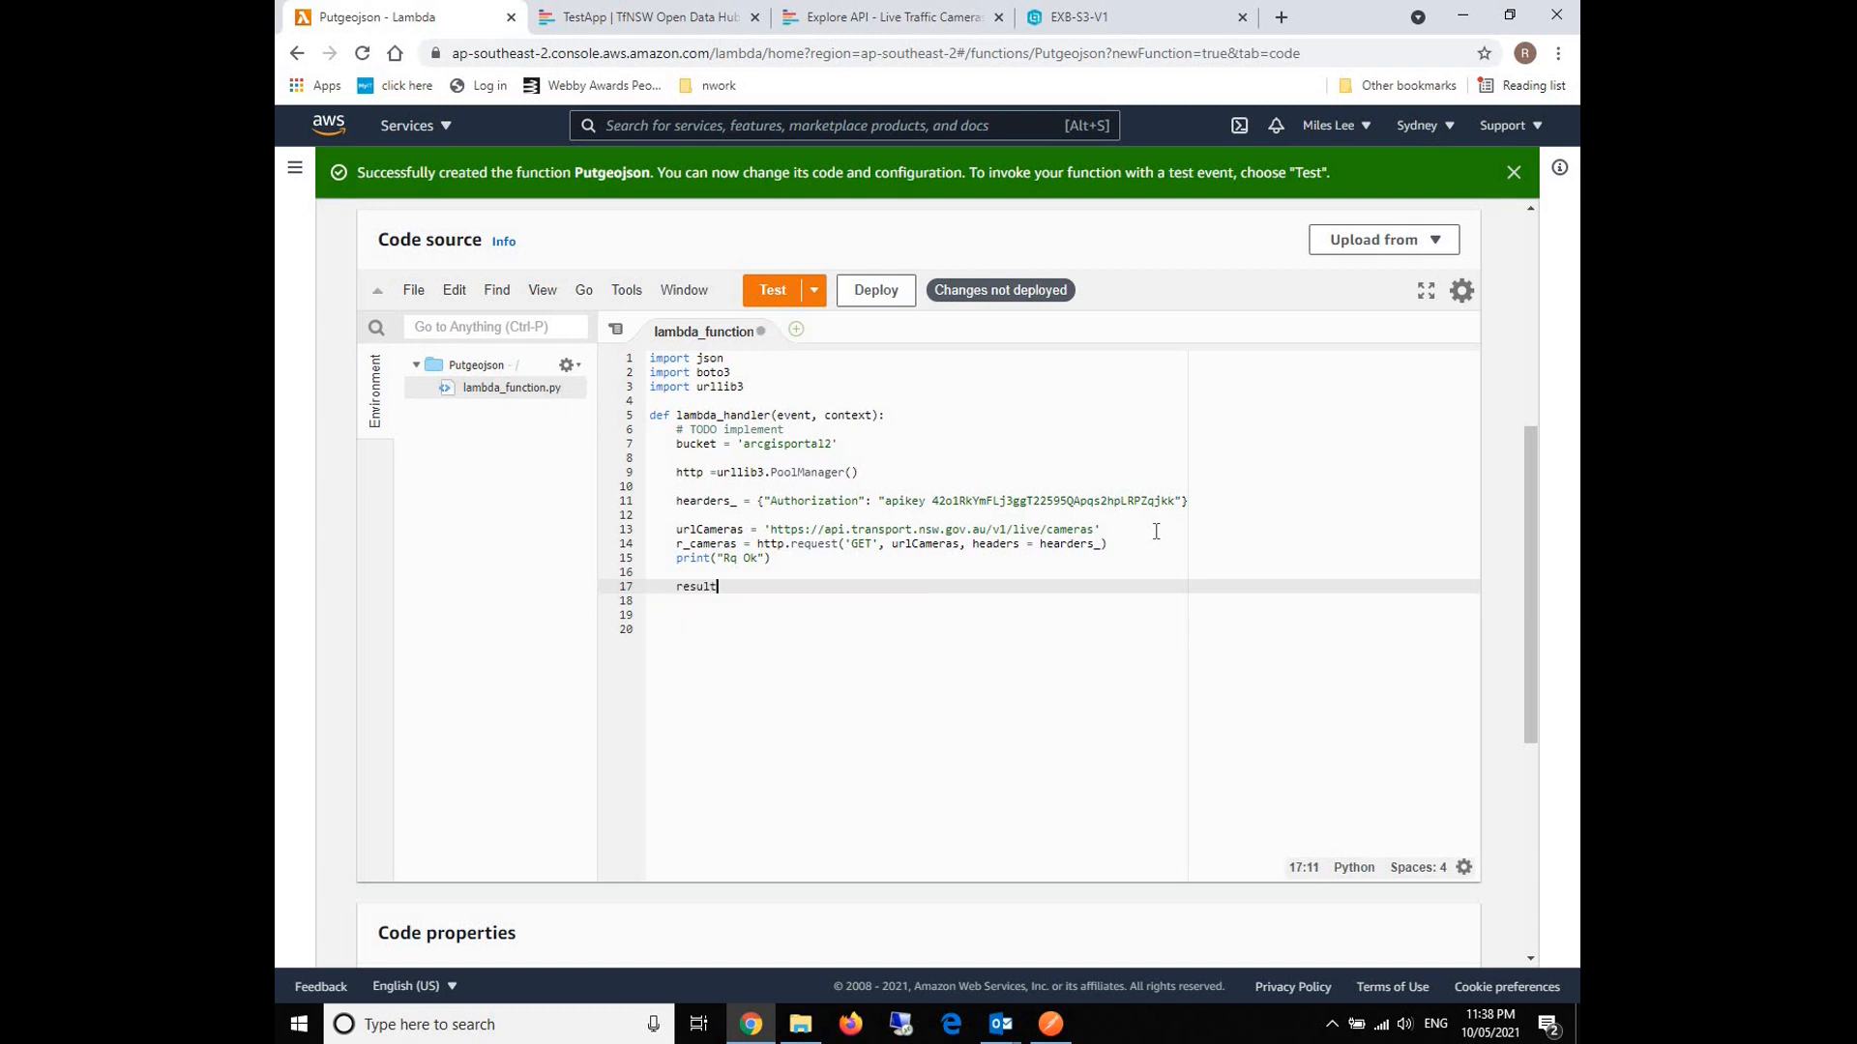
text(Cameras + r_cameras.data)
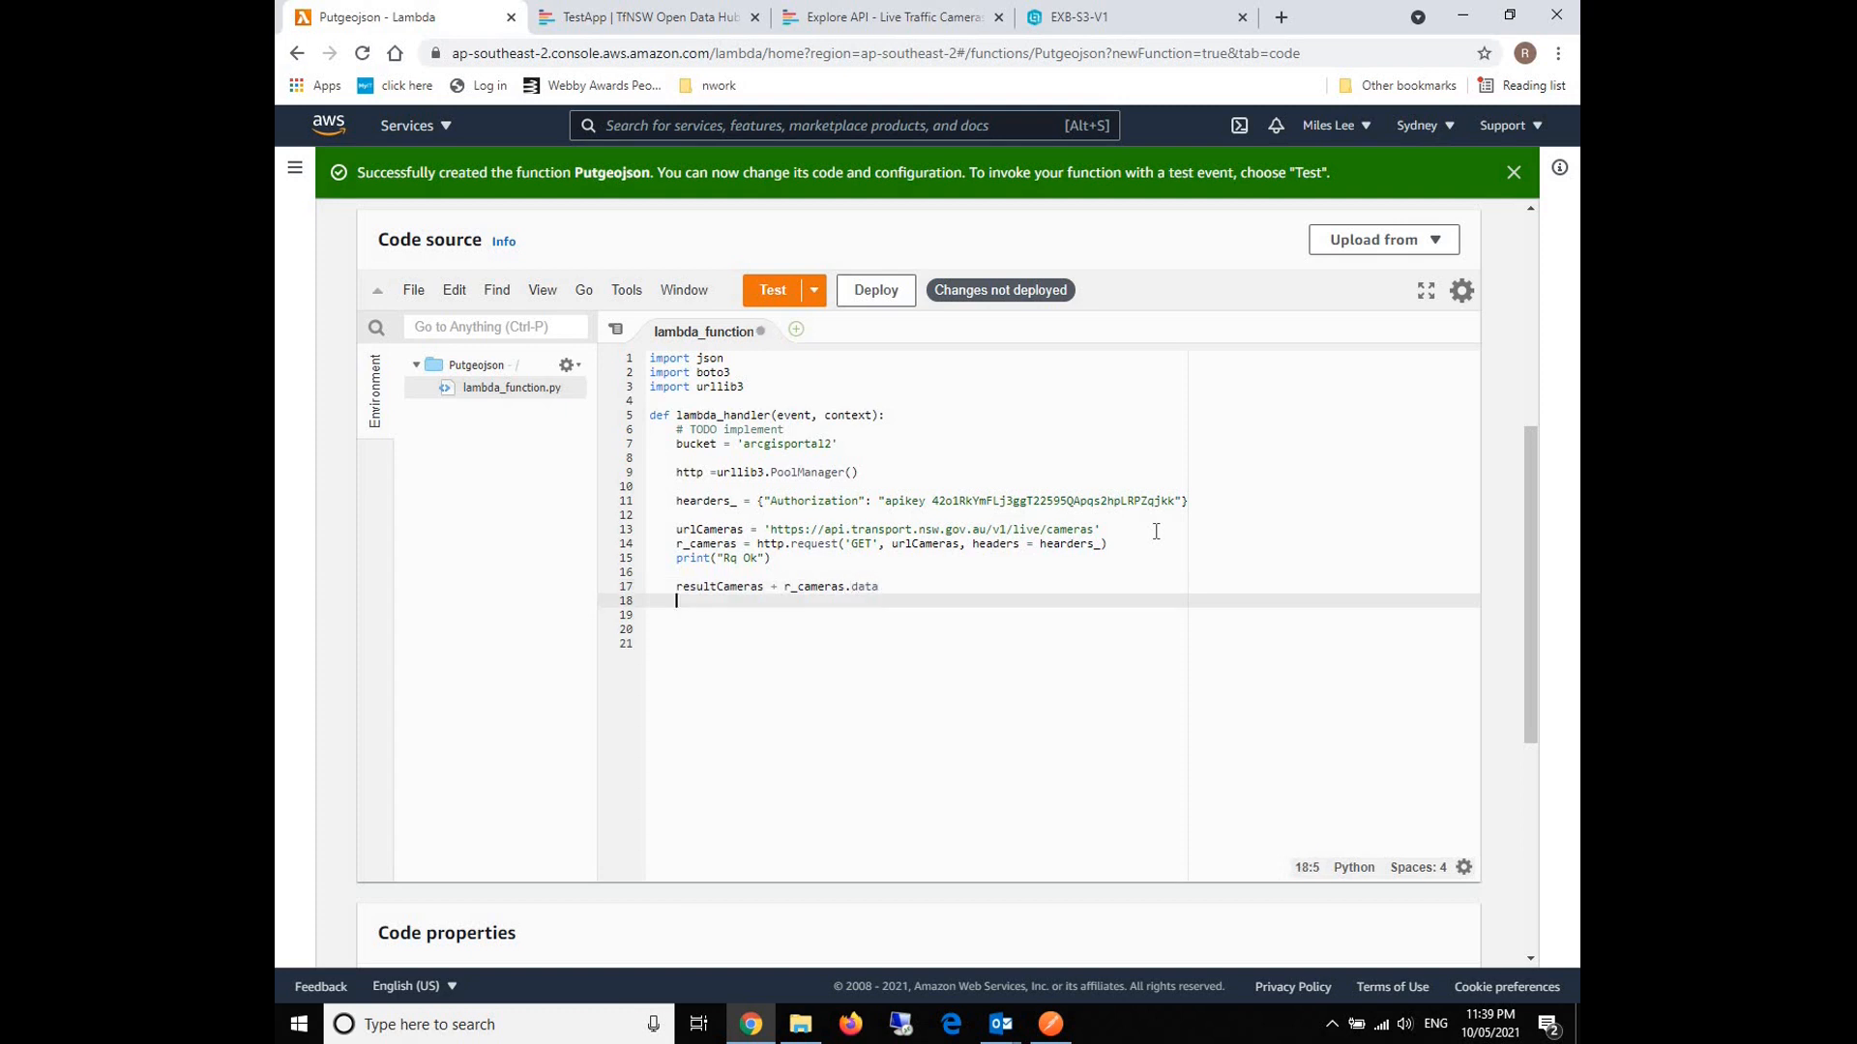
click(705, 586)
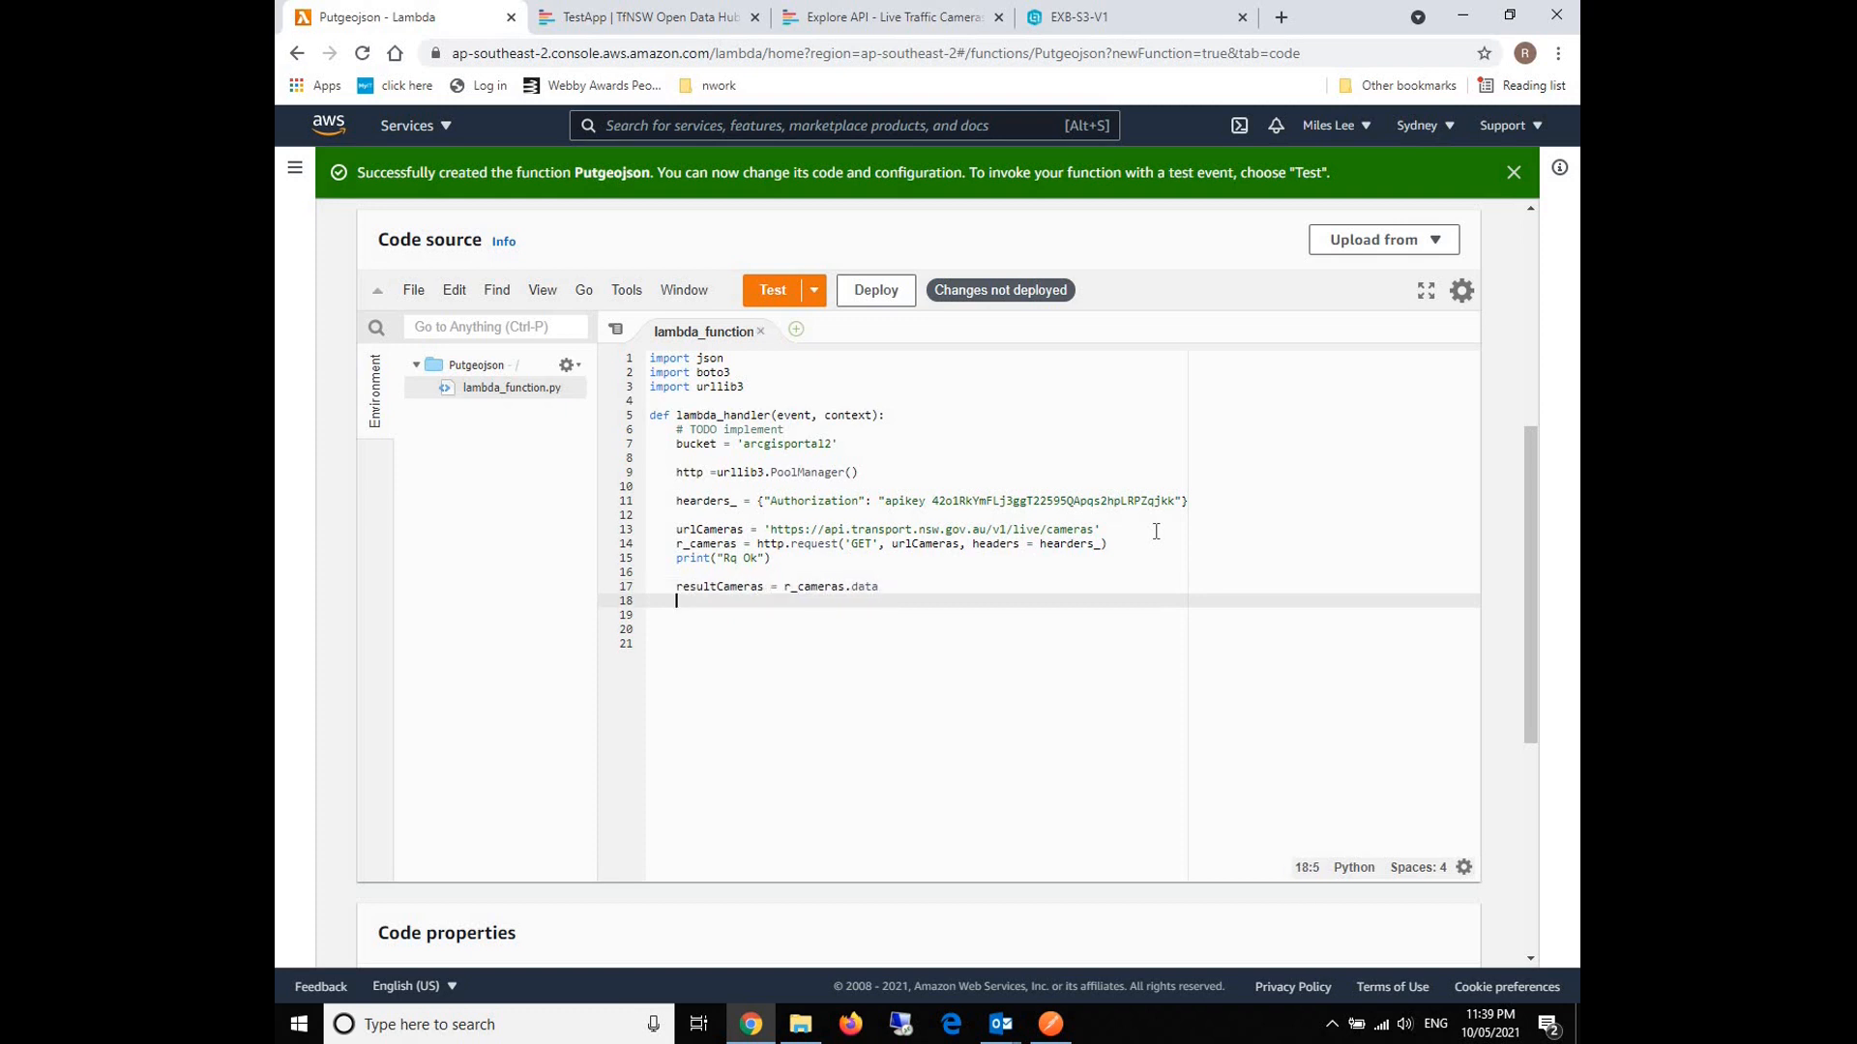
text(camerasFile = ')
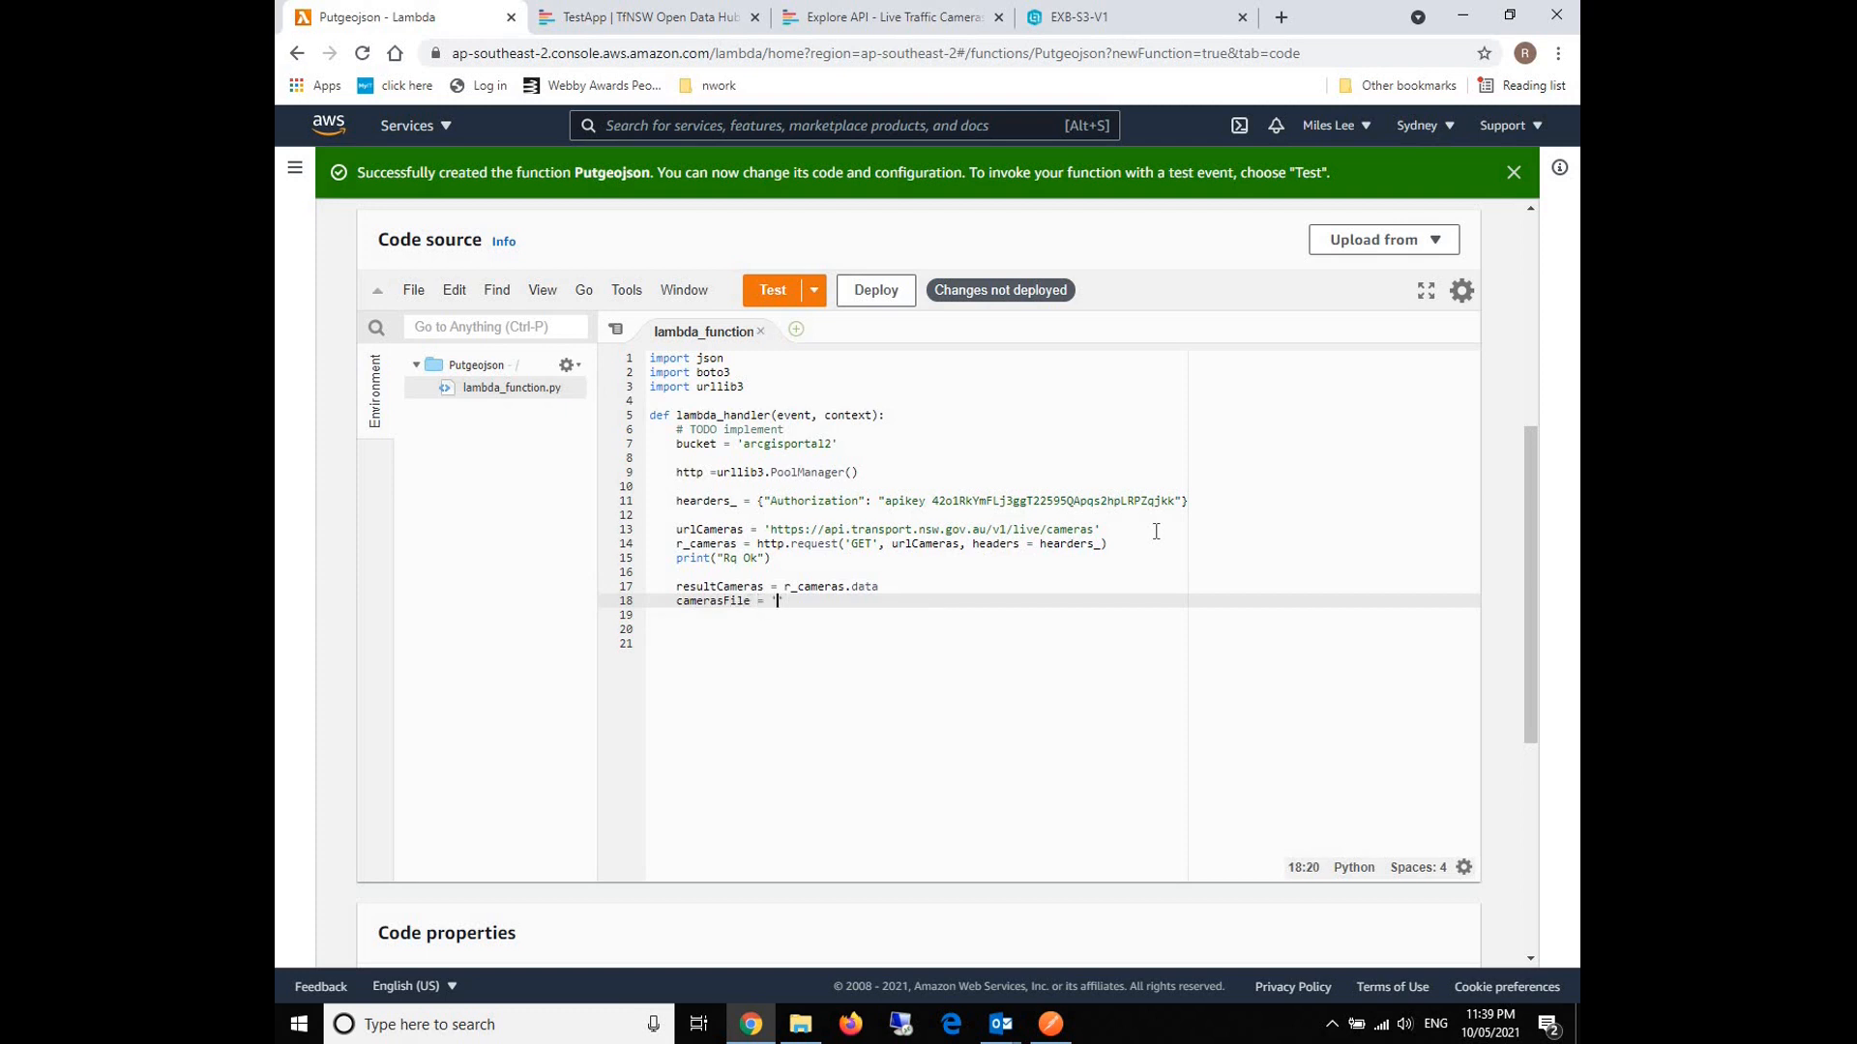
text(camerasF)
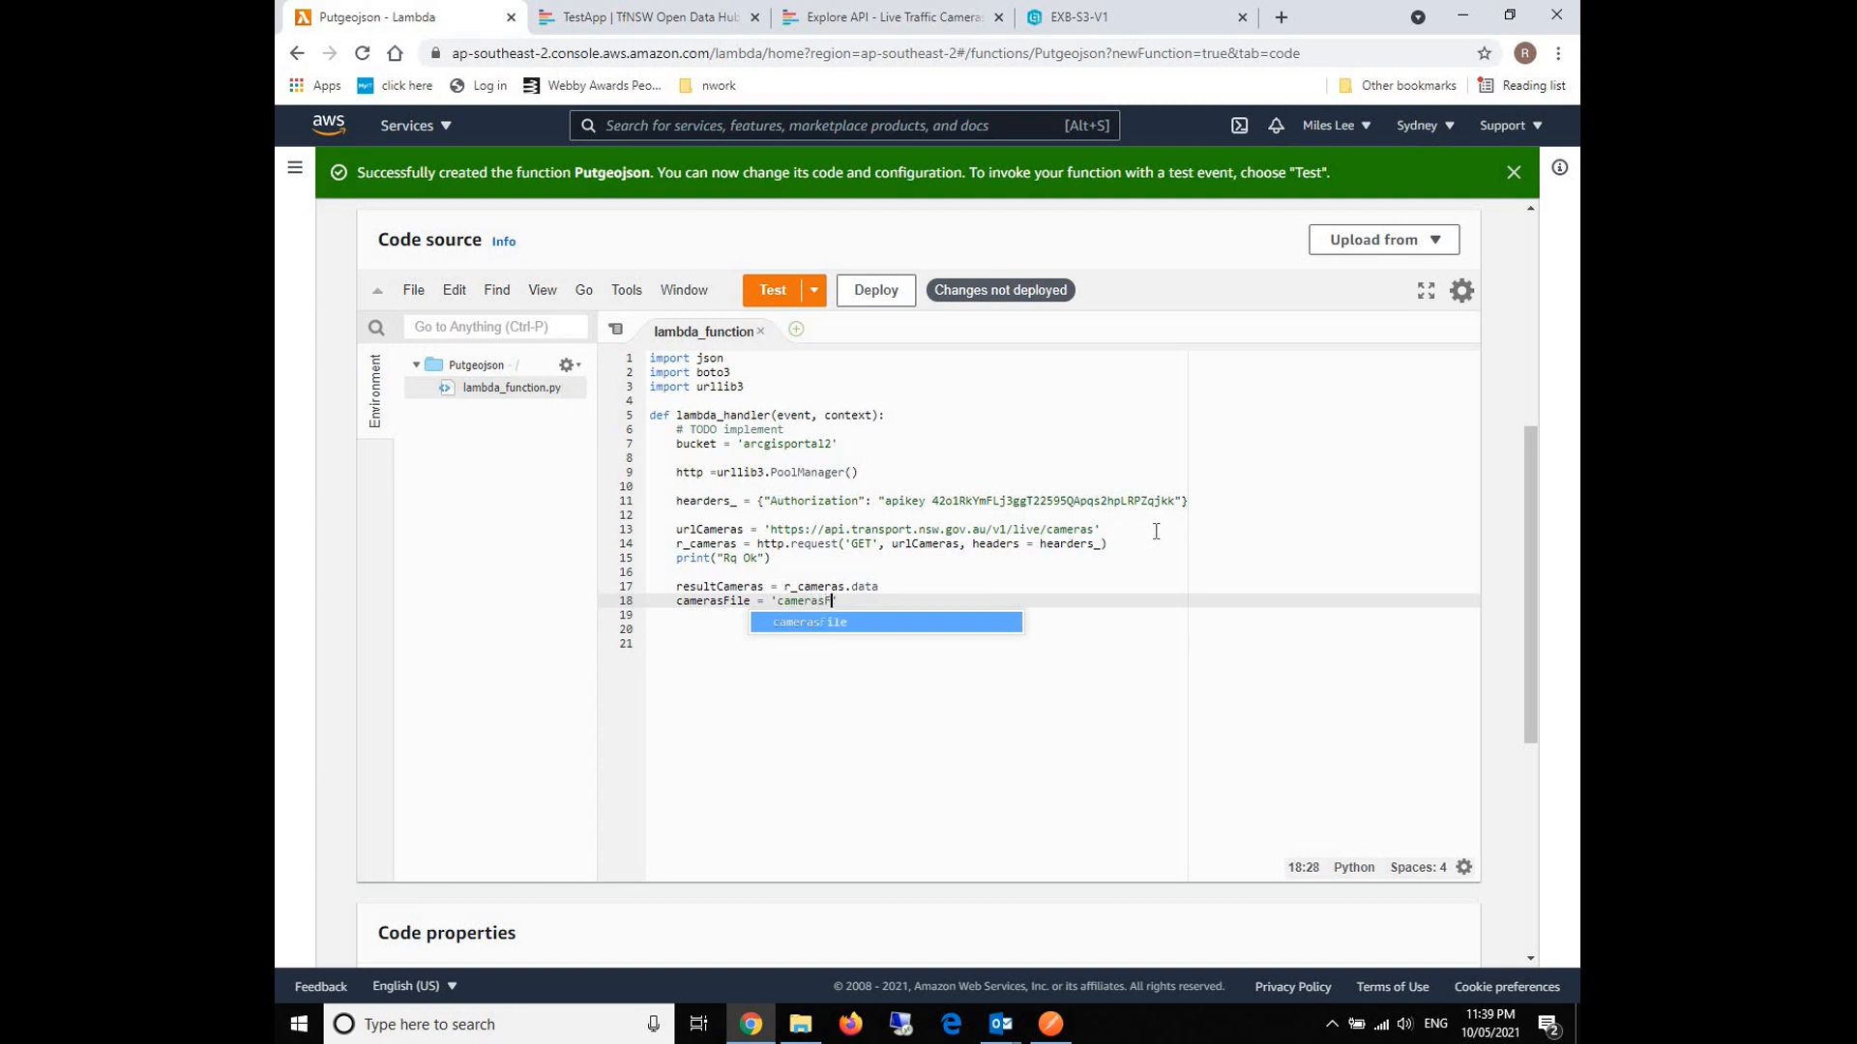
key(Backspace)
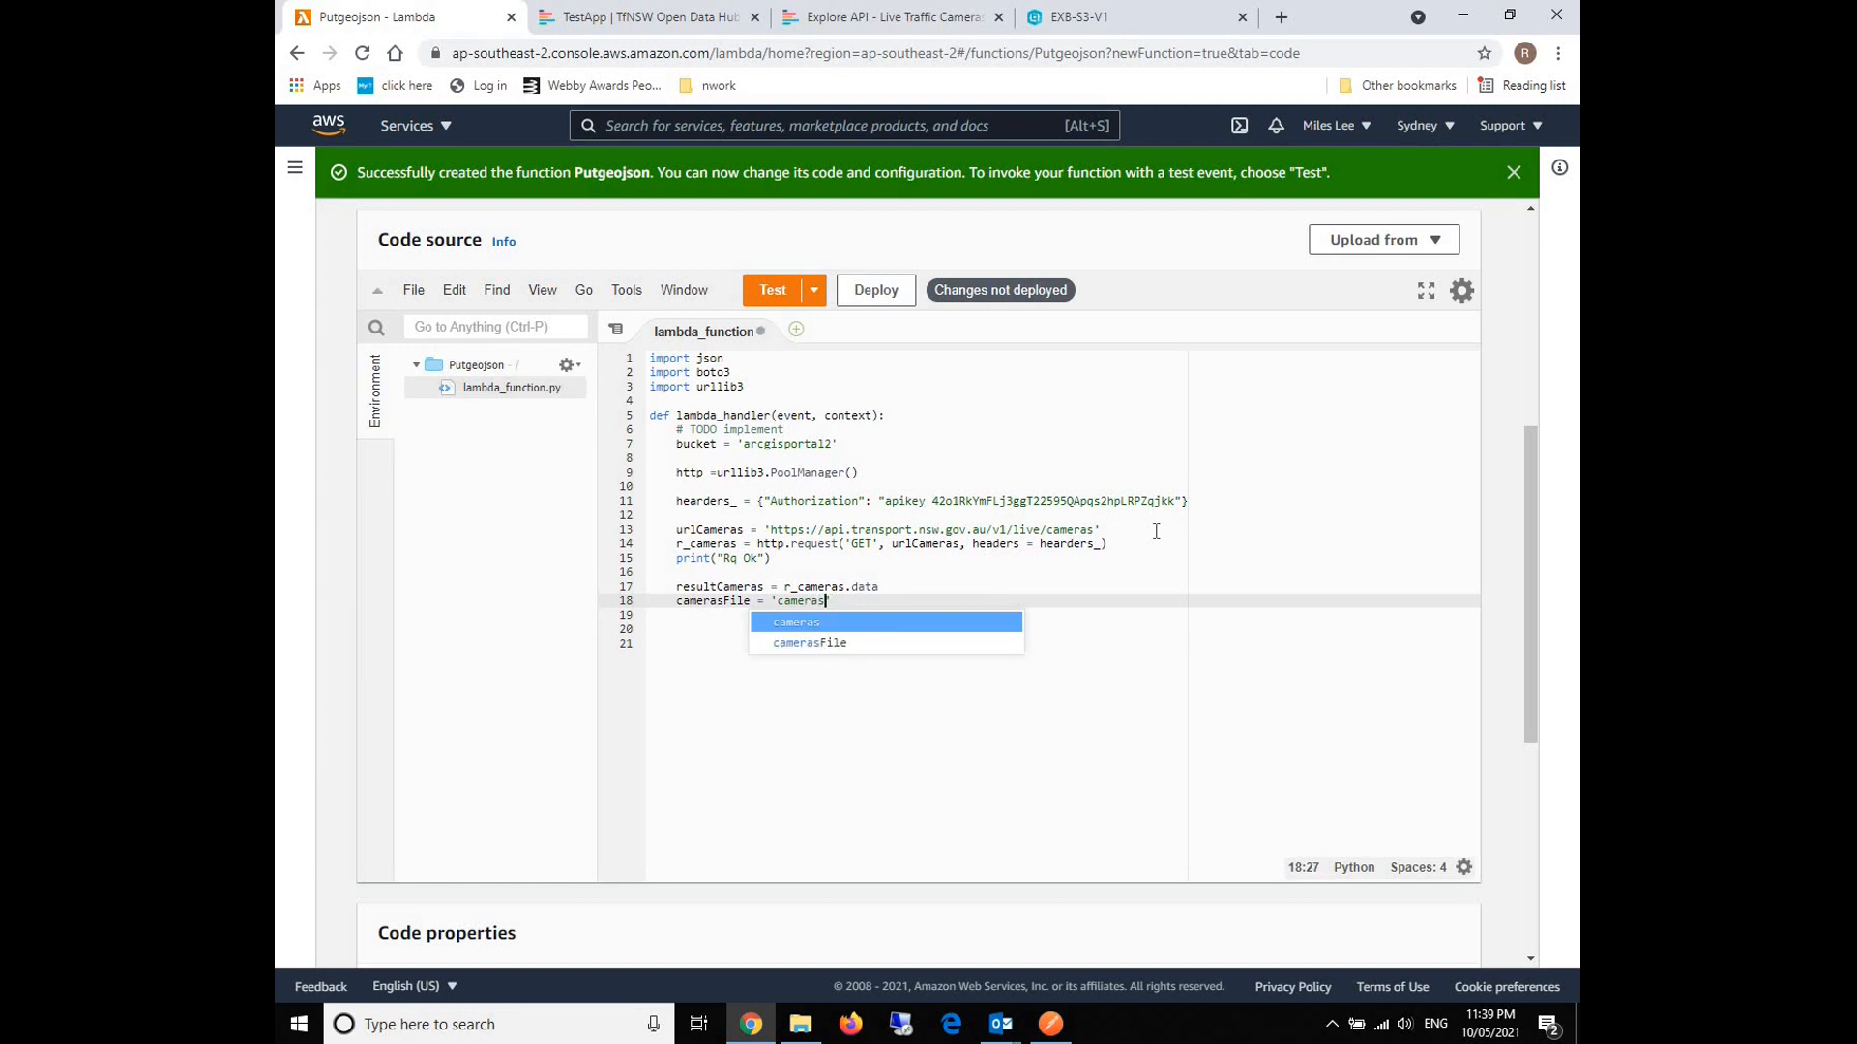
text(.ge)
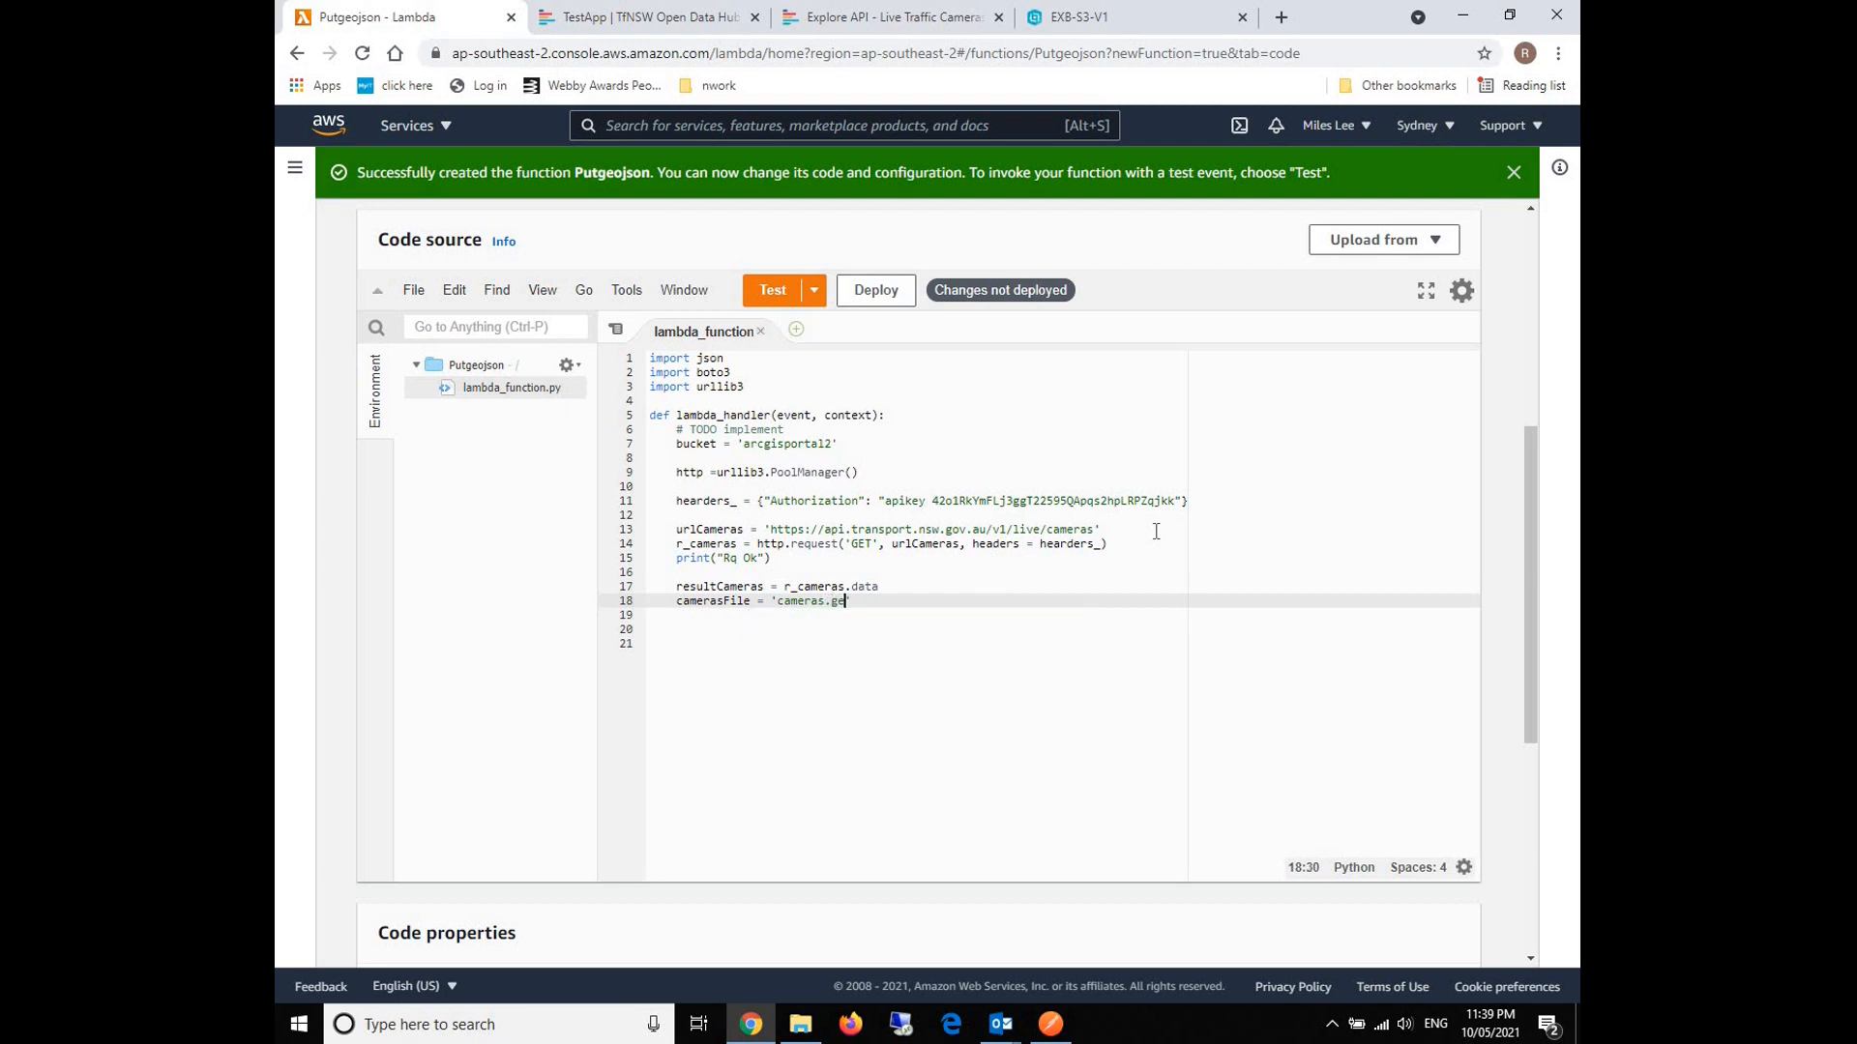
text(ojson')
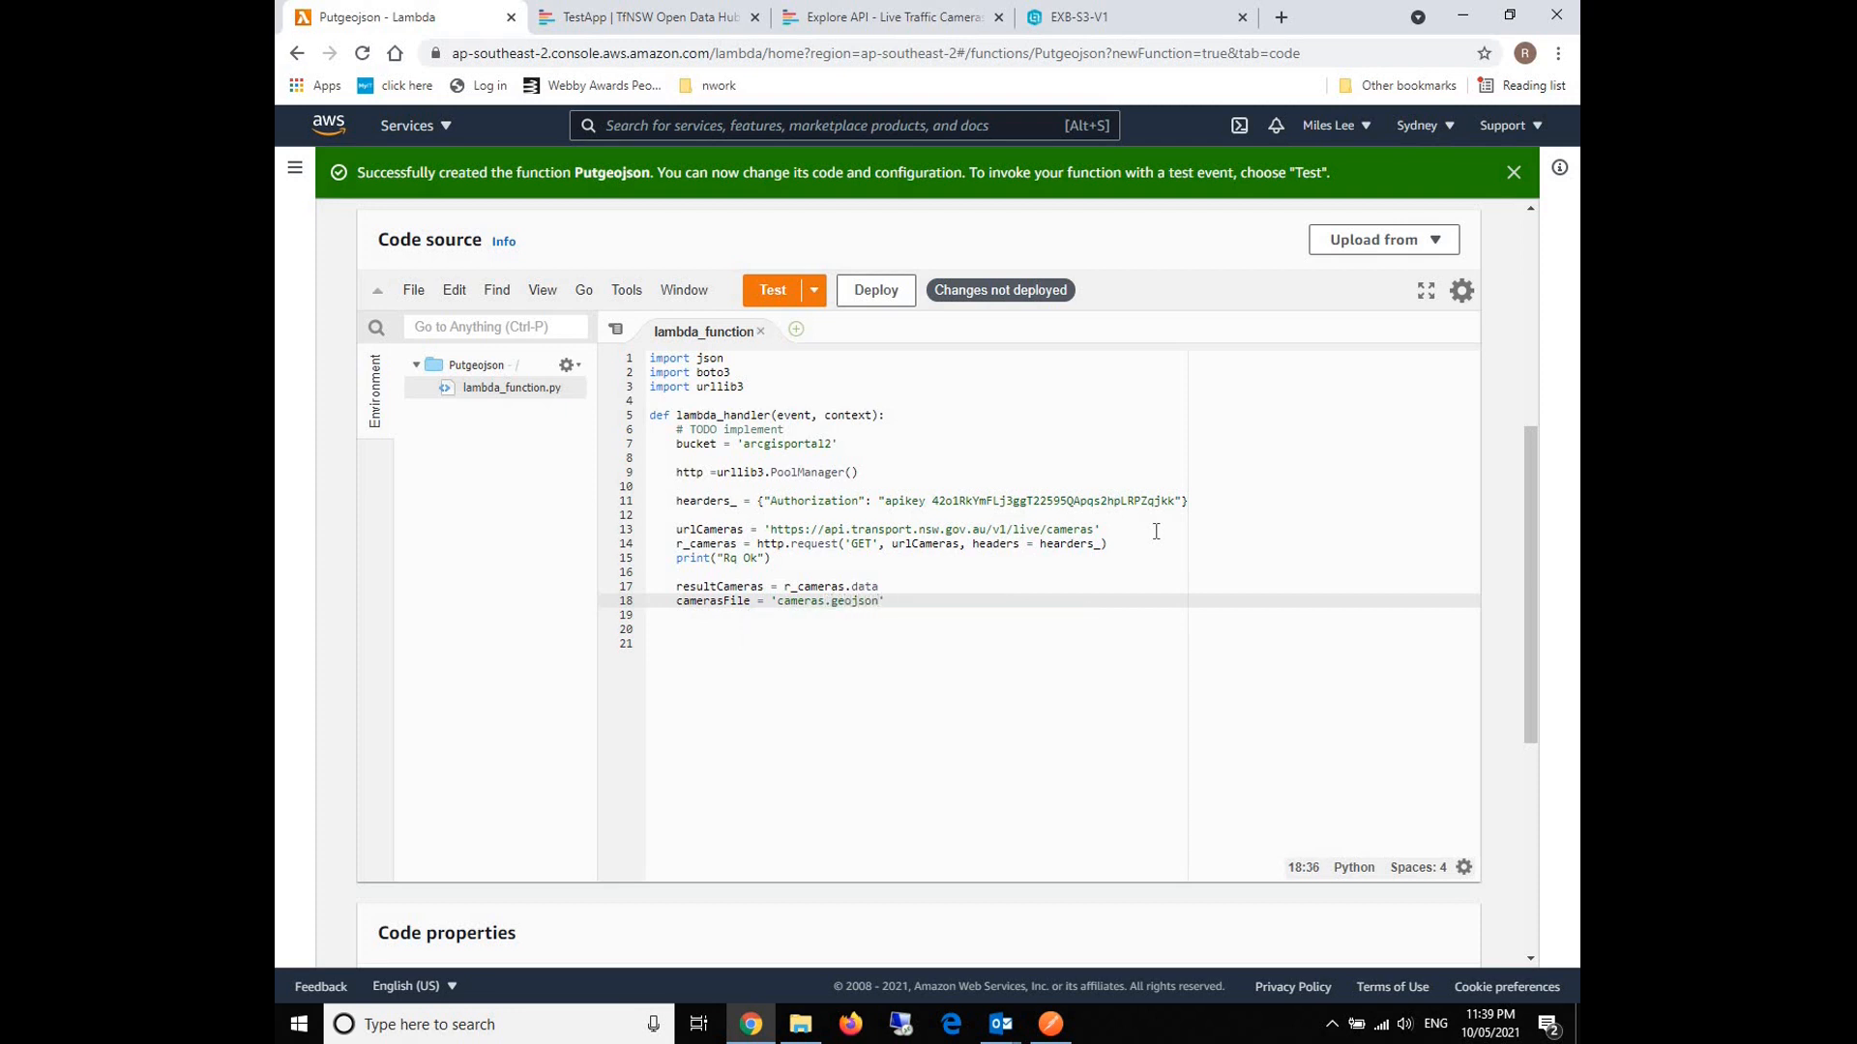
key(Enter)
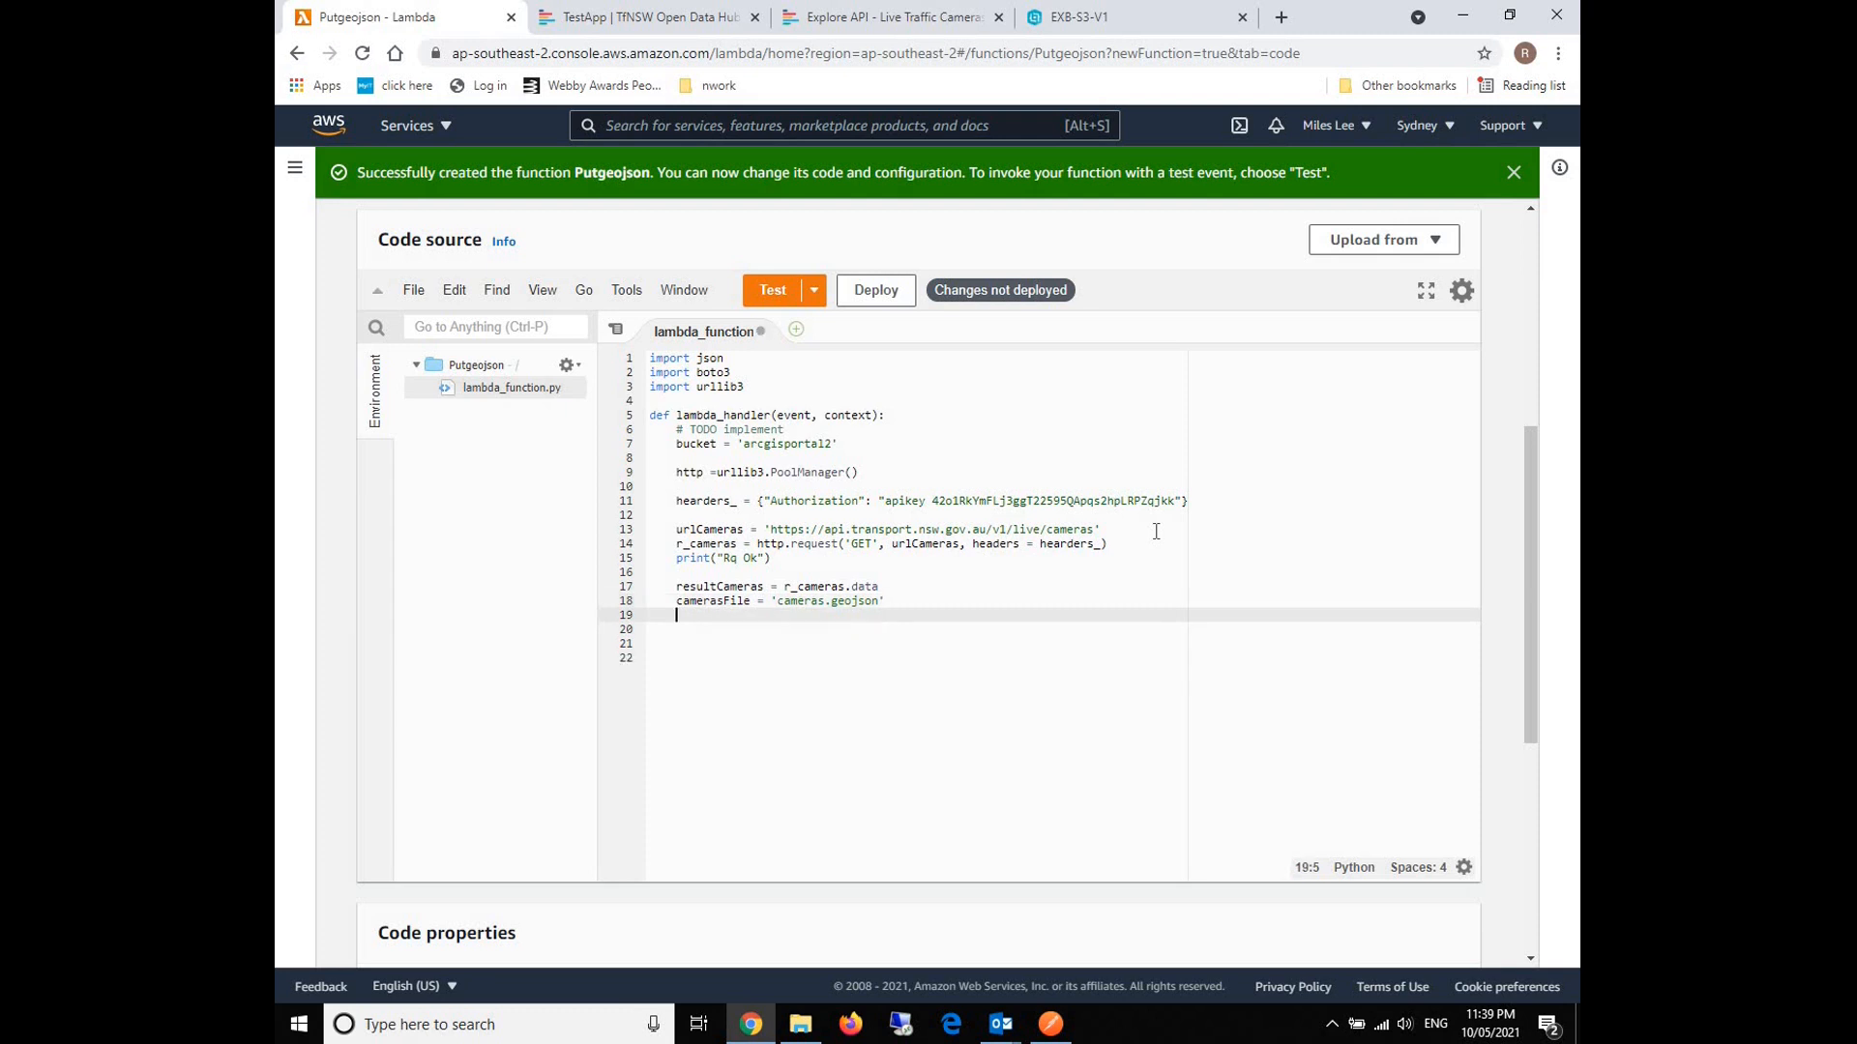
Add uploadByteStream_cameras = bytes(resultCameras) for the upload.
text(upload)
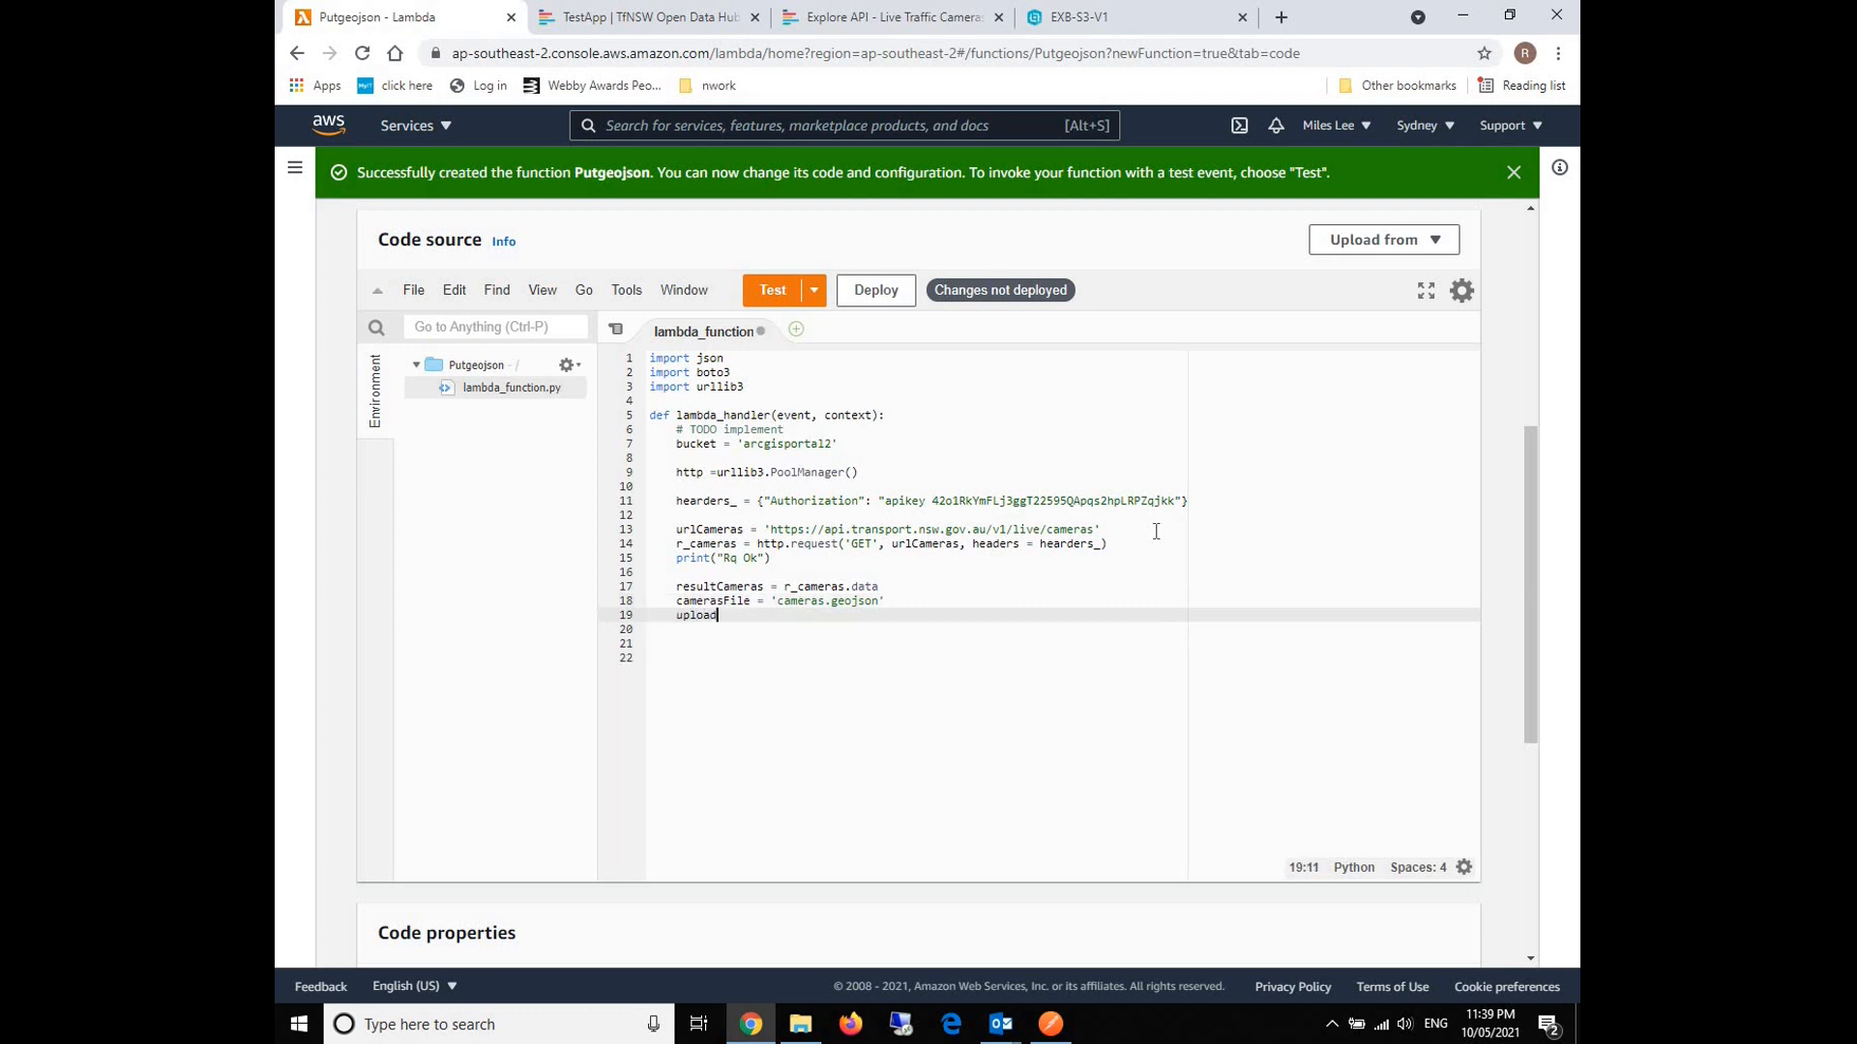
text(Byt)
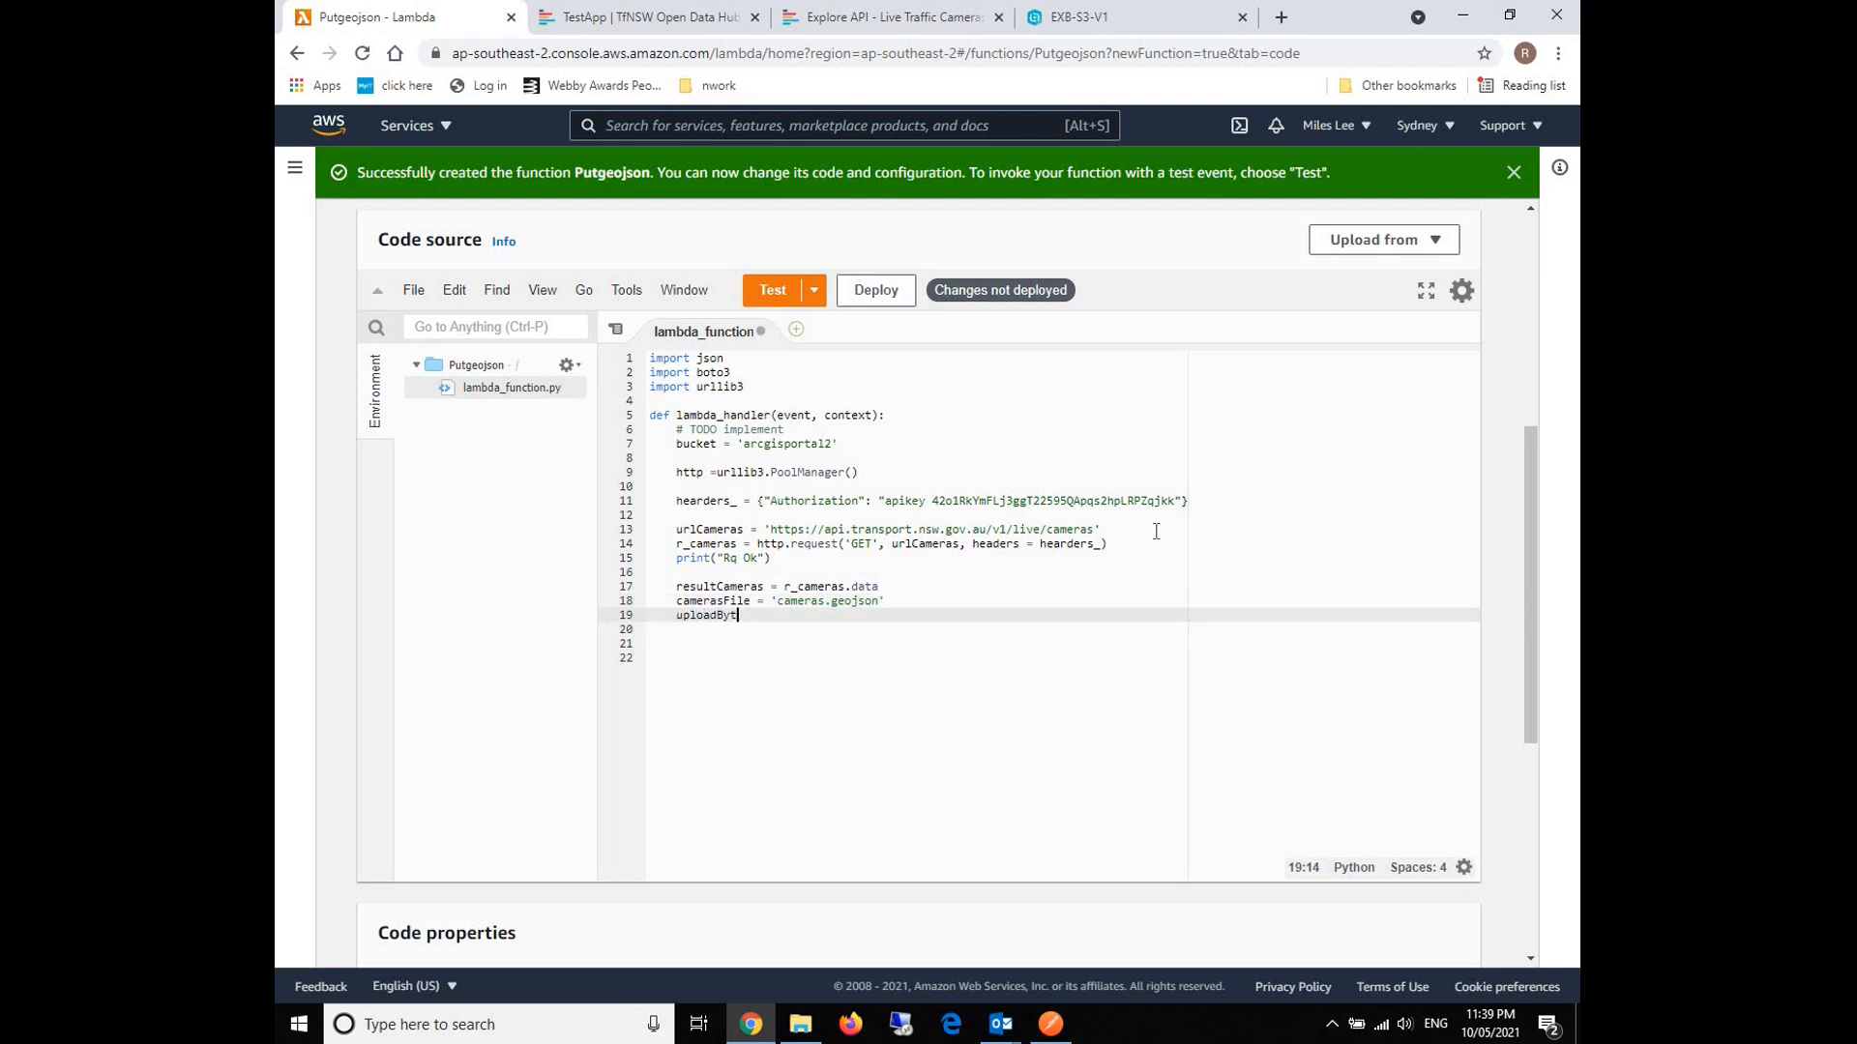
text(e)
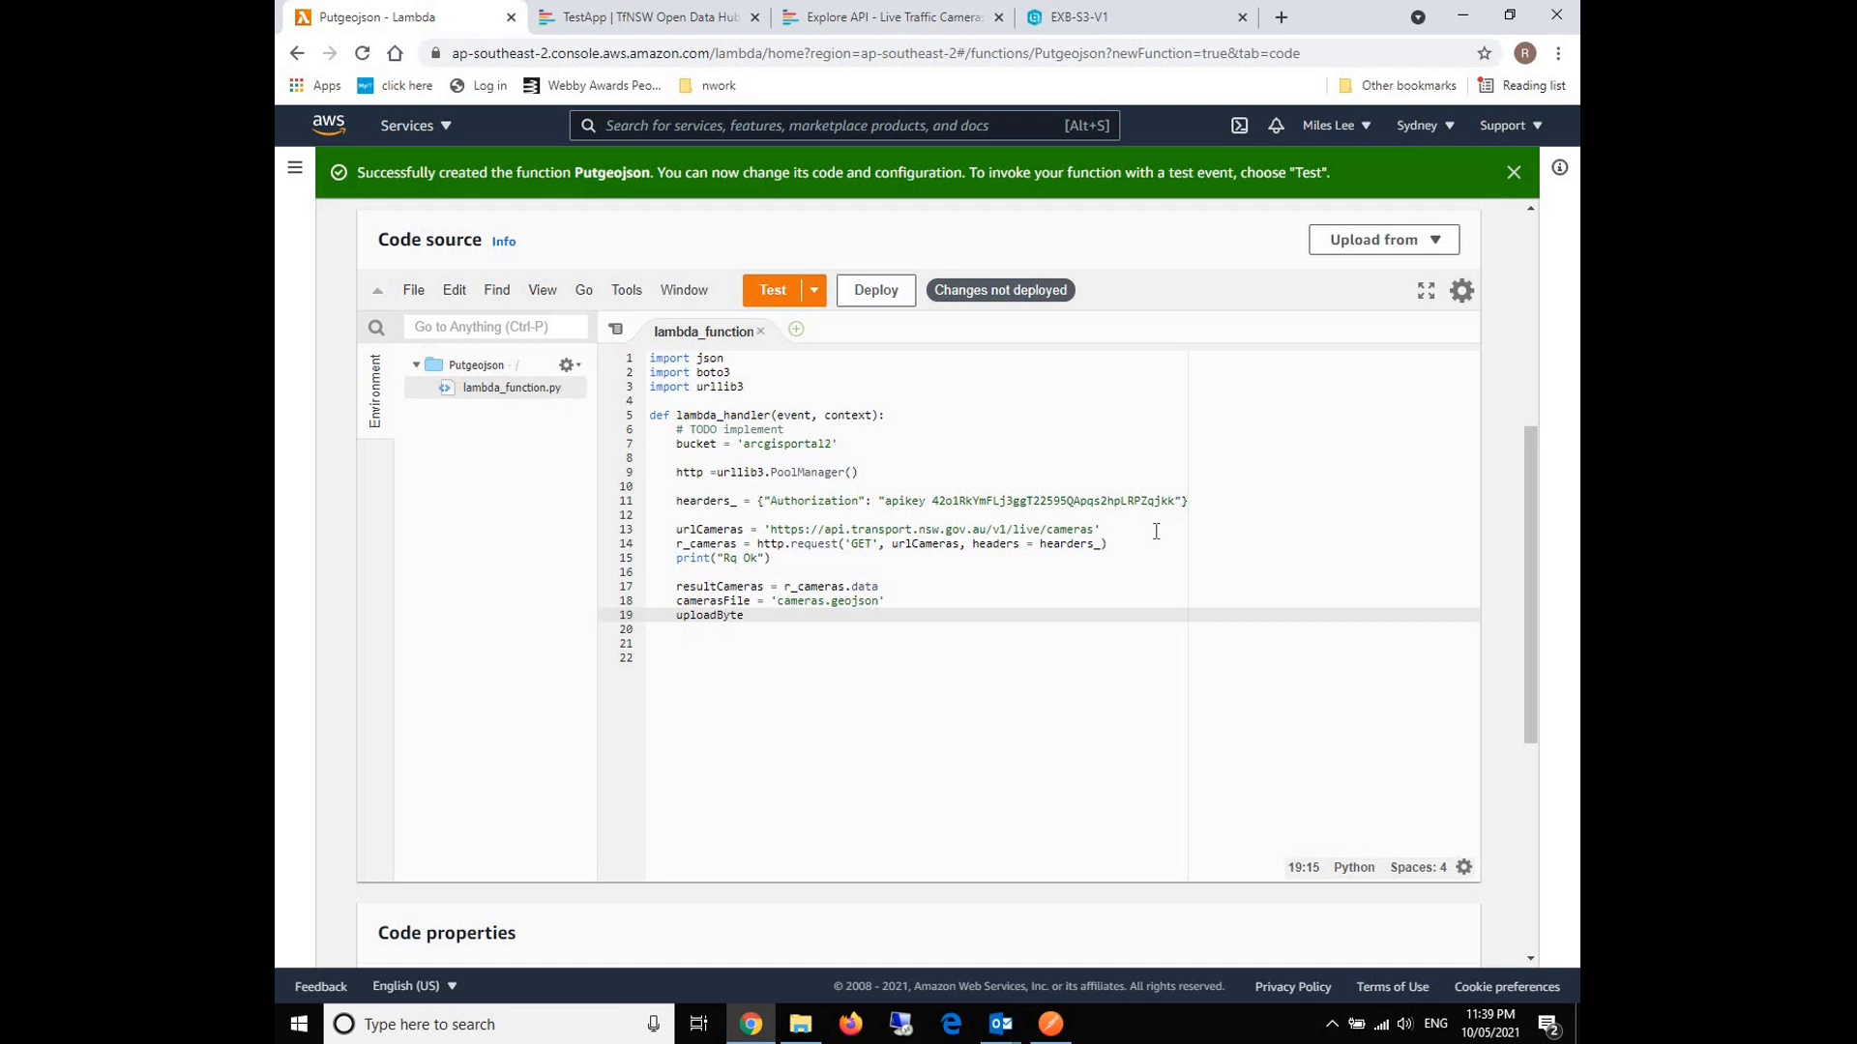
text(Stream)
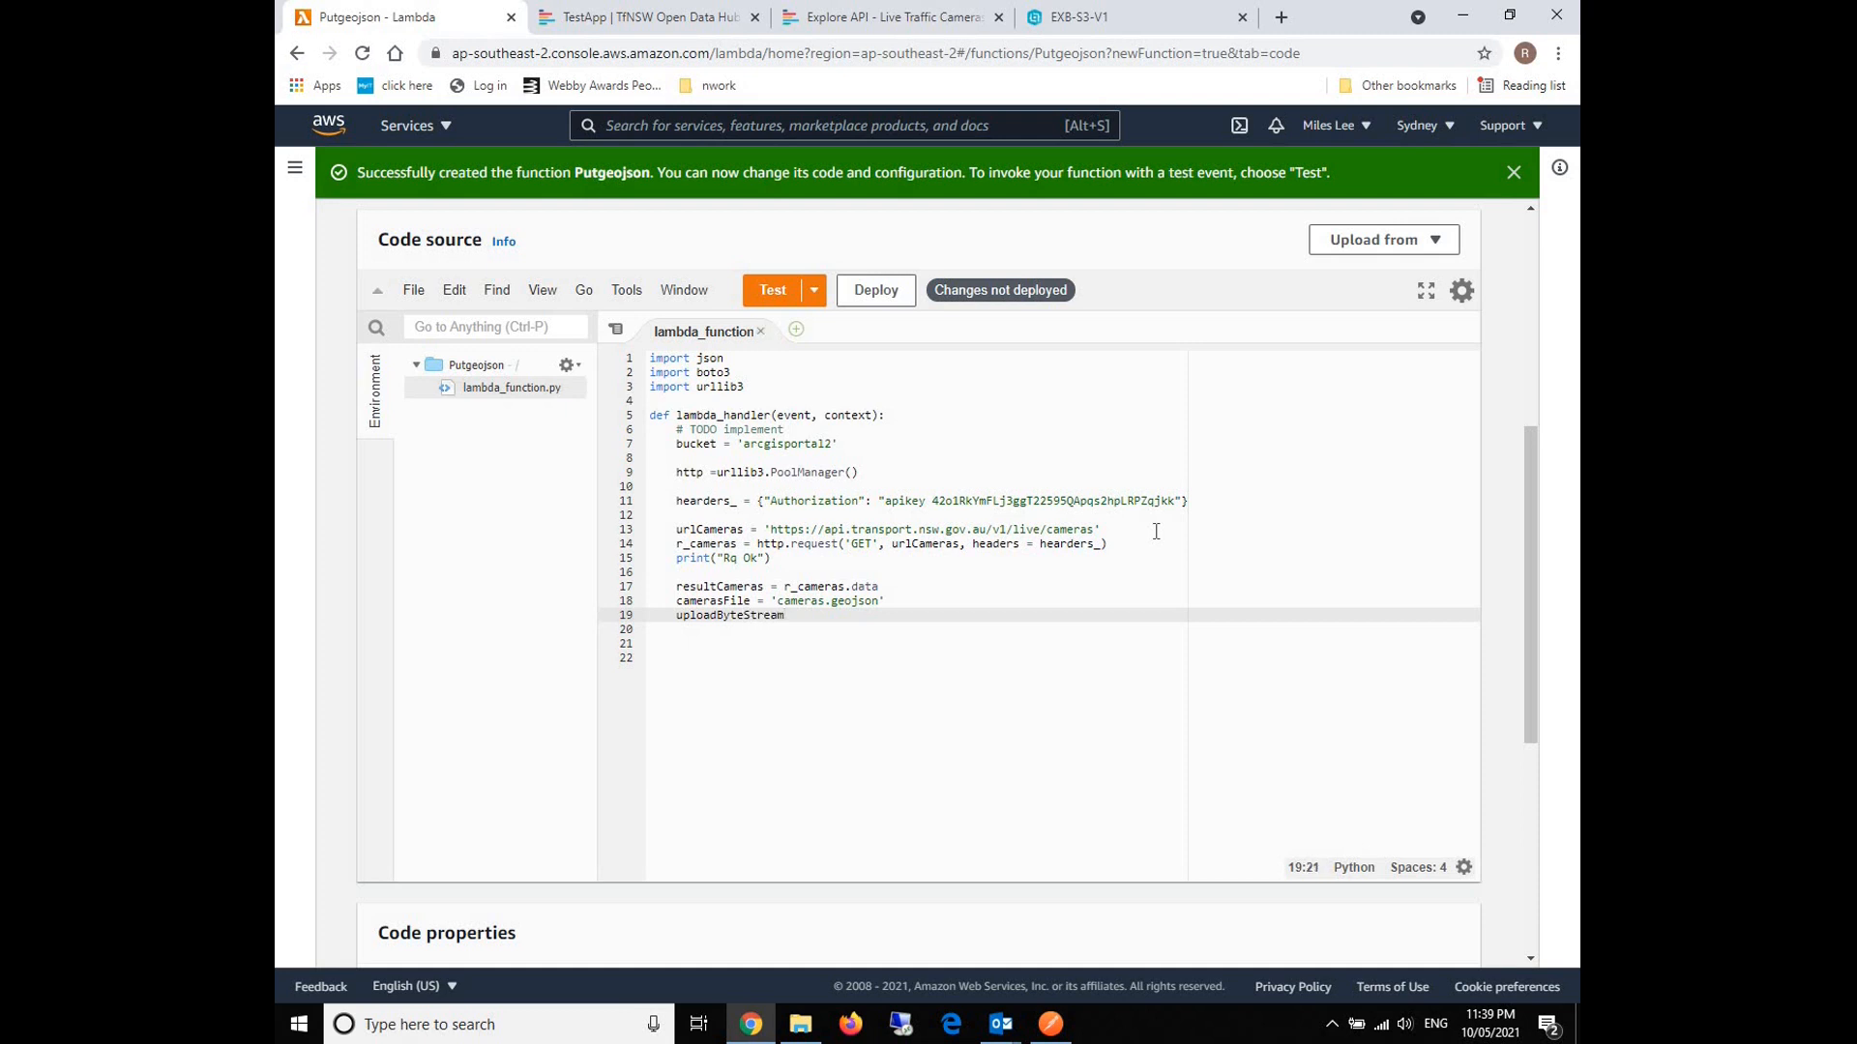
text(_cre)
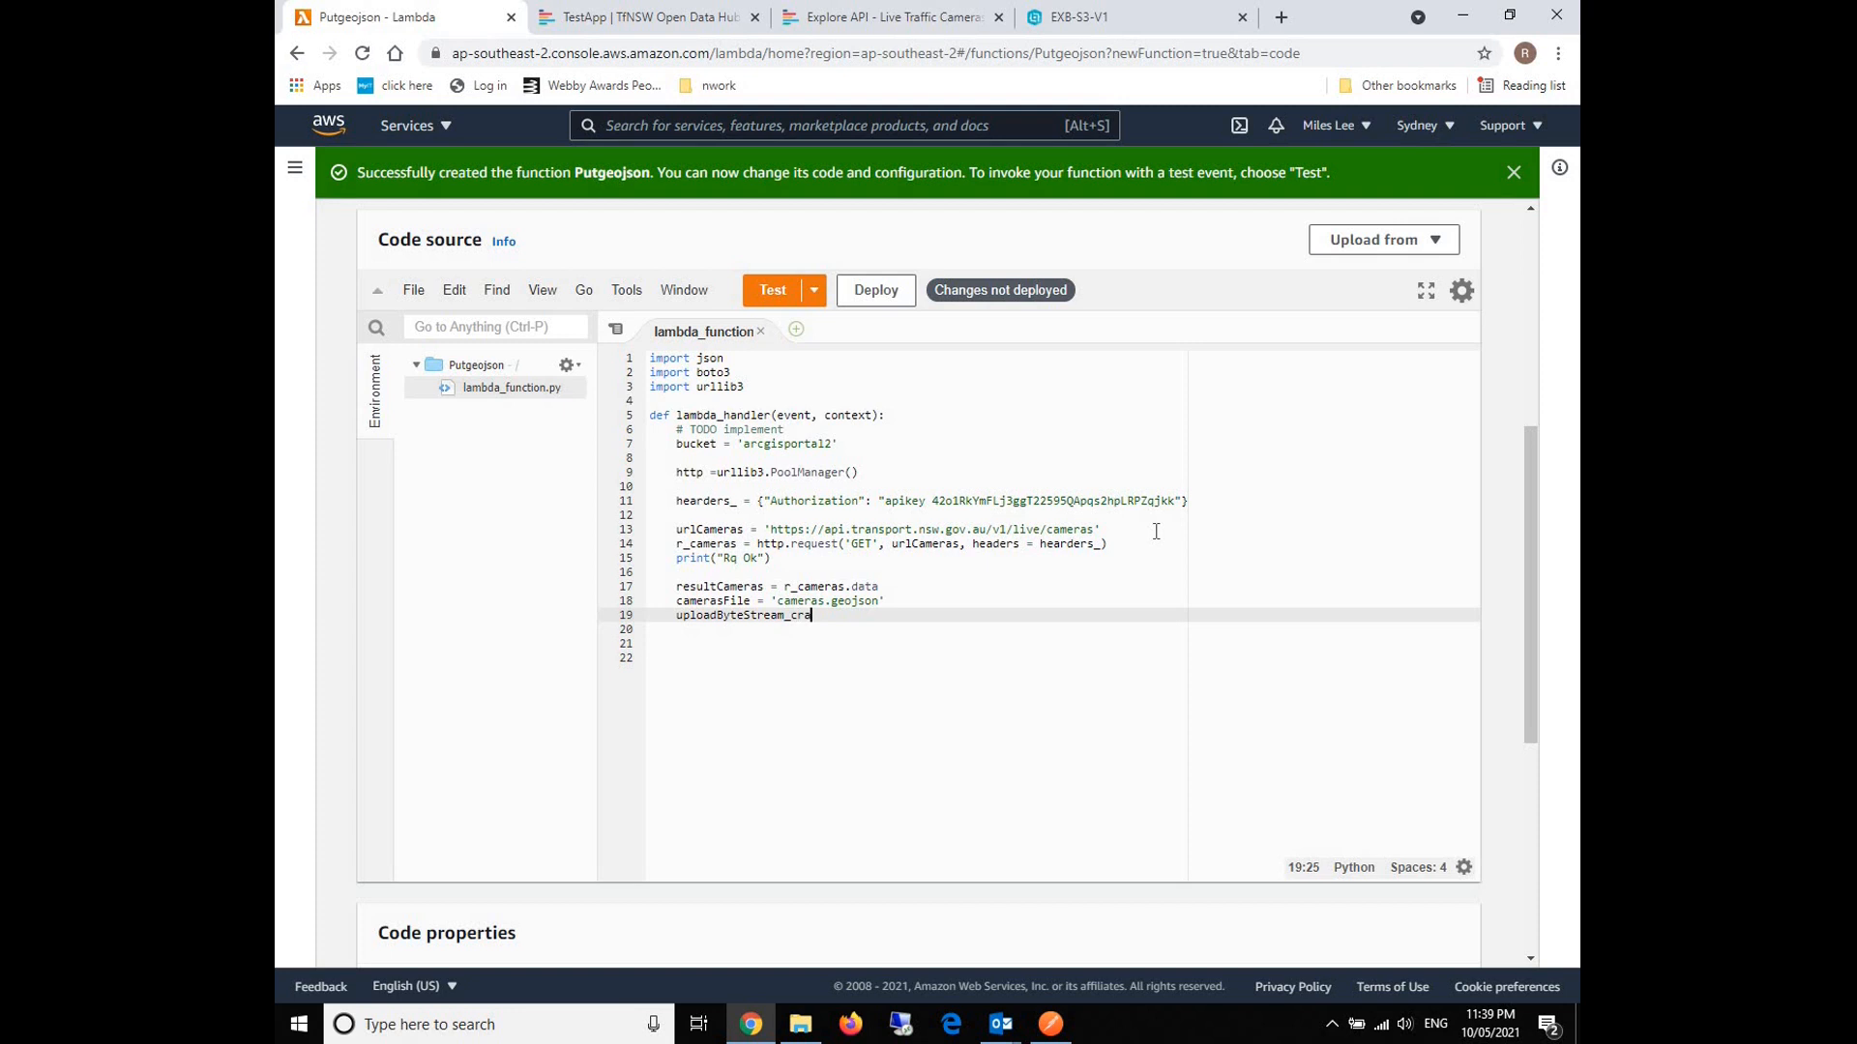
text(ameras)
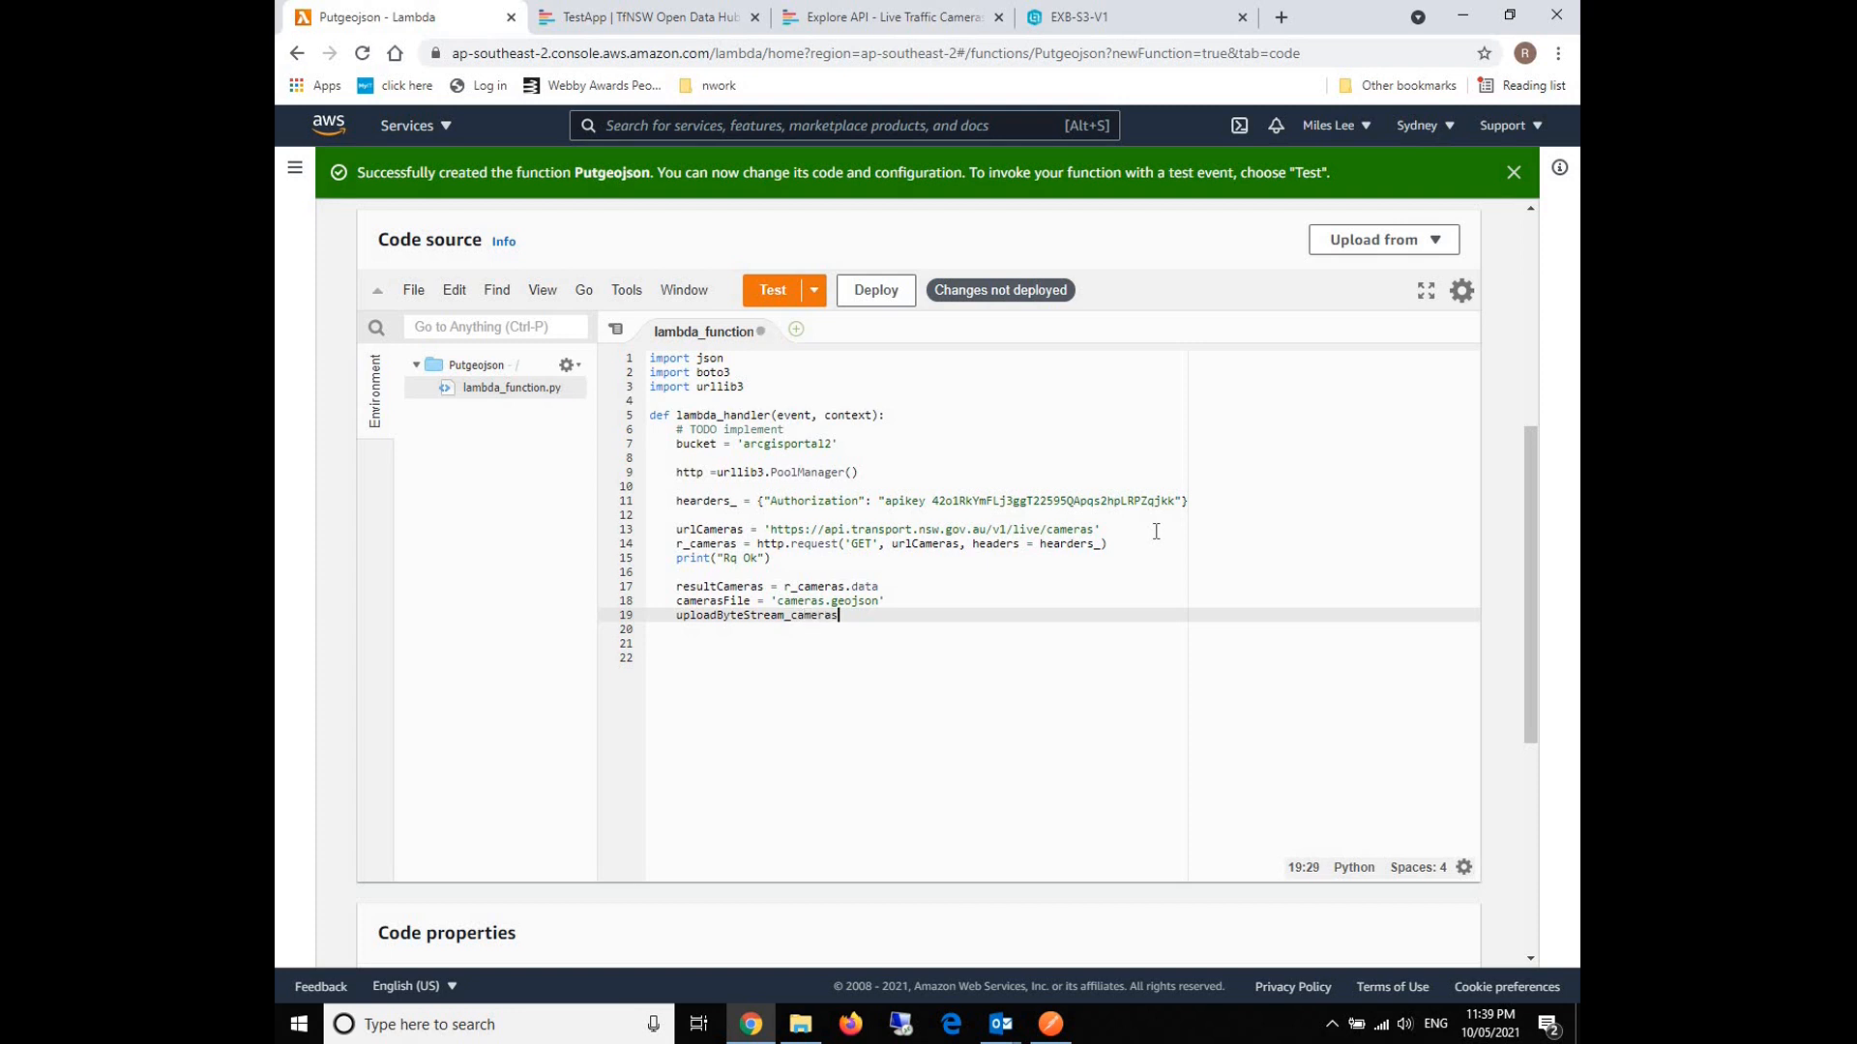
text(= bytes)
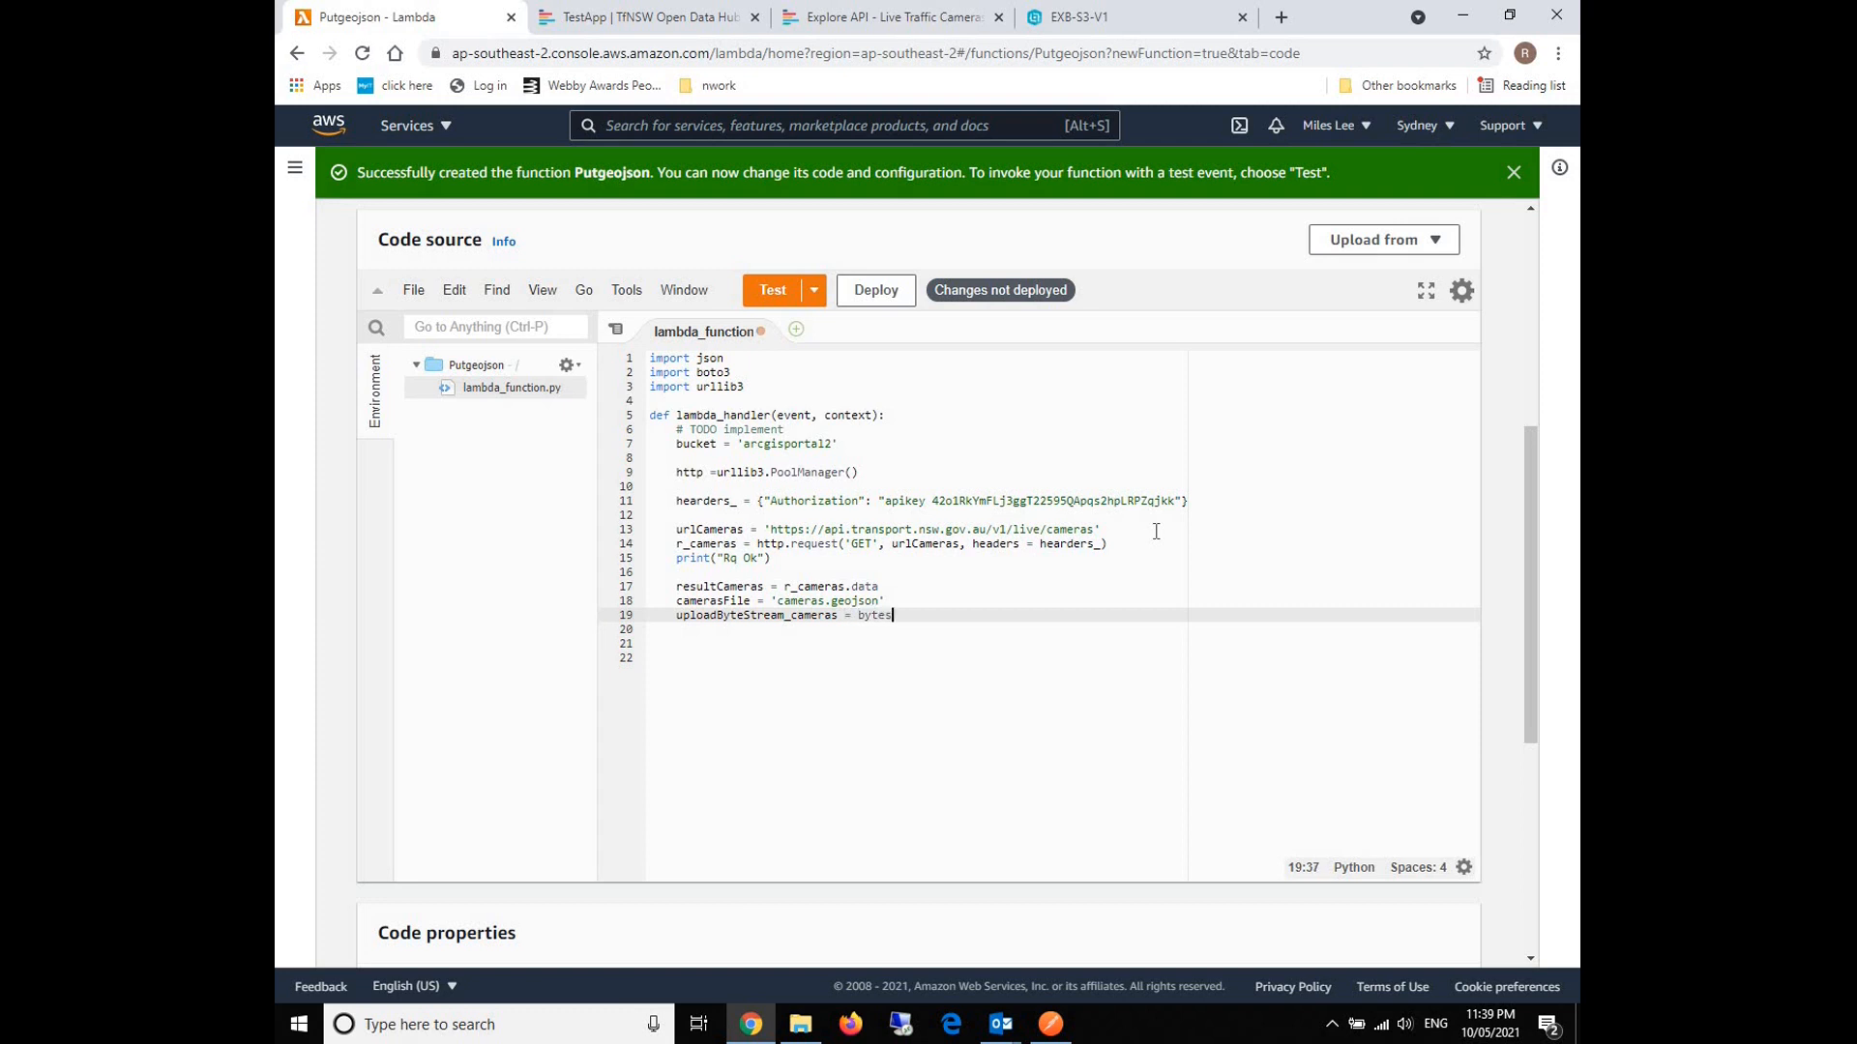
text((result)
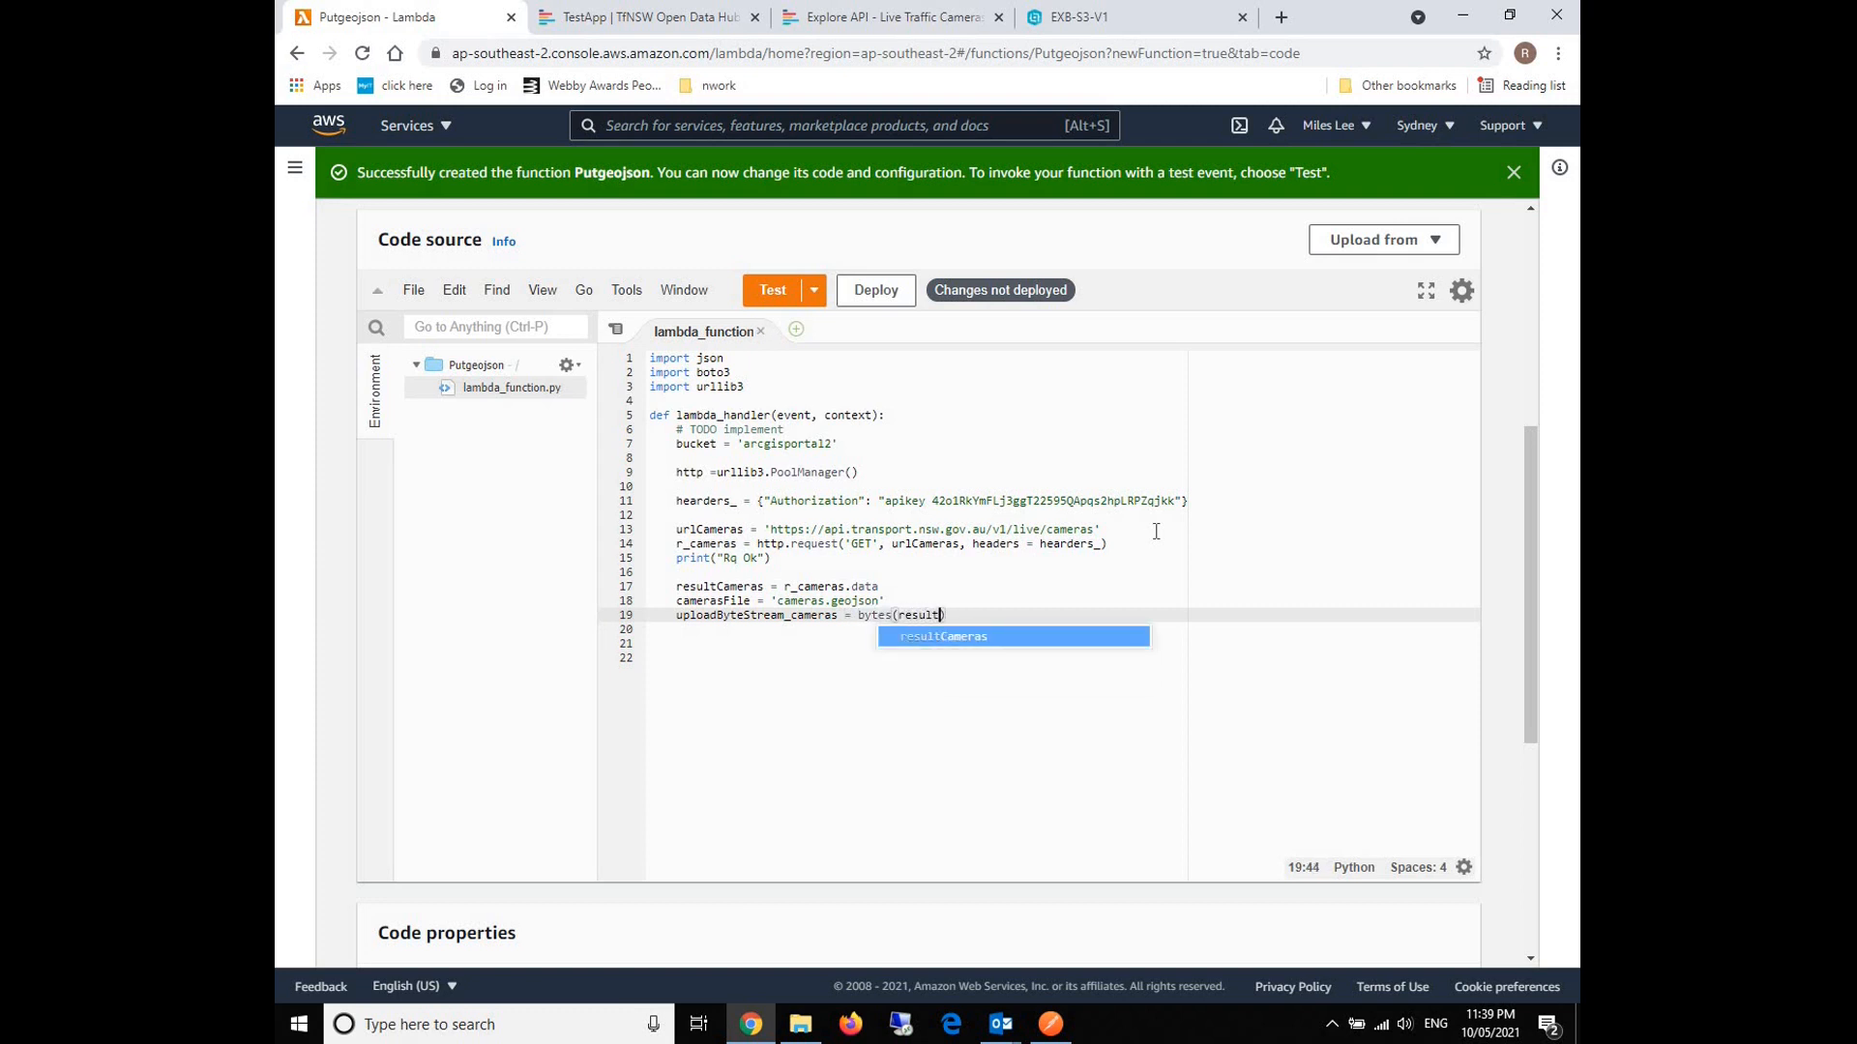
key(Tab)
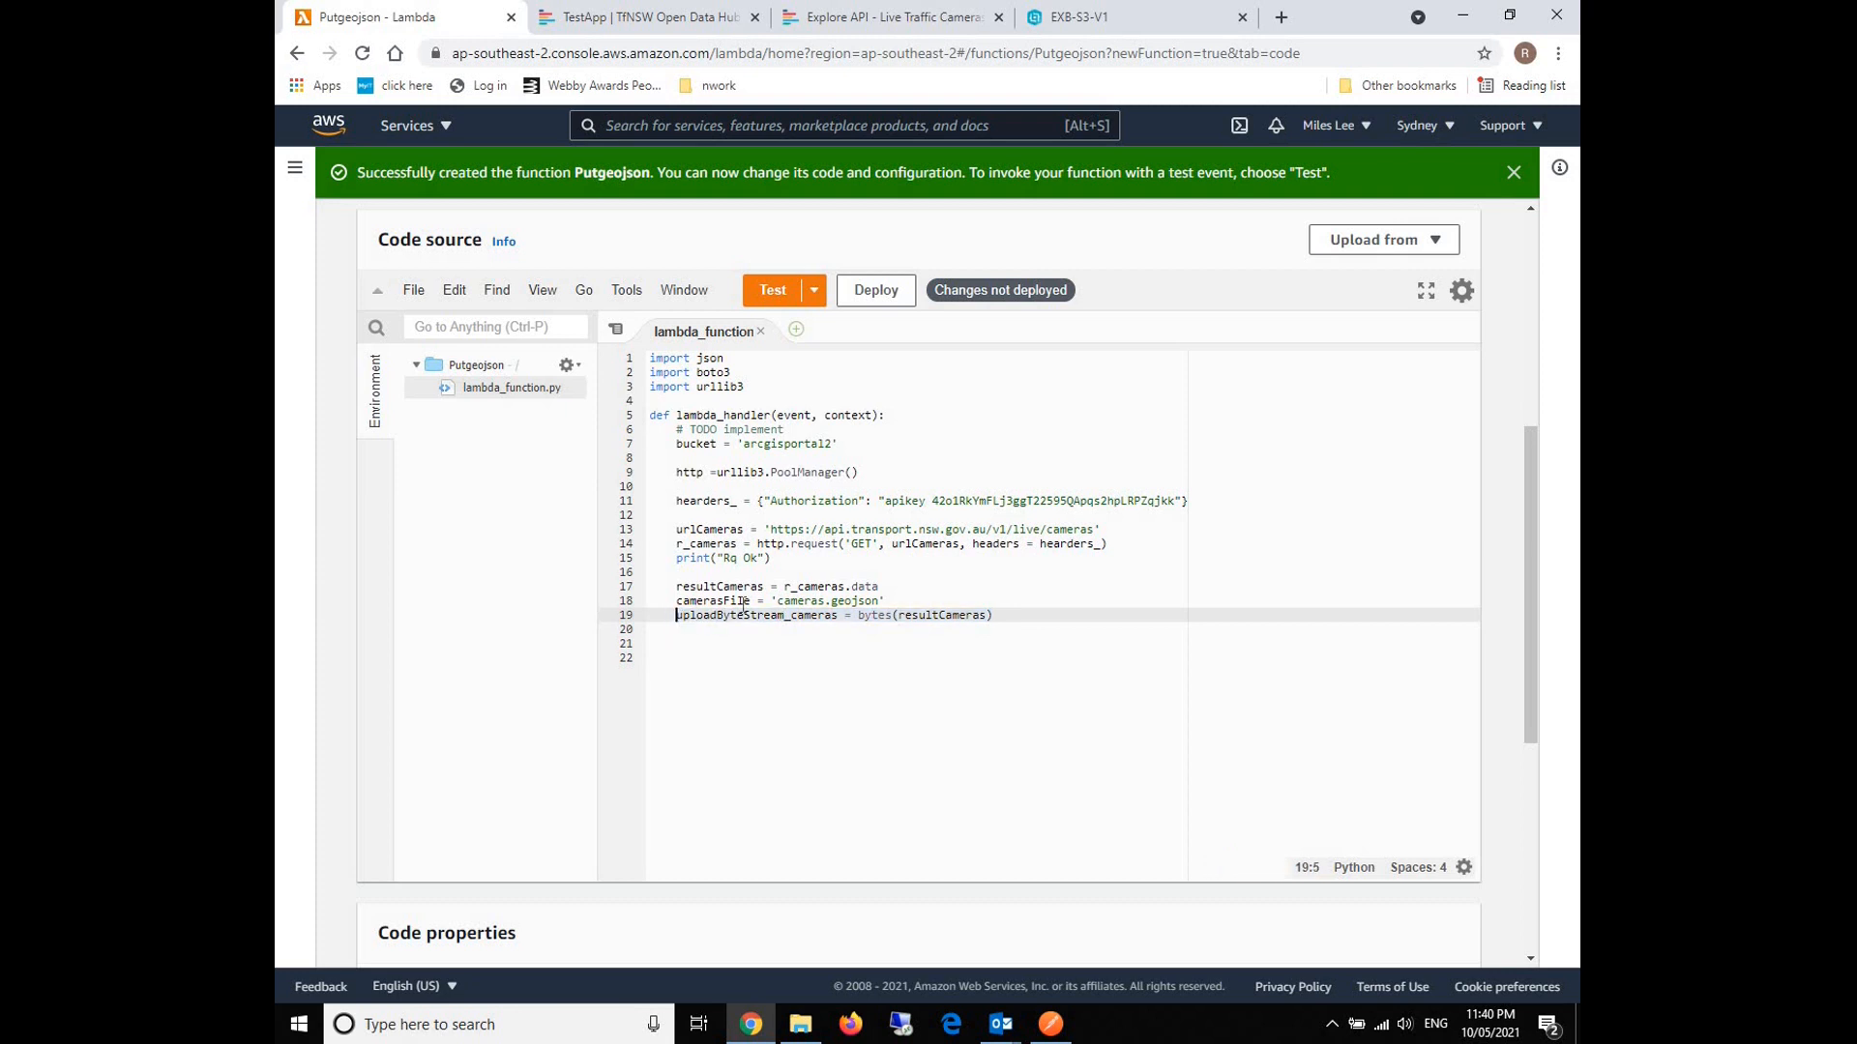
drag(845, 615, 989, 615)
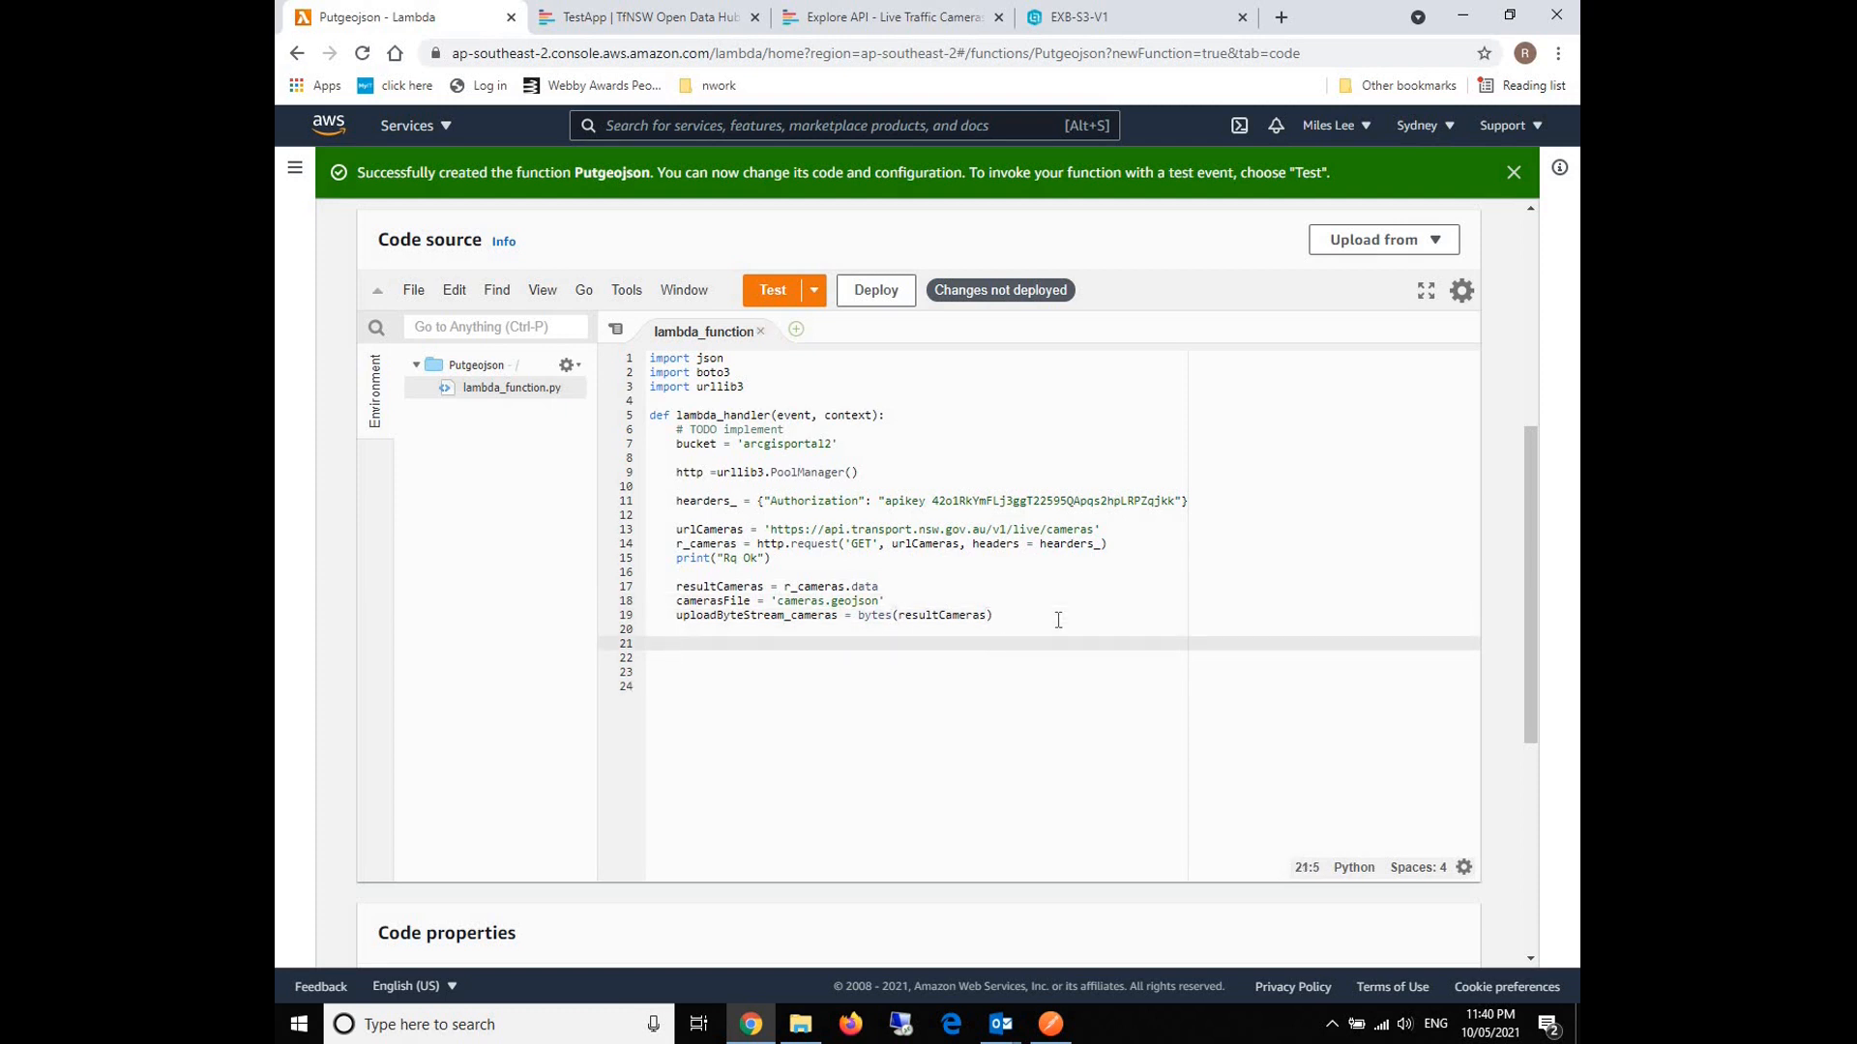
Begin s3.put_object with Bucket = bucket and Key = camerasFile.
text(s3.)
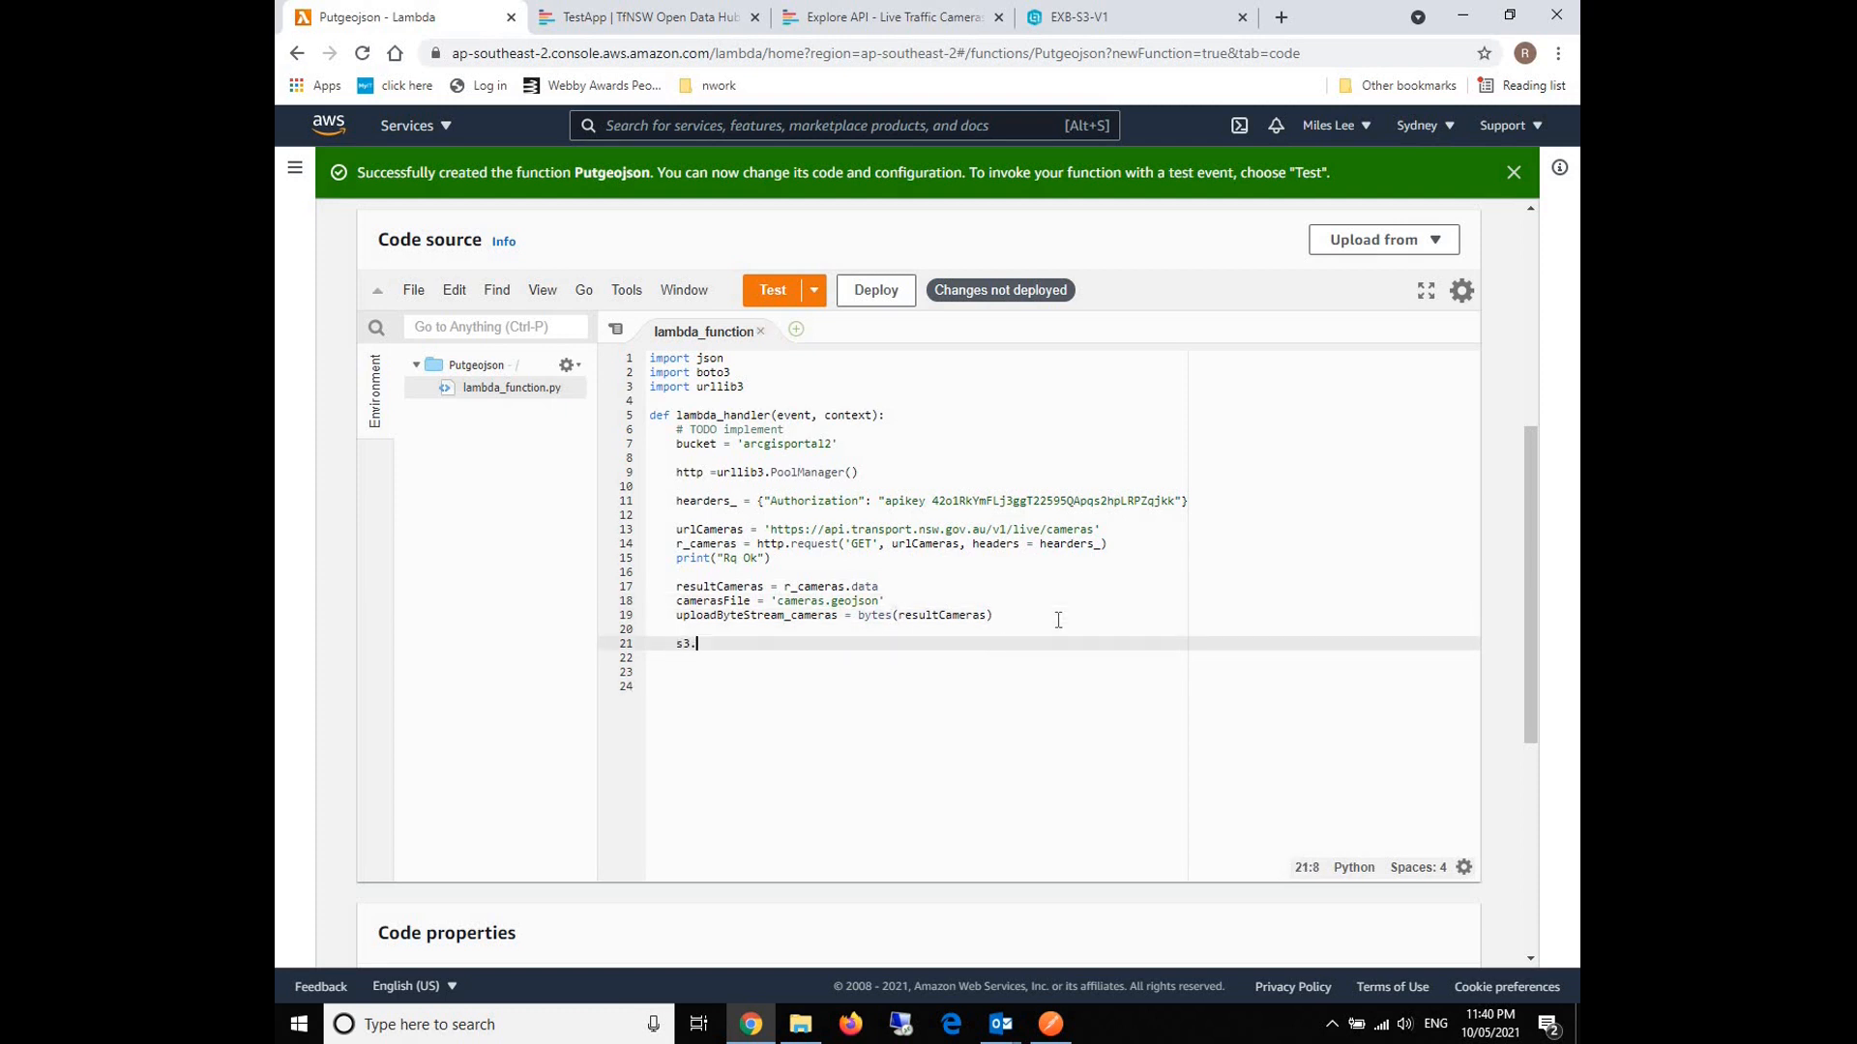
text(put_)
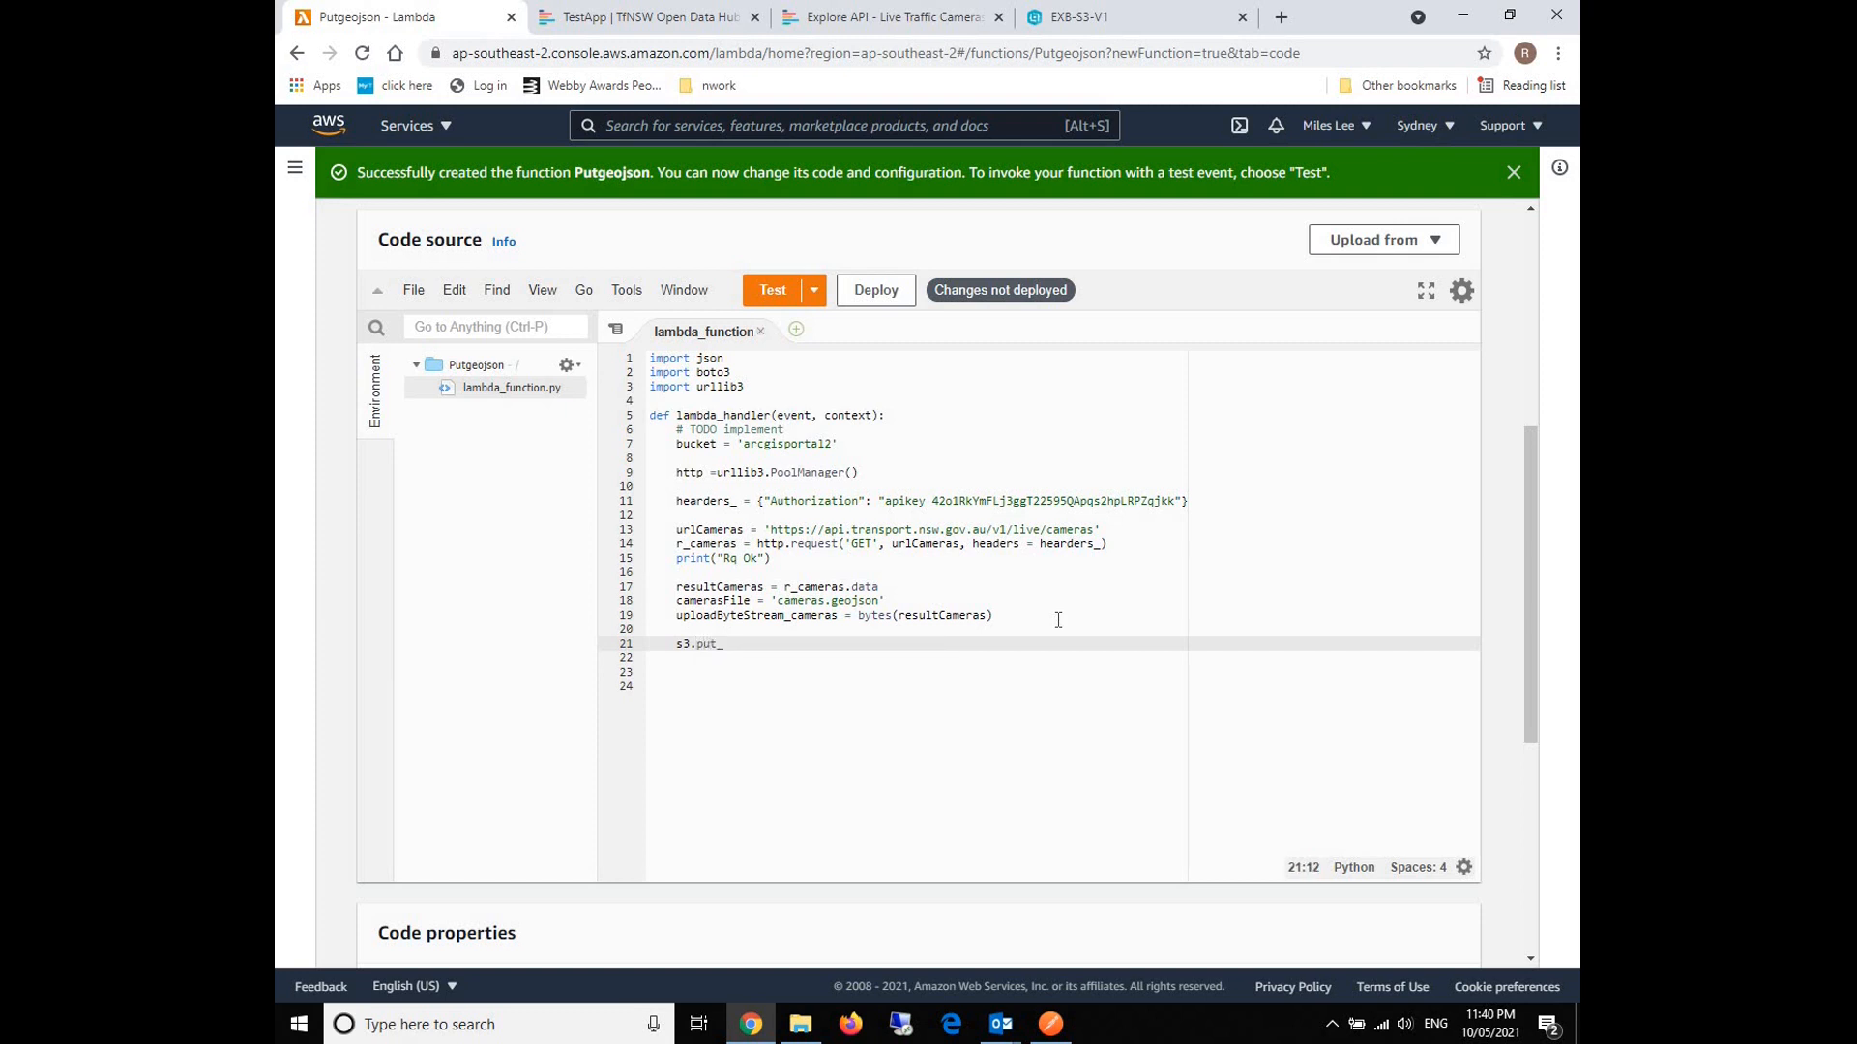
text(object())
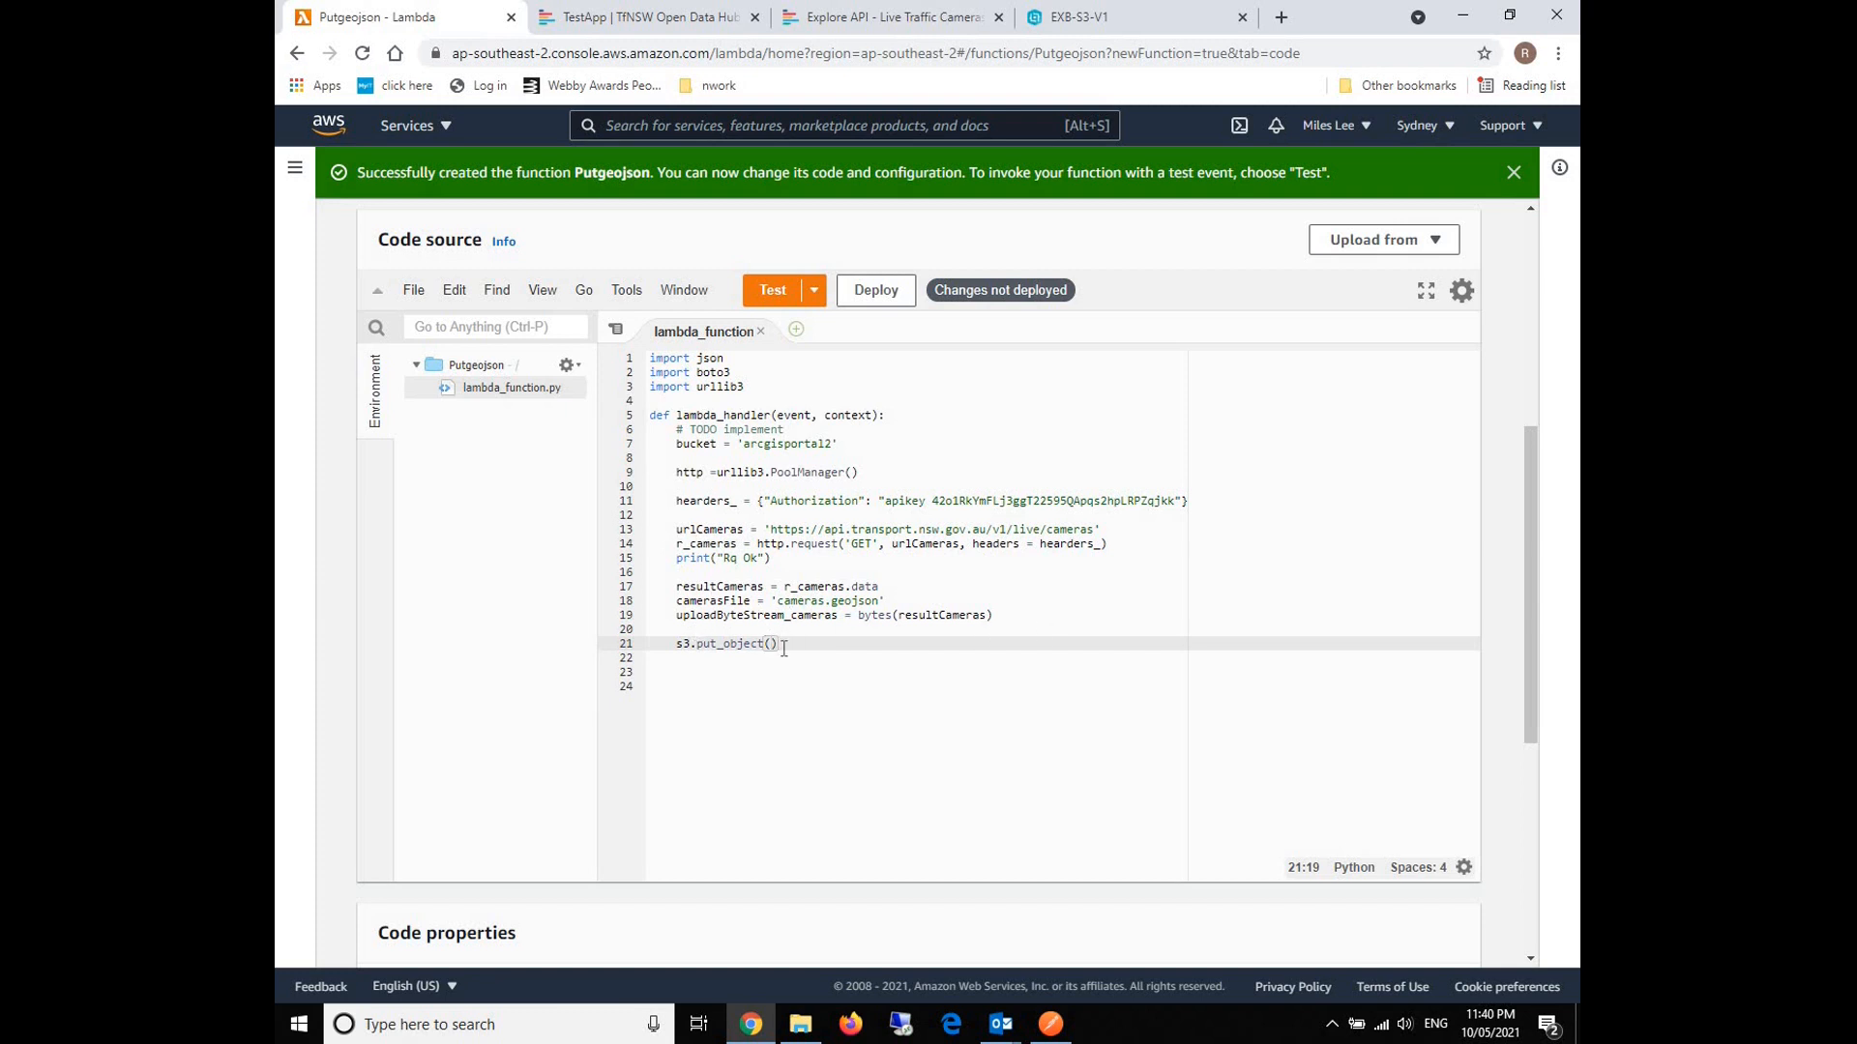
text(Bucket =)
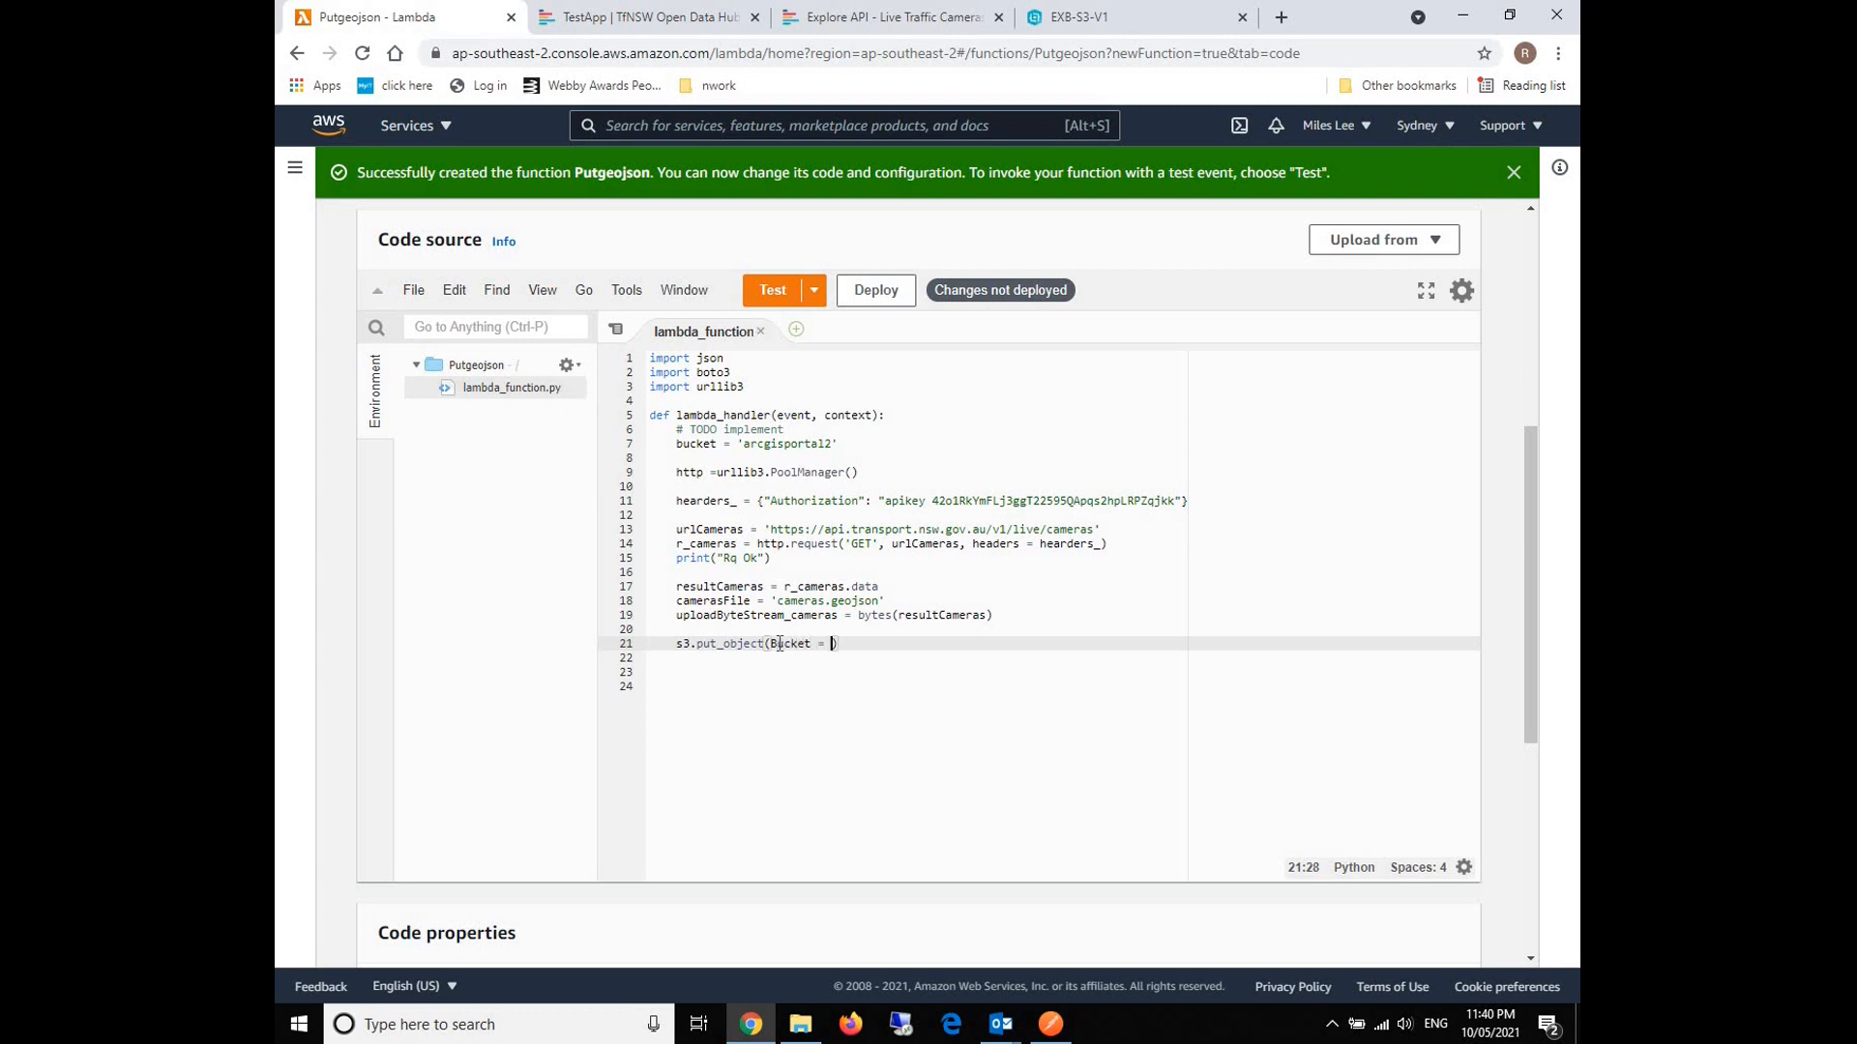
text(bucket))
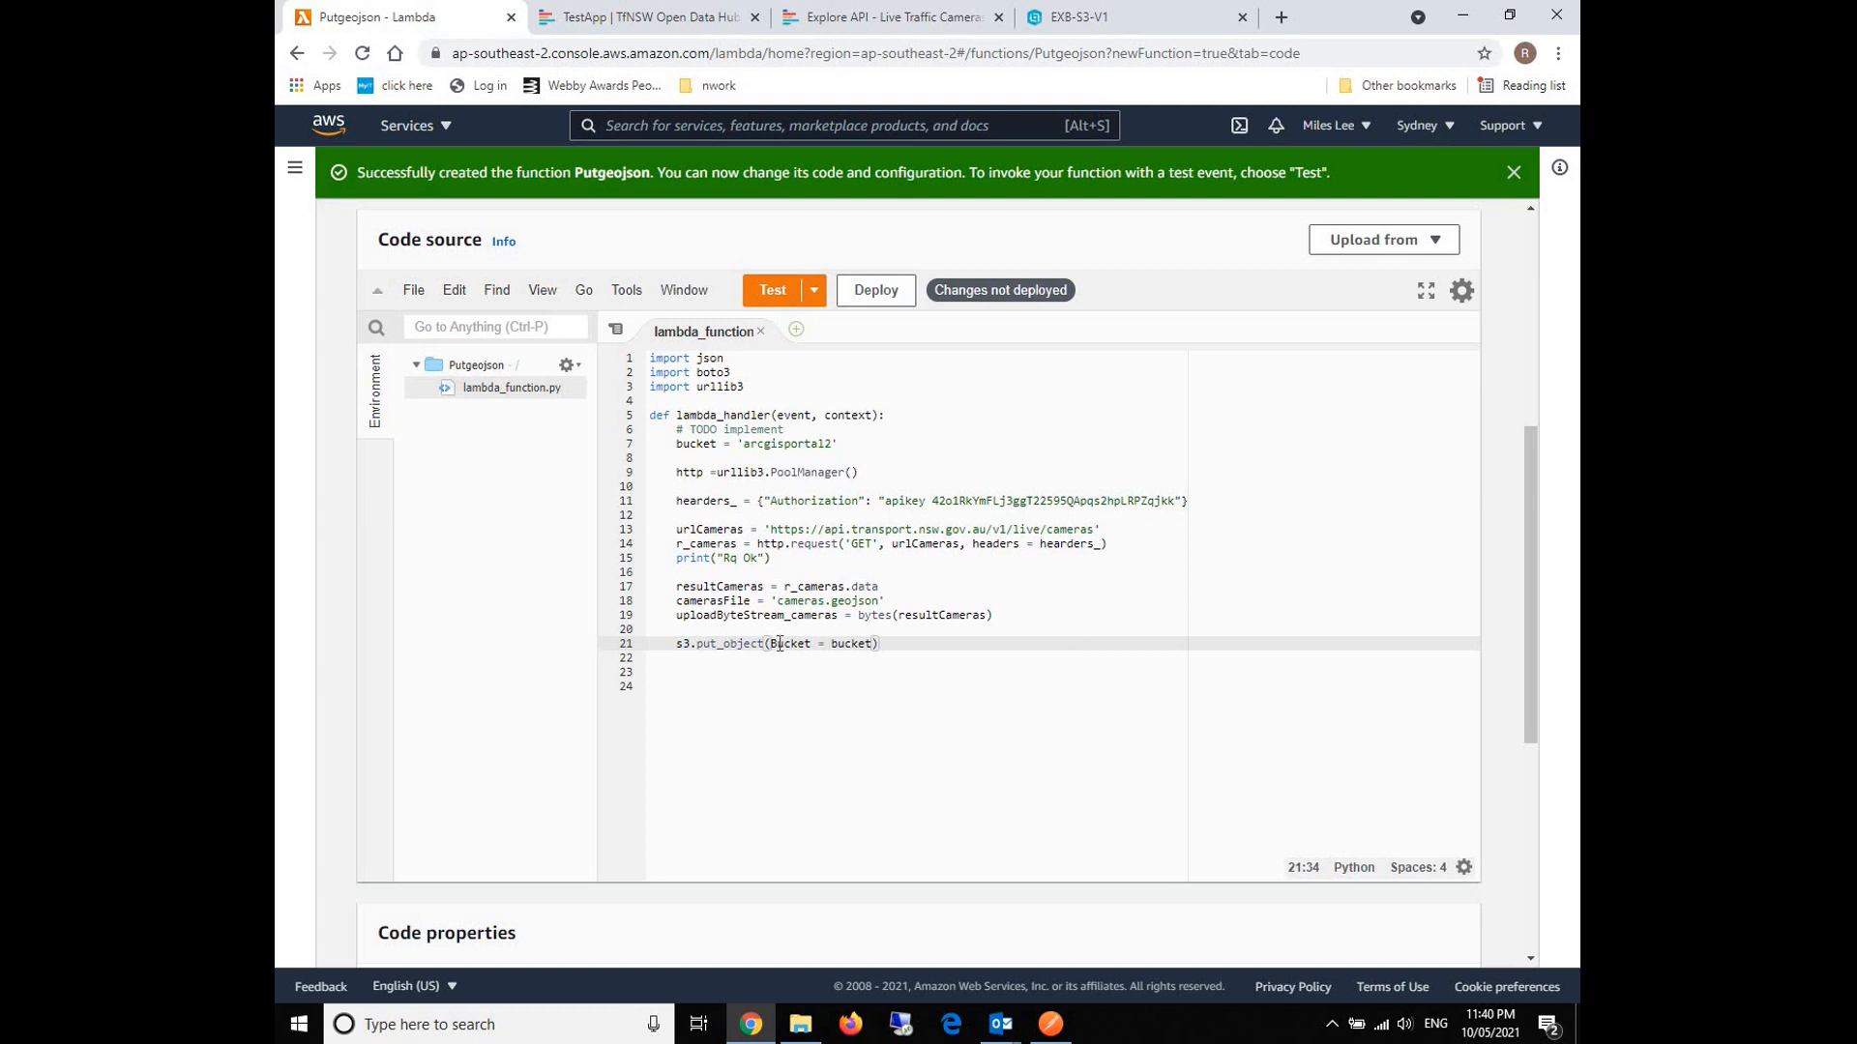
text(, Key =)
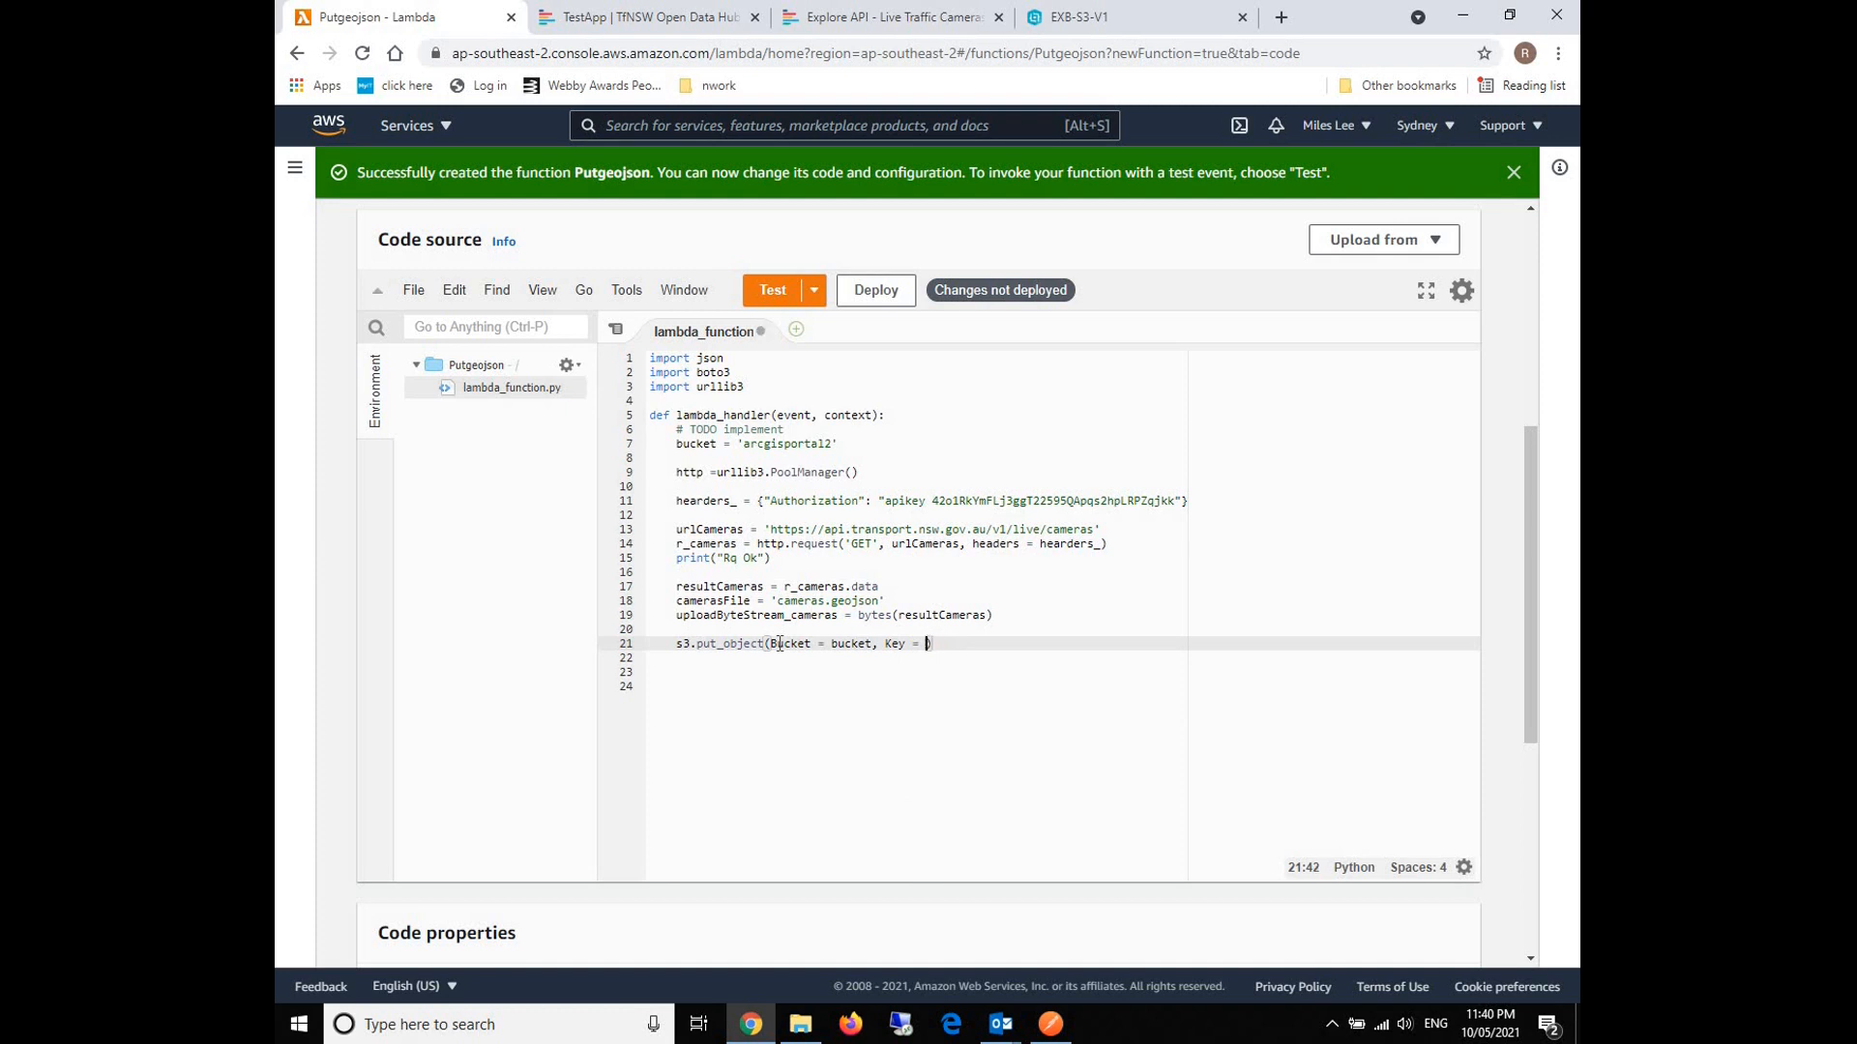
text(camerasFile)
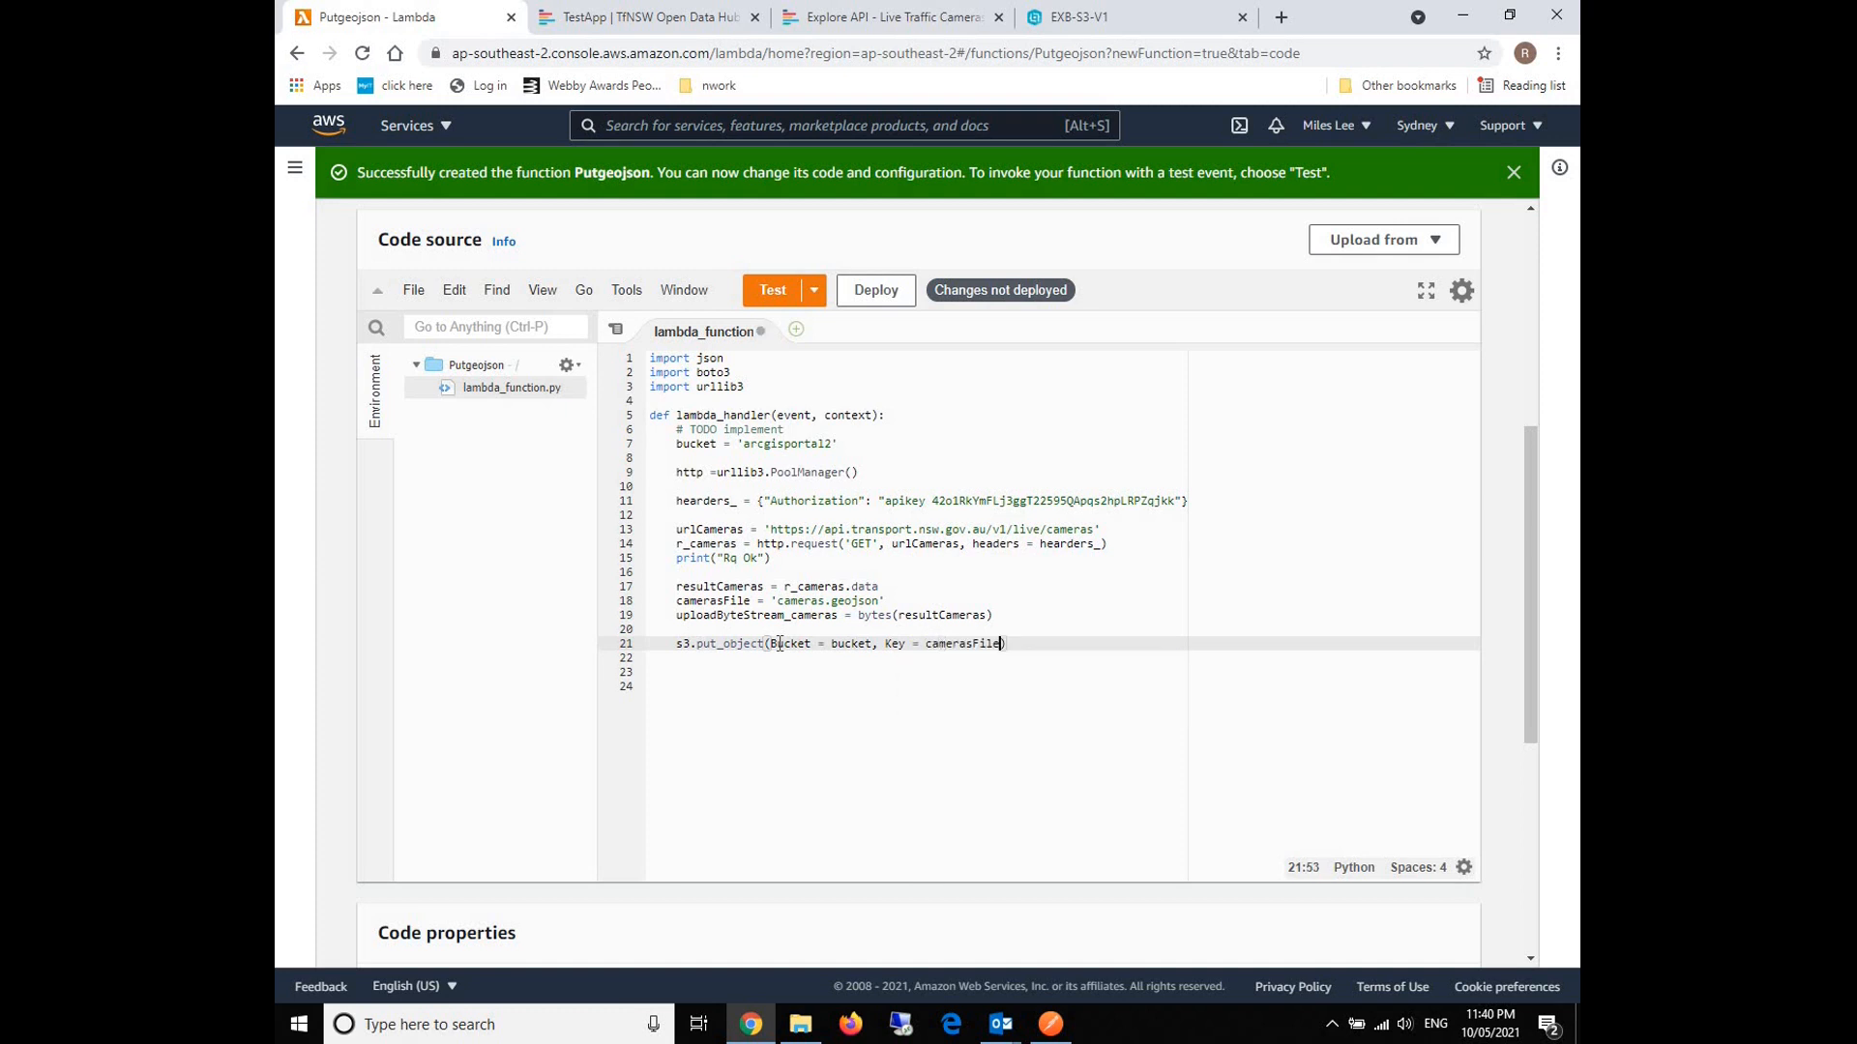
Complete it with Body = uploadByteStream_cameras and ACL = 'public-read'.
text(, B)
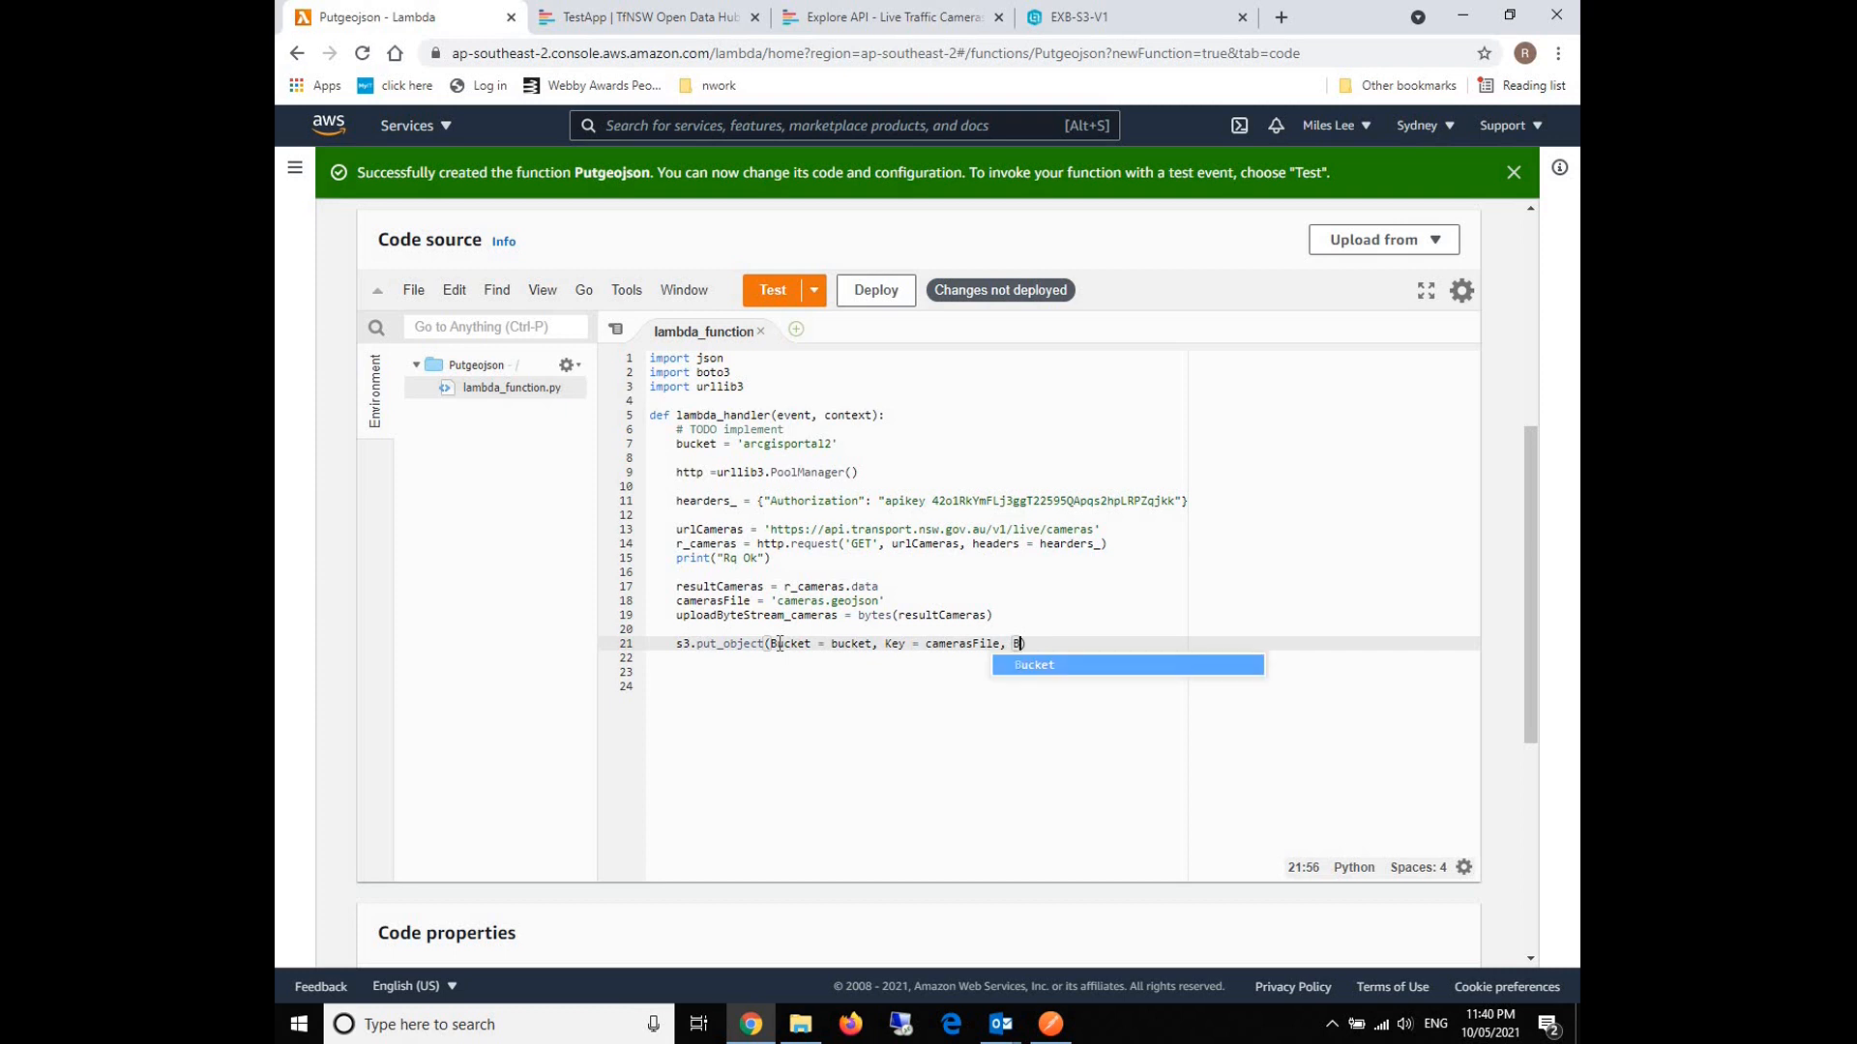
text(ody =)
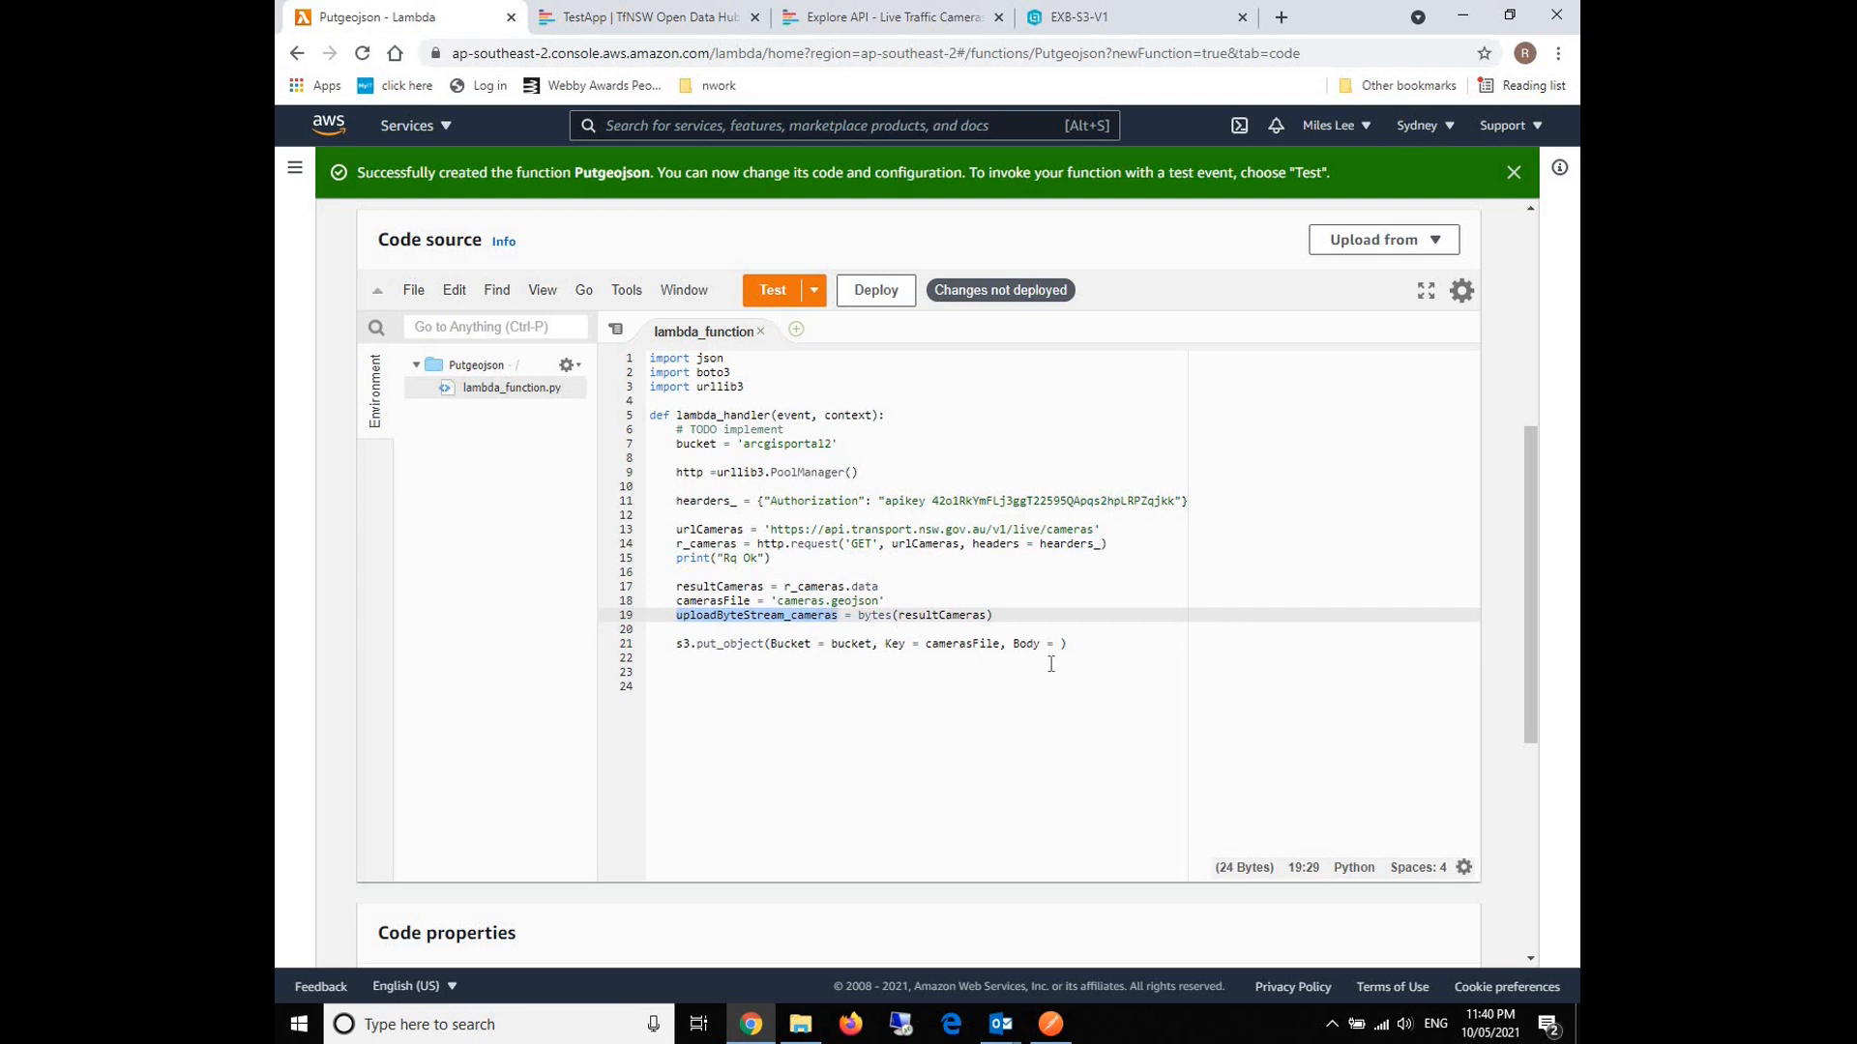
text(uploadByteStream_cameras)
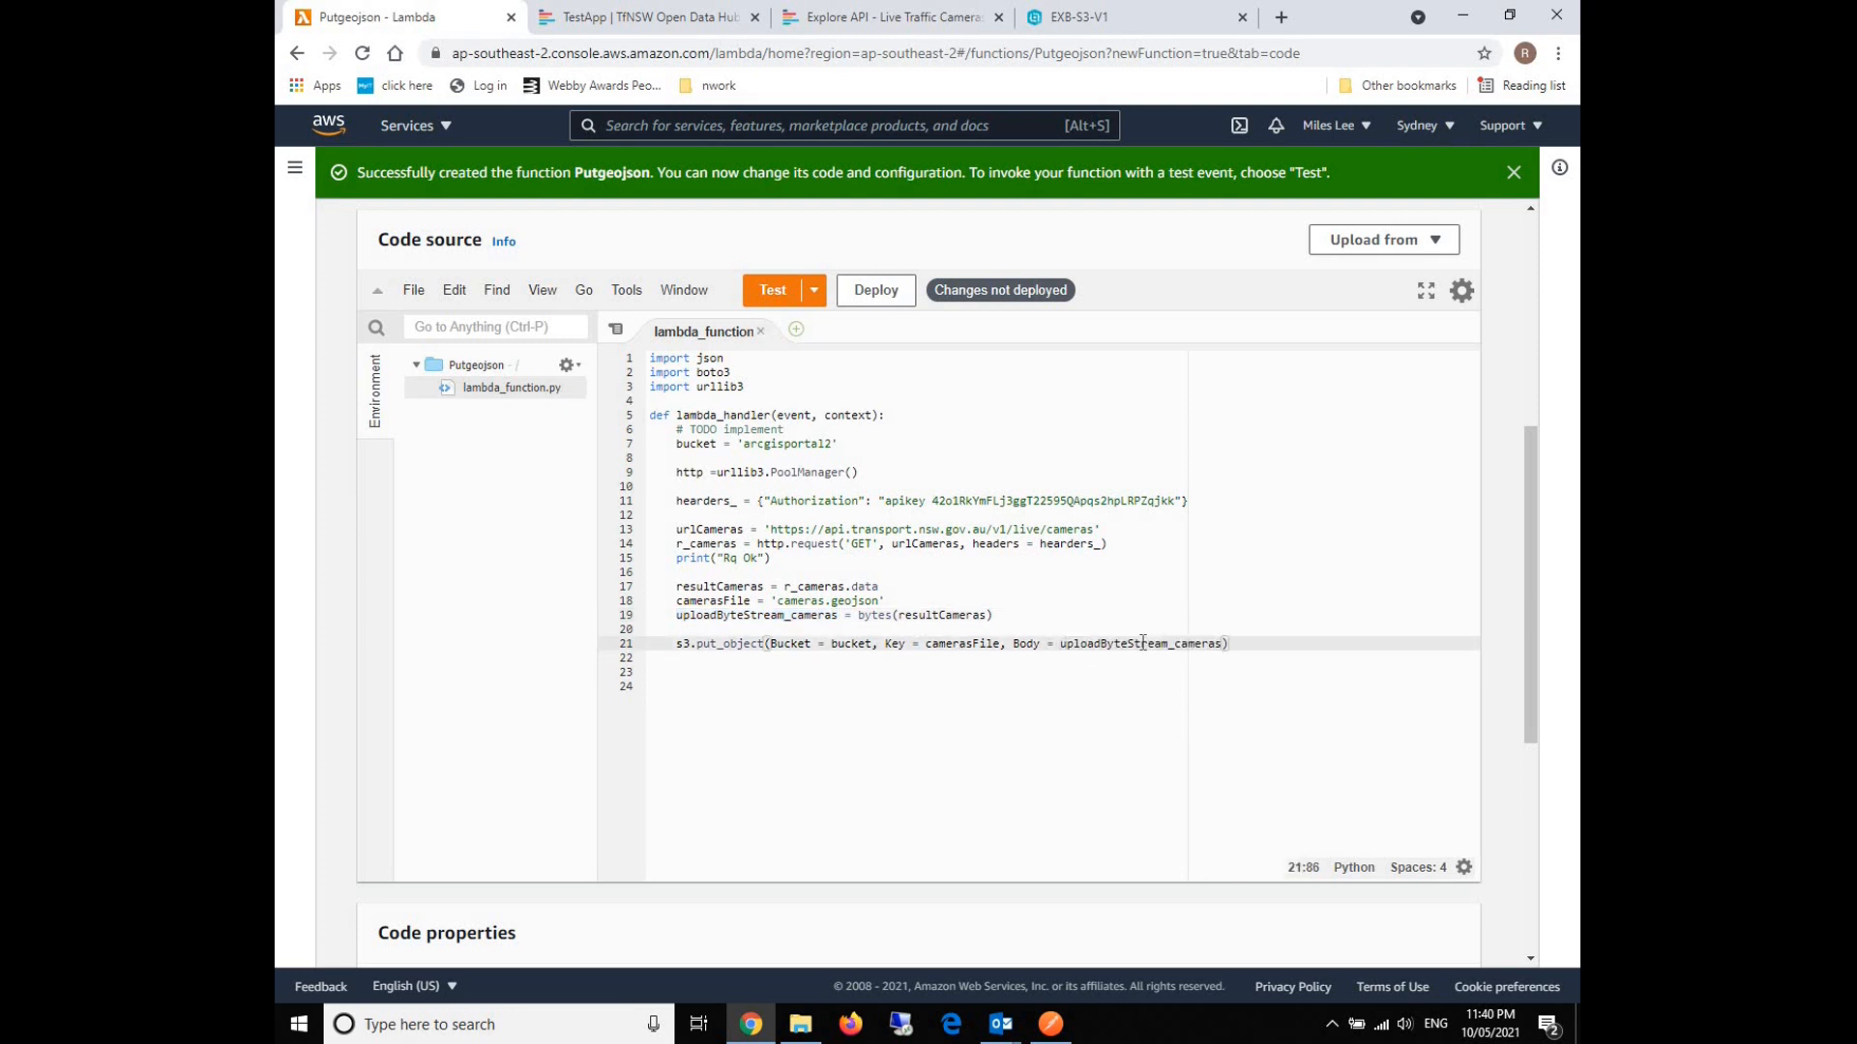
text(, ACL =)
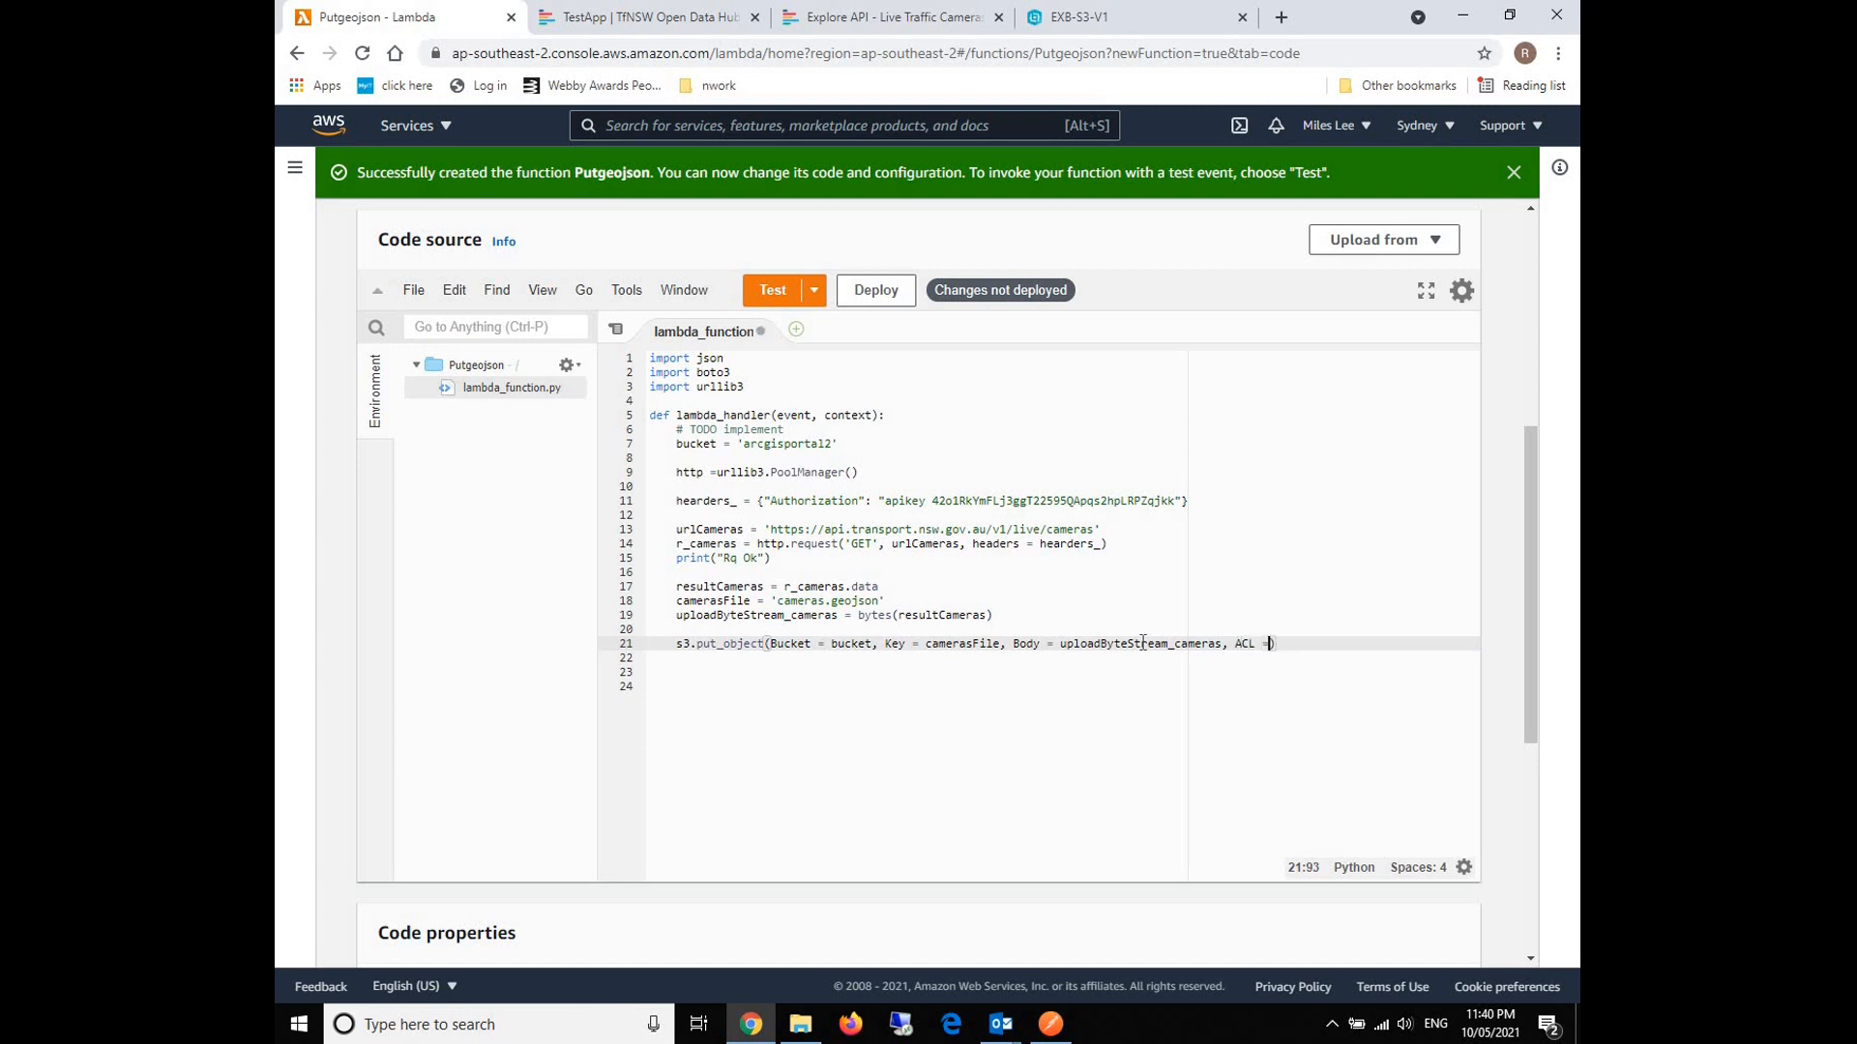
text('public)
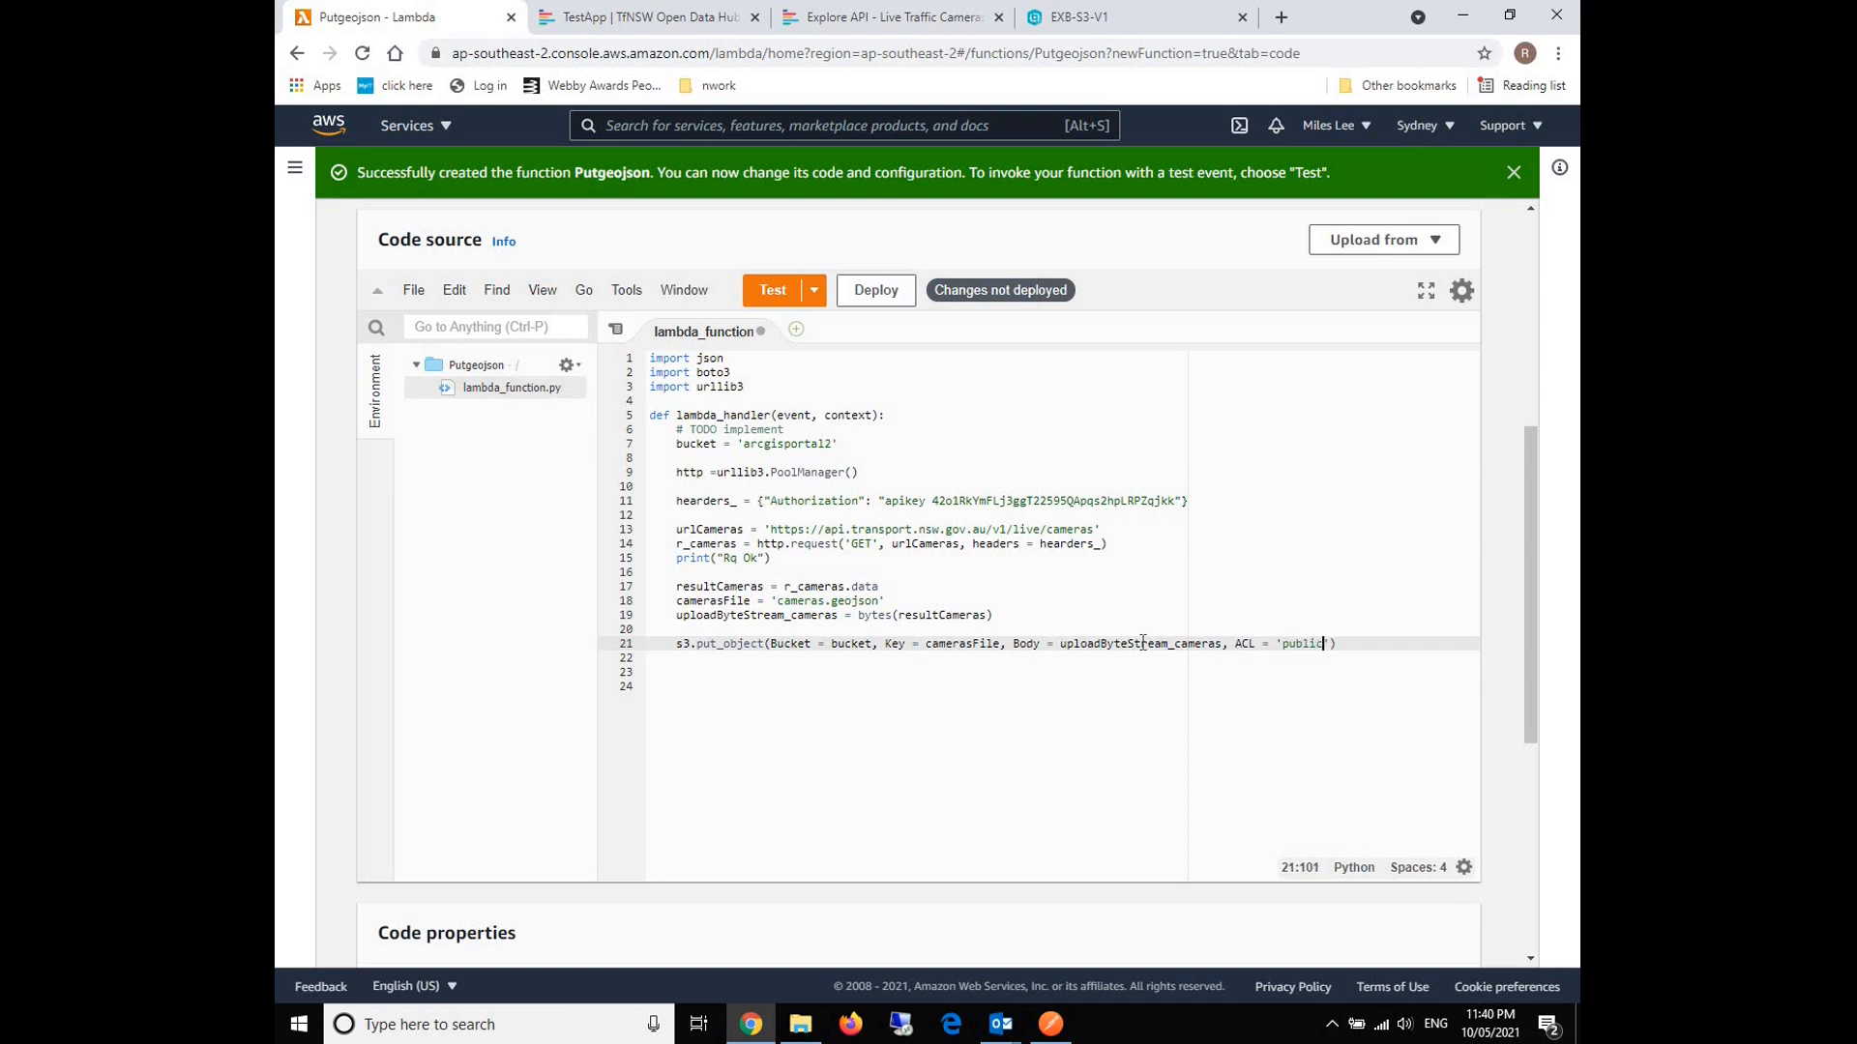
text(-read)
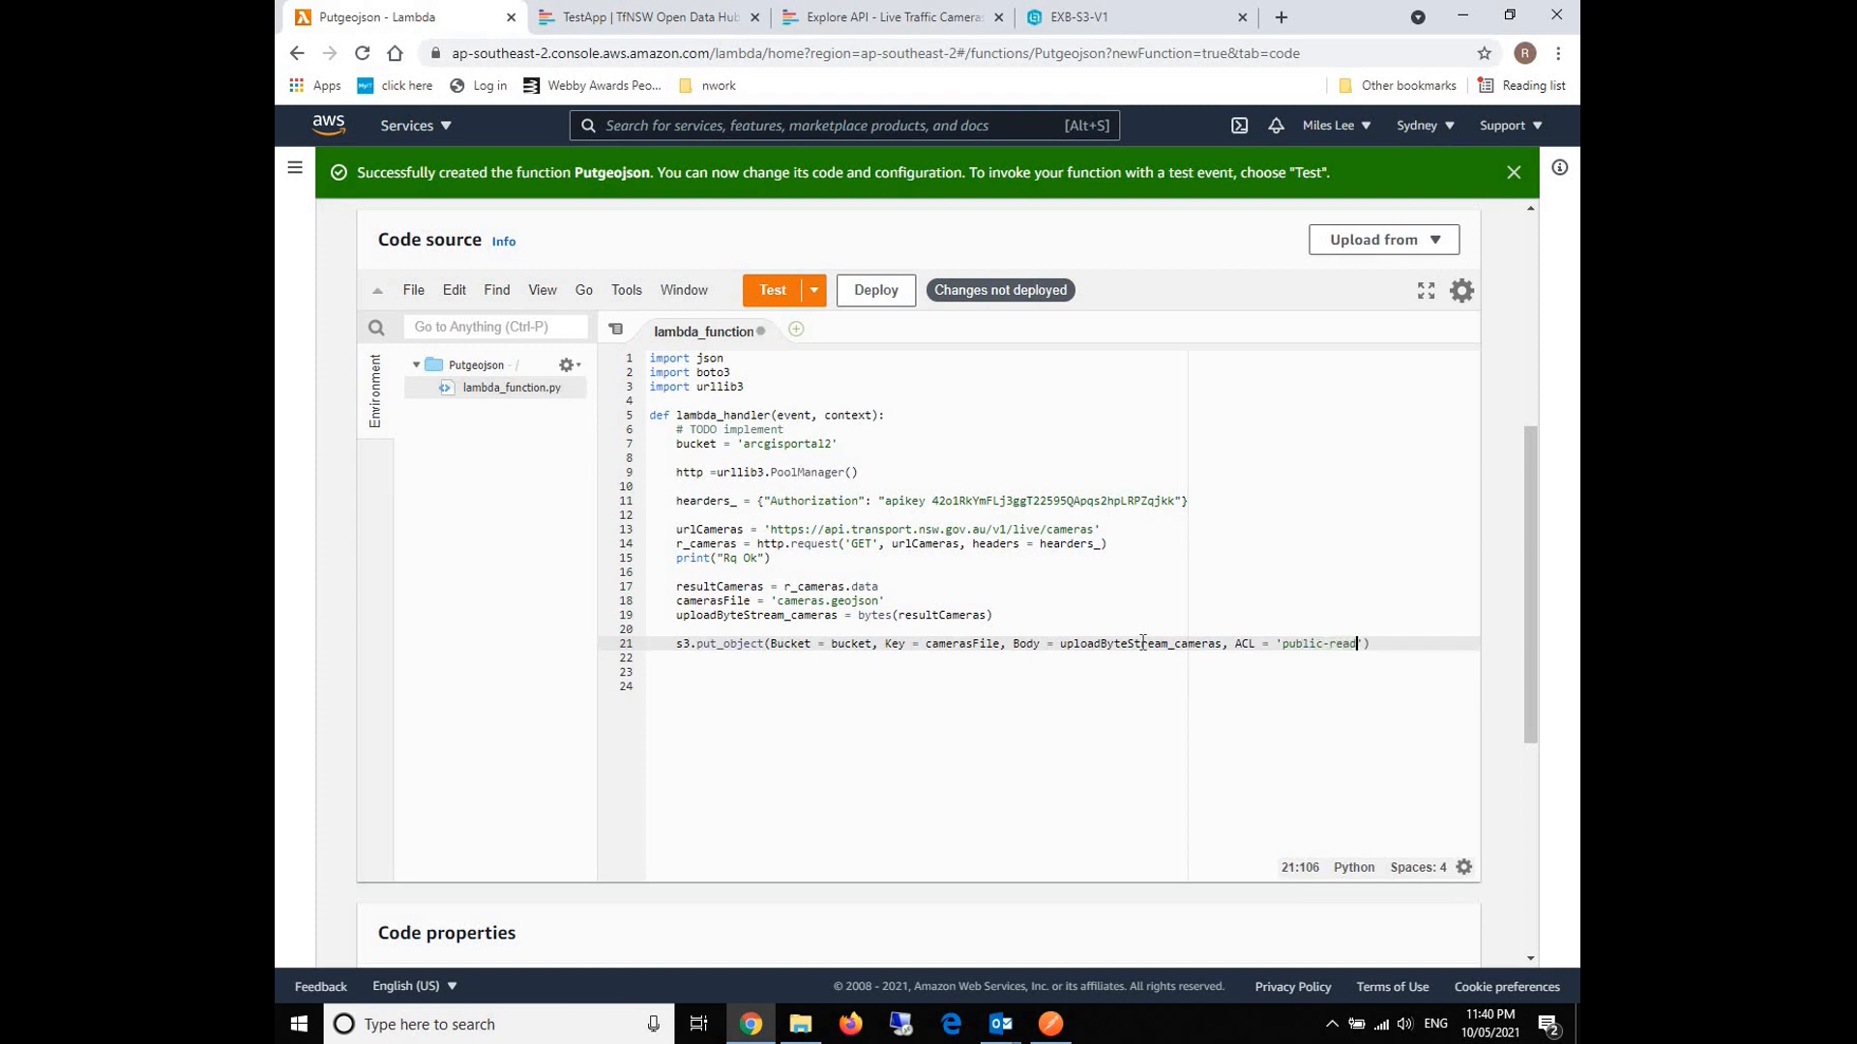
text('))
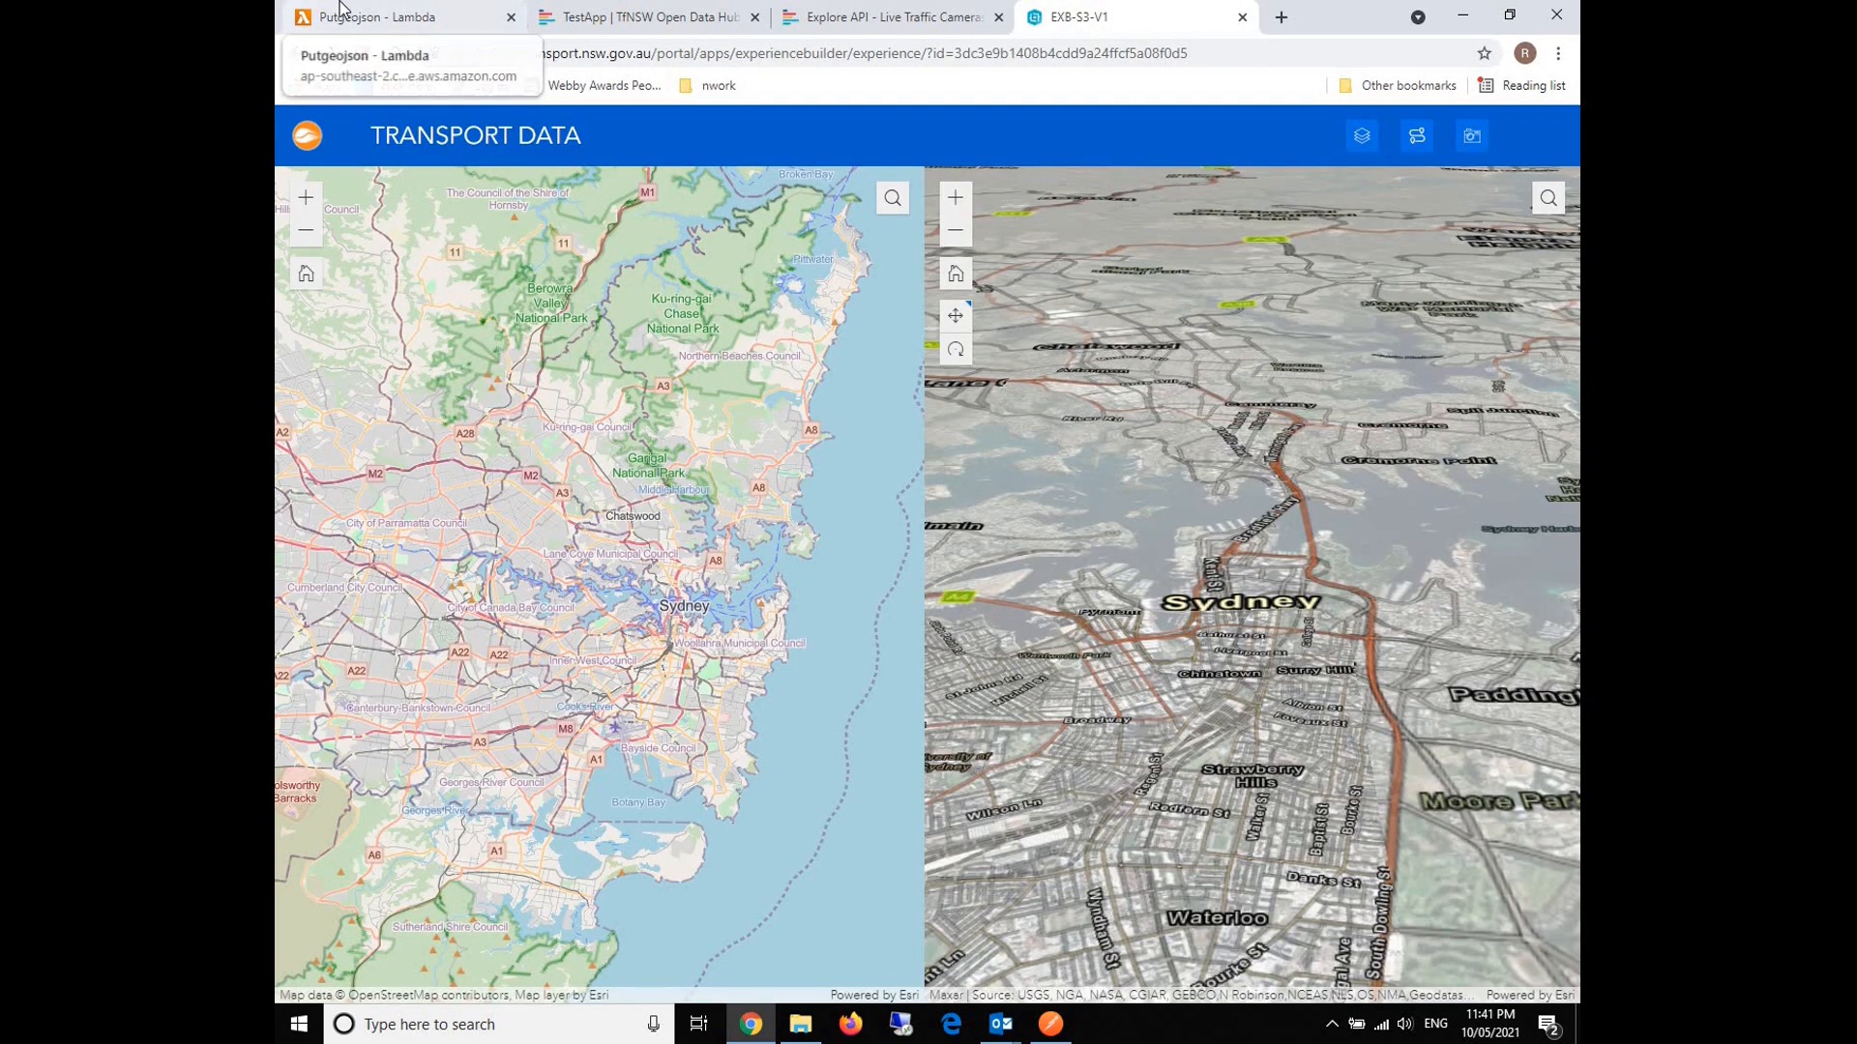
click(378, 17)
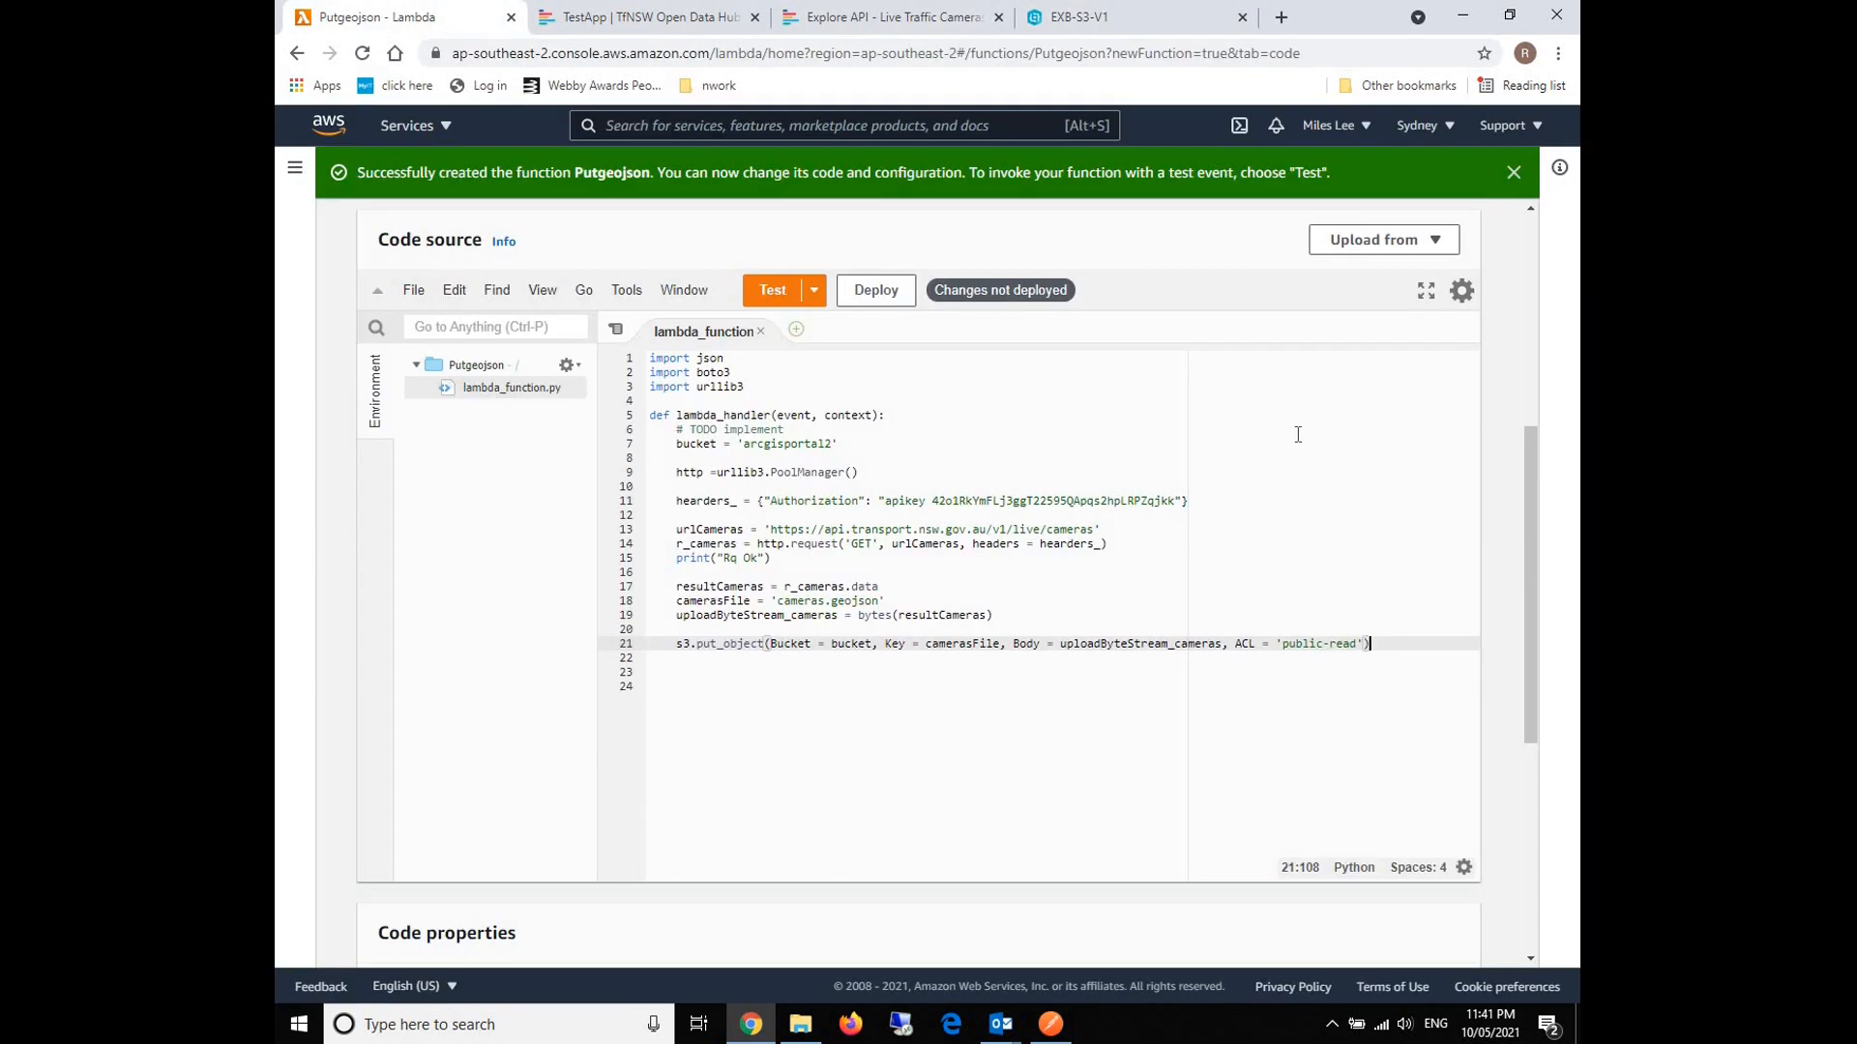
End the handler with print("finished") and deploy the Putgeojson code.
key(Enter)
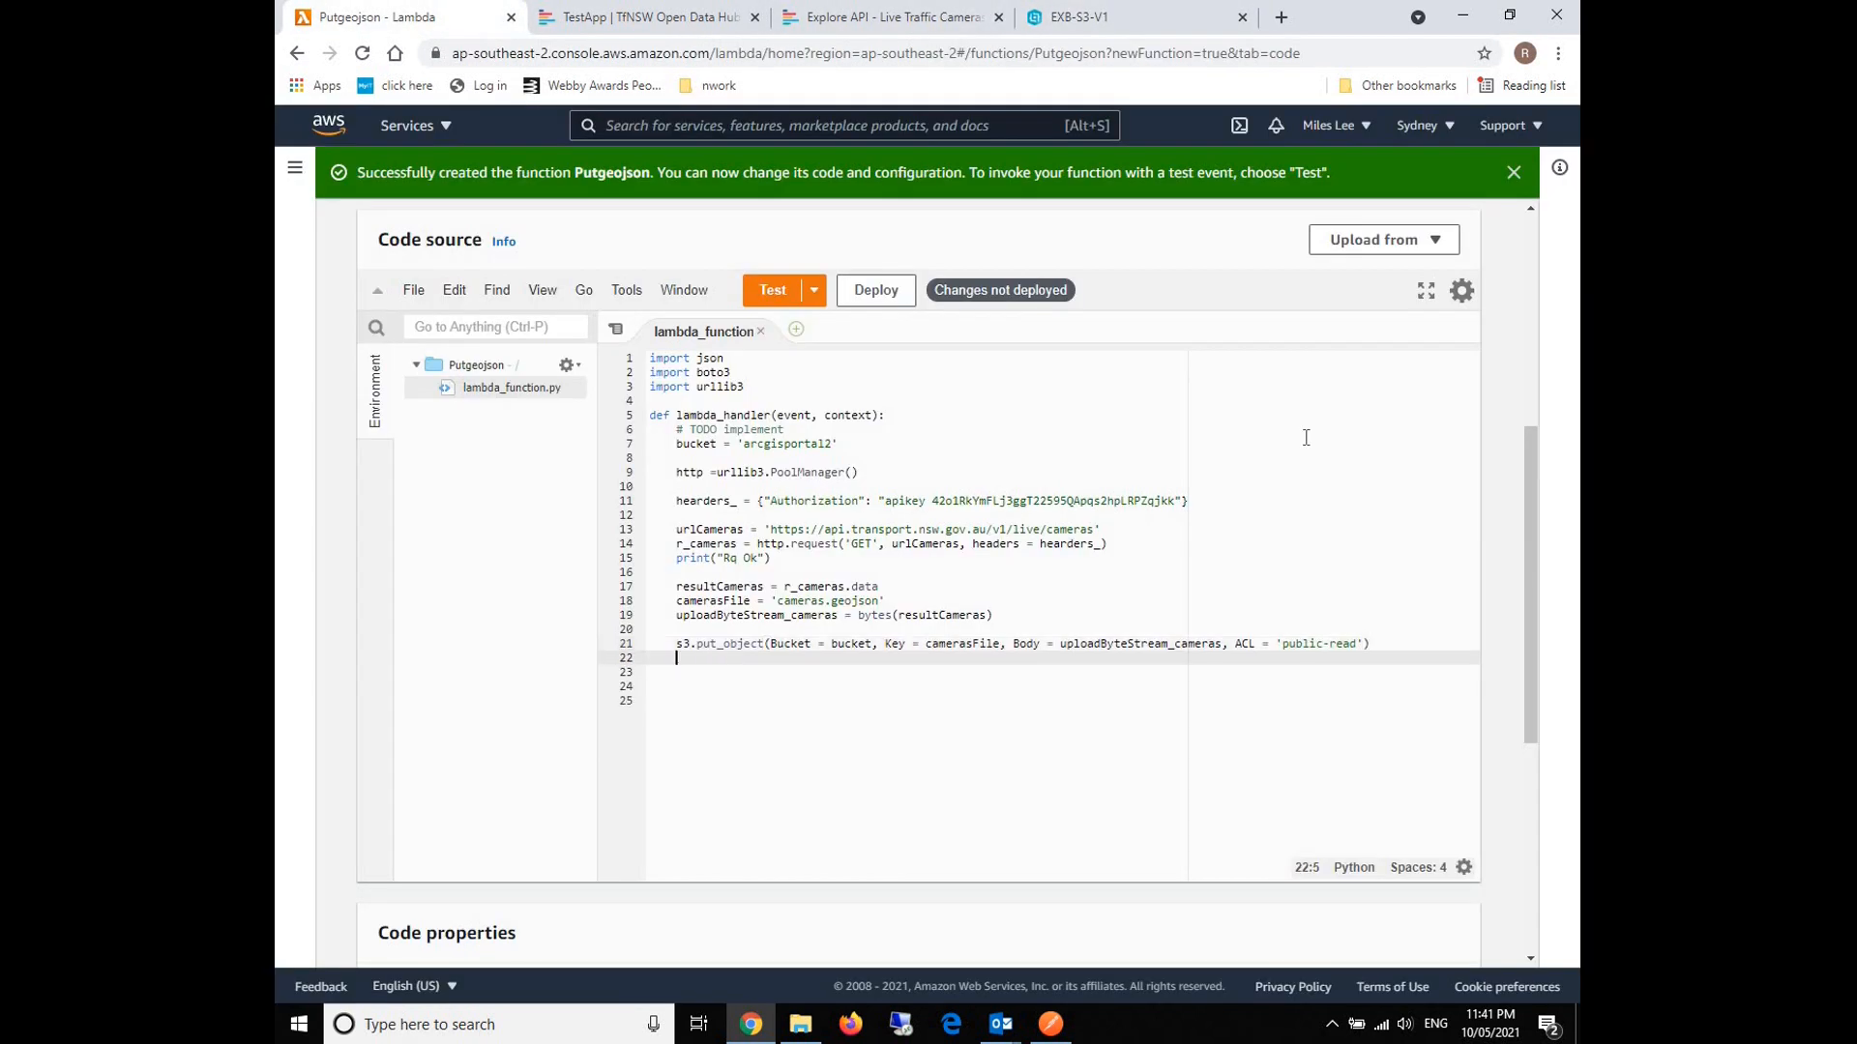
text(print()
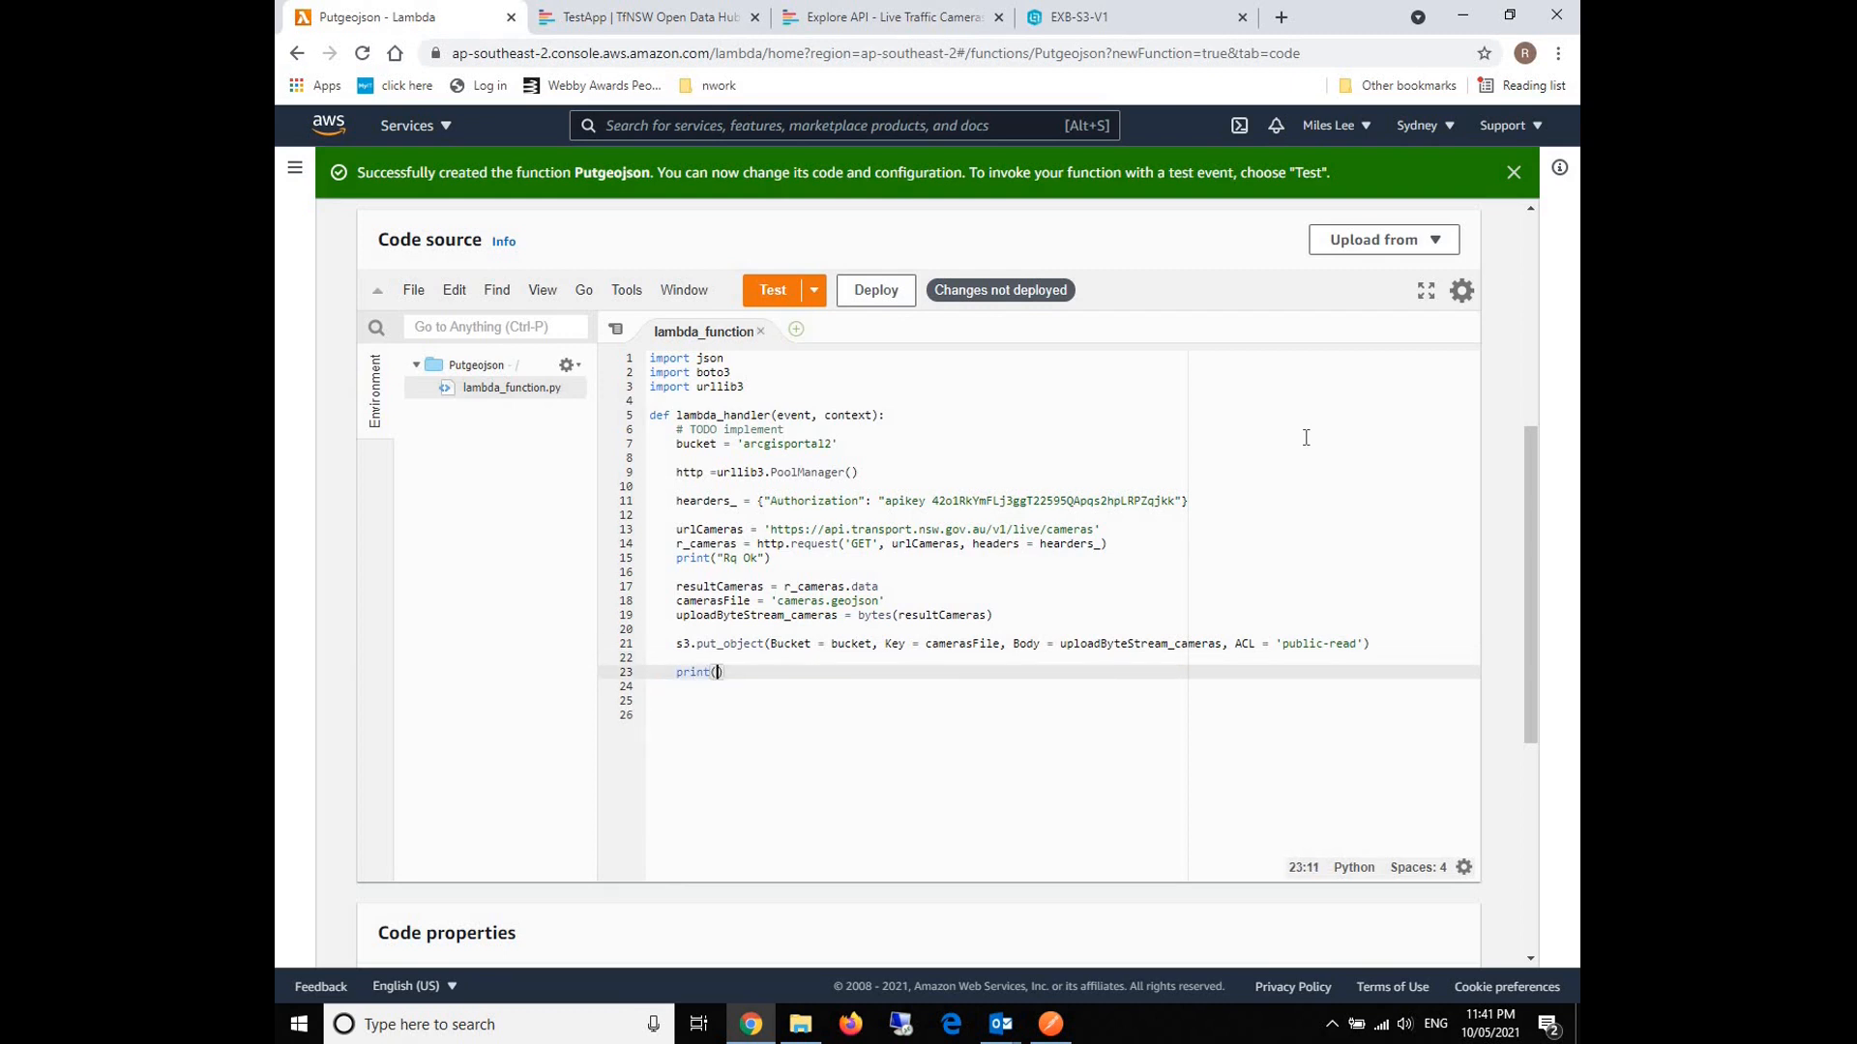
text(f)
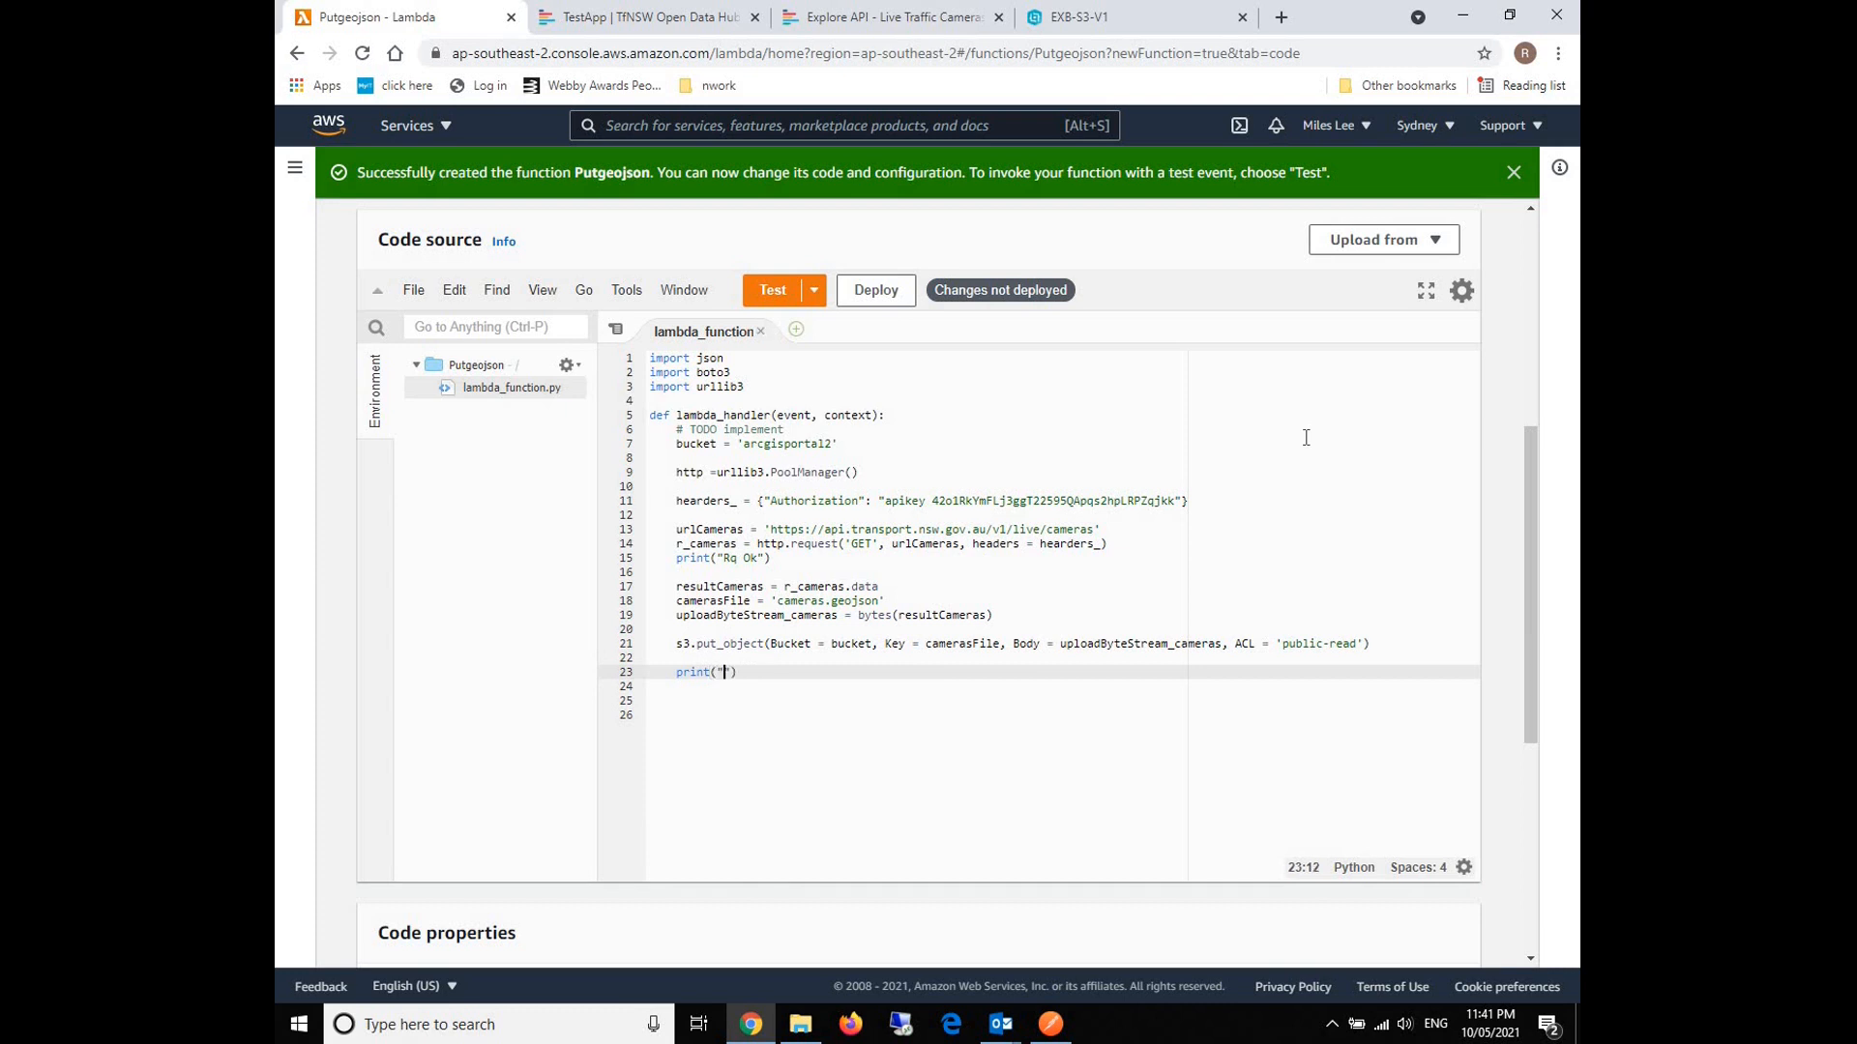
text(finished)
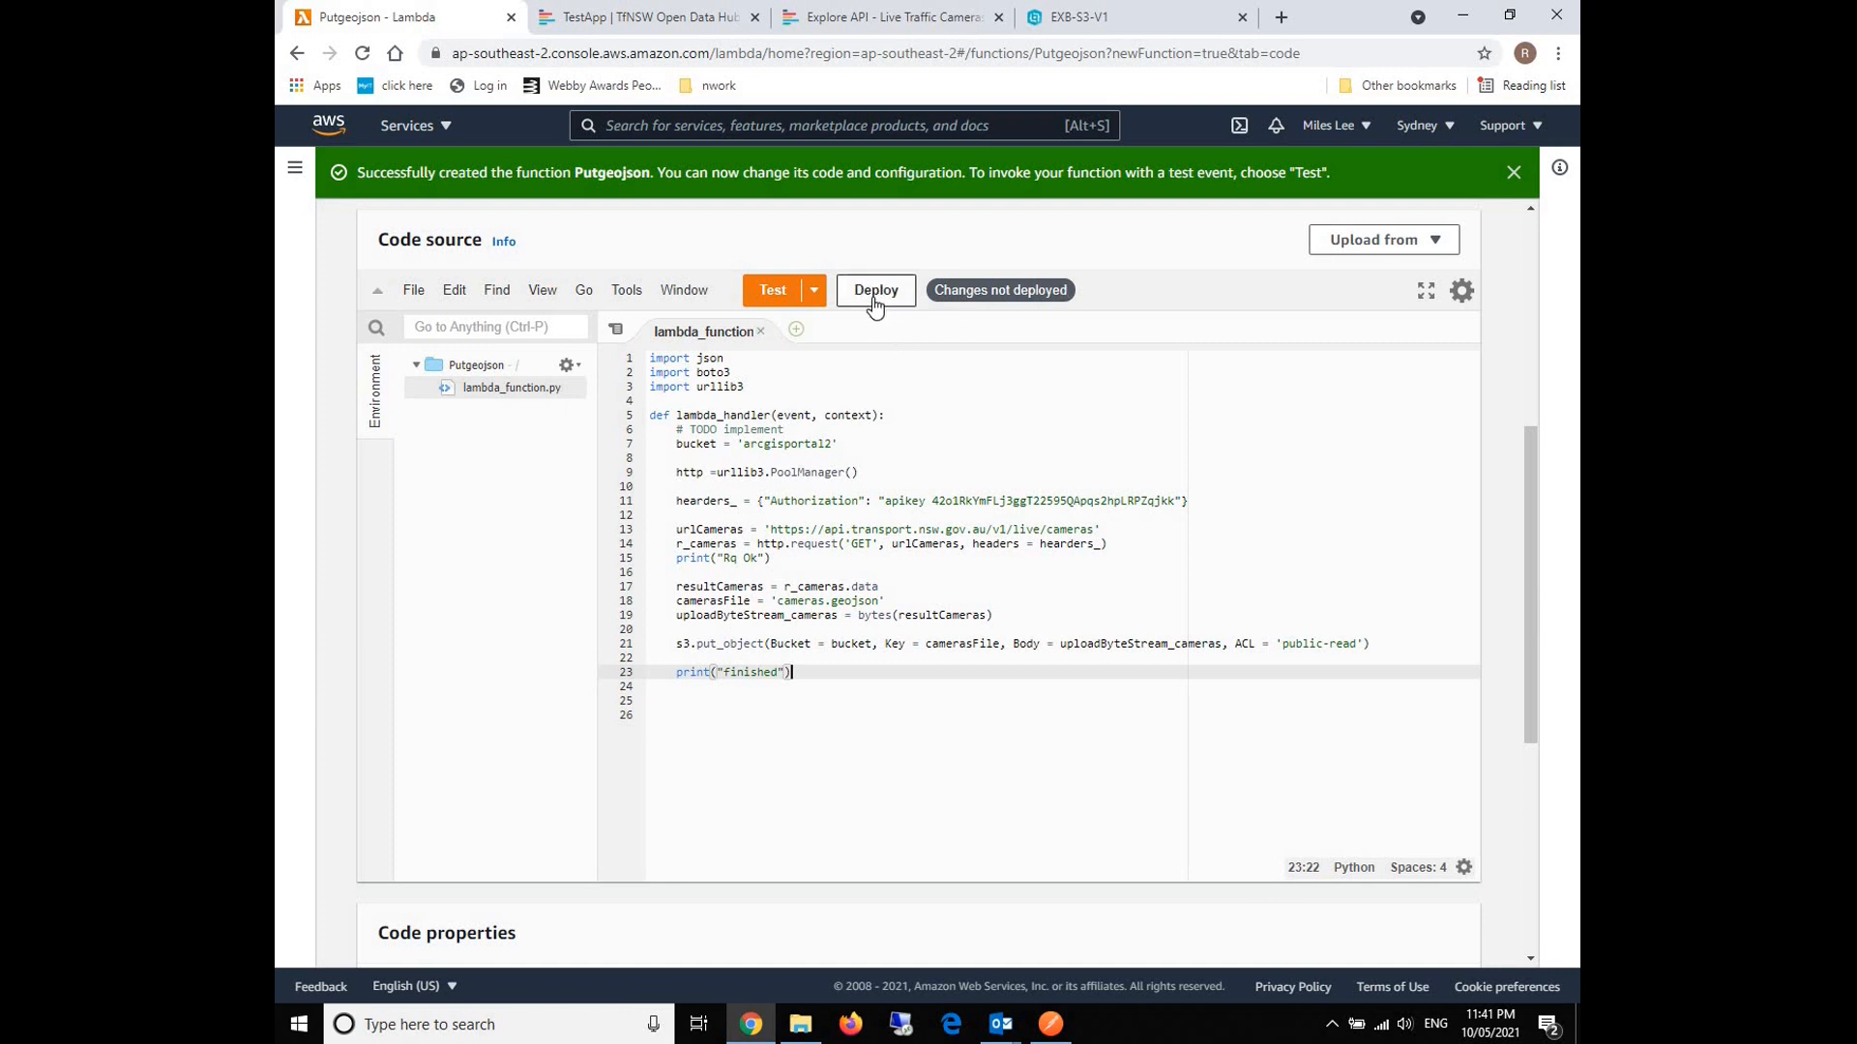
click(876, 290)
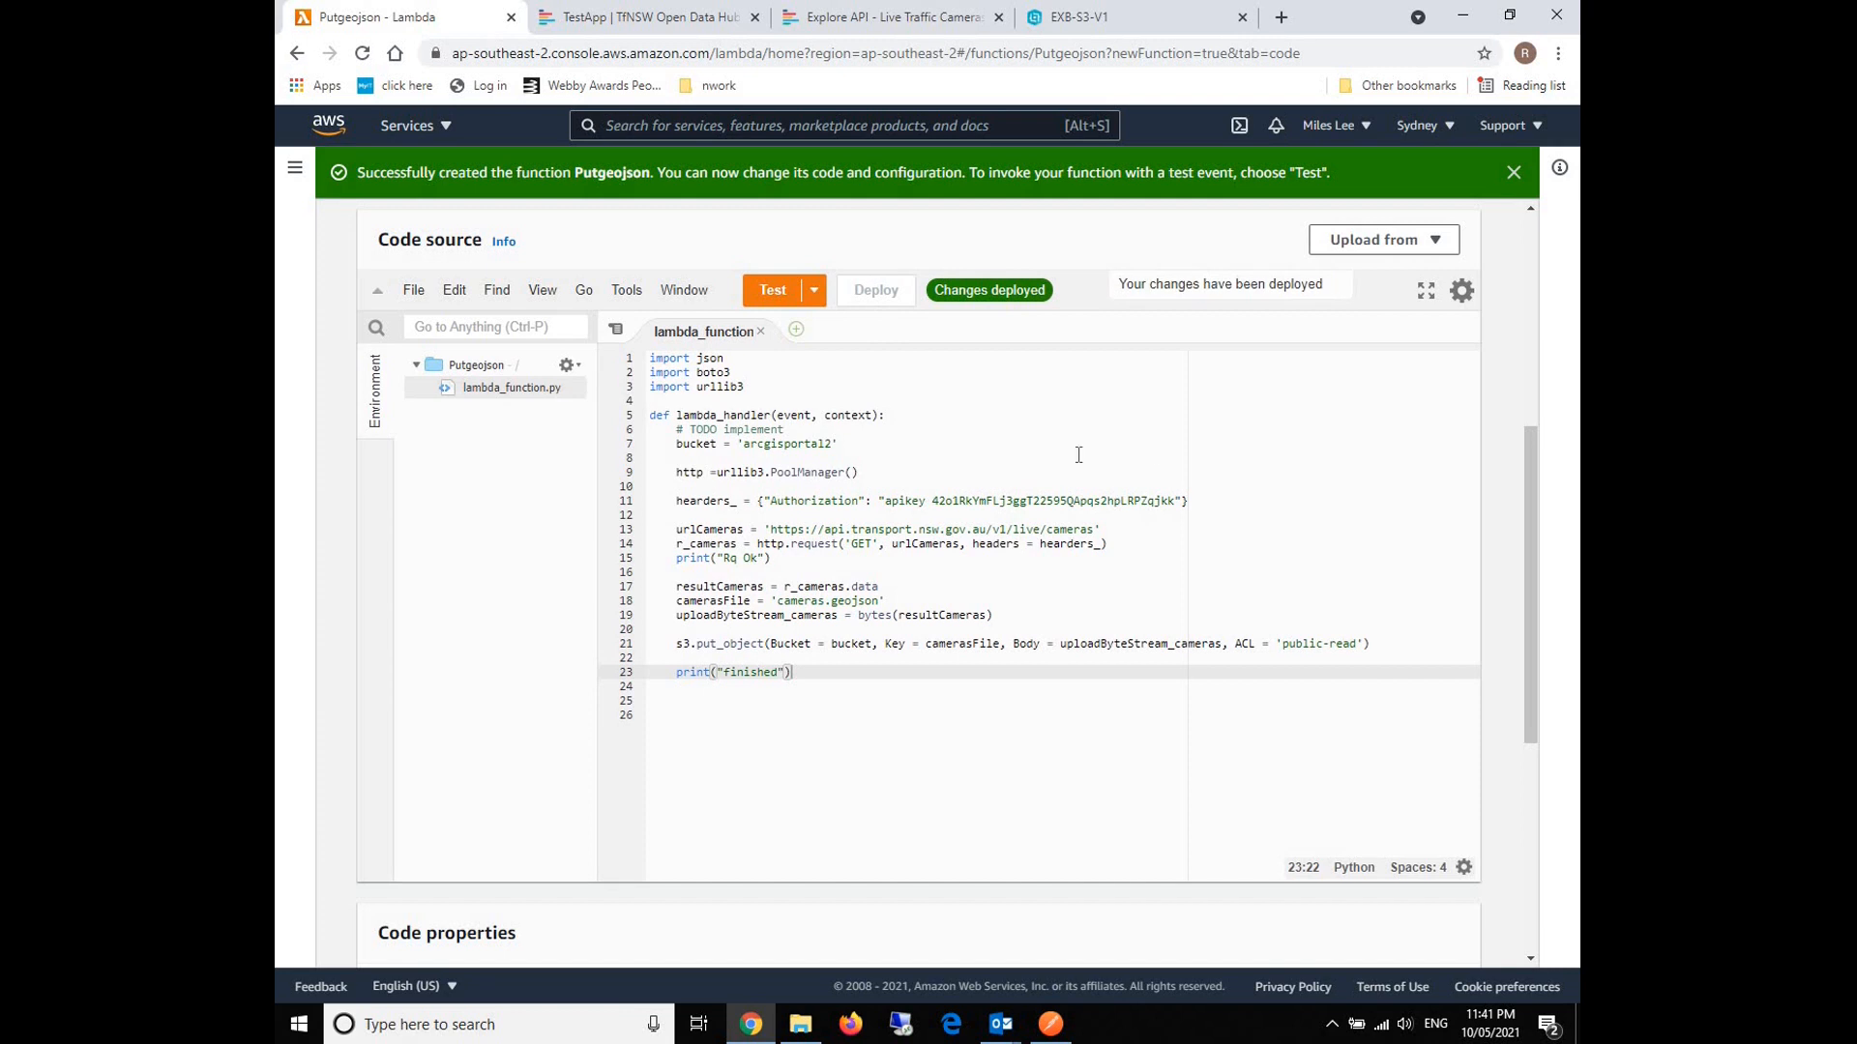
click(772, 290)
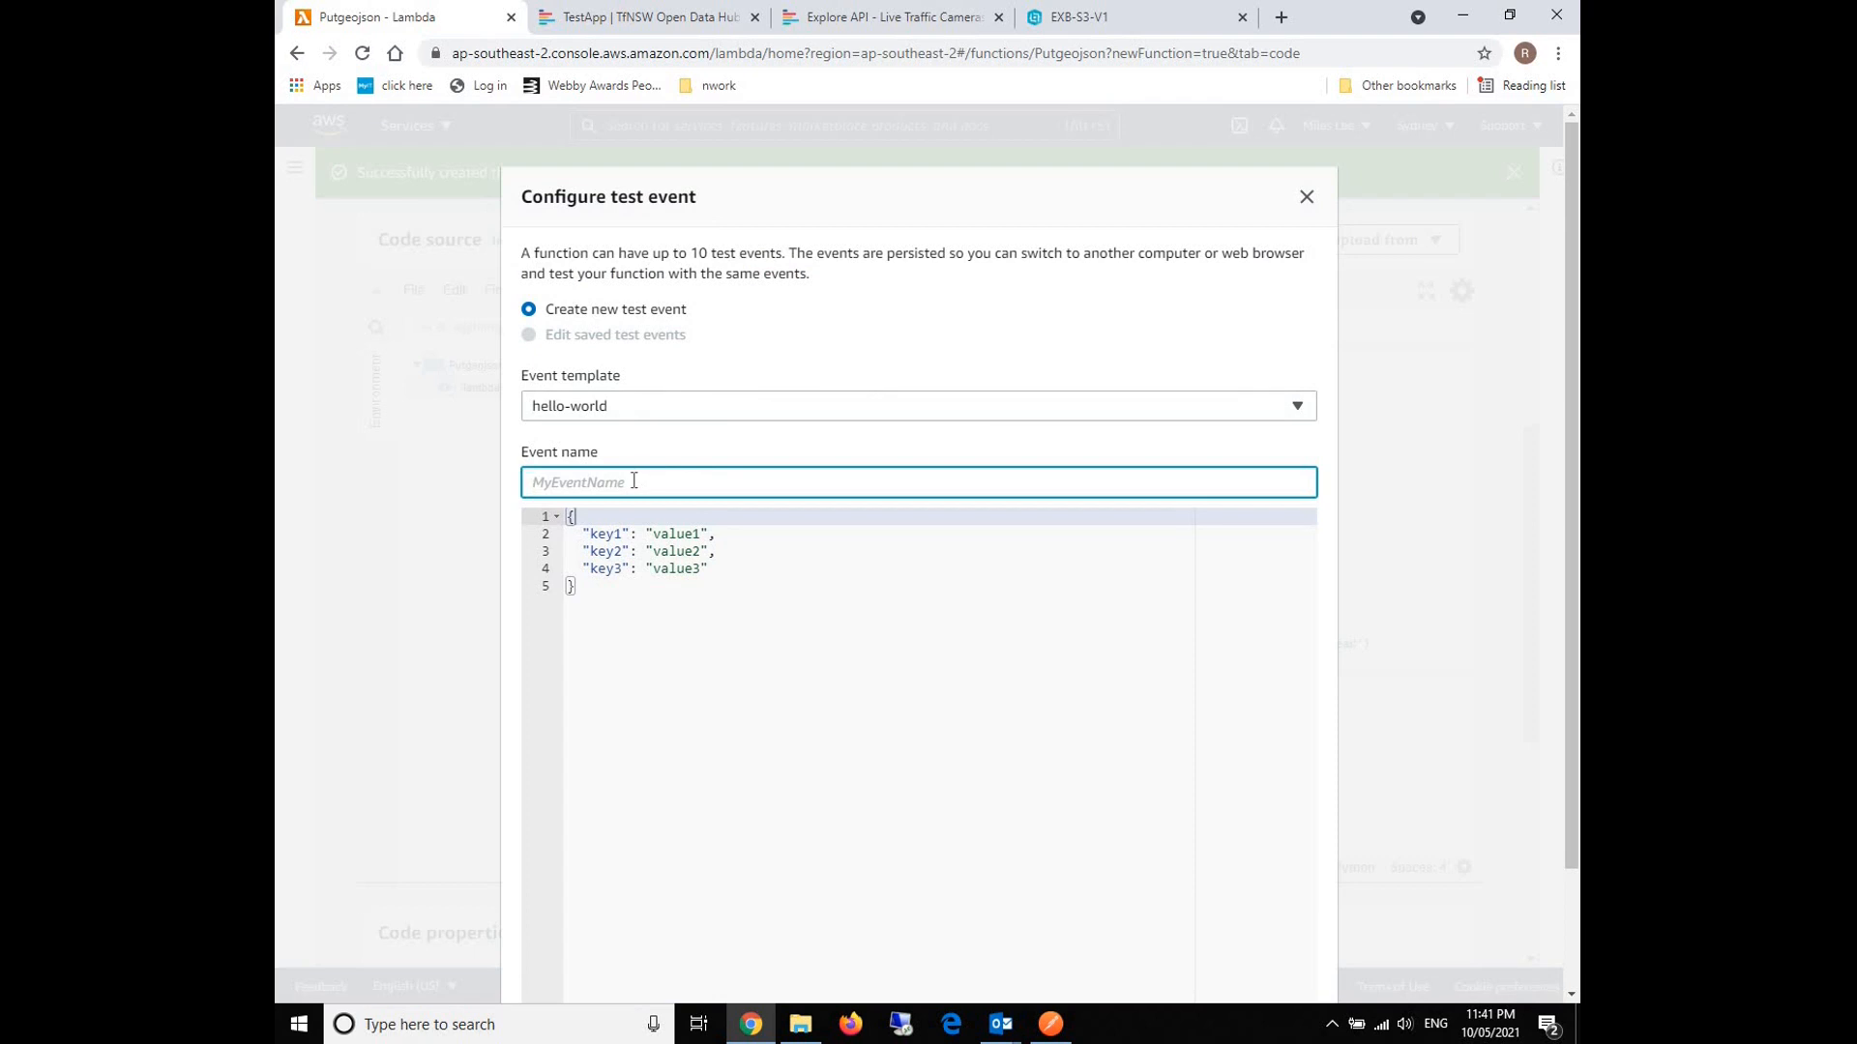
Save test event putGeojsonEvent and run it, which fails with NameError: 's3' is not defined.
text(putGeojson)
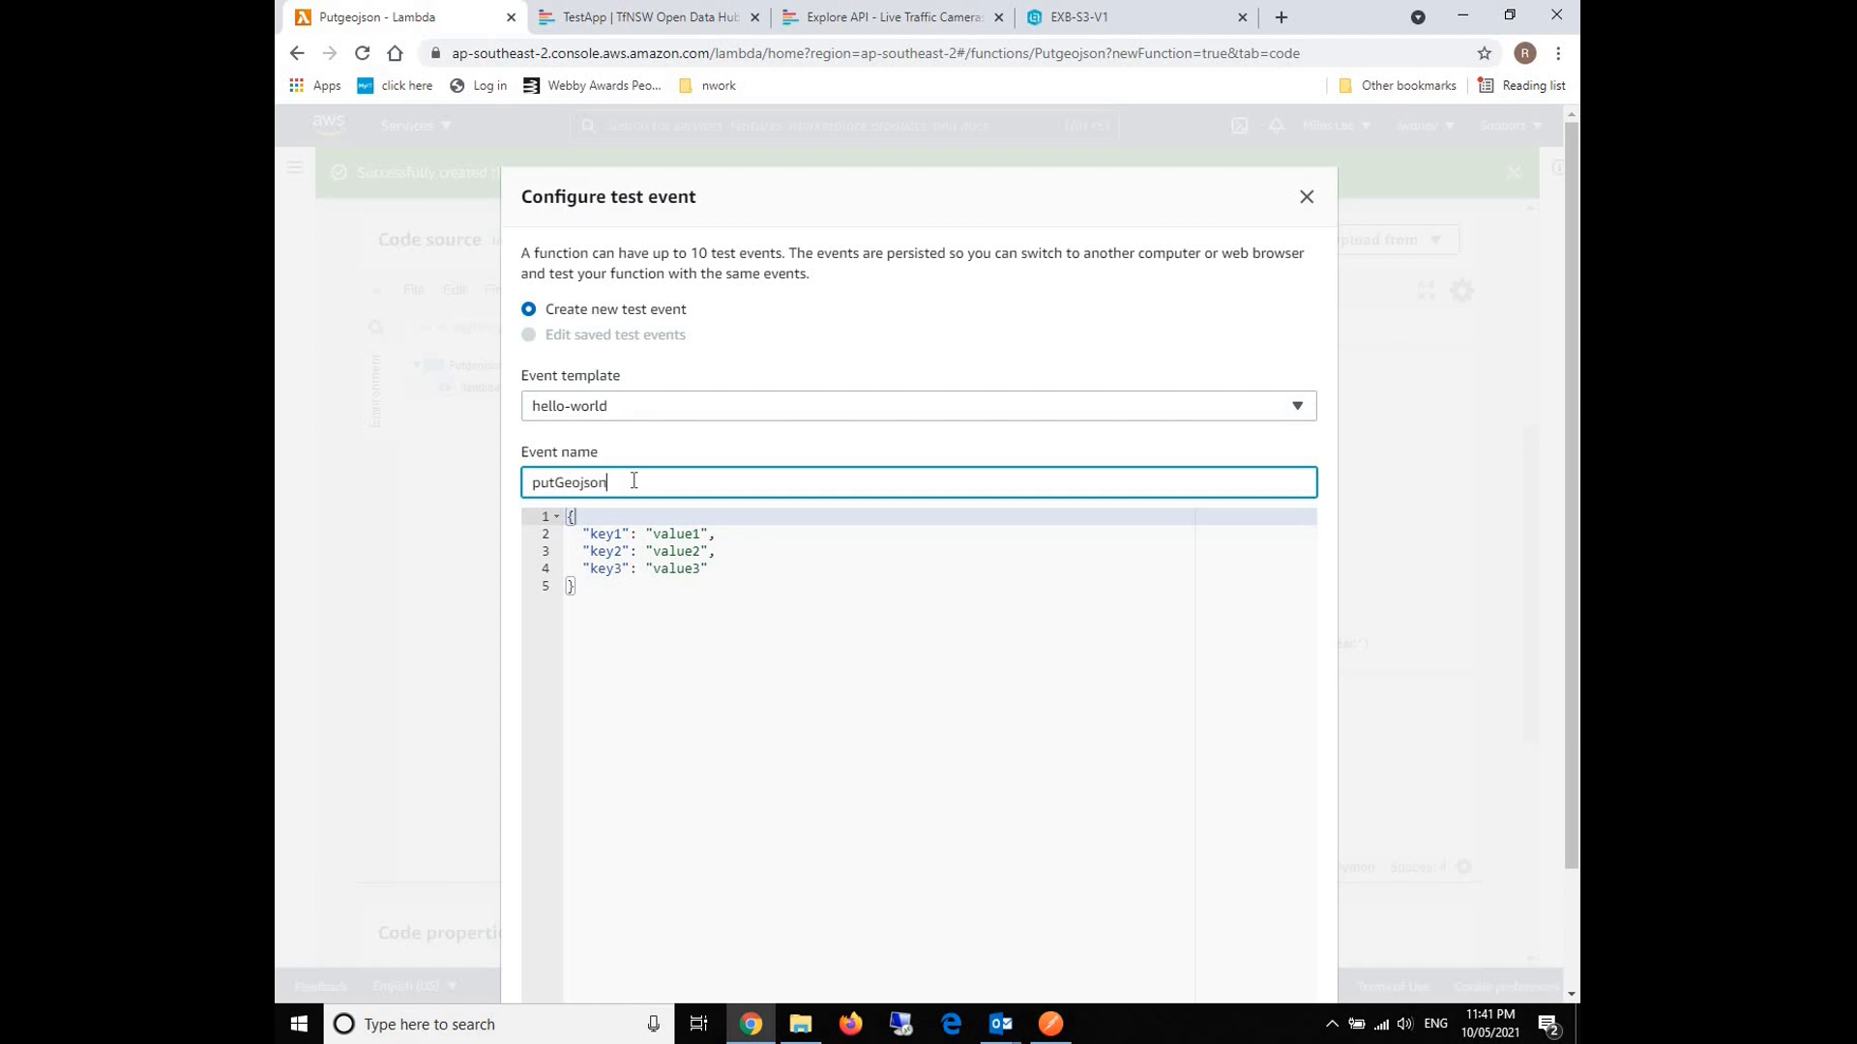
text(Event)
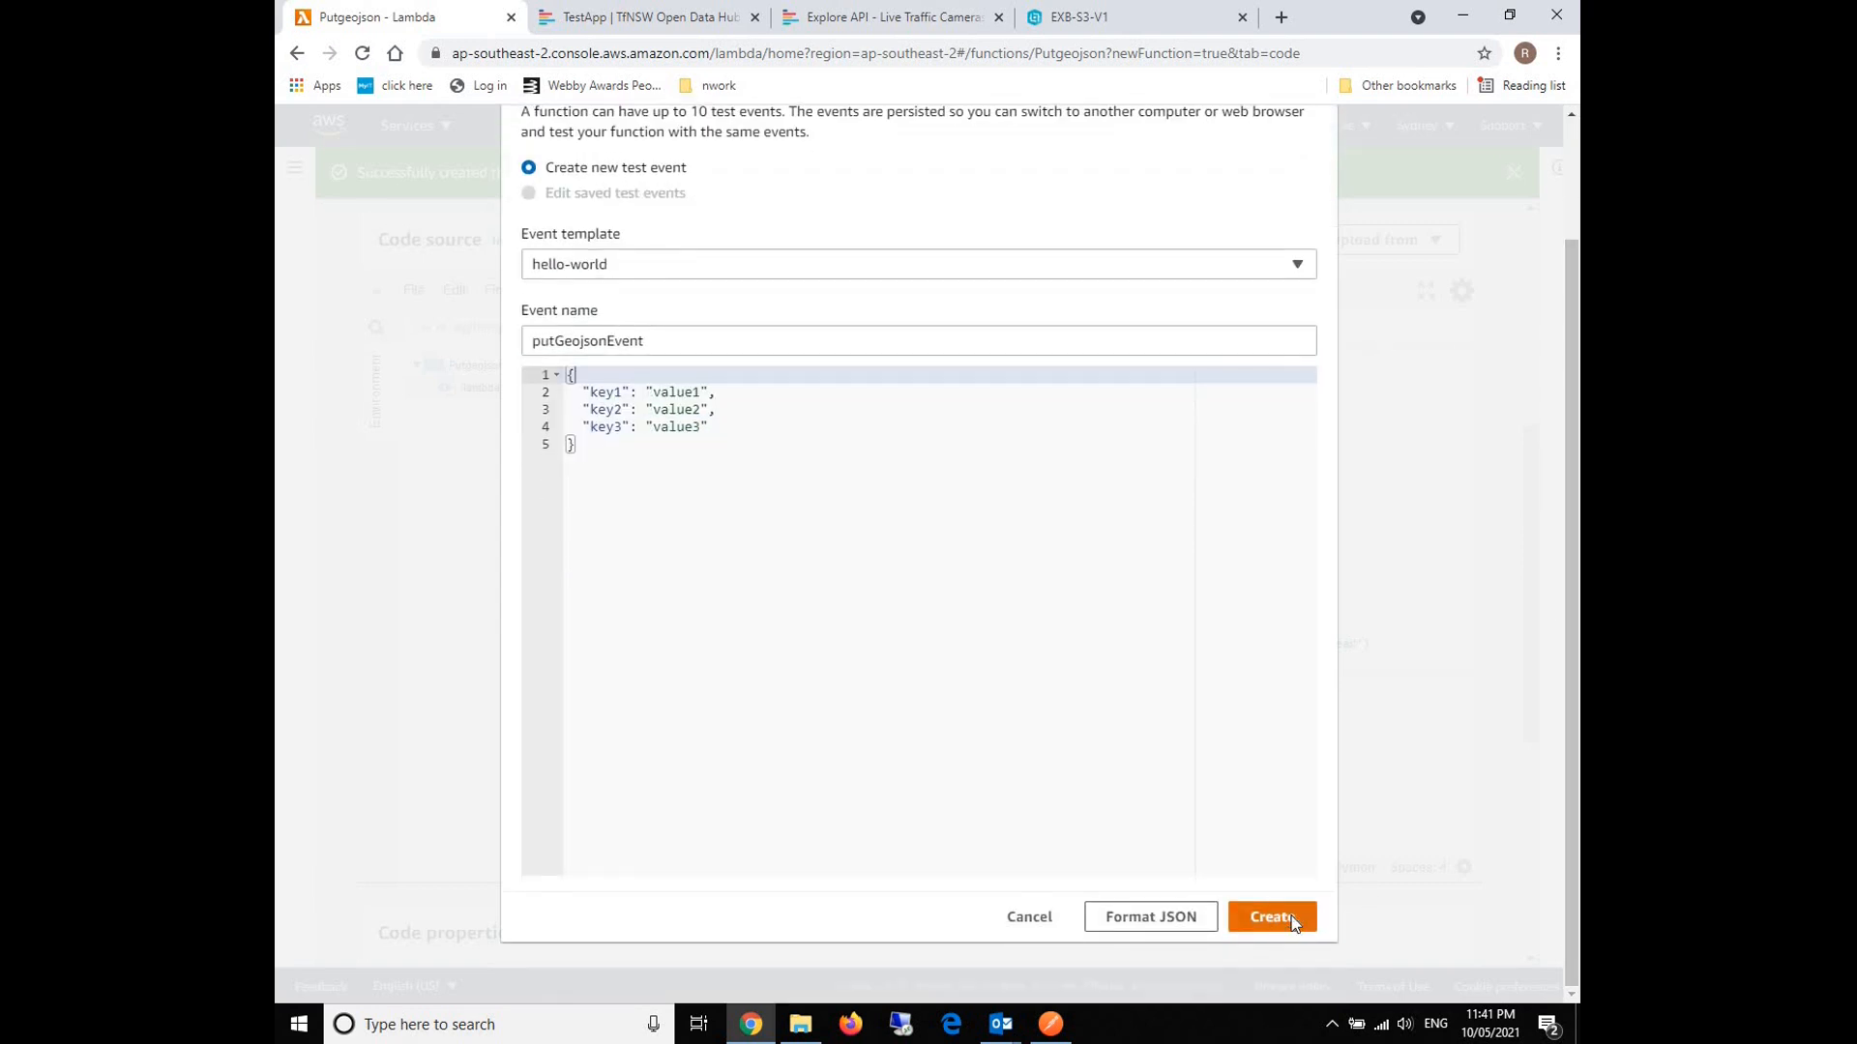
click(1272, 916)
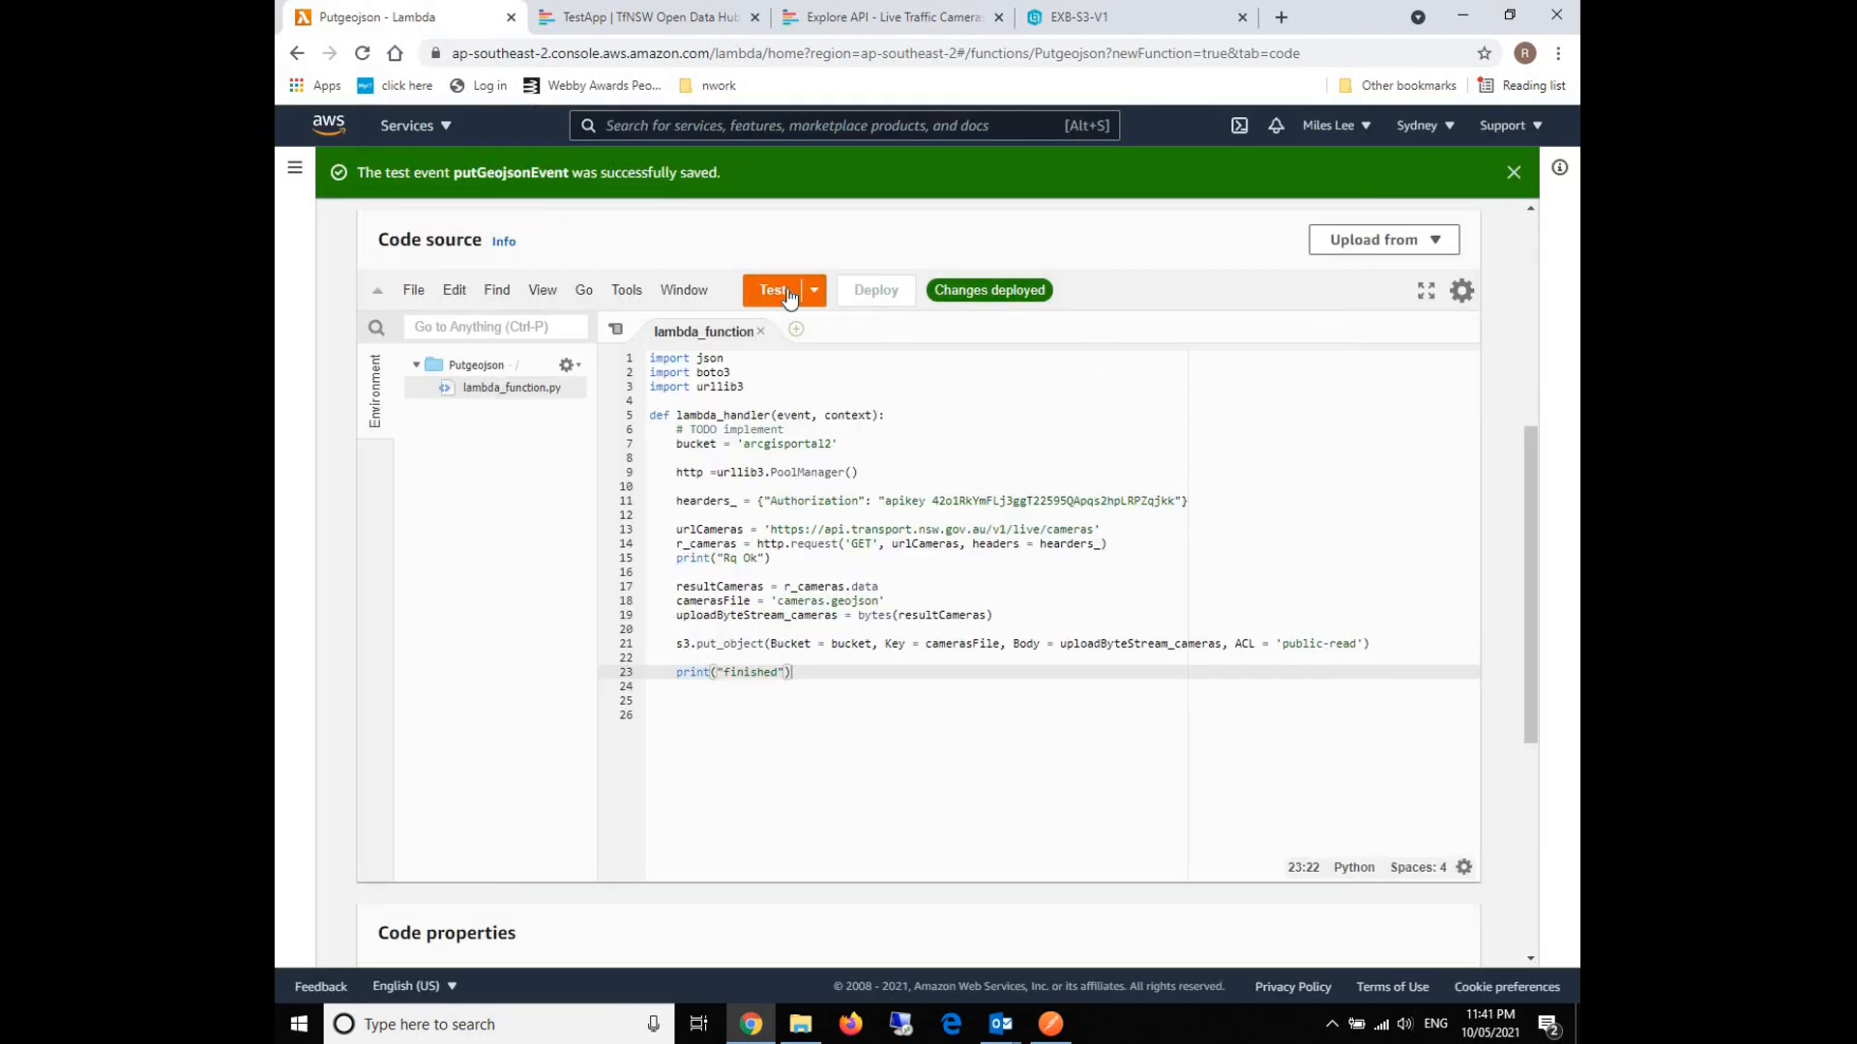
click(771, 290)
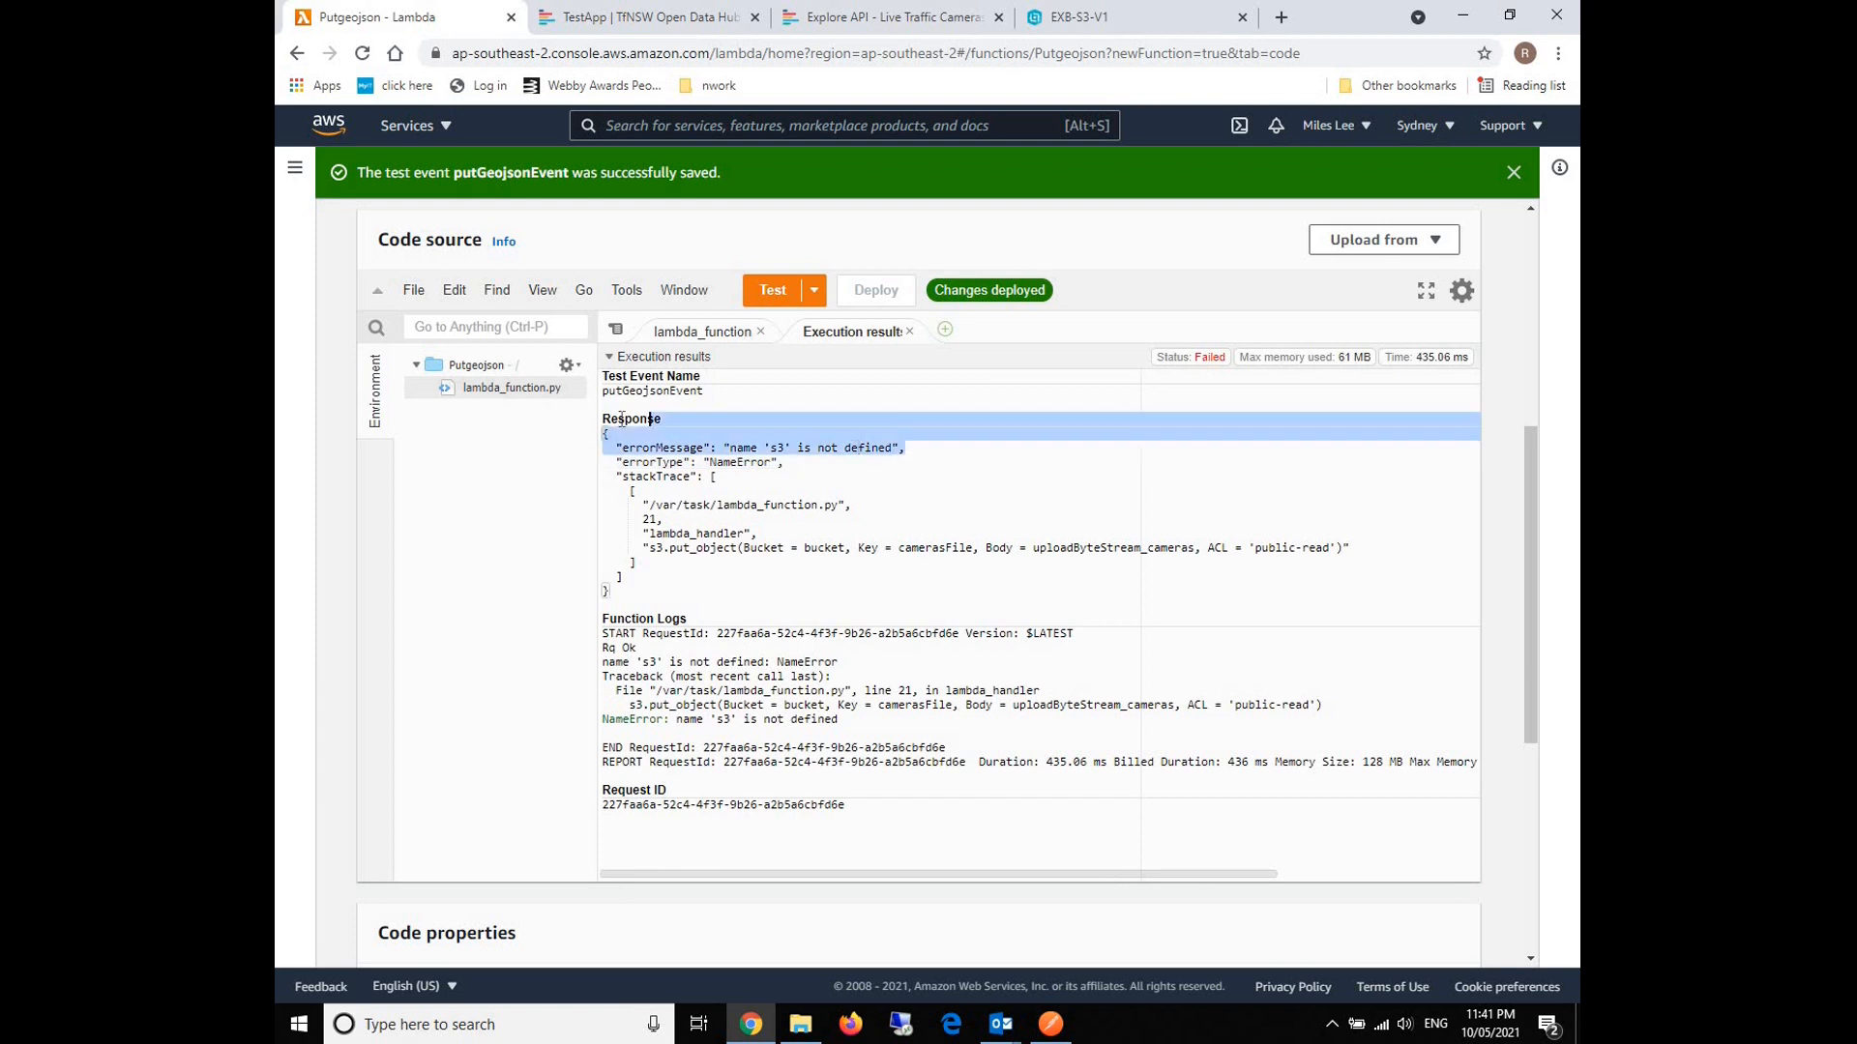
click(702, 331)
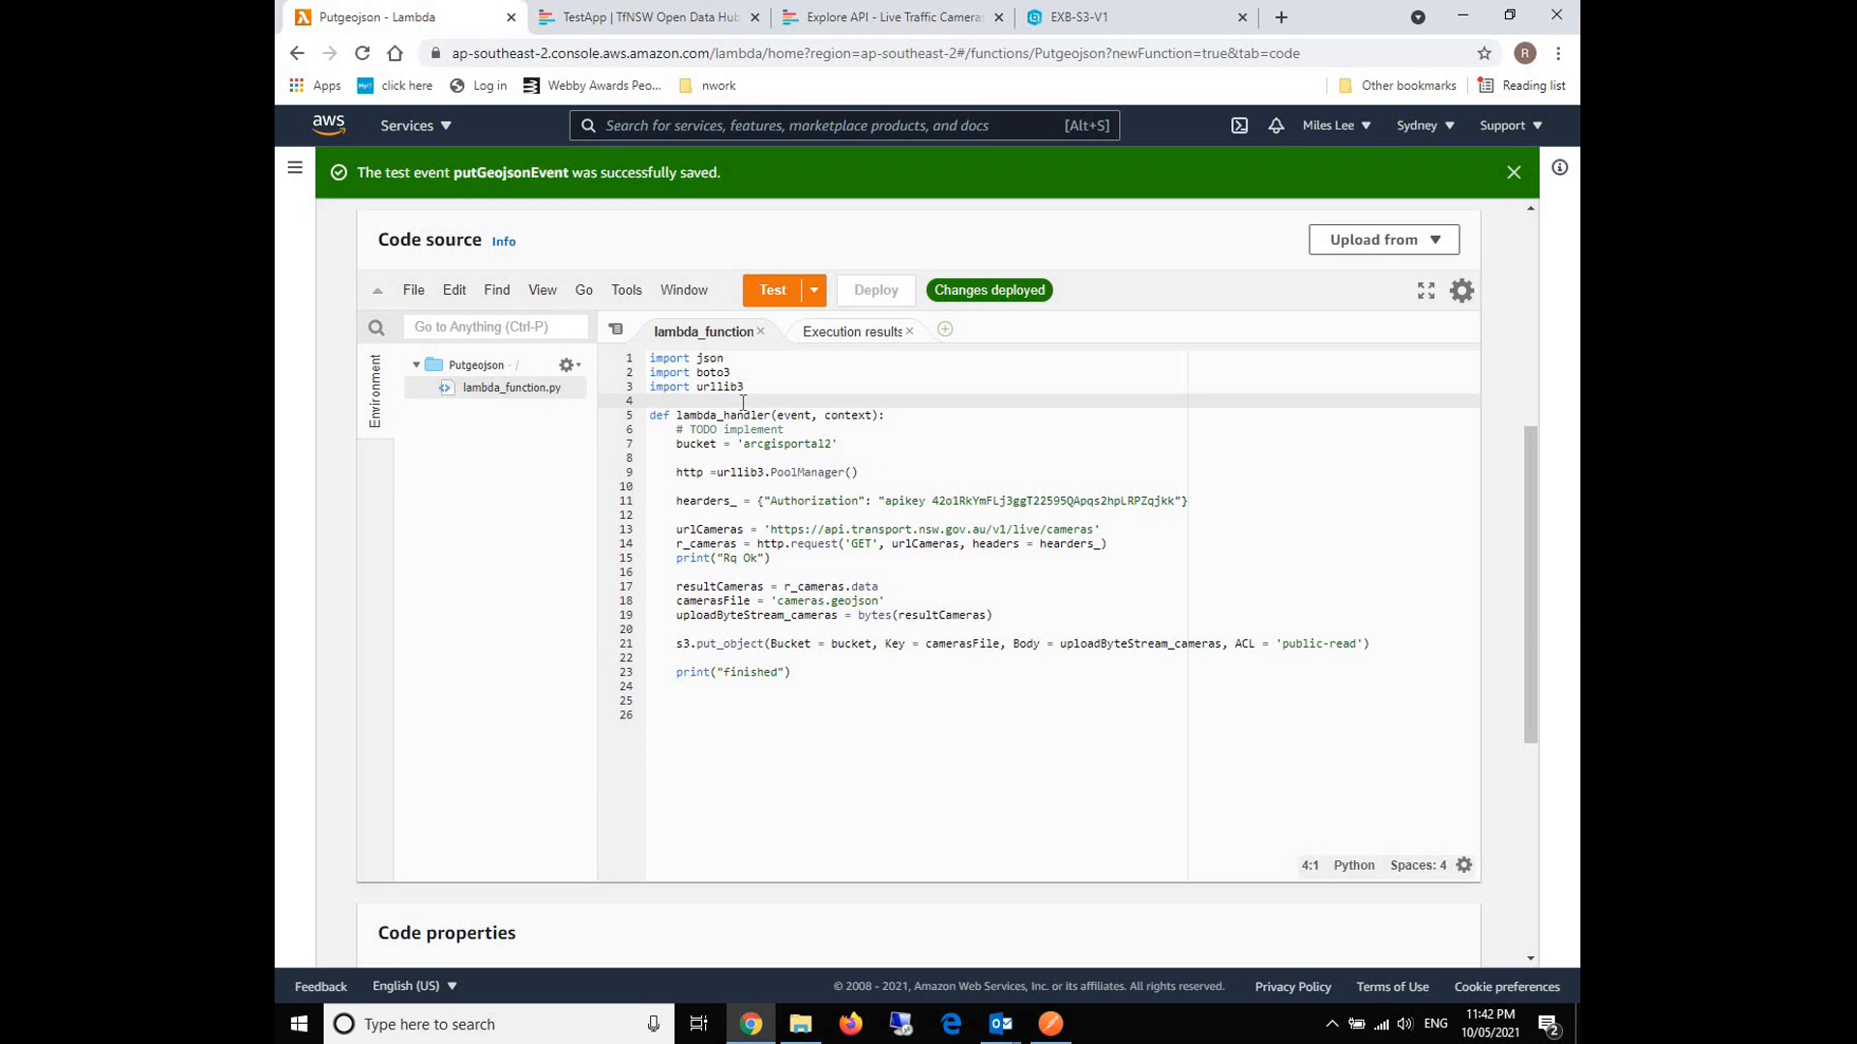
Define s3 = boto3.client('s3') below the imports in the function code.
text(s3)
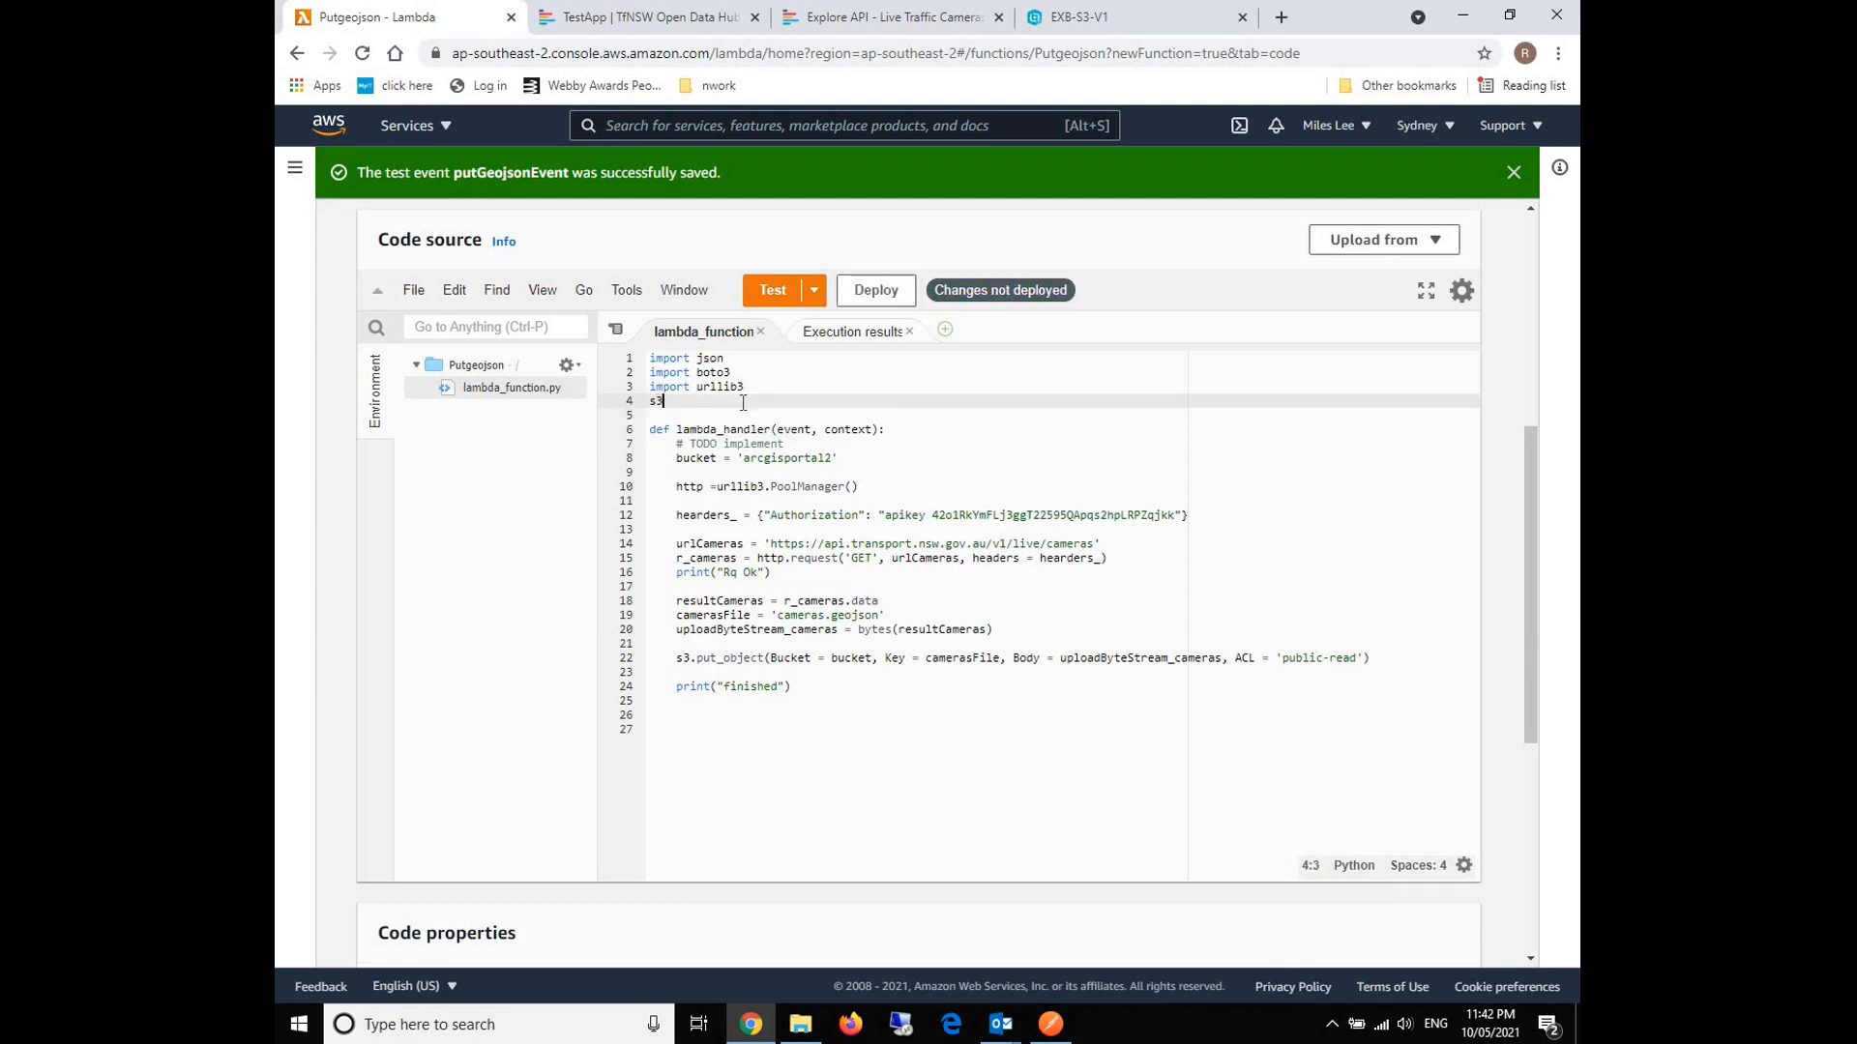
key(Enter)
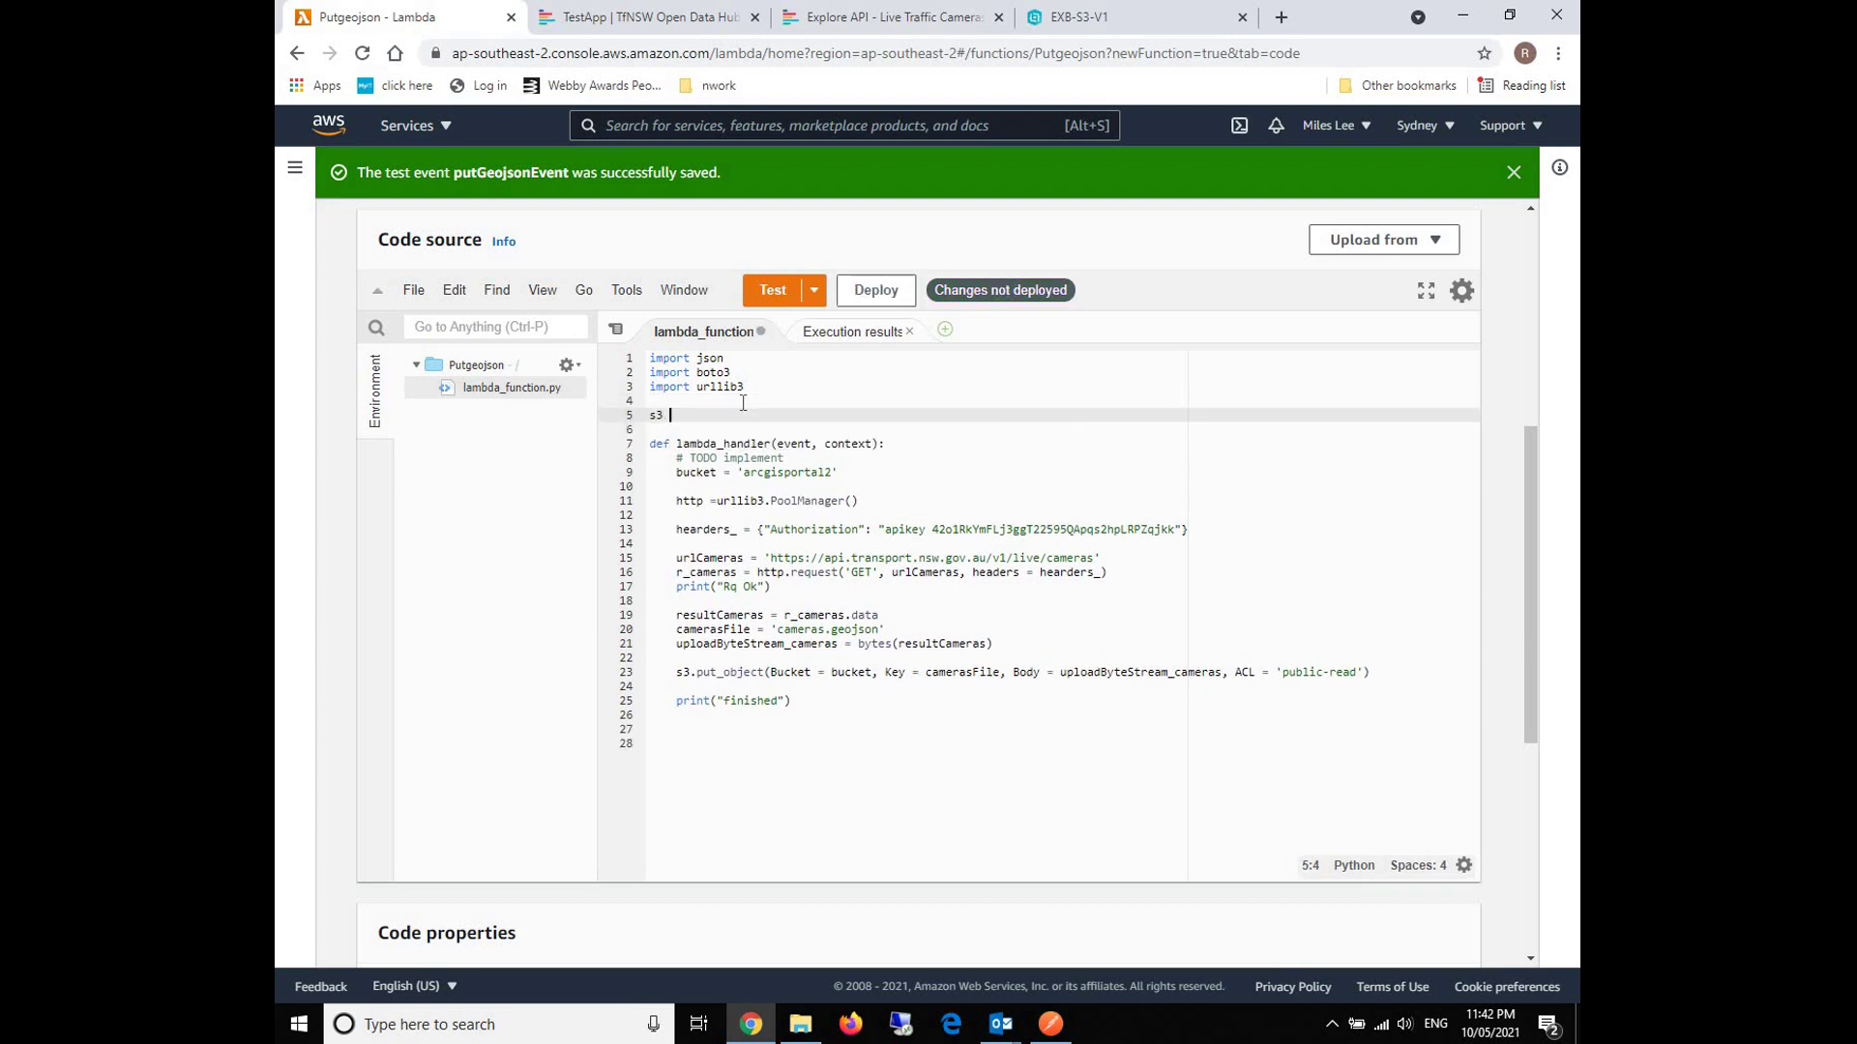
text(= boto3)
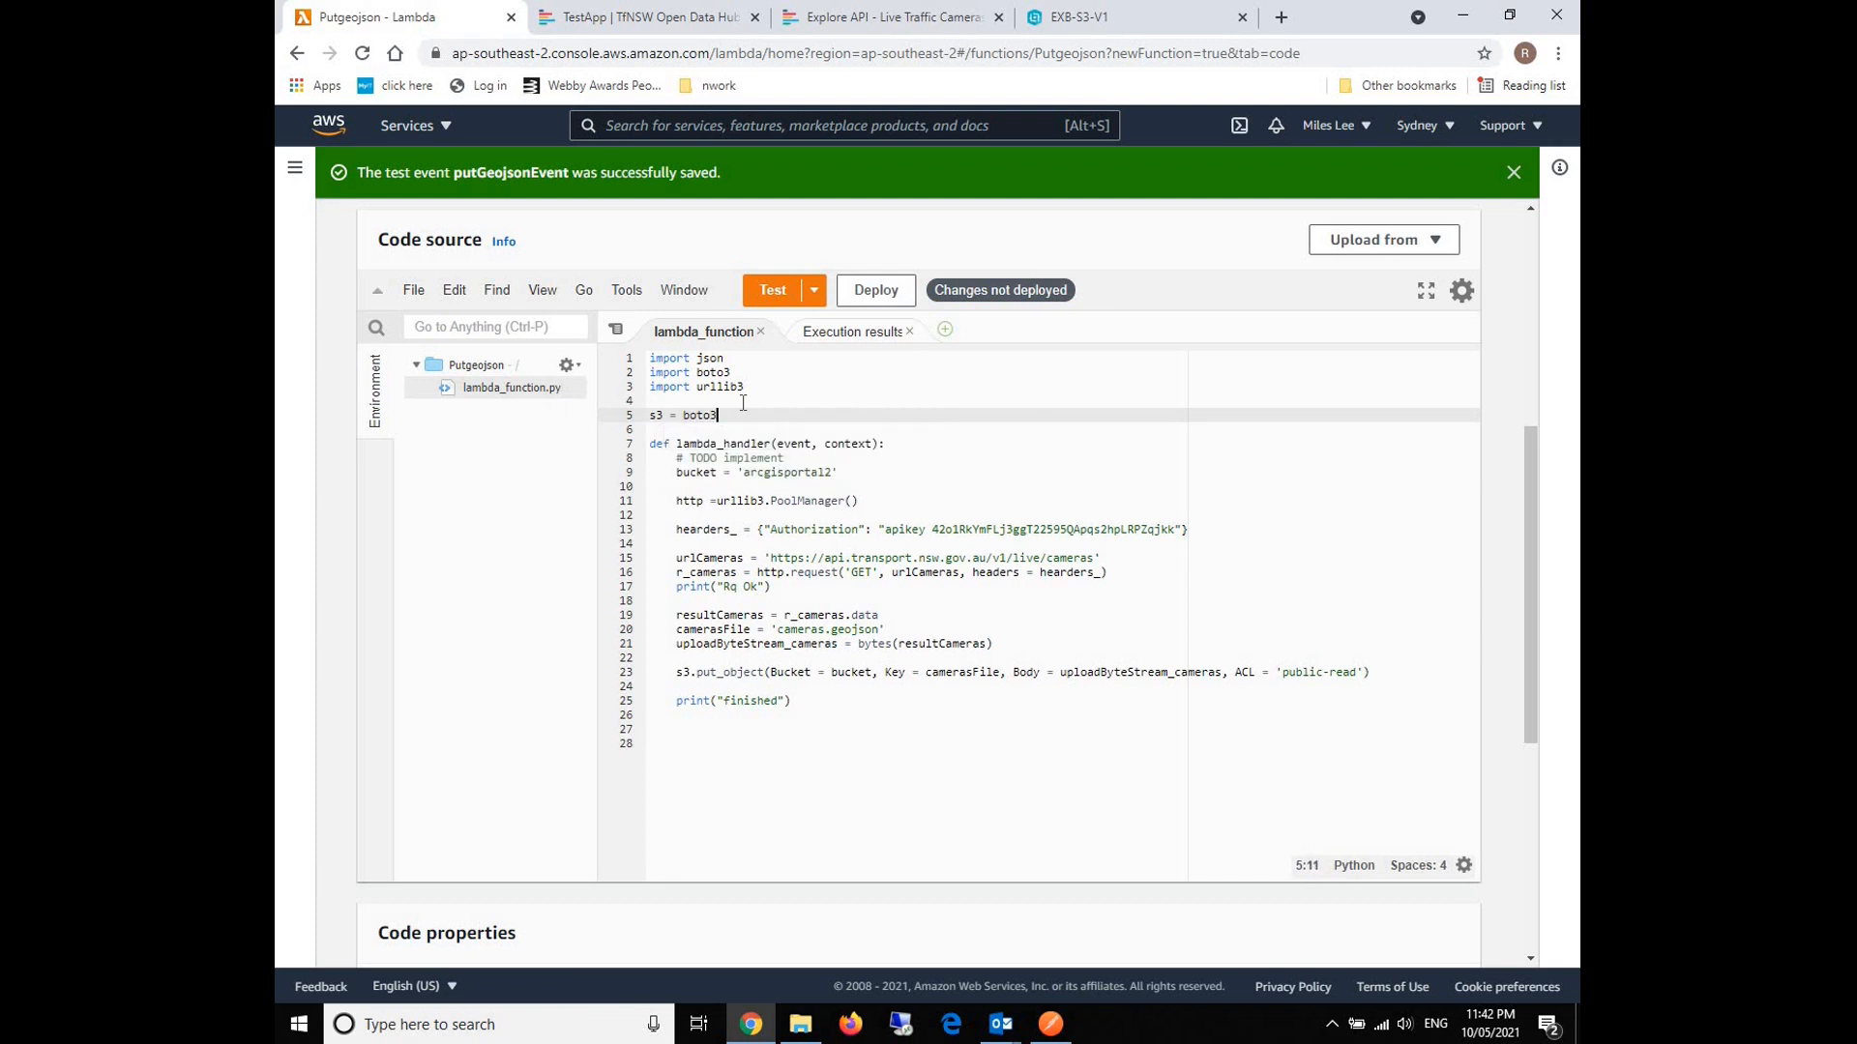
text(.client(')
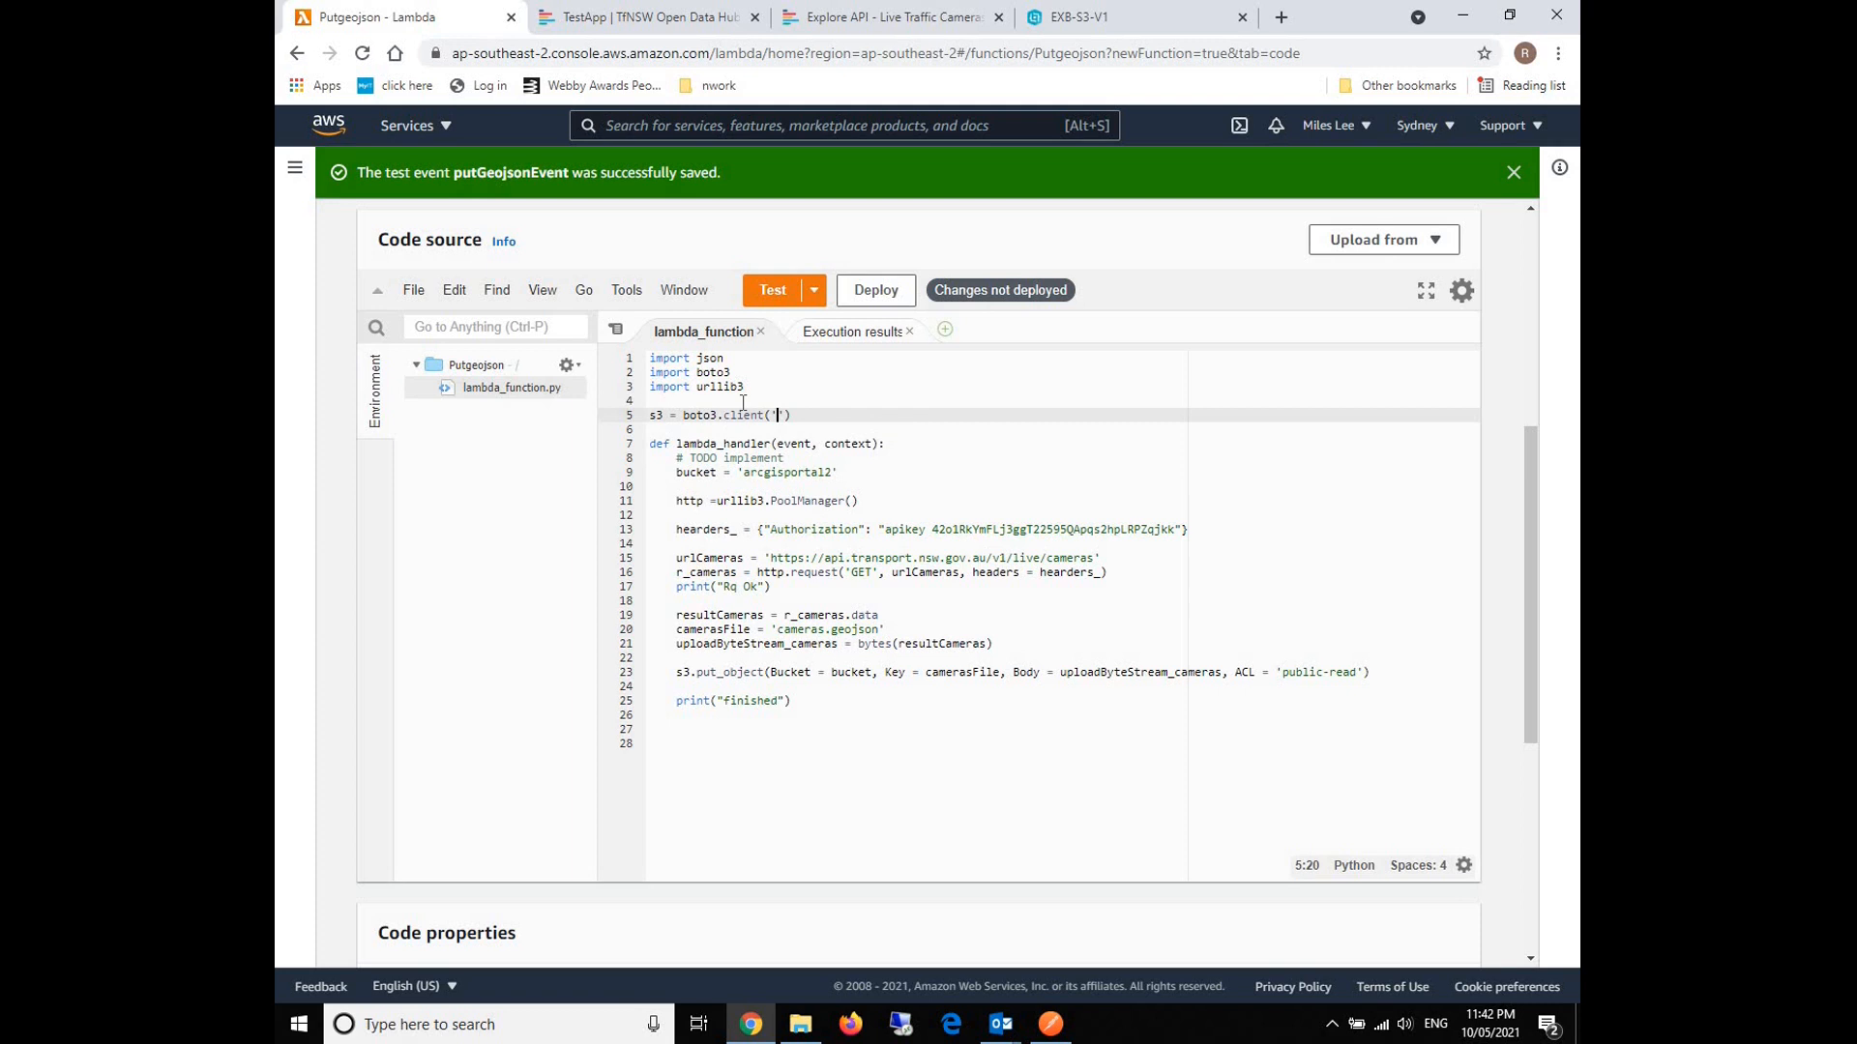
text(s3)
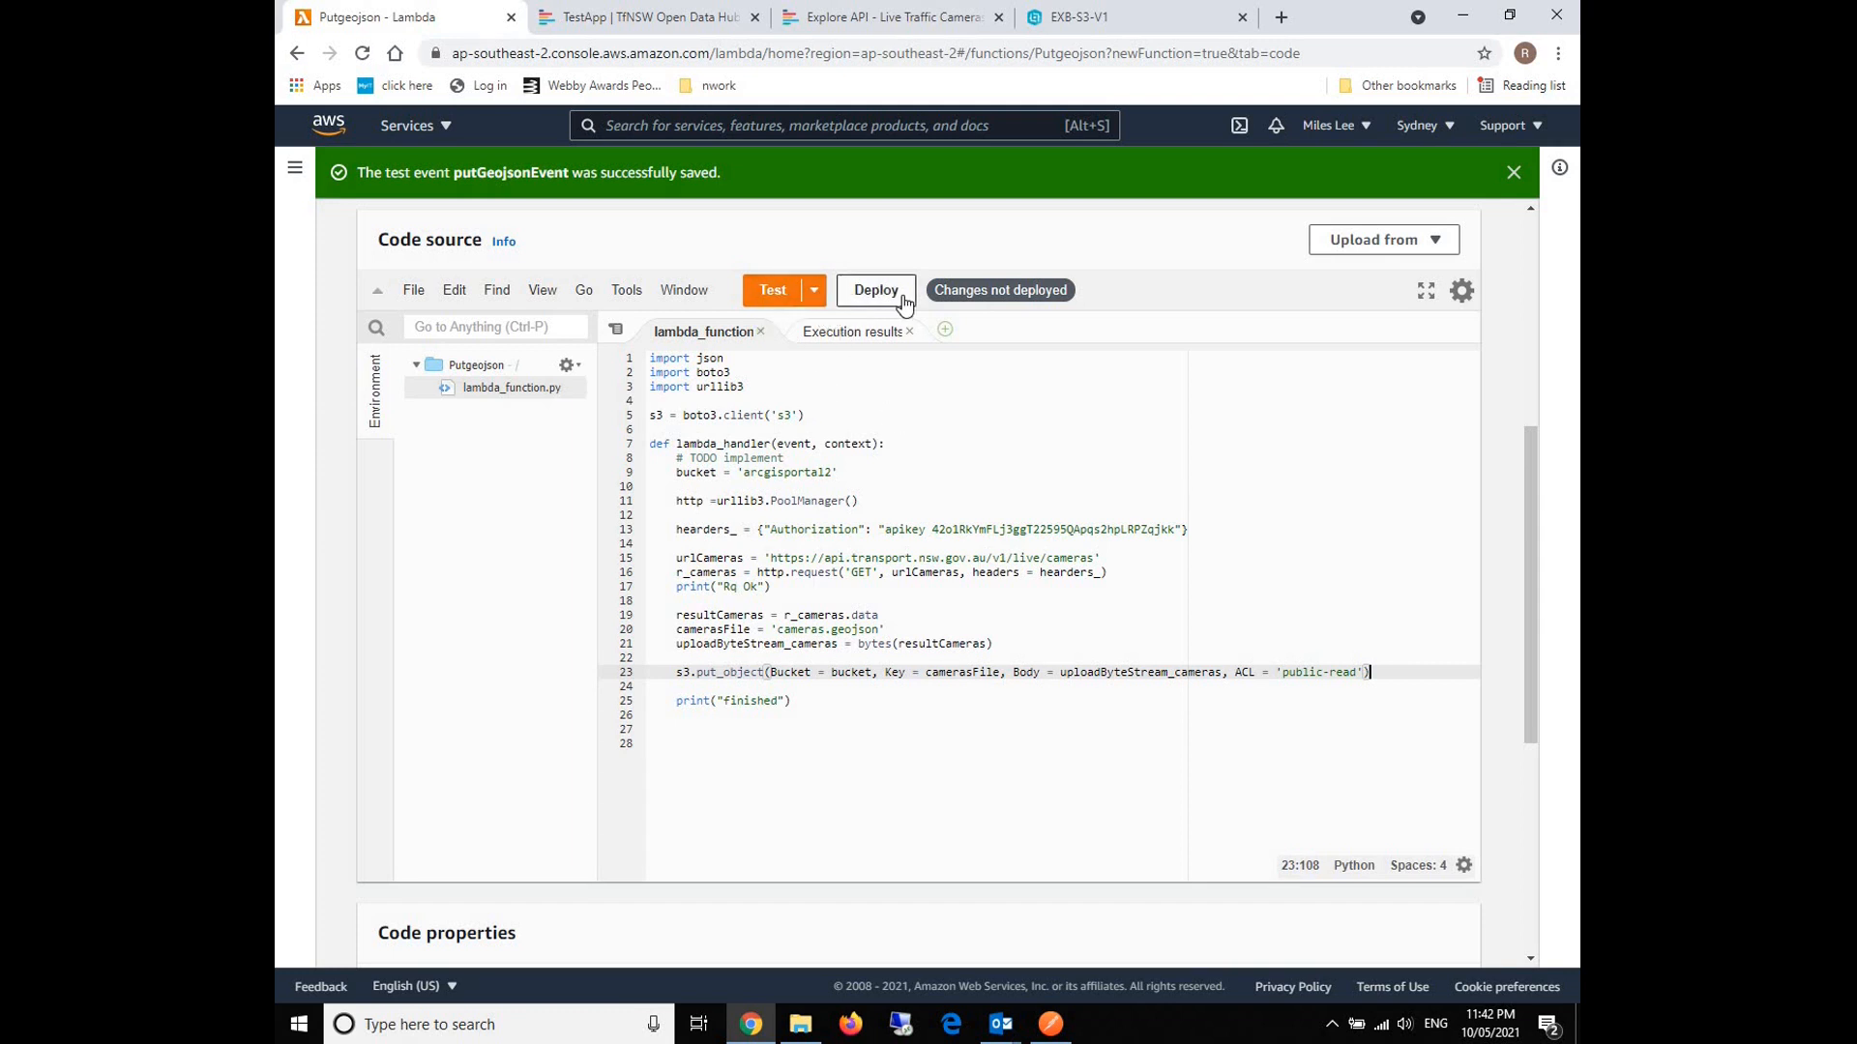
Deploy the fix and rerun the test, which succeeds logging 'finished'.
click(875, 290)
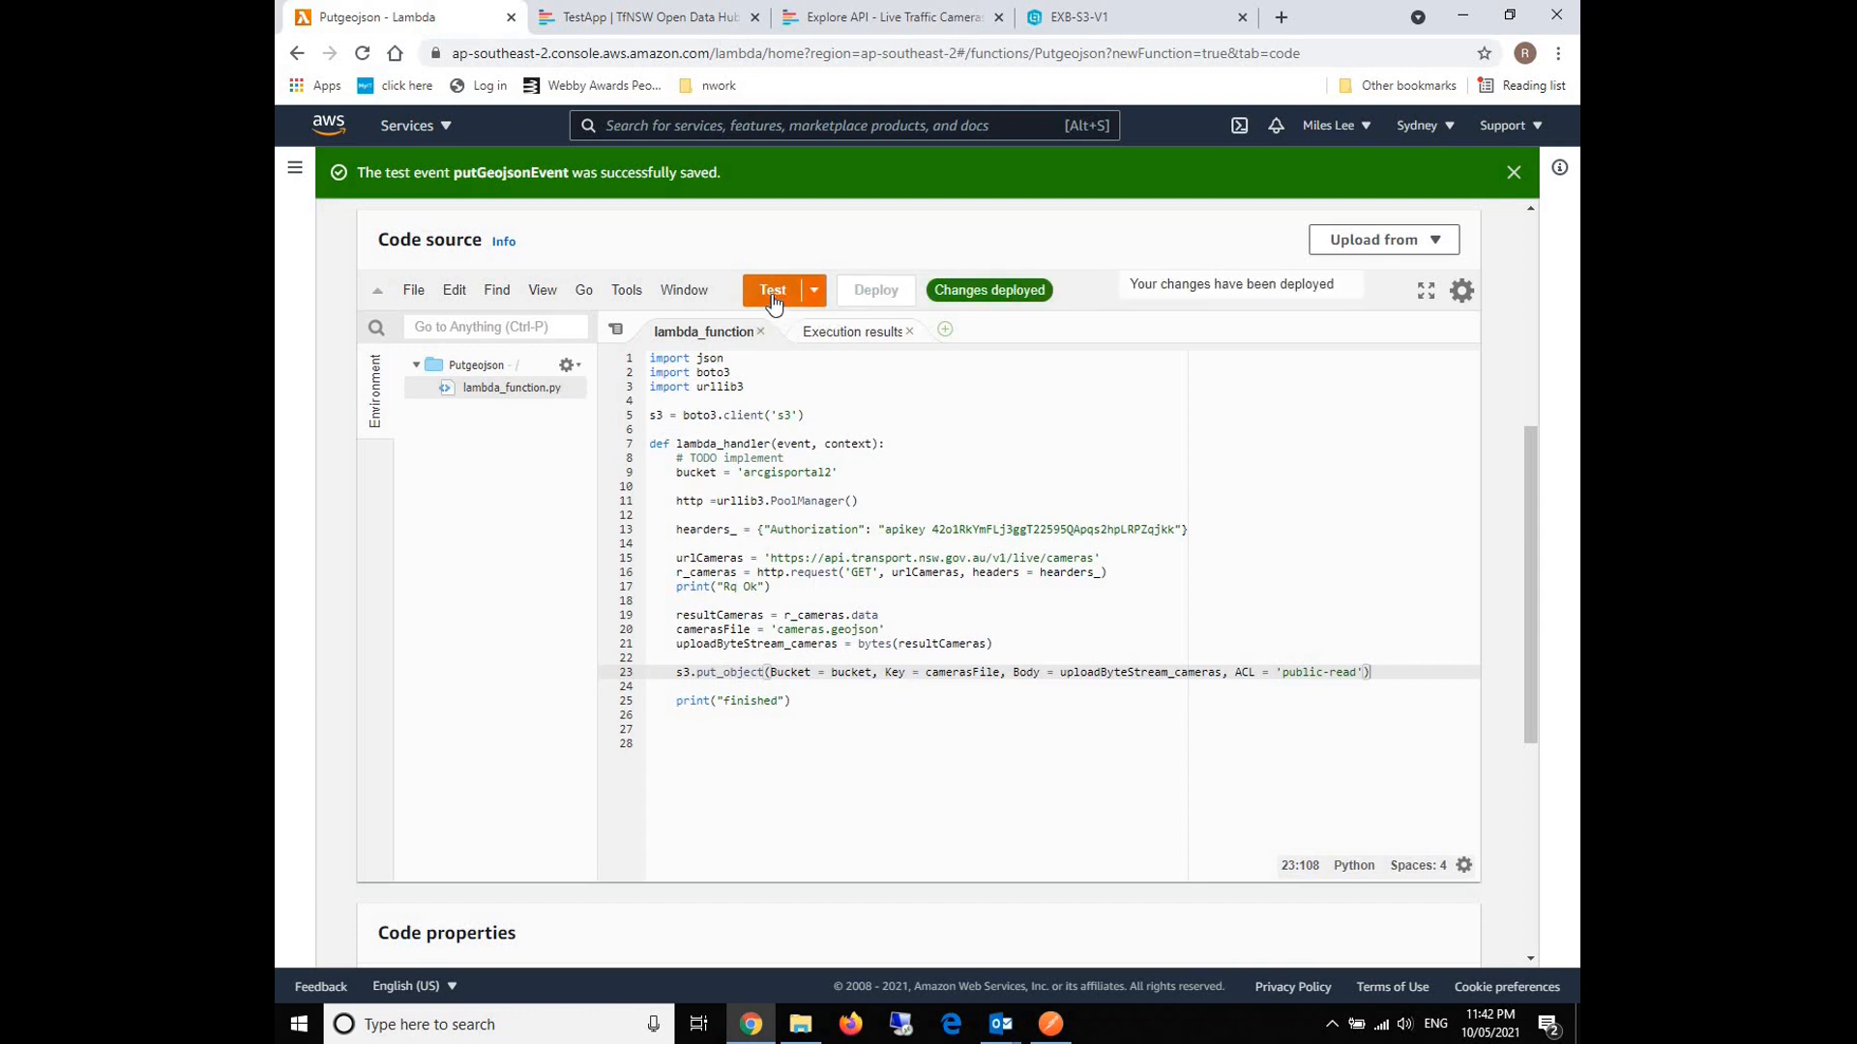
click(773, 290)
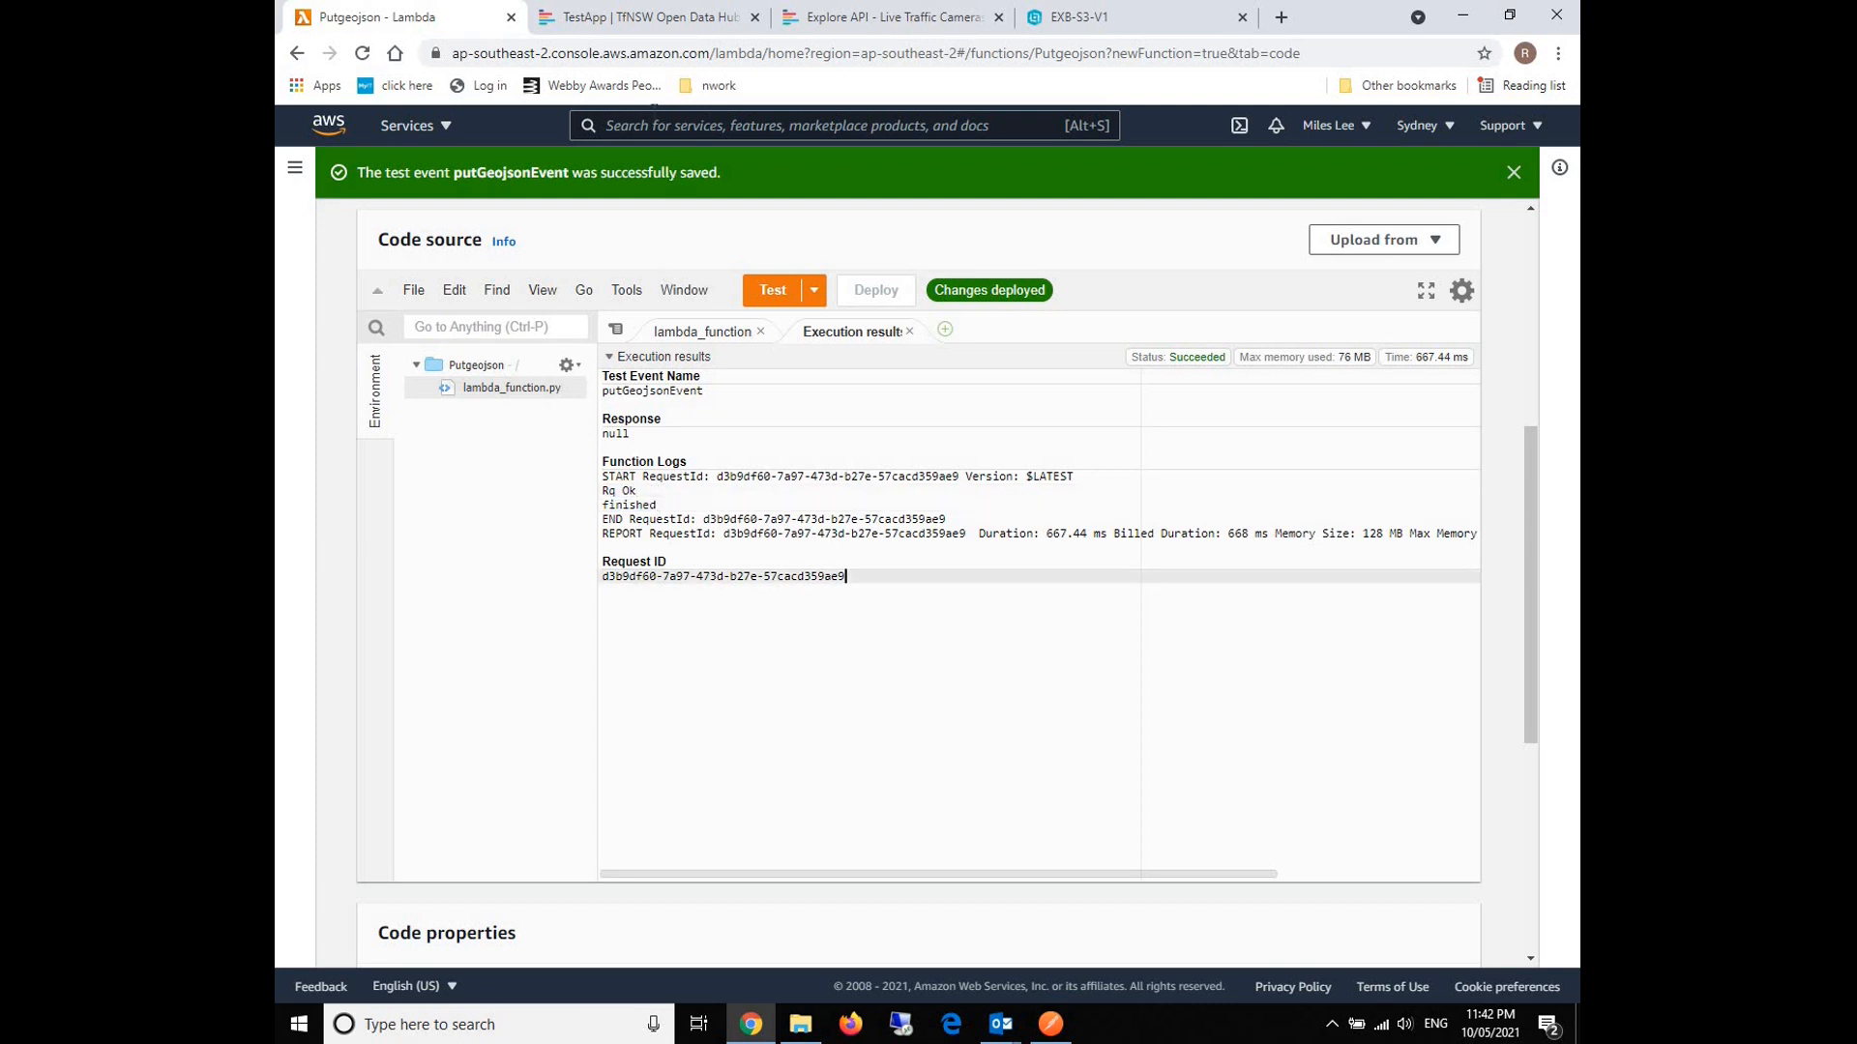
Go to S3 bucket arcgisportal2 and check cameras.geojson's last modified time of 23:42:33.
text(s3)
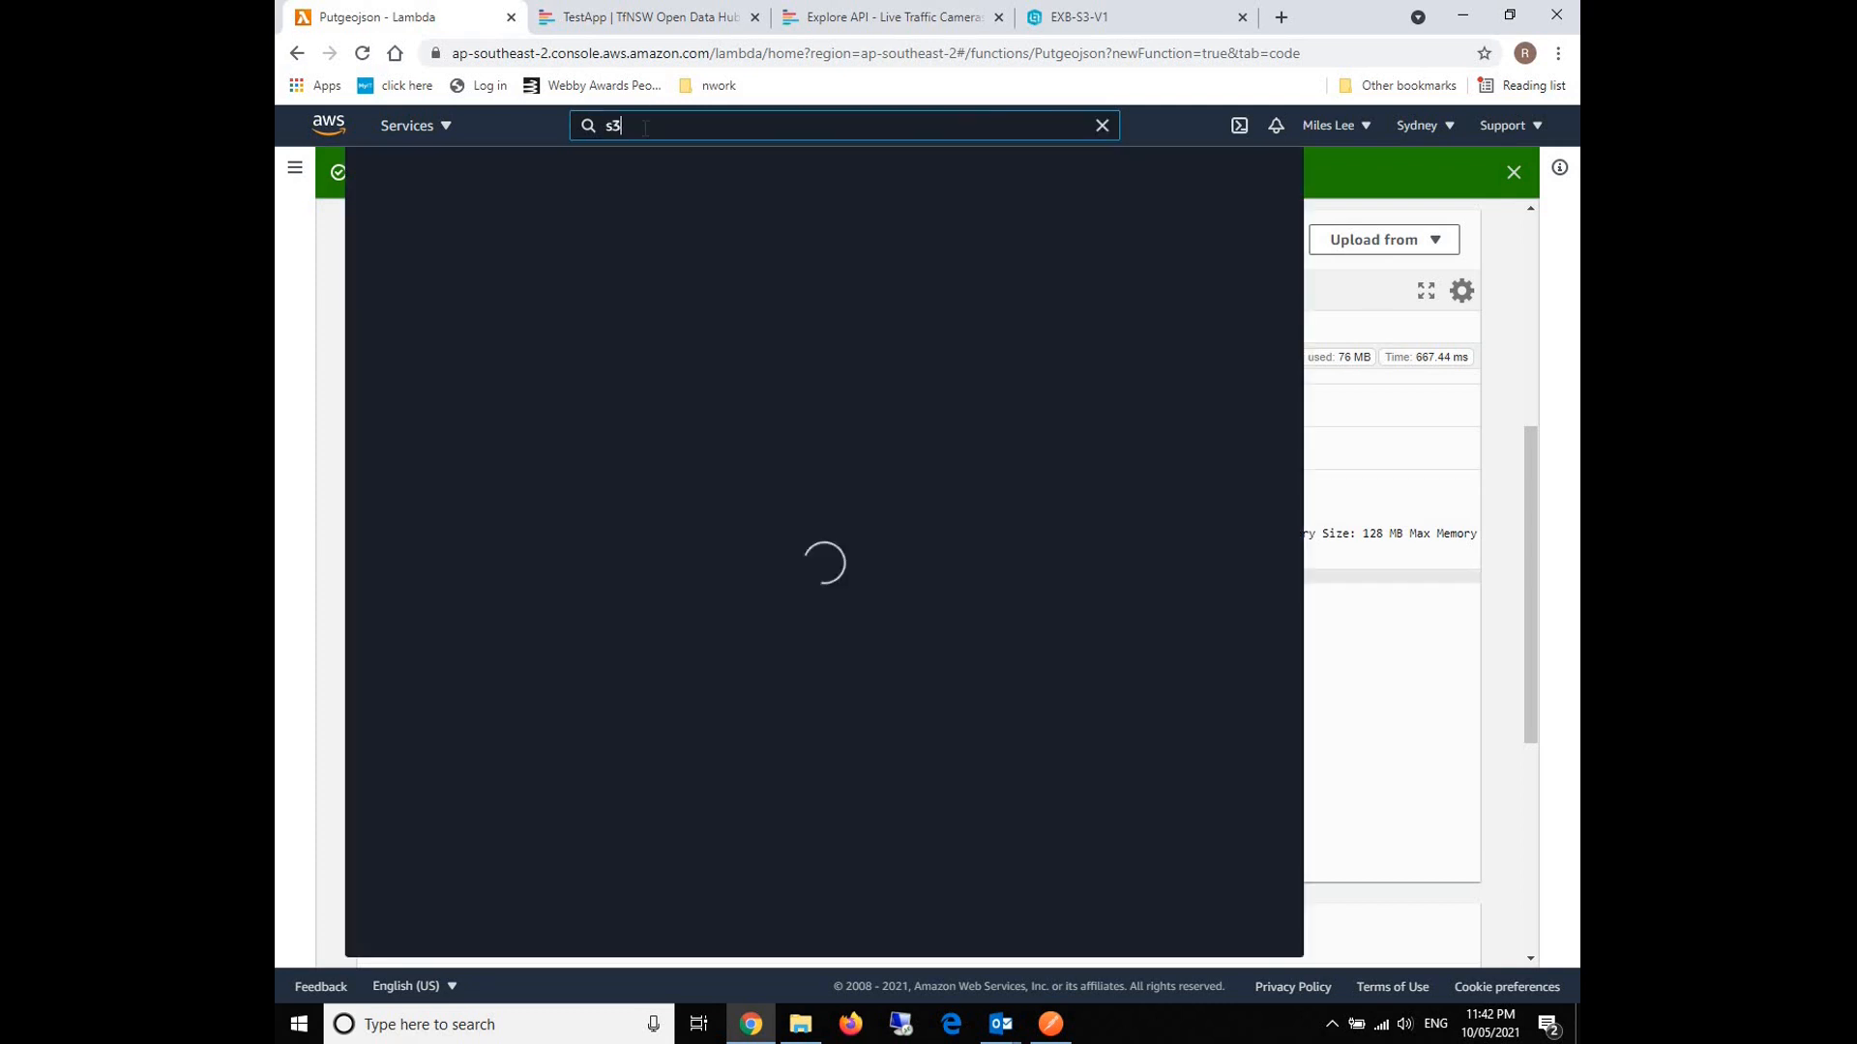
click(668, 281)
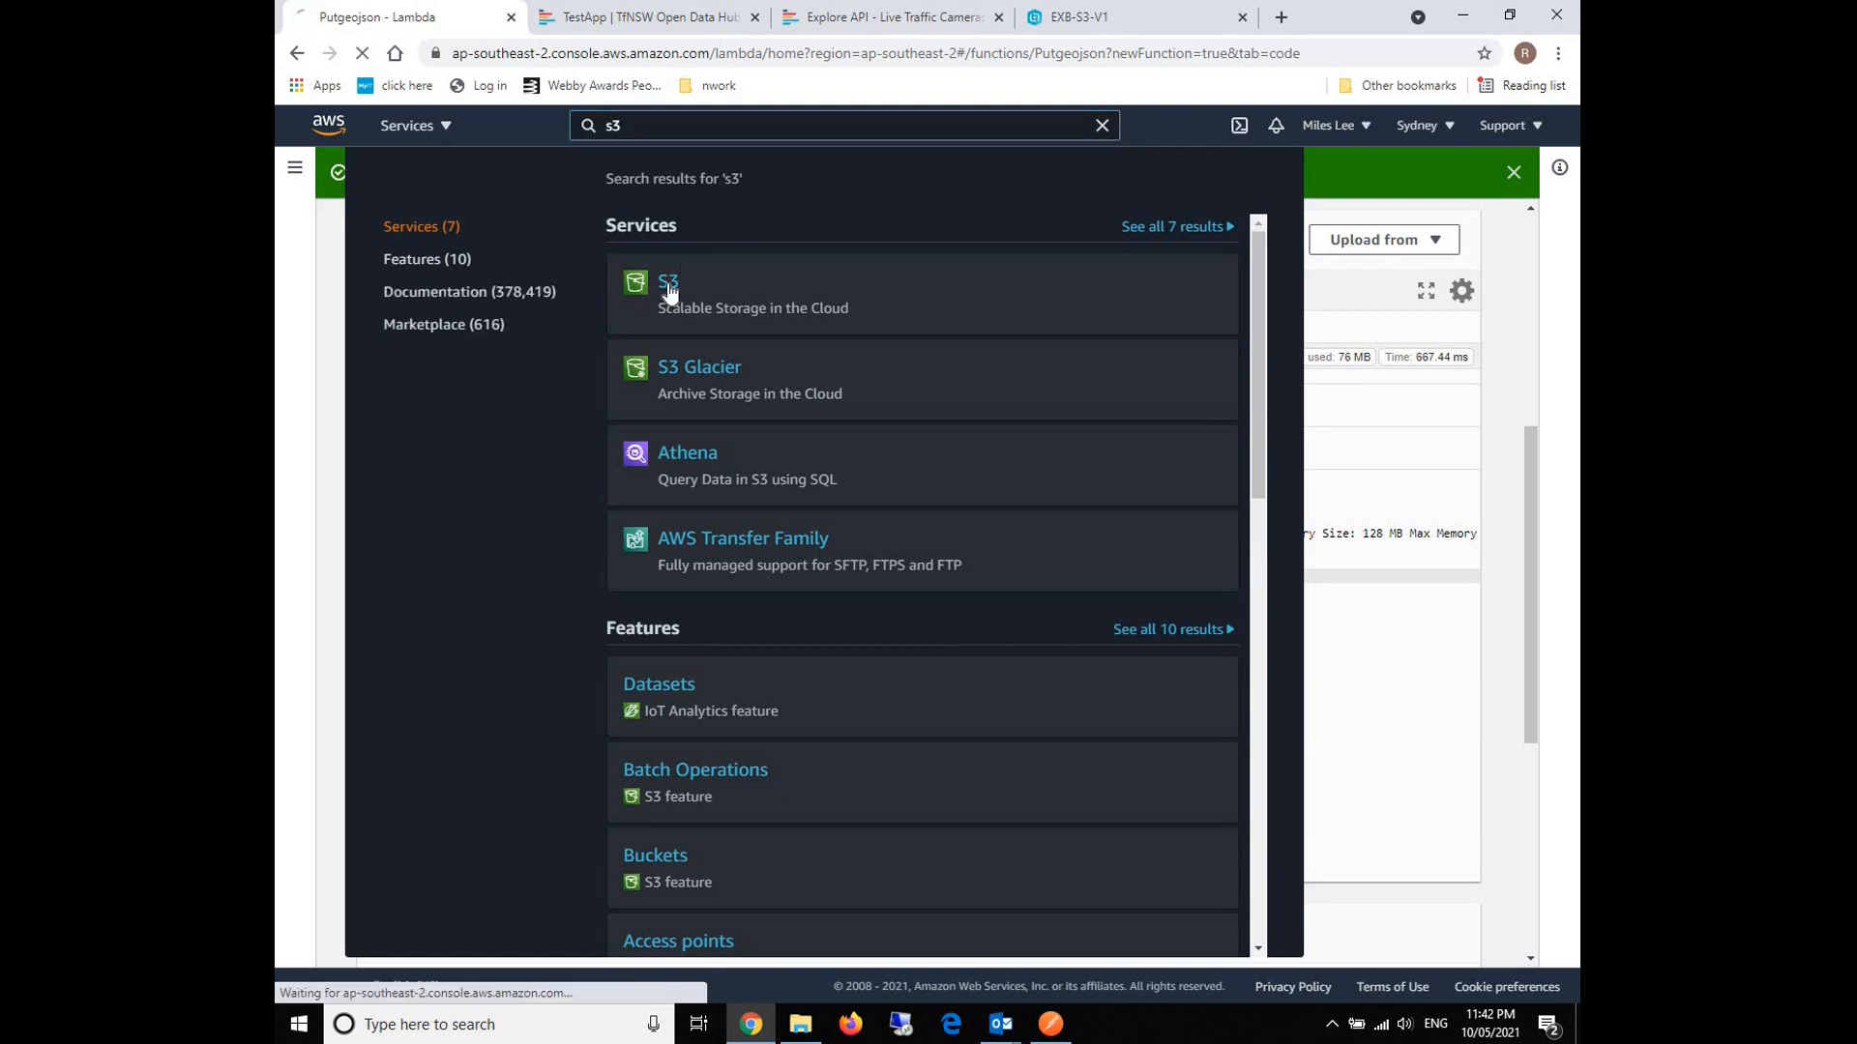
click(669, 283)
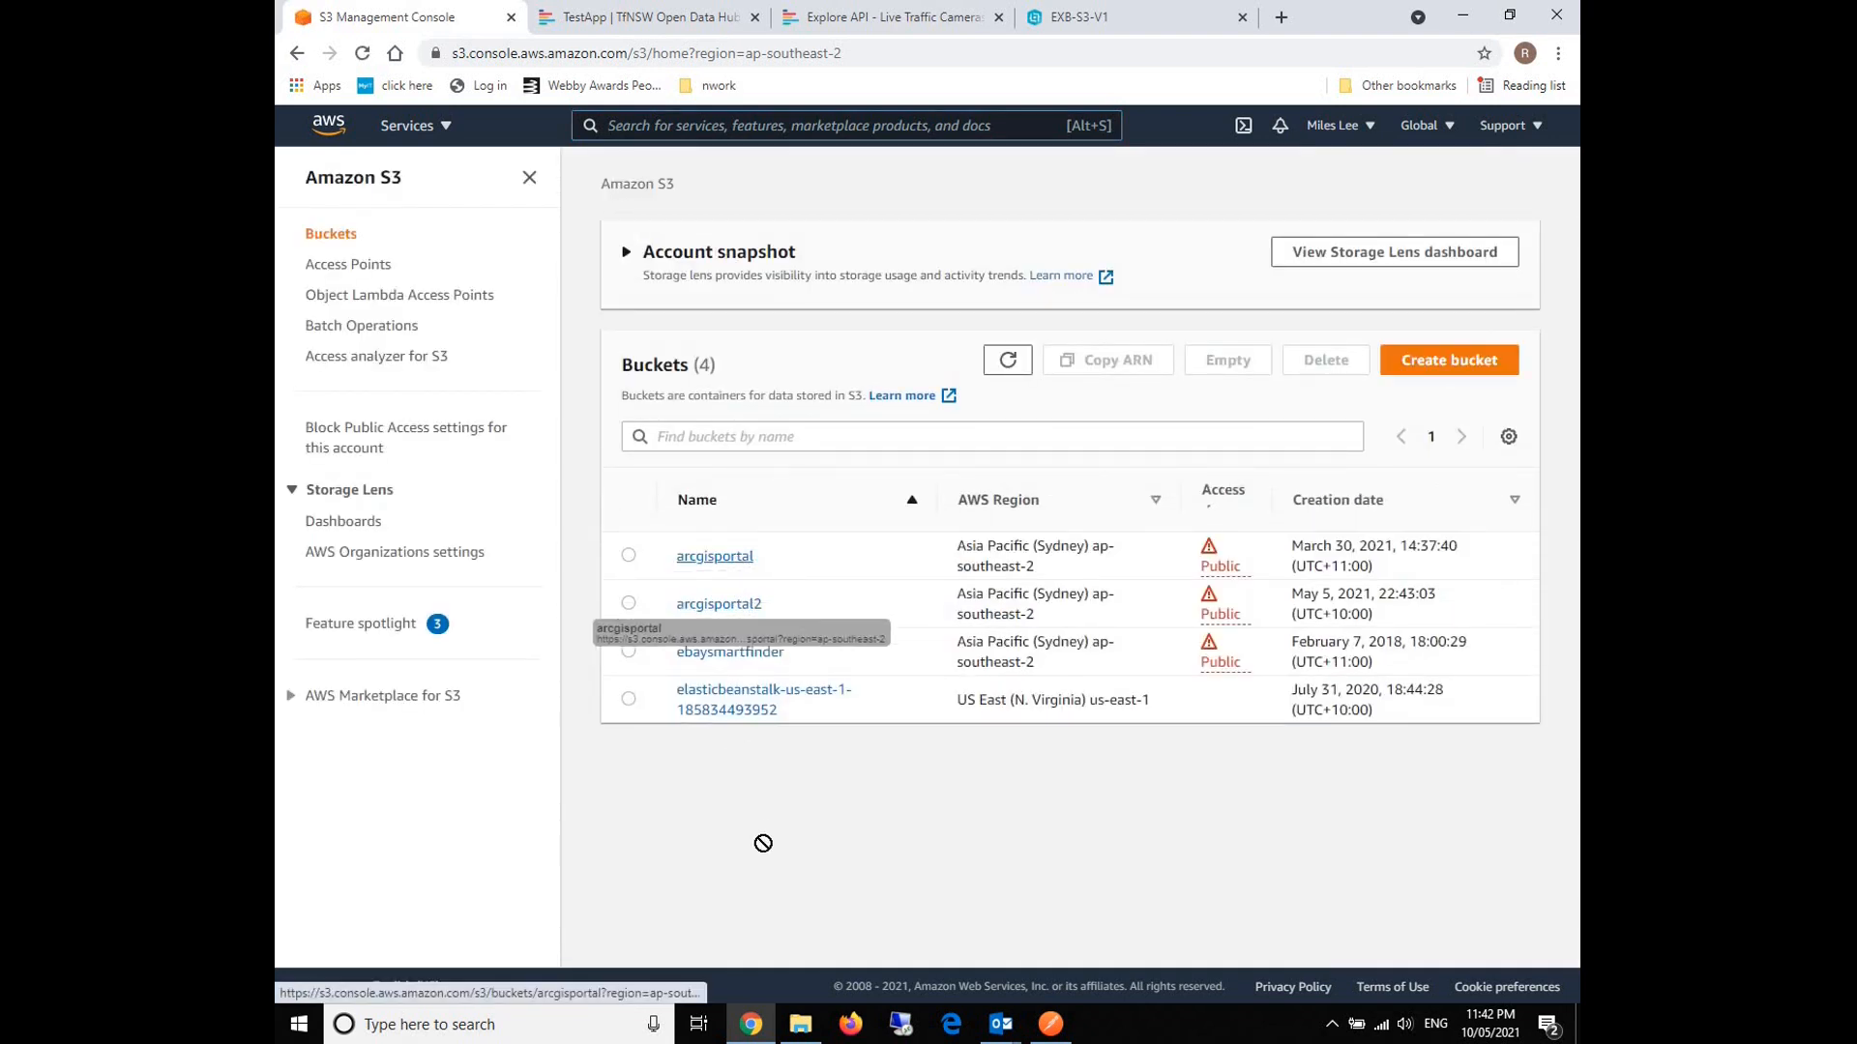
click(718, 603)
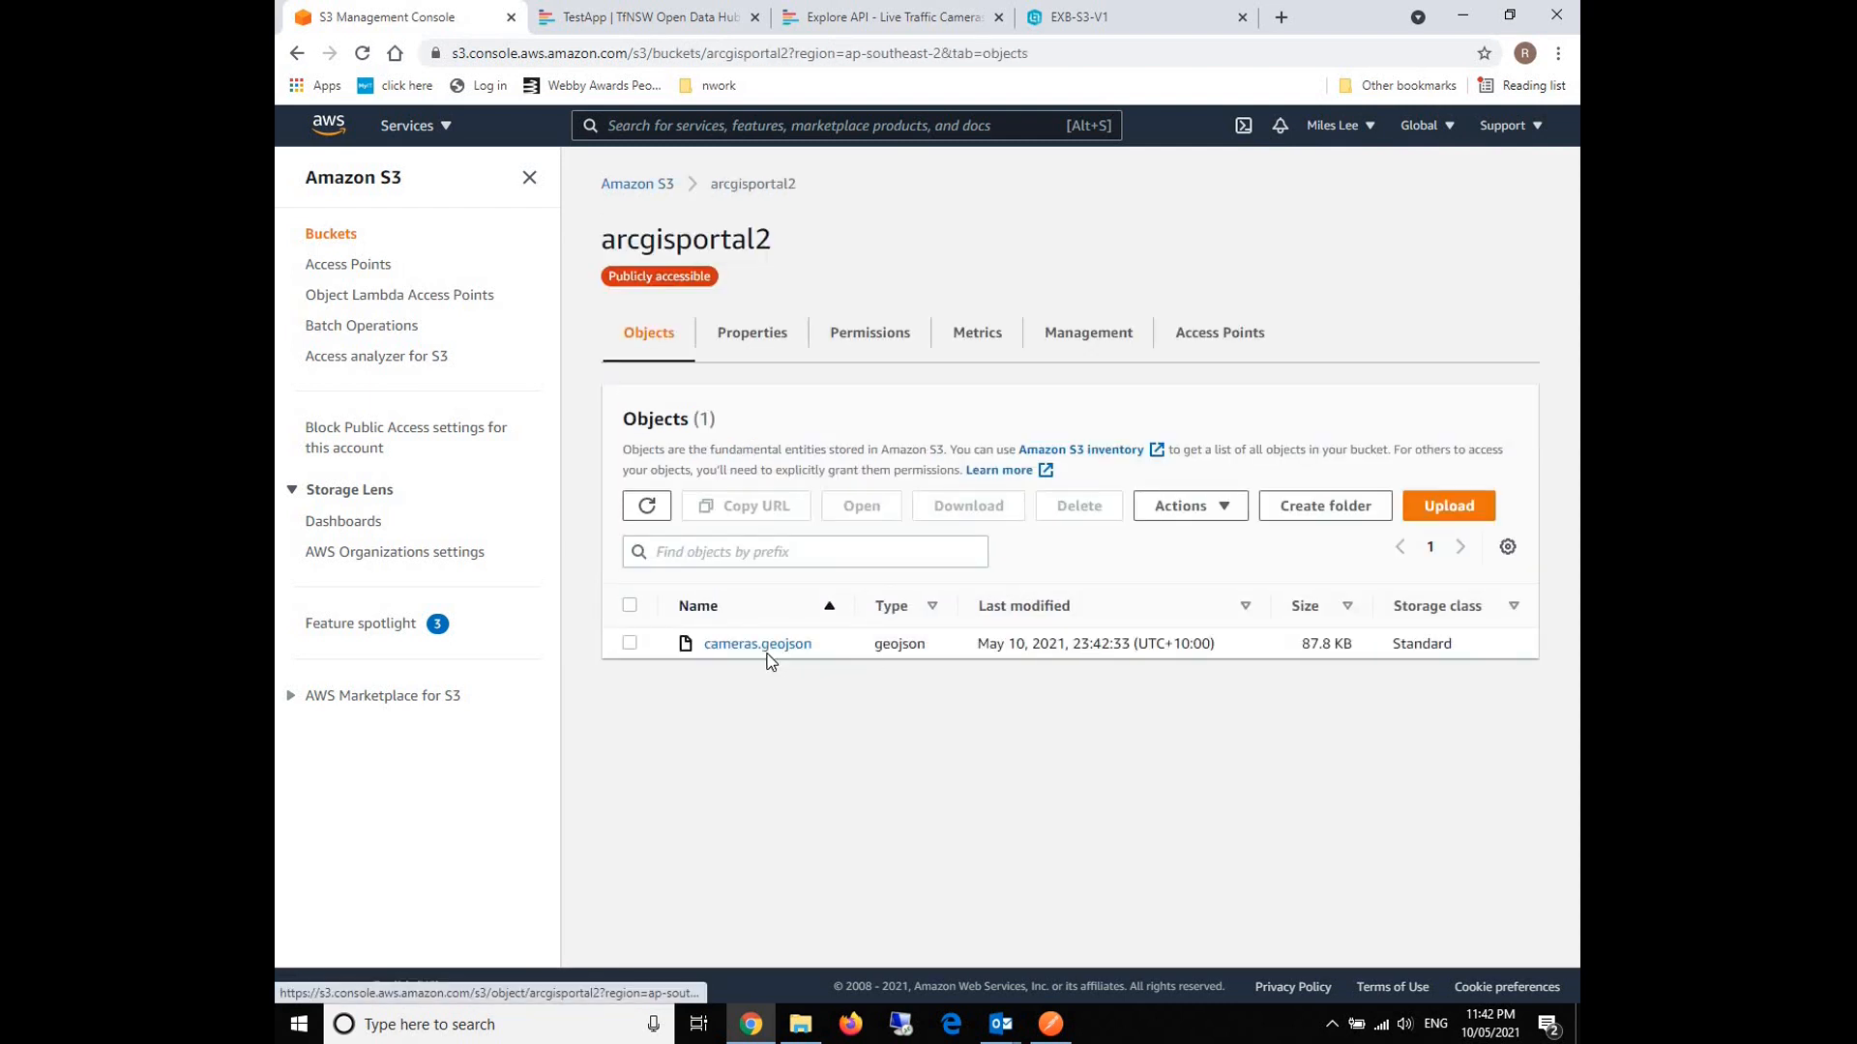
mouse_move(784, 651)
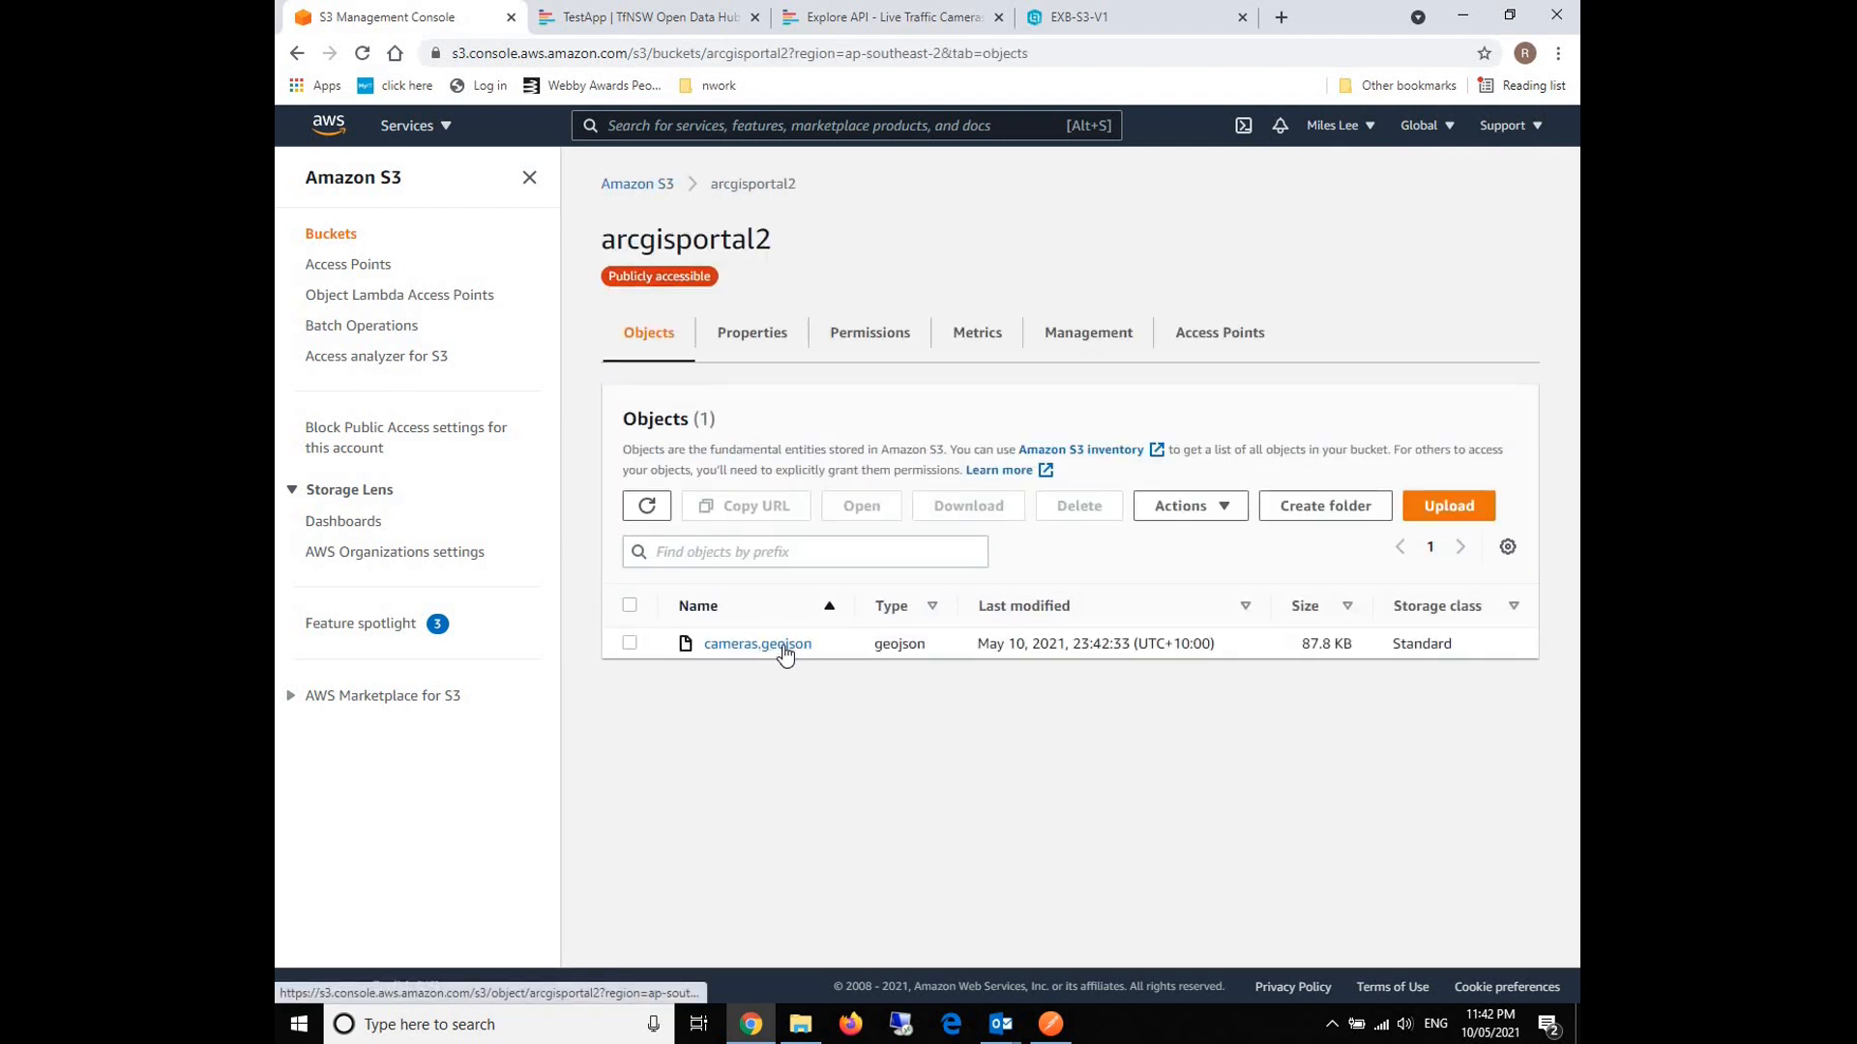
double_click(1090, 643)
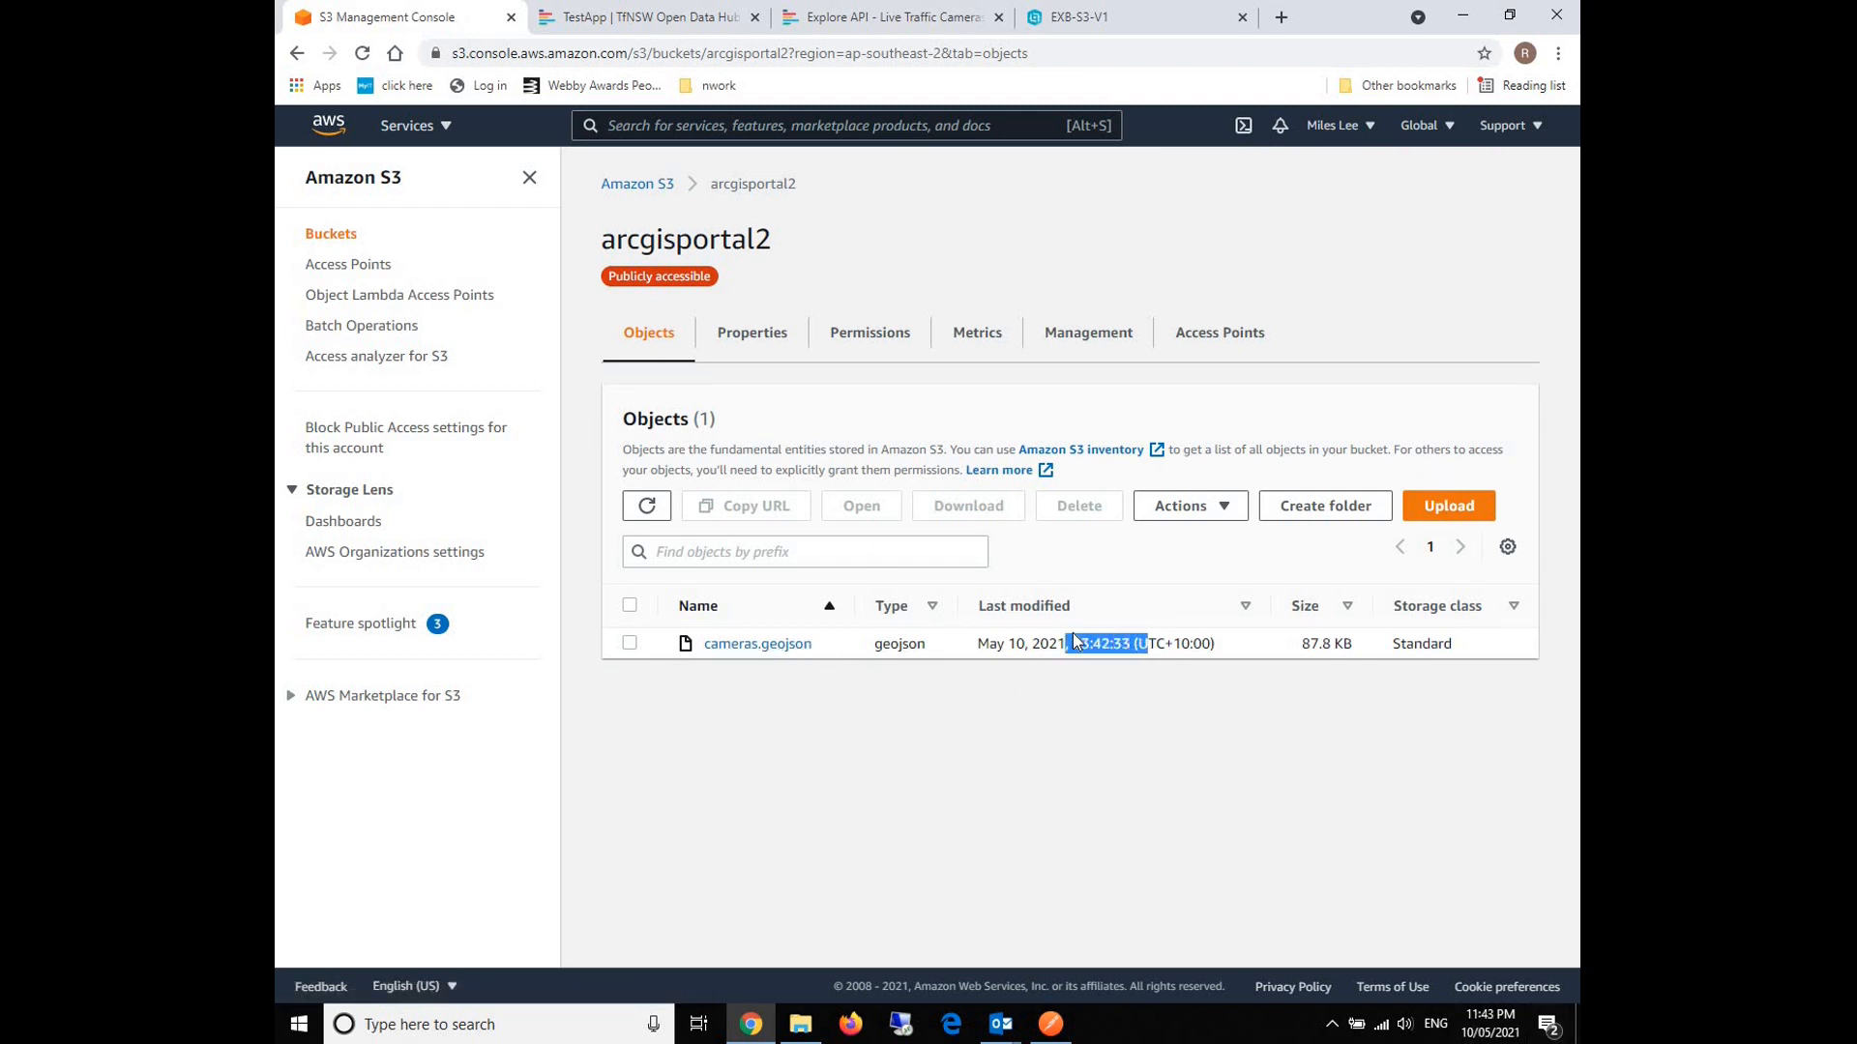
drag(1071, 643, 1451, 644)
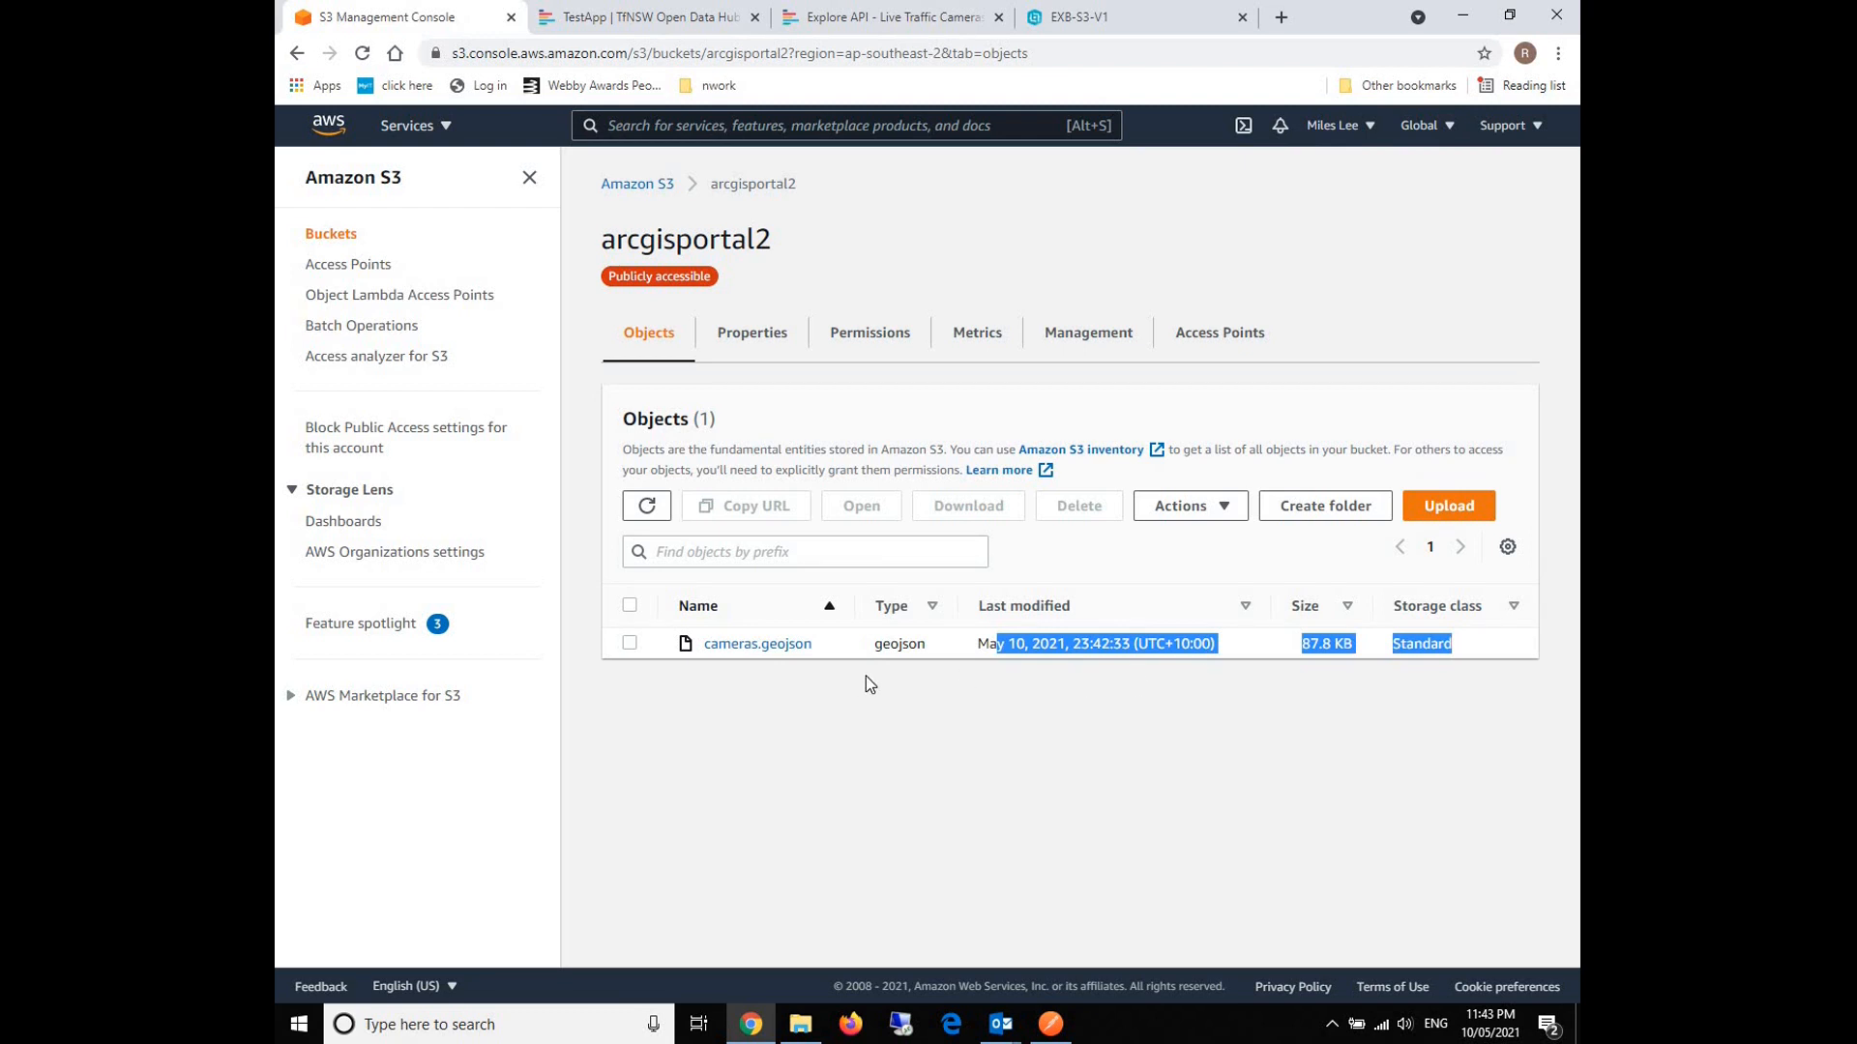
mouse_move(819, 290)
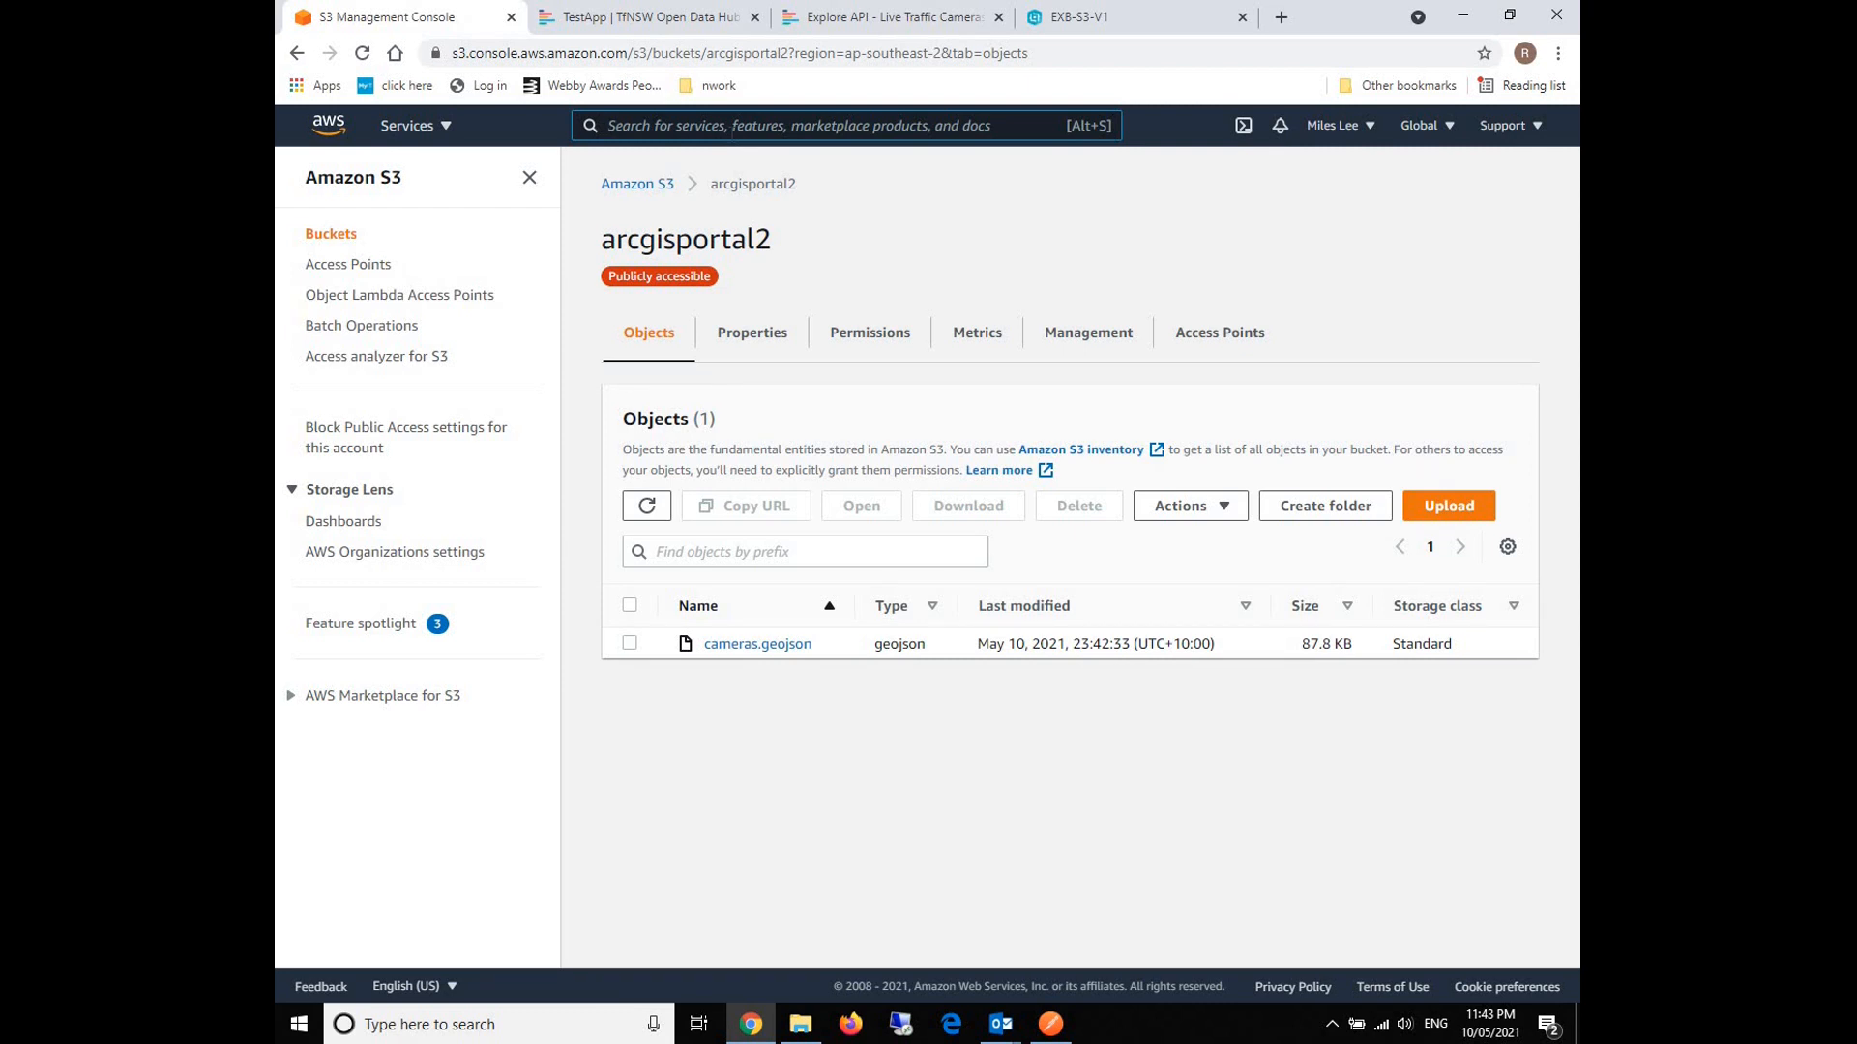
Go to CloudWatch and show the Events > Rules list, currently empty.
text(cloudwatch)
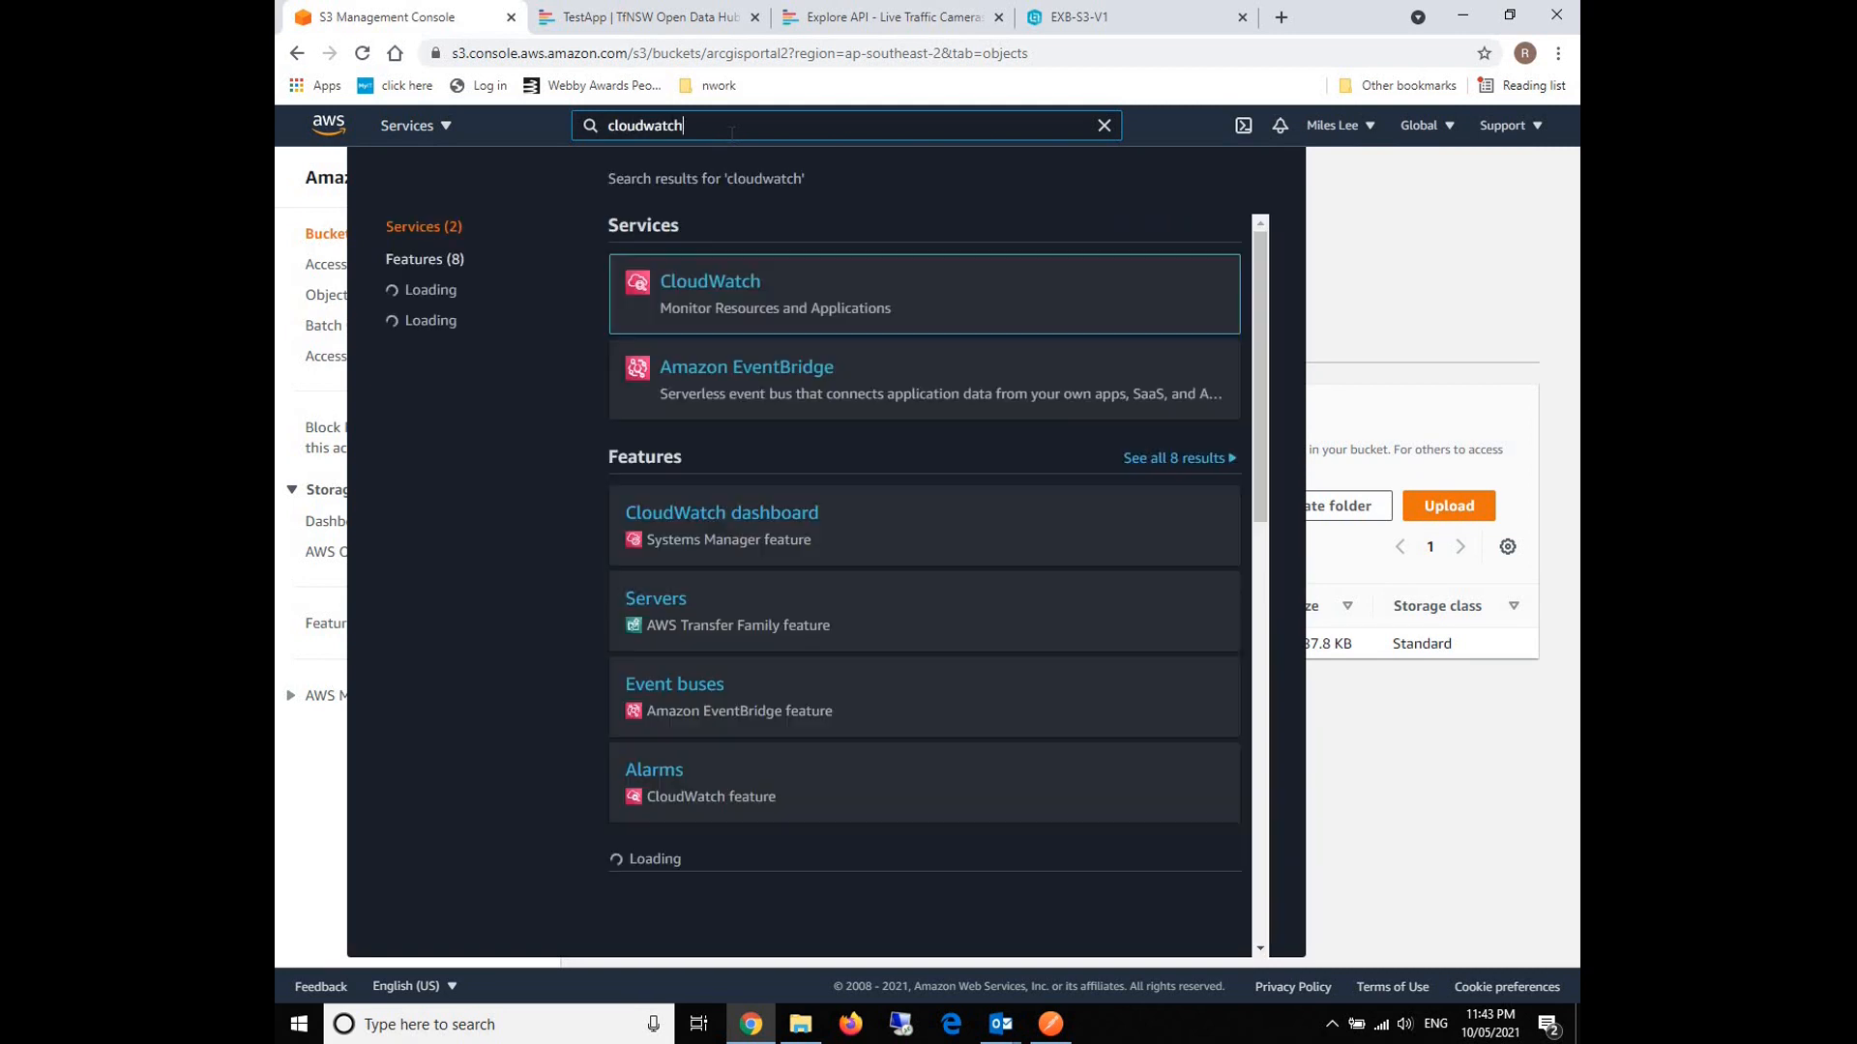
click(710, 281)
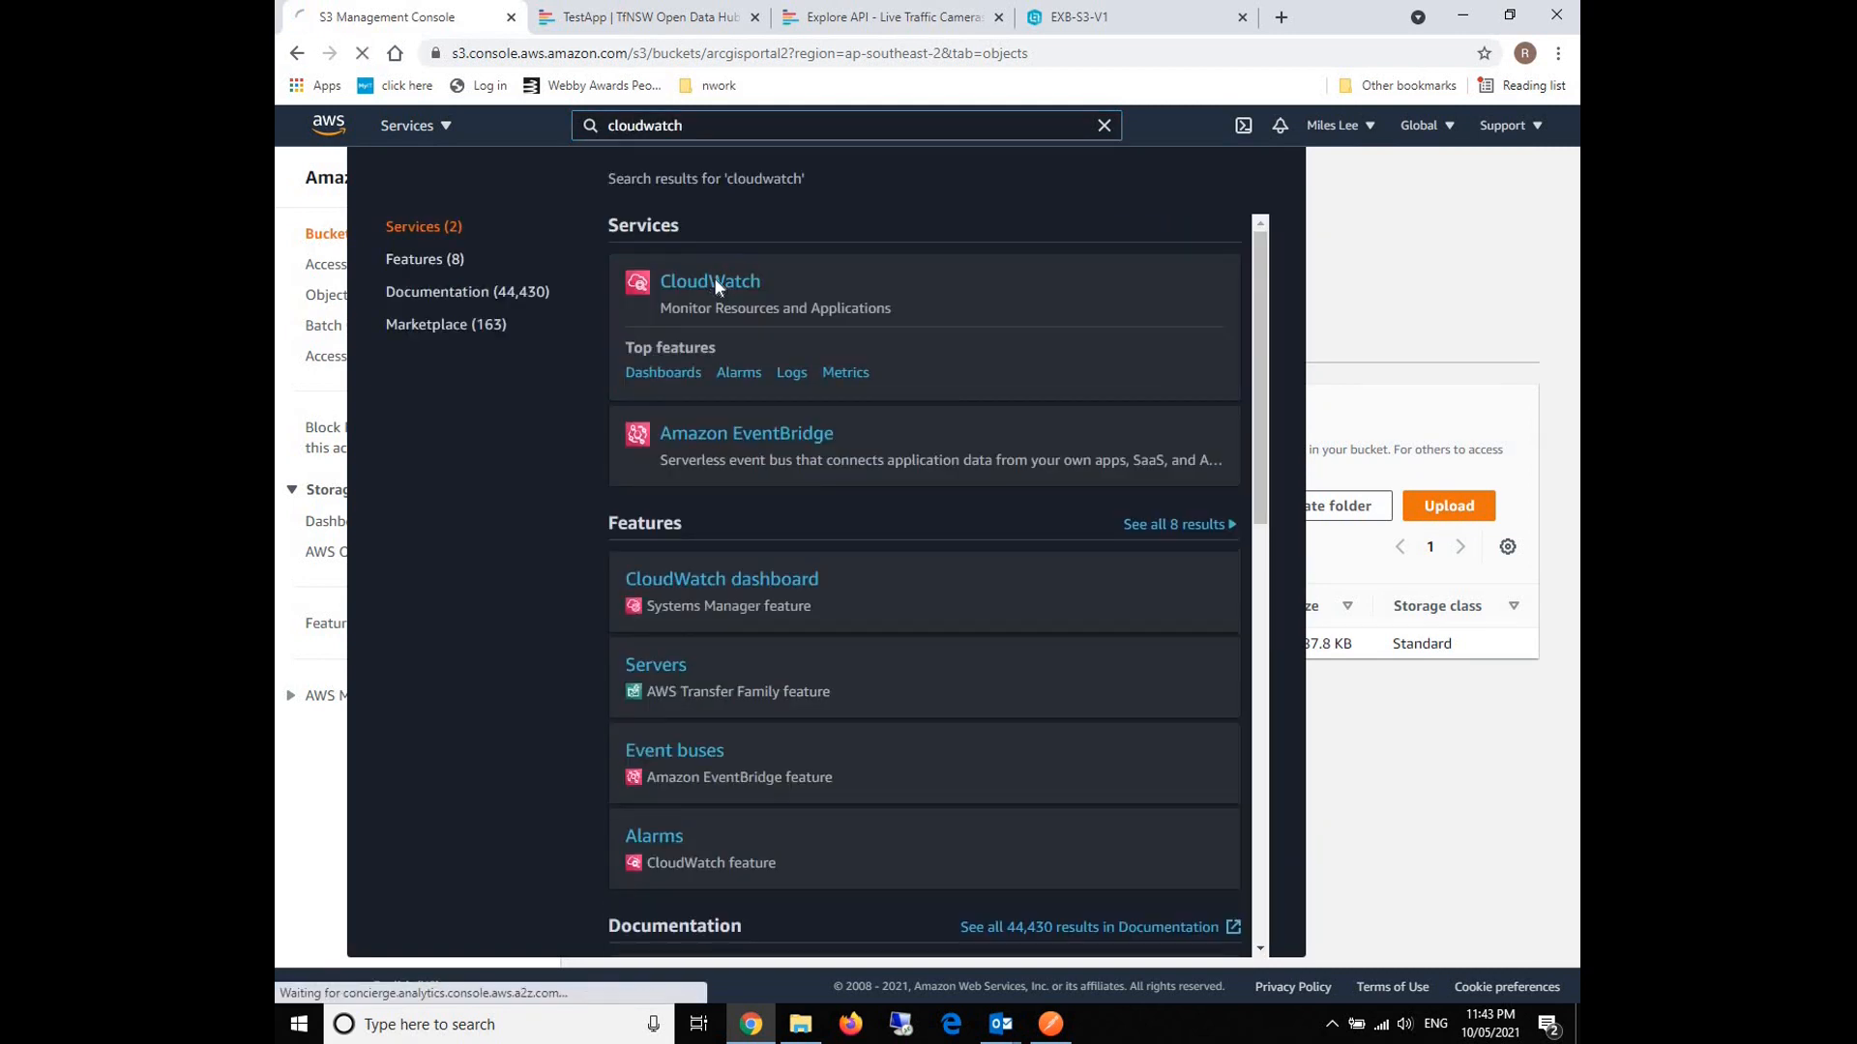
click(709, 281)
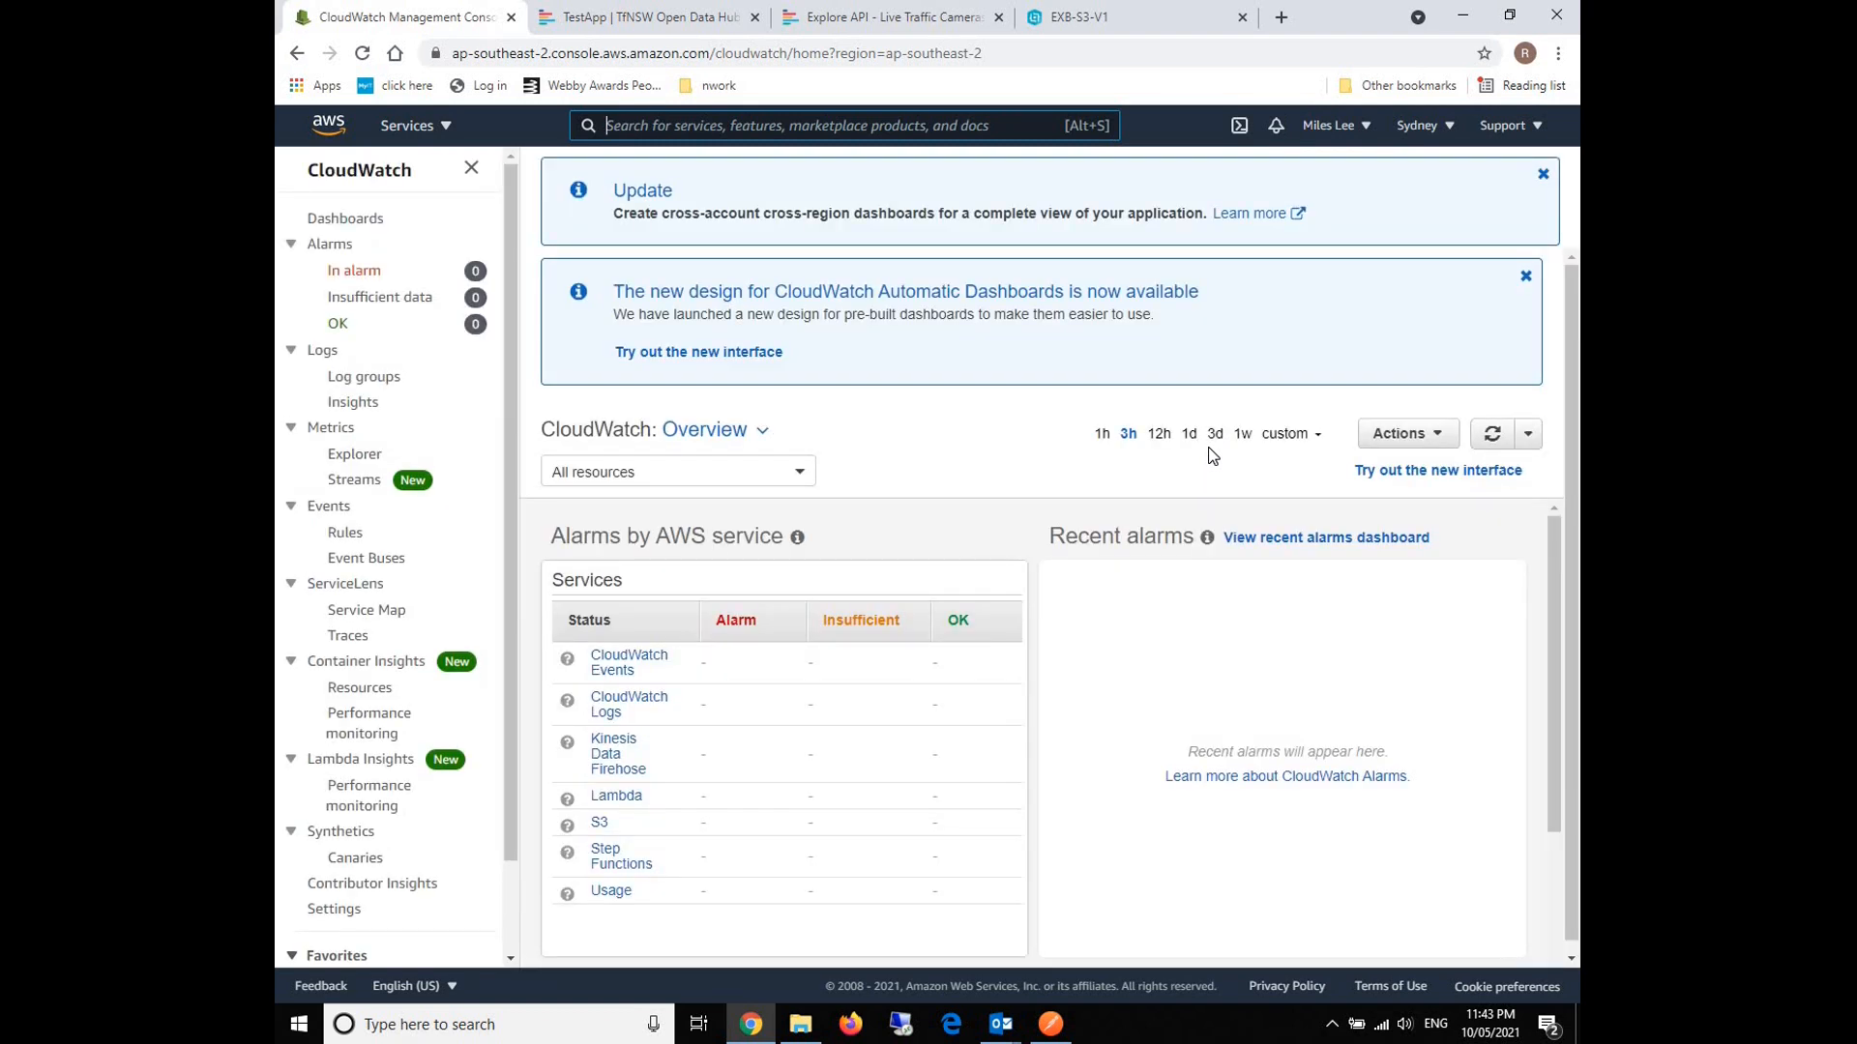
scroll(down, 3)
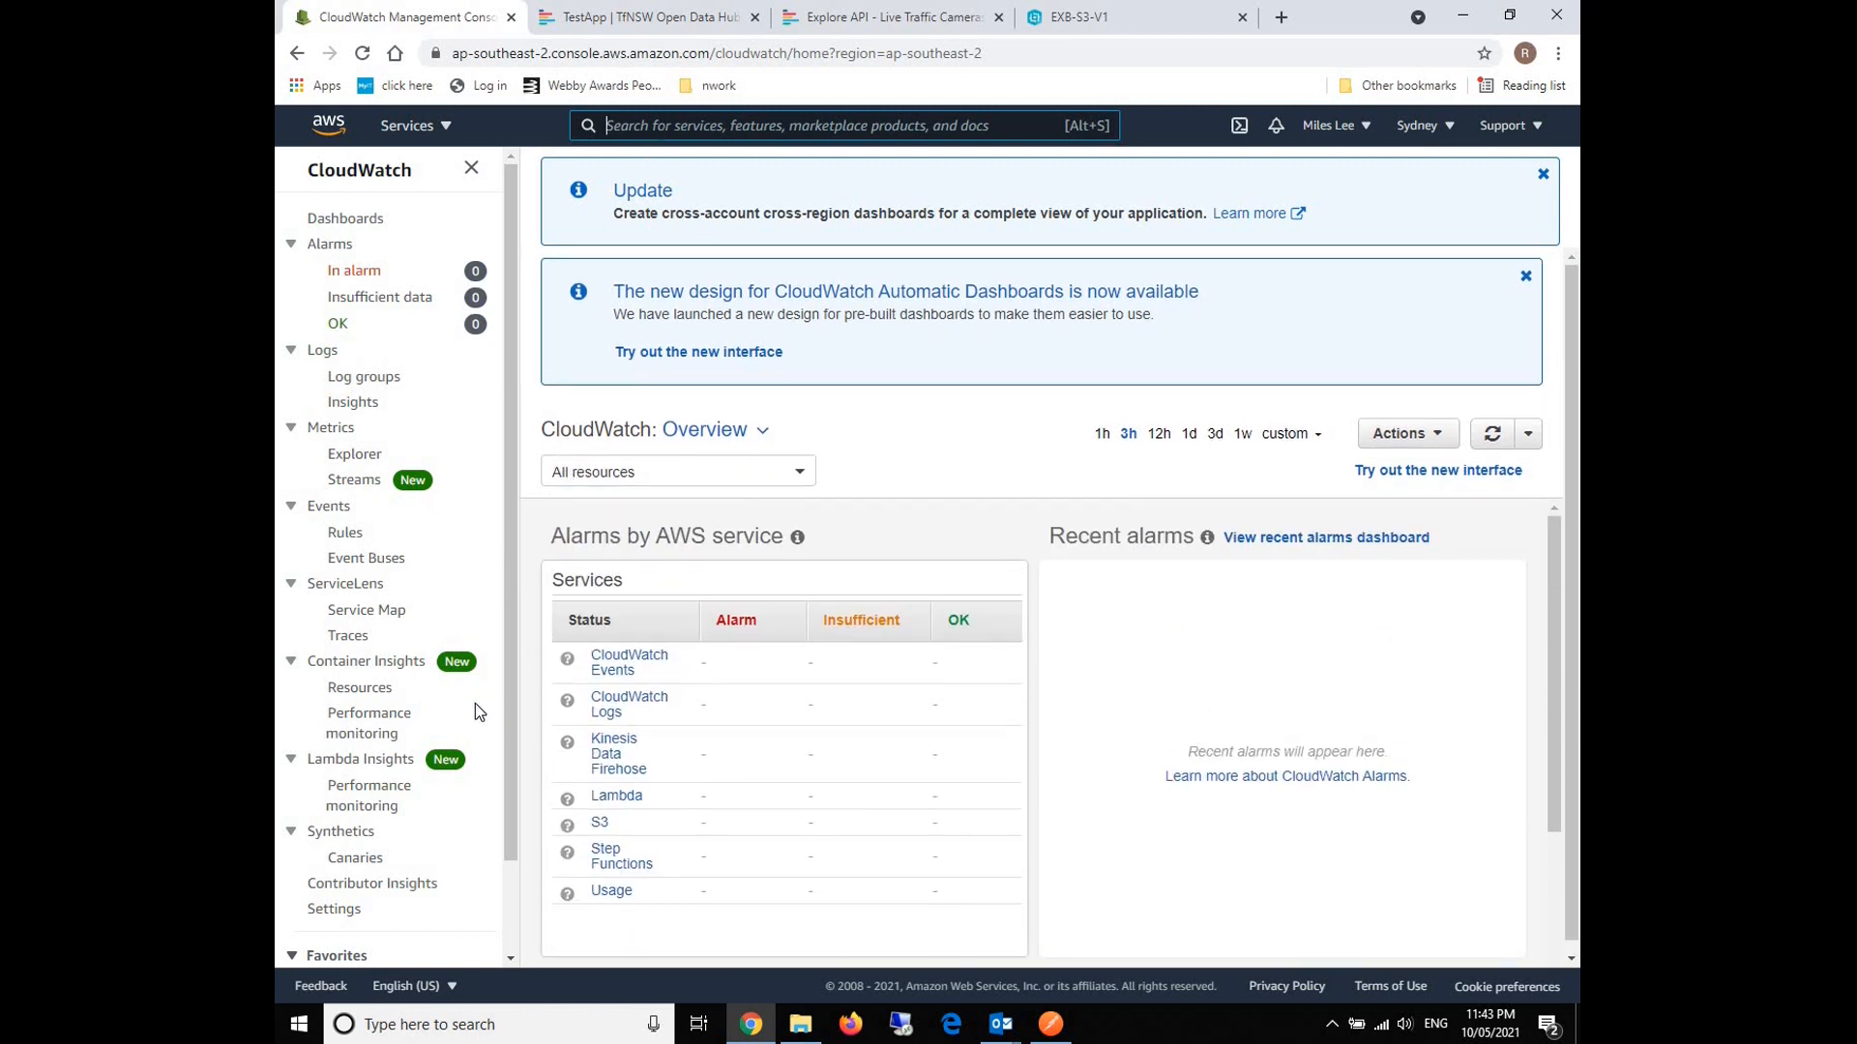
mouse_move(333, 514)
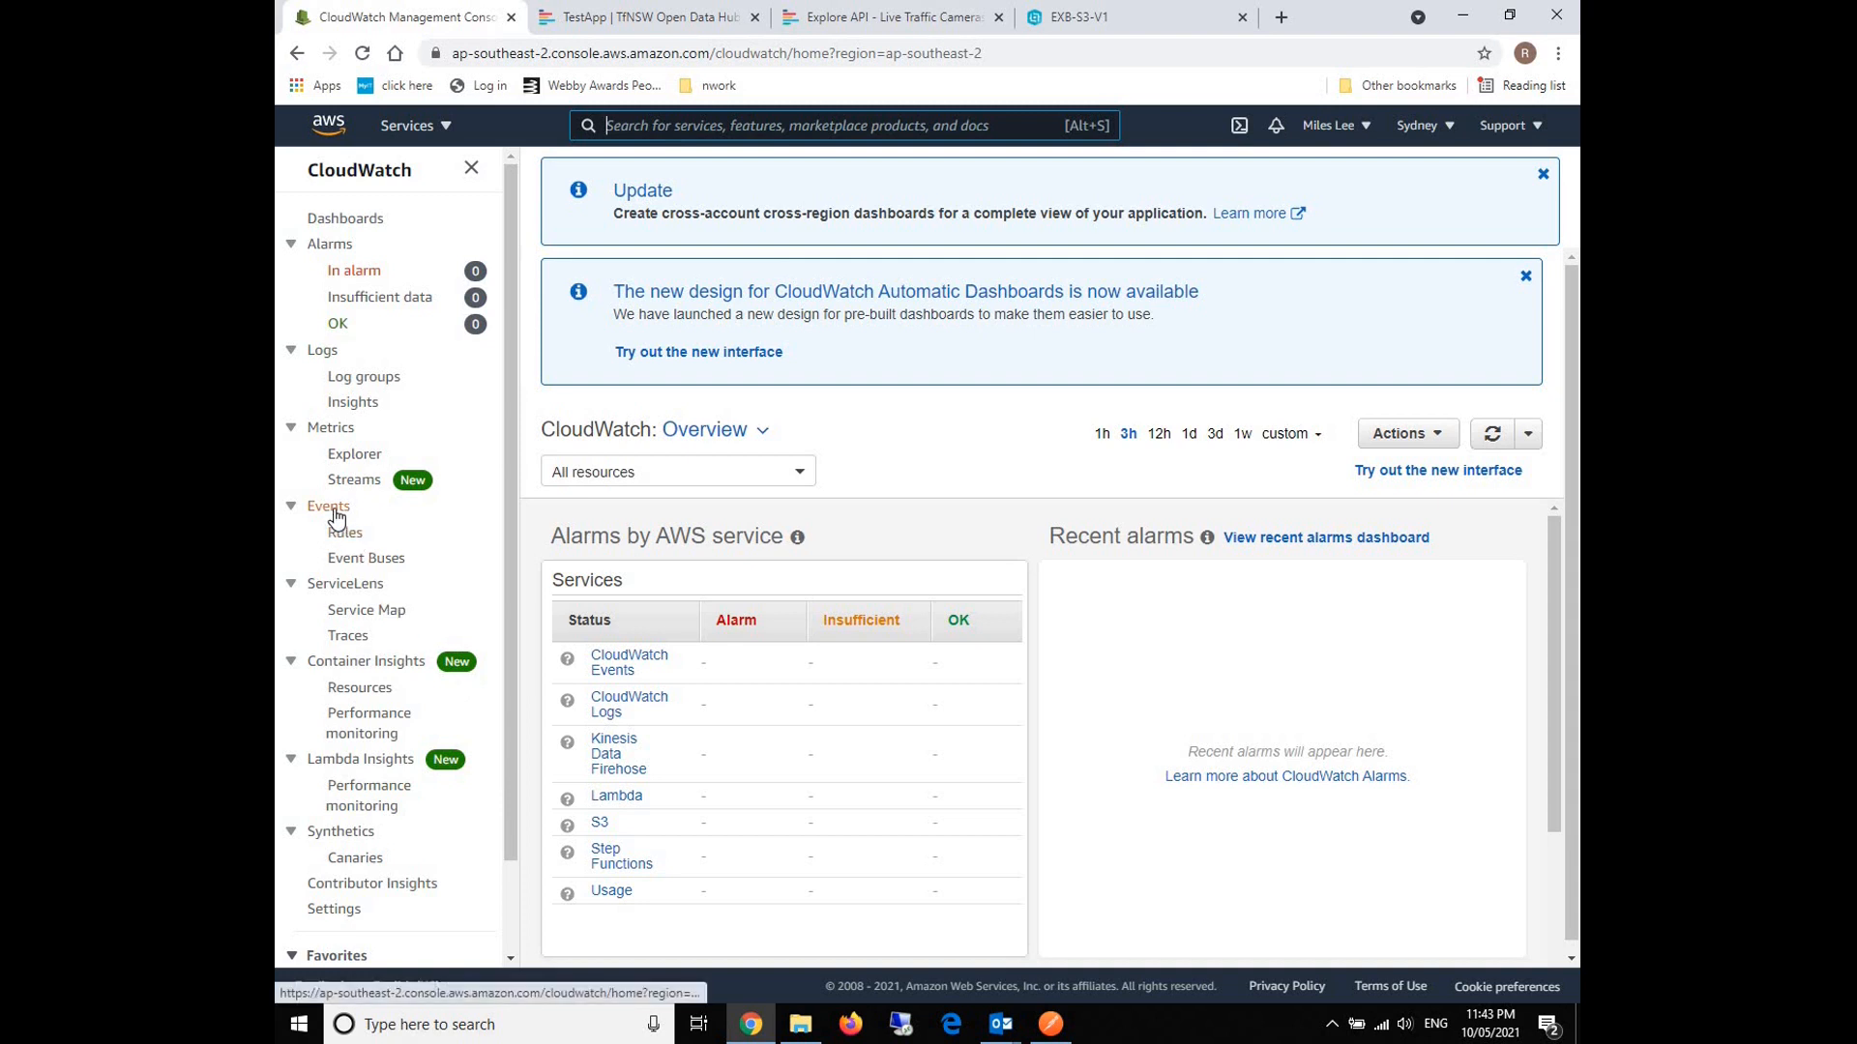
click(345, 532)
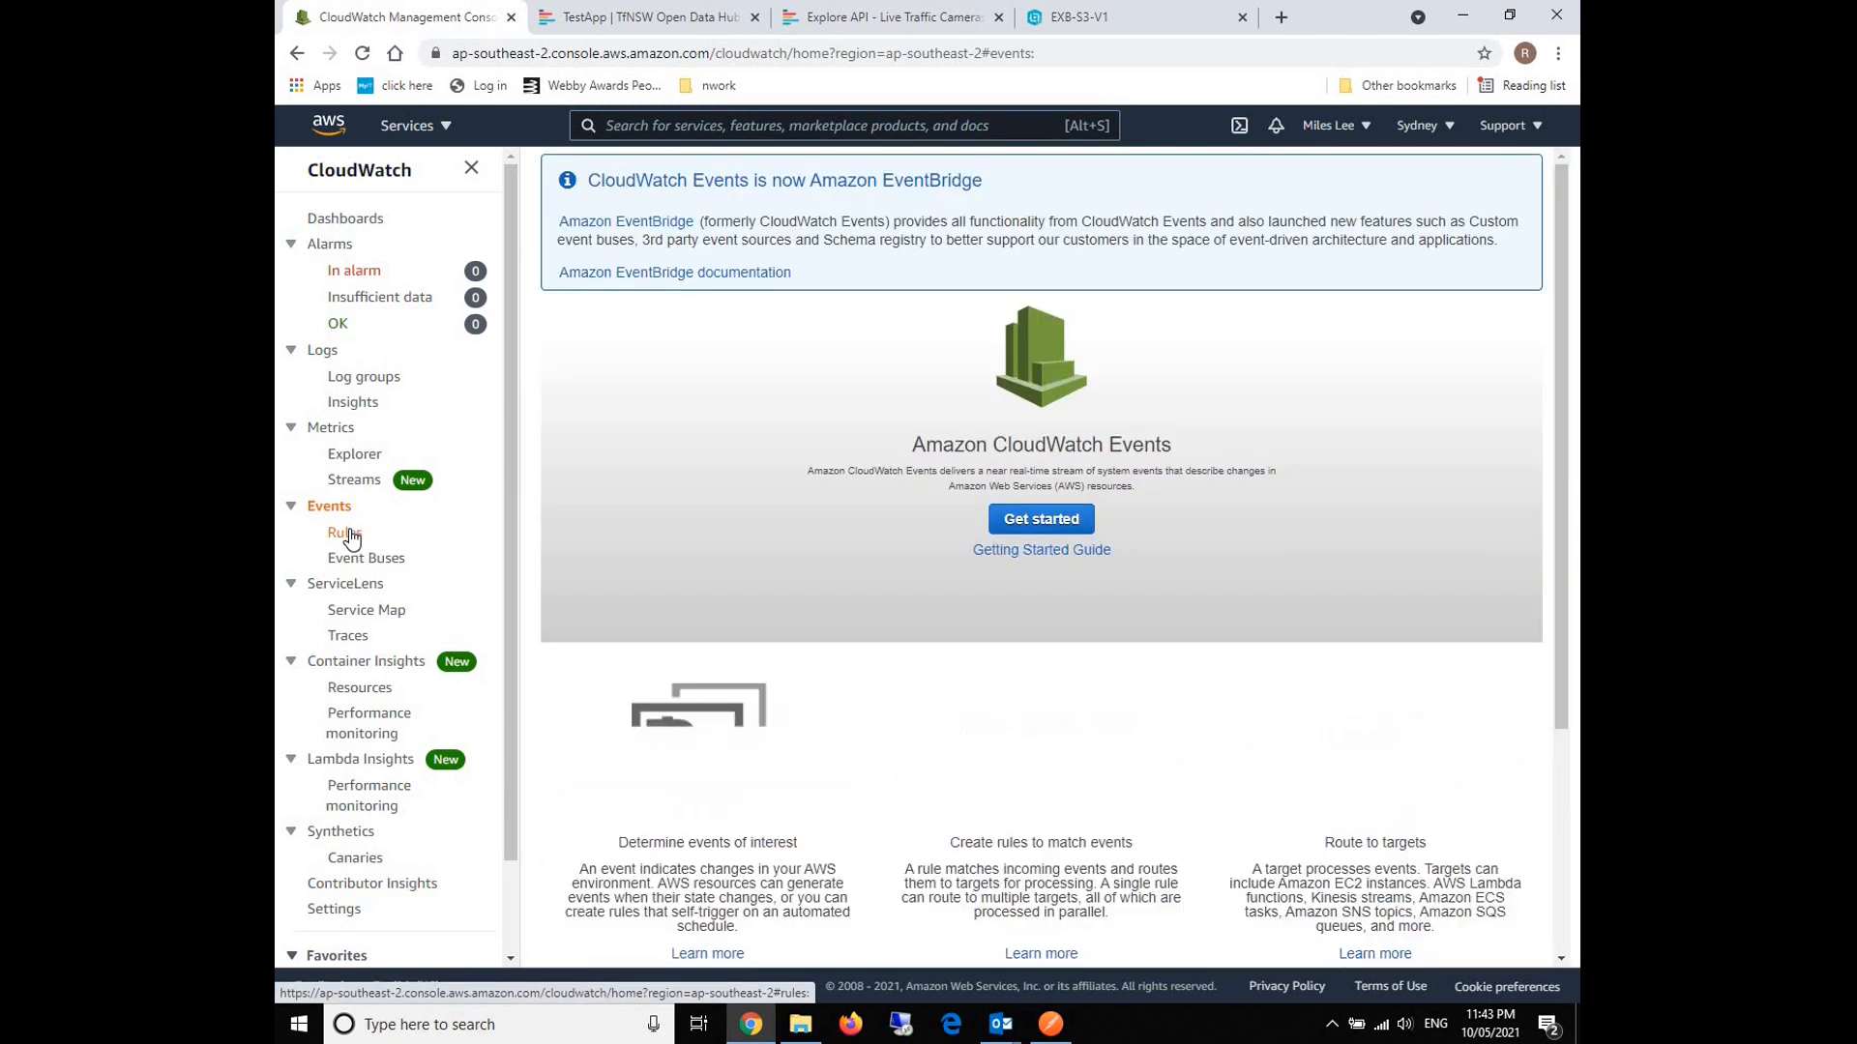
click(339, 531)
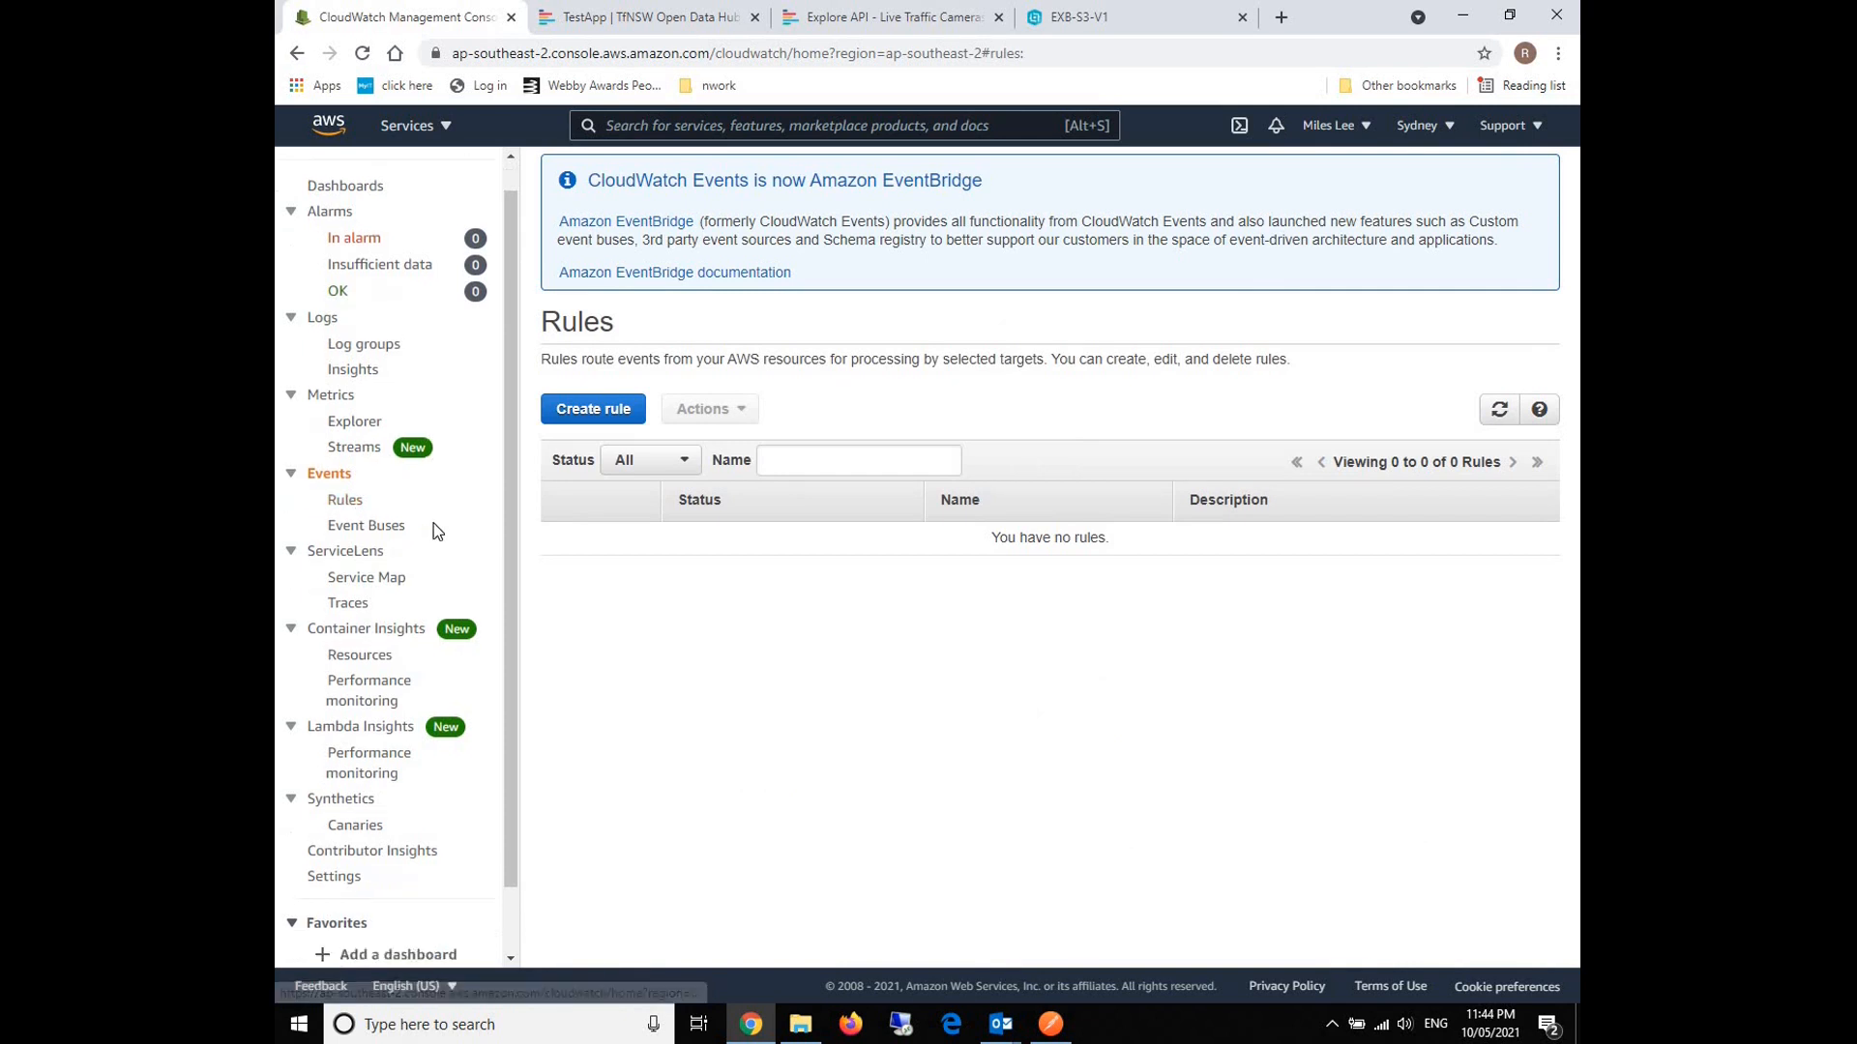
Start a new rule scheduled at a fixed rate of 1 minute.
click(592, 409)
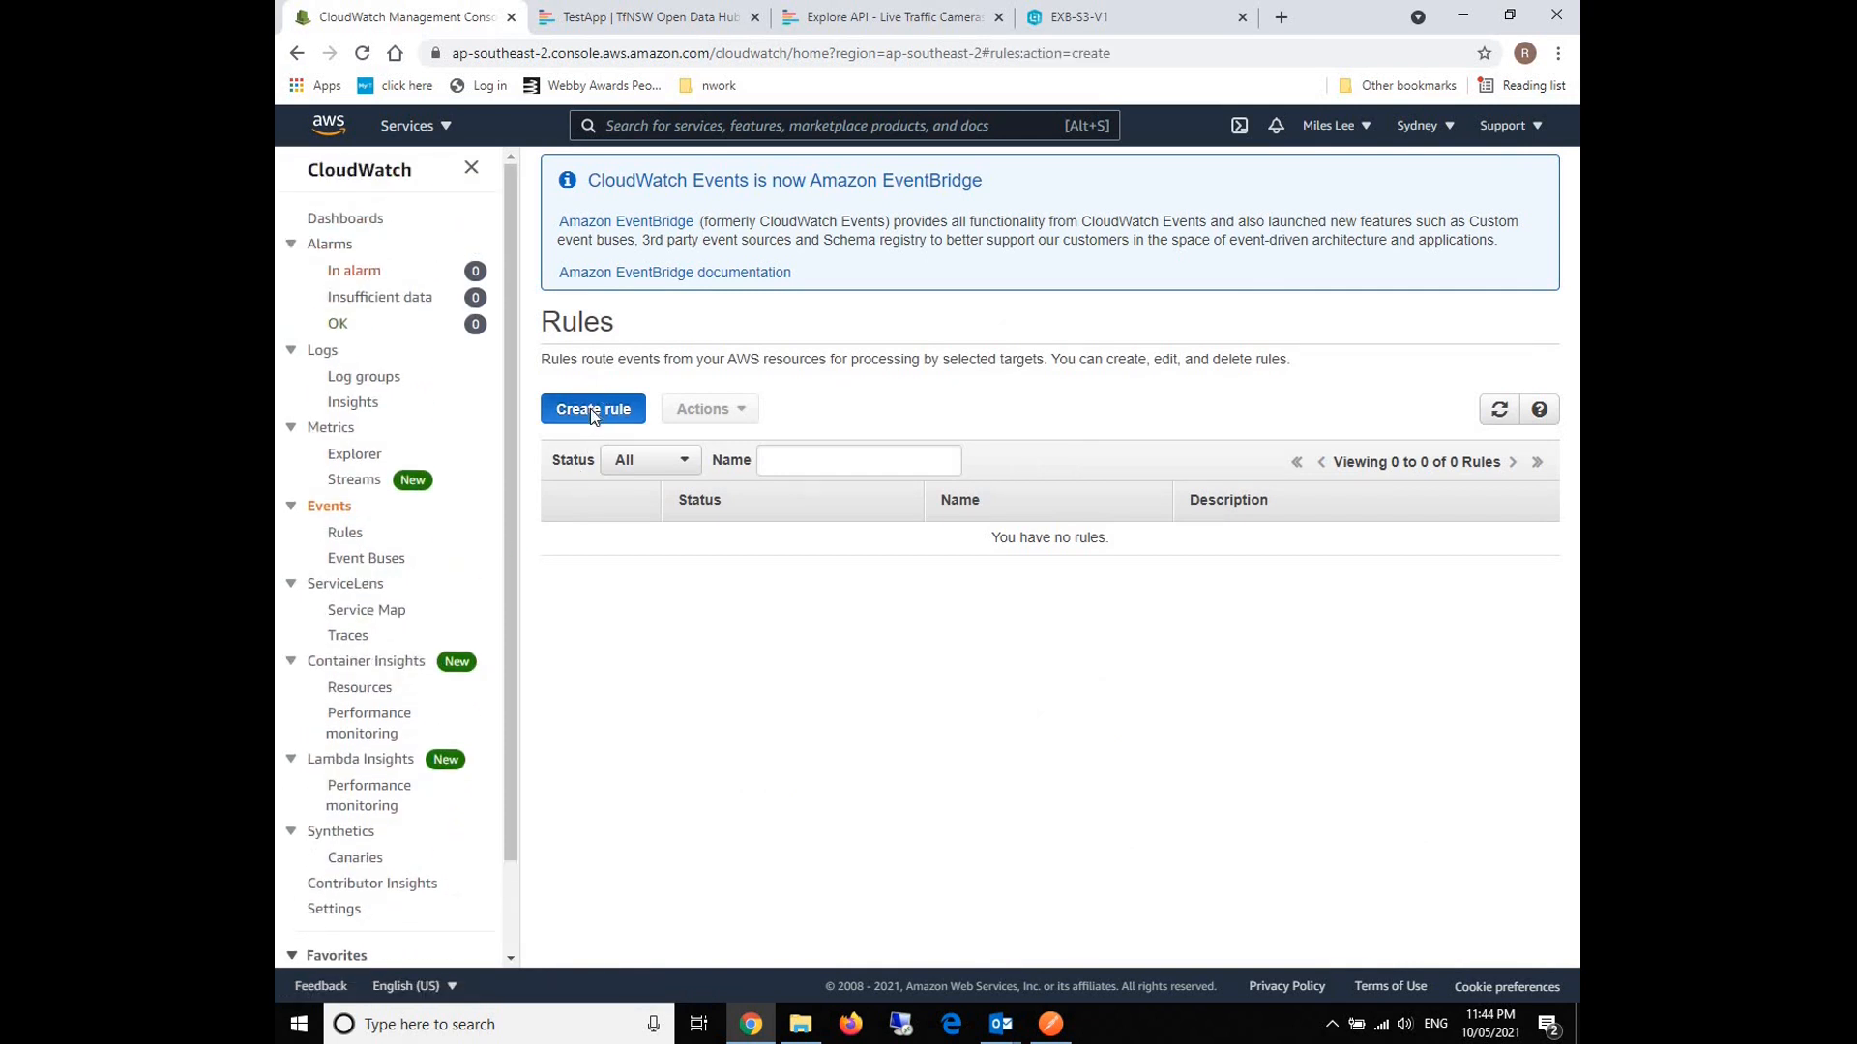
click(592, 409)
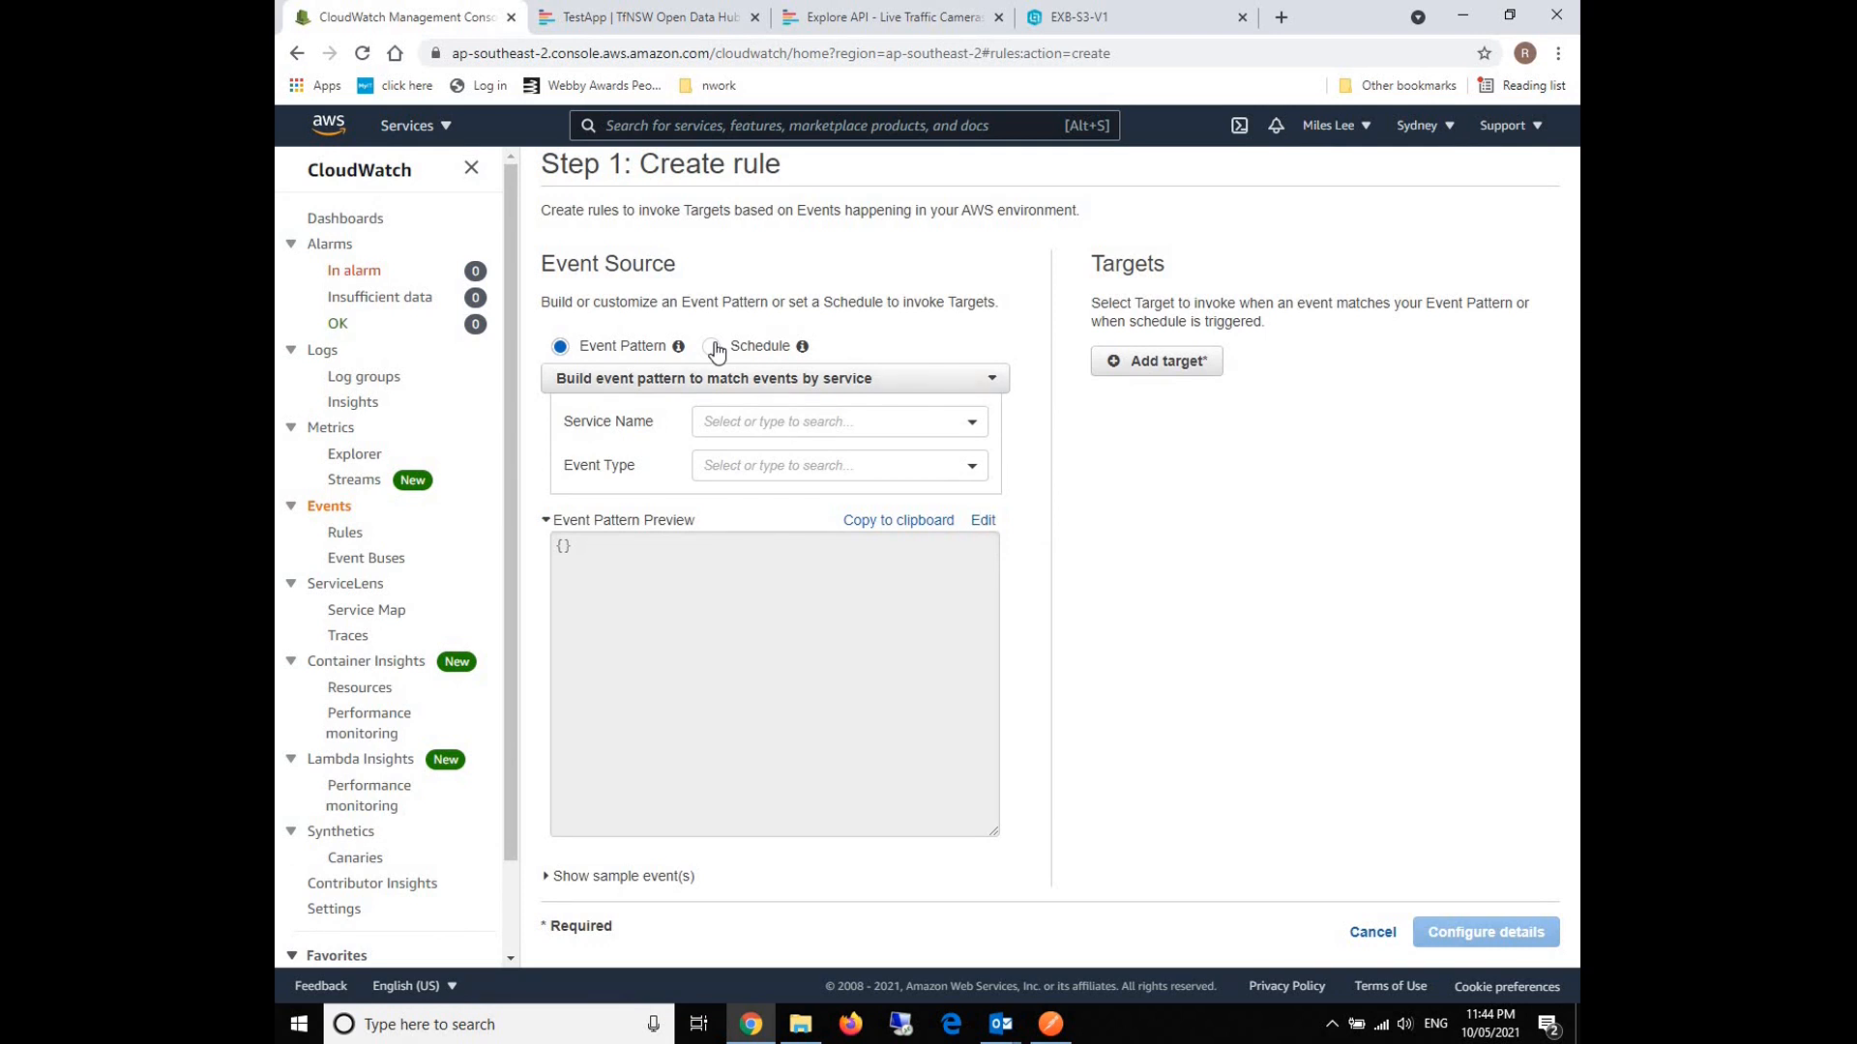
click(711, 347)
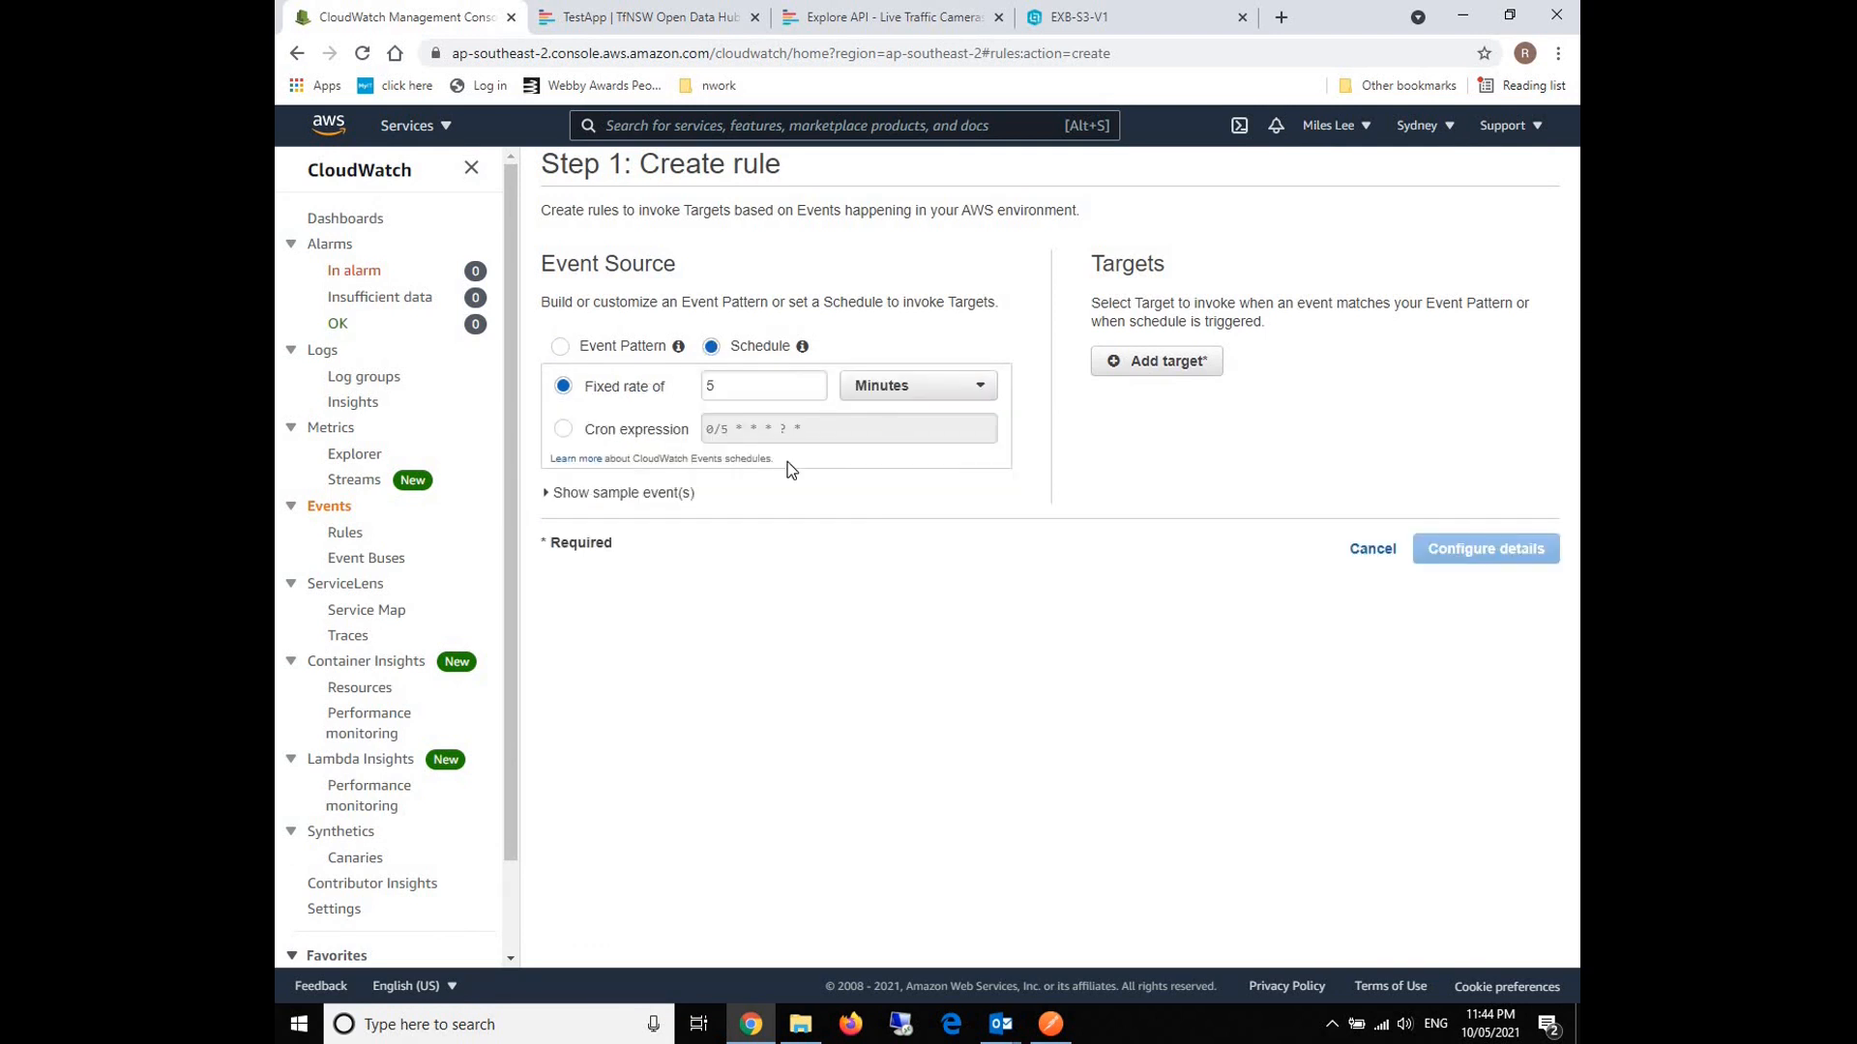
click(762, 385)
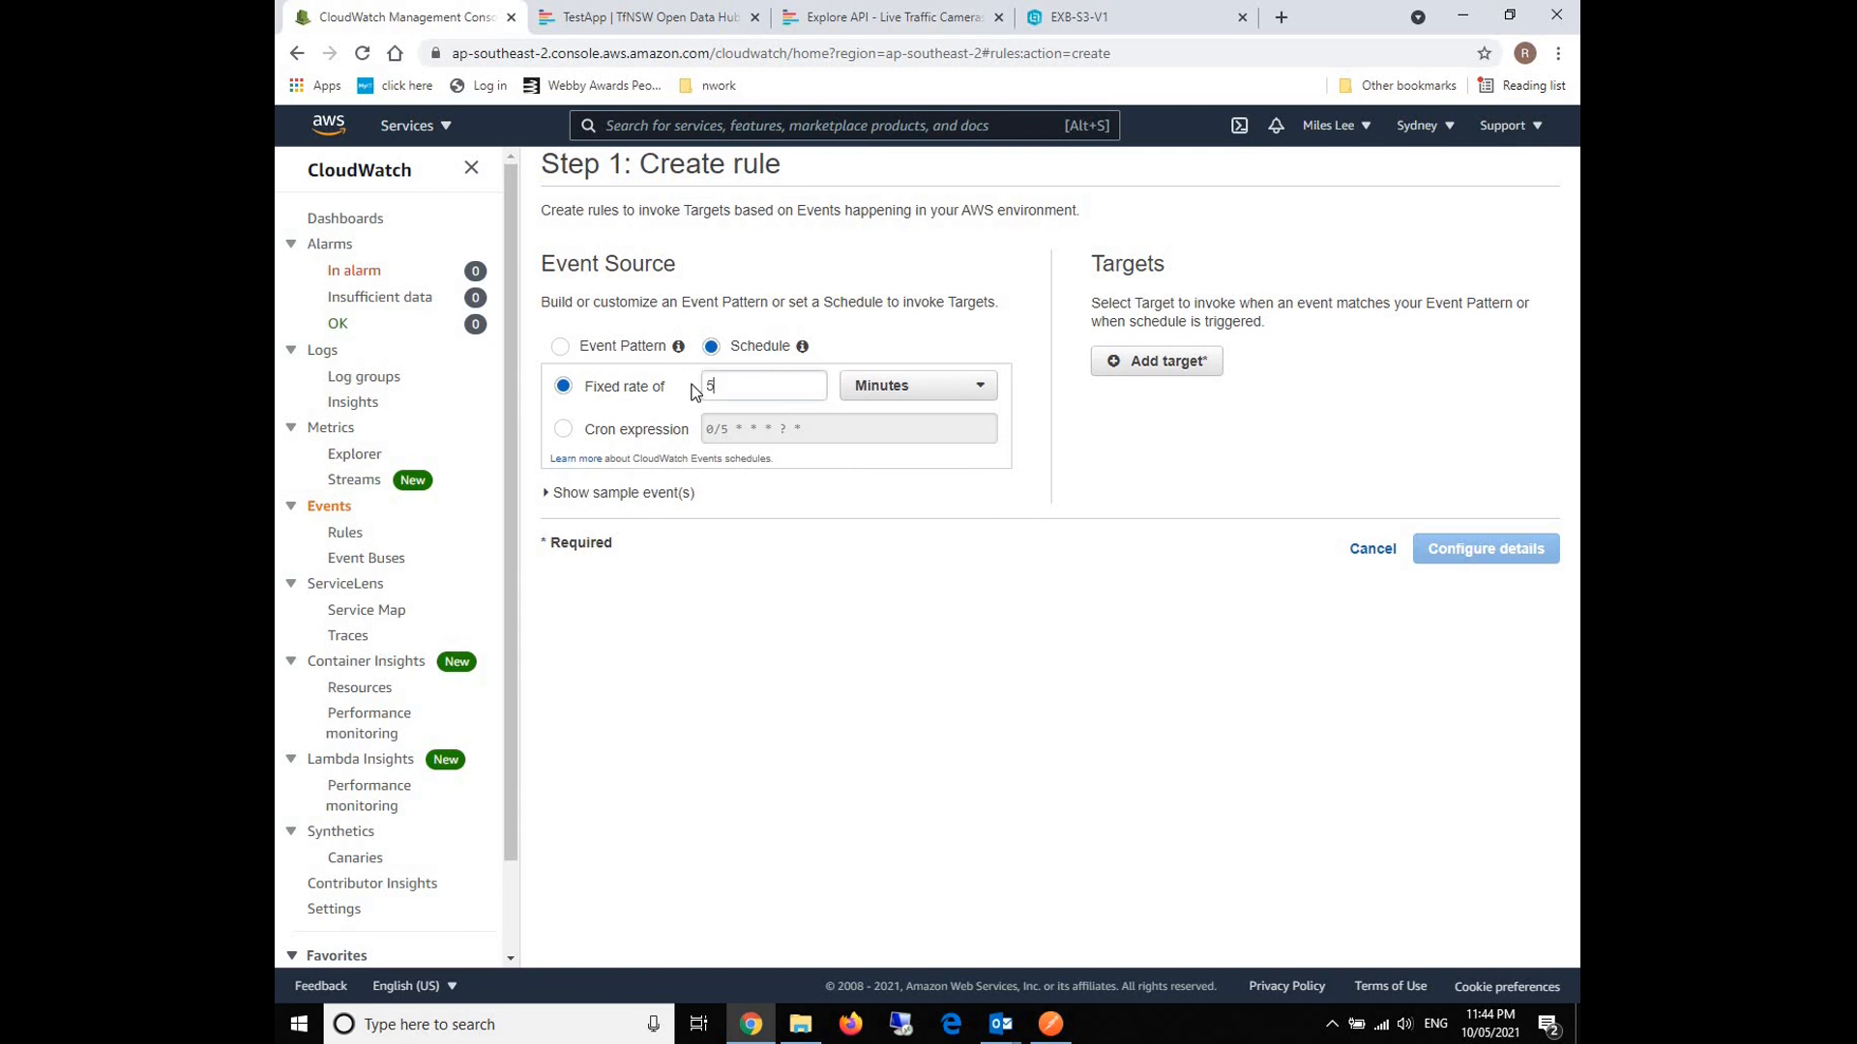
click(917, 385)
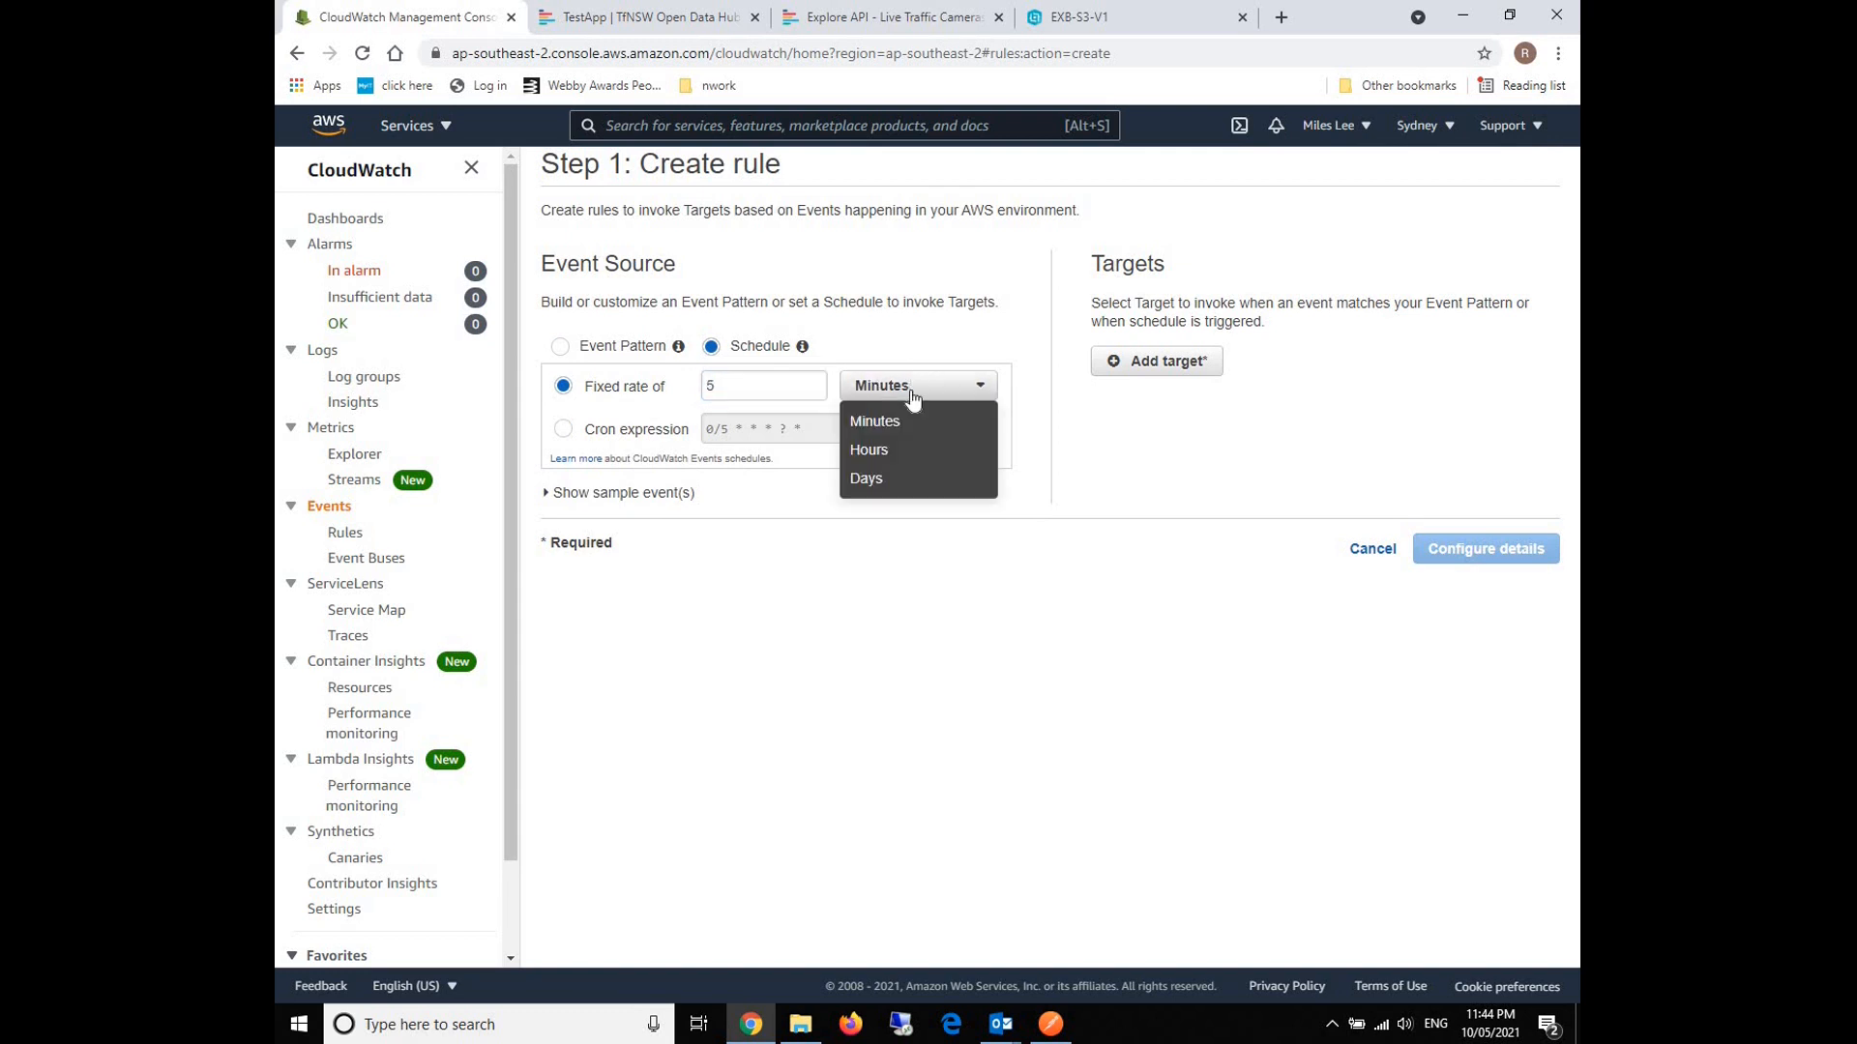
click(763, 386)
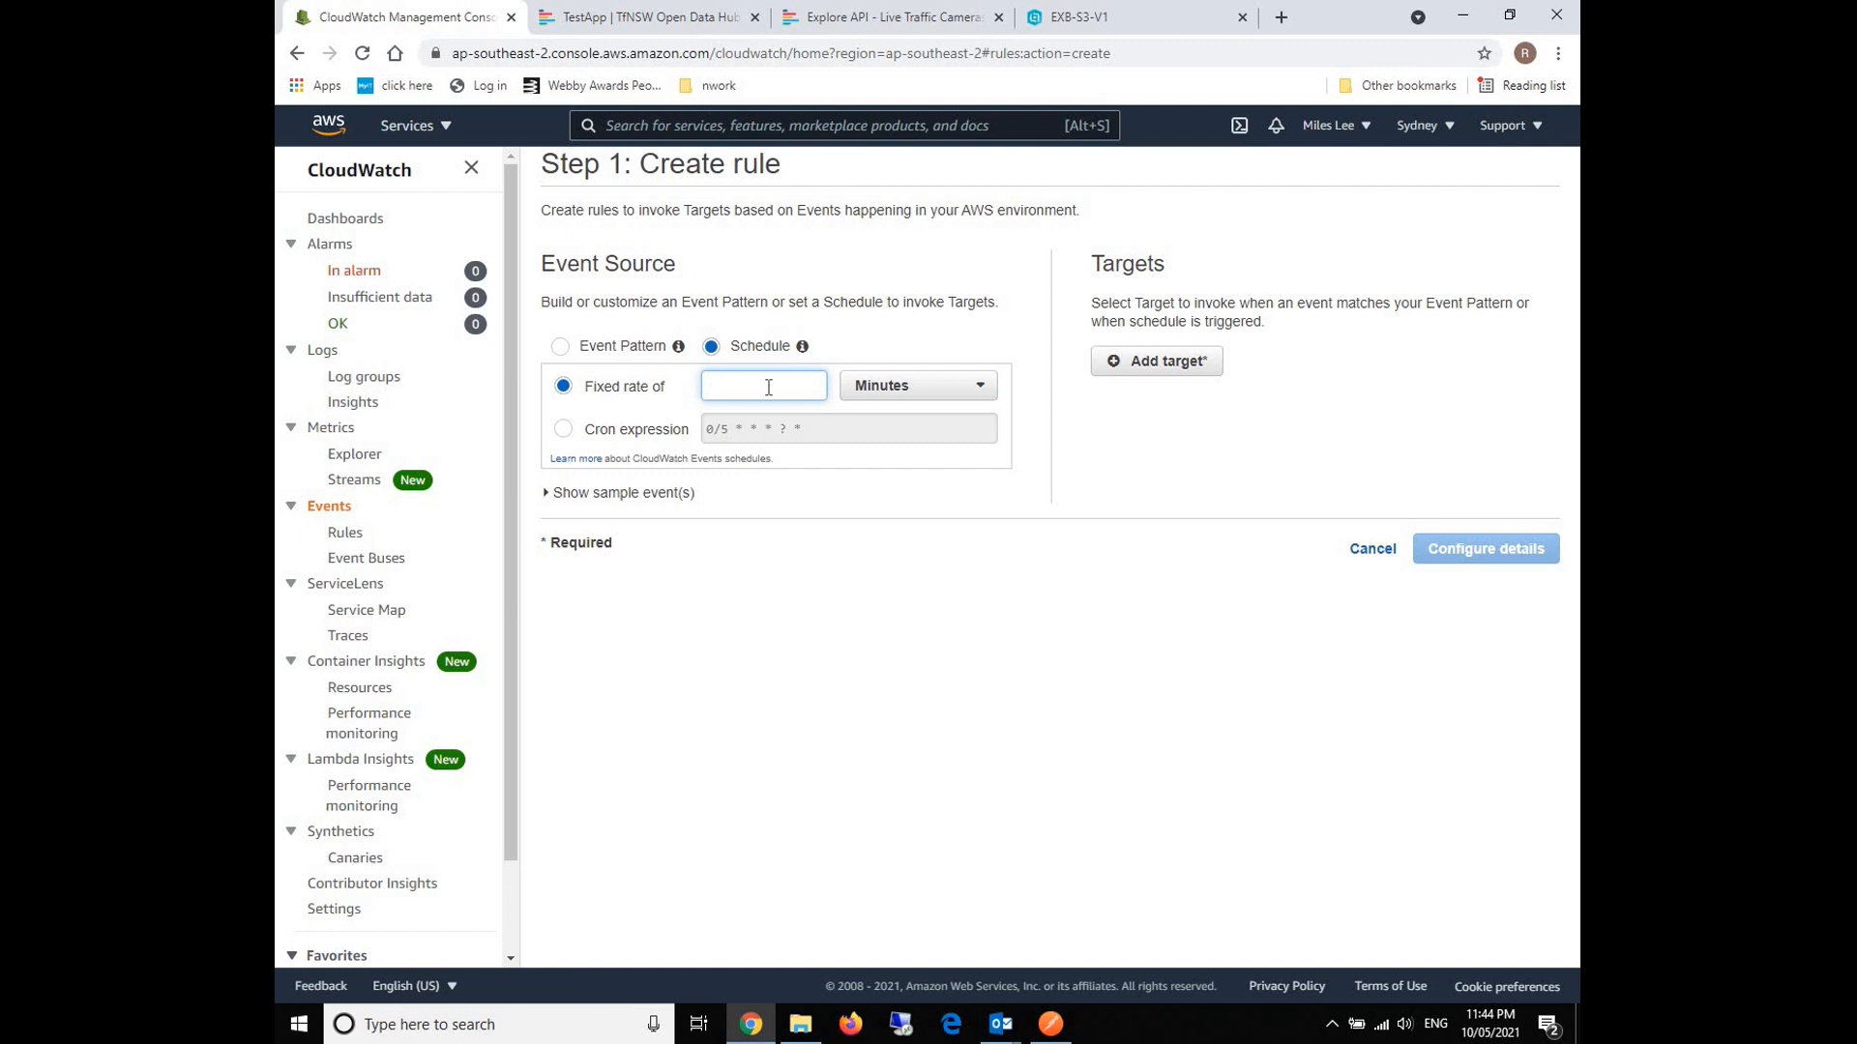
text(2)
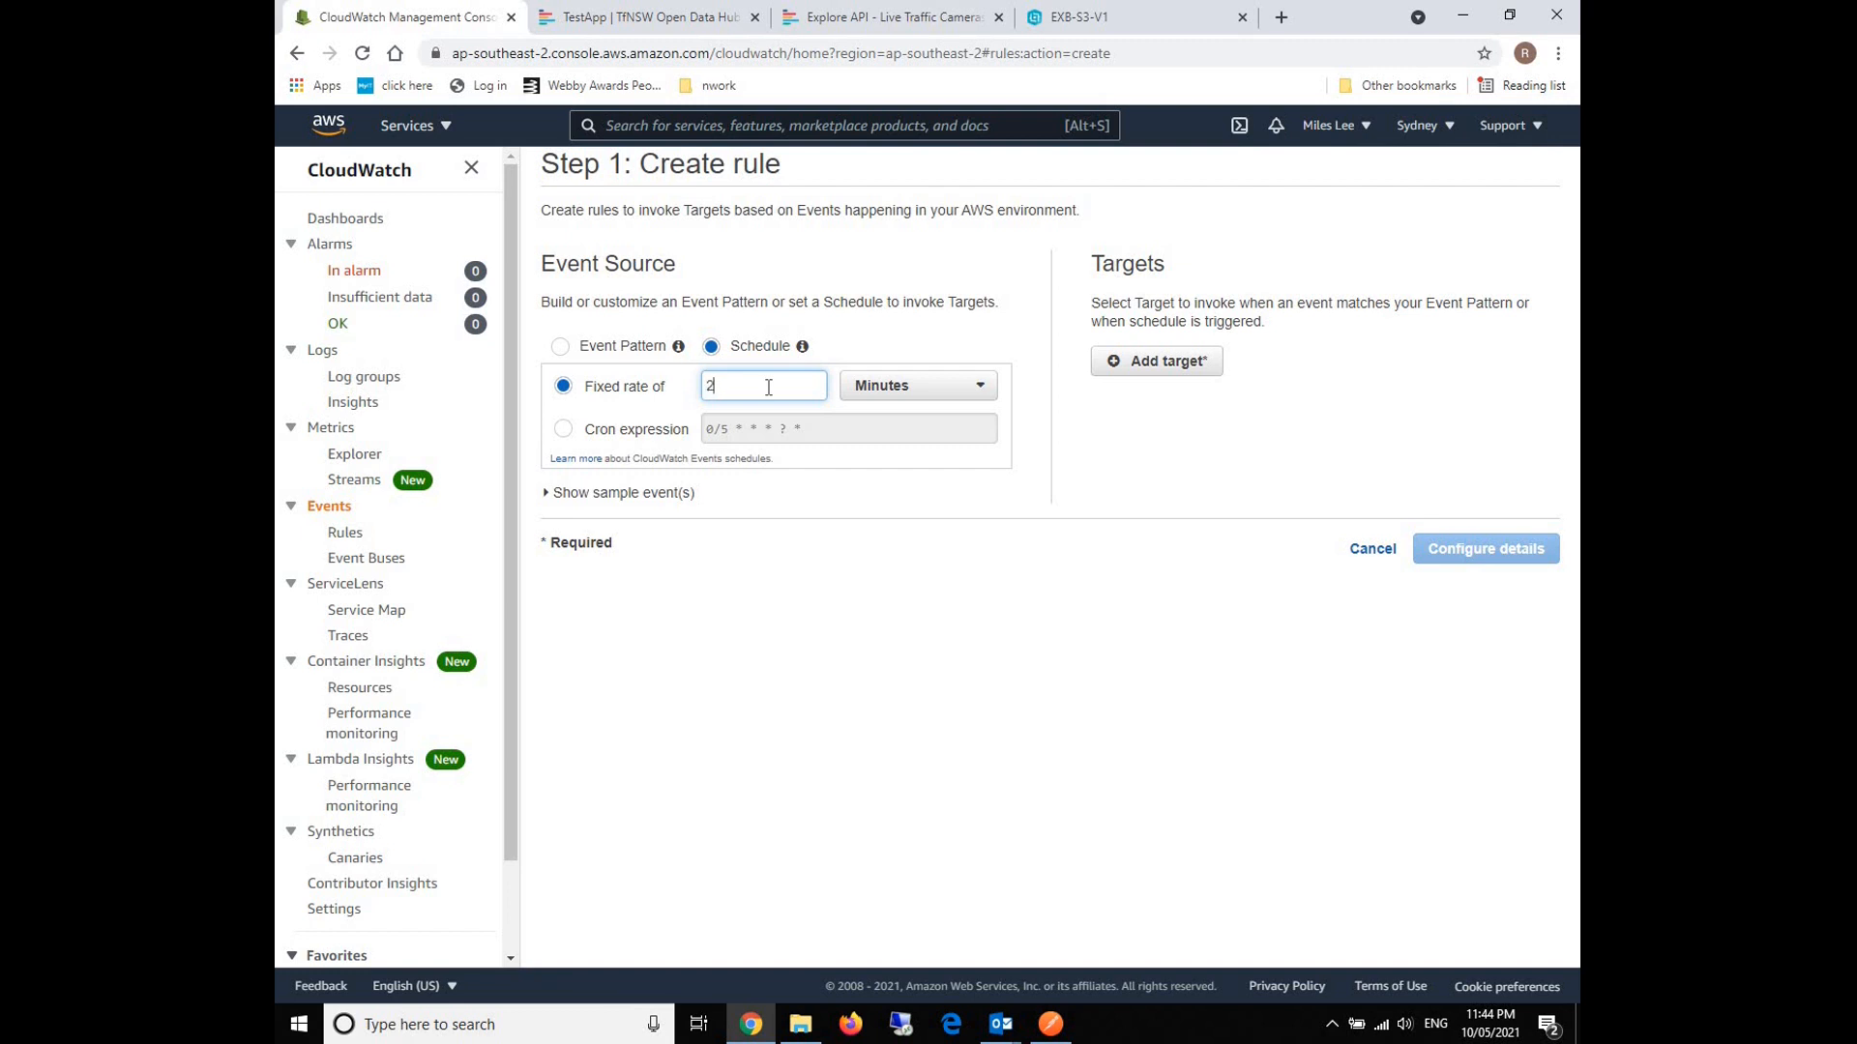
text(1)
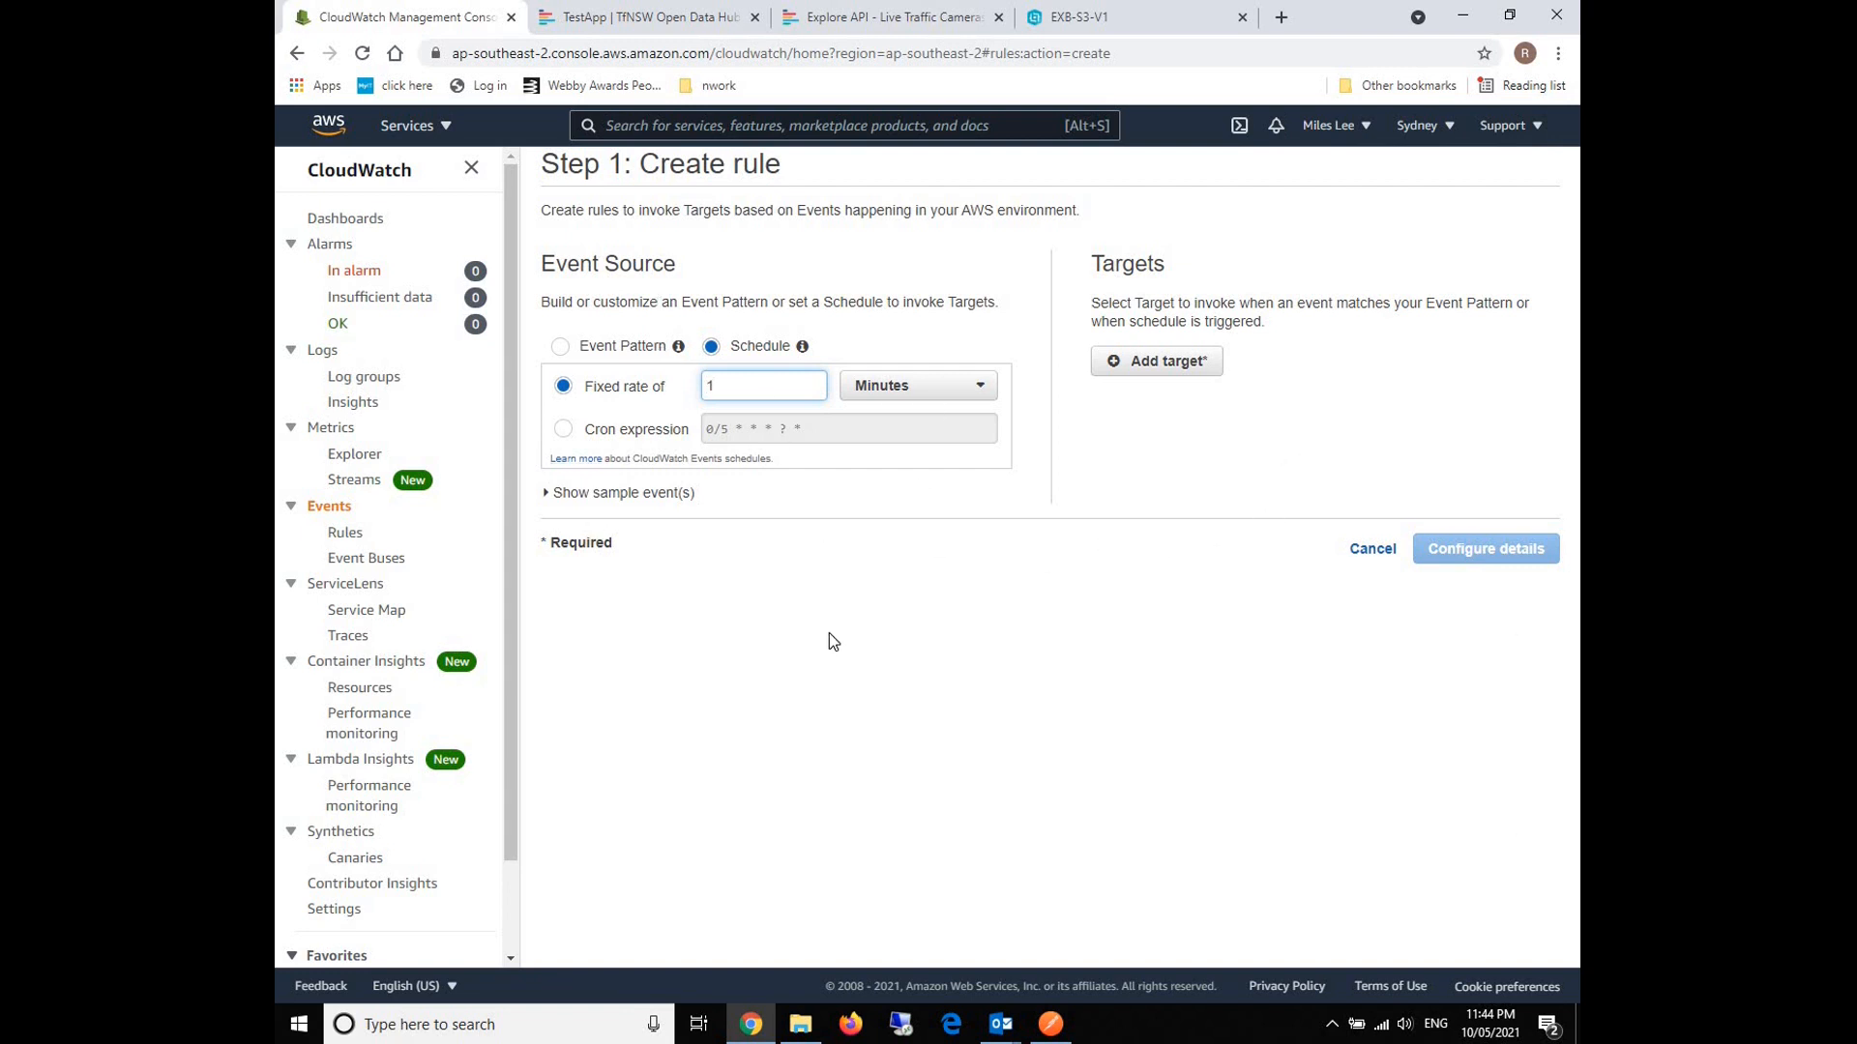
mouse_move(660, 368)
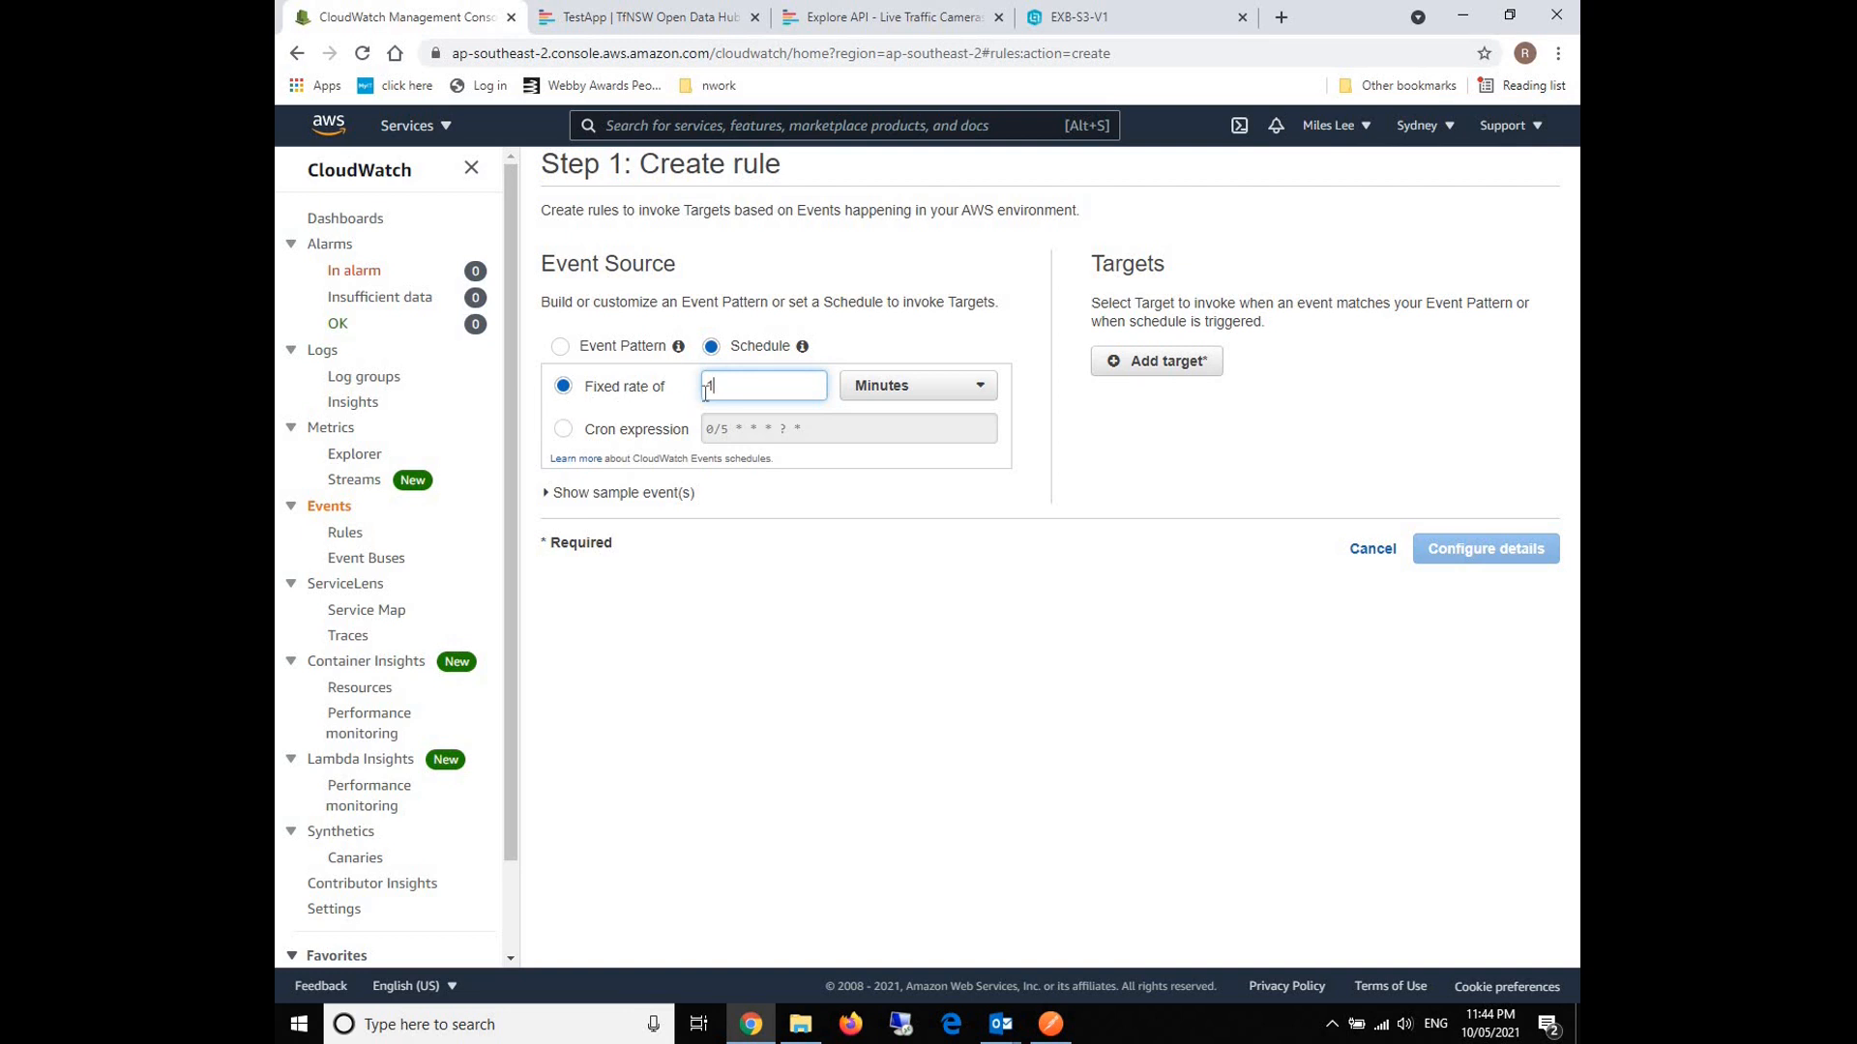
Add Lambda function Putgeojson as the target and continue to rule details.
click(1157, 361)
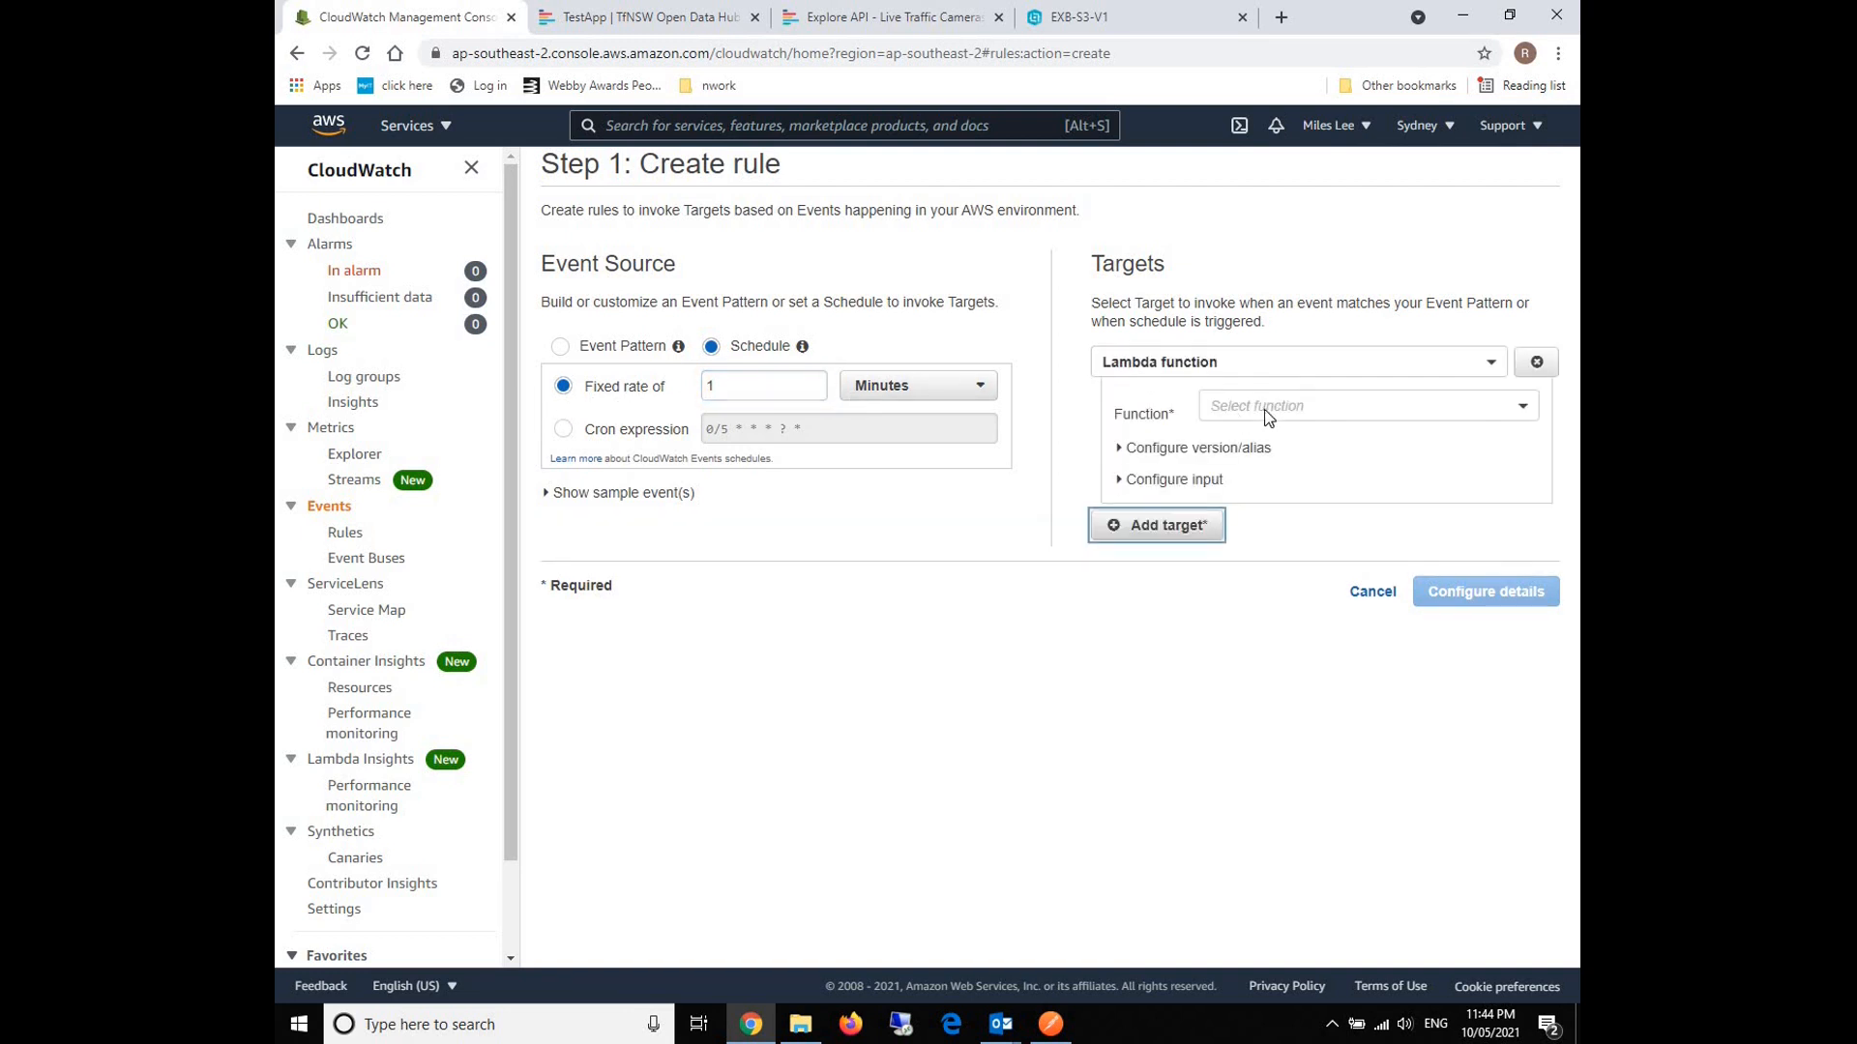
click(1366, 405)
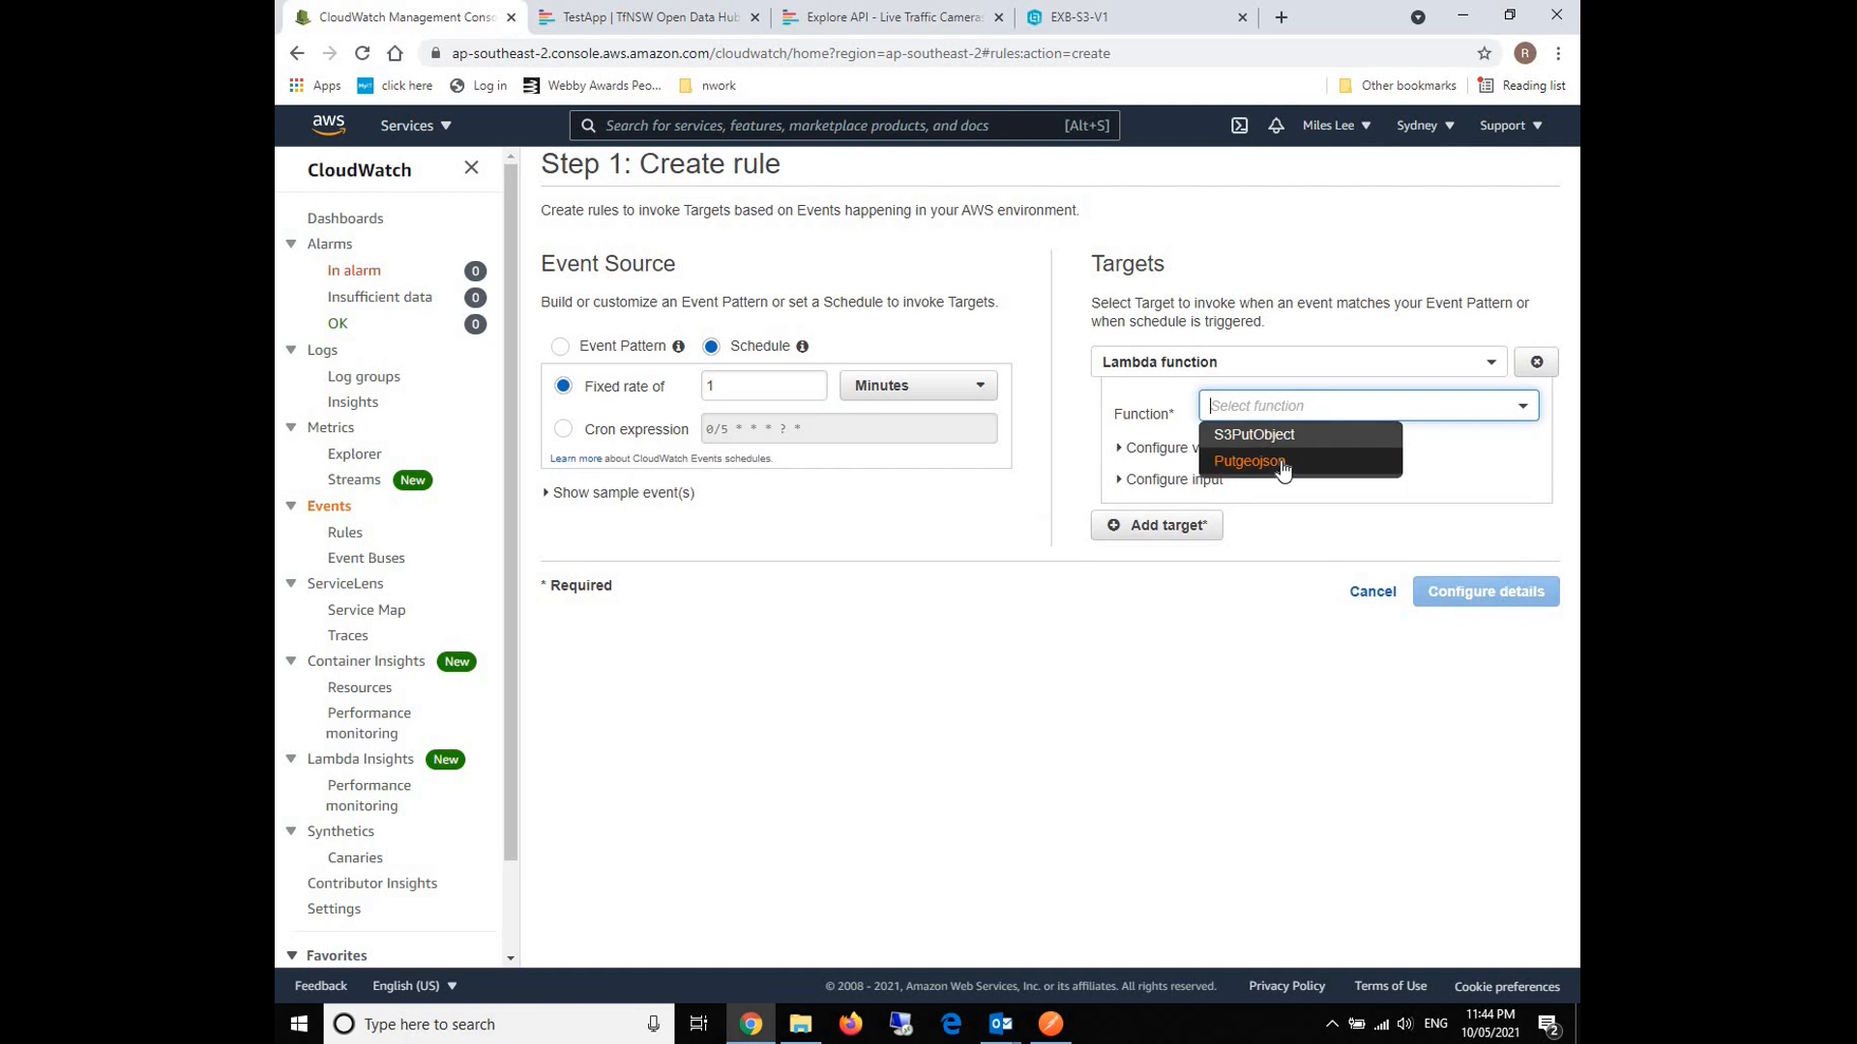
click(1248, 460)
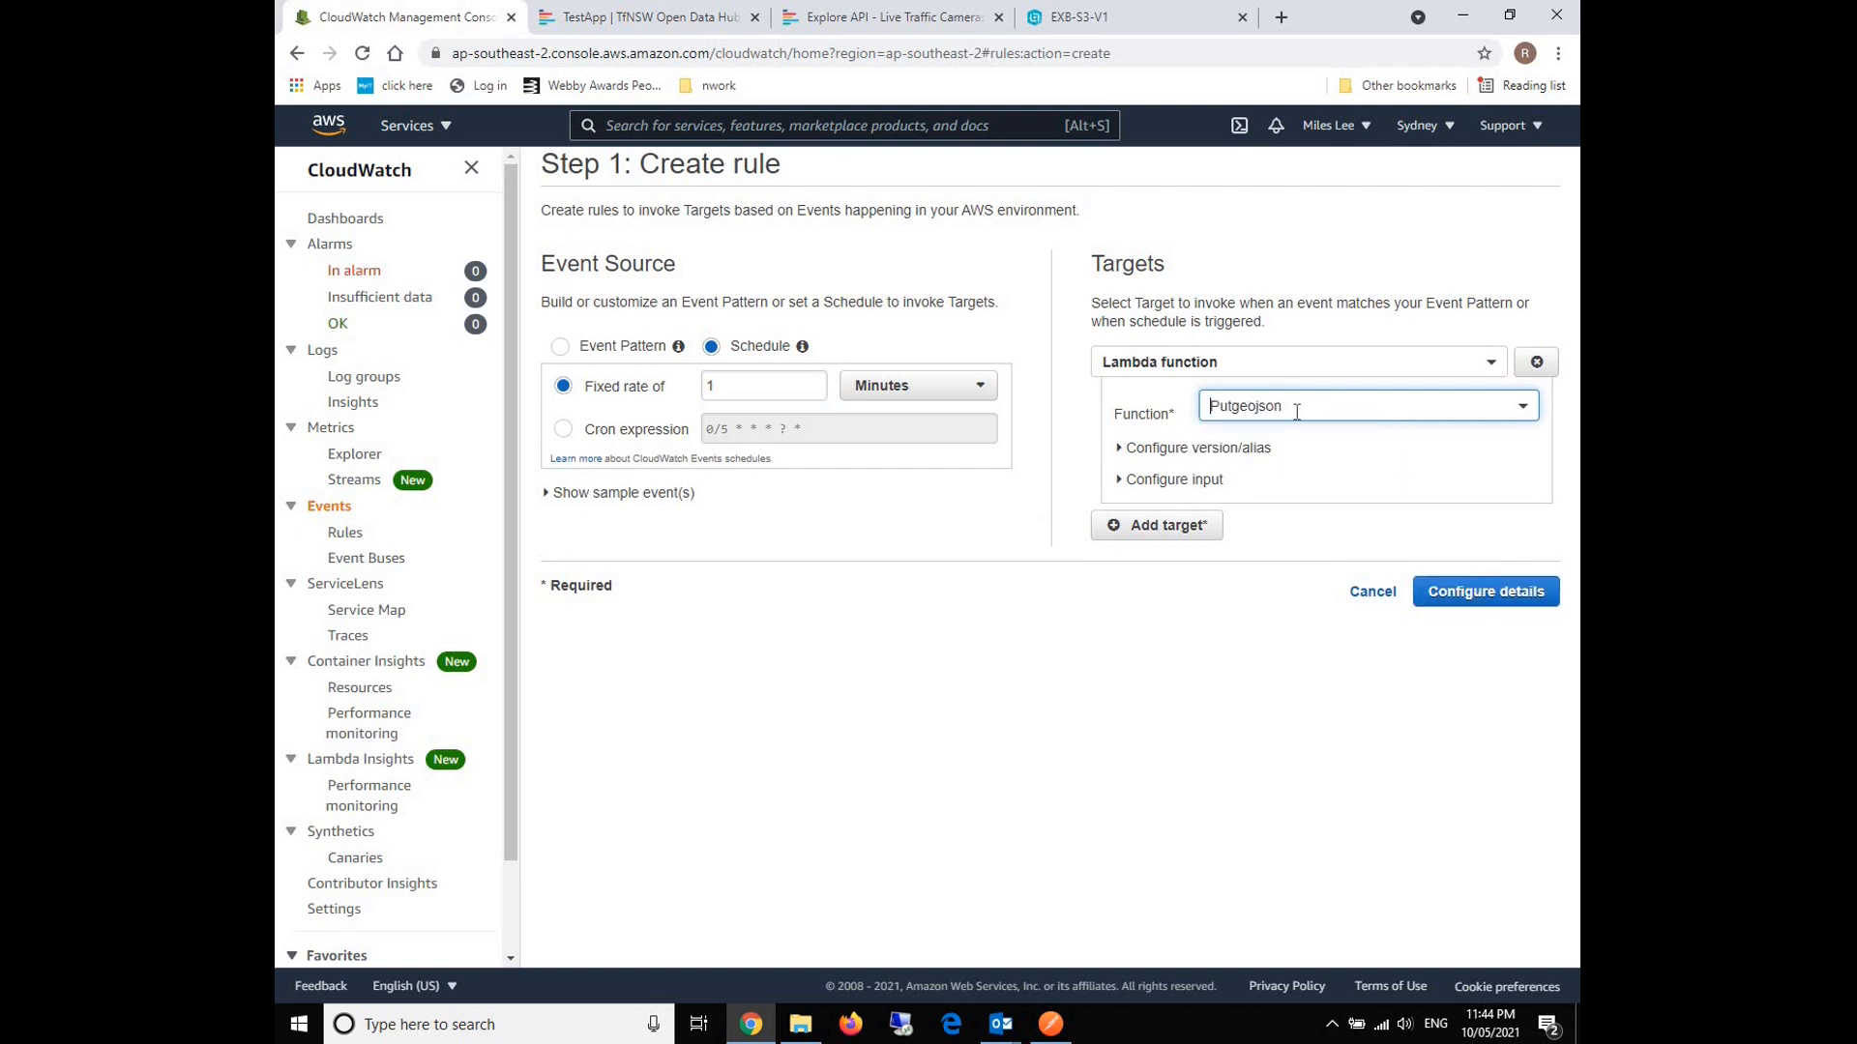
mouse_move(1225, 486)
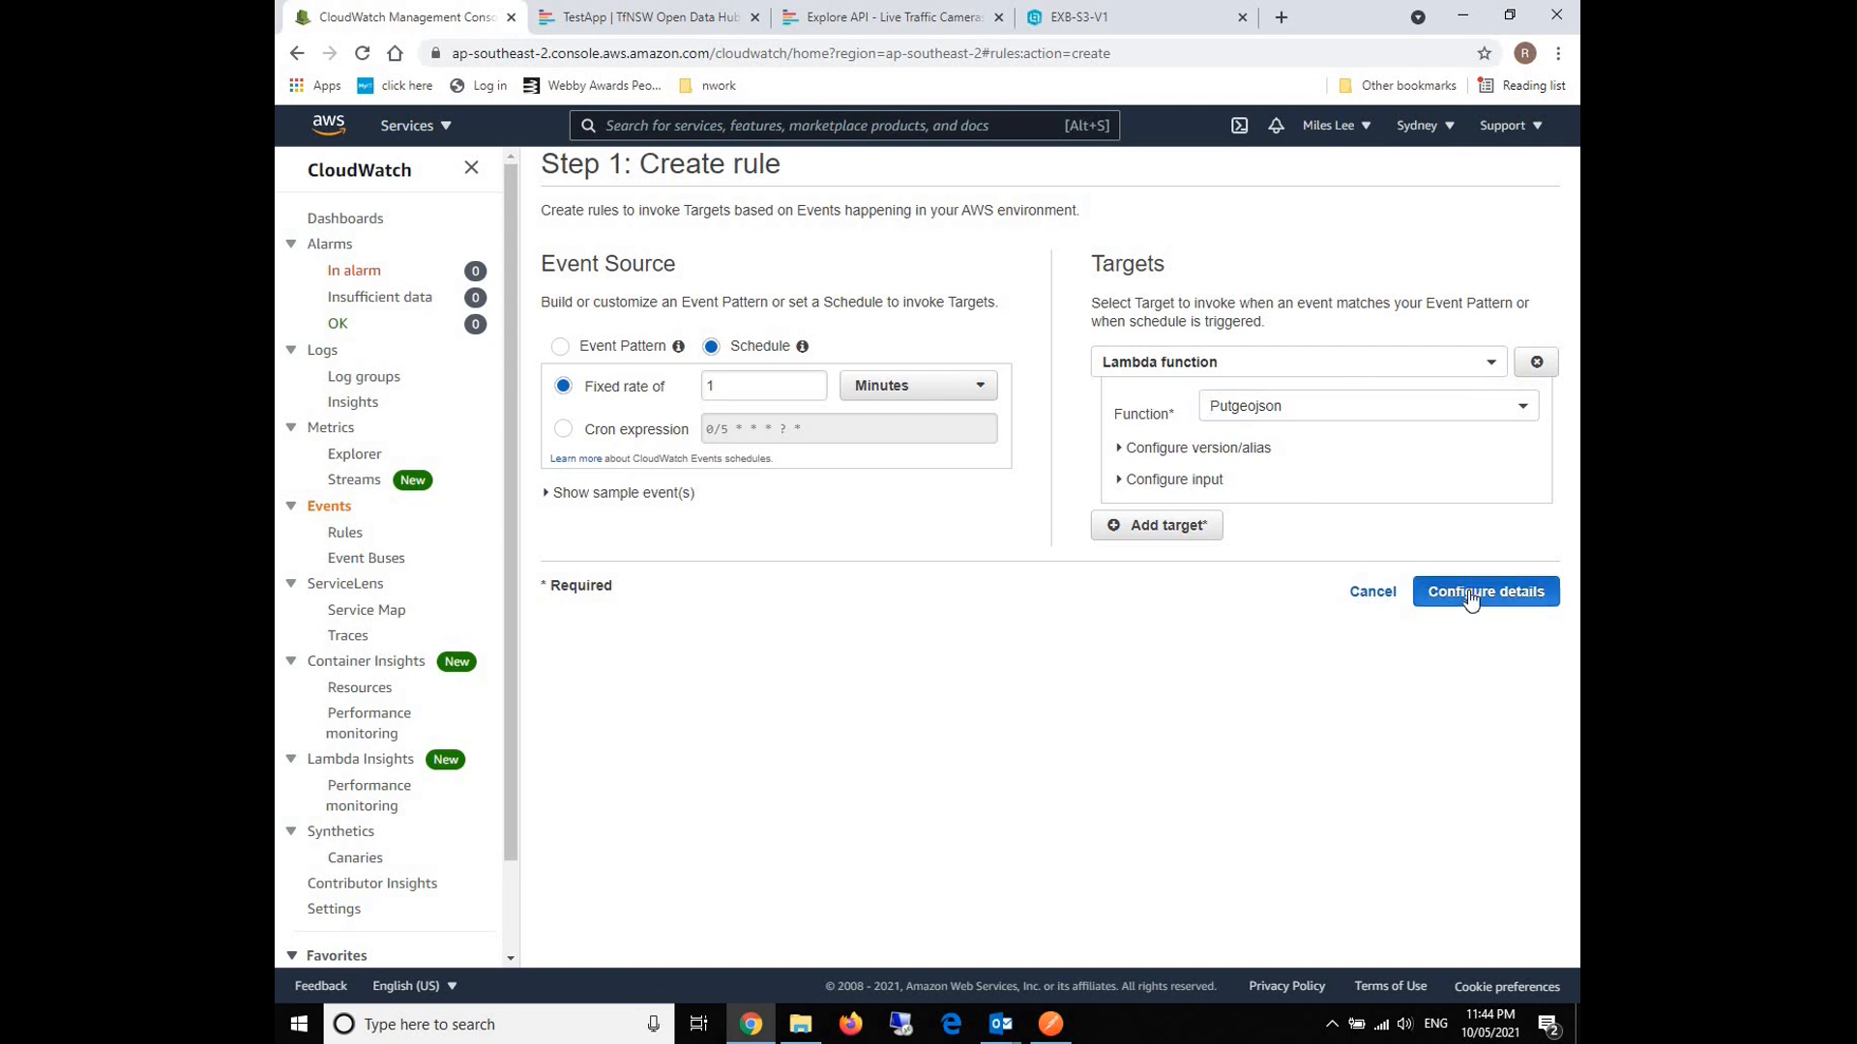
click(1485, 592)
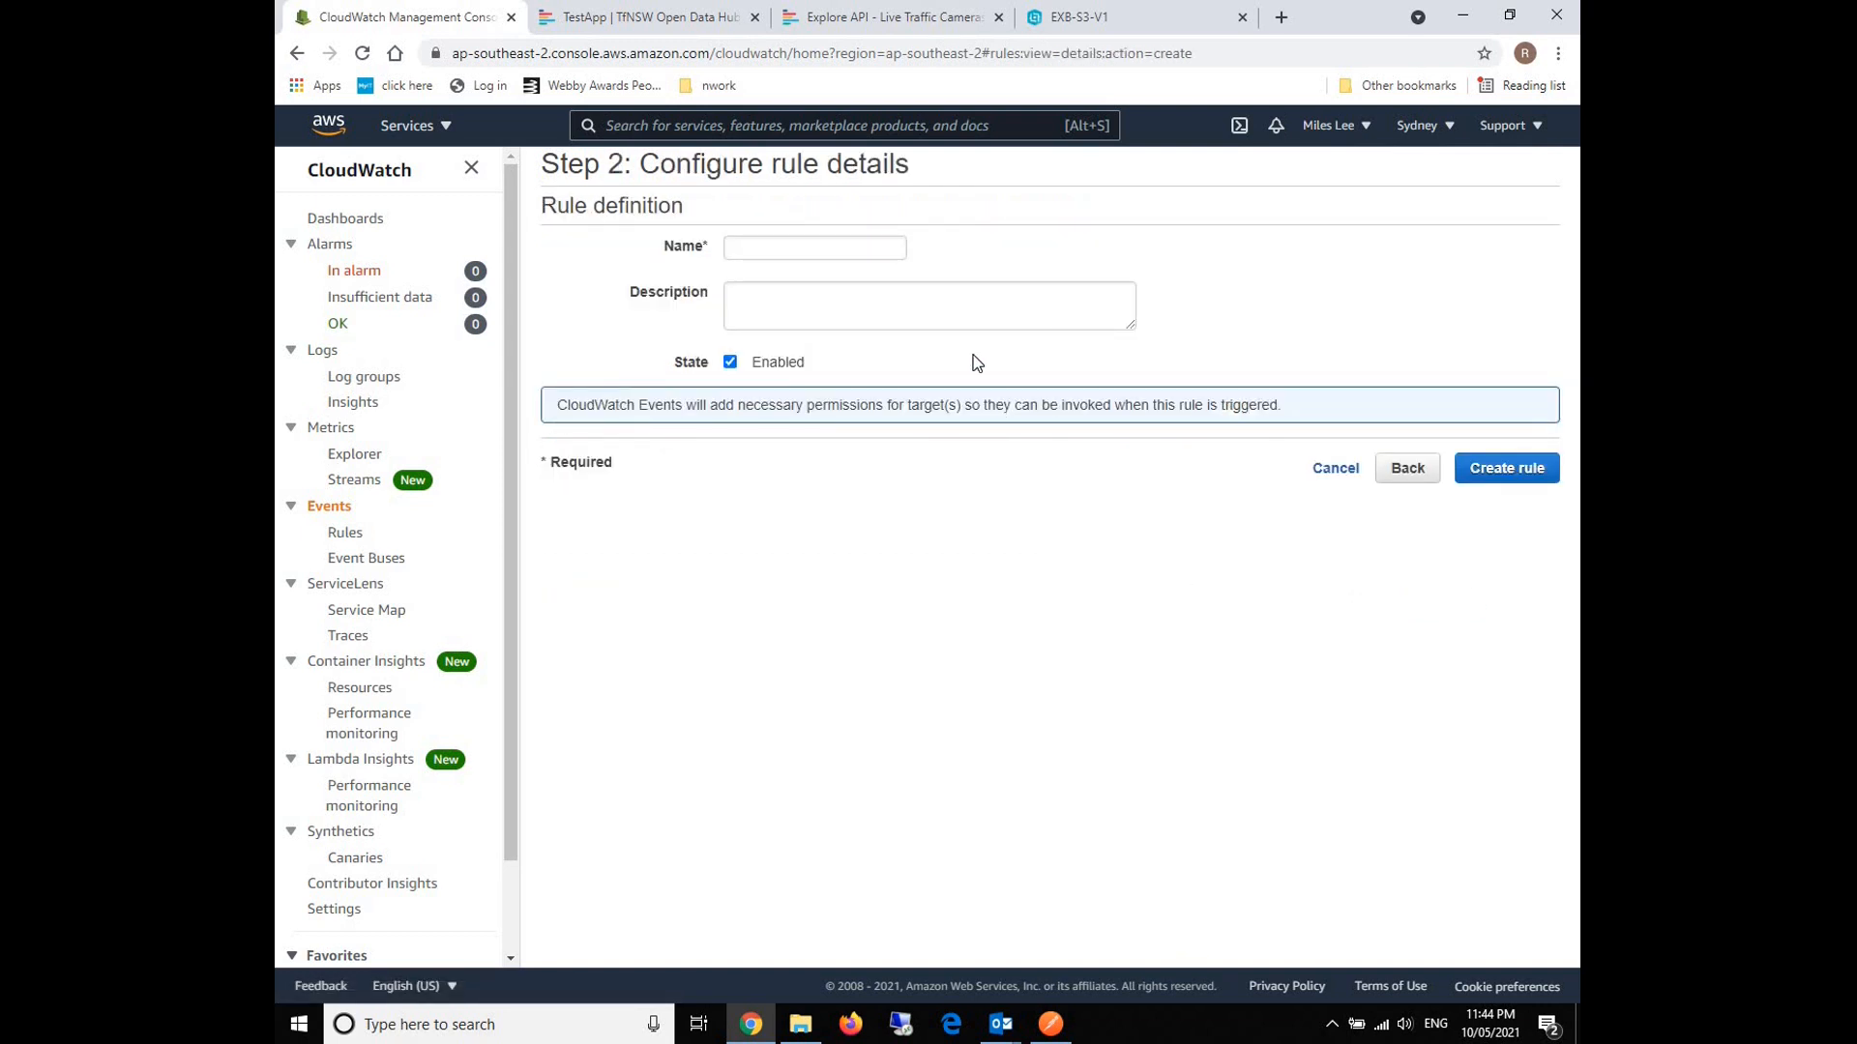
Name and describe the rule realtimeGeojson and create it enabled.
click(815, 247)
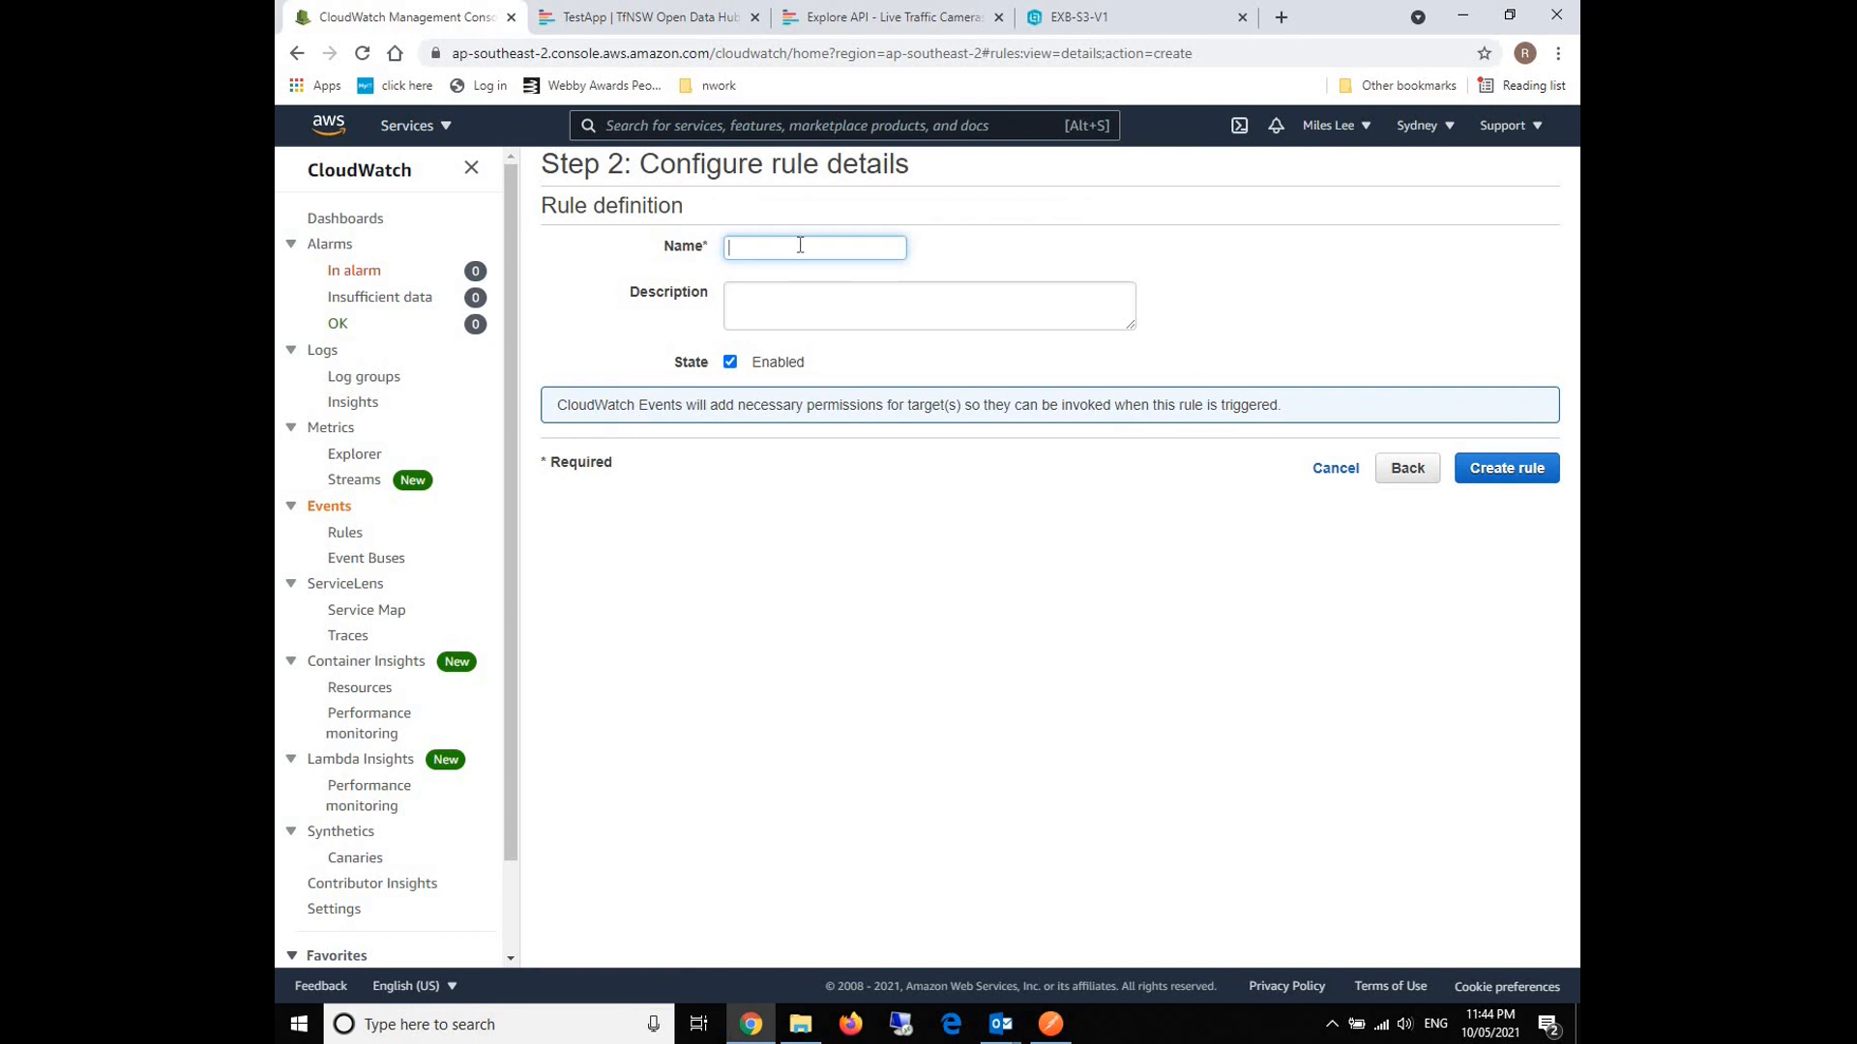
text(realT)
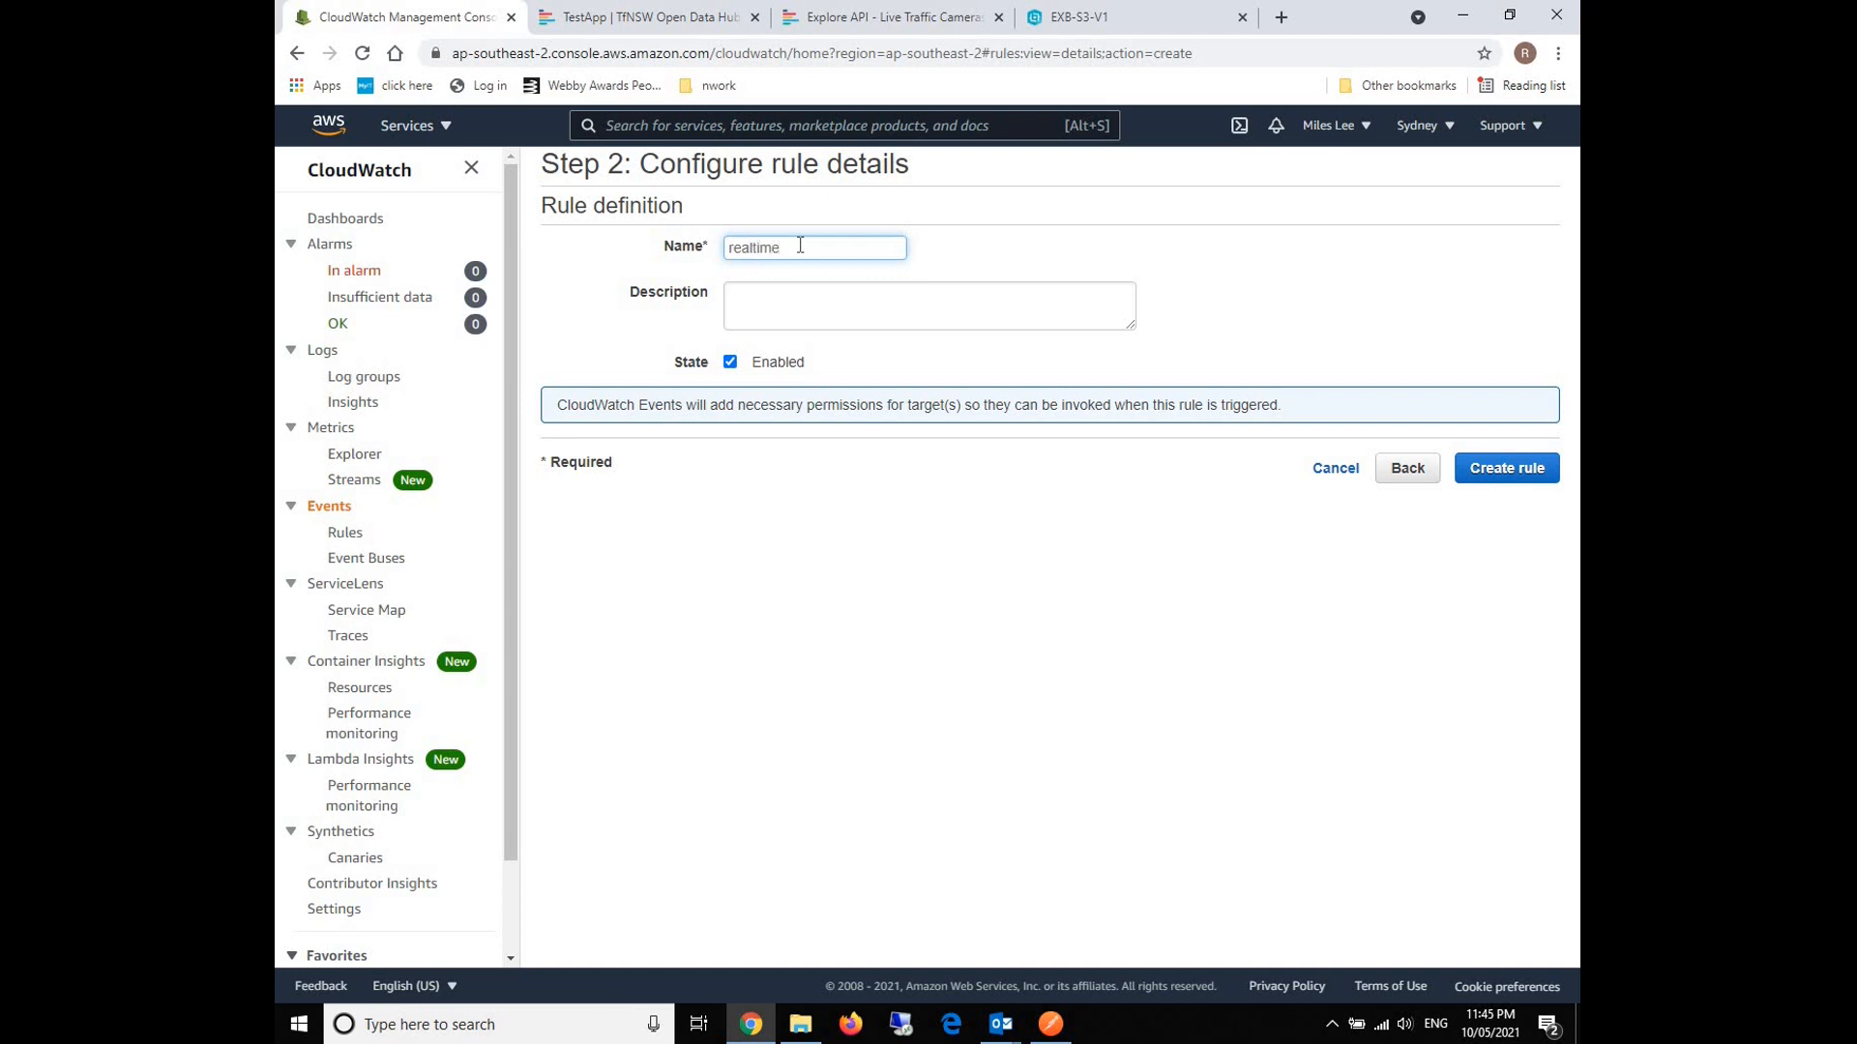
text(Geojson)
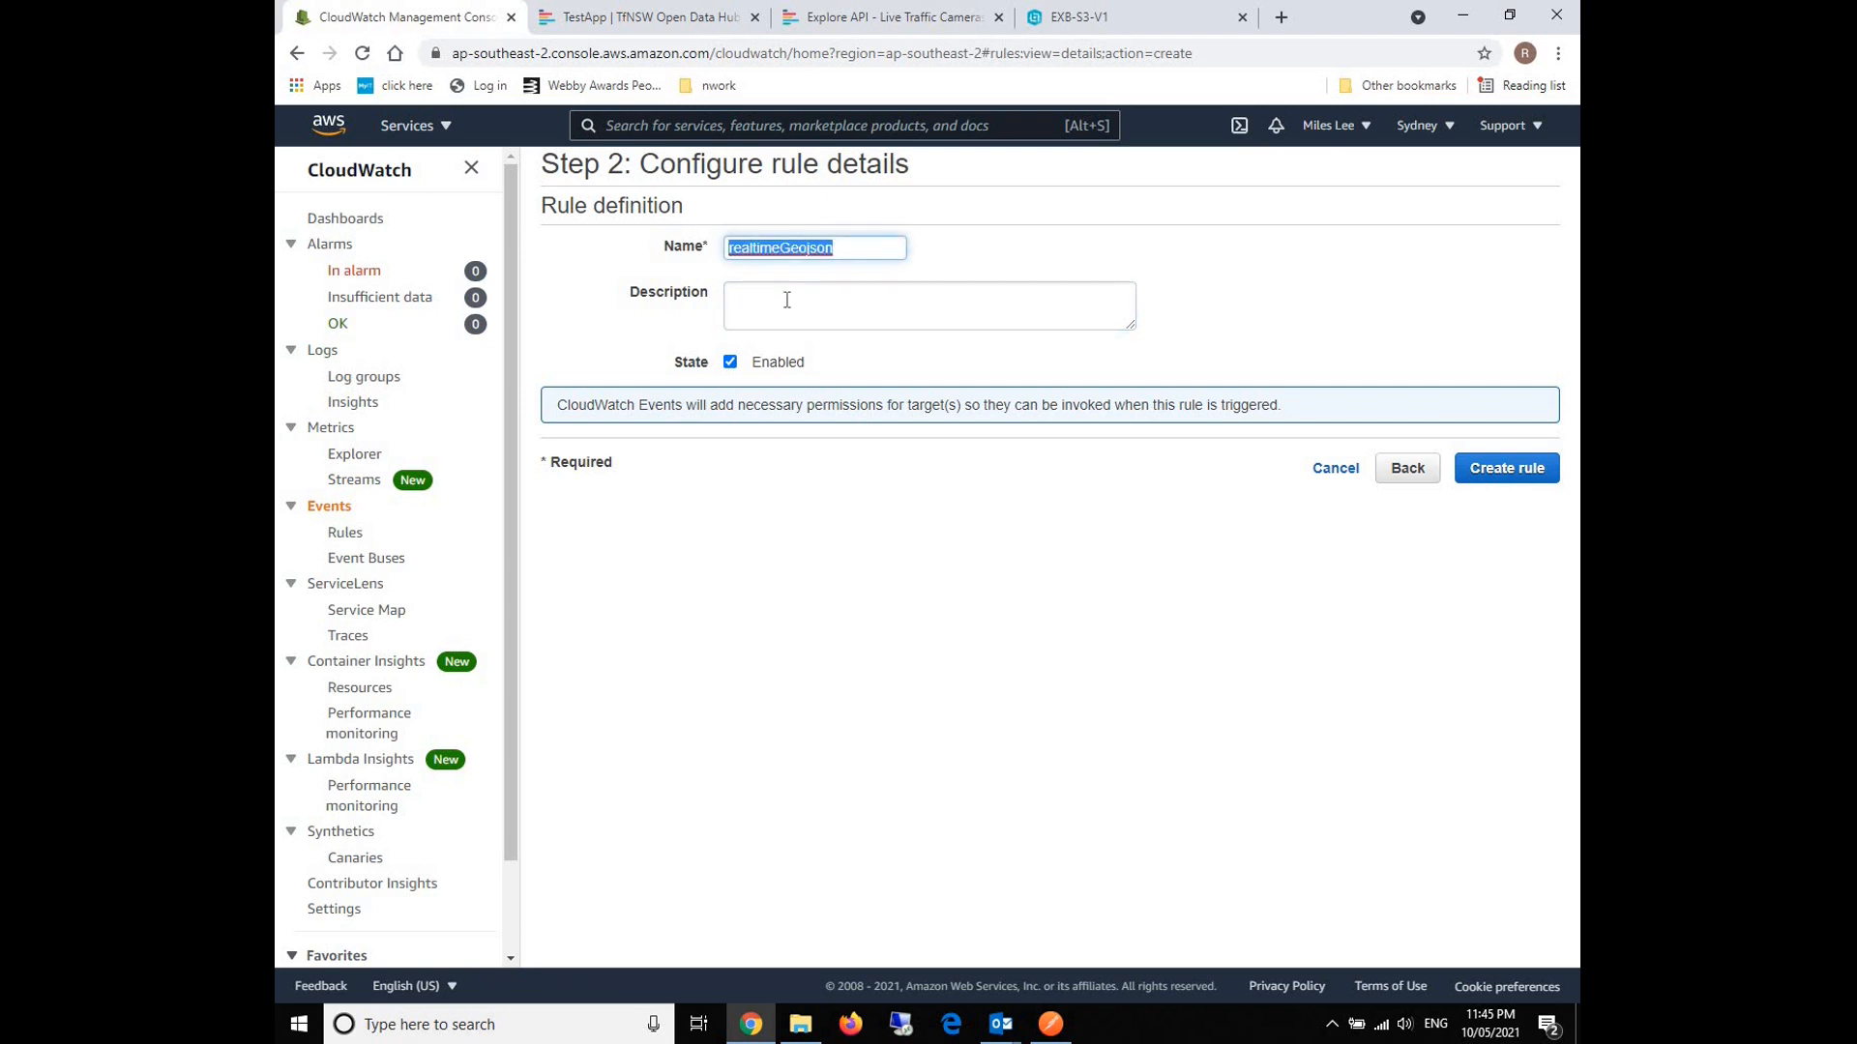
text(realtimeGeojson)
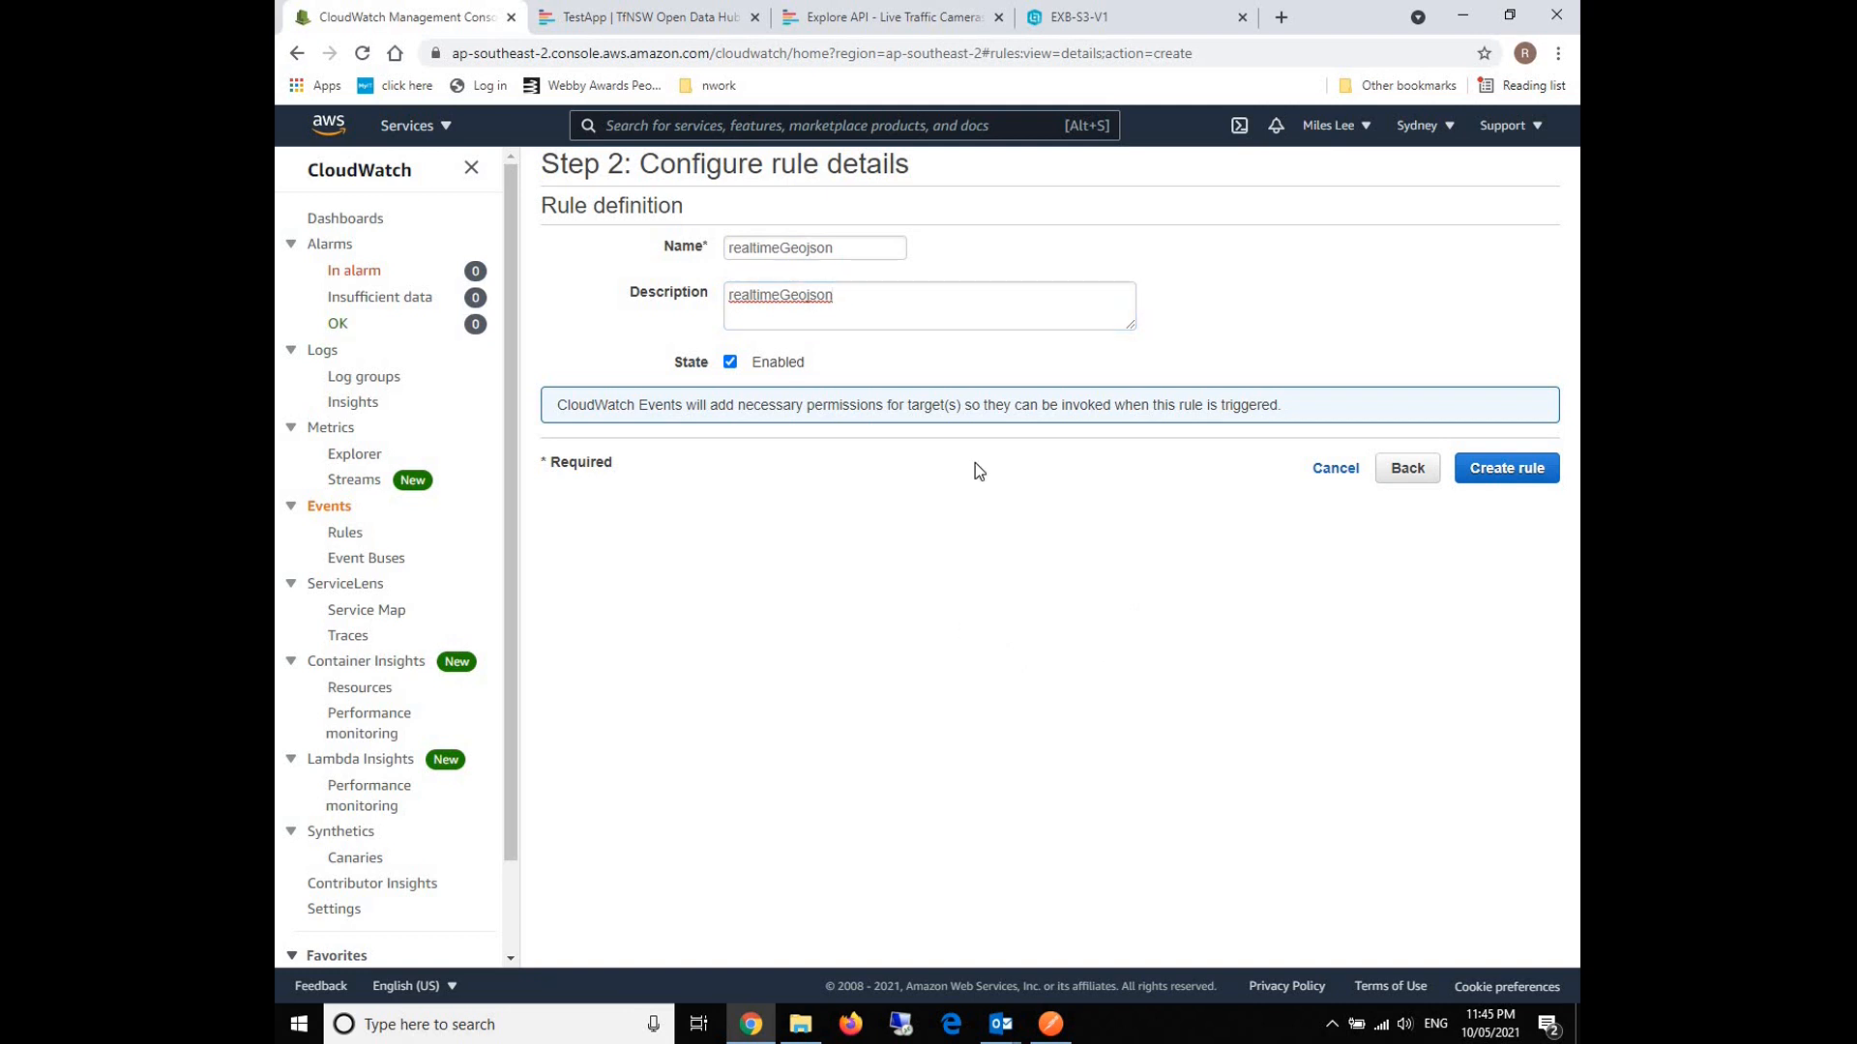
click(1505, 468)
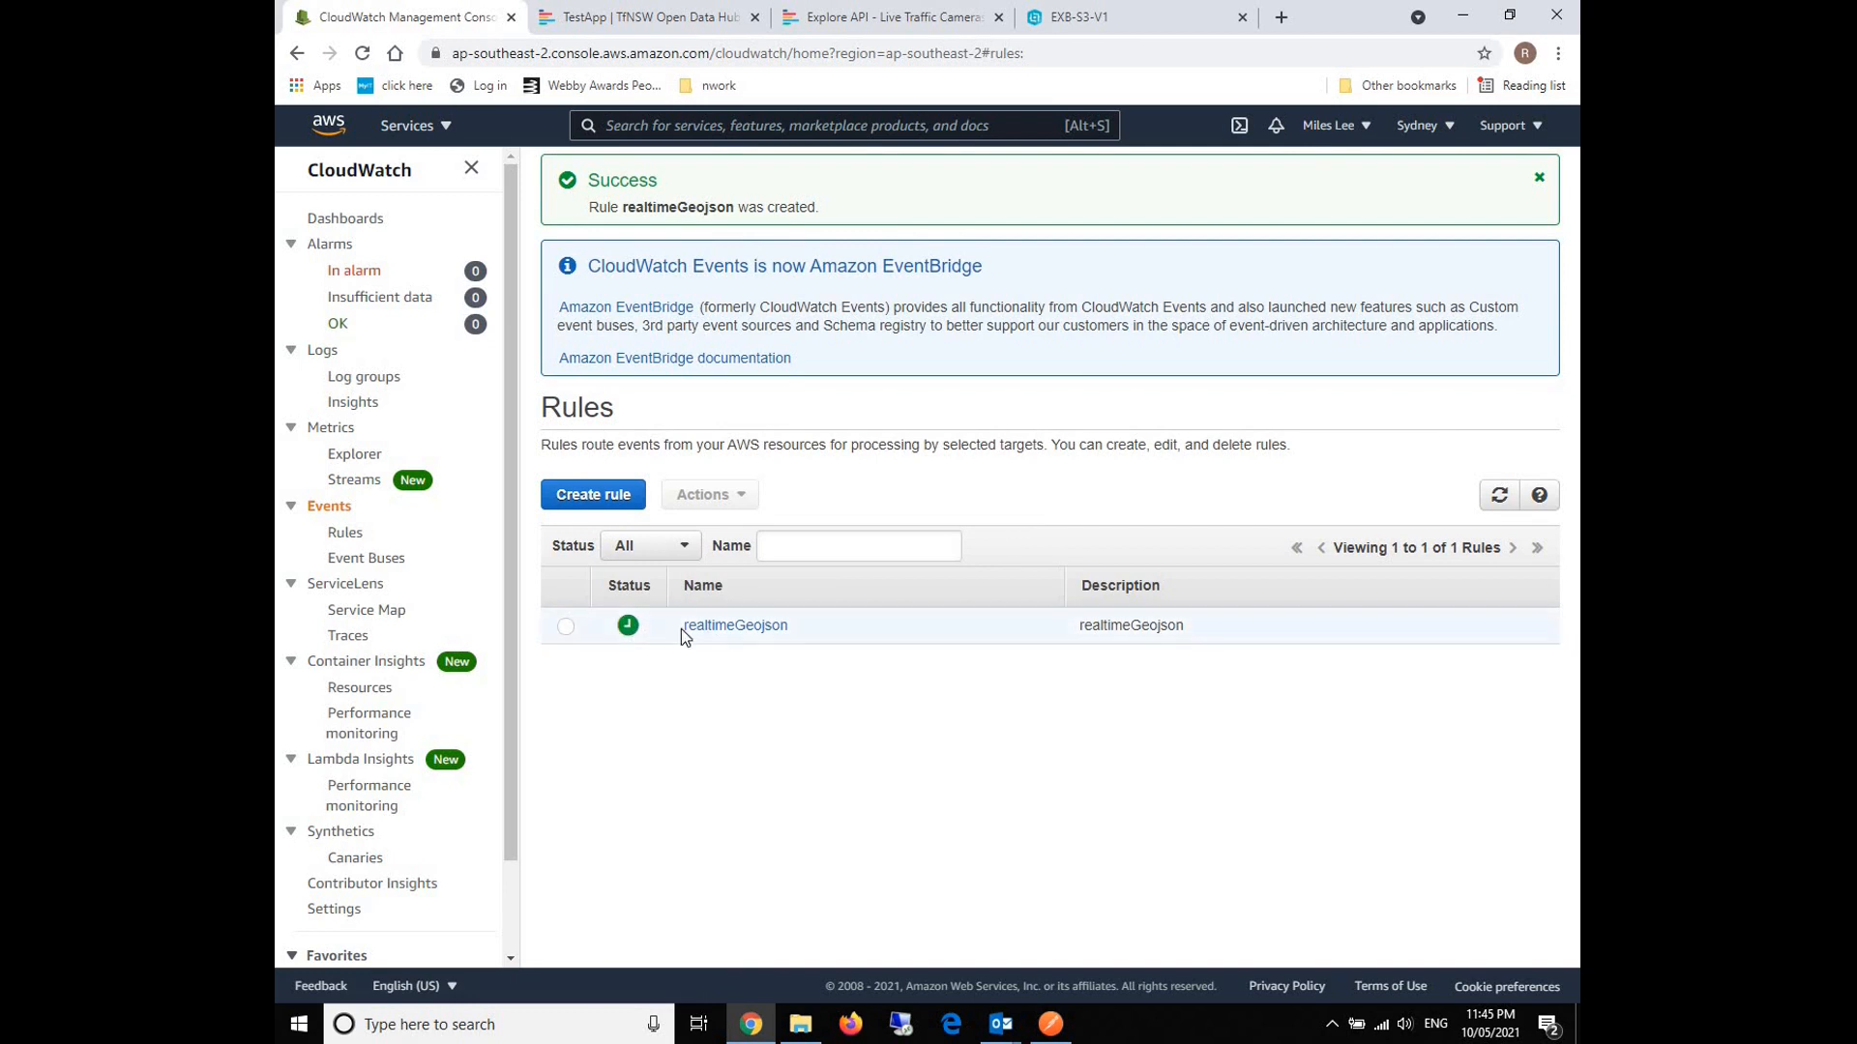
mouse_move(789, 643)
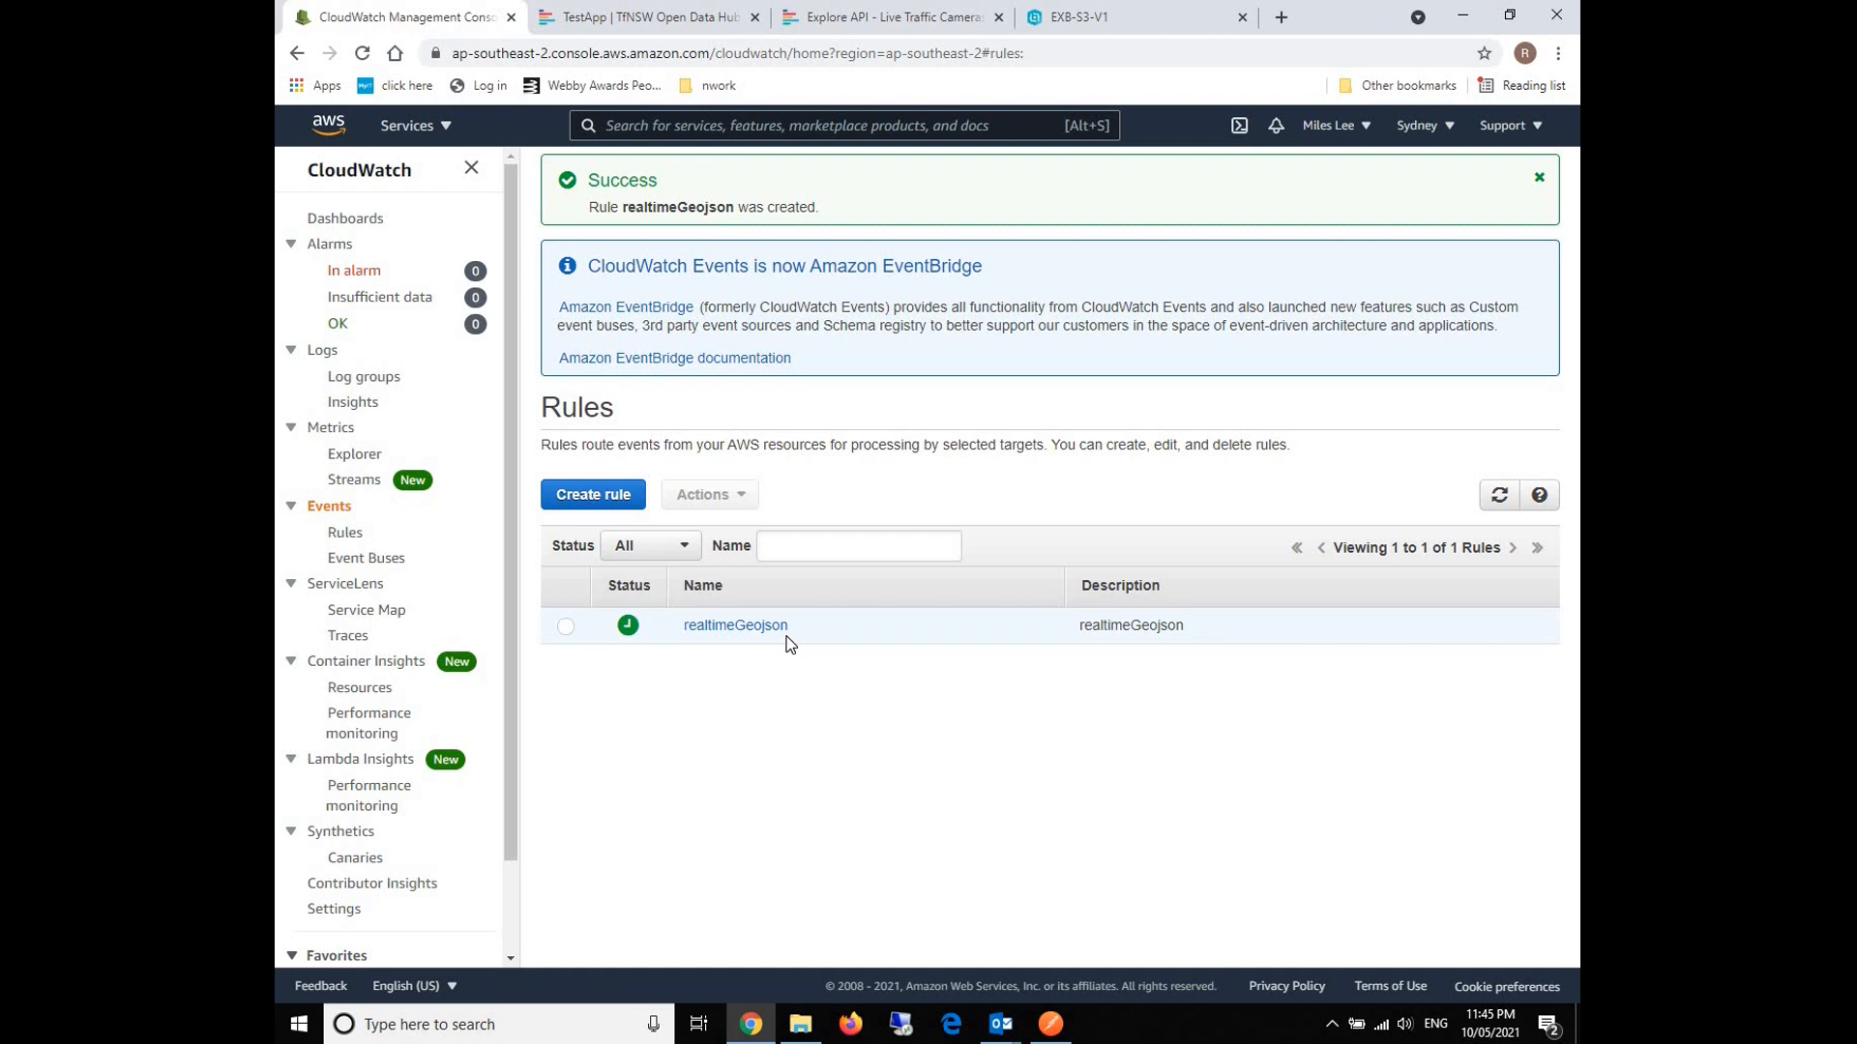
mouse_move(979, 507)
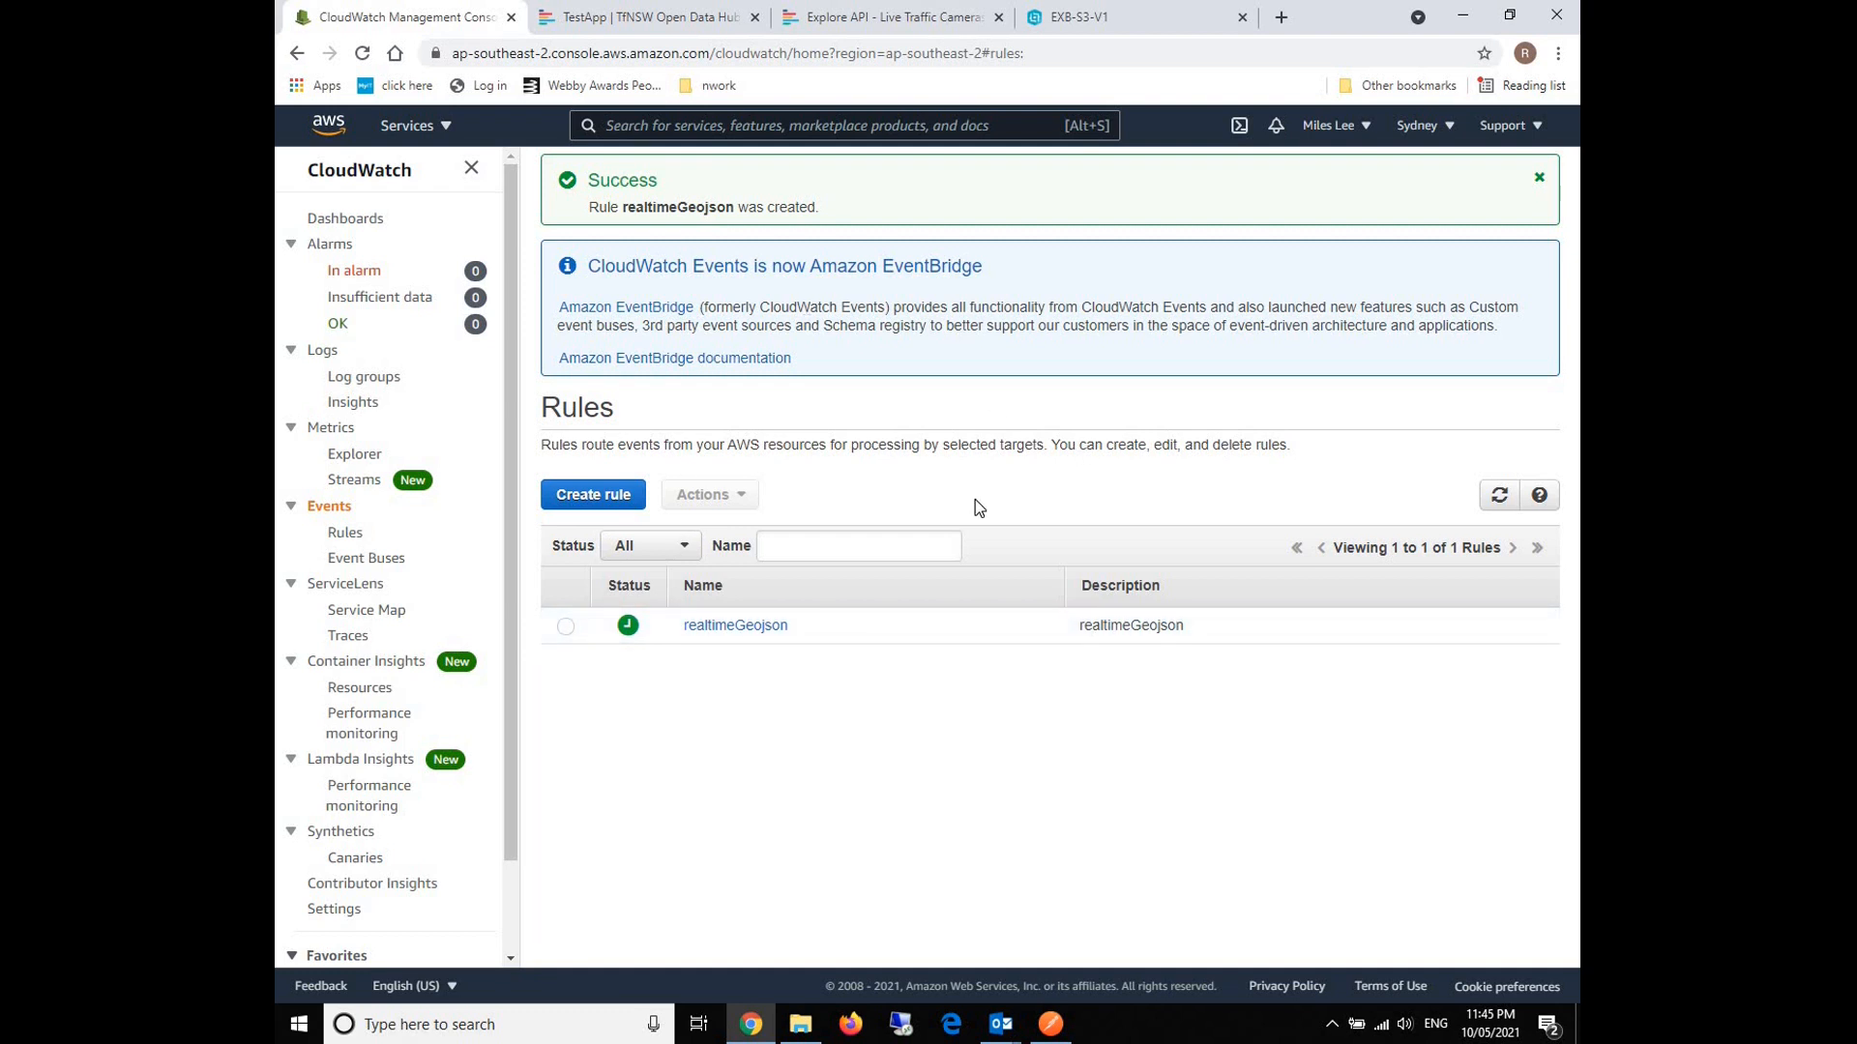
mouse_move(1019, 516)
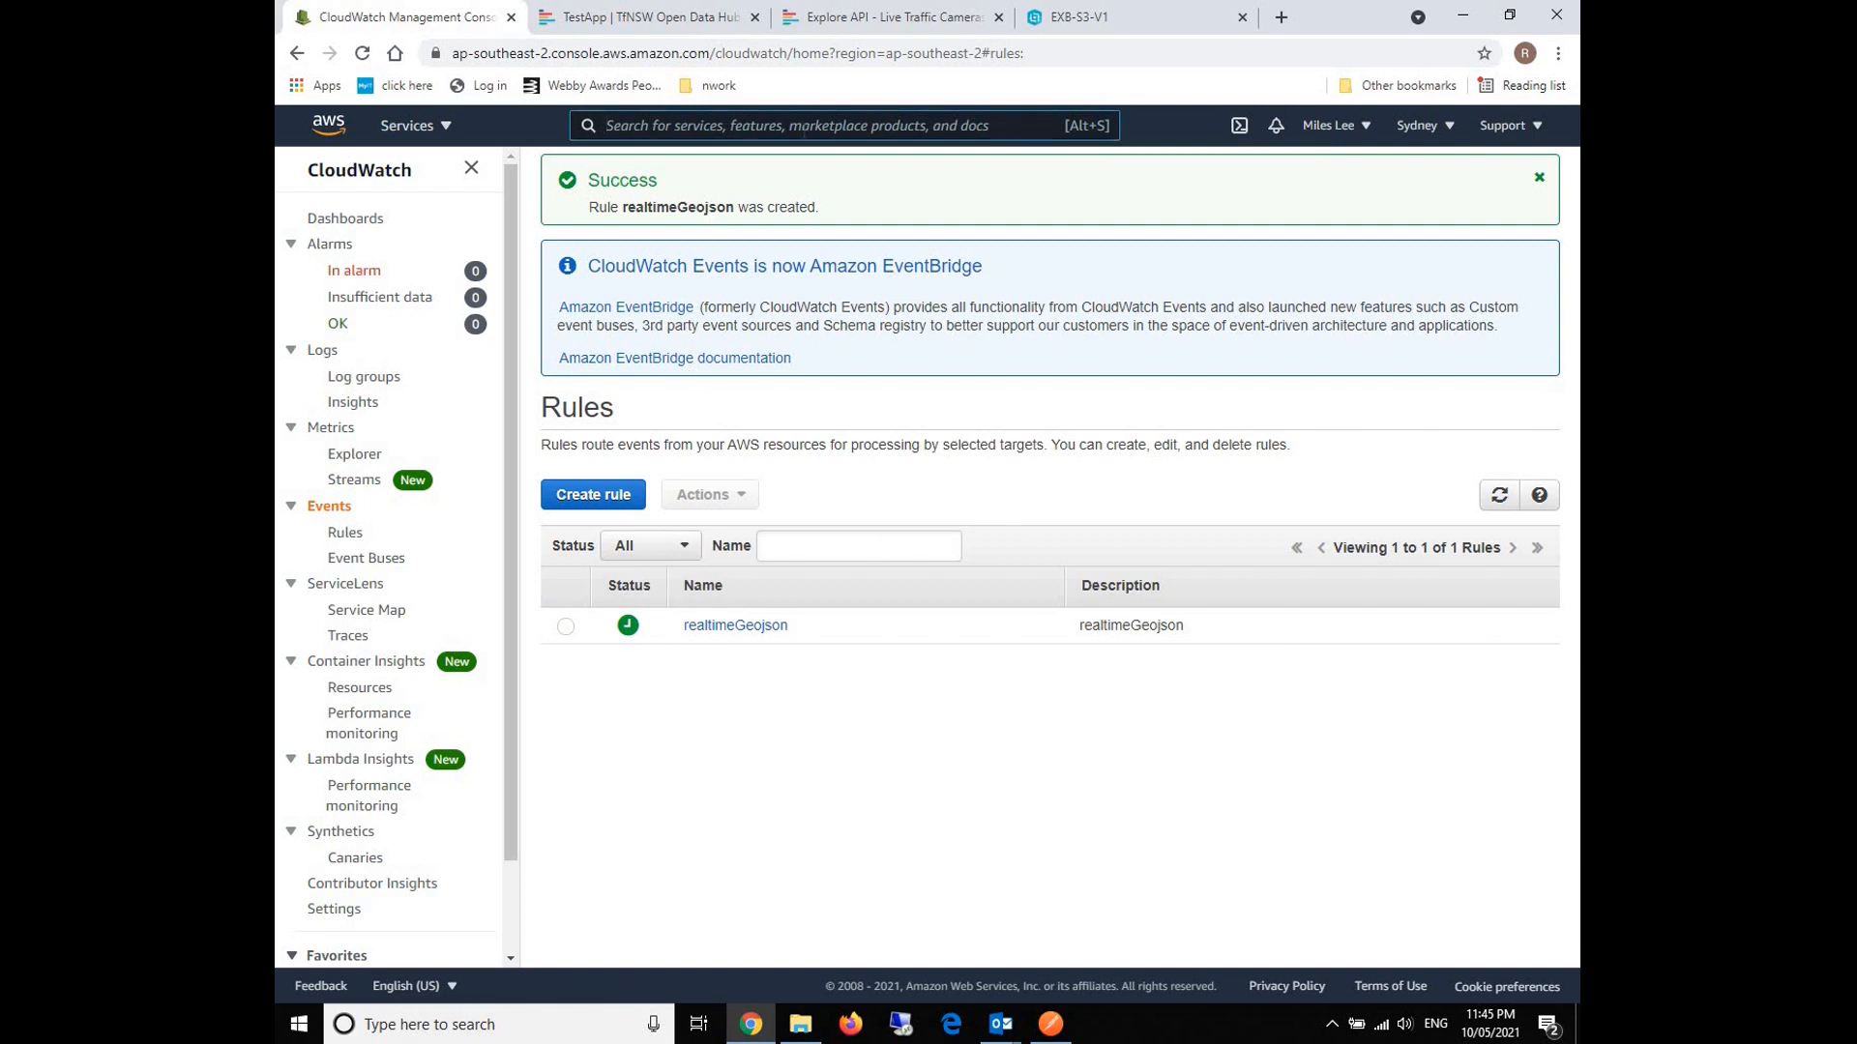
text(lamdb)
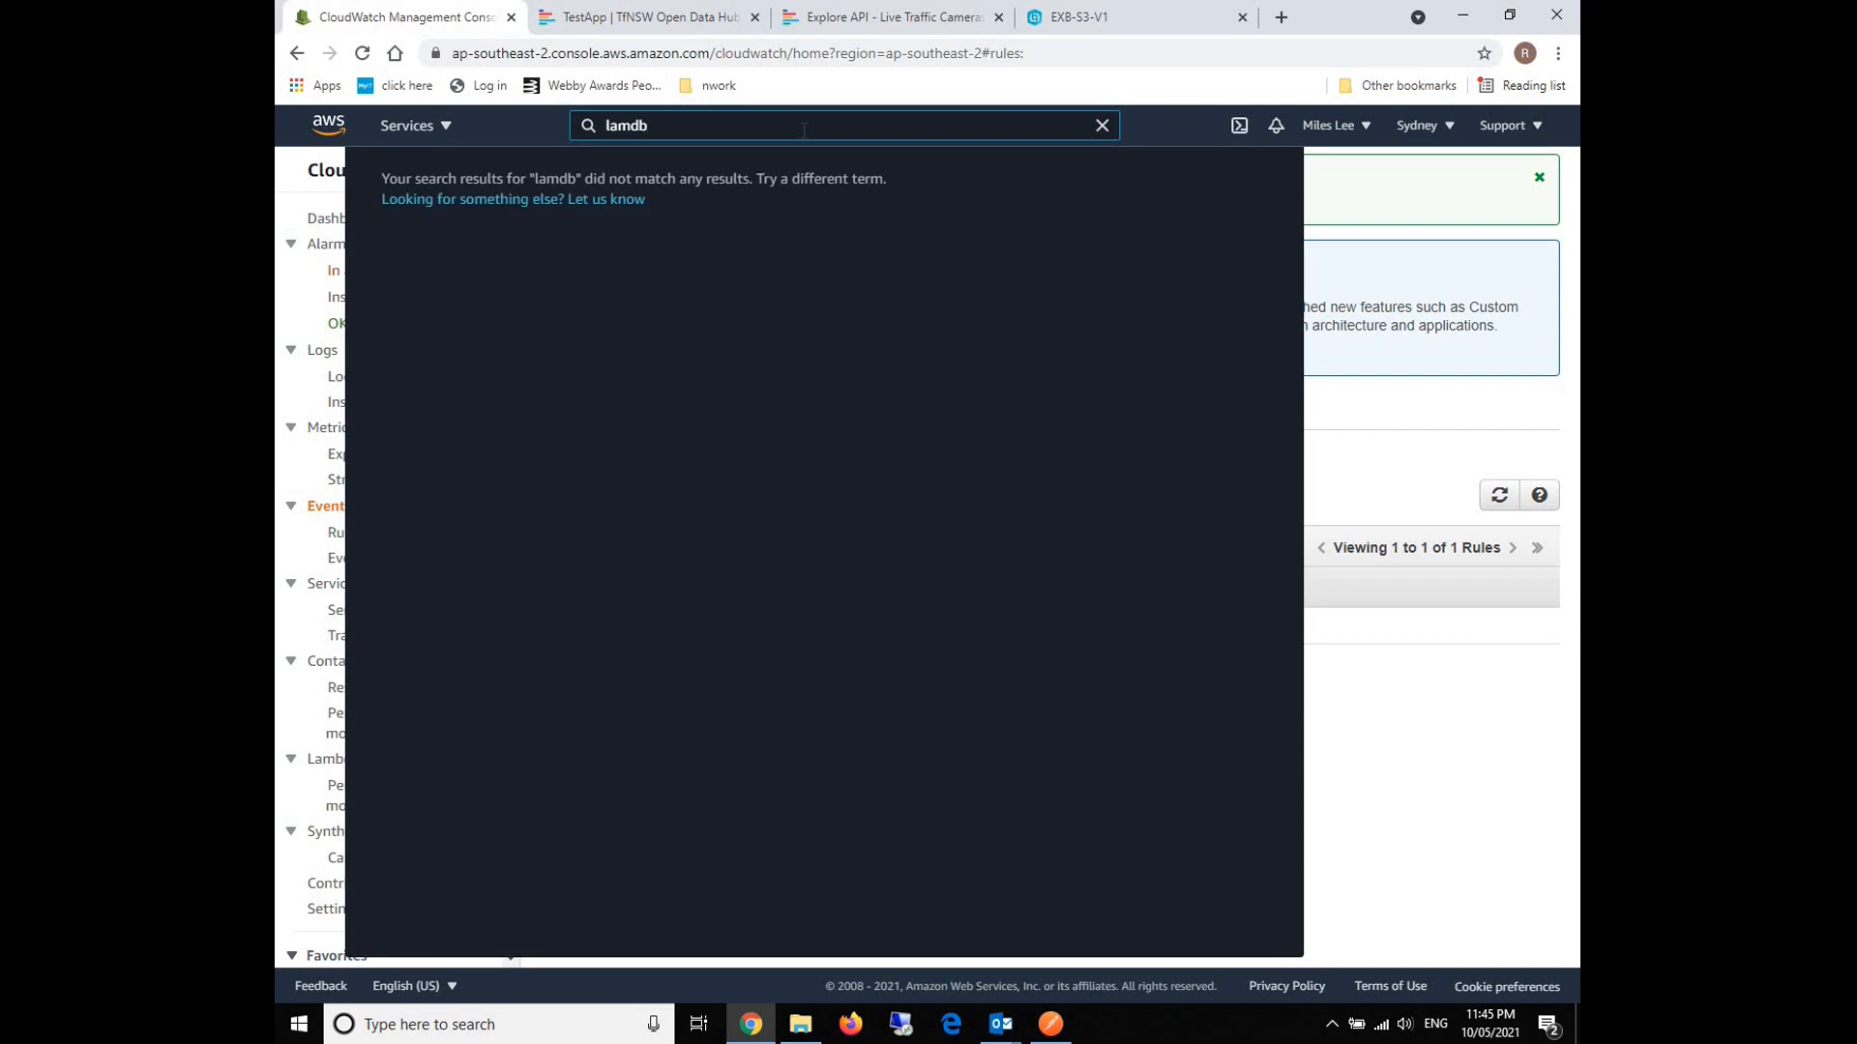
Go to Lambda and view Putgeojson's EventBridge (CloudWatch Events) trigger.
text(lamda)
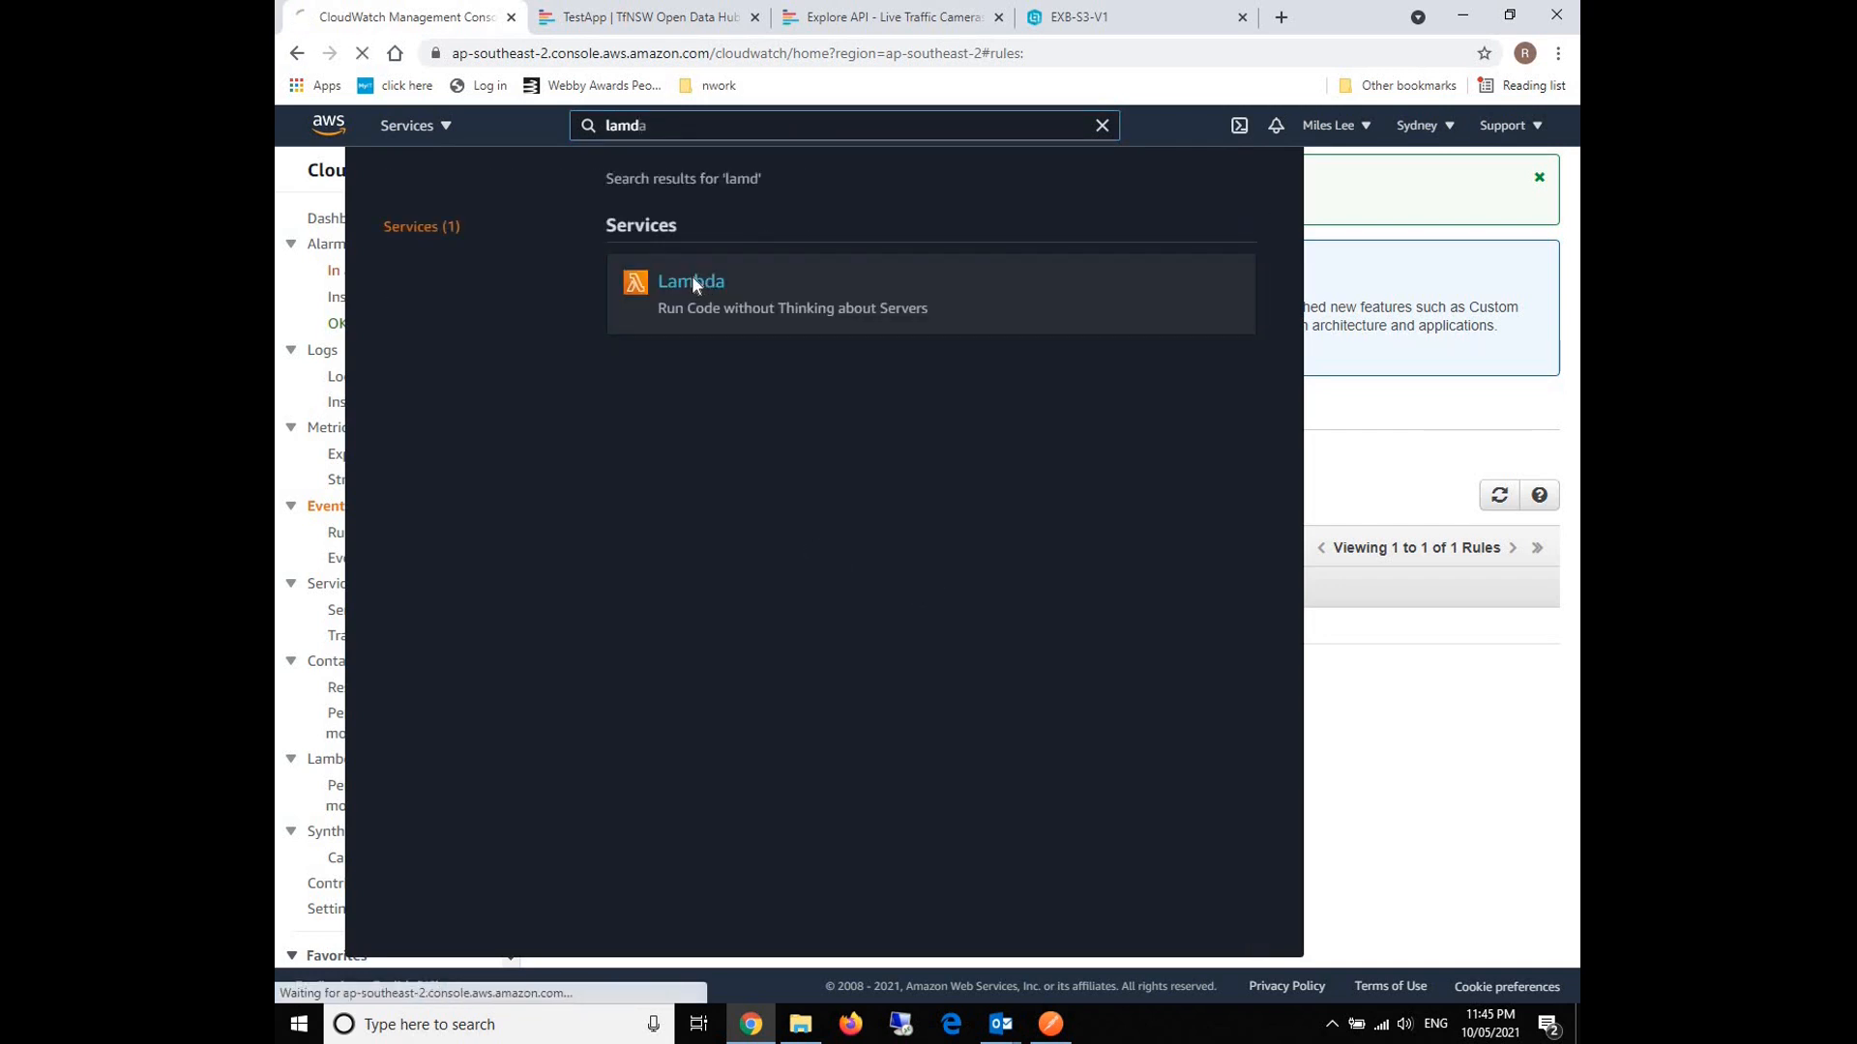
click(691, 282)
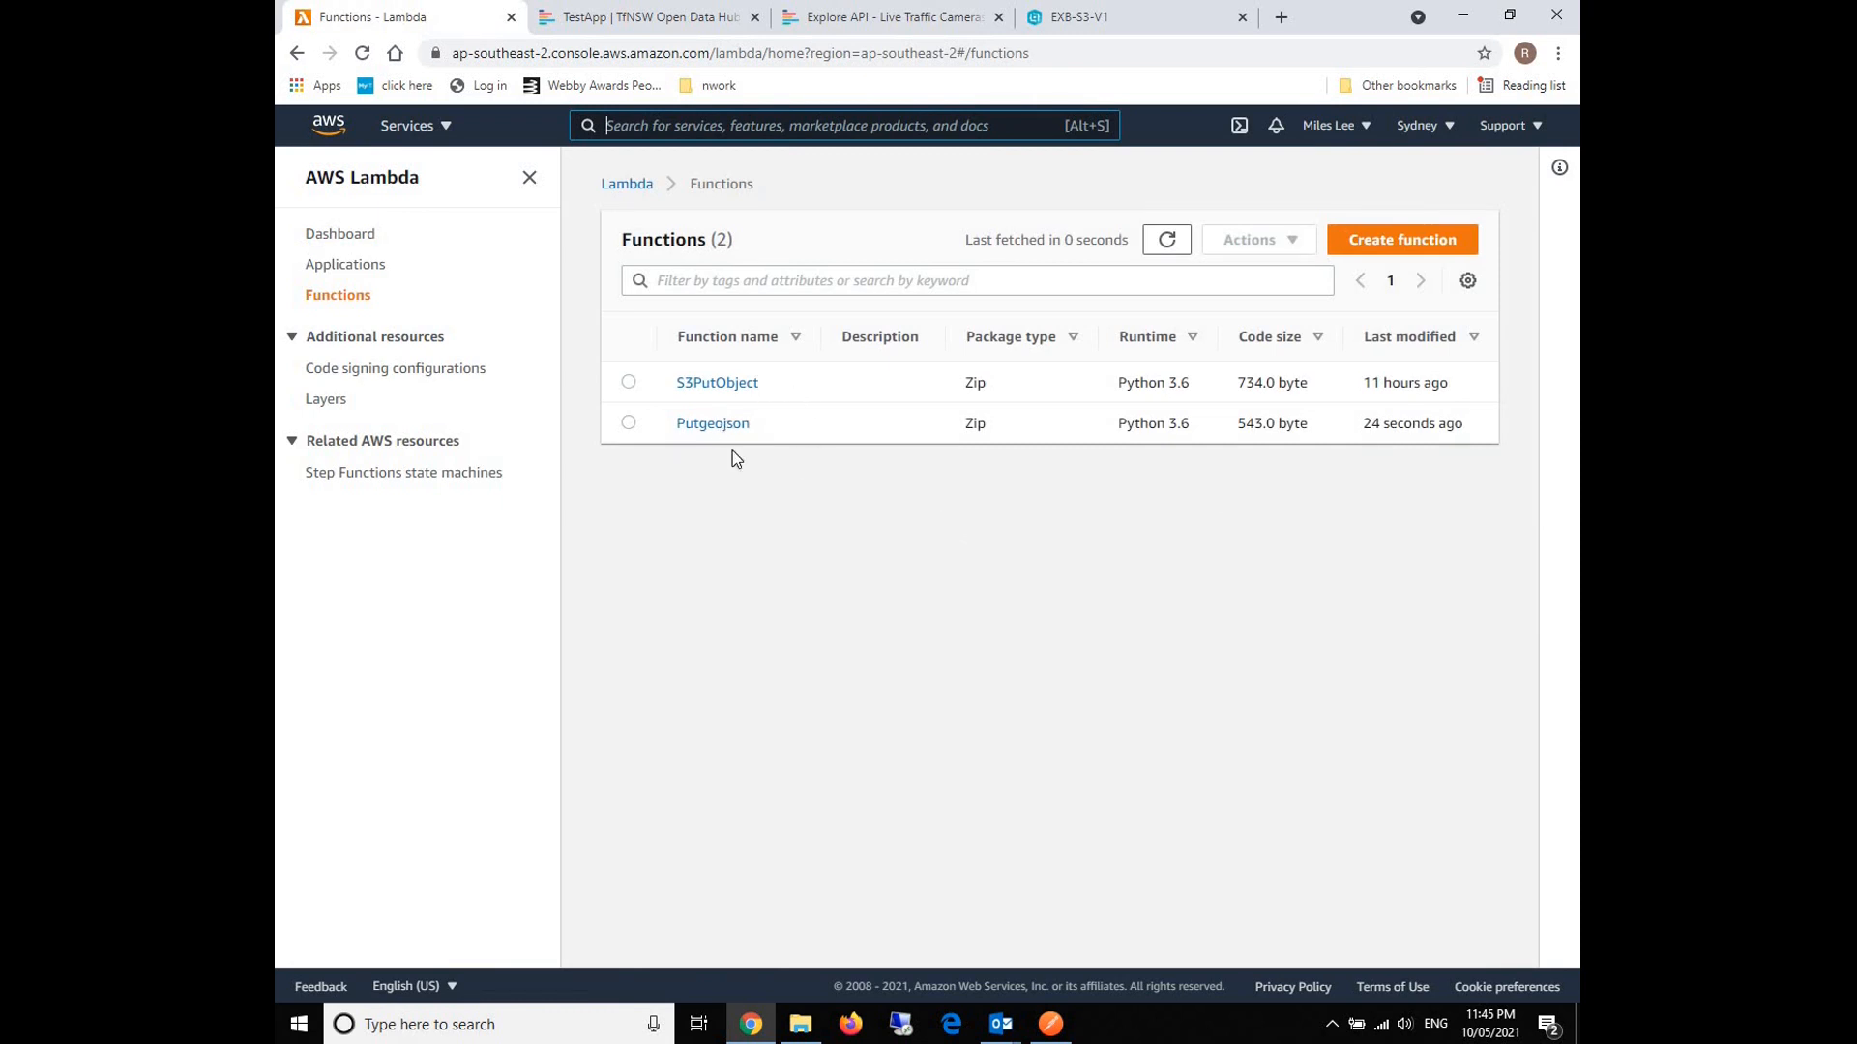
click(713, 423)
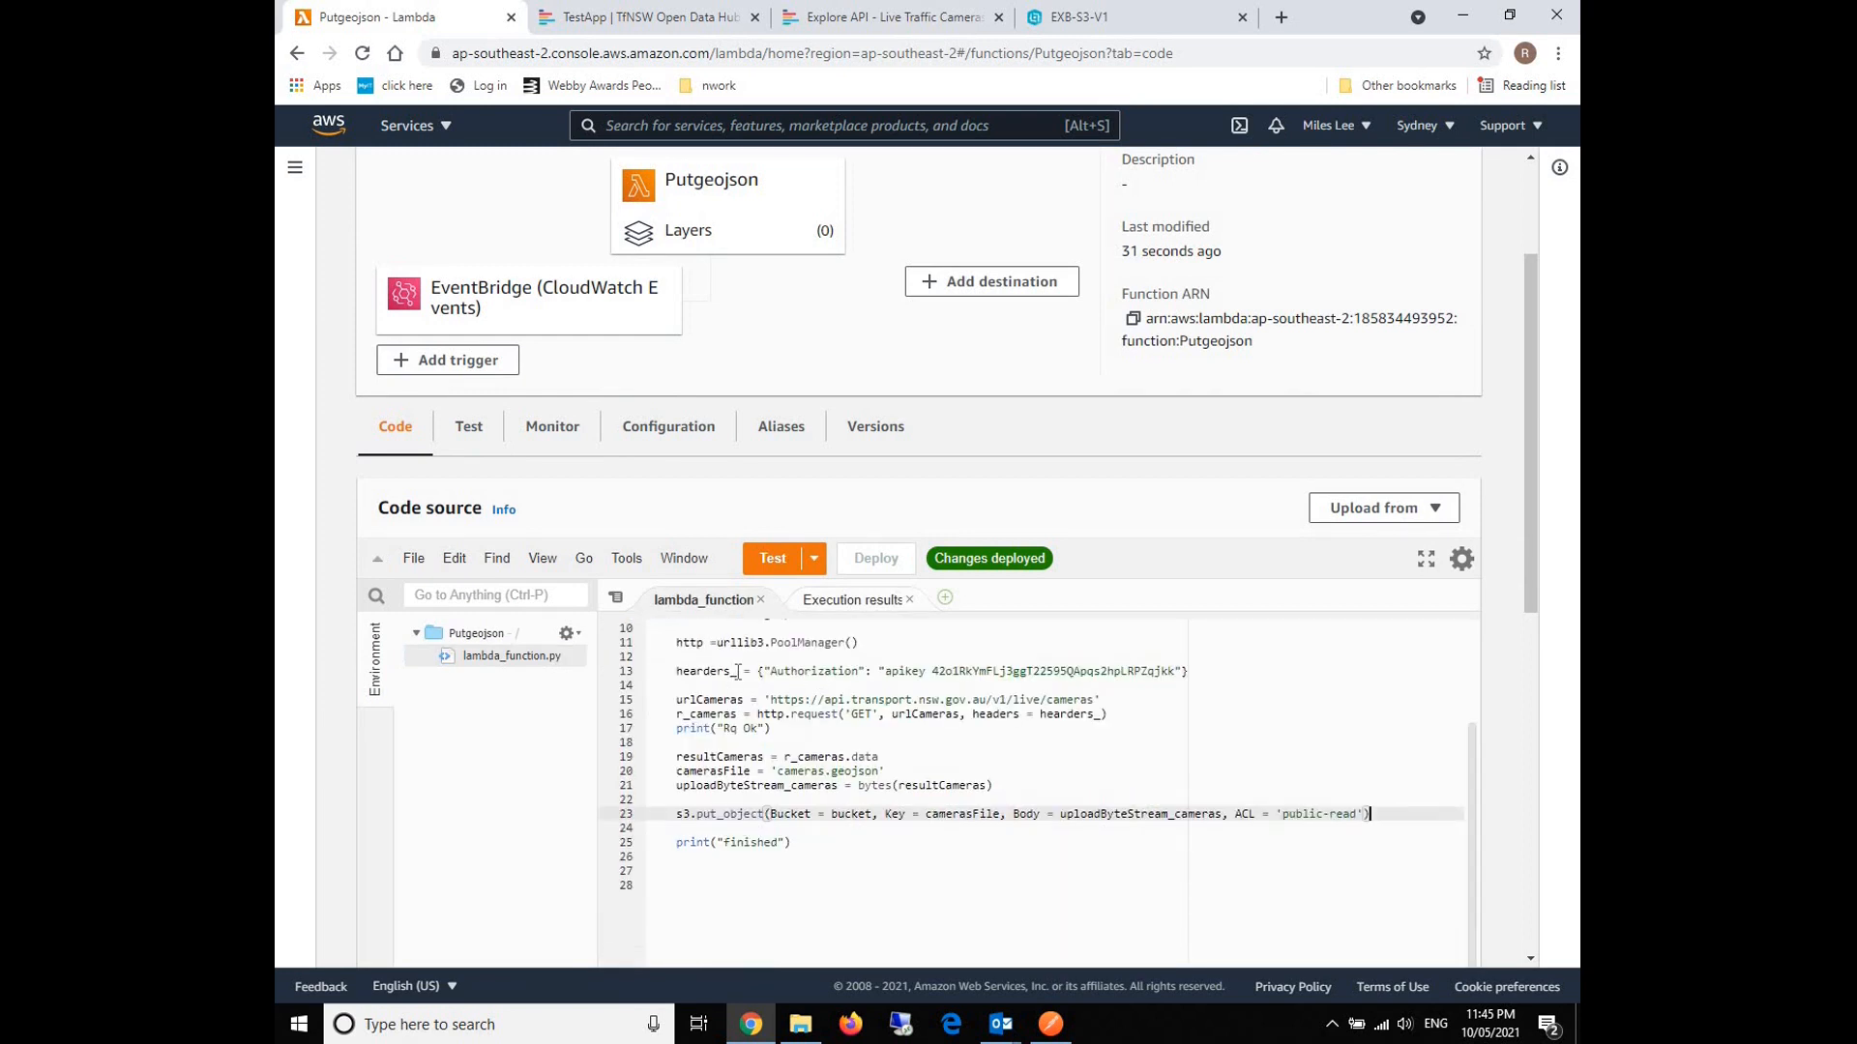
mouse_move(959, 699)
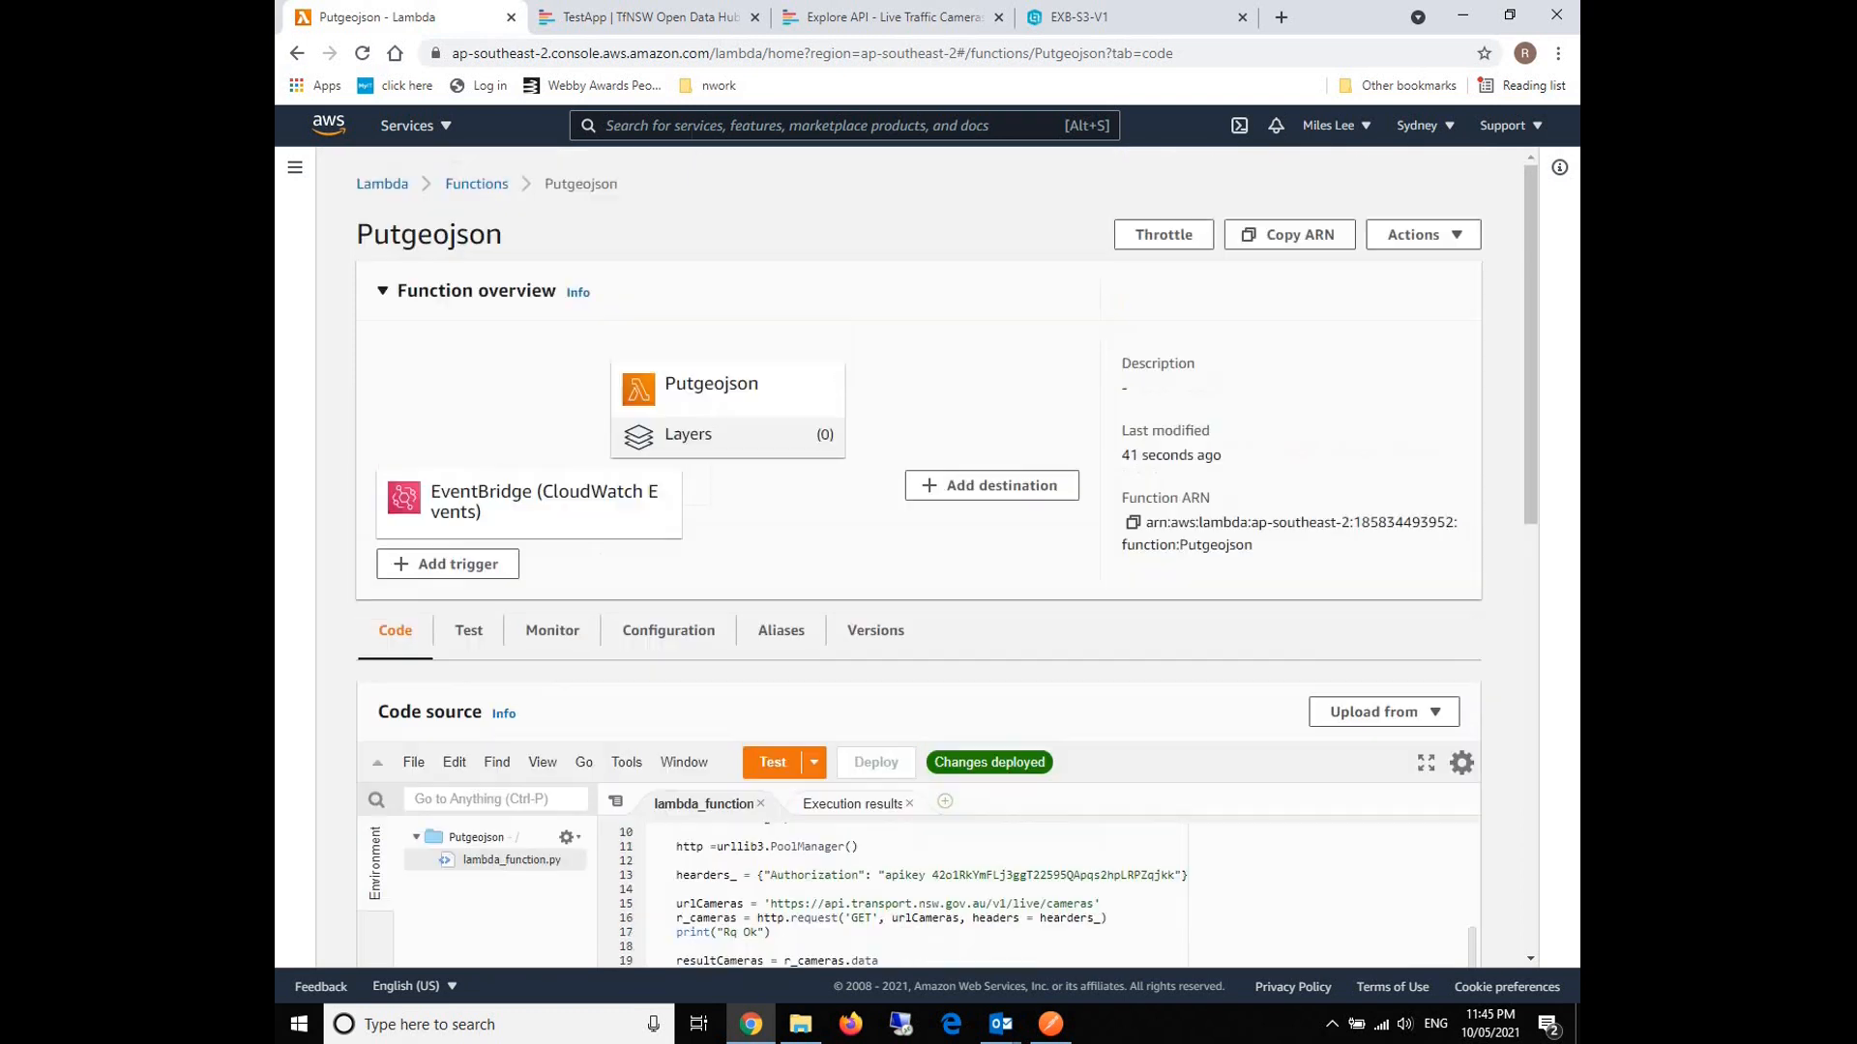
text(s3)
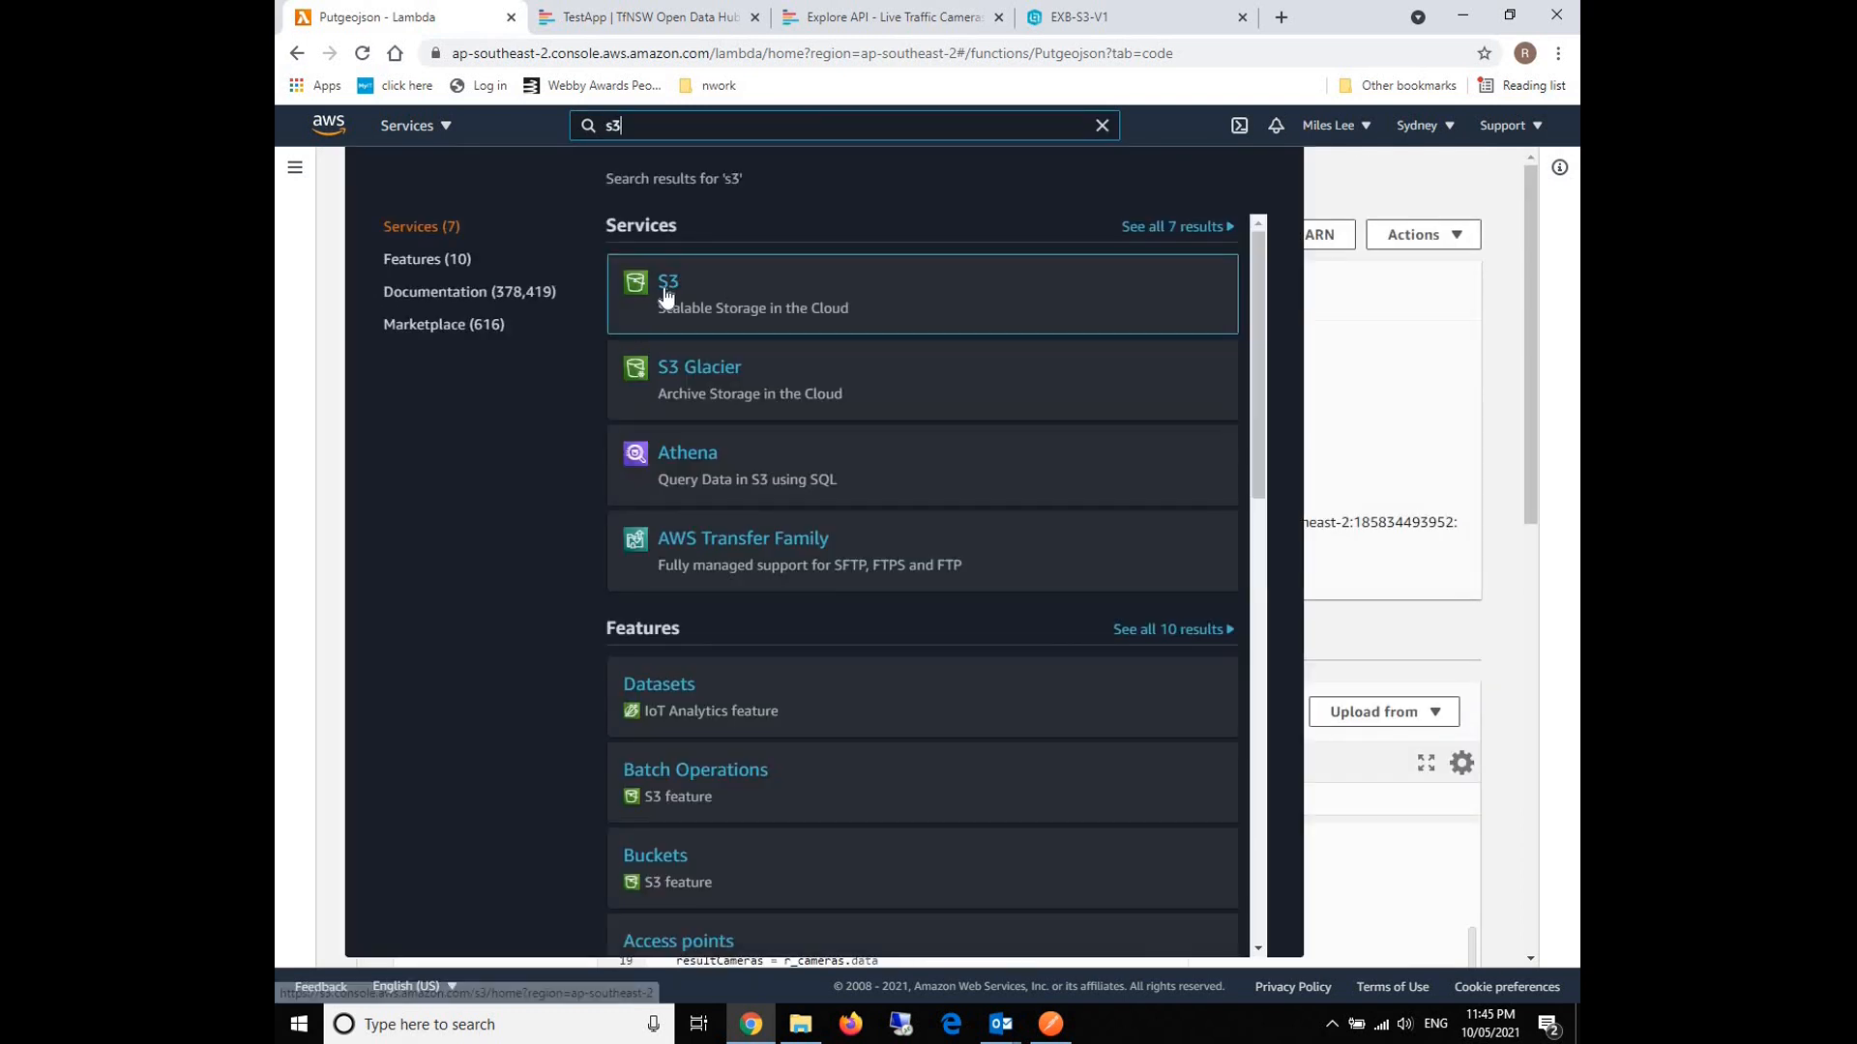
Go to S3 bucket arcgisportal2 and highlight cameras.geojson's last modified time.
click(667, 281)
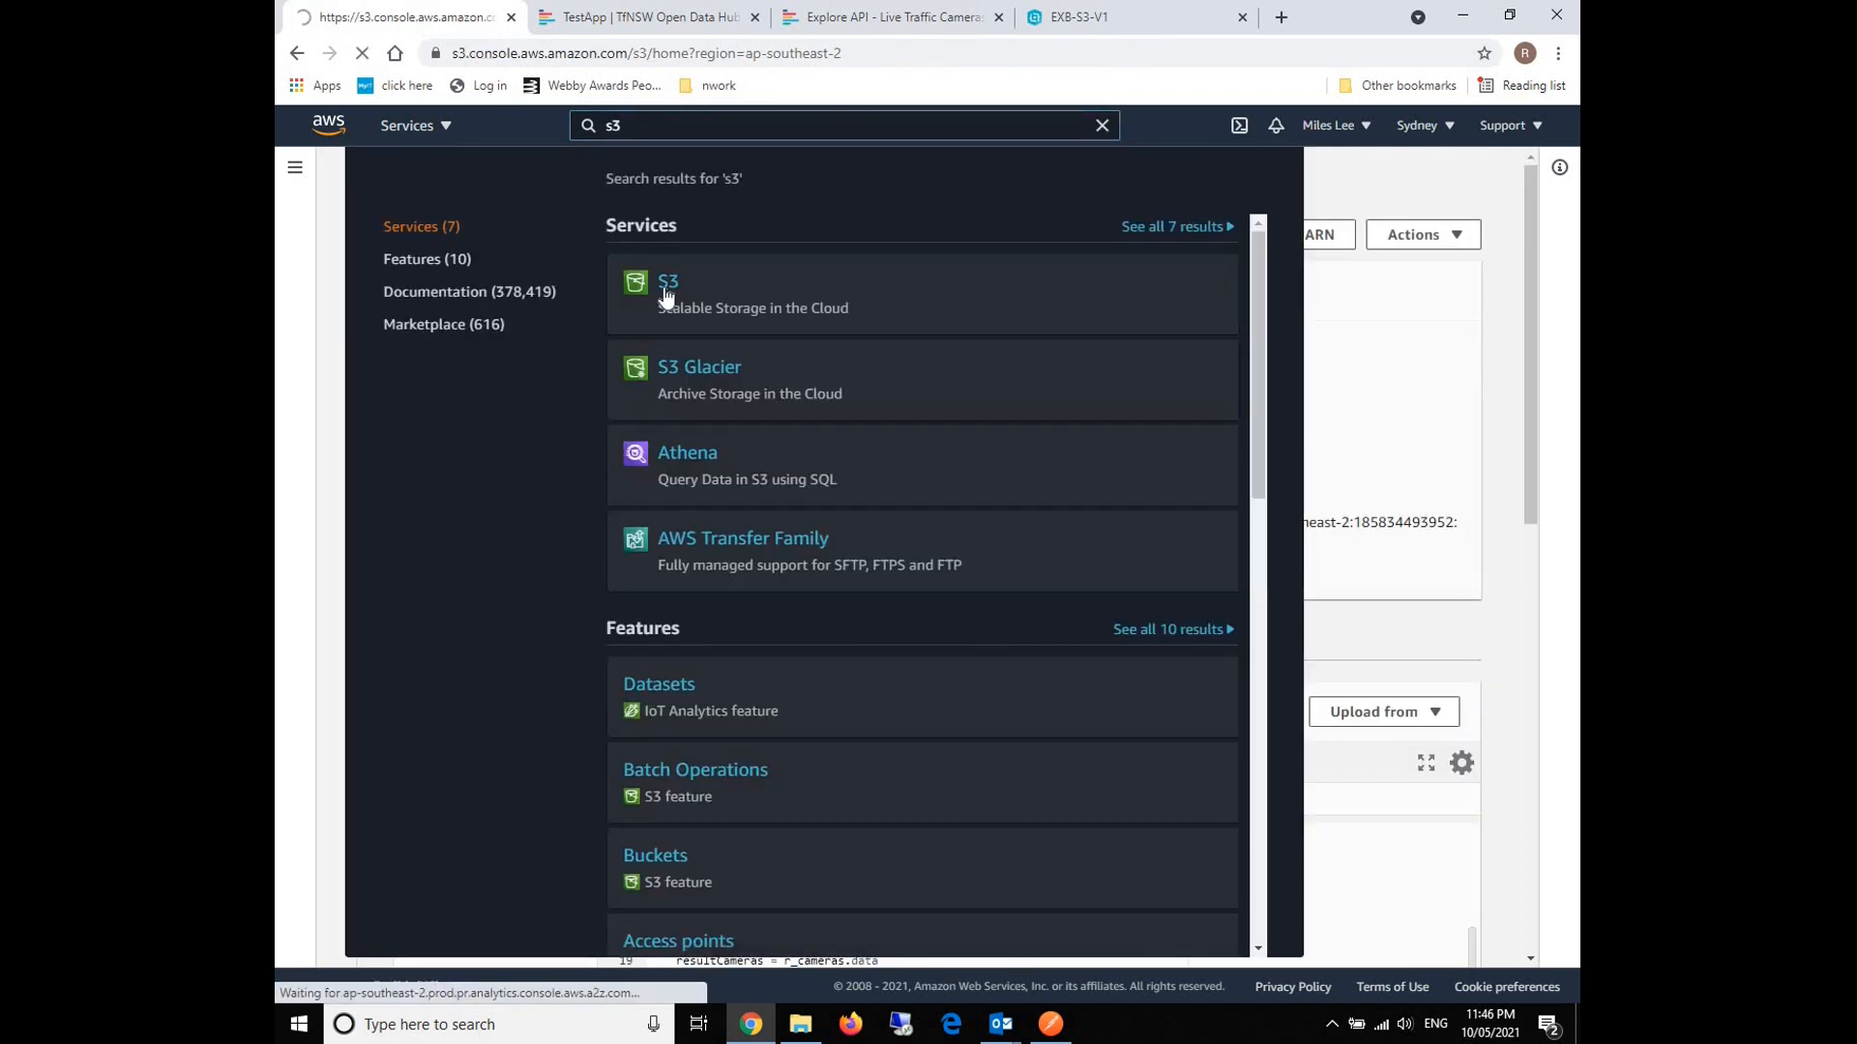
click(667, 281)
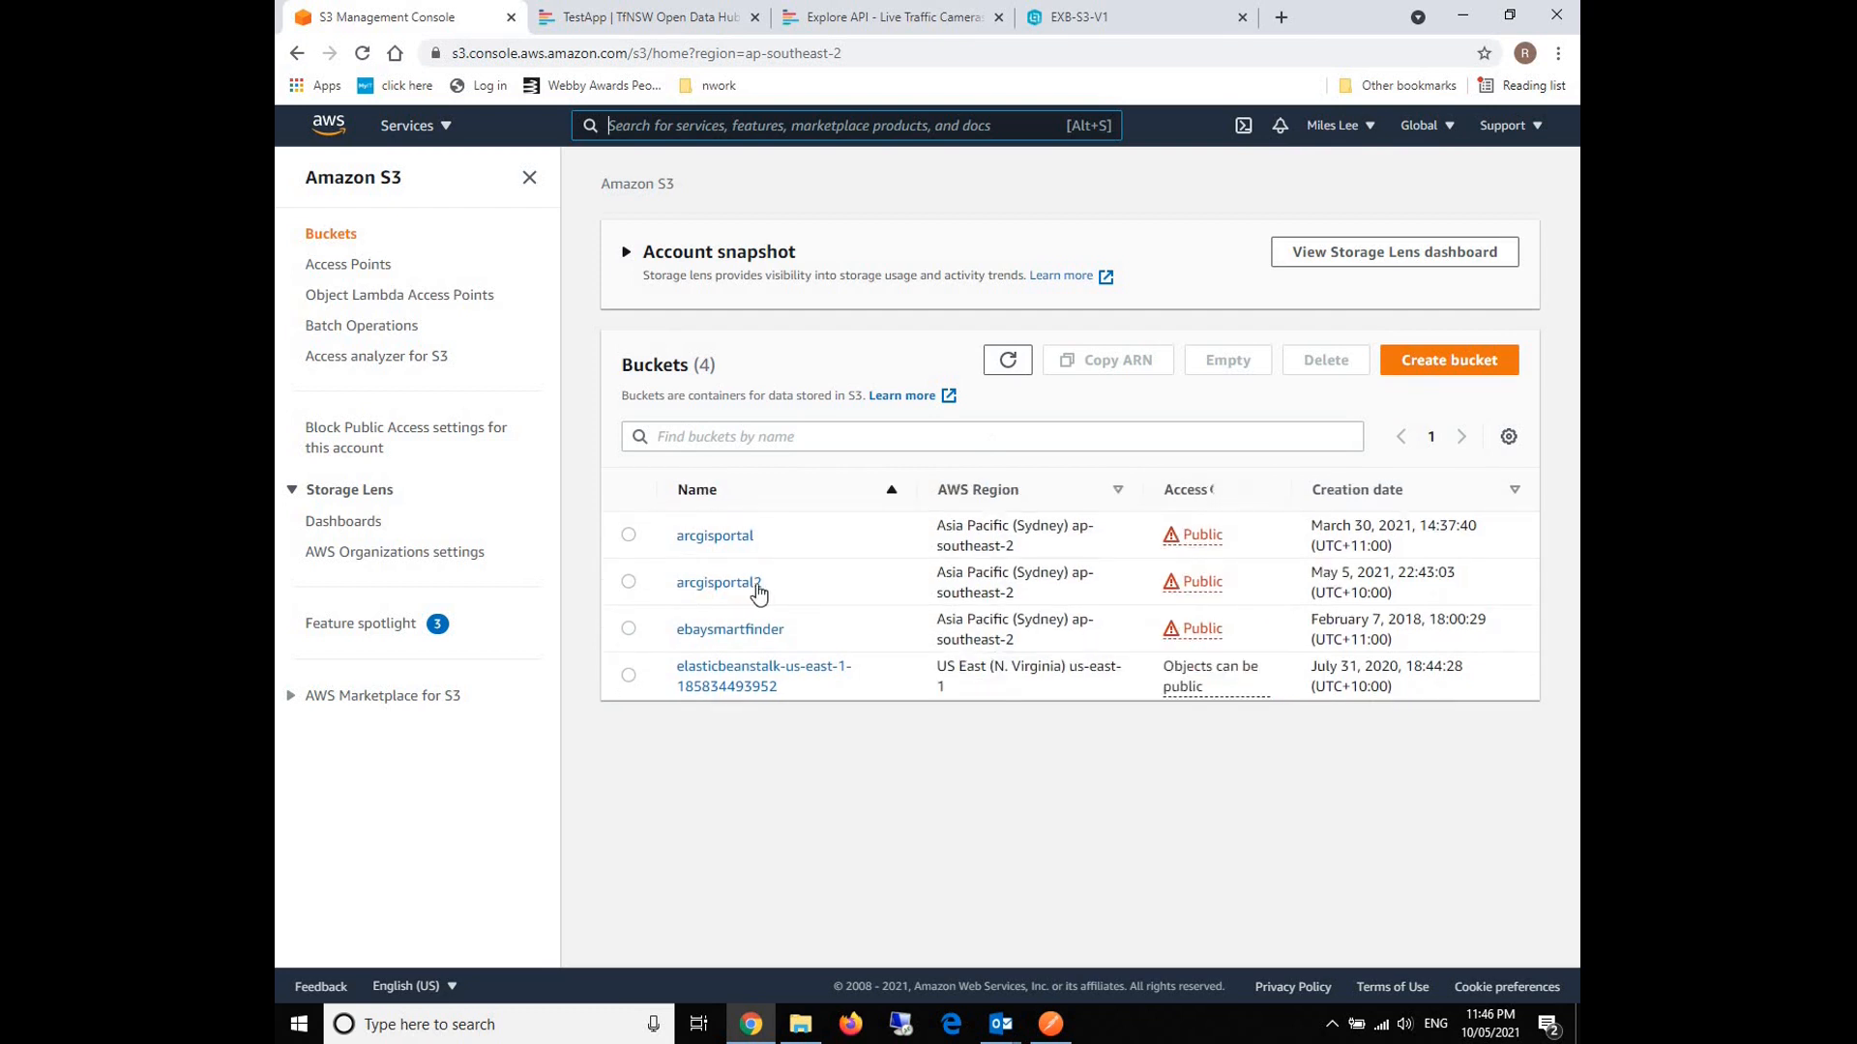
click(718, 583)
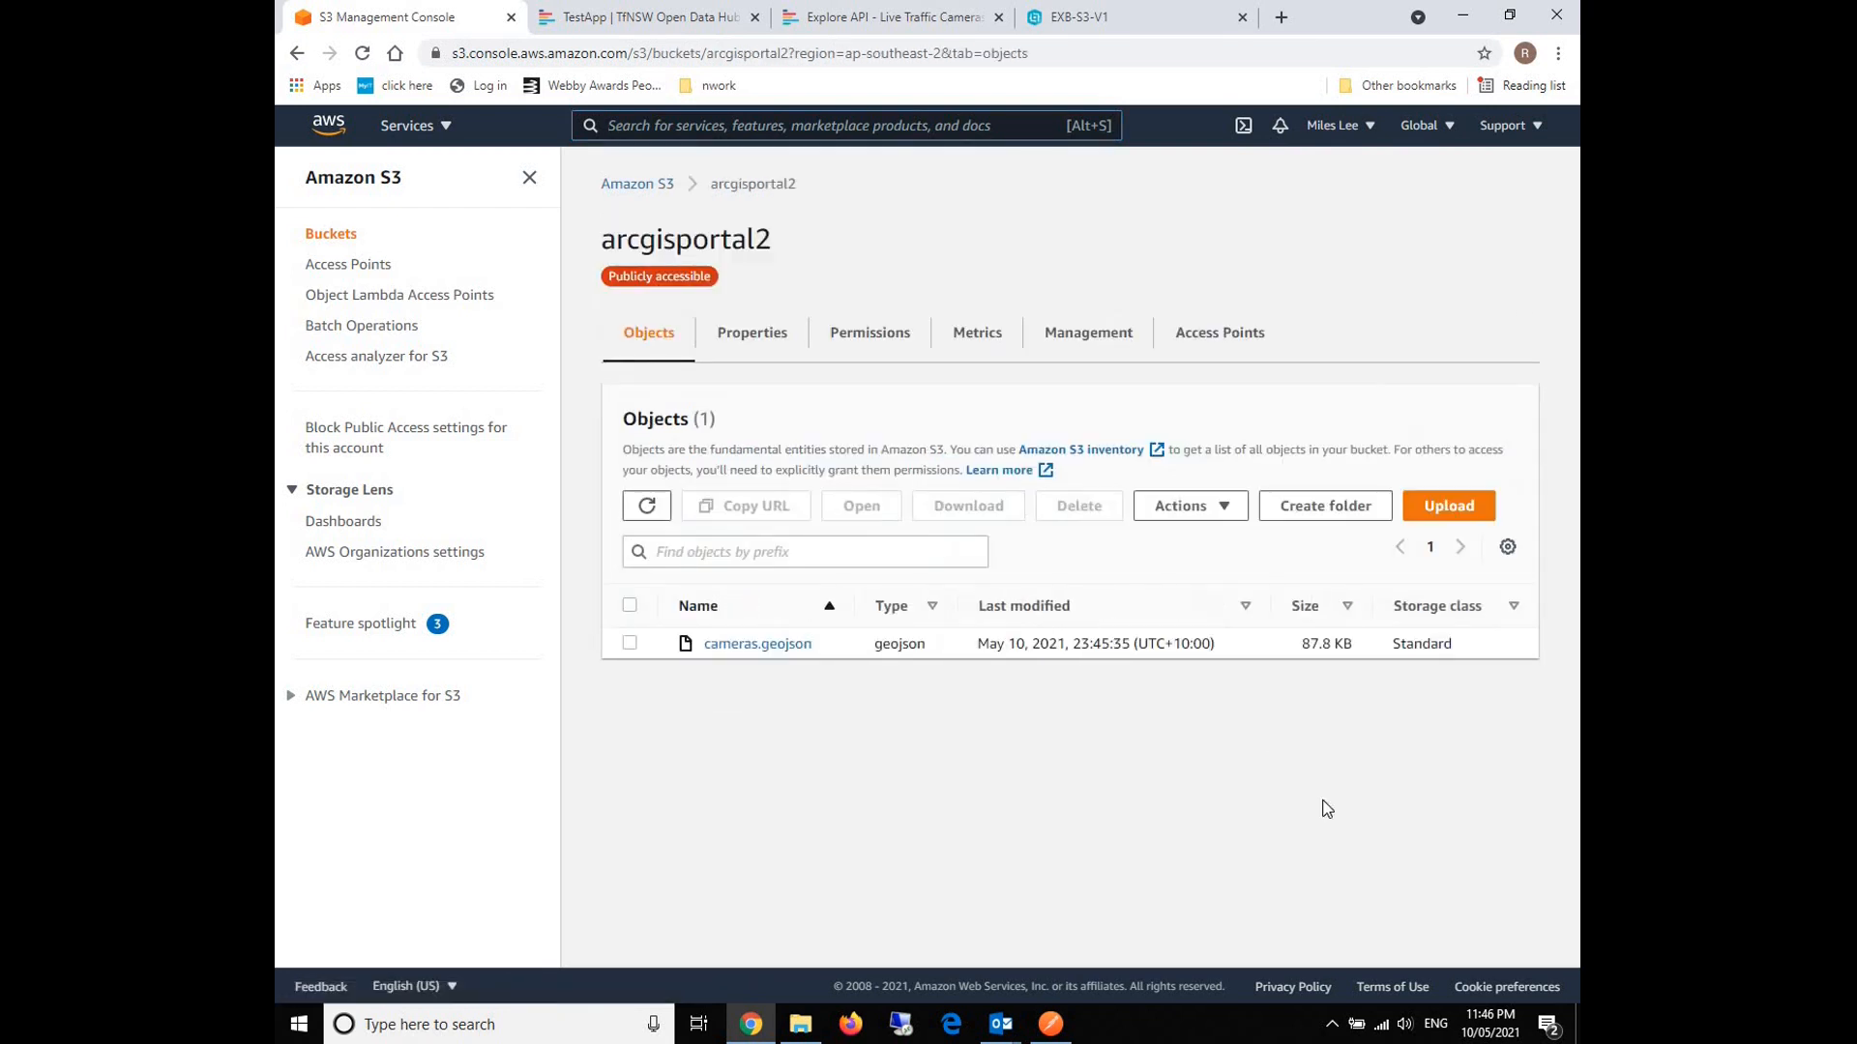
mouse_move(1027, 735)
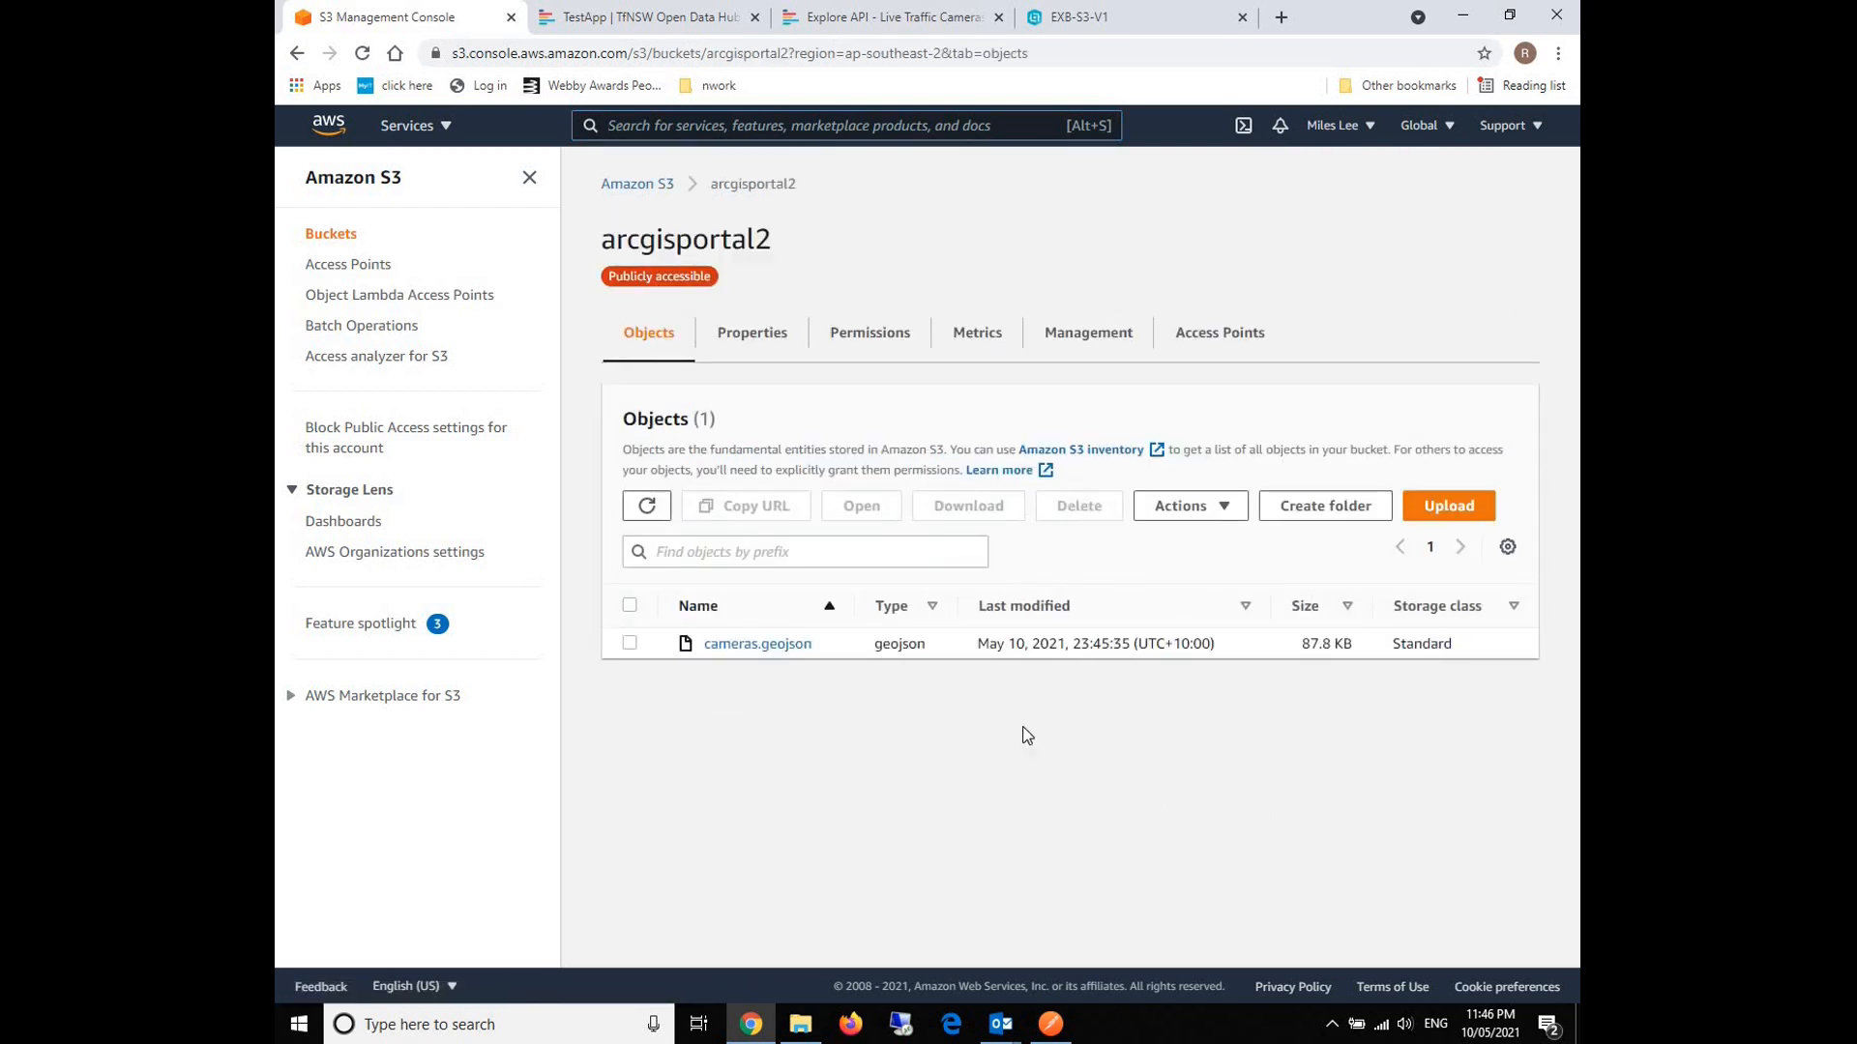
drag(1059, 644, 1213, 643)
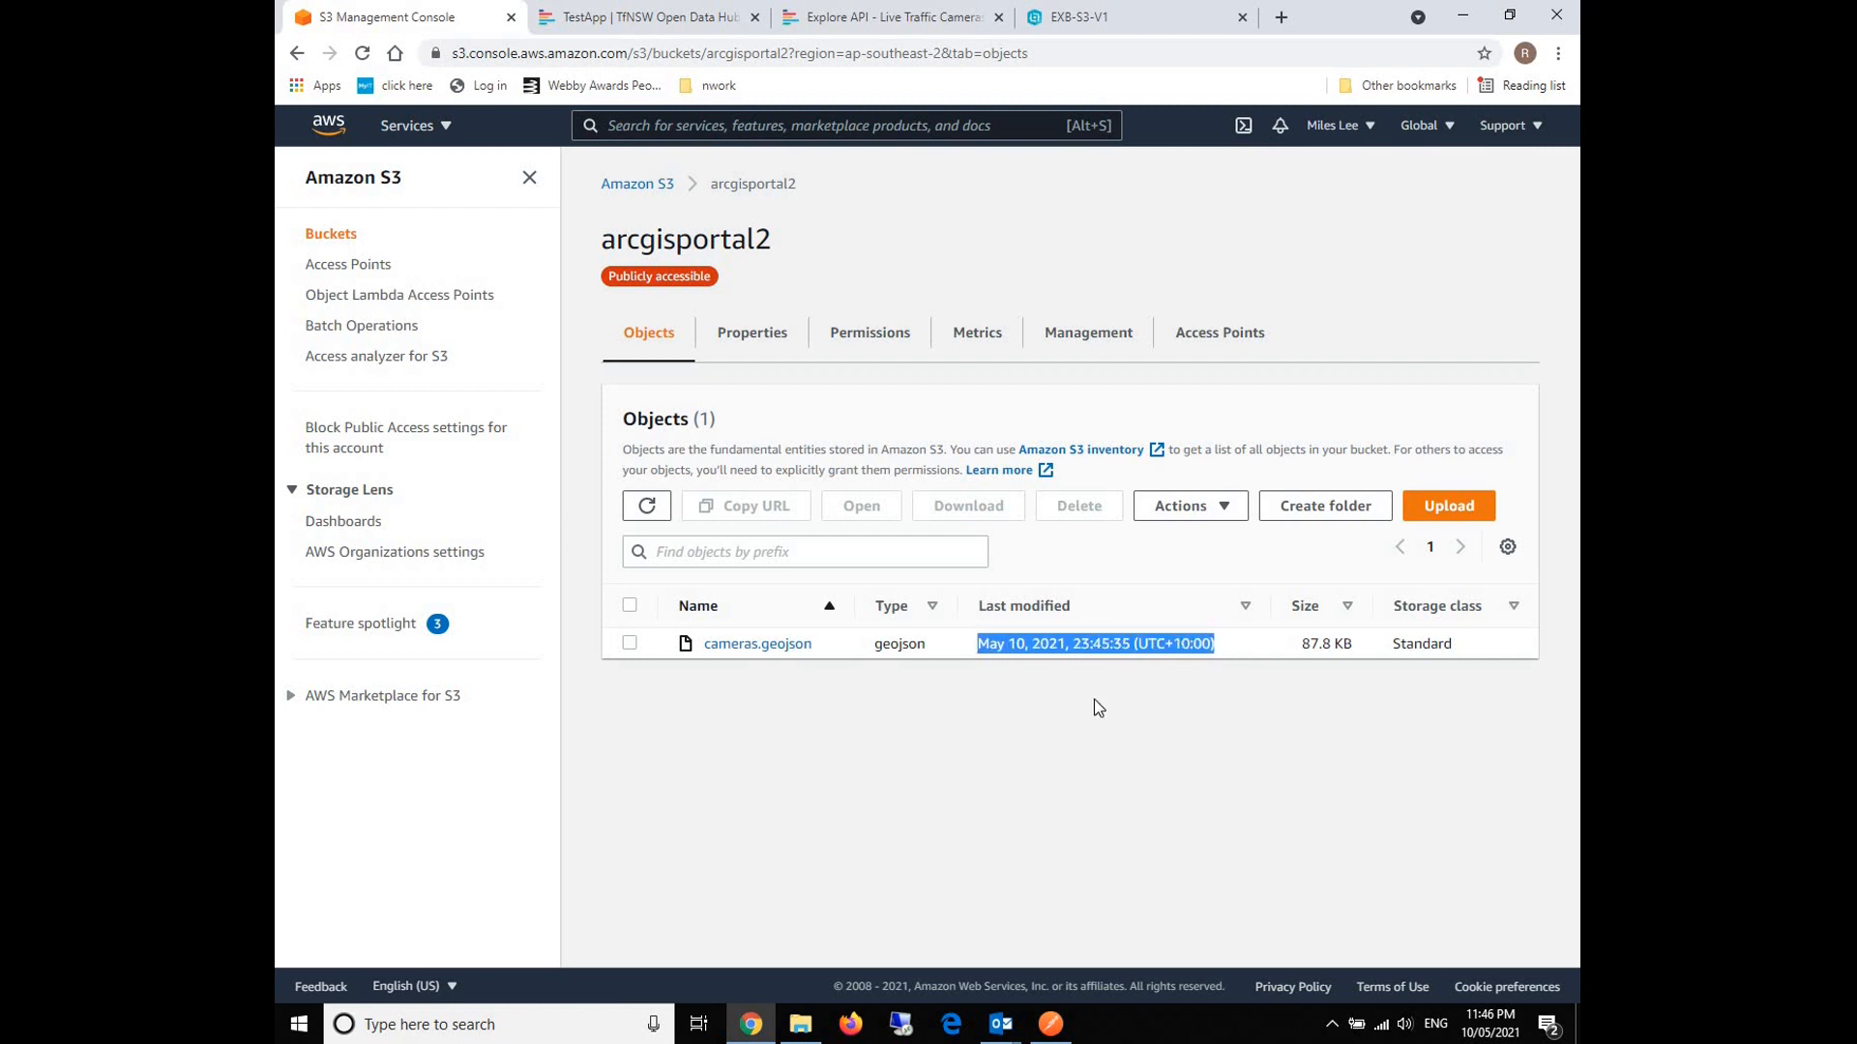
Reload the bucket to see the time refreshed to 23:46:35 and view cameras.geojson's details.
right_click(1097, 707)
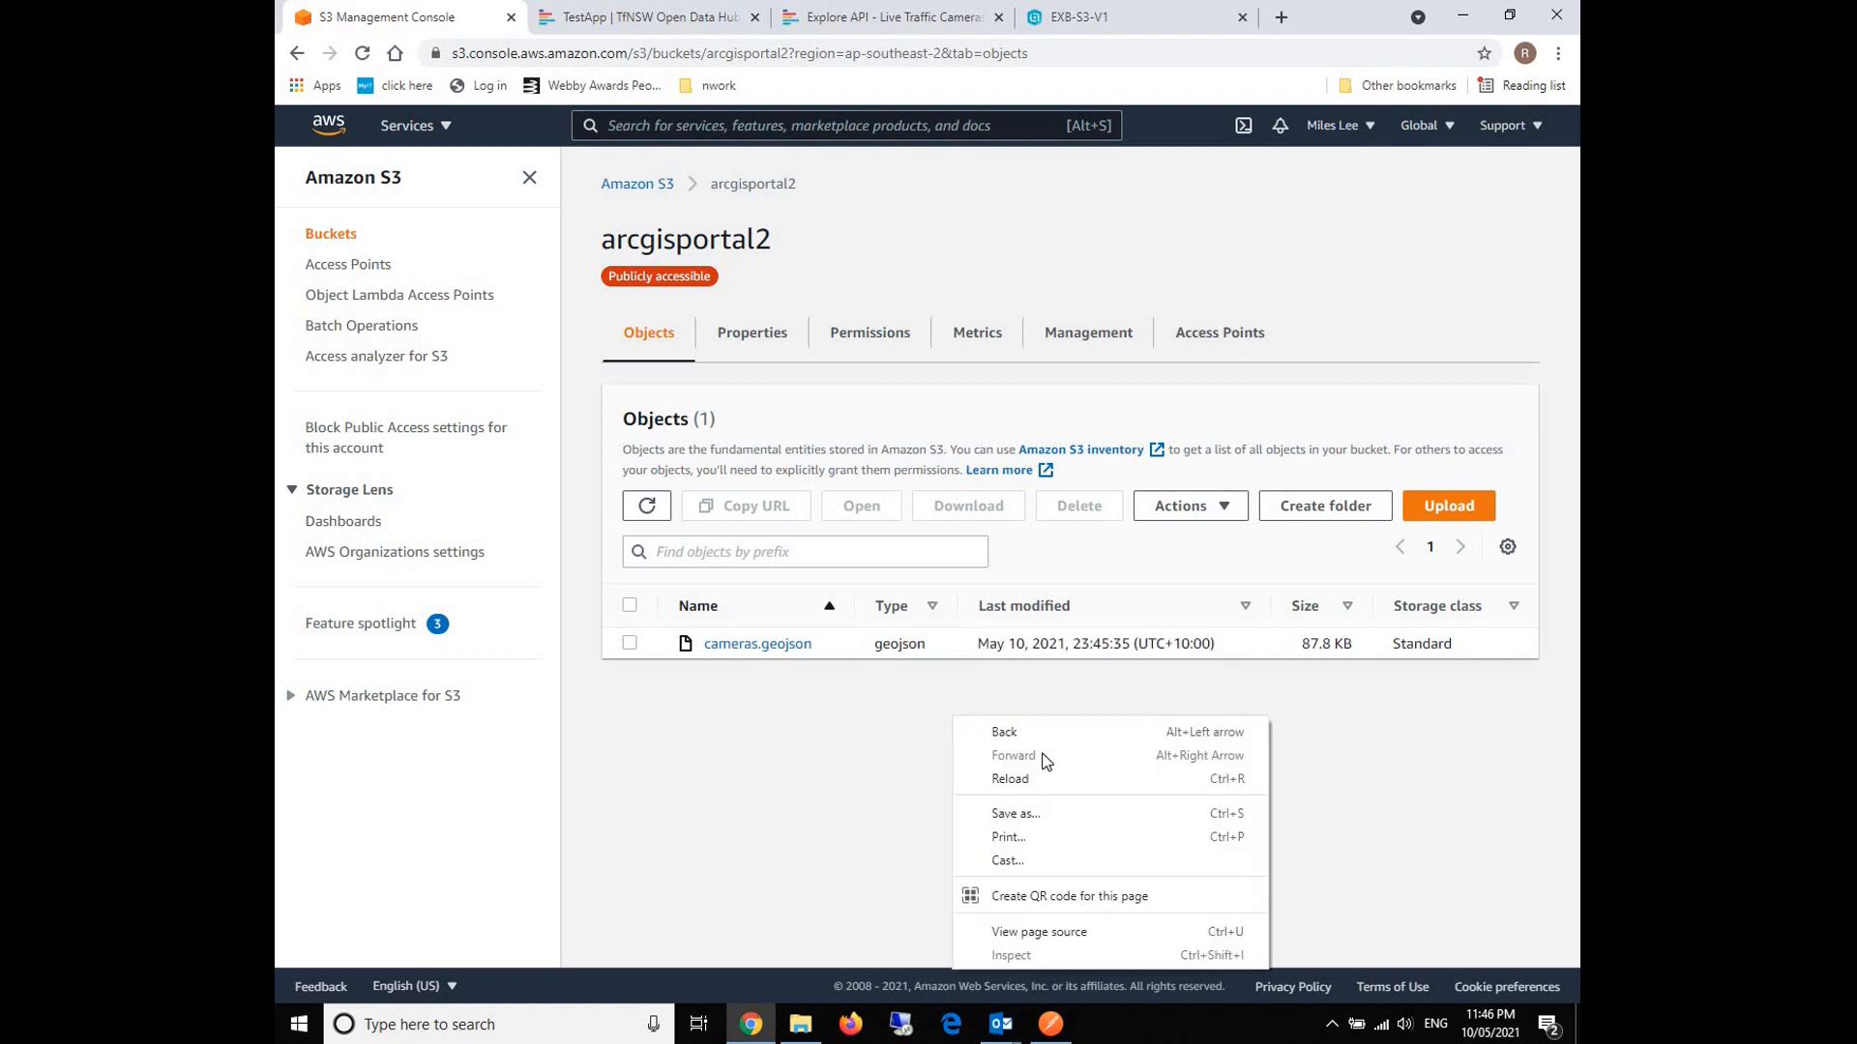
click(1010, 779)
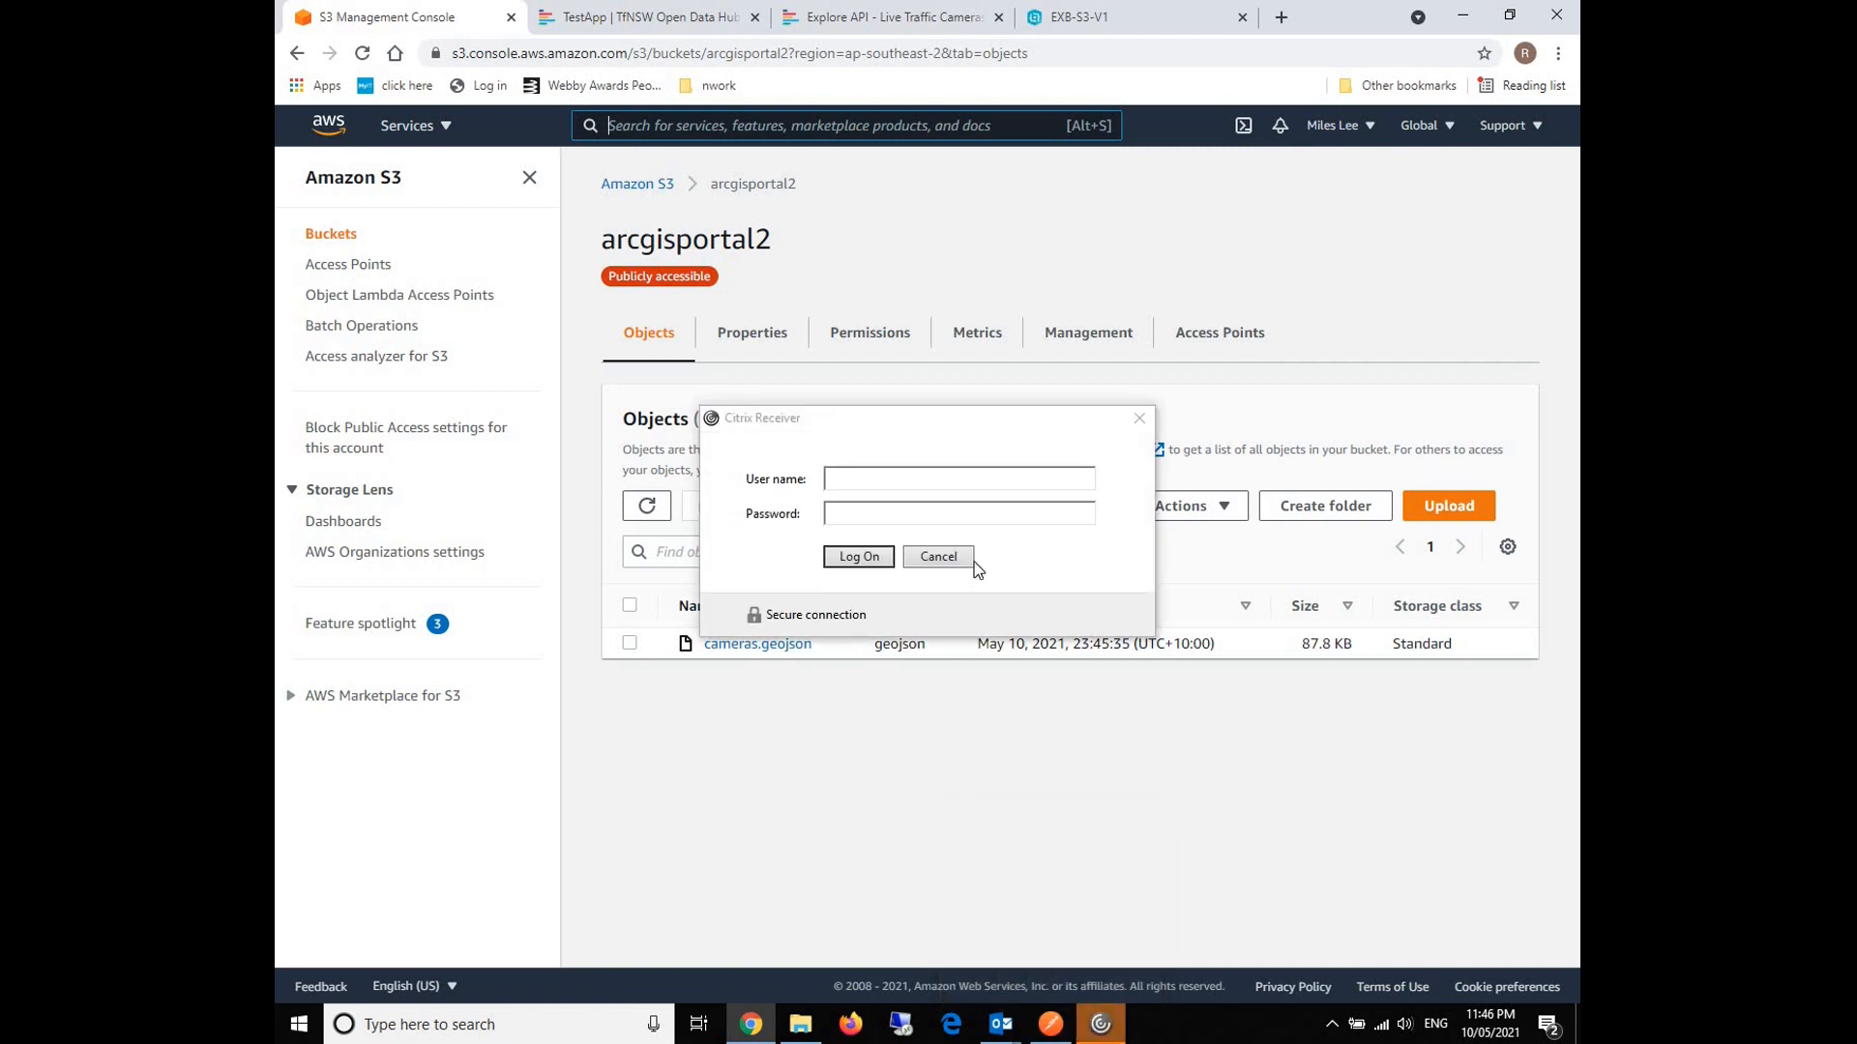
click(938, 557)
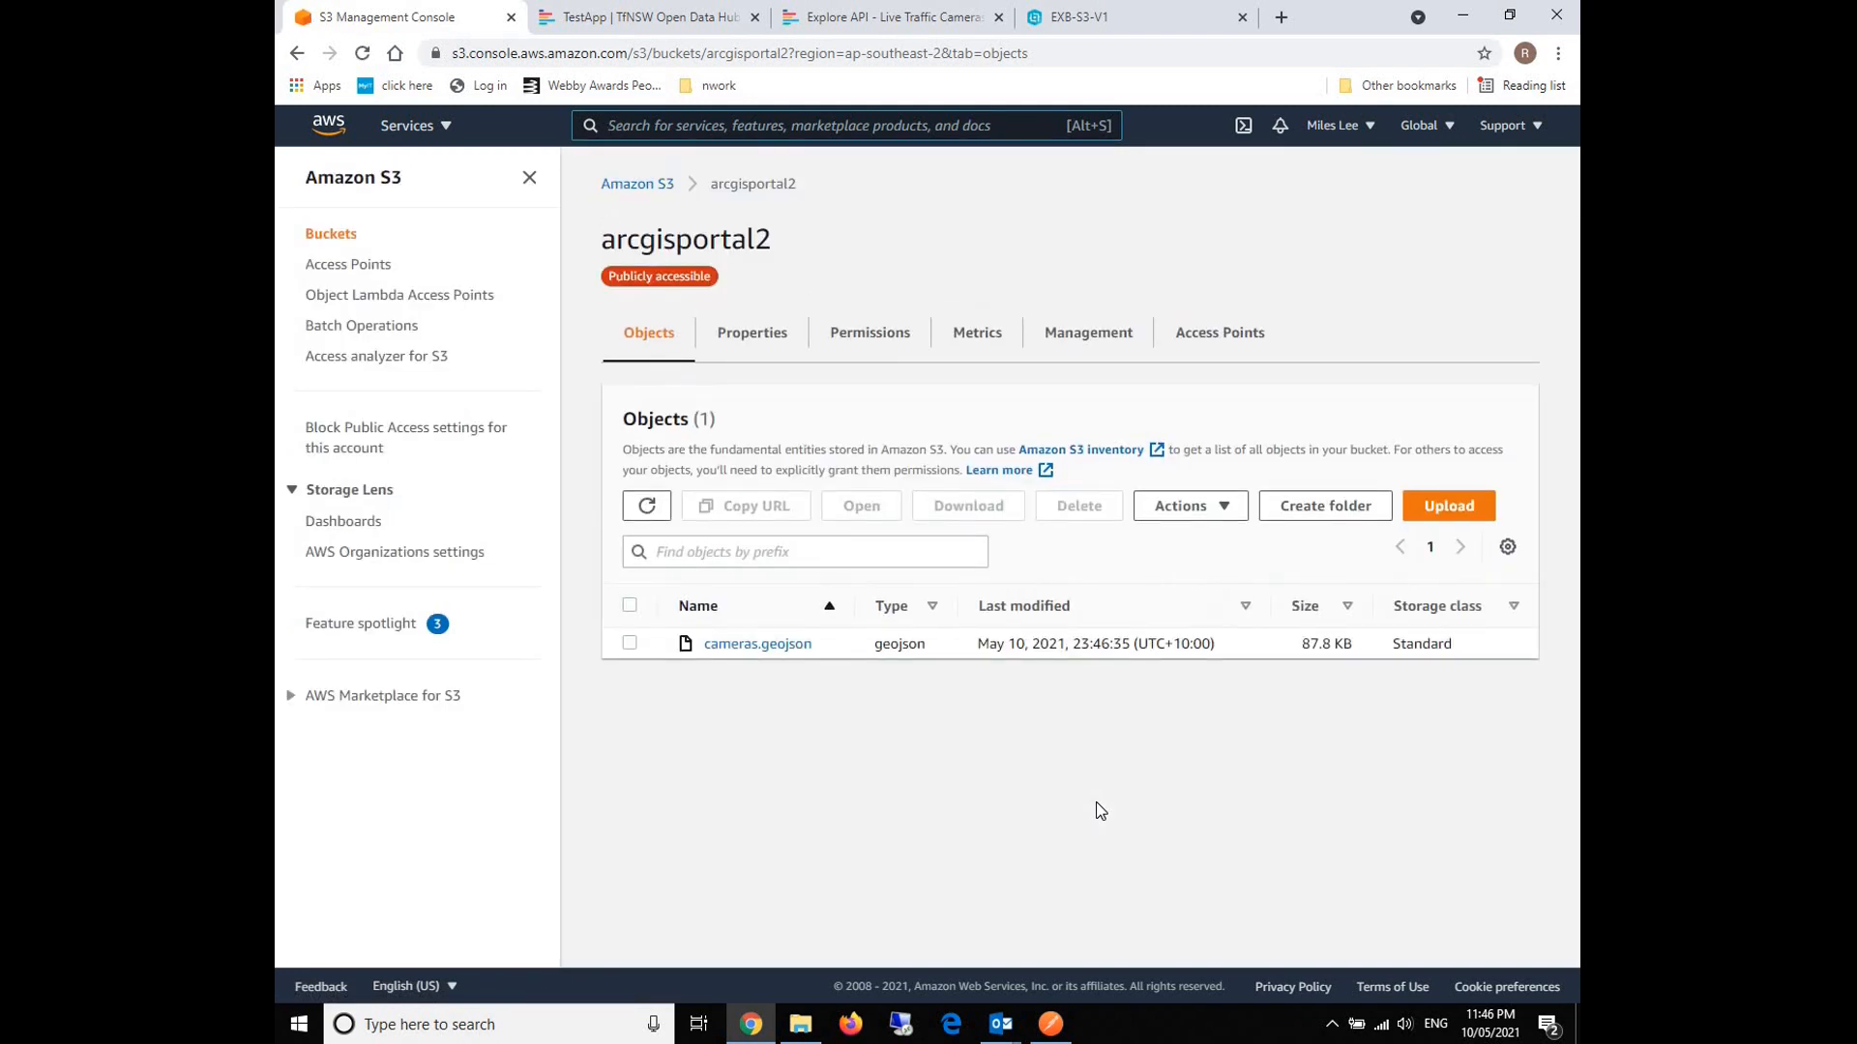
drag(1069, 643, 1204, 643)
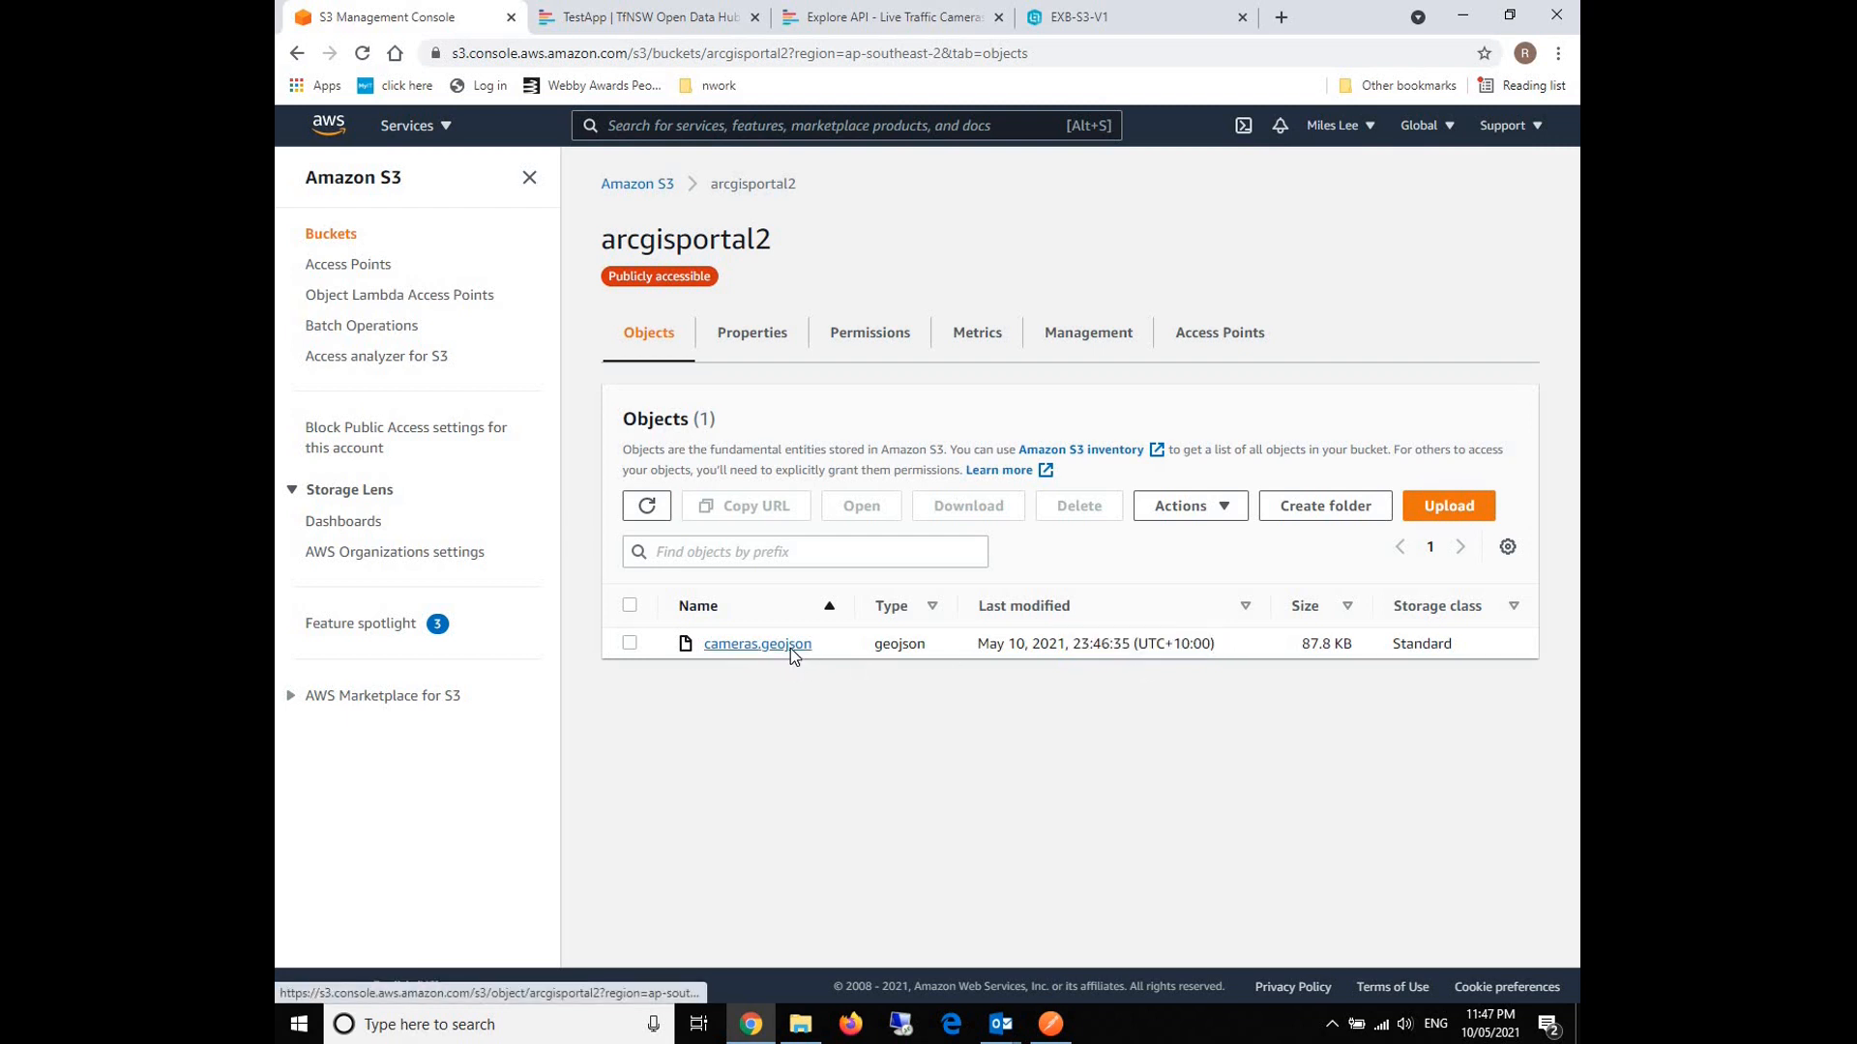
click(756, 643)
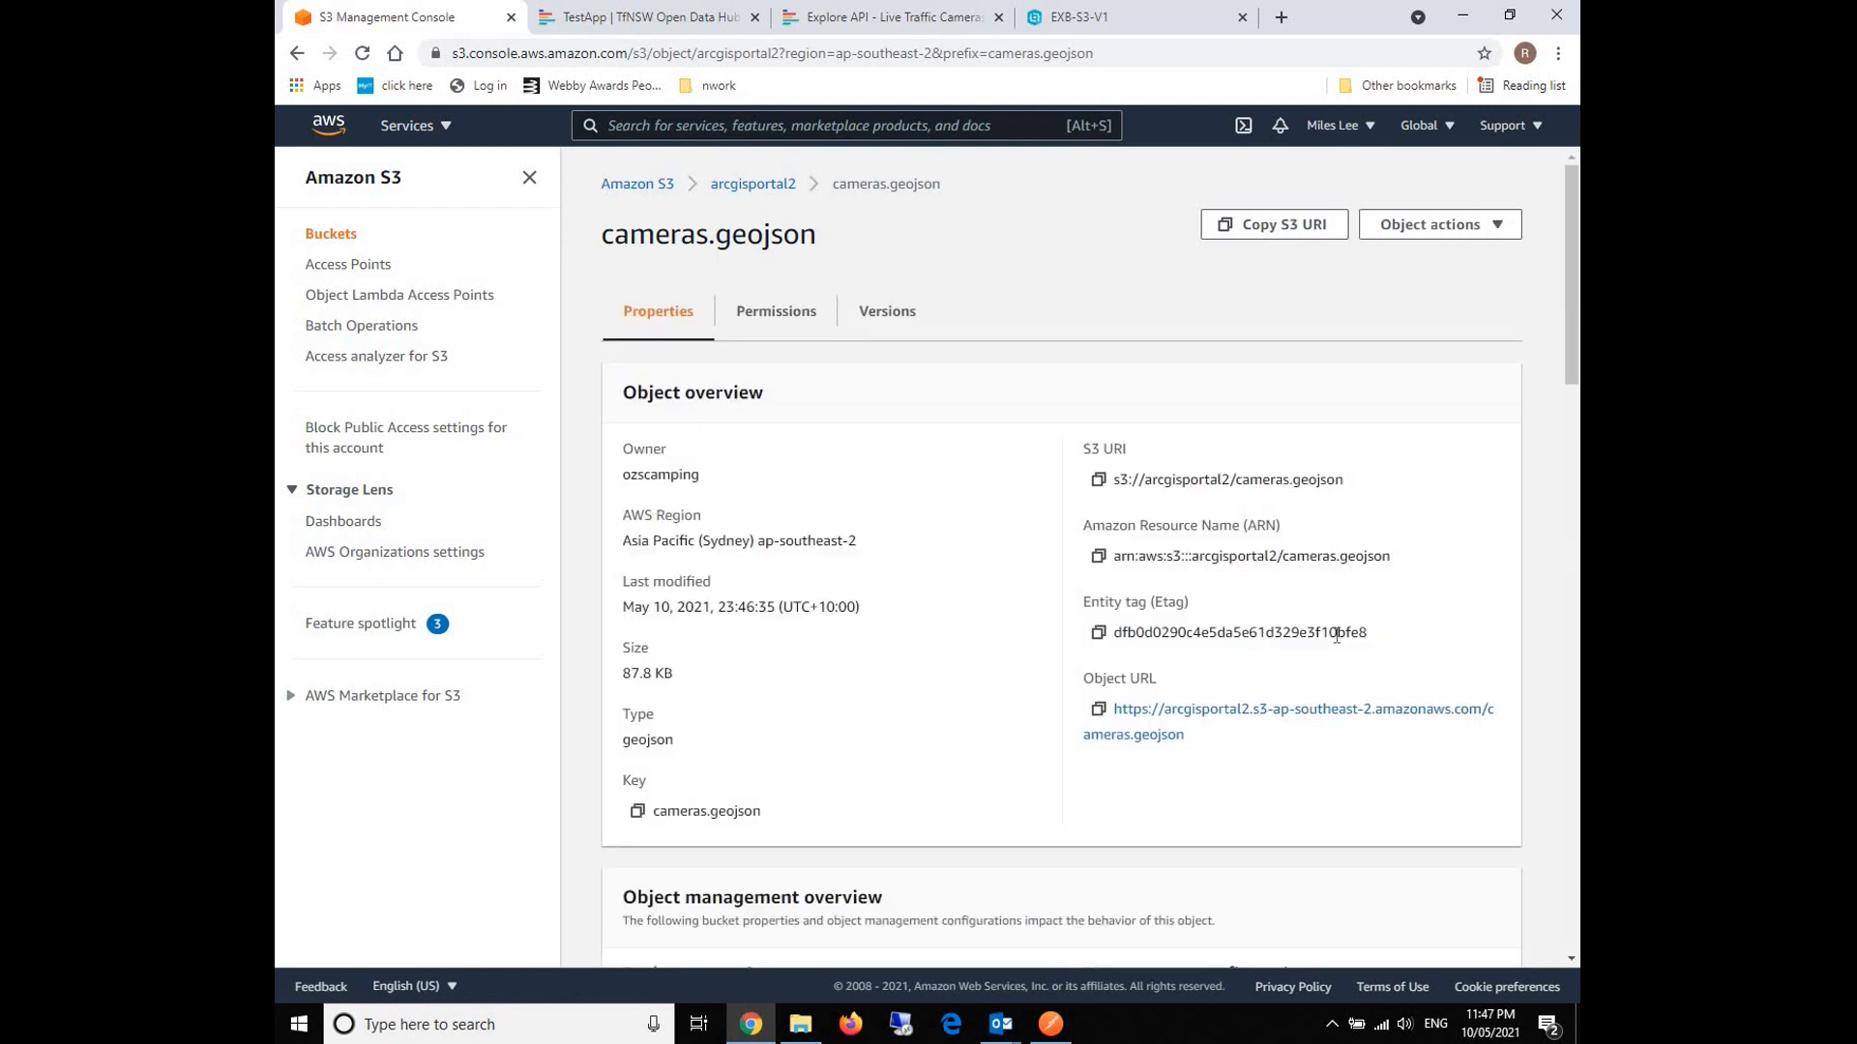
mouse_move(1176, 727)
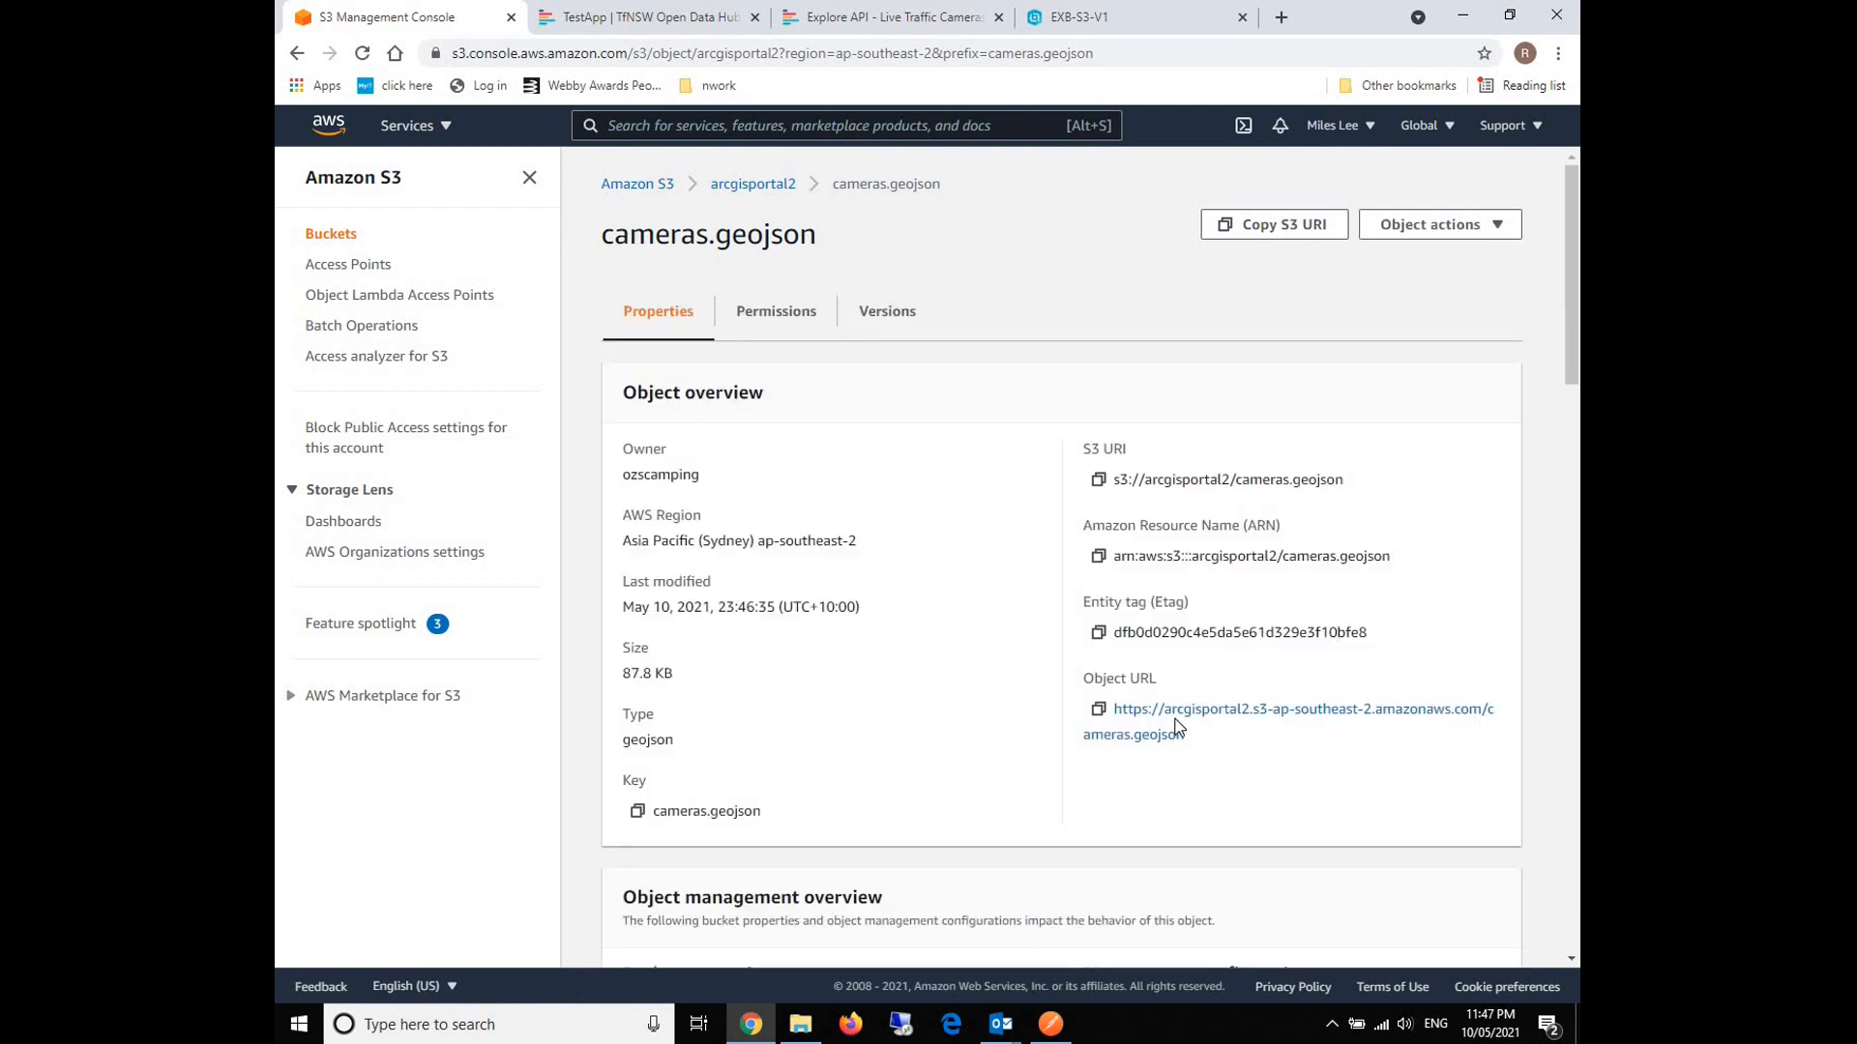
mouse_move(864, 248)
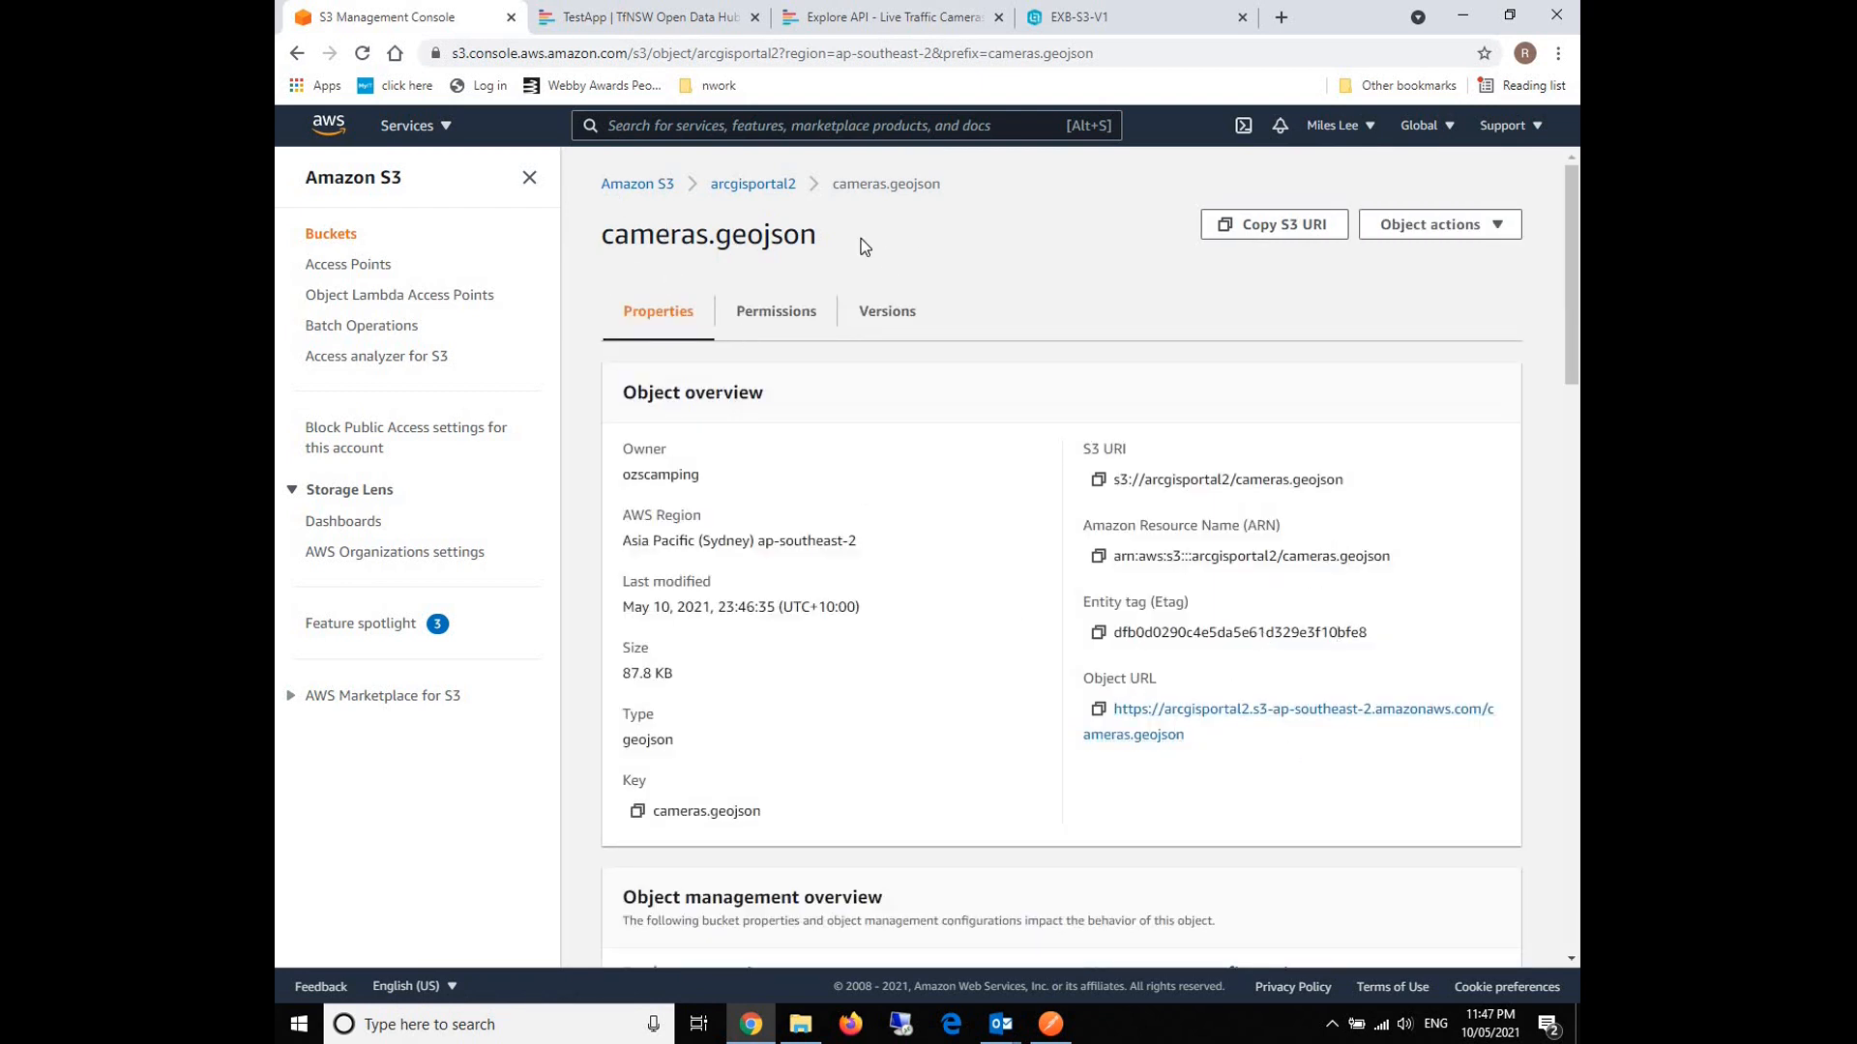
mouse_move(1174, 717)
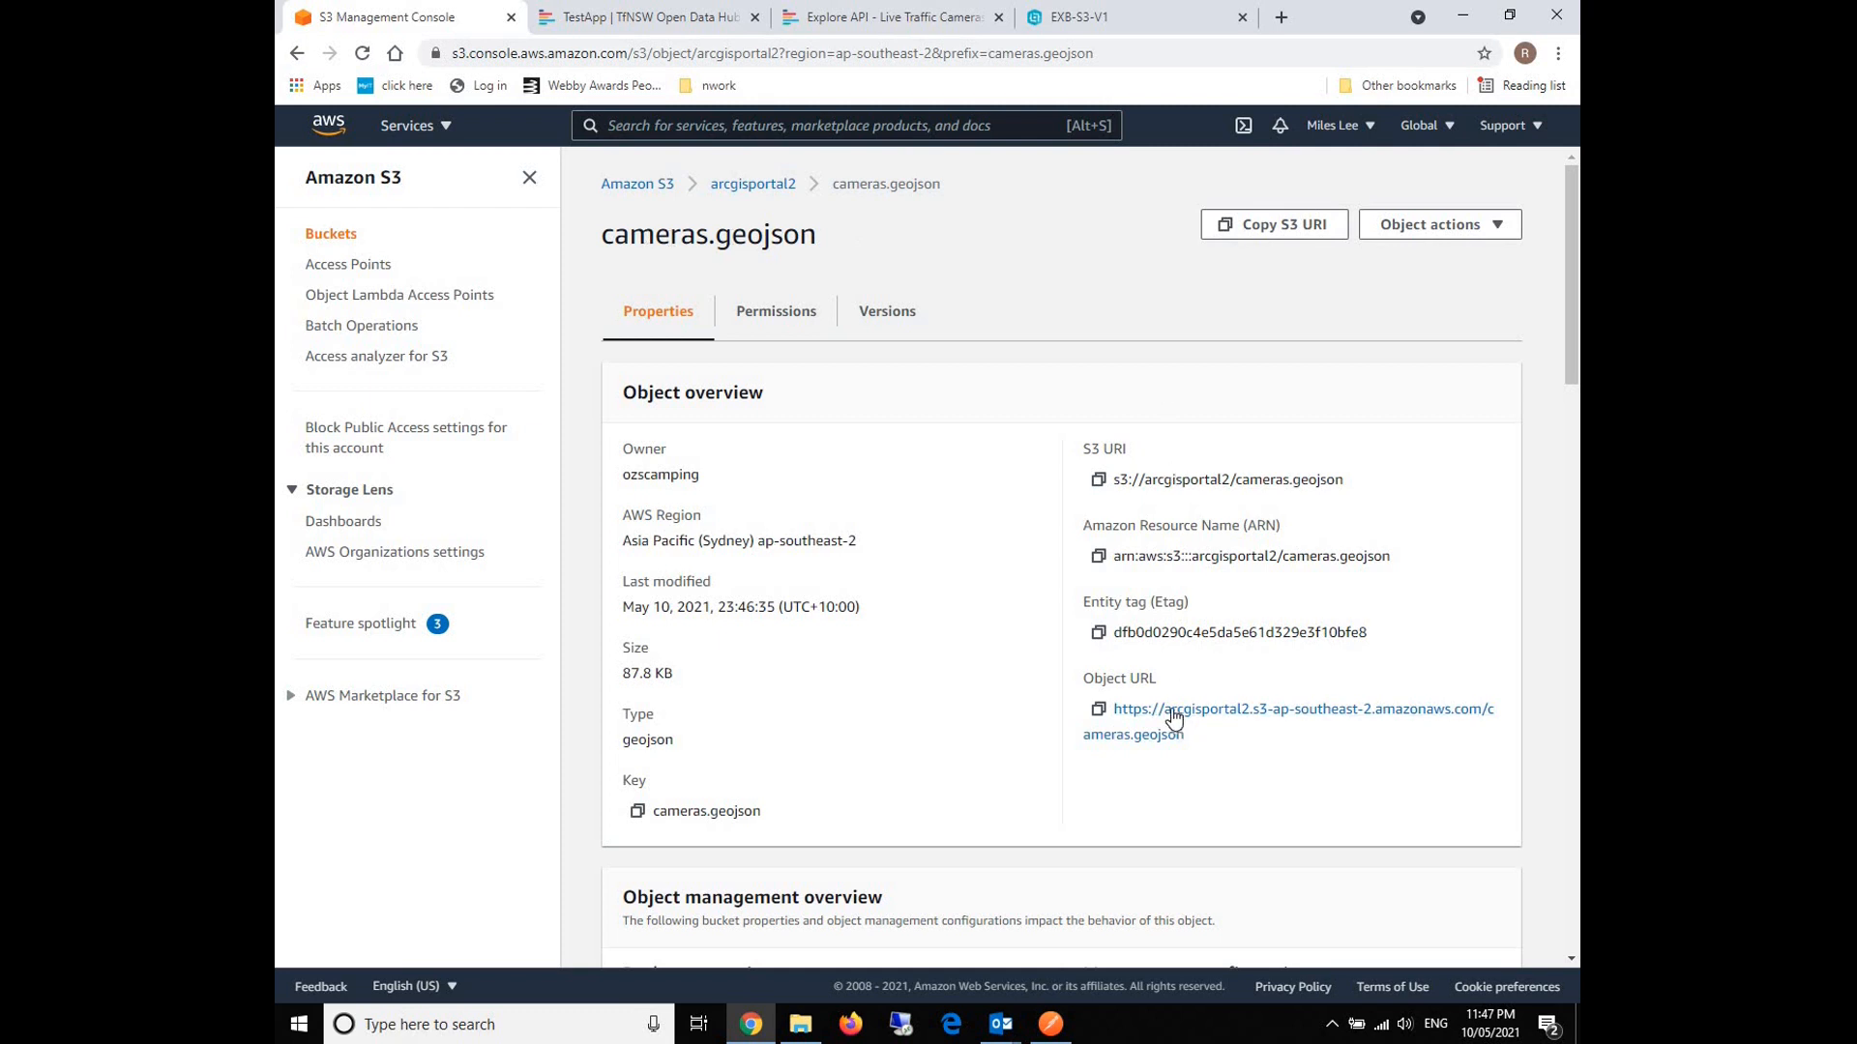
mouse_move(1172, 709)
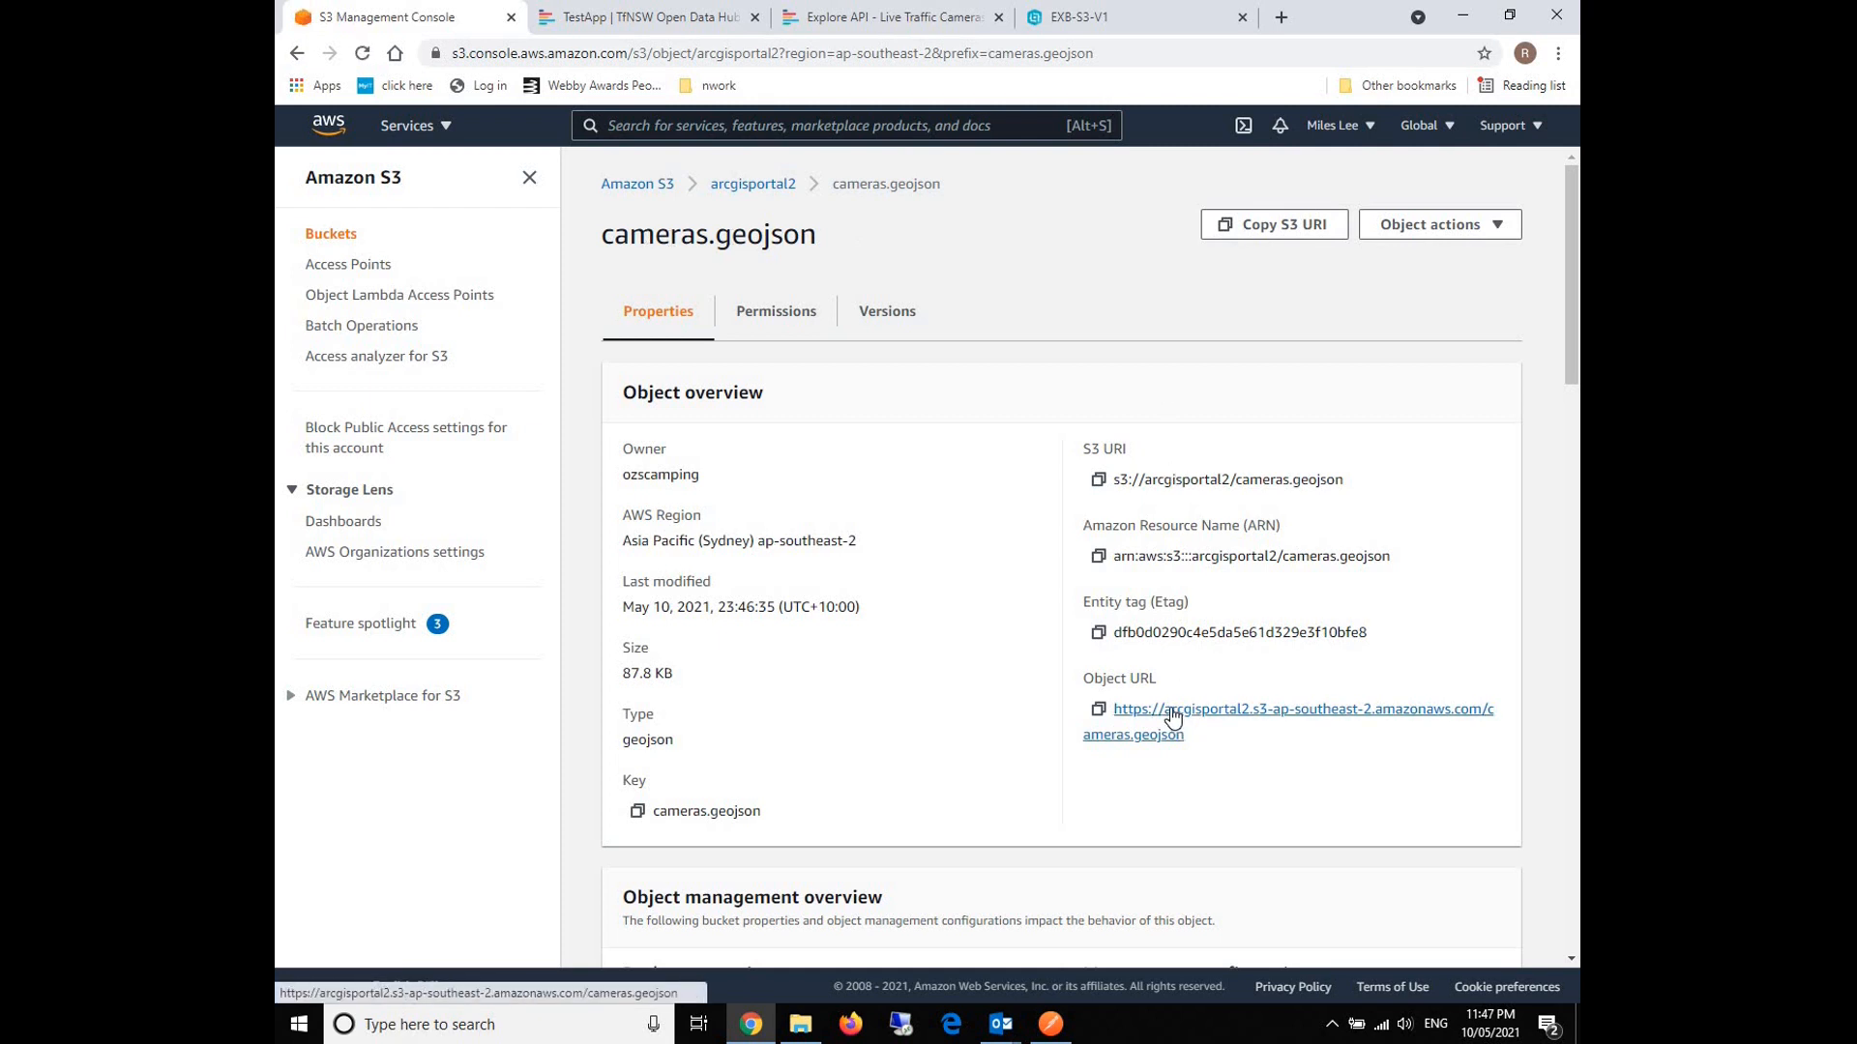
mouse_move(1168, 729)
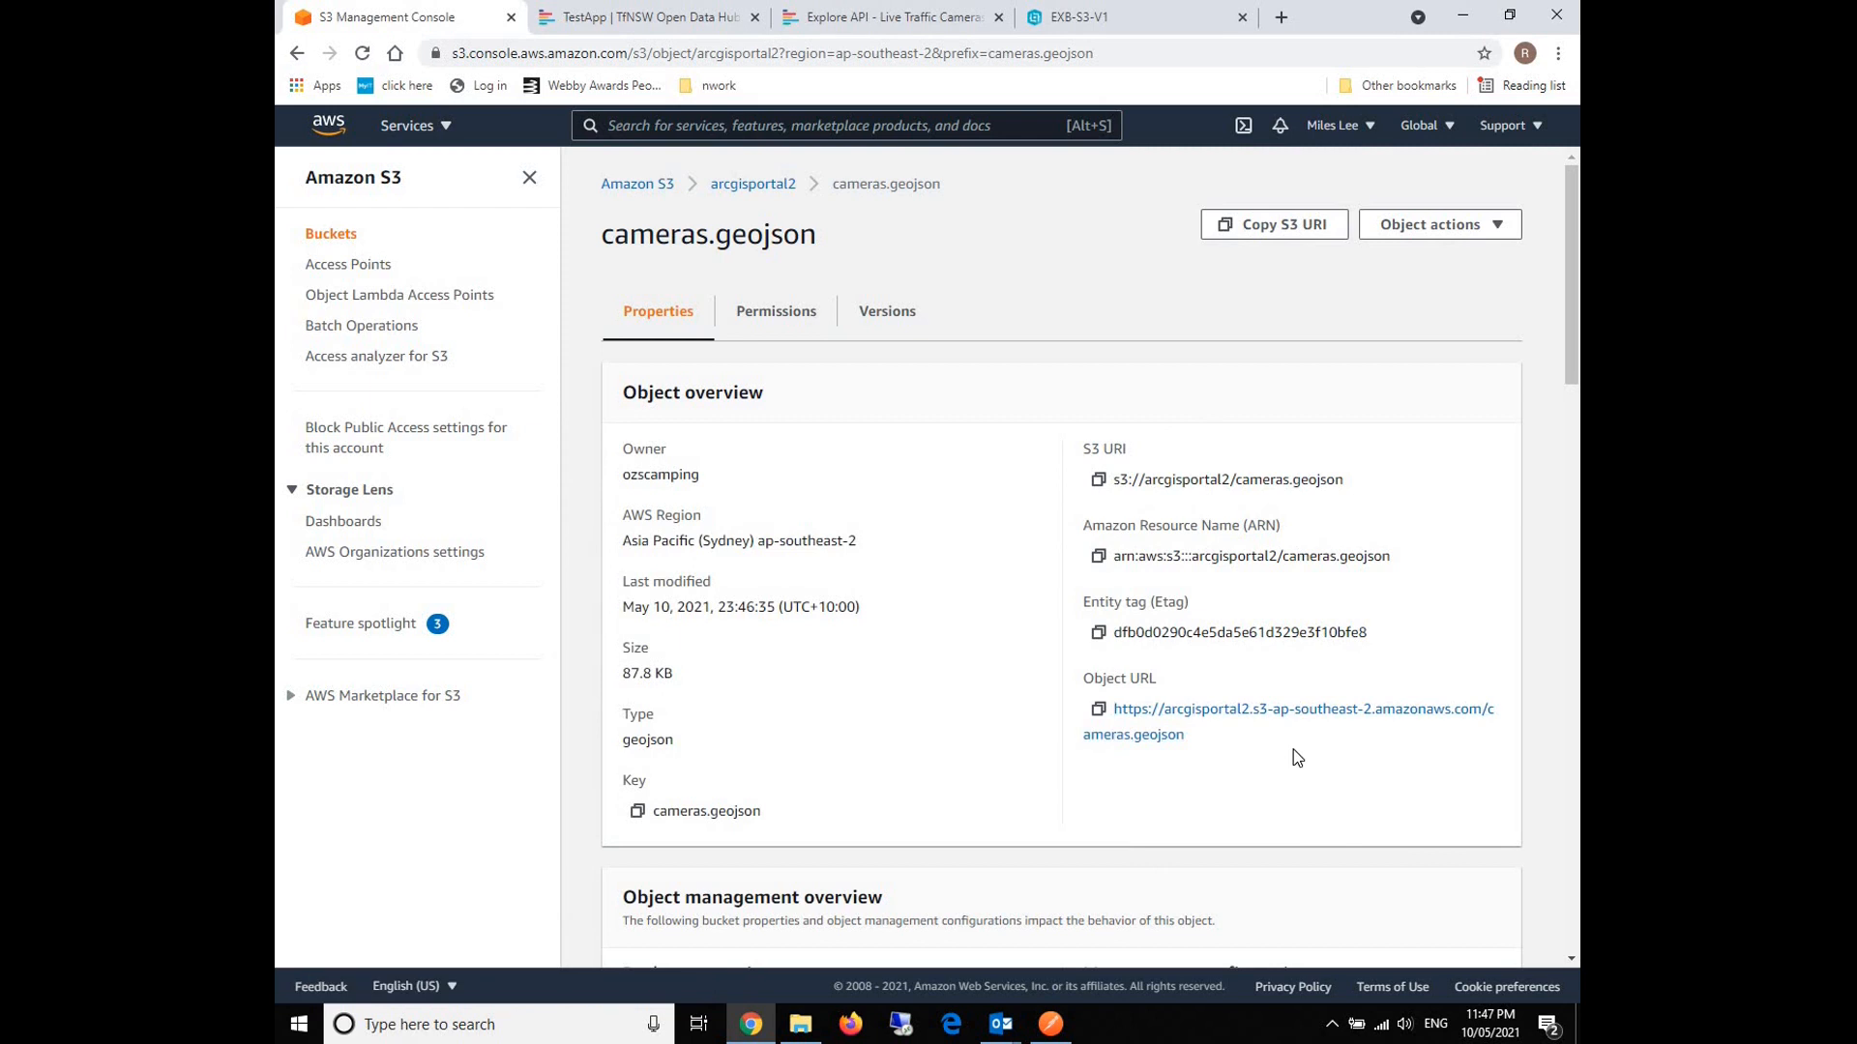
mouse_move(1211, 750)
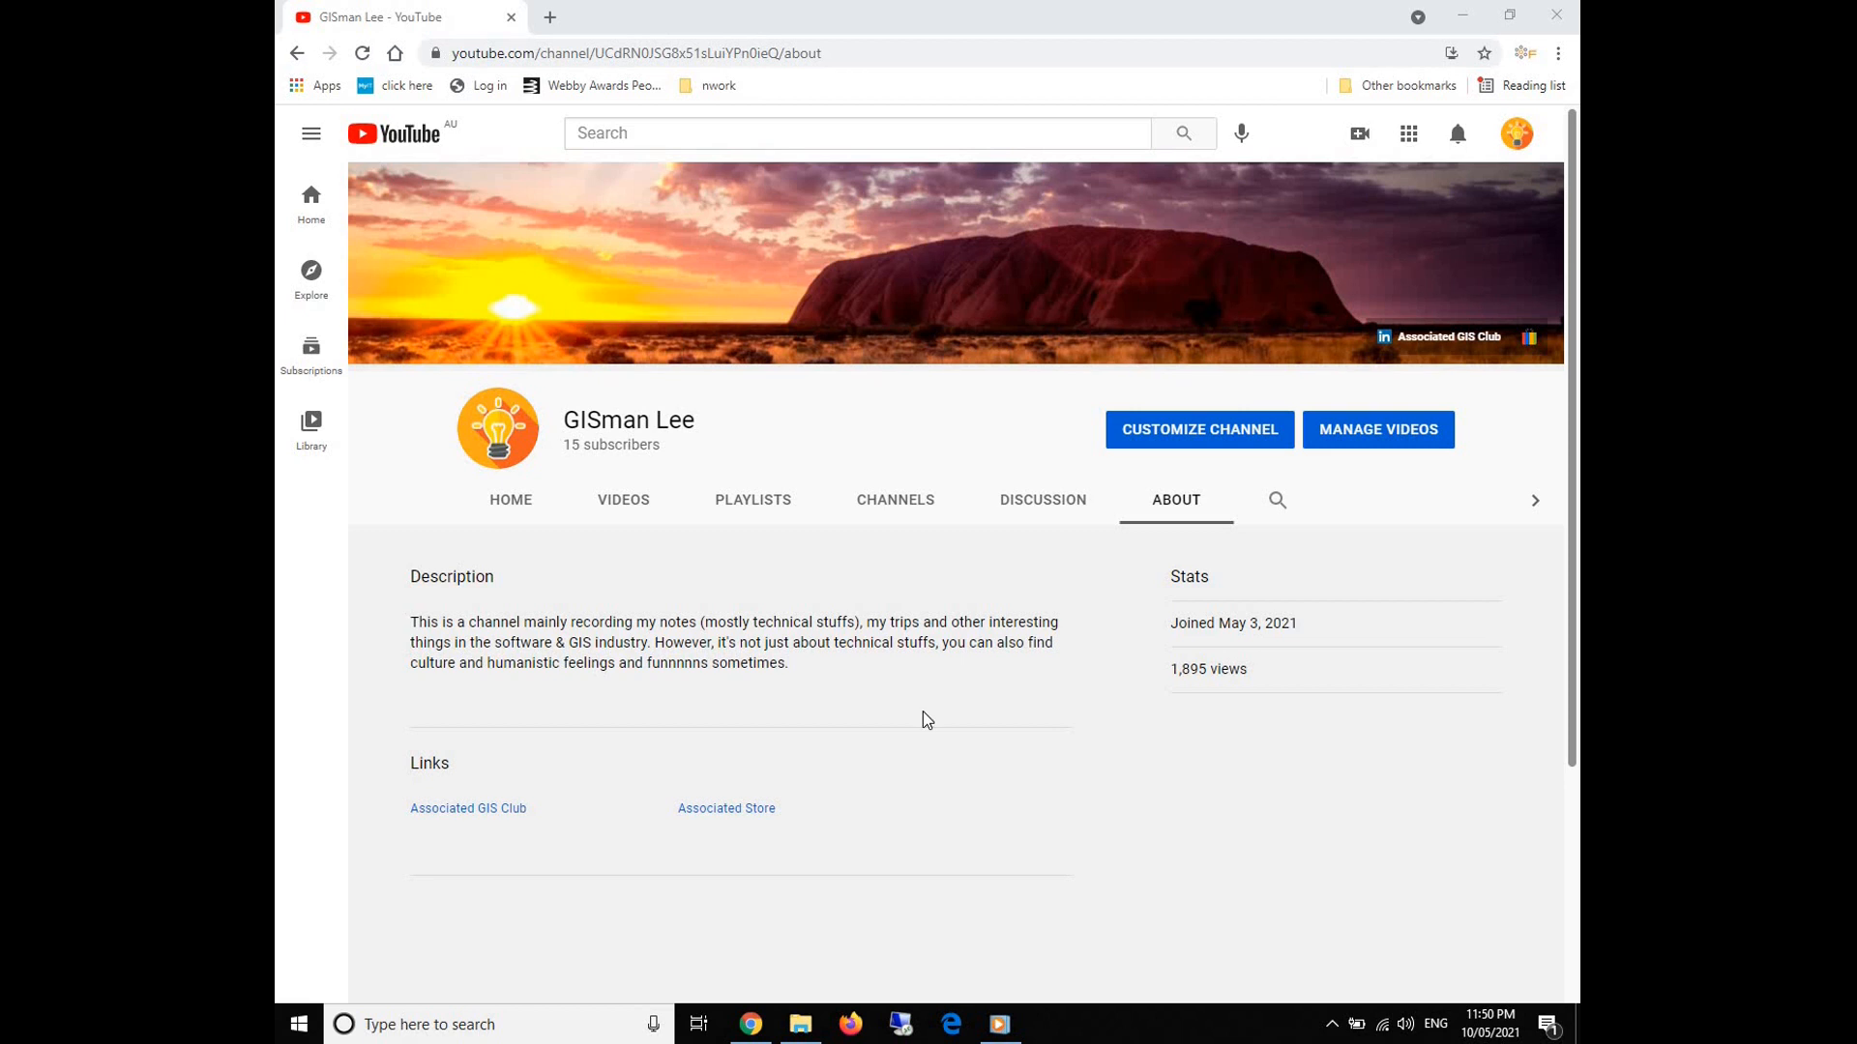
mouse_move(538, 724)
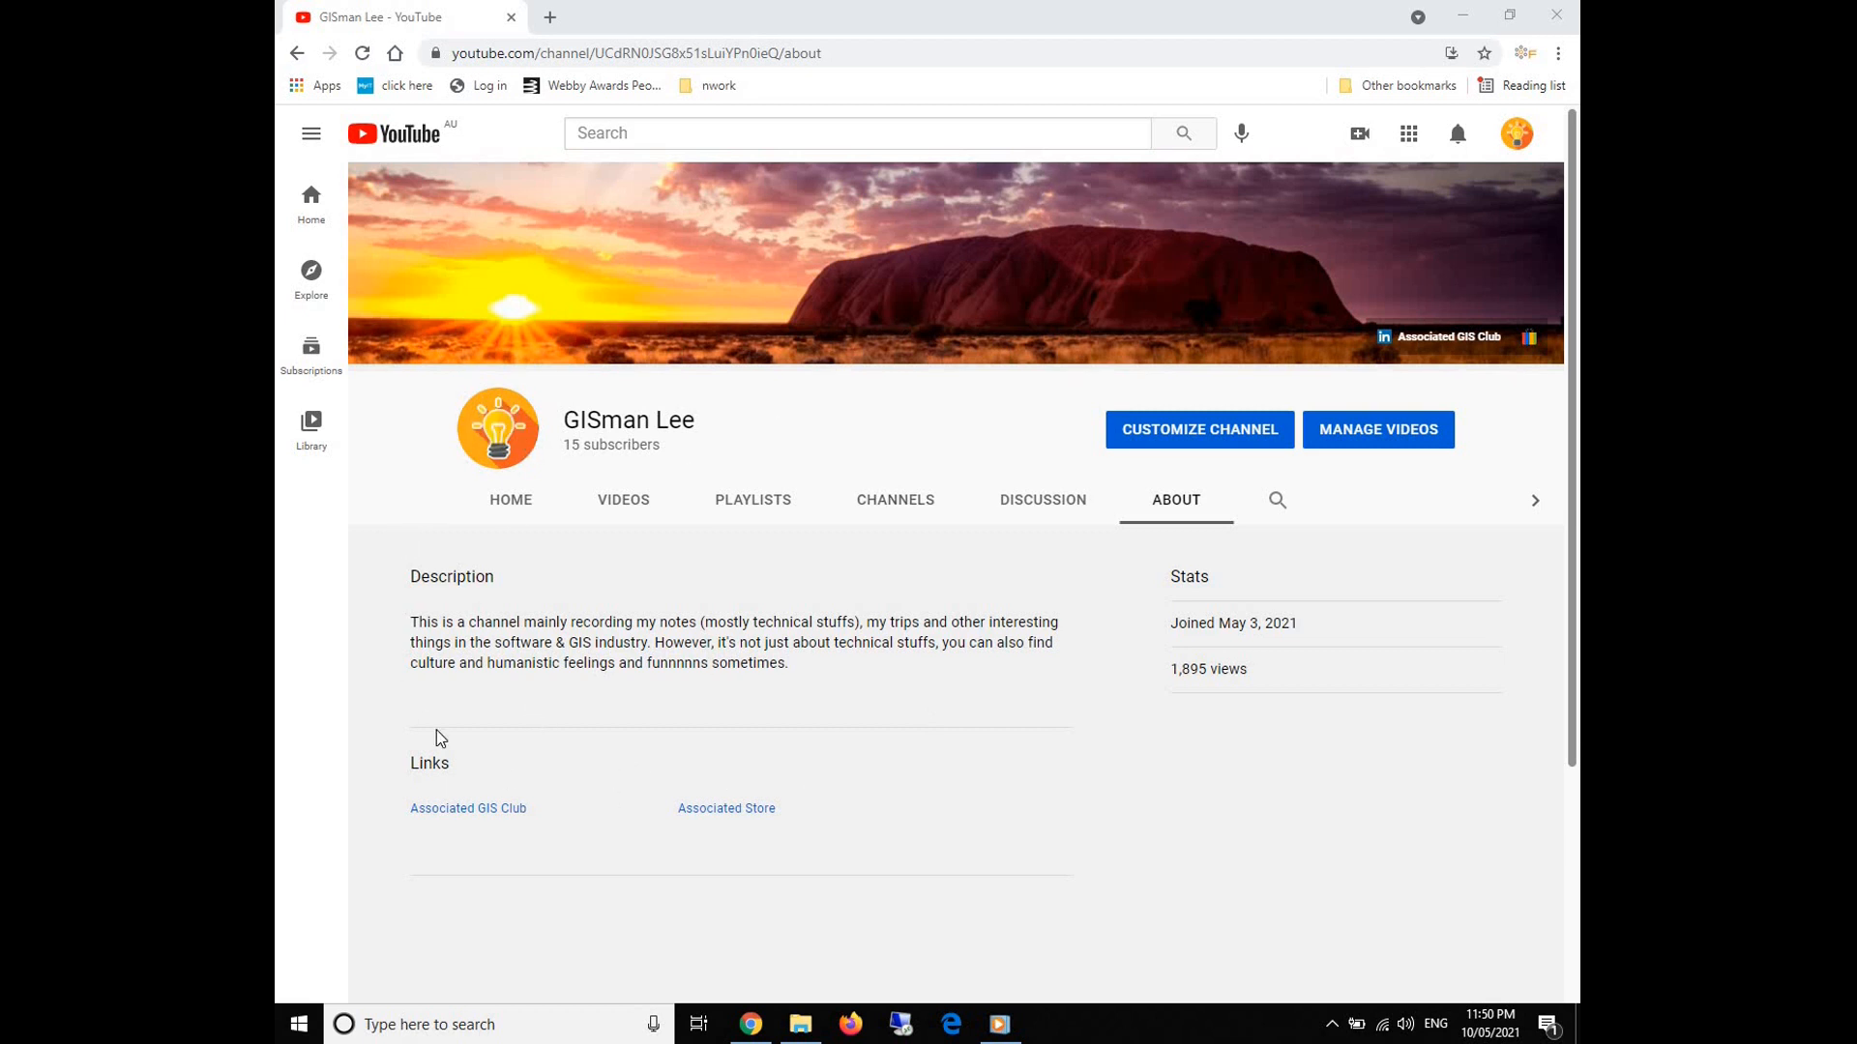
mouse_move(477, 830)
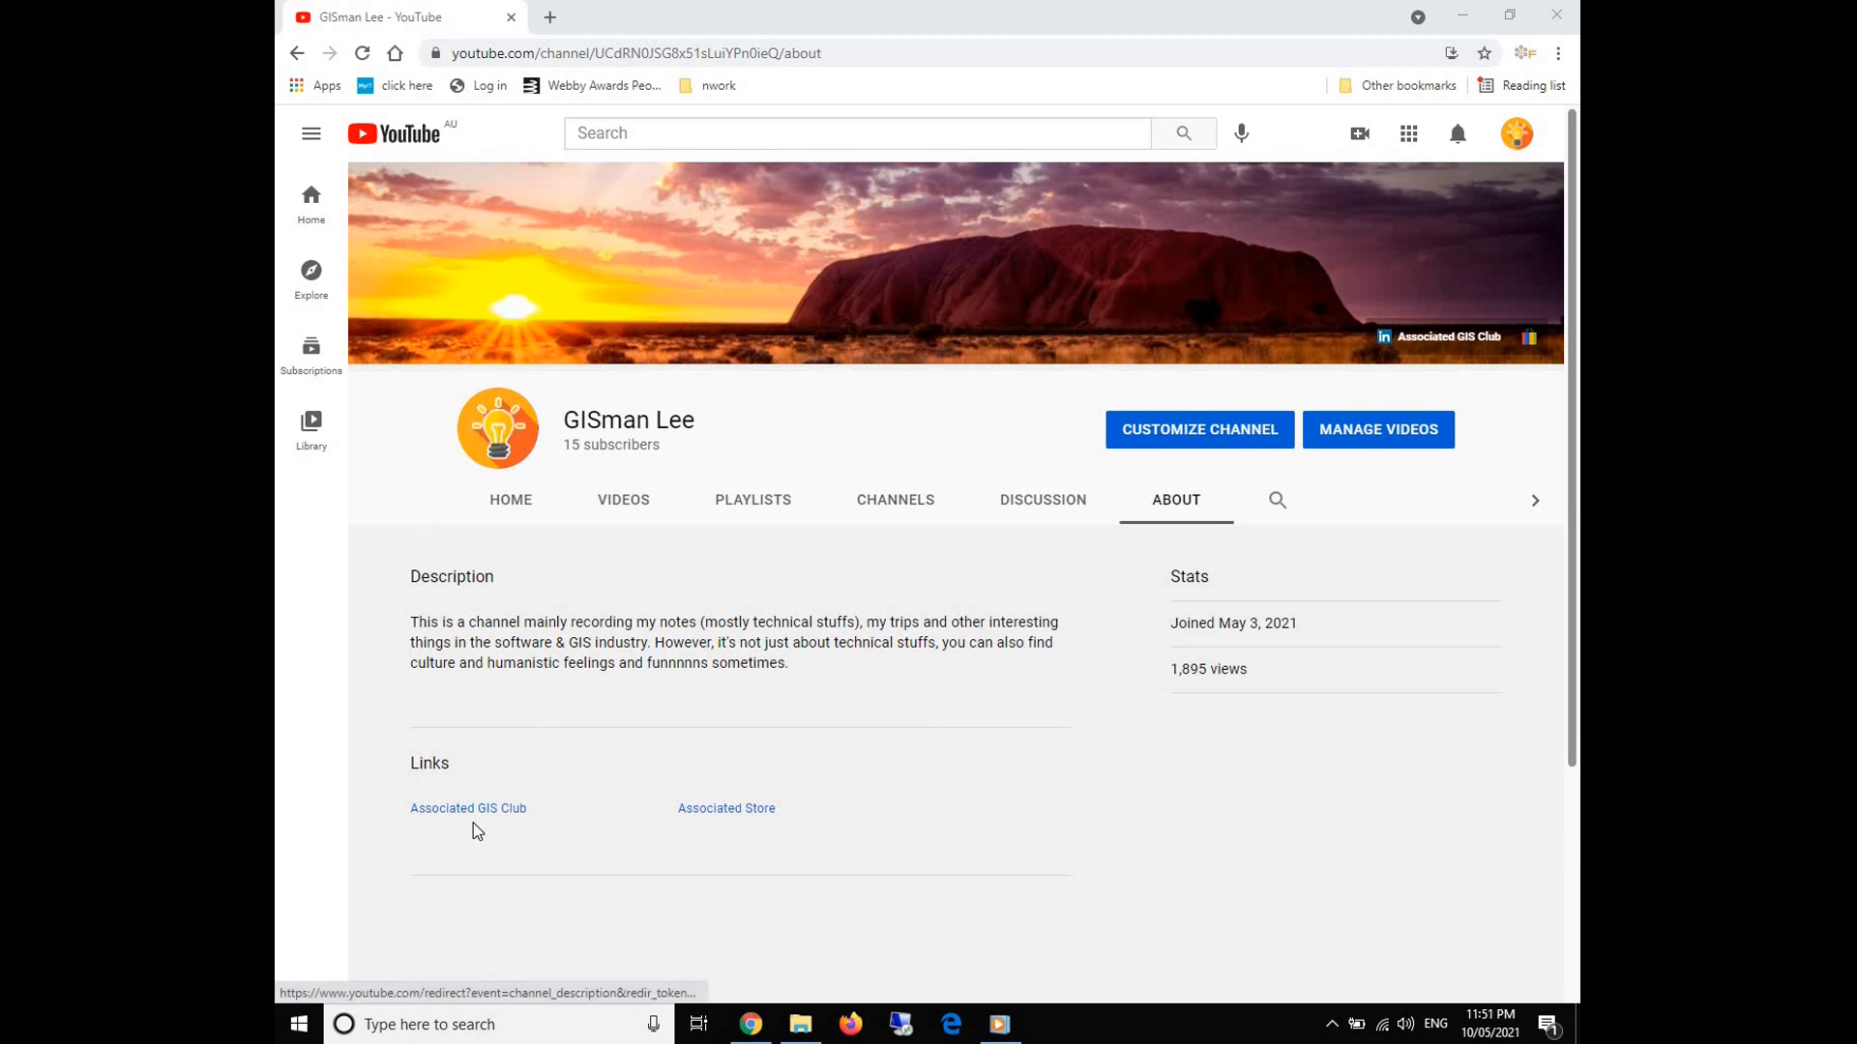
mouse_move(463, 823)
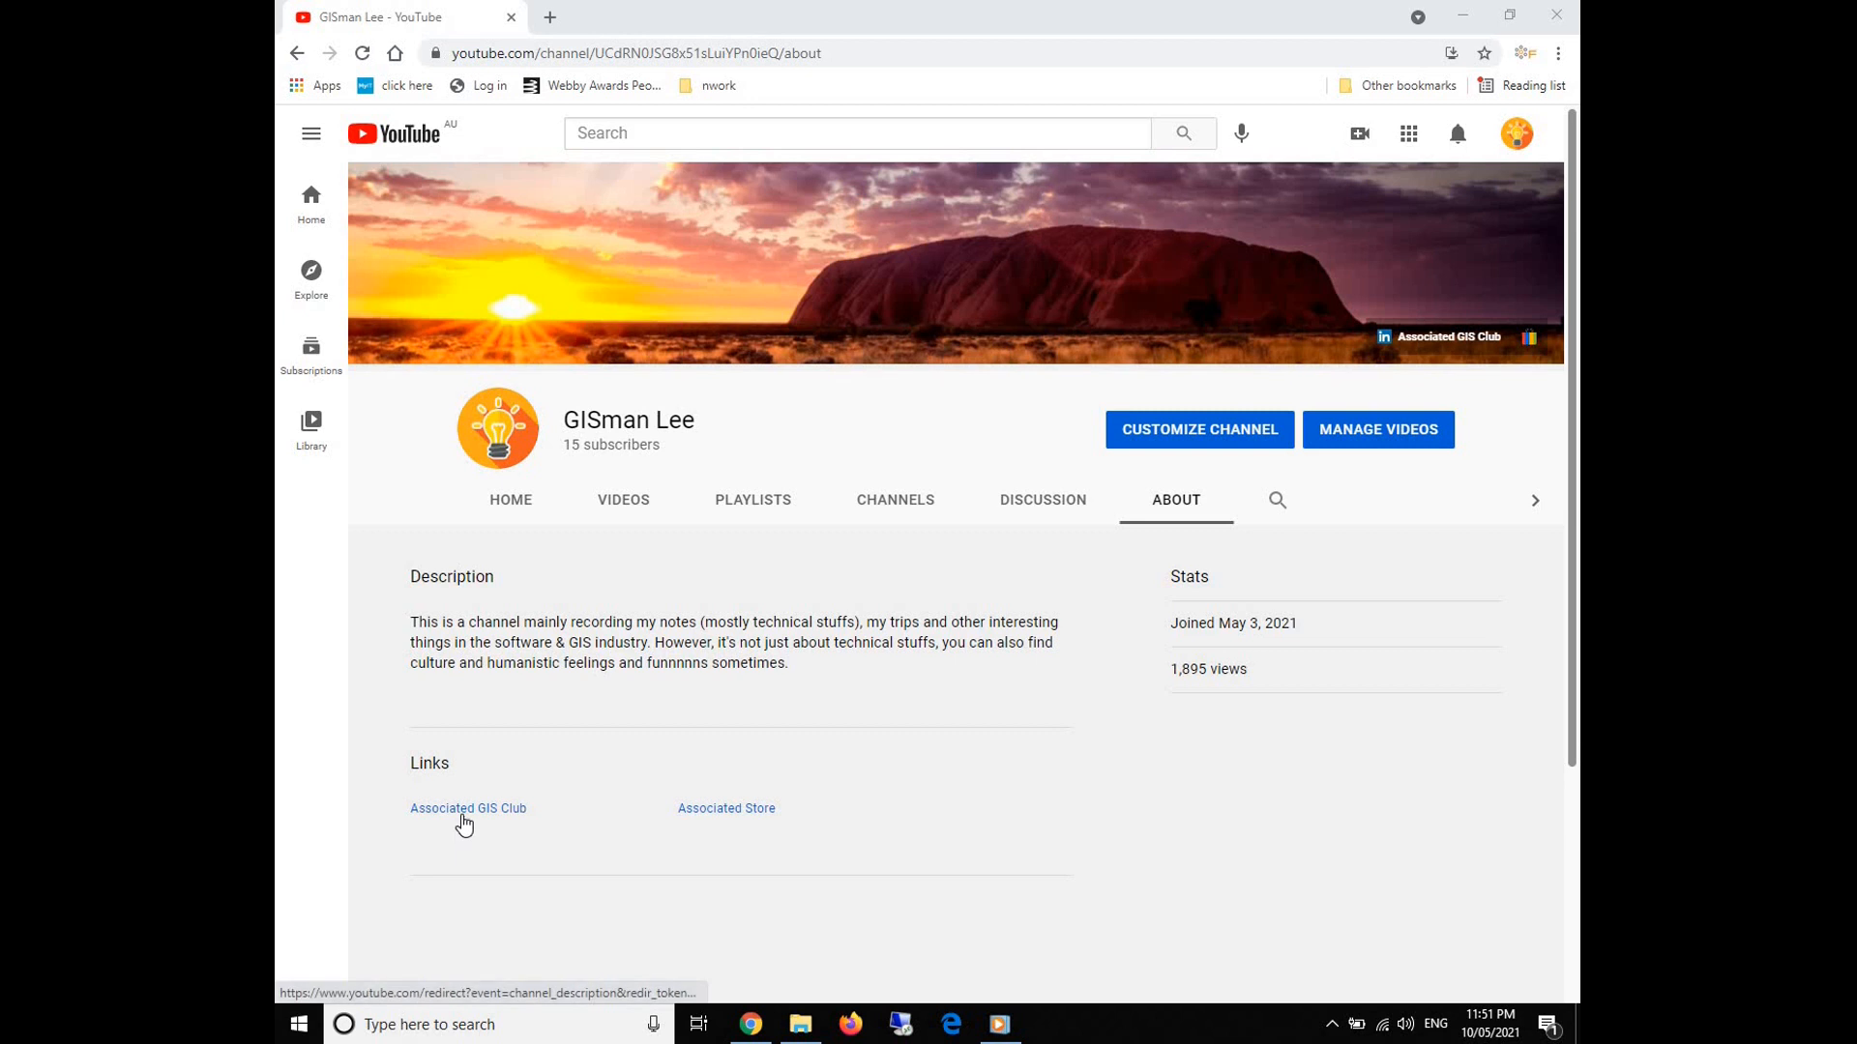
mouse_move(1442, 349)
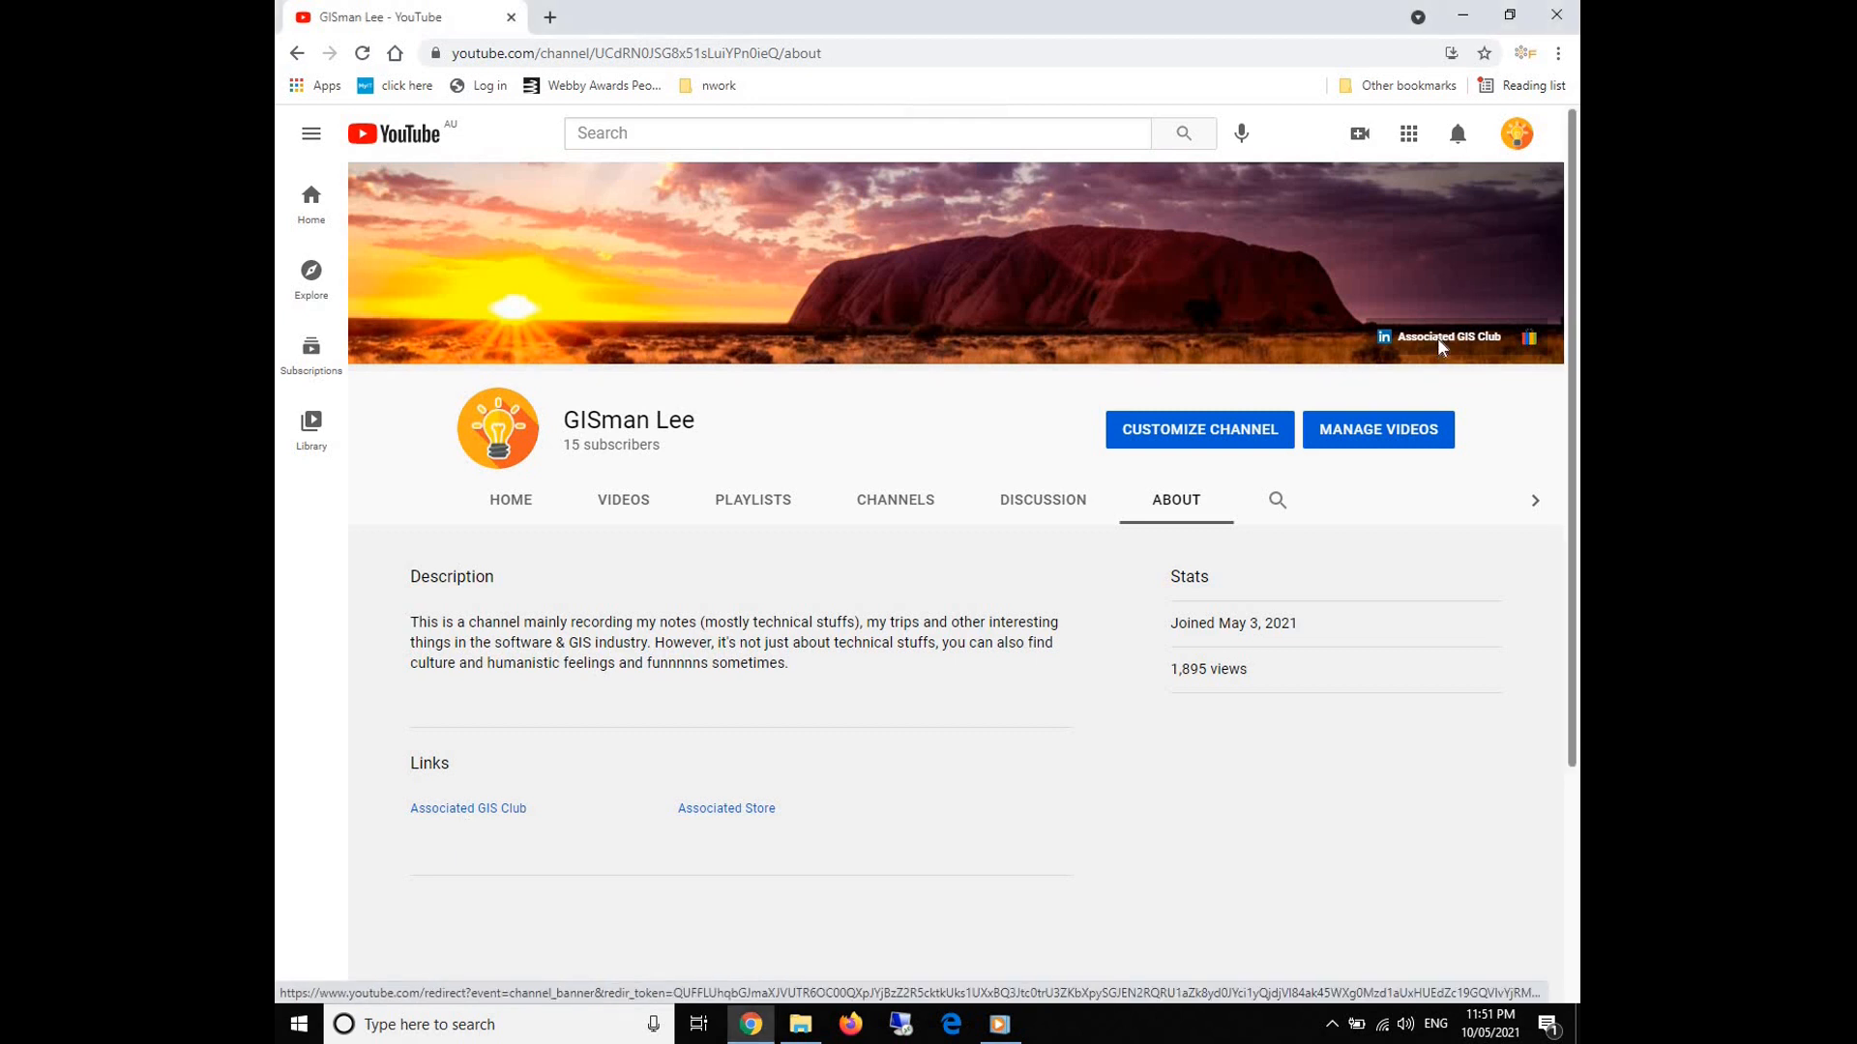
Follow the Associated GIS Club banner link to the Aussie GIS Club LinkedIn group.
click(1449, 336)
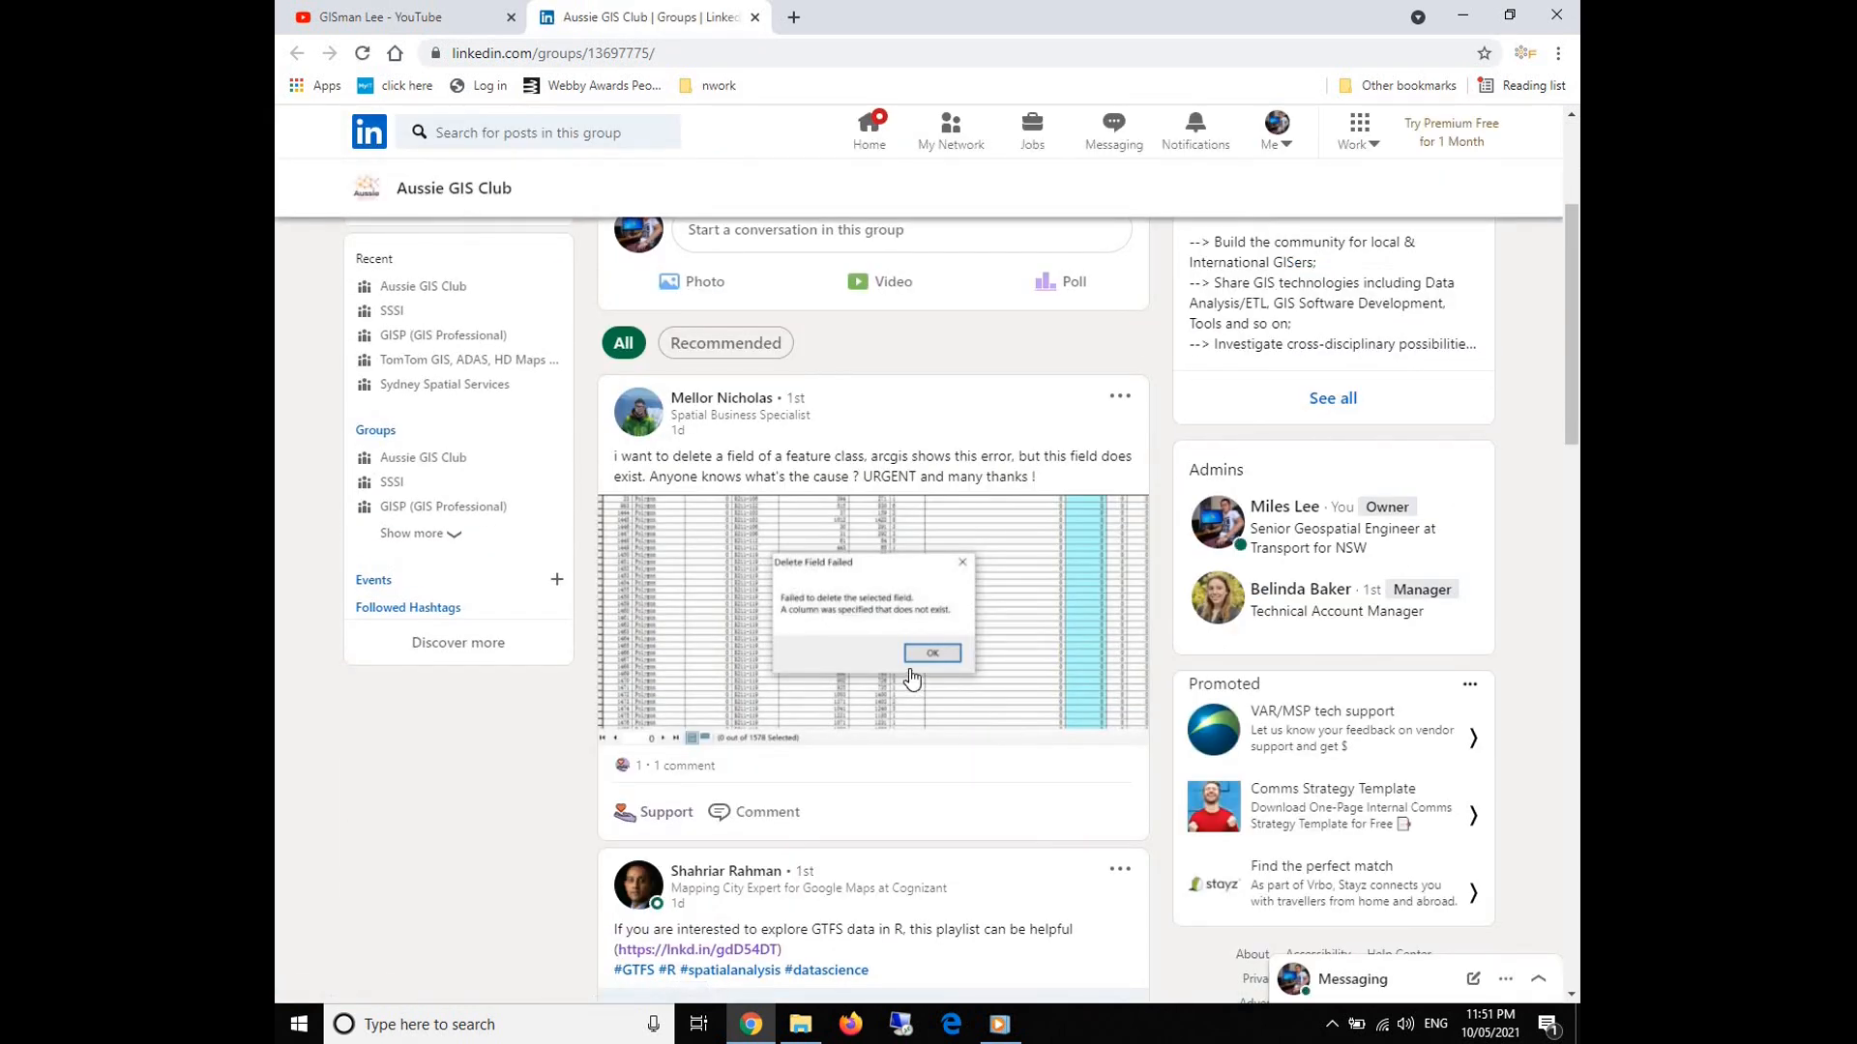
mouse_move(814, 717)
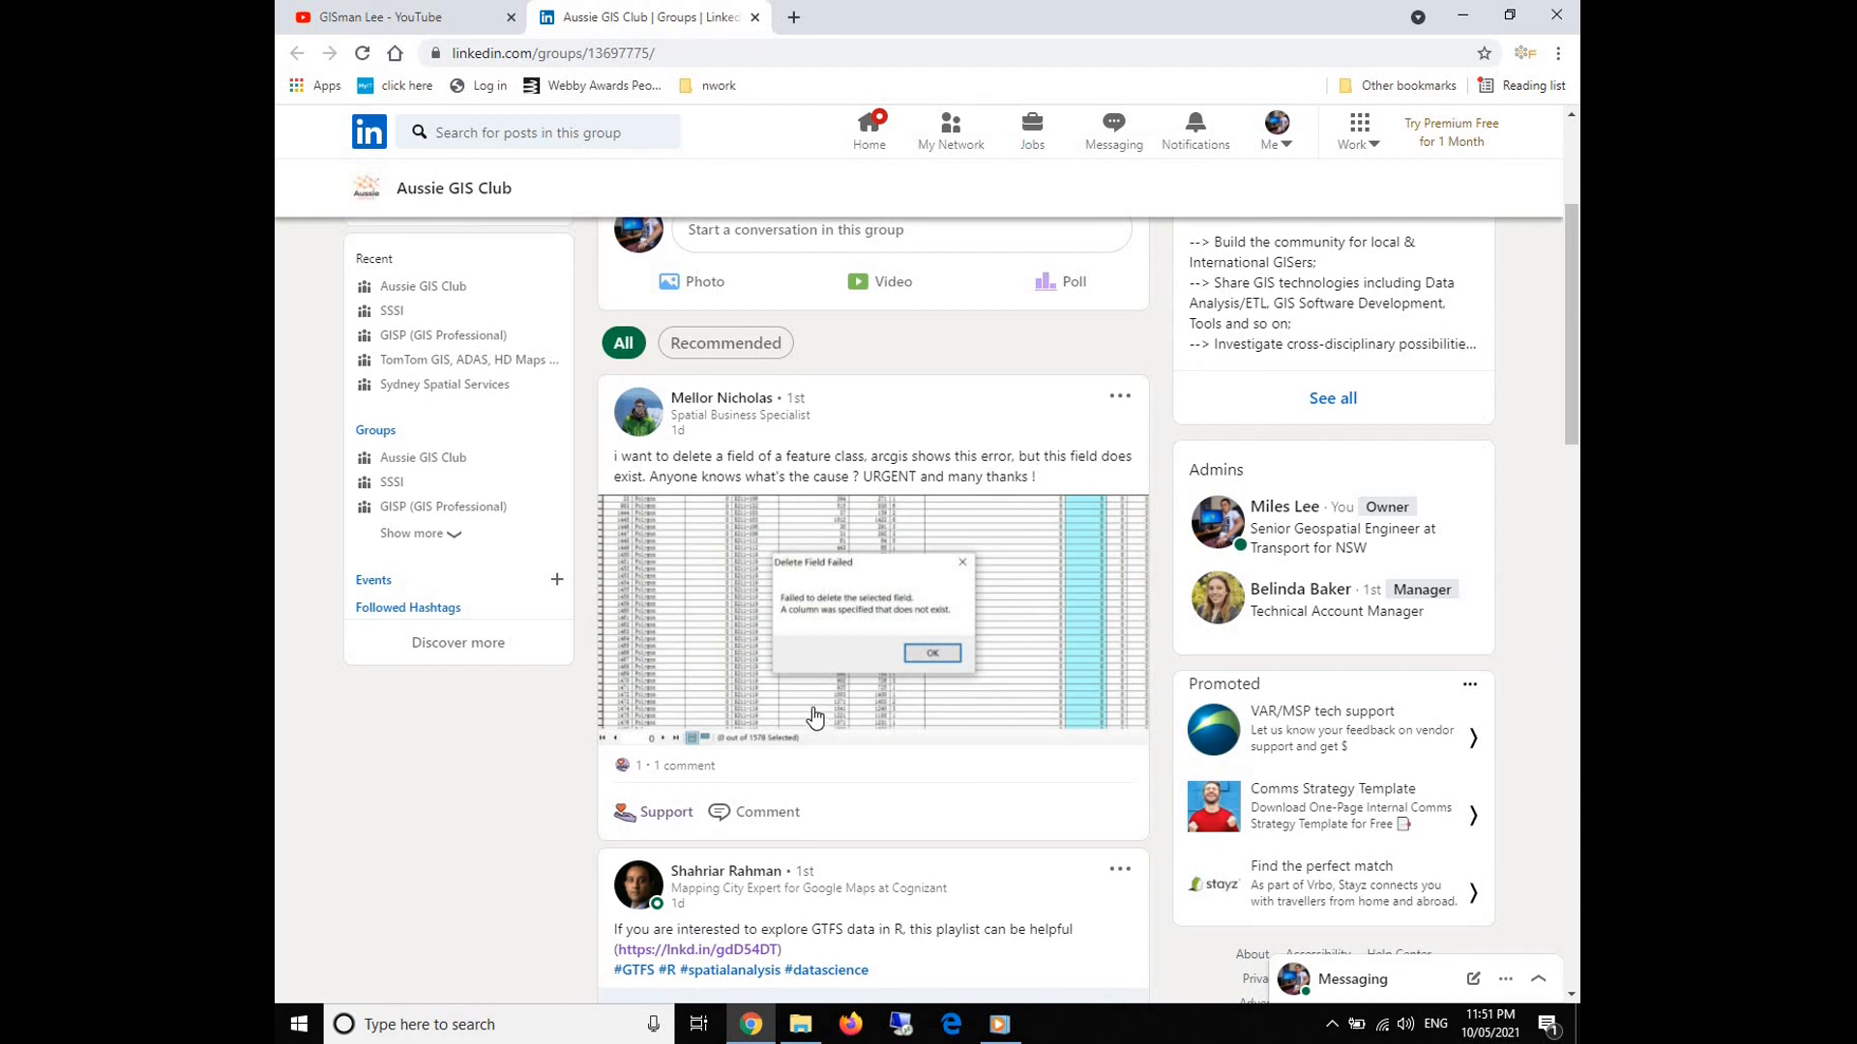
Expand the comments on the field-deletion post and browse on through the group feed.
scroll(down, 3)
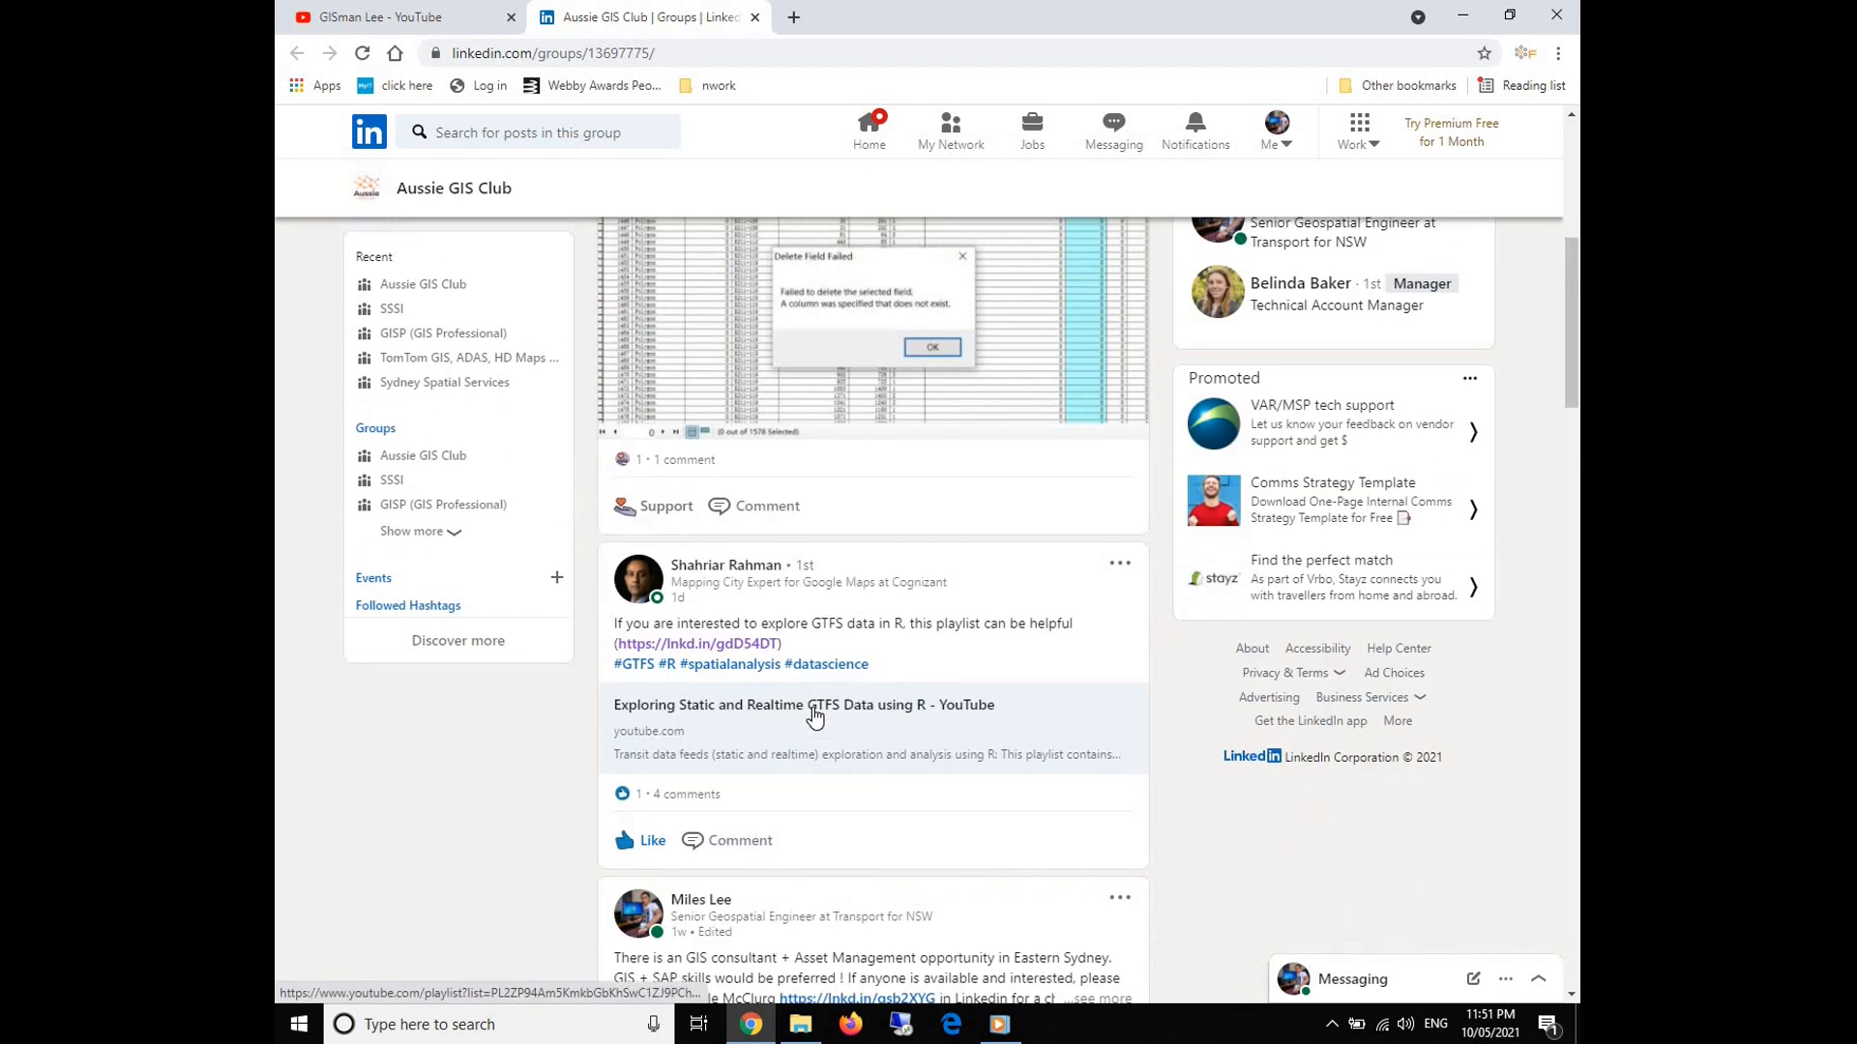
click(767, 506)
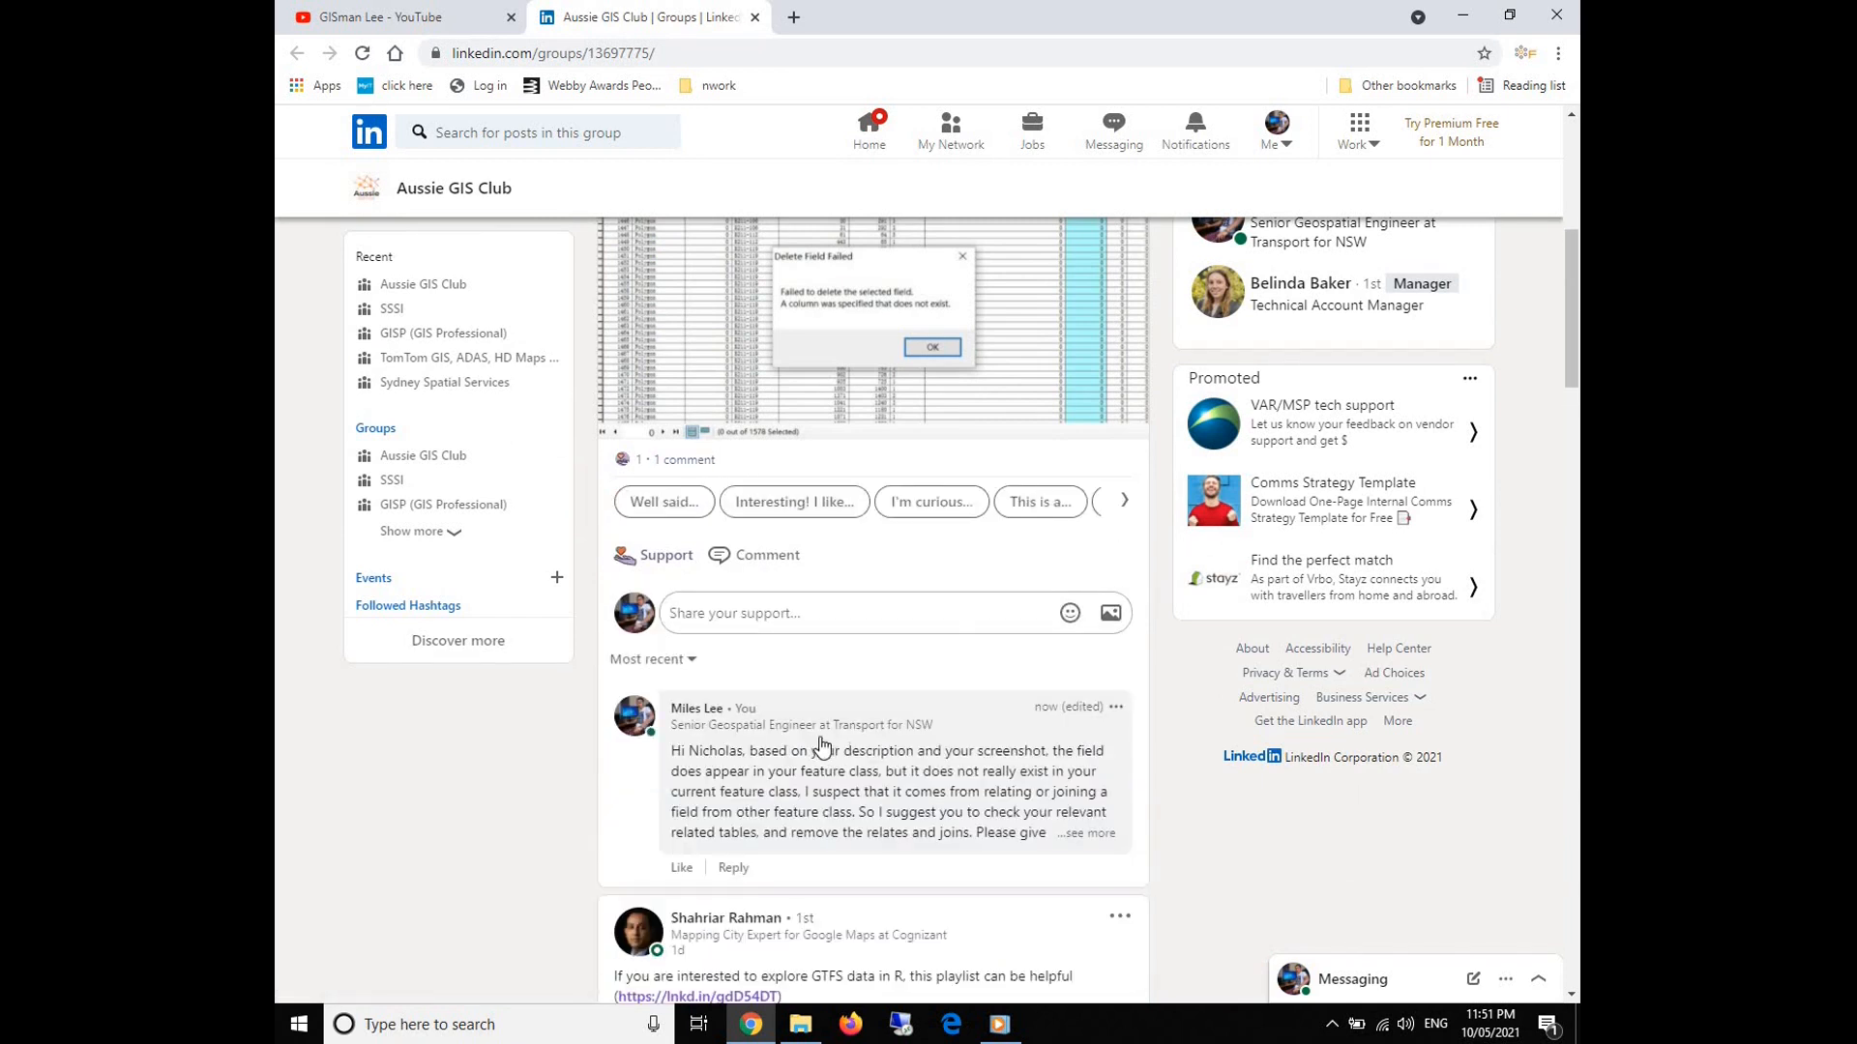
scroll(down, 3)
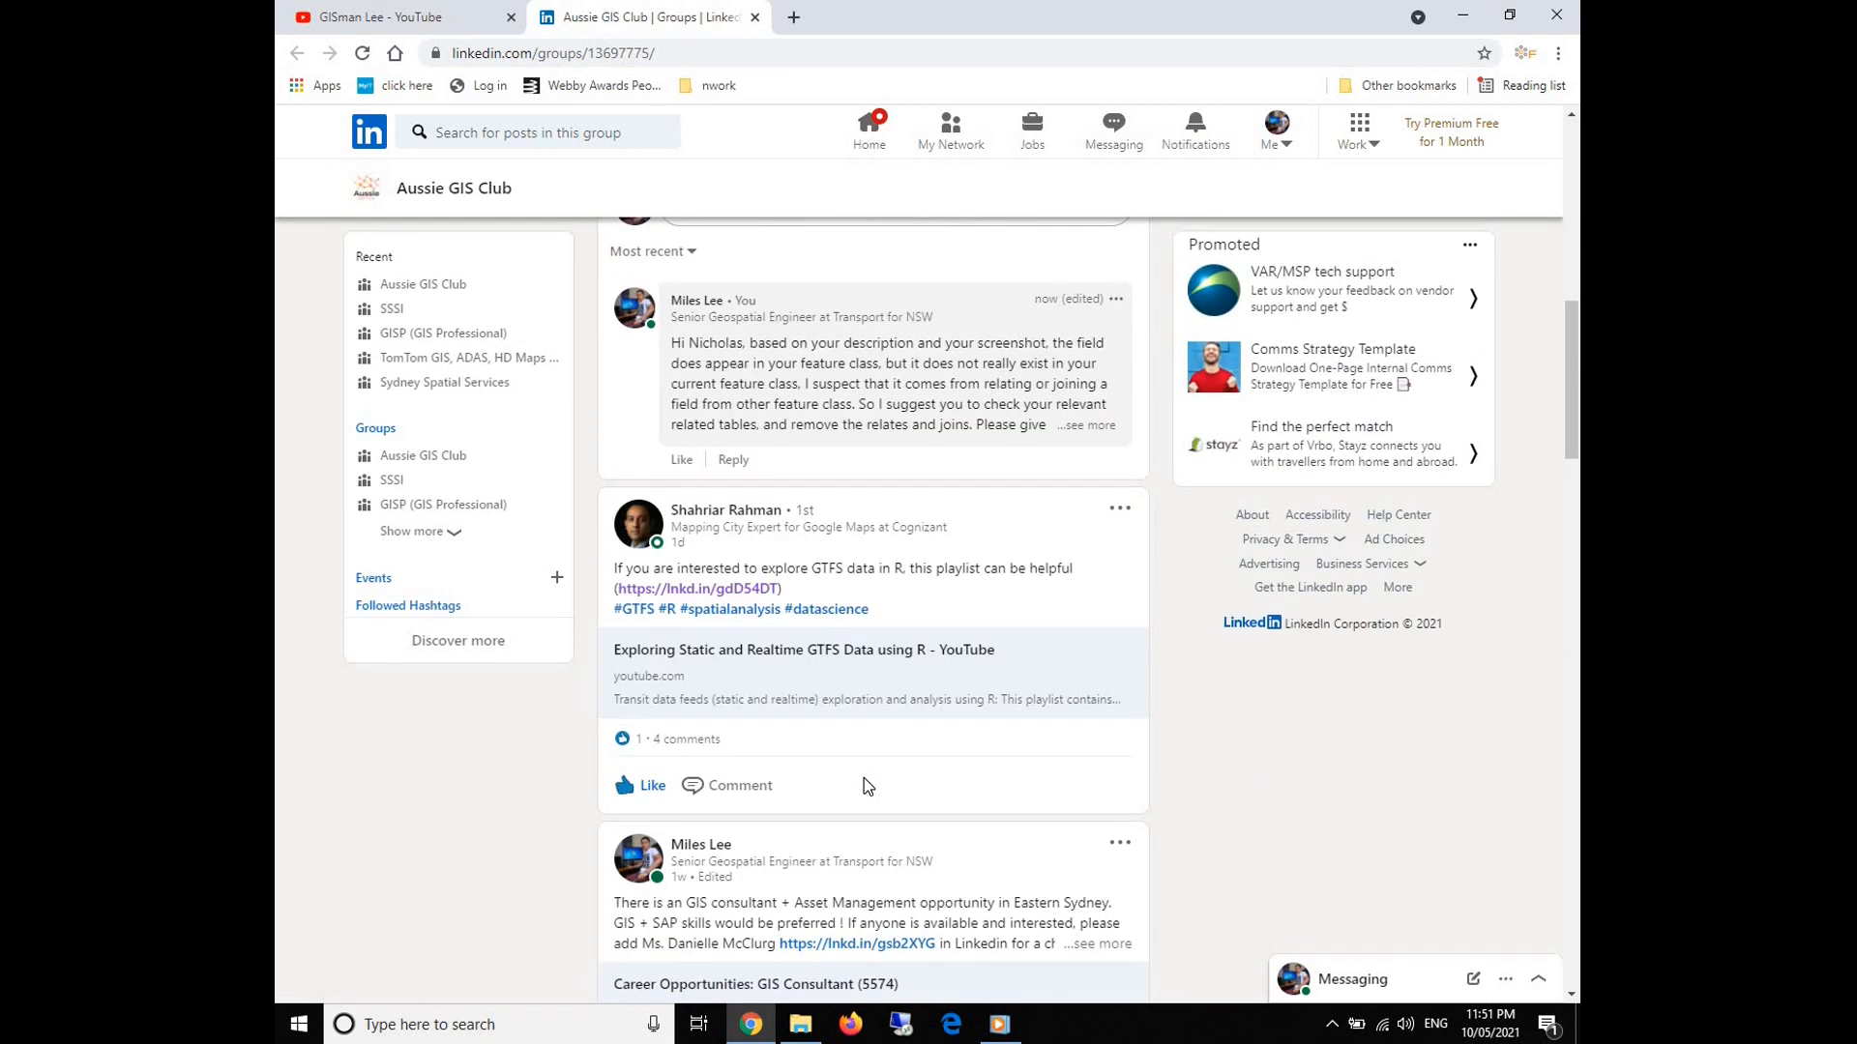
scroll(down, 3)
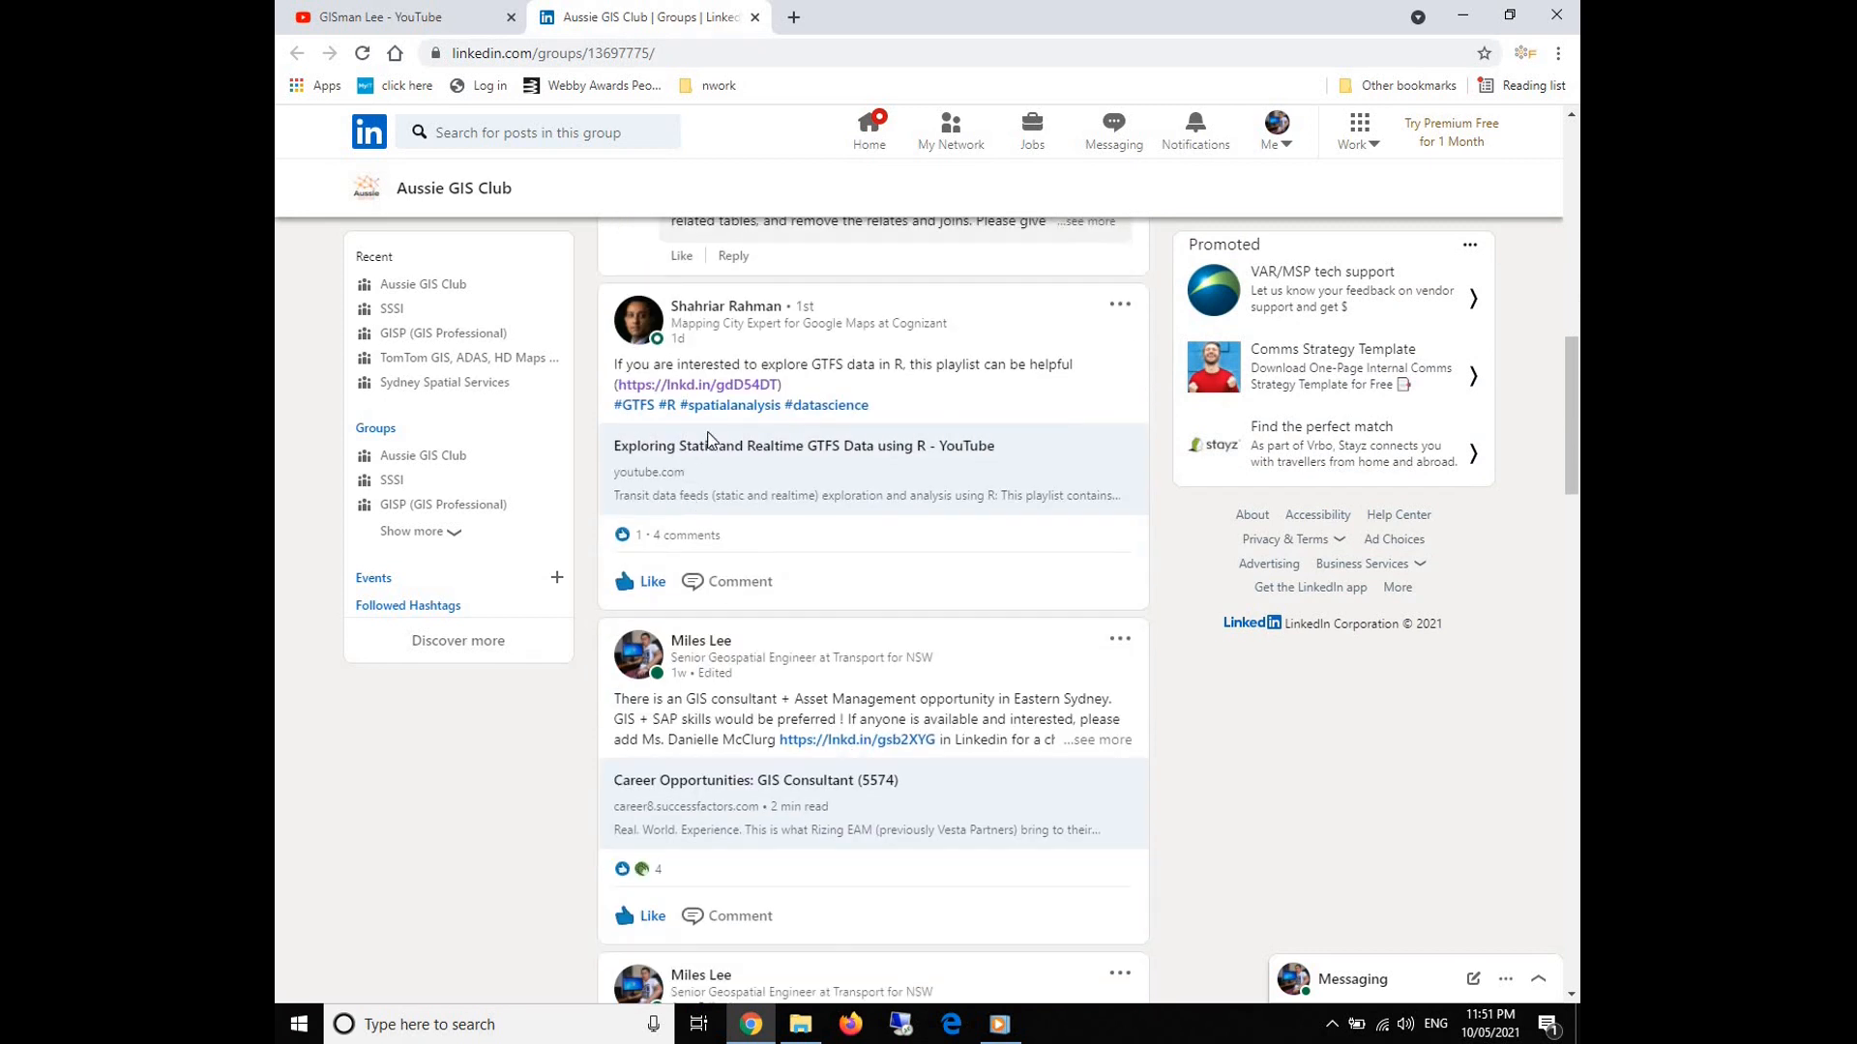